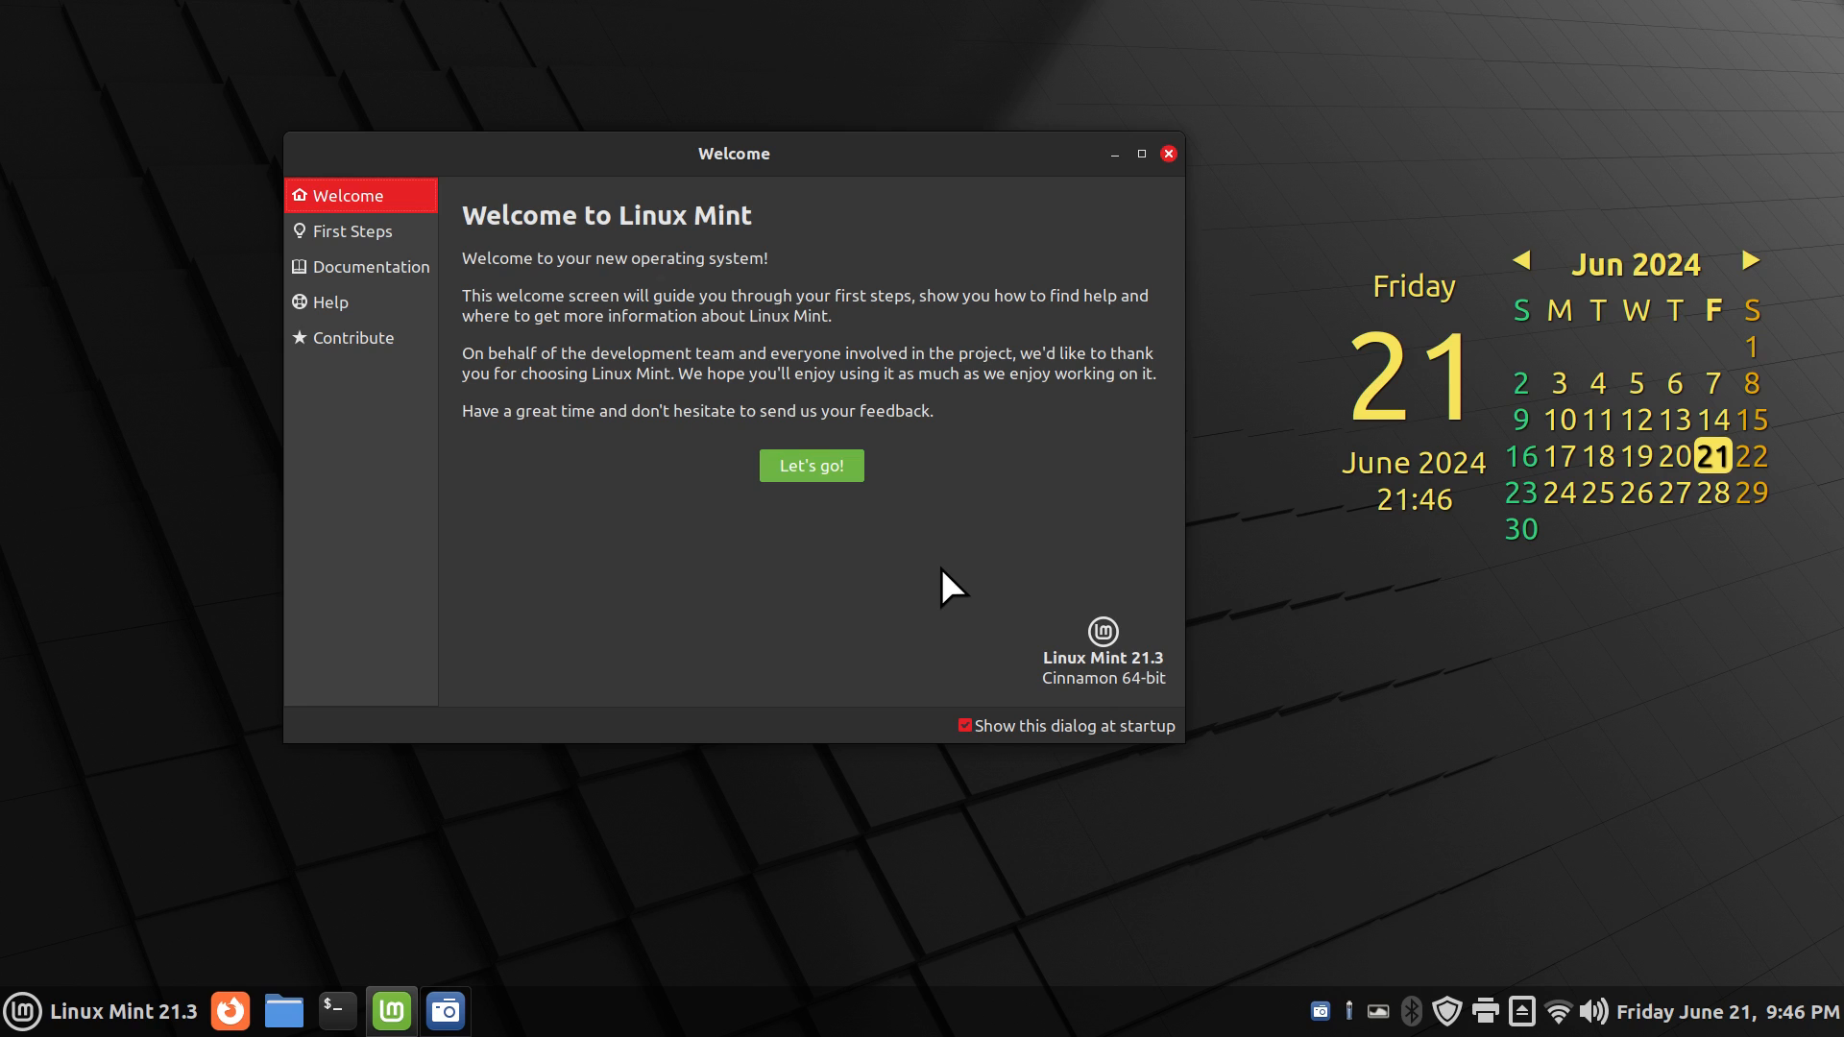
Step: Bring up the shut down confirmation prompt from the applications menu and move it lower
left_click(23, 1011)
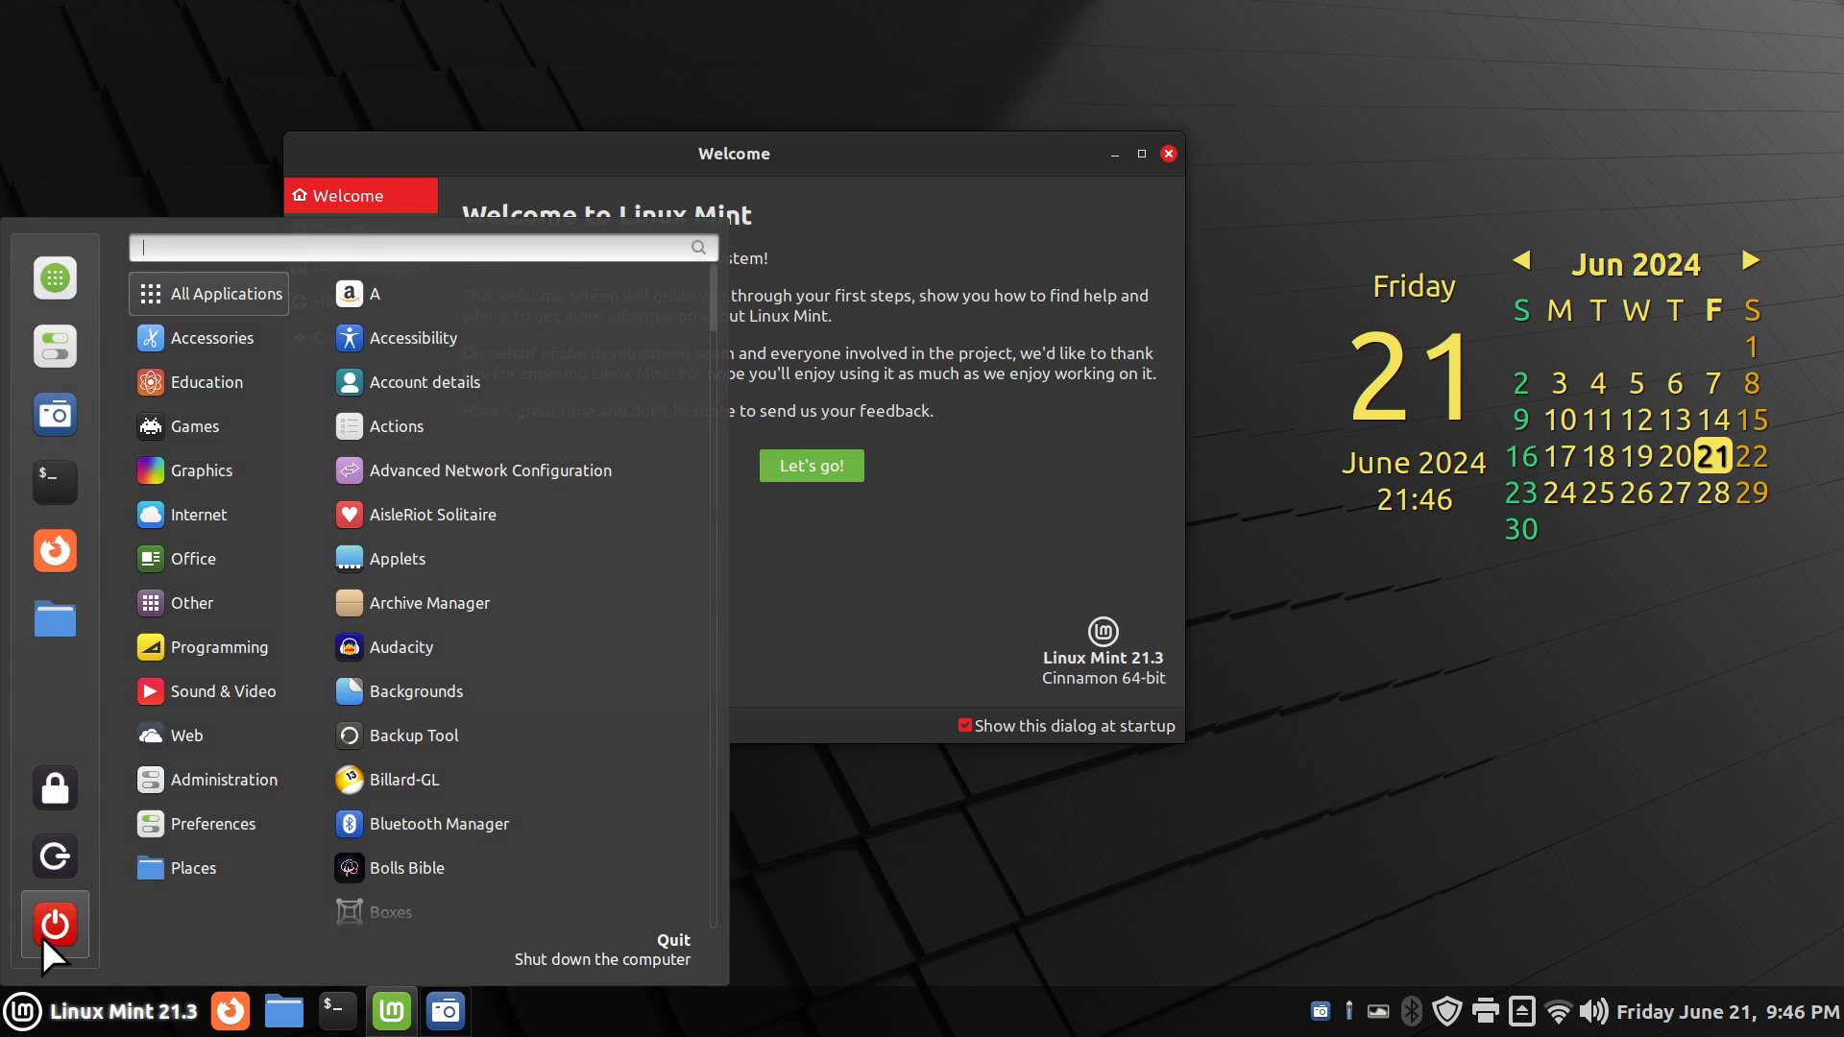
left_click(55, 925)
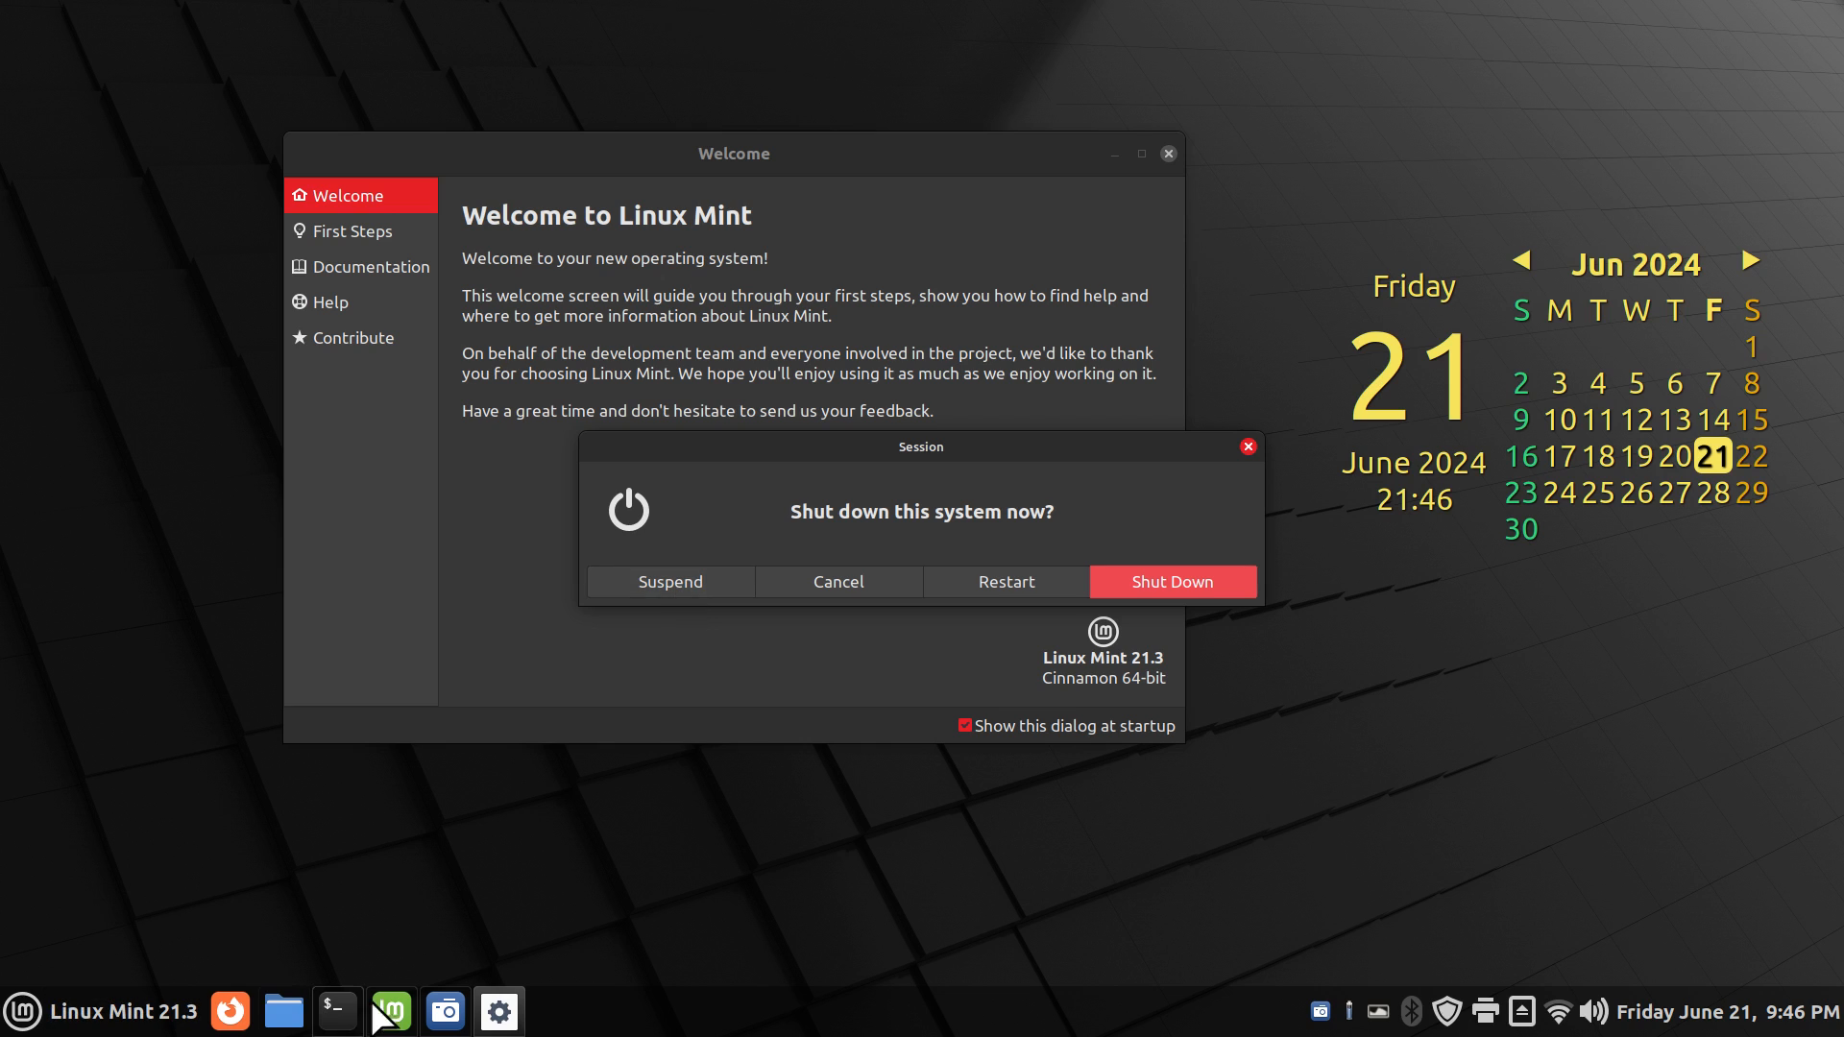
mouse_move(1058, 1016)
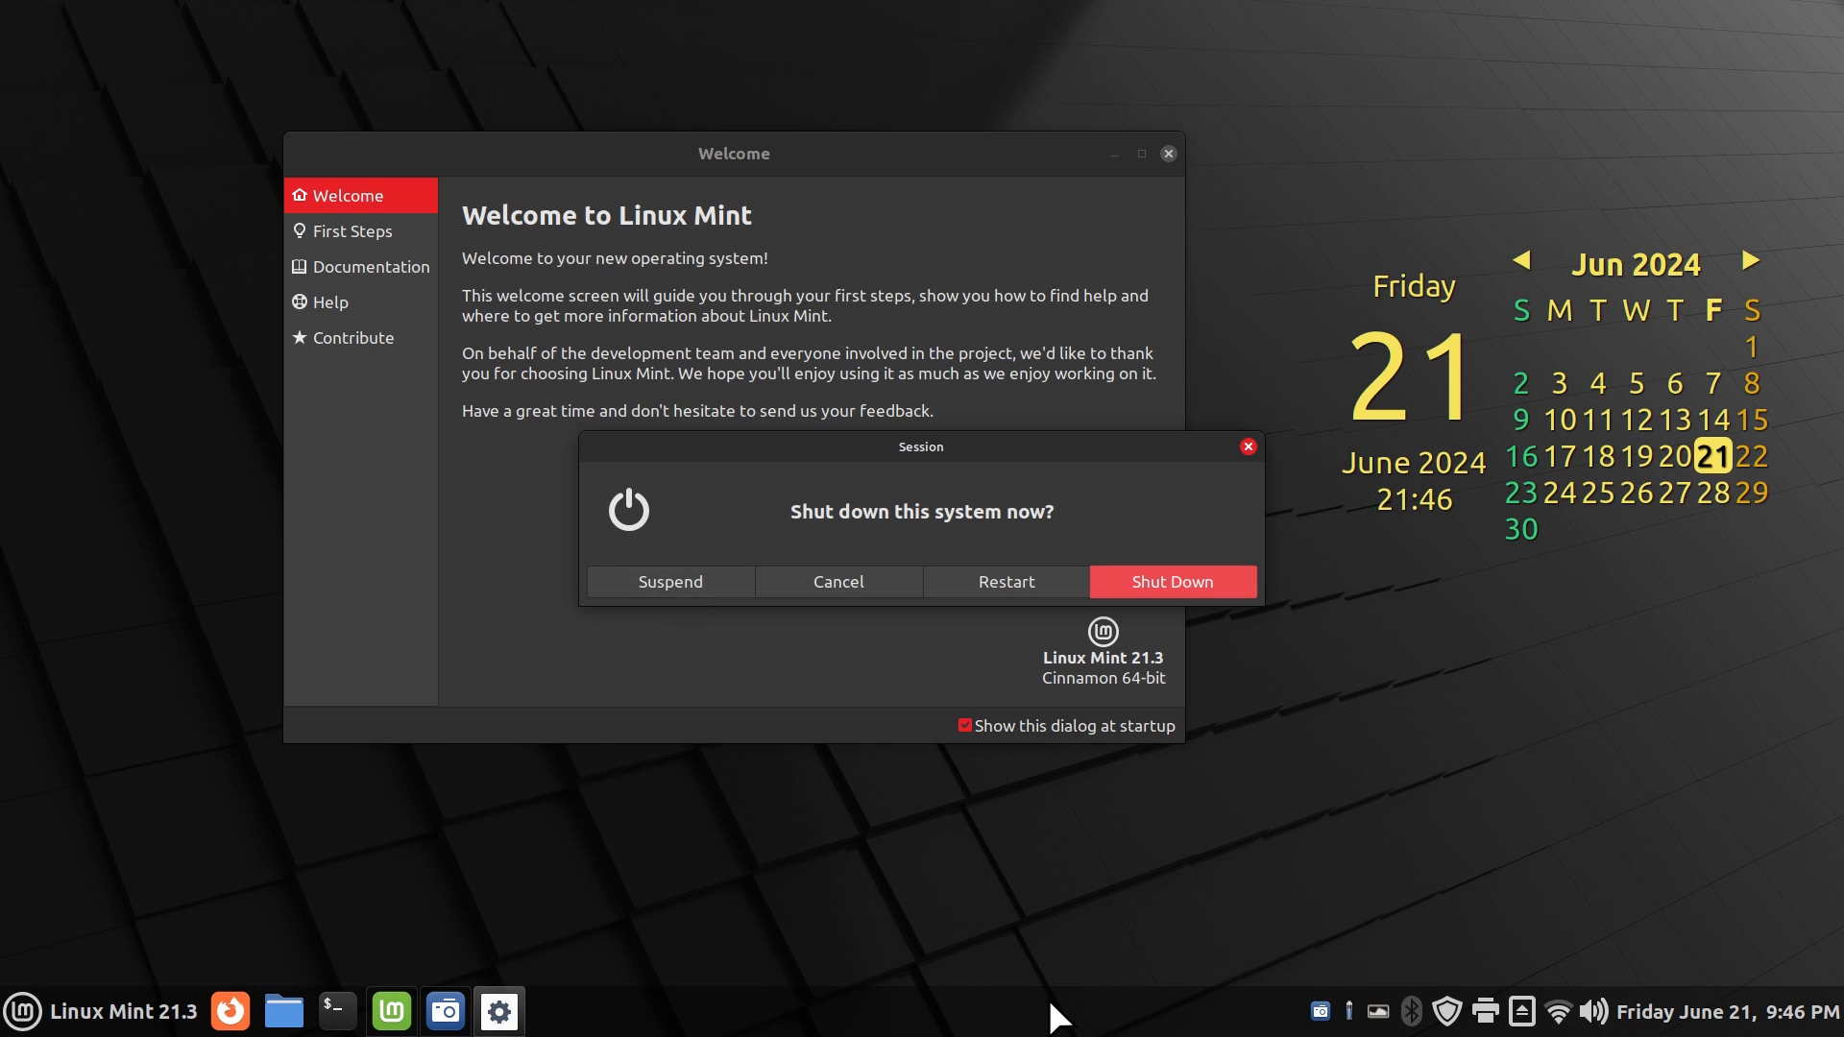
mouse_move(1443, 463)
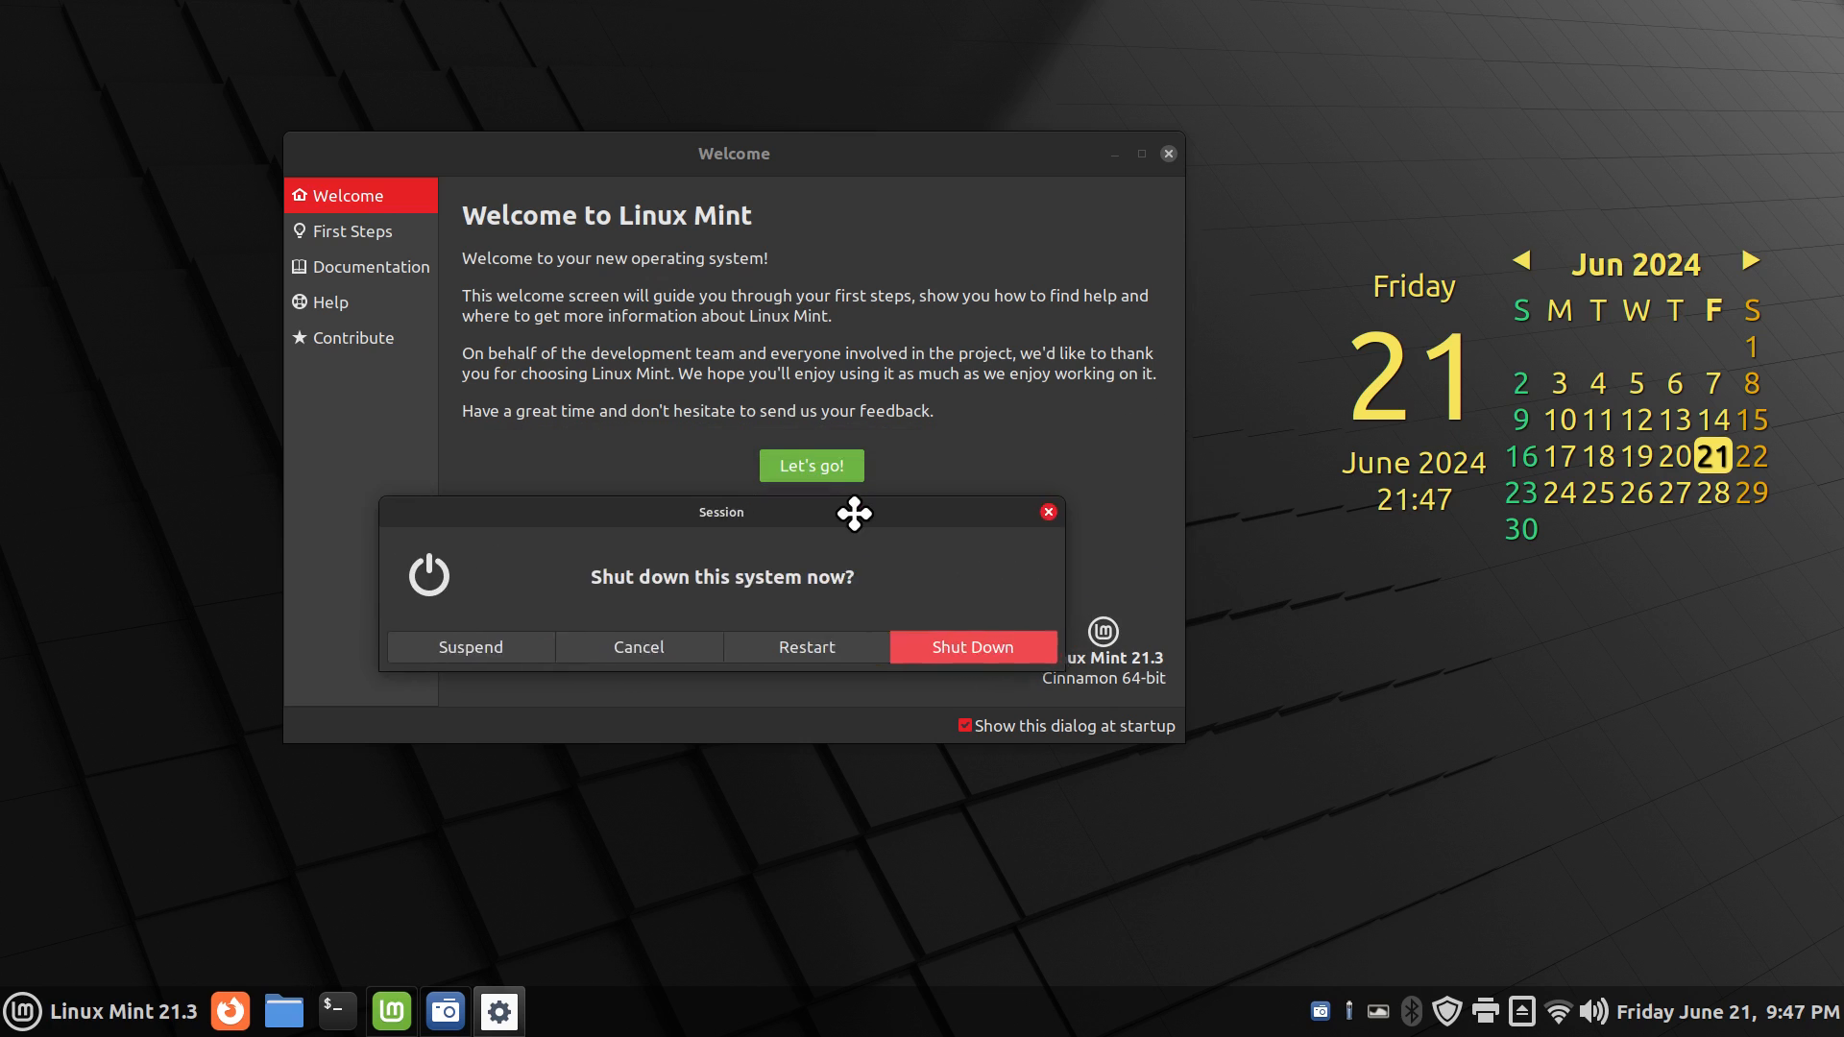
left_click_drag(854, 512, 607, 612)
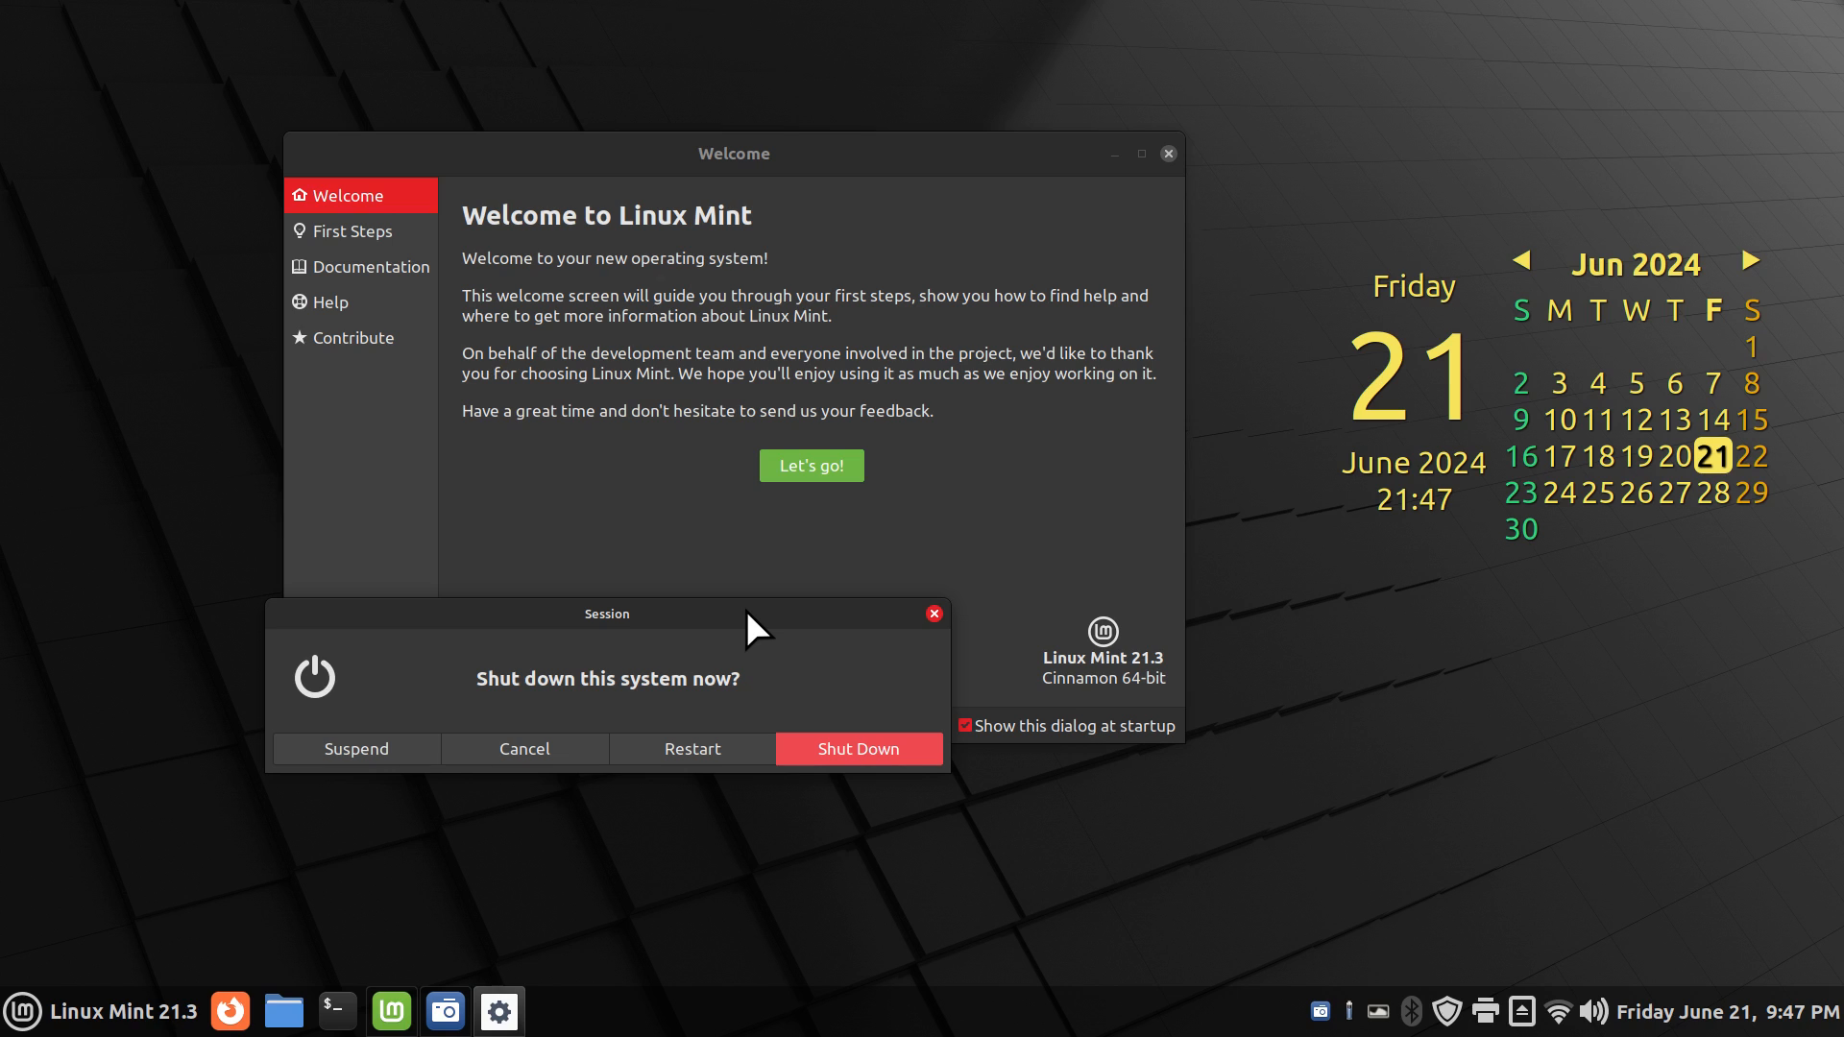
mouse_move(752, 648)
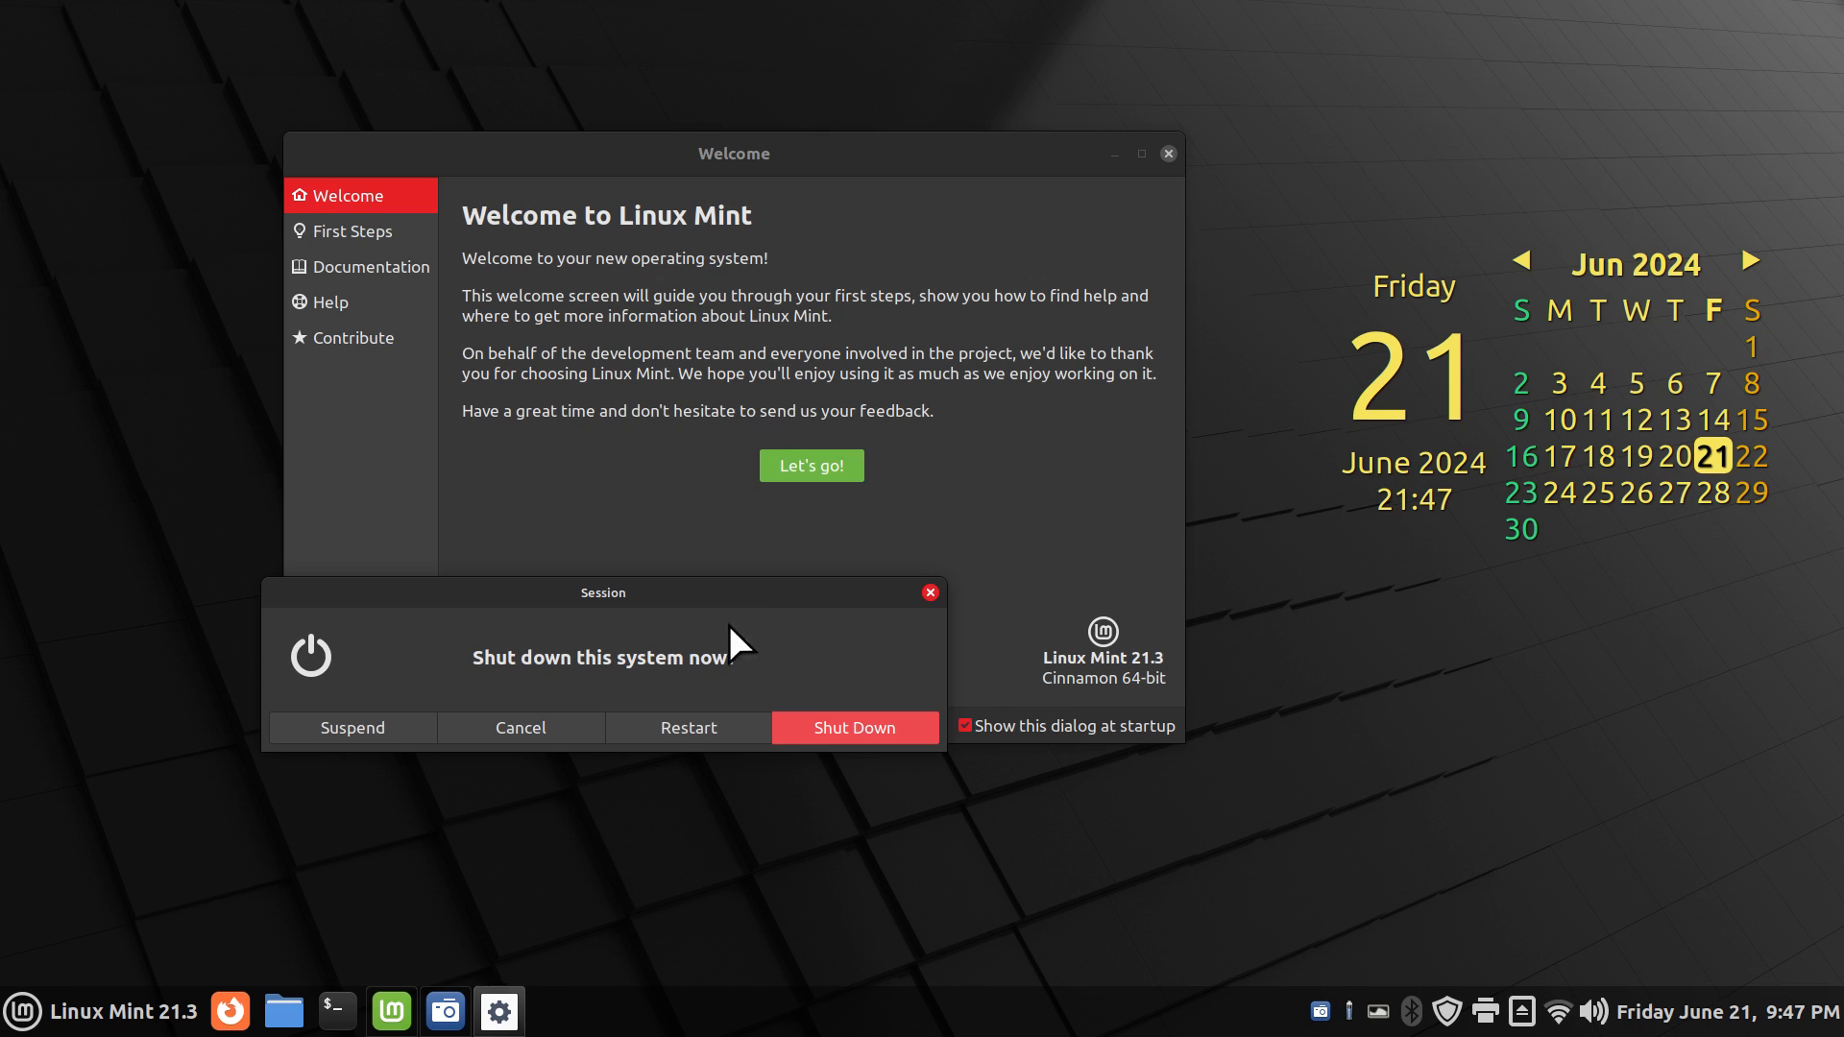
mouse_move(816, 1026)
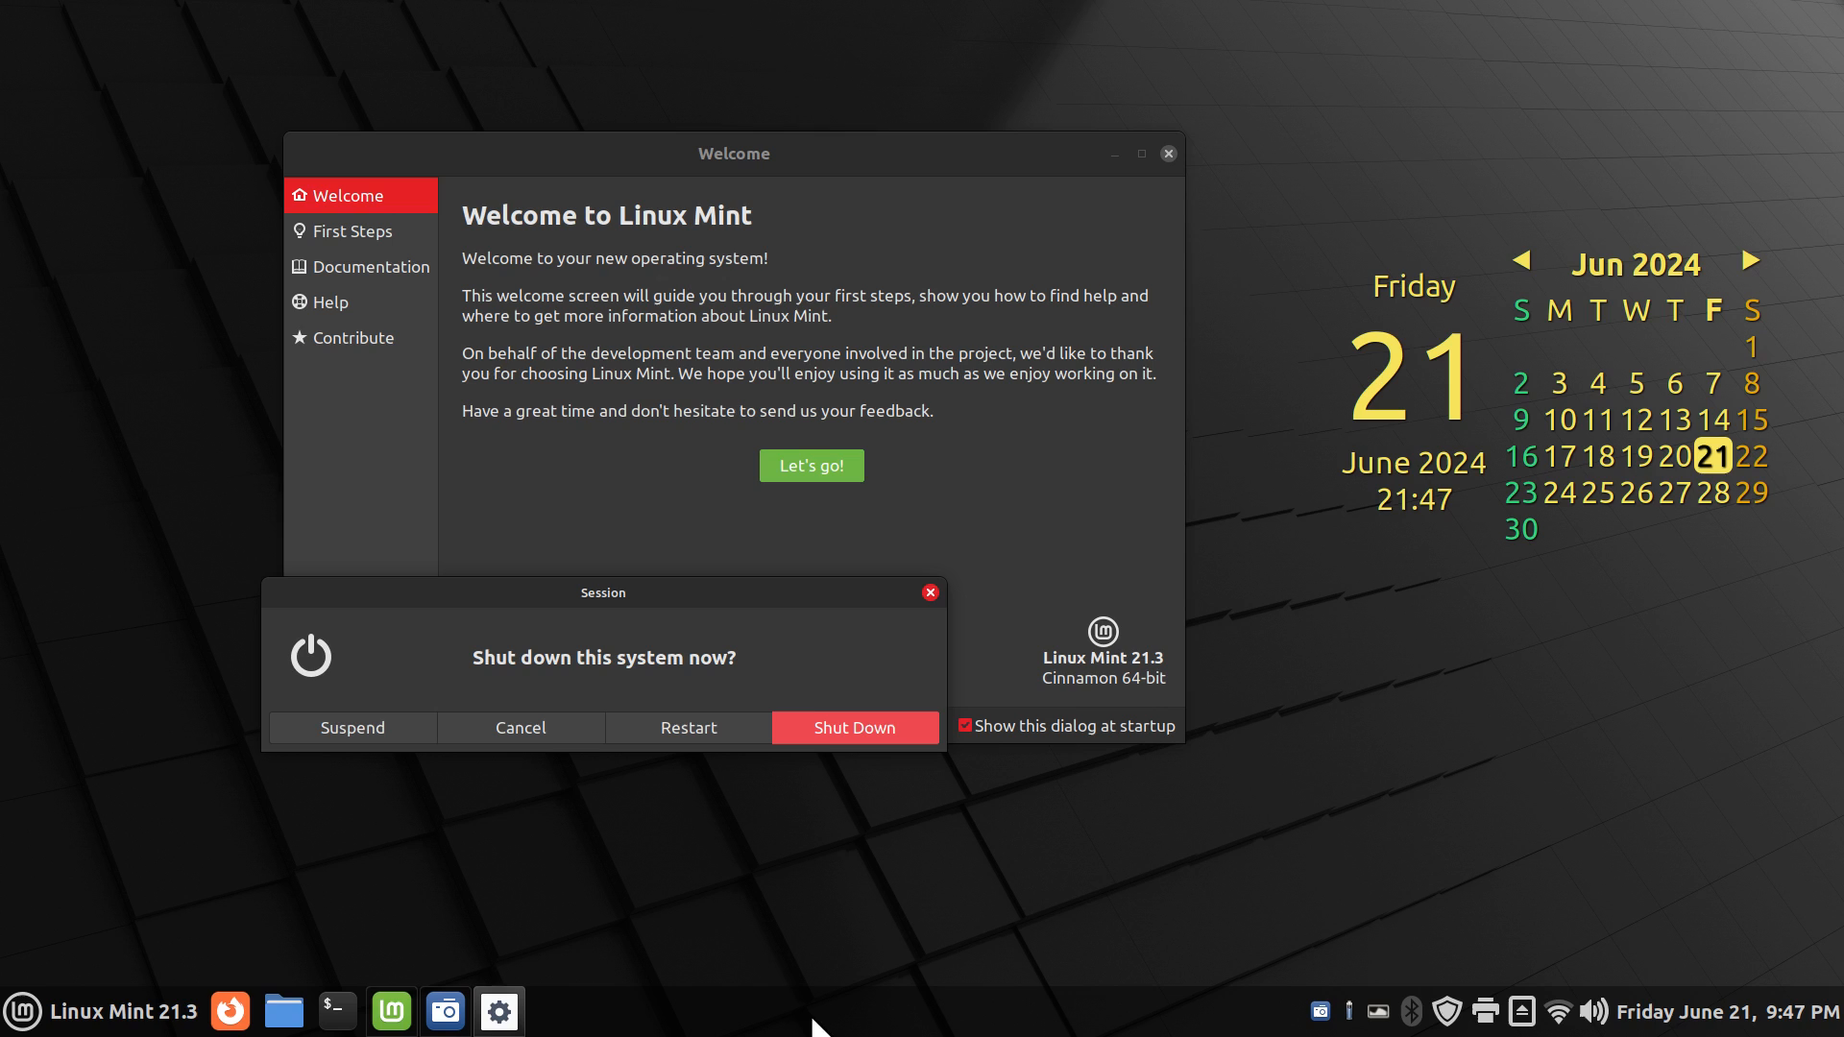
mouse_move(390, 745)
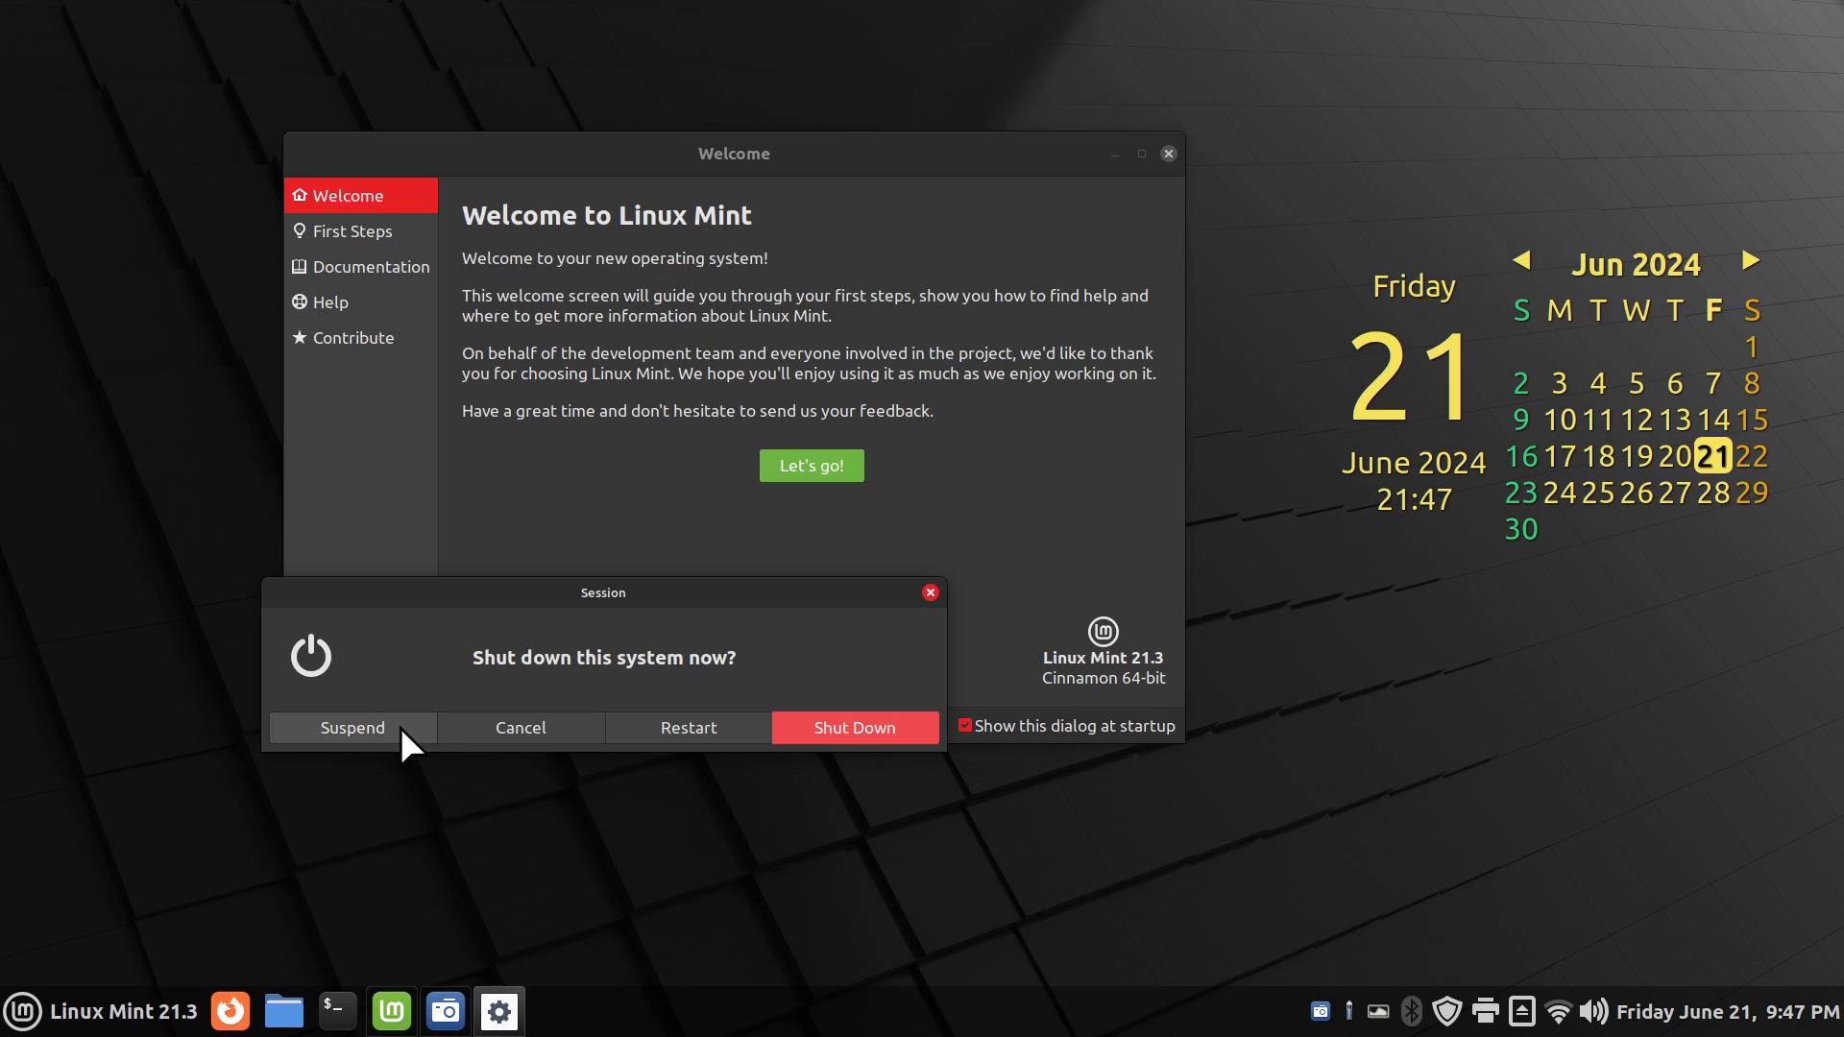
mouse_move(796, 838)
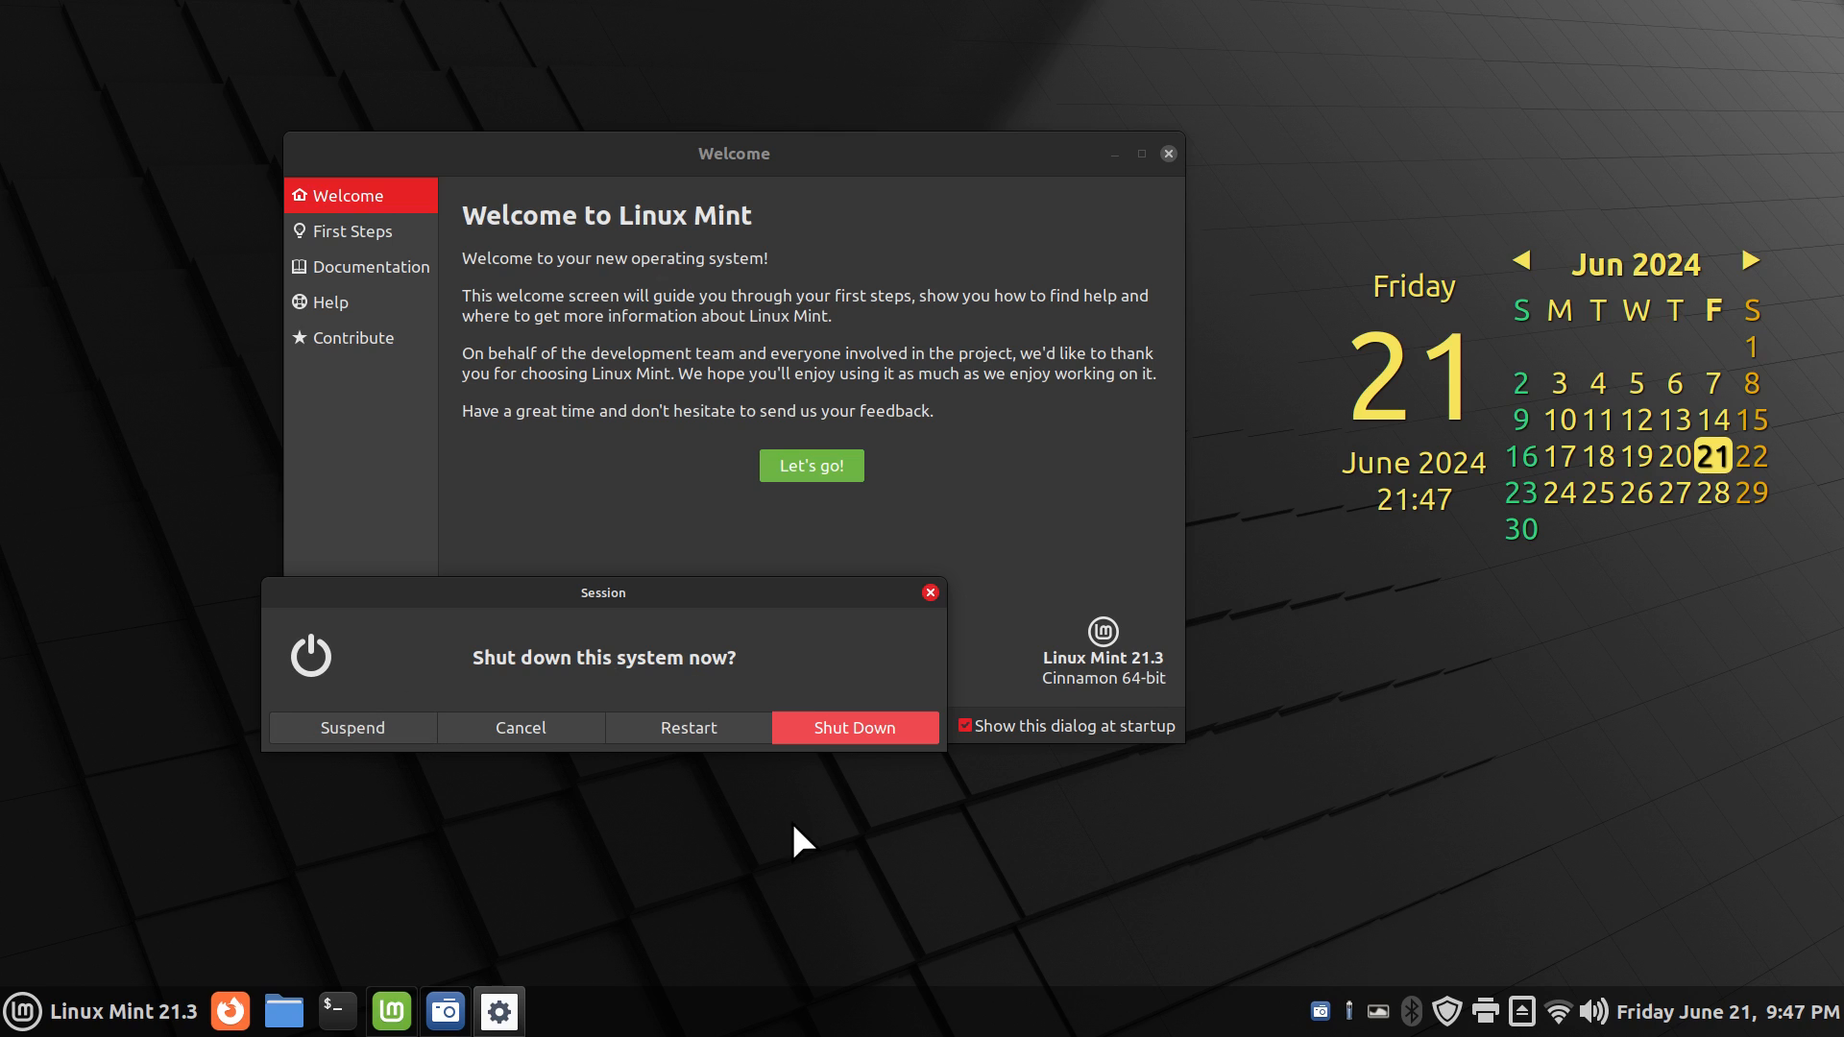
mouse_move(831, 905)
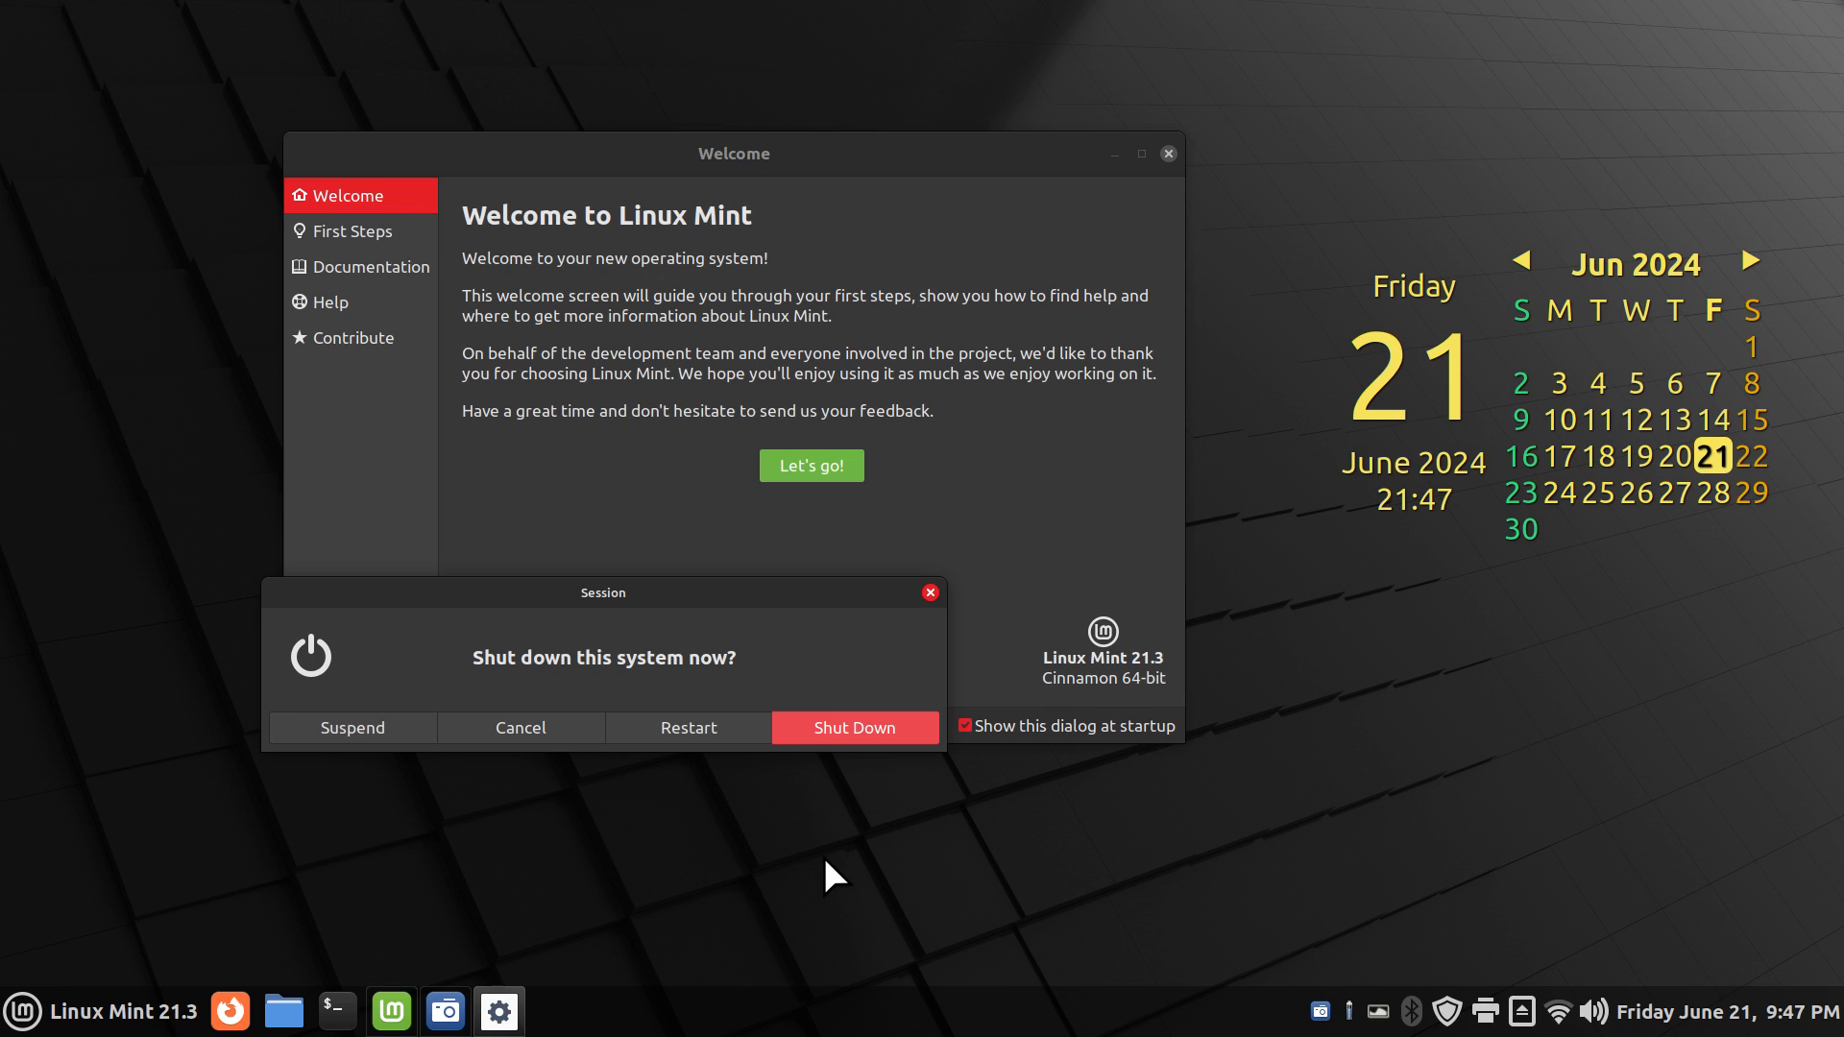
mouse_move(930, 592)
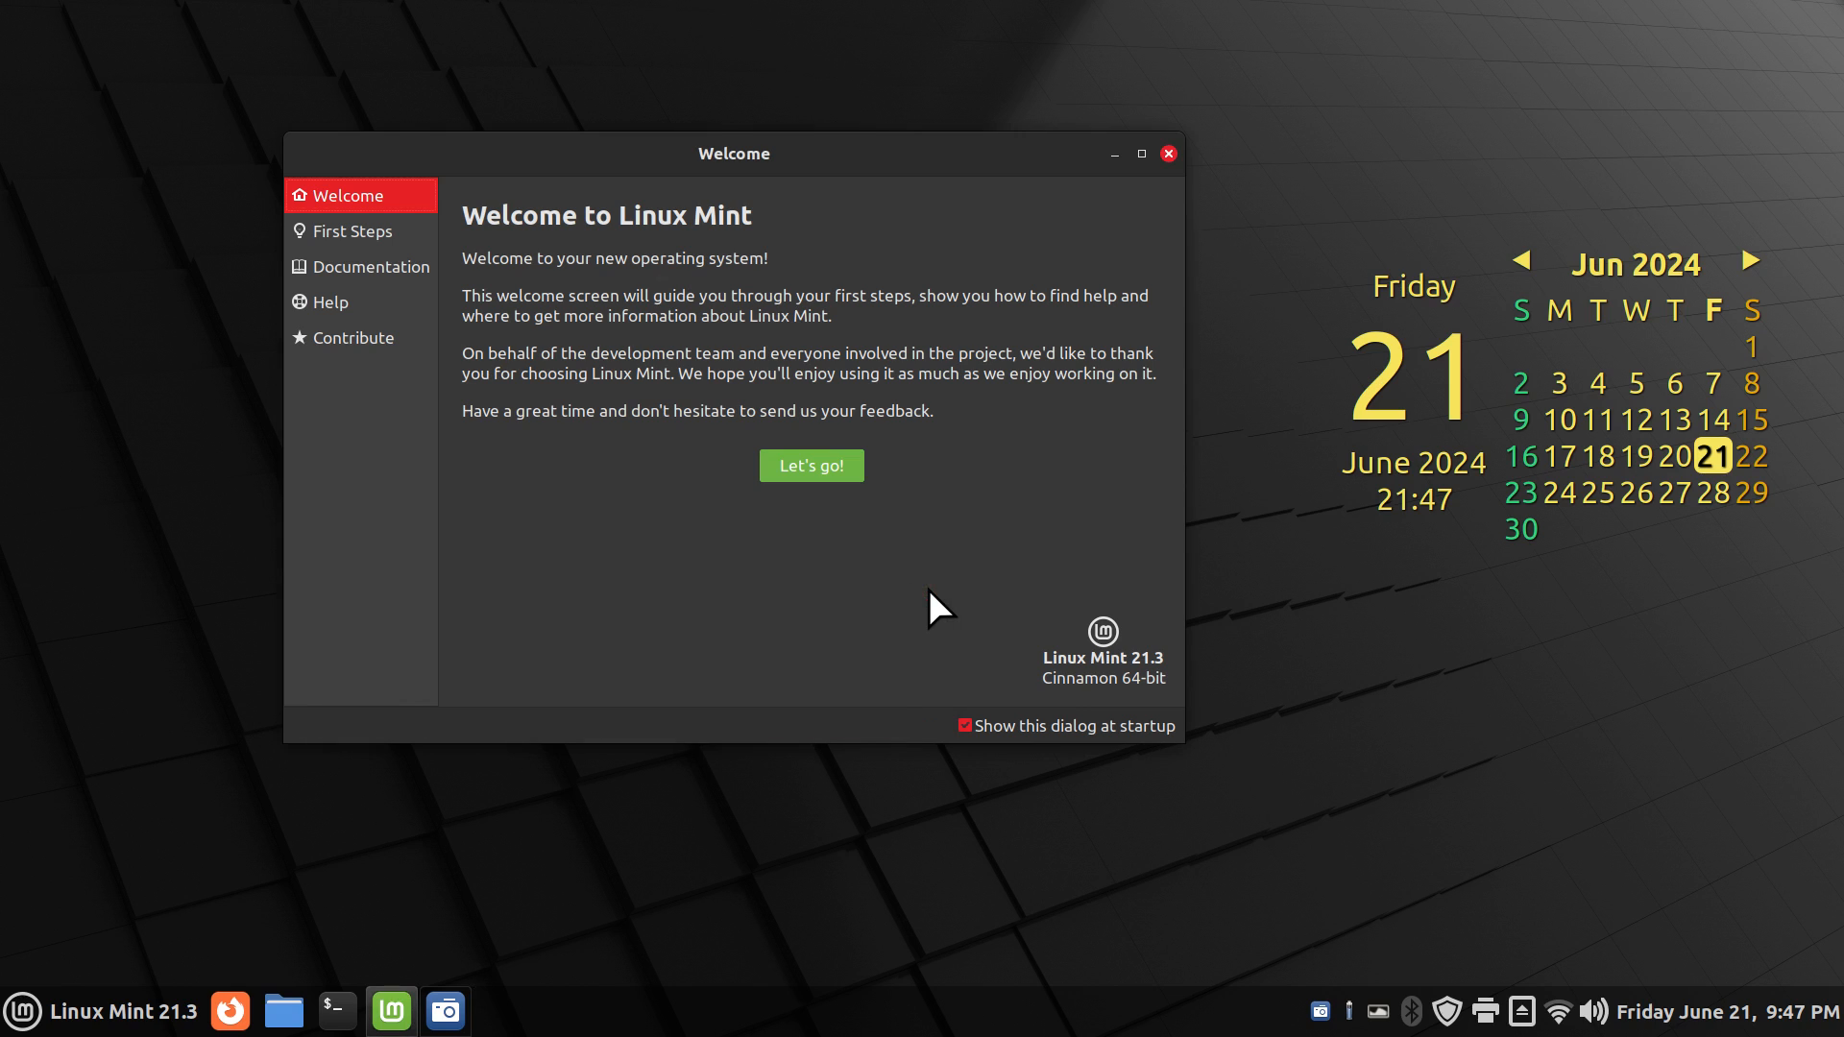
mouse_move(1169, 154)
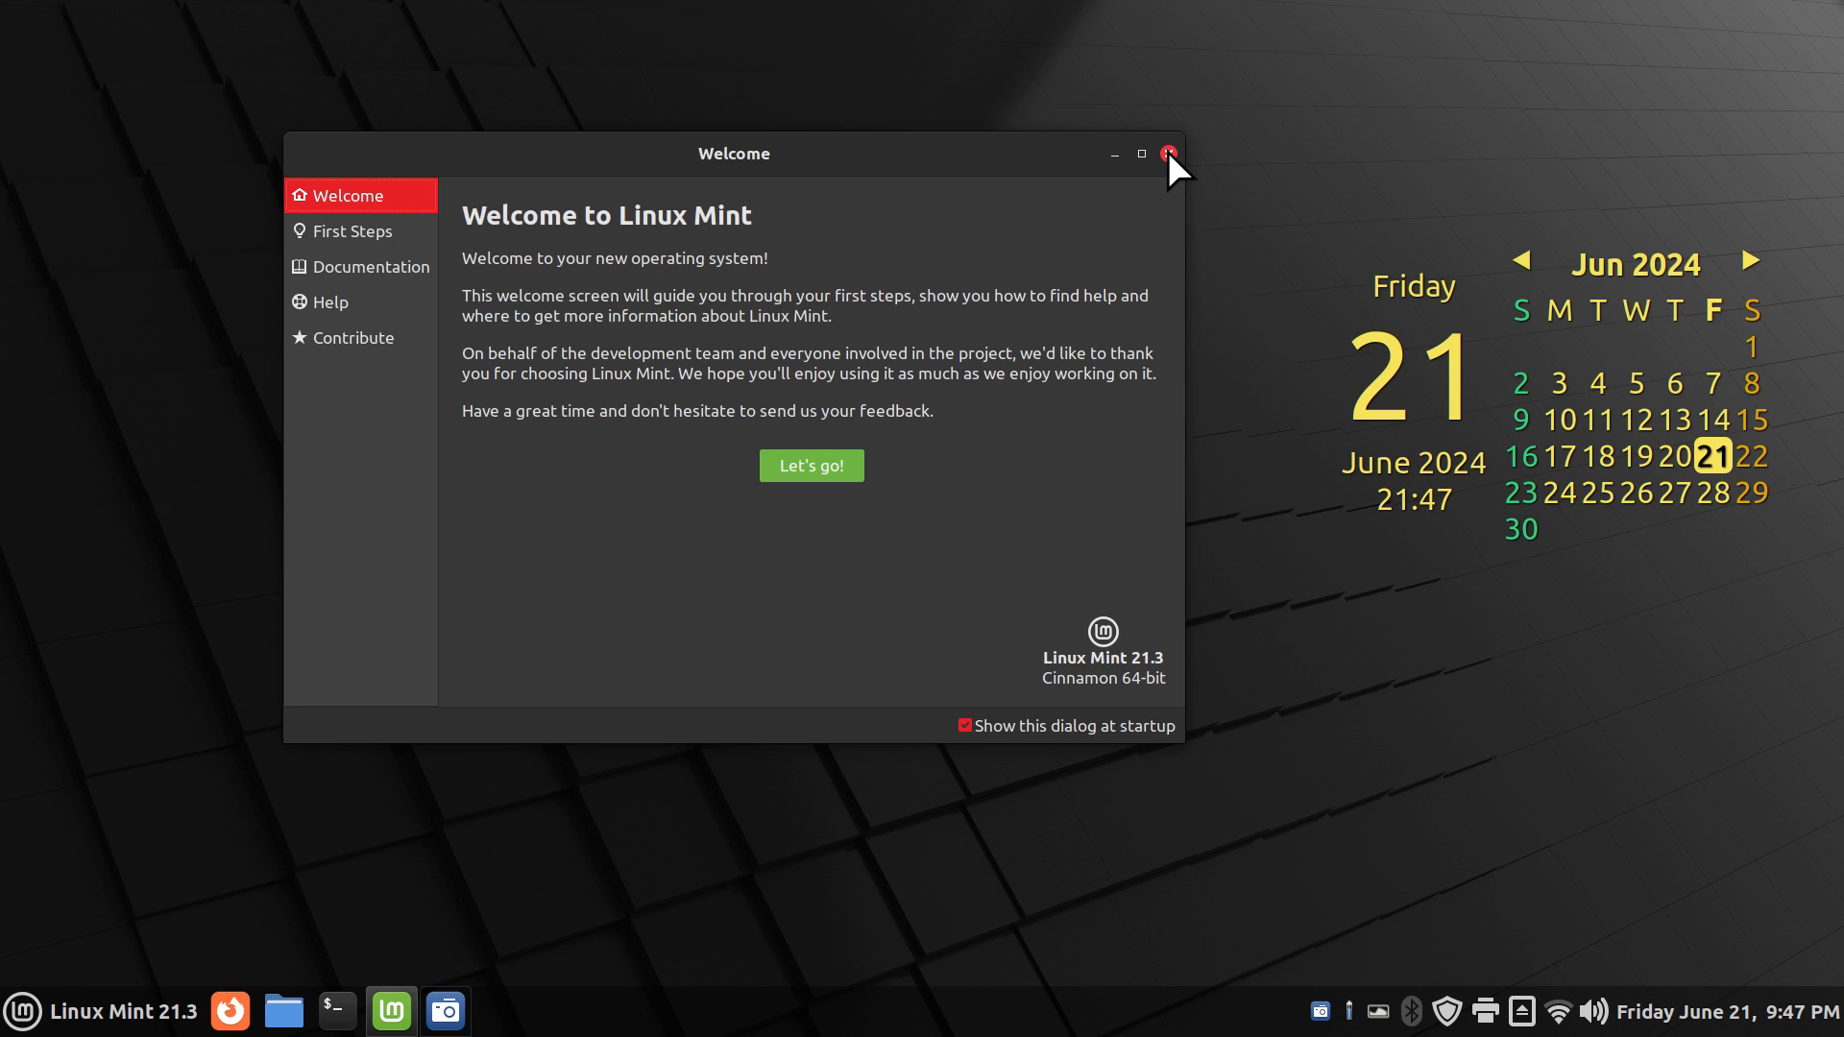
Step: Close the Welcome window and open Pictures > Screenshots in the file manager
left_click(1168, 153)
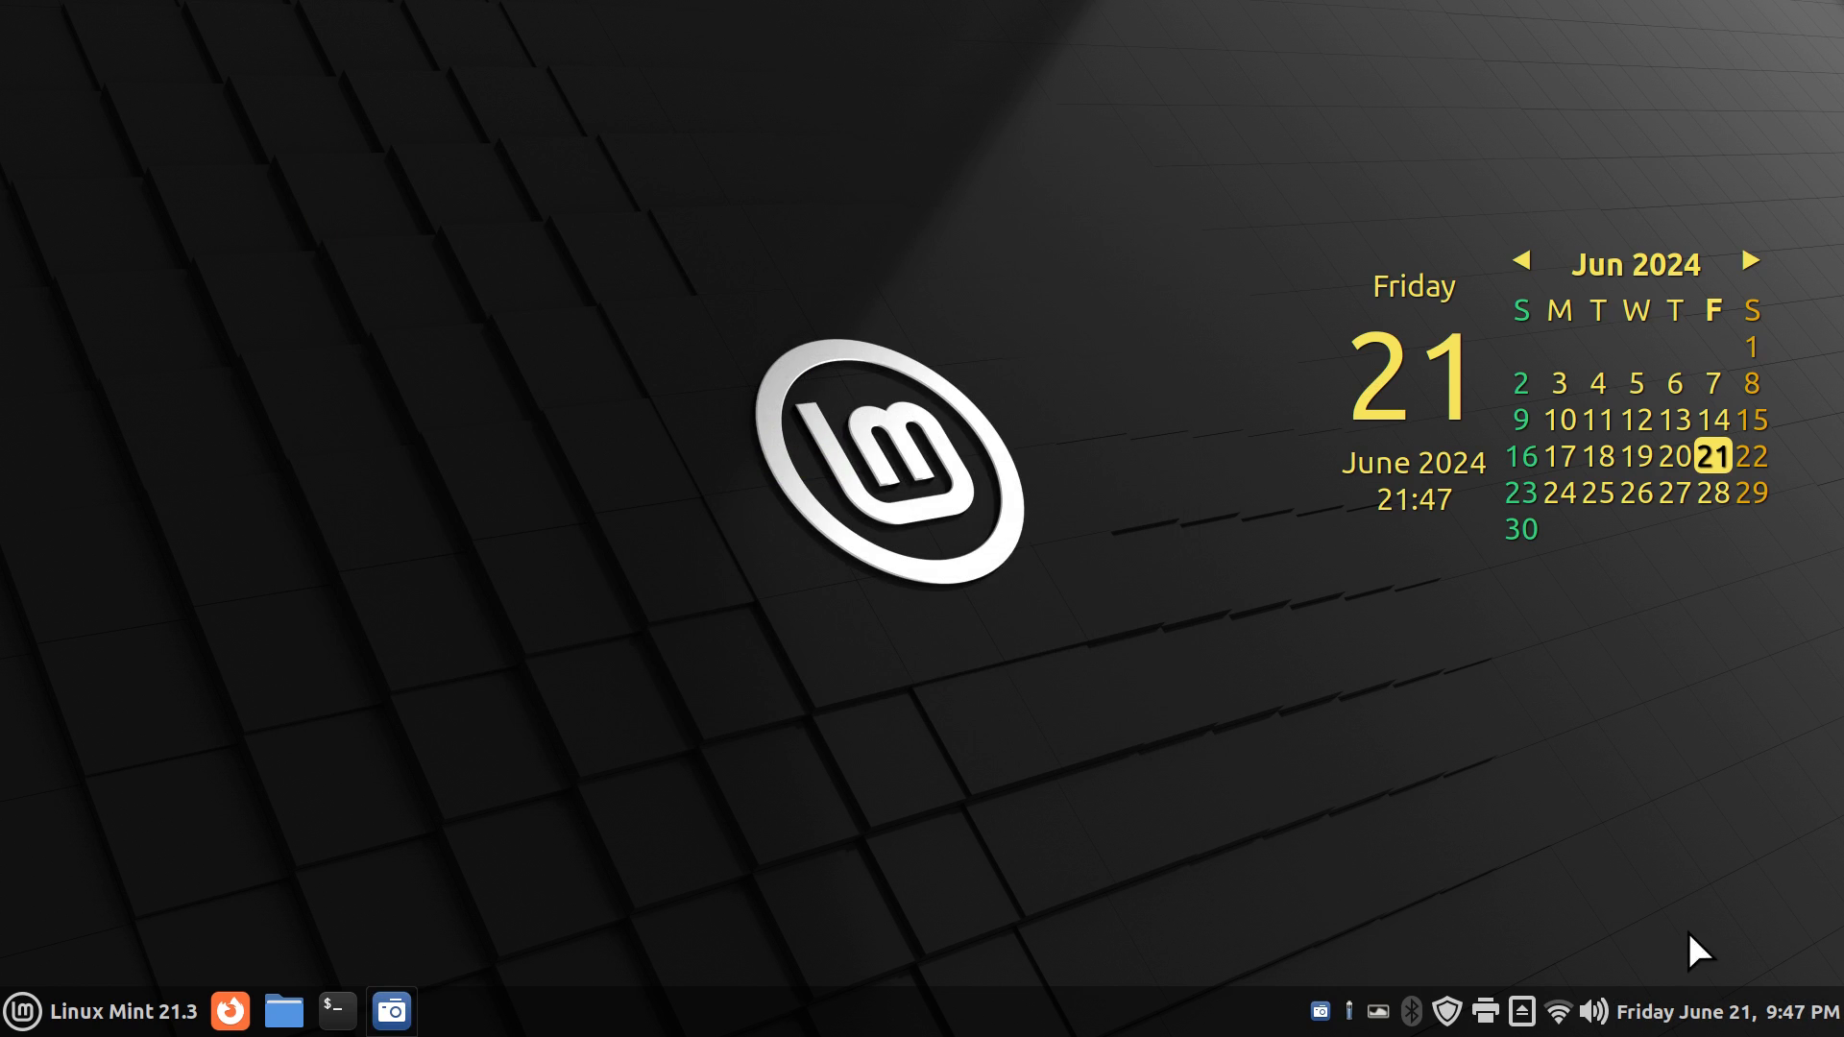
mouse_move(834, 948)
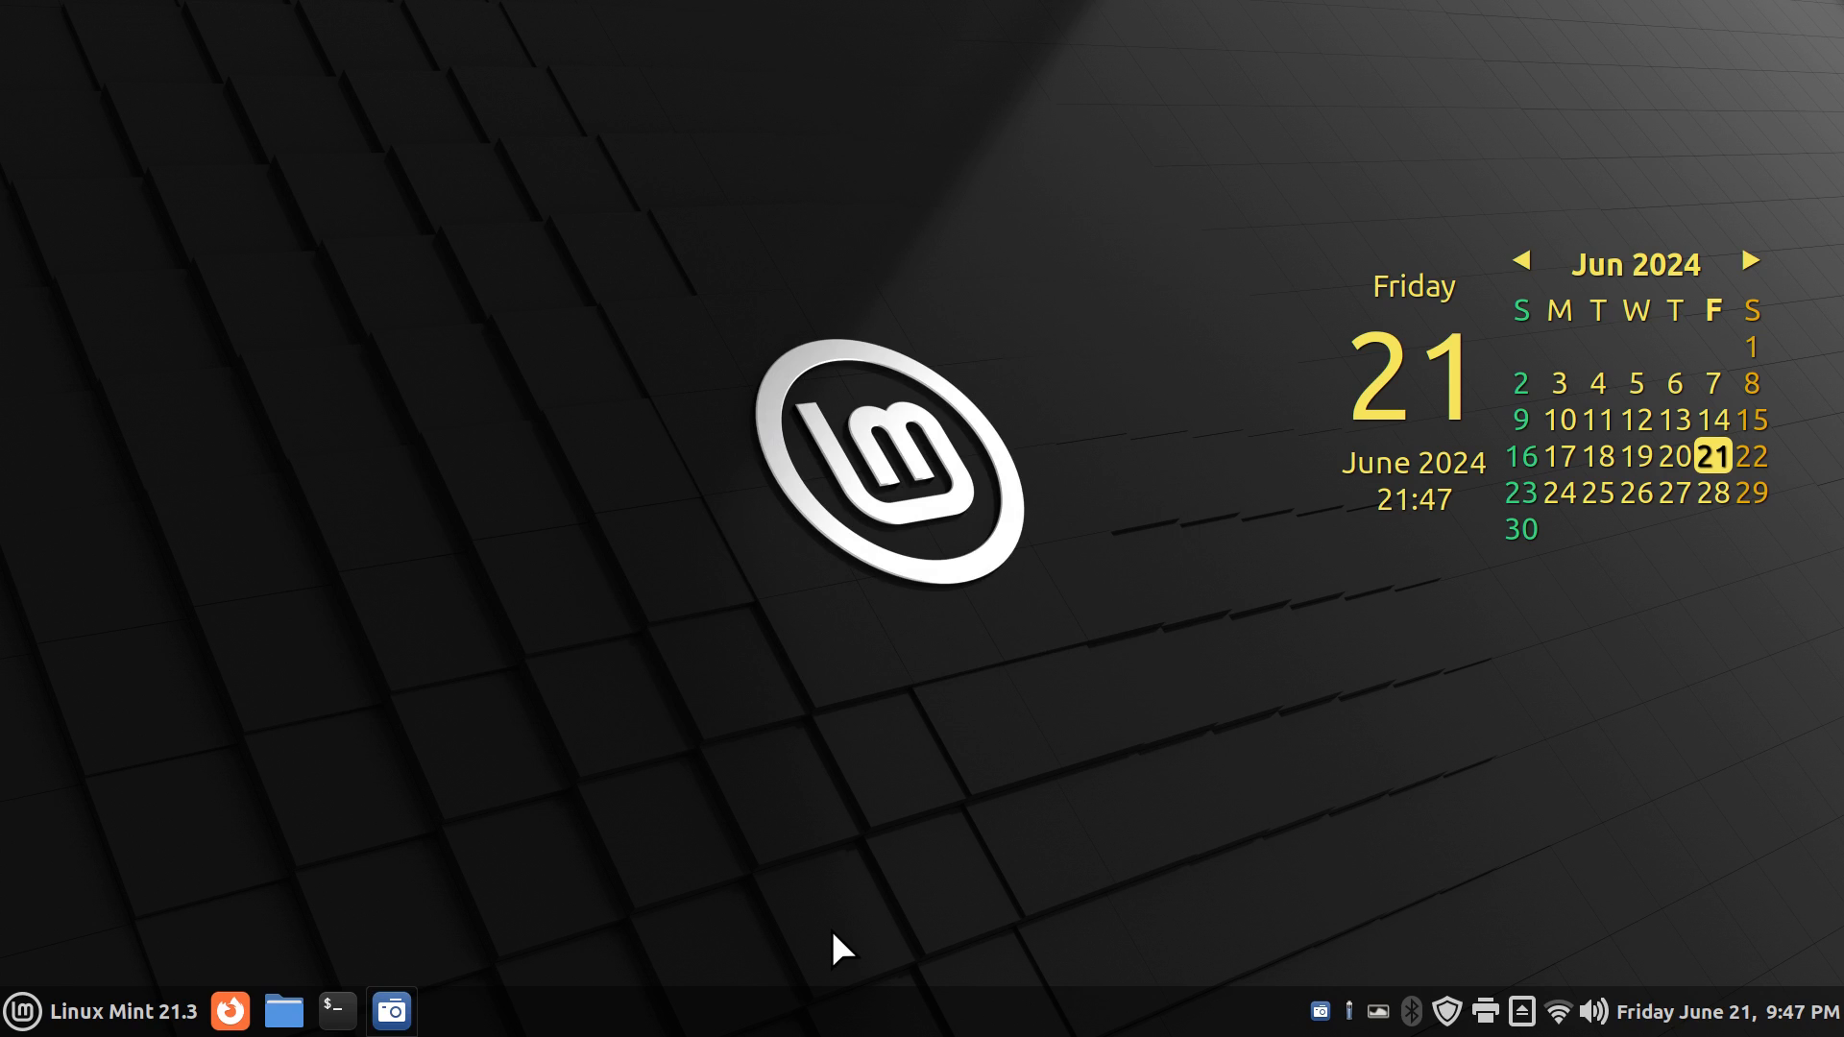
left_click(283, 1010)
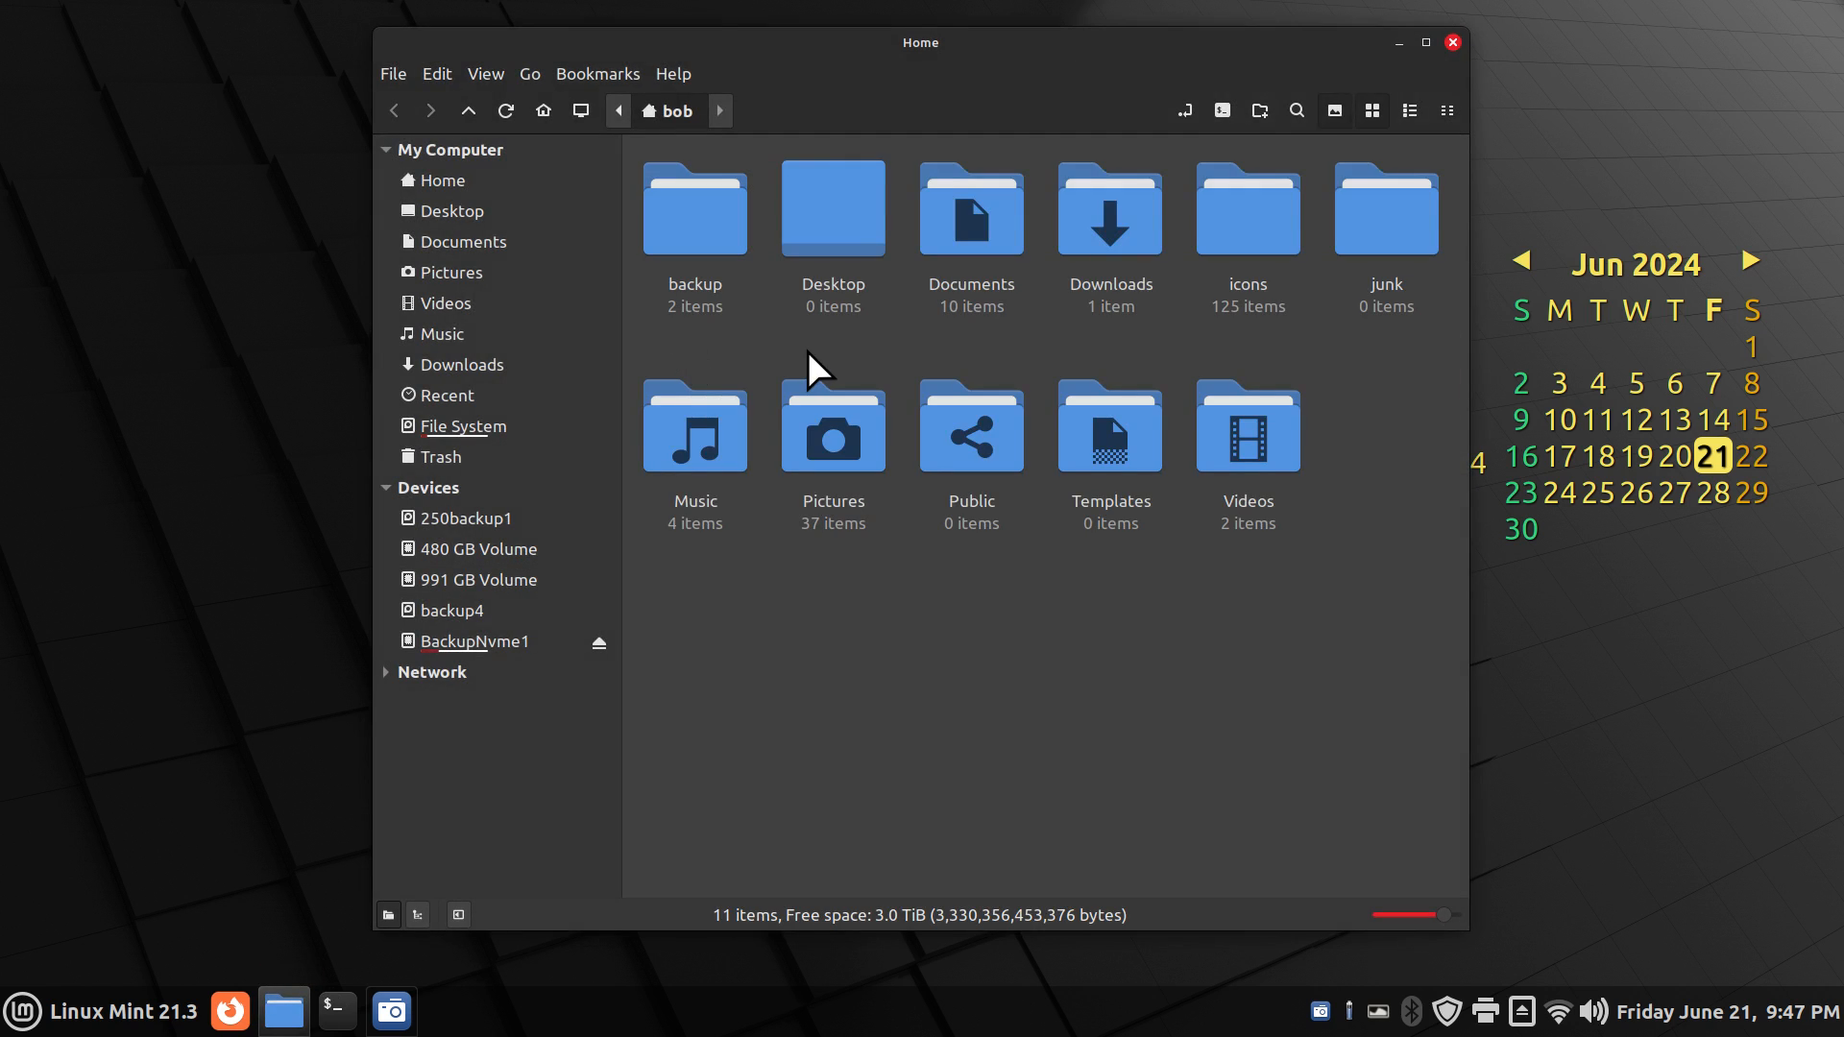
double_click(833, 427)
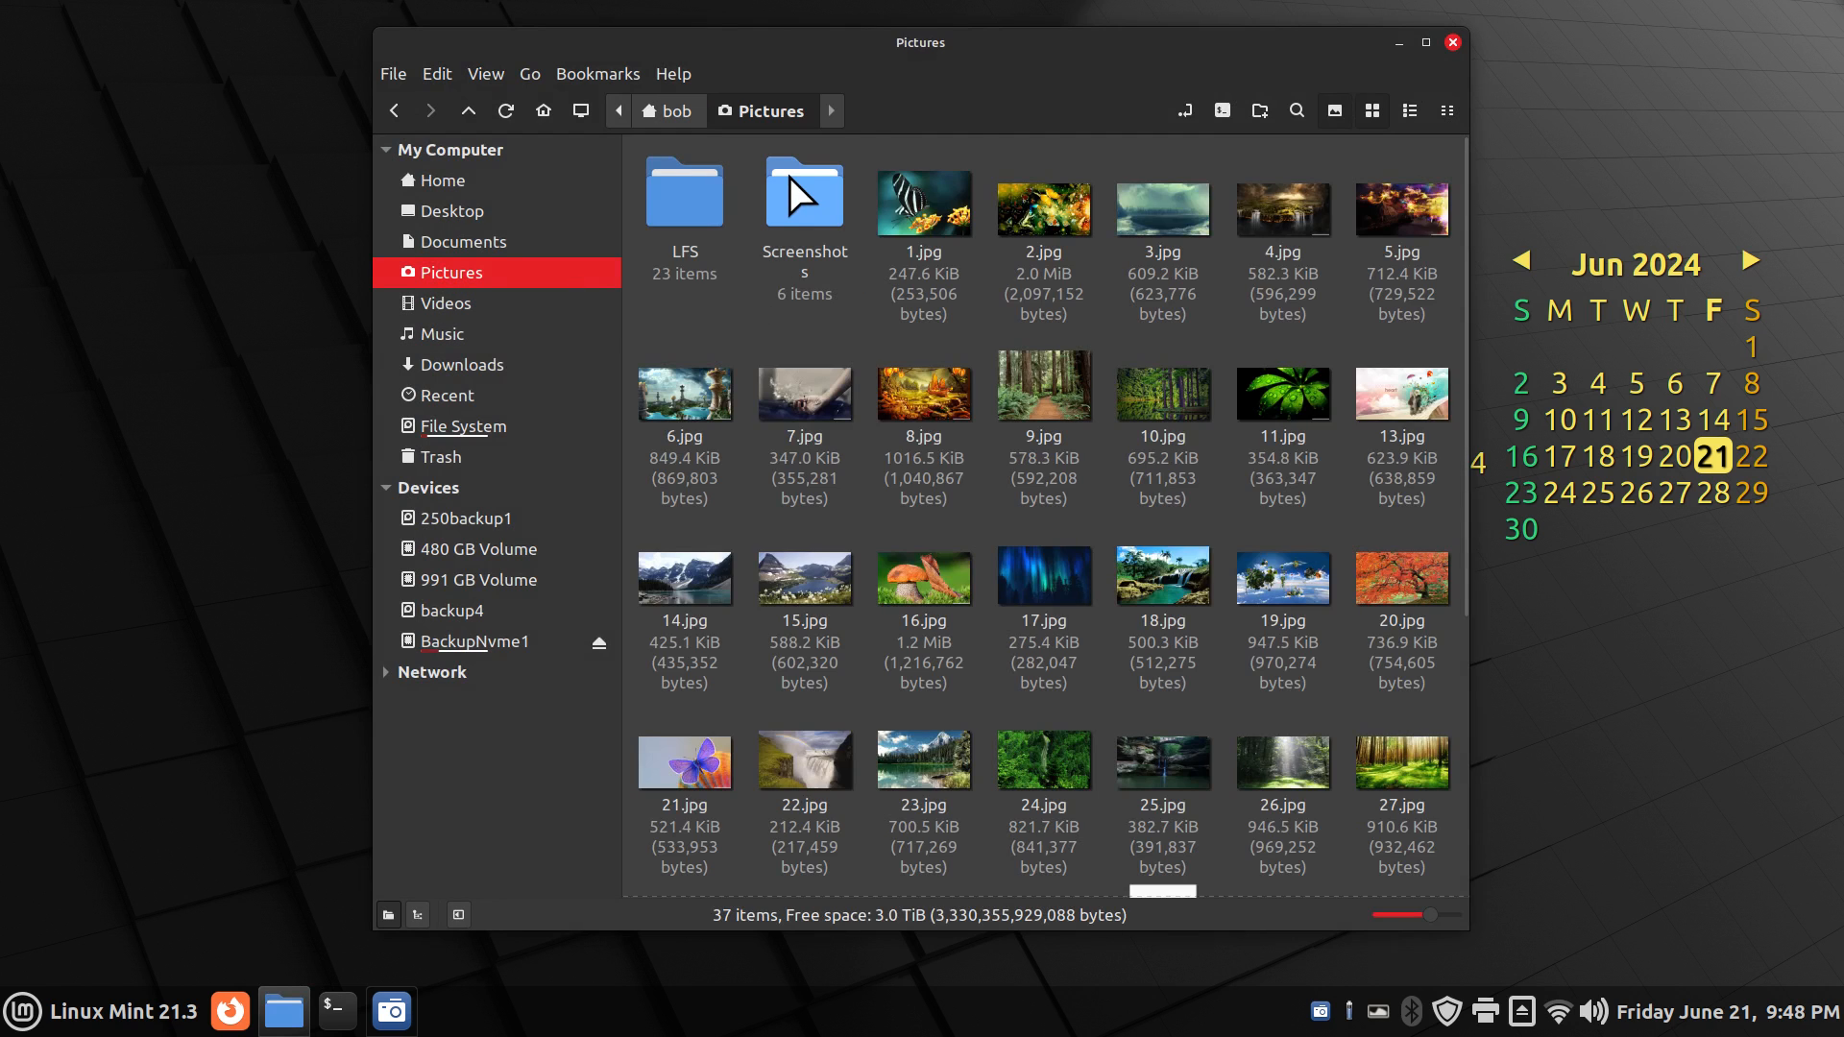
double_click(804, 192)
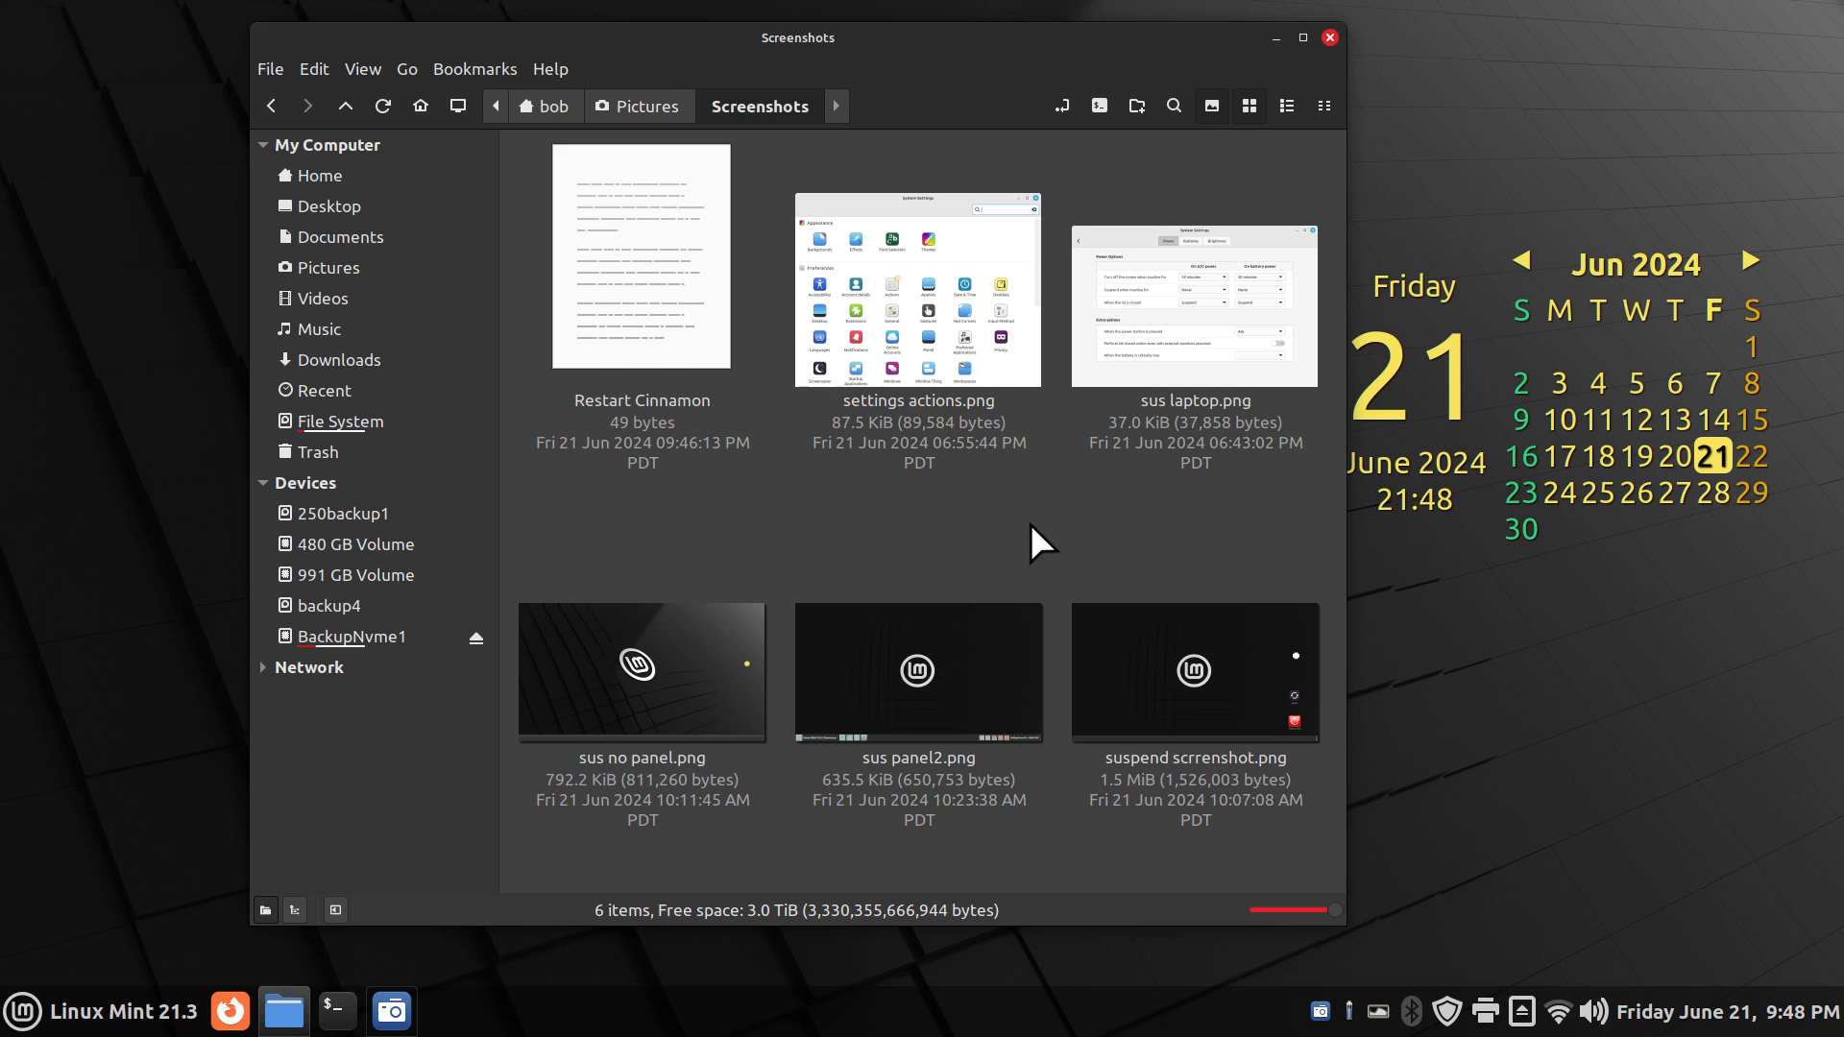
mouse_move(1212, 703)
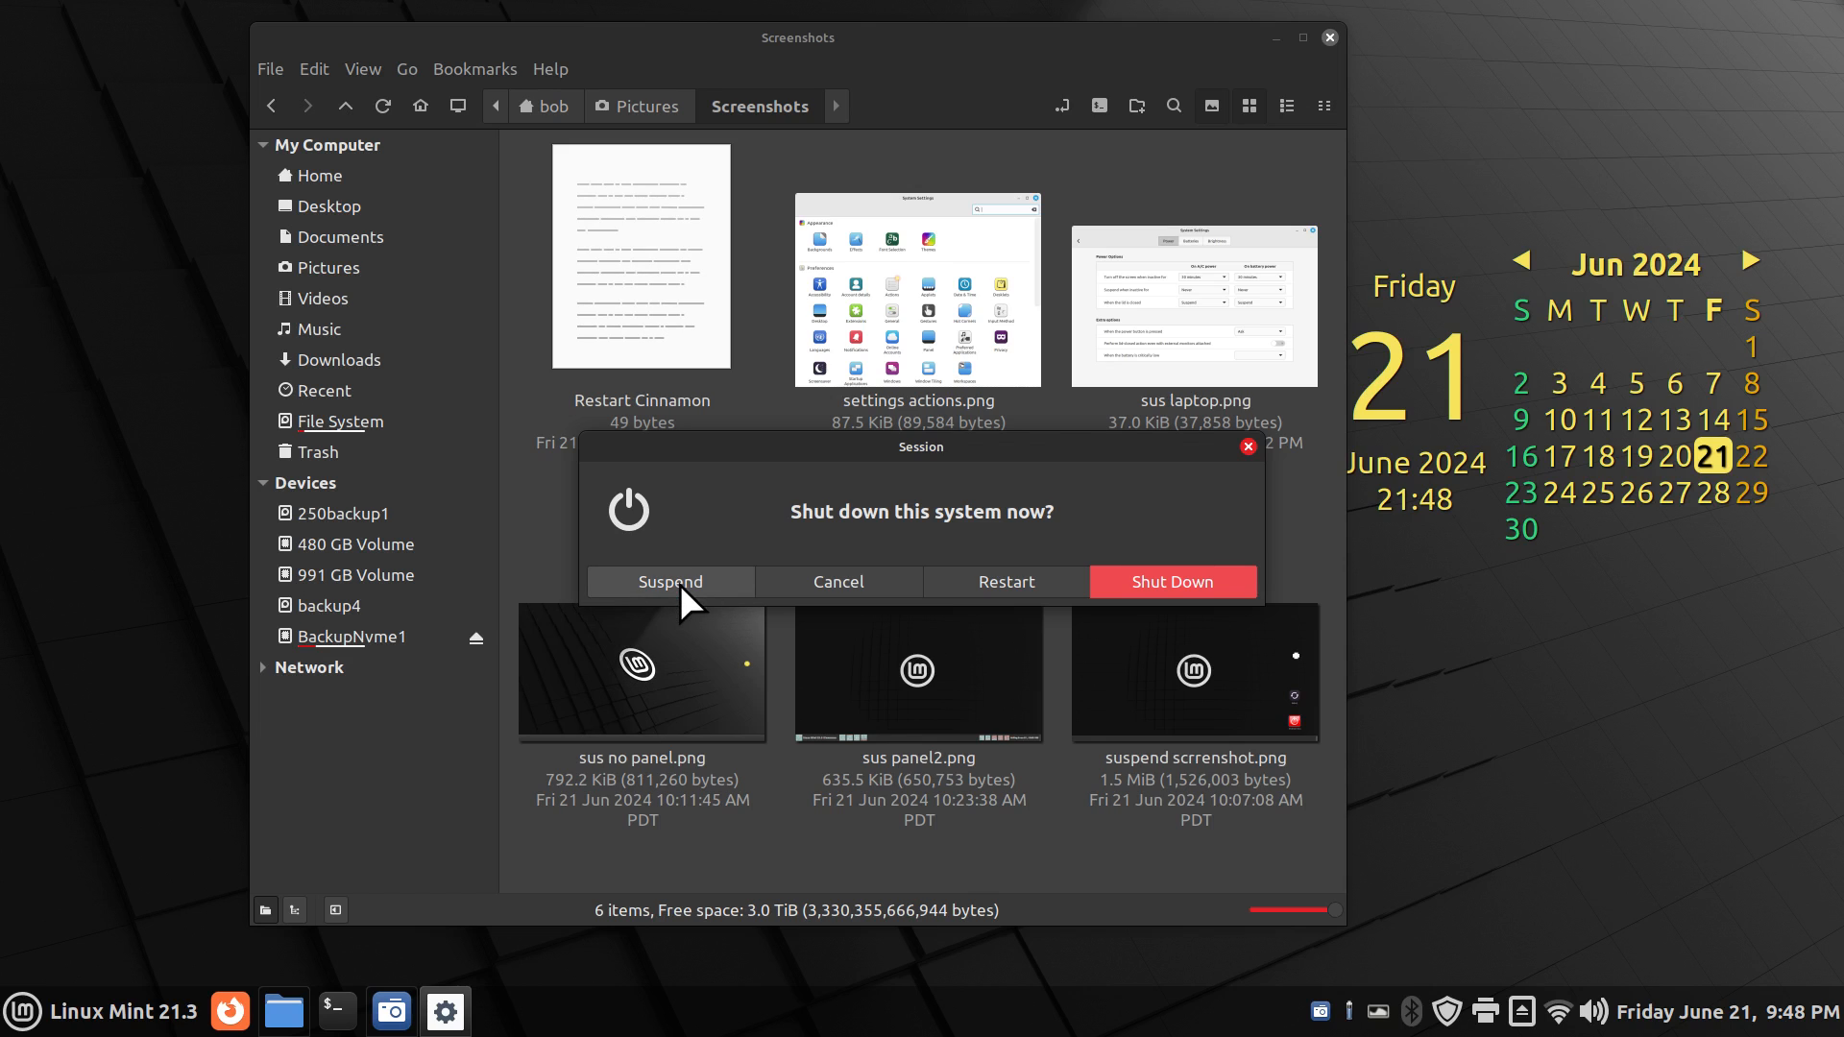
mouse_move(1168, 645)
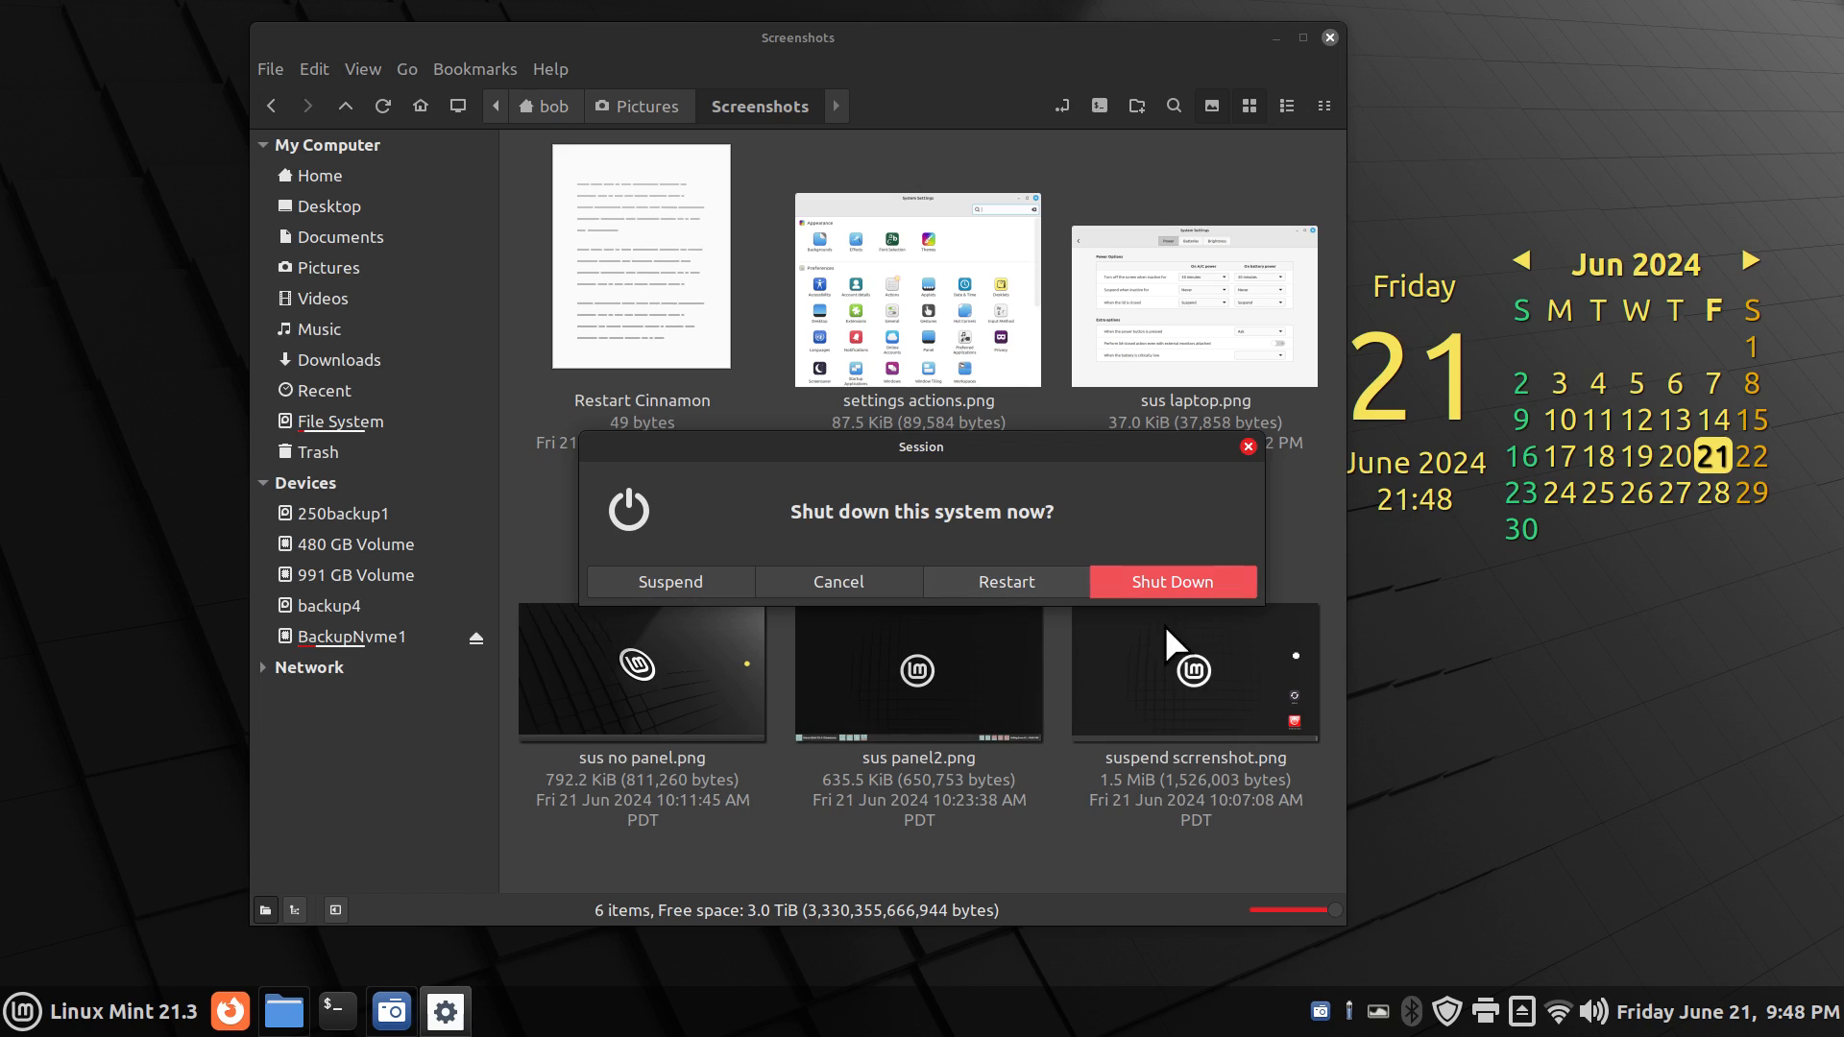
mouse_move(1023, 707)
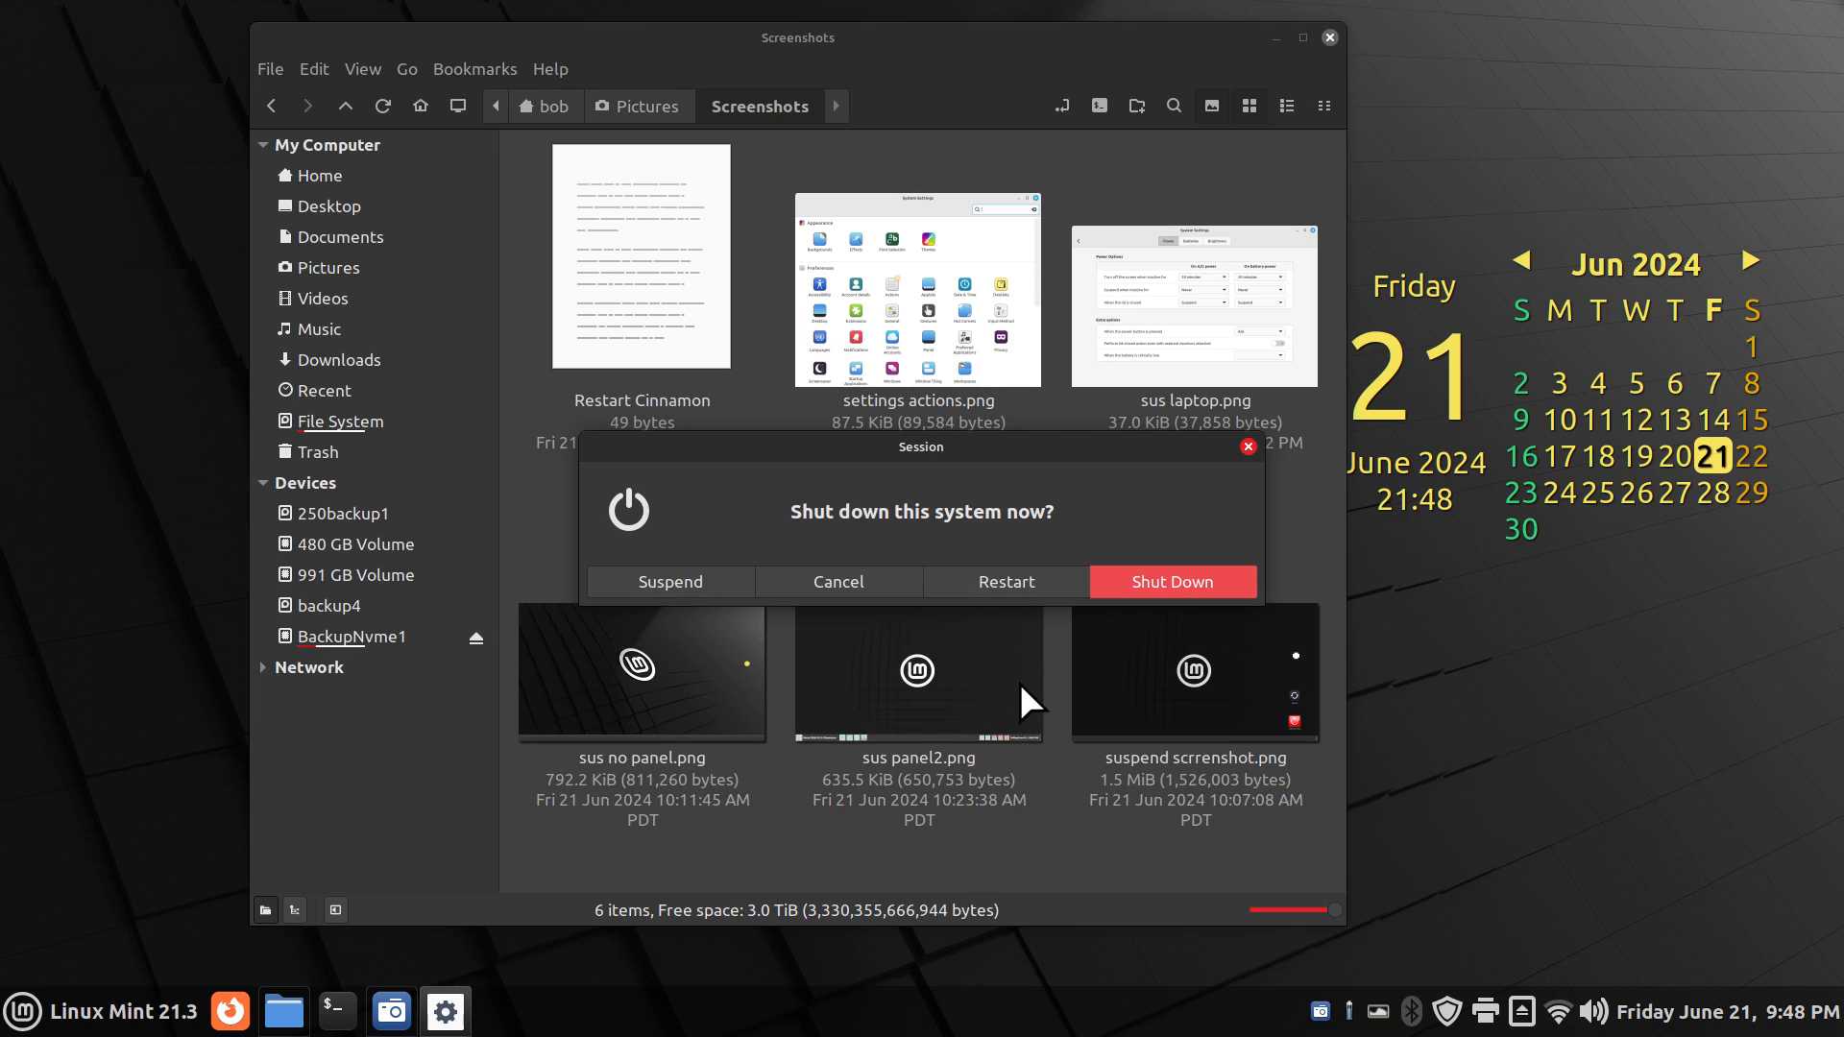
mouse_move(1236, 507)
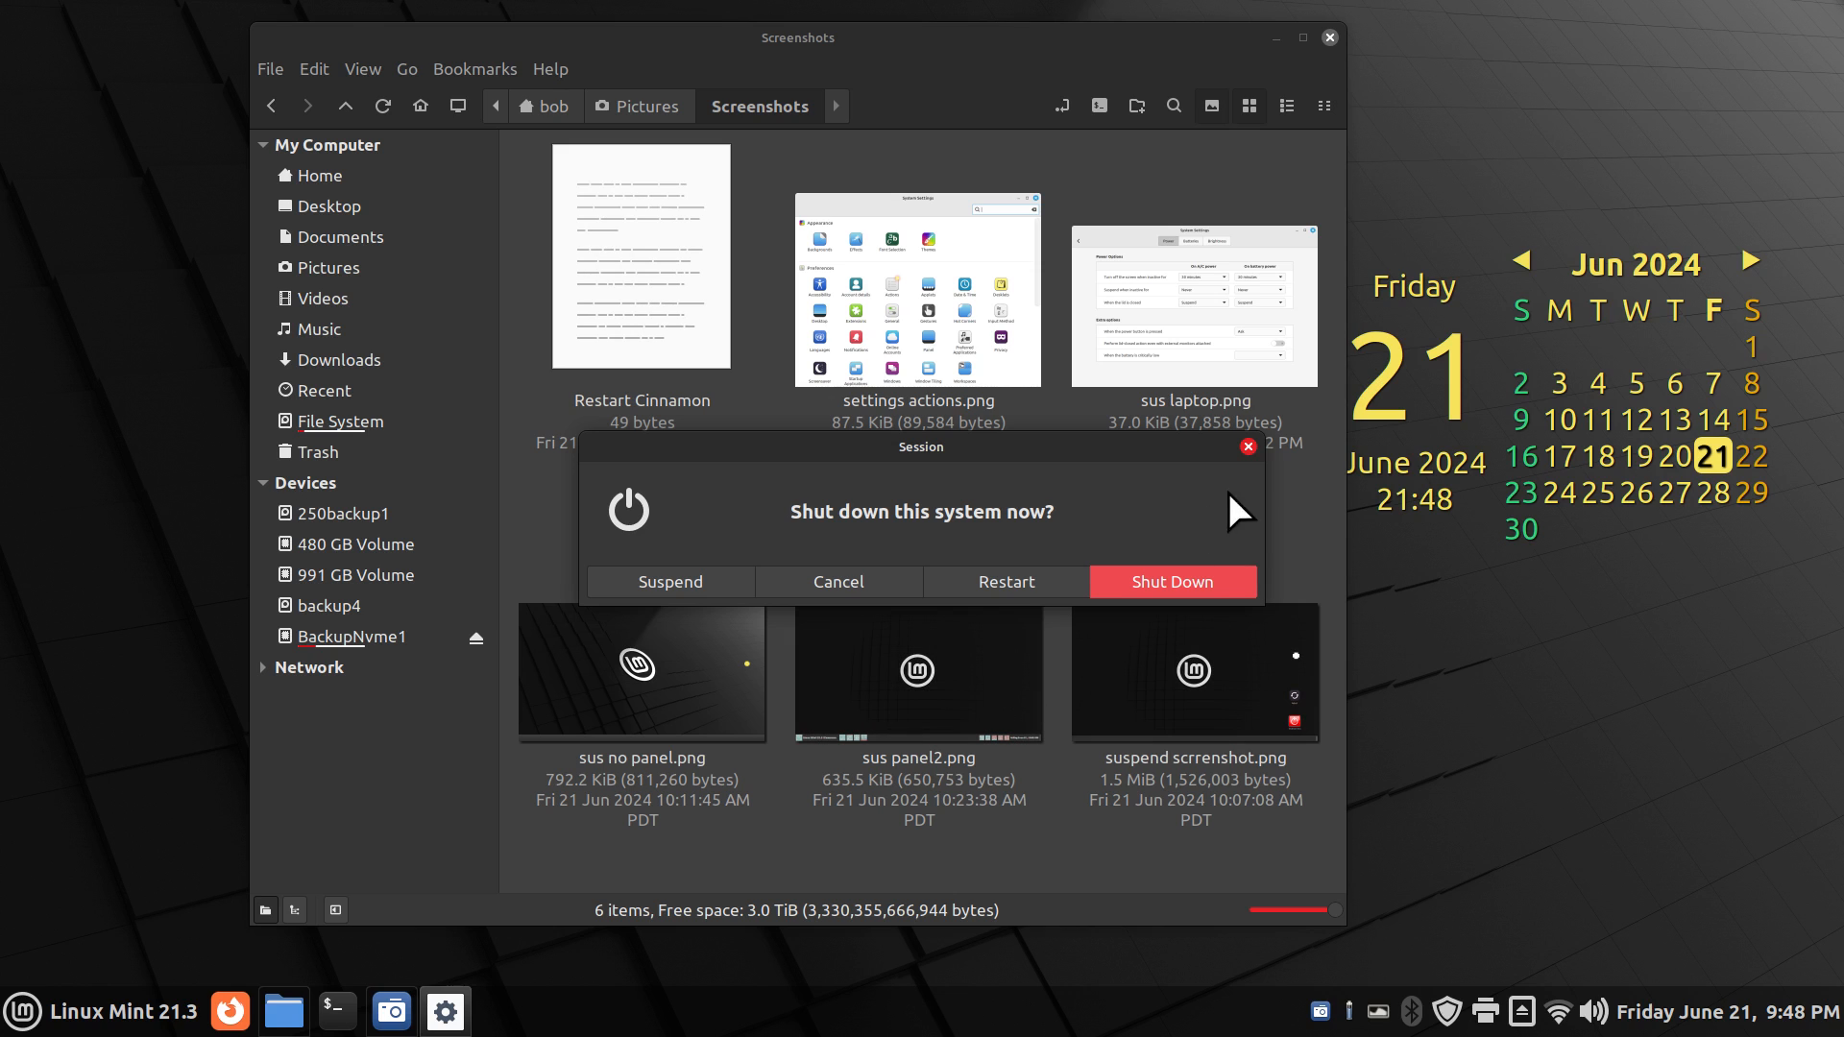
Step: Dismiss the shut down prompt, then open and close the applications menu
left_click(838, 581)
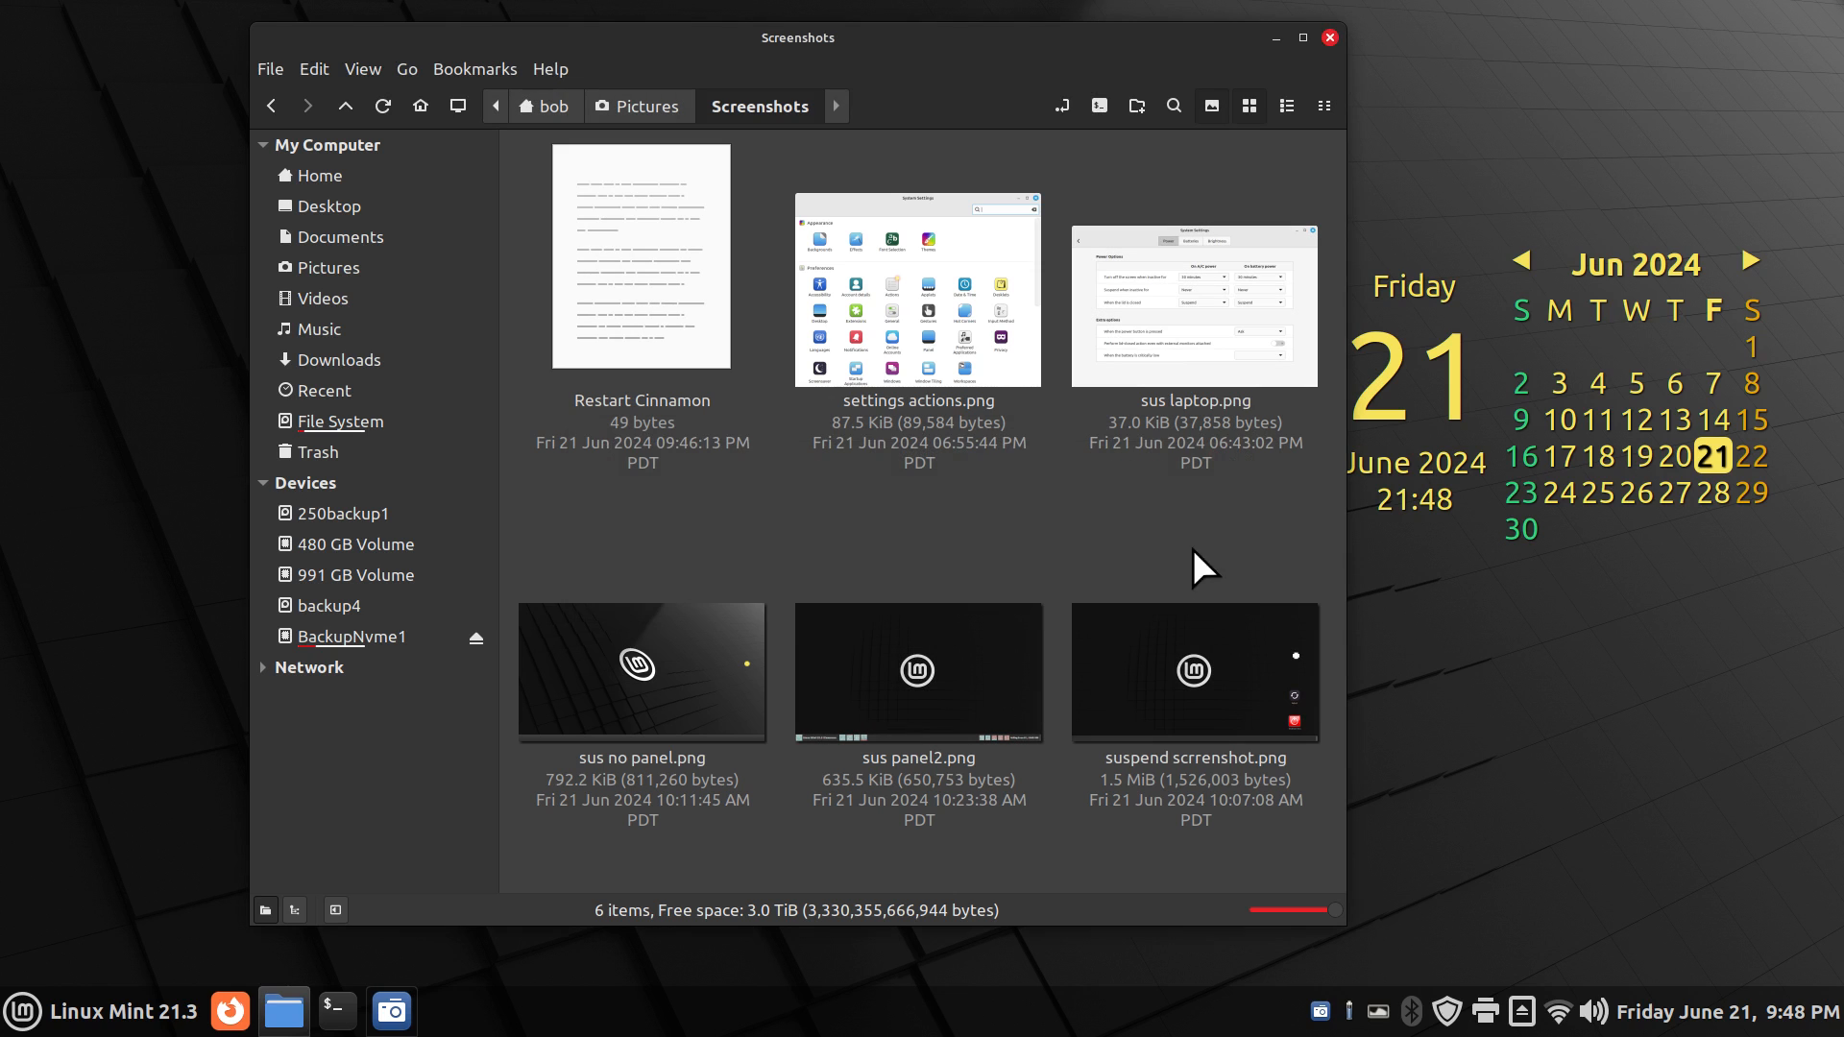
mouse_move(1065, 556)
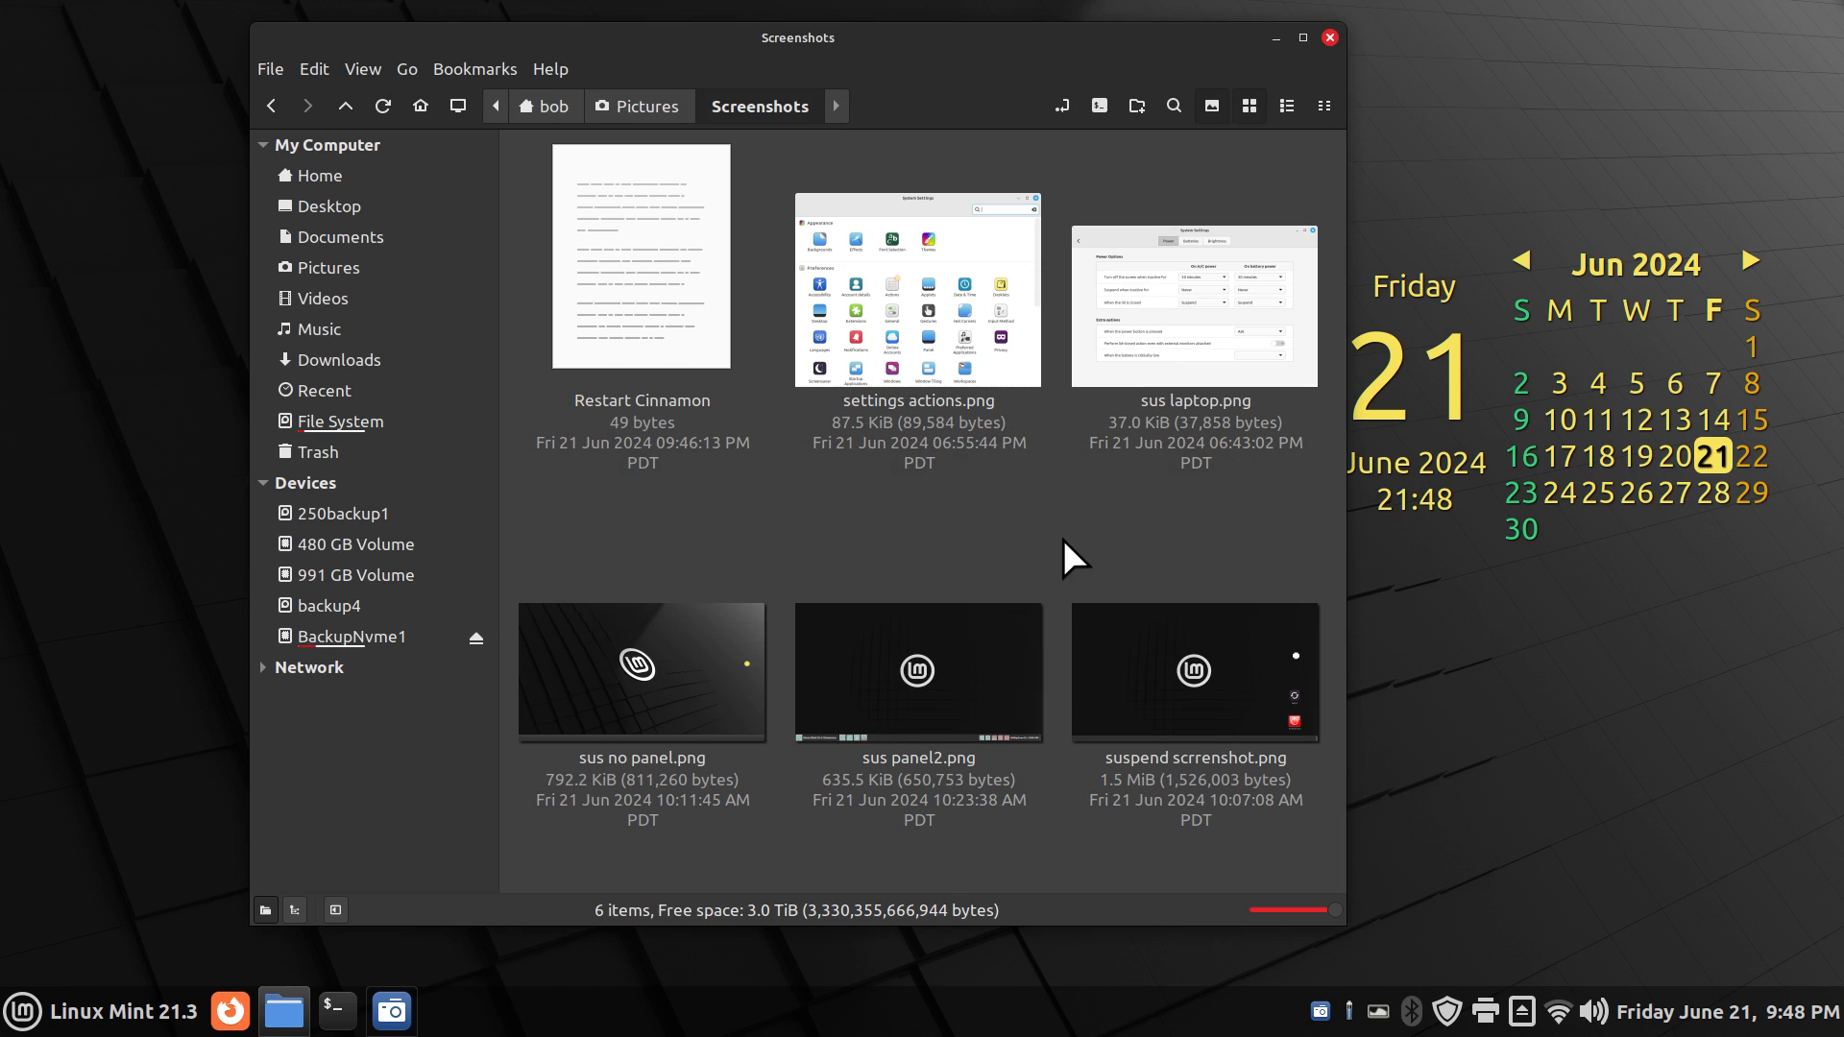
mouse_move(1078, 541)
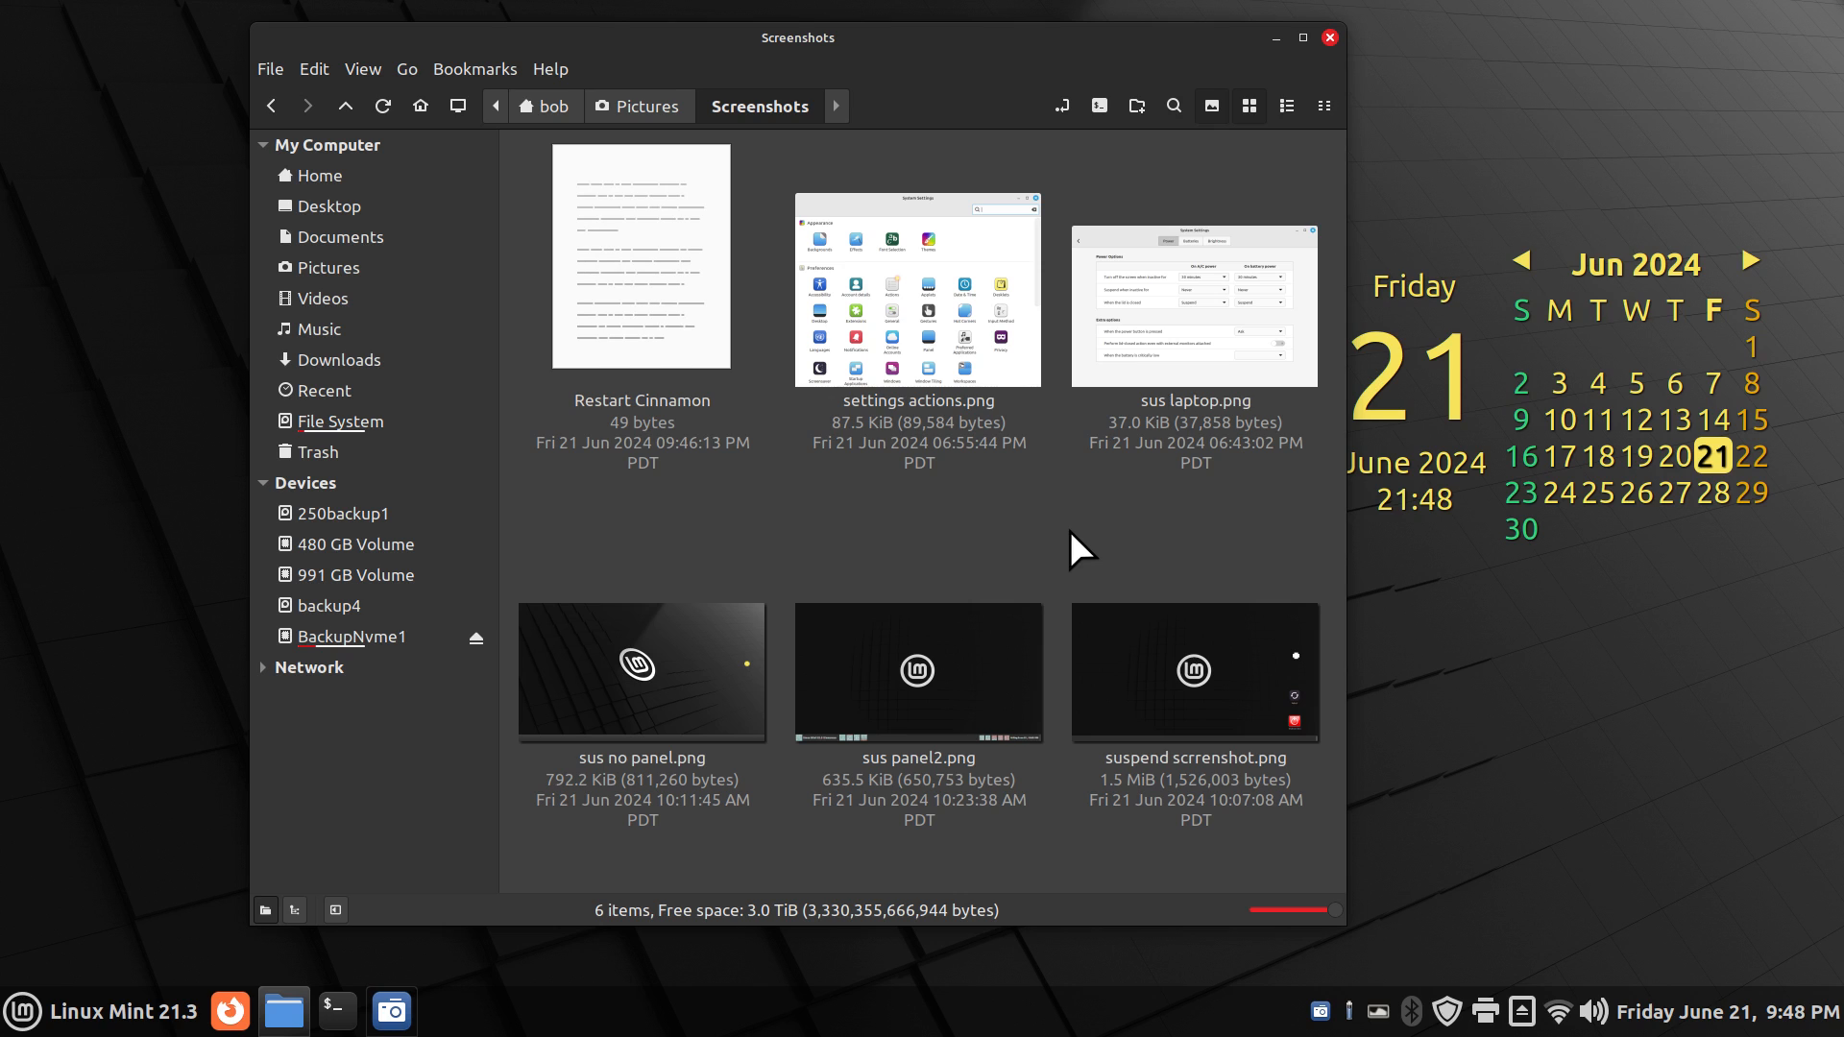
mouse_move(1059, 521)
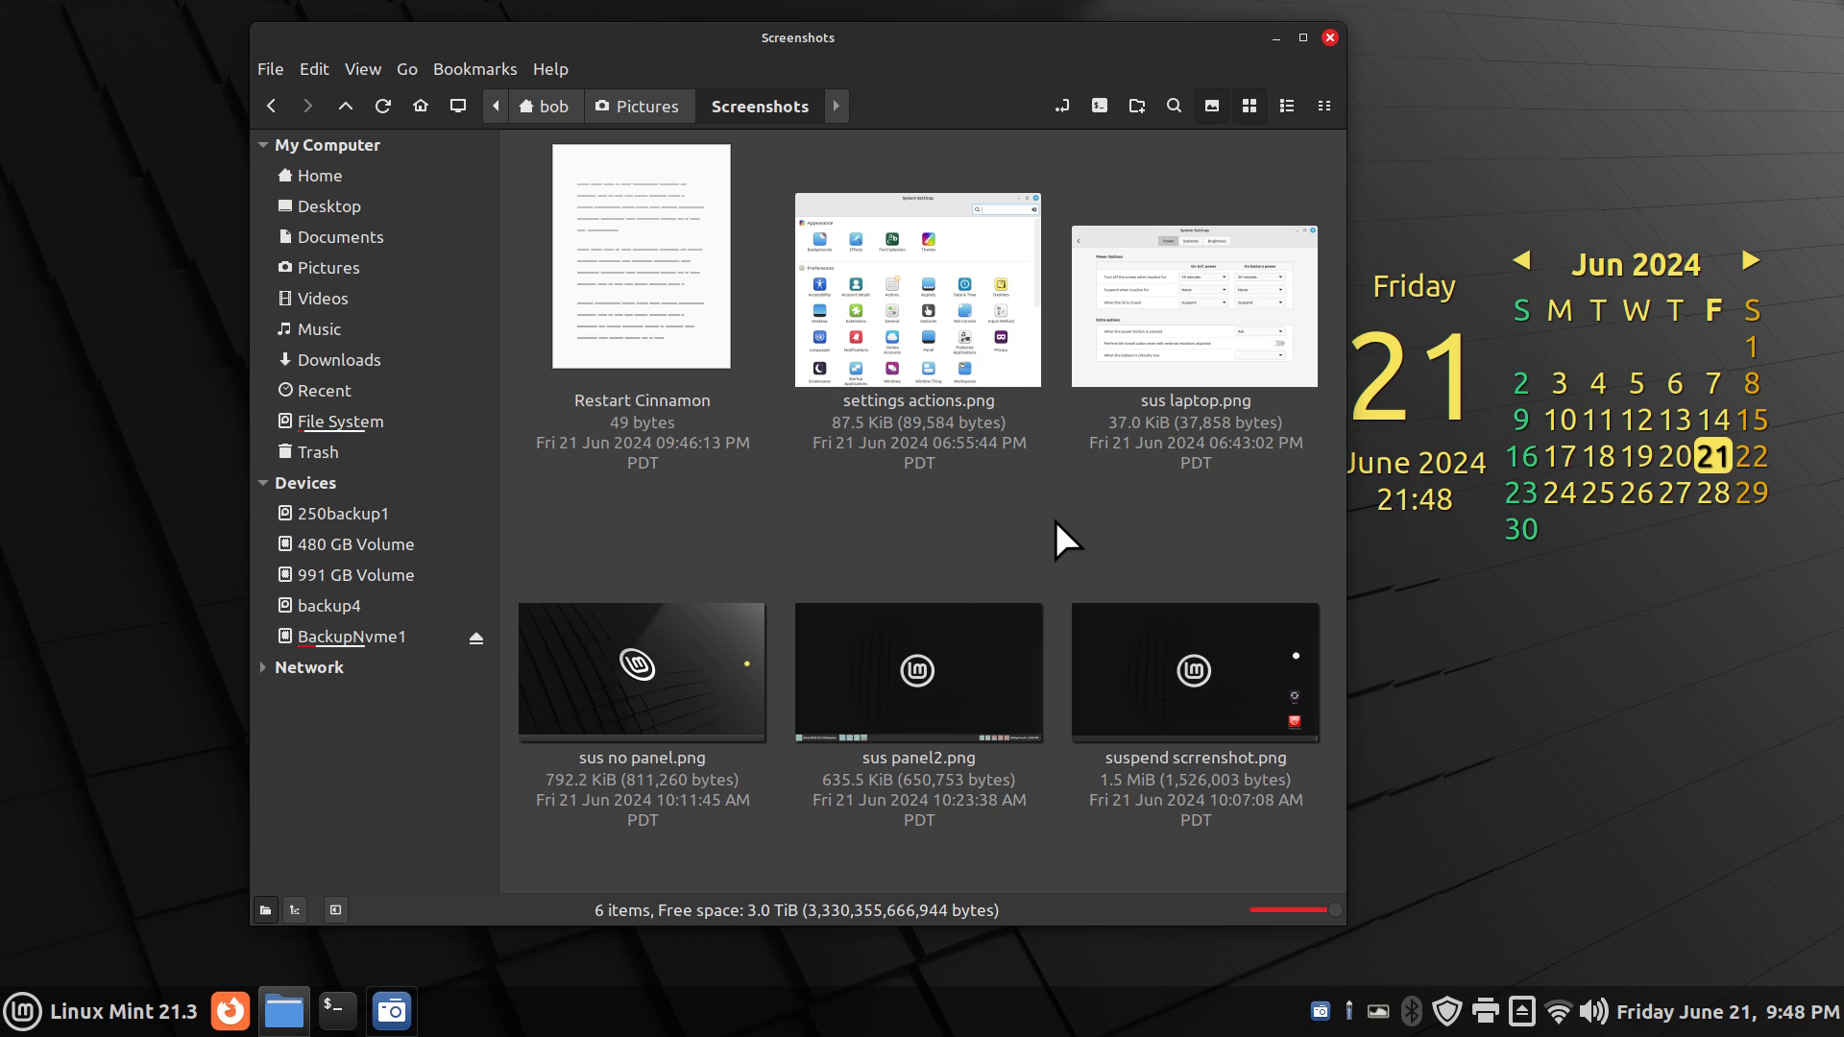
mouse_move(1131, 577)
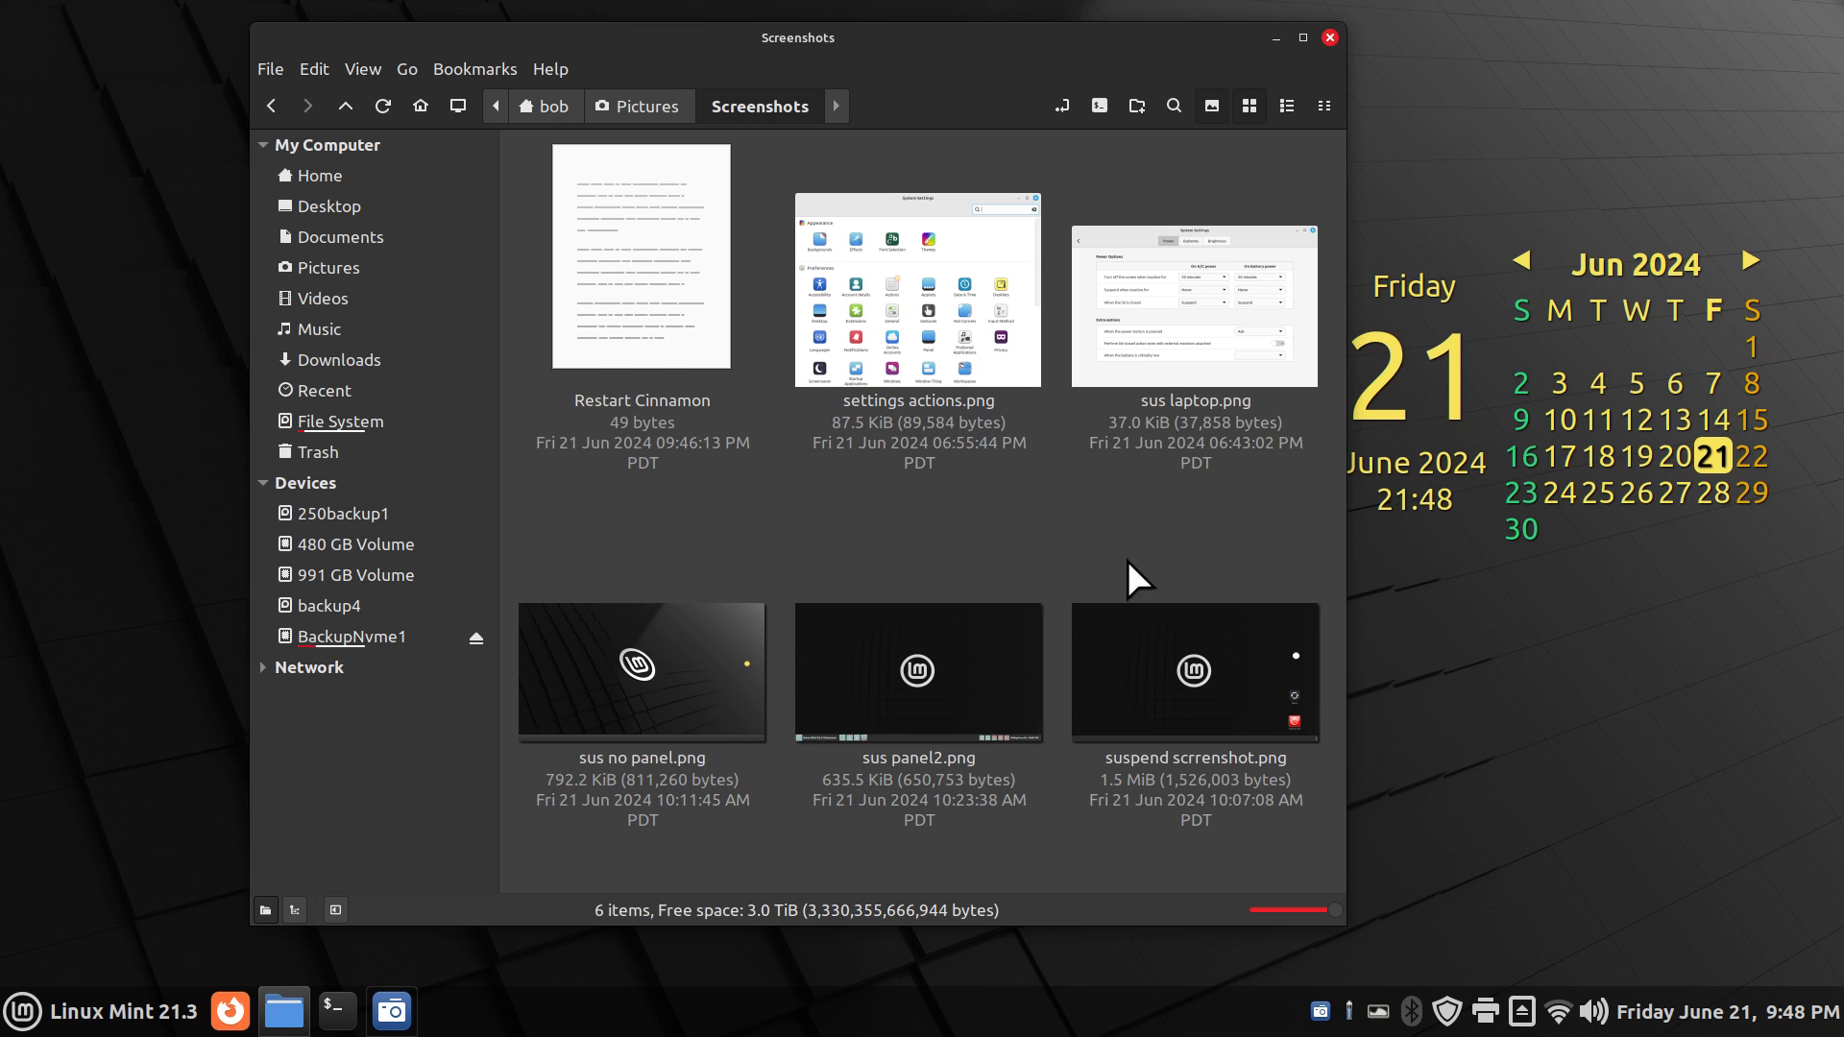
mouse_move(915, 675)
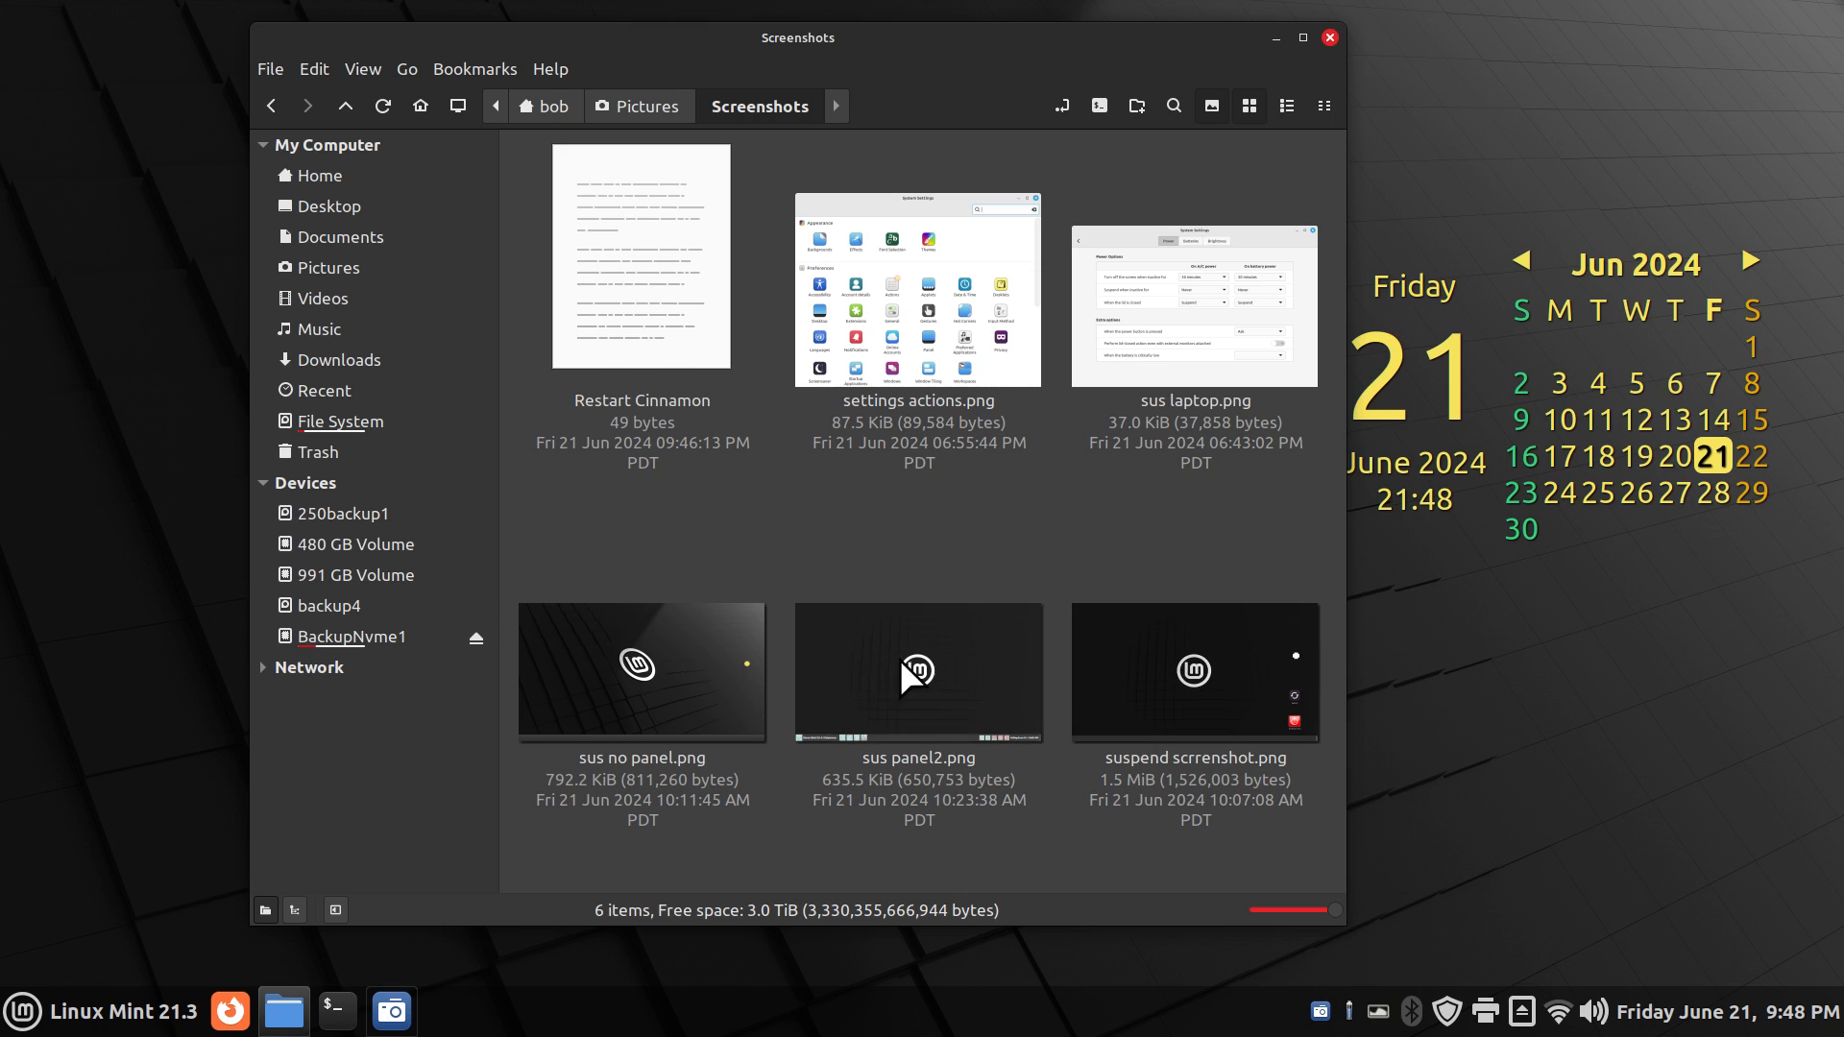
mouse_move(1215, 669)
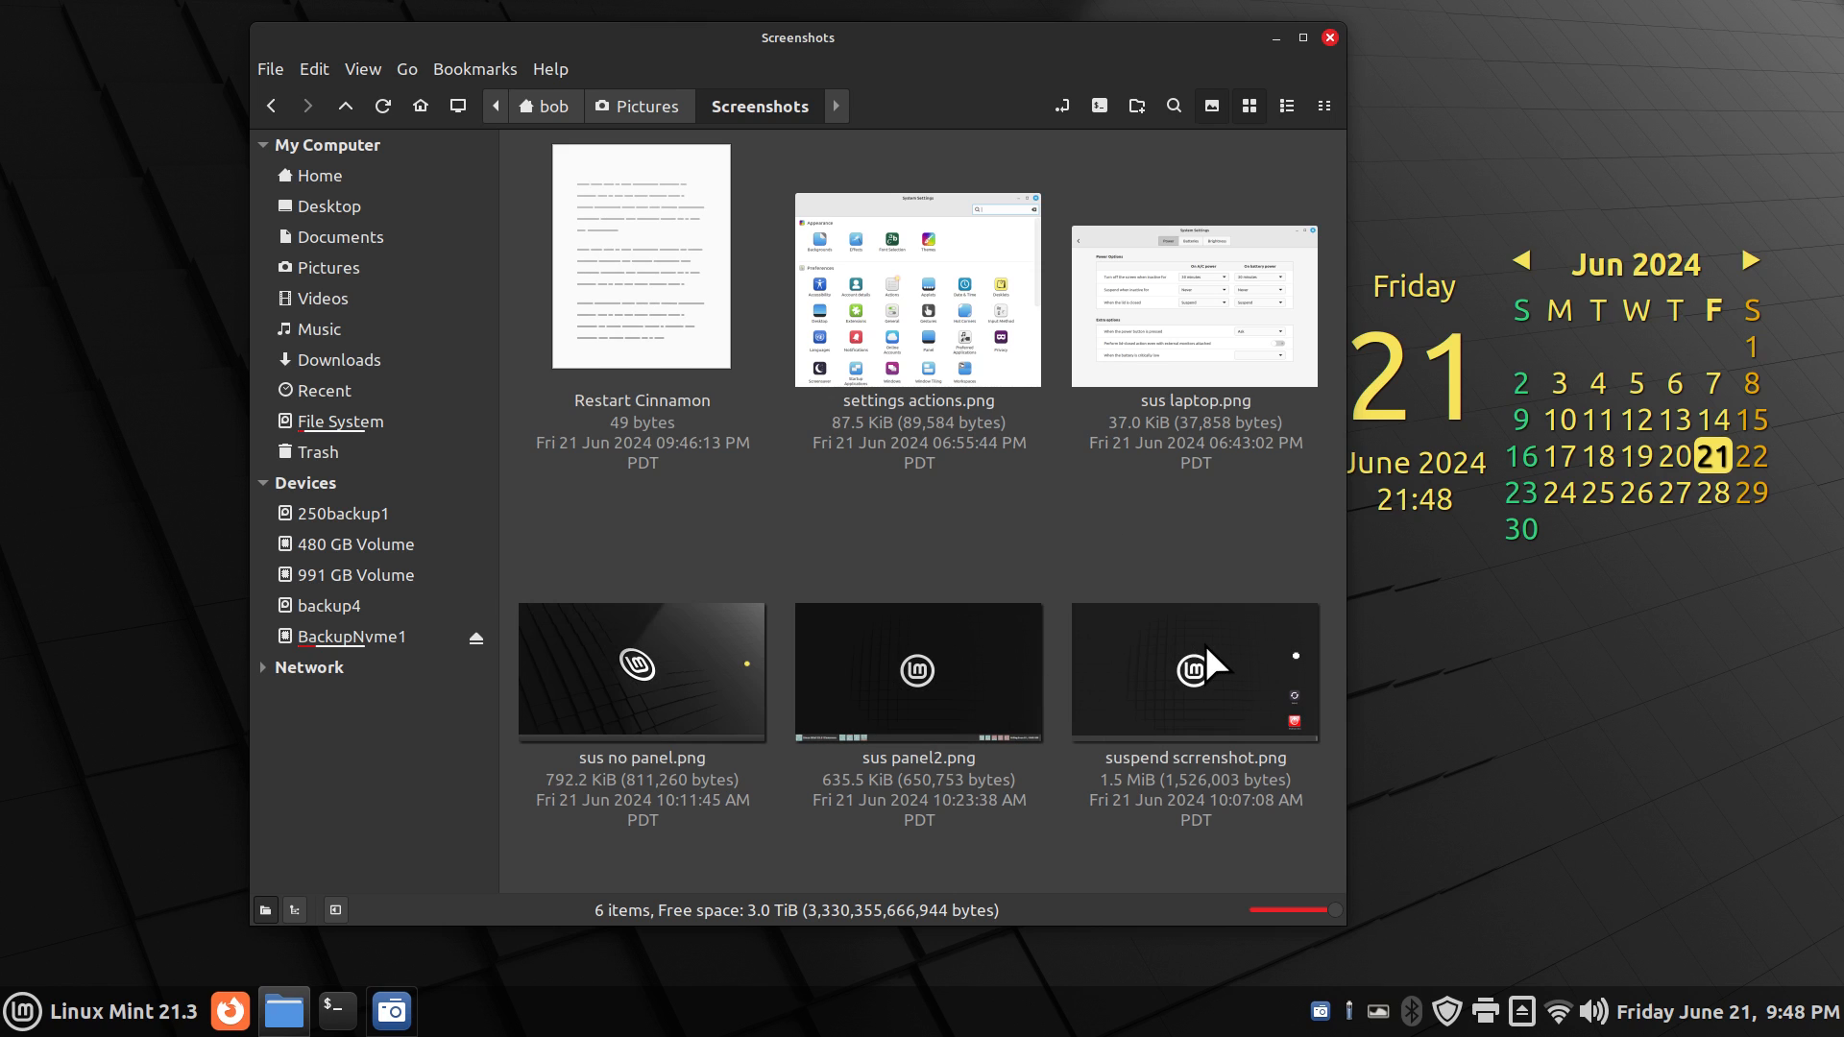
left_click(22, 1009)
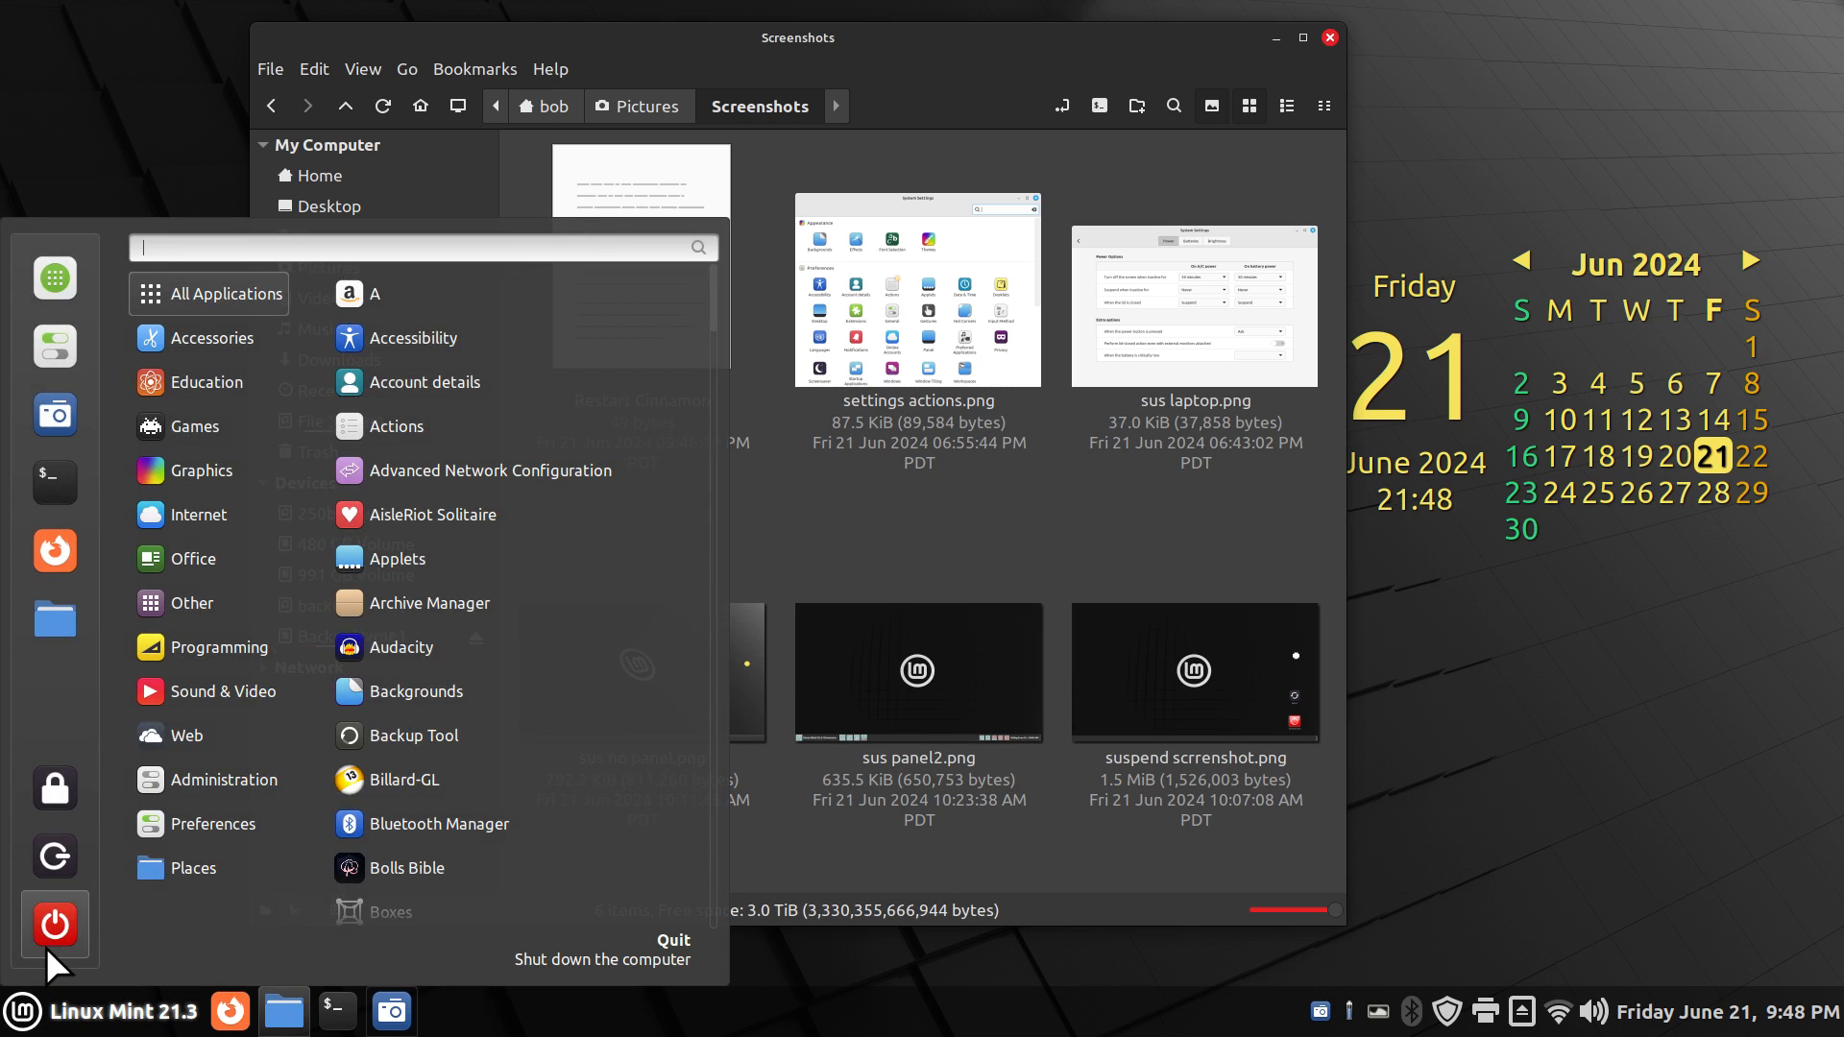
left_click(55, 925)
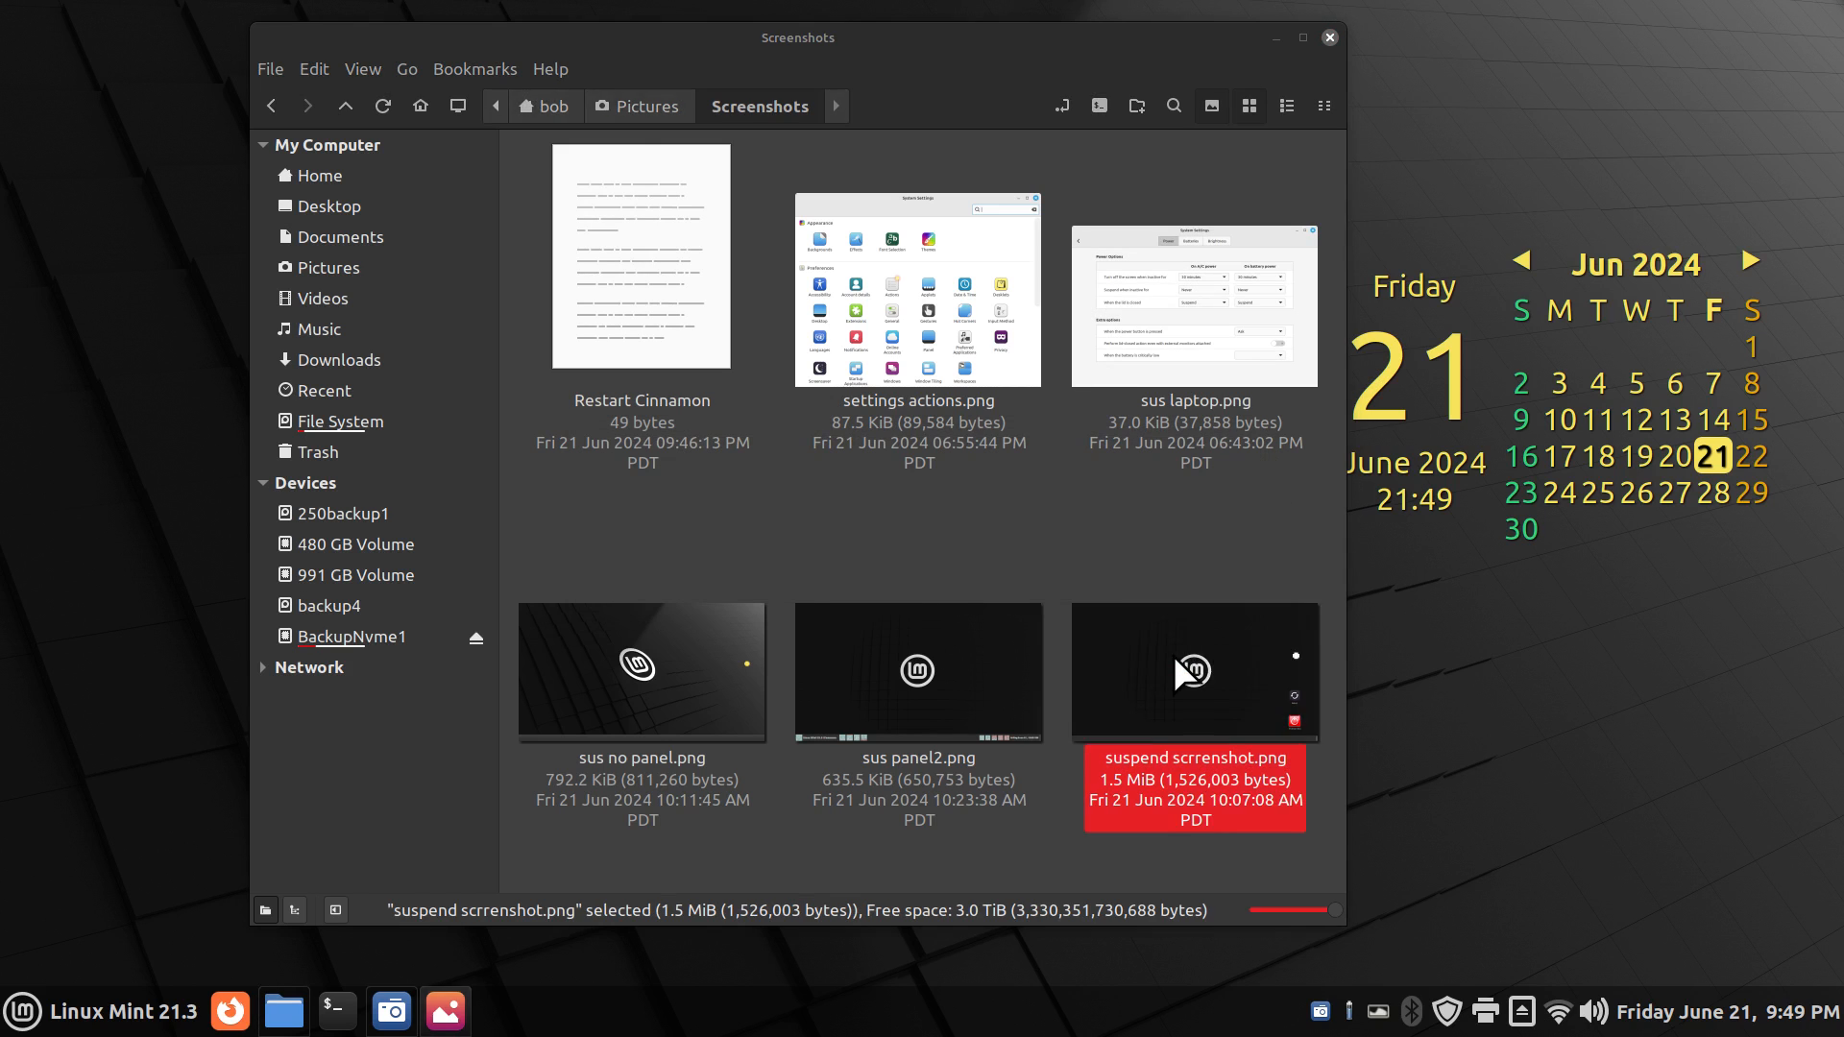
Step: Open the suspend screenshot, then switch to viewing sus panel2.png
double_click(1194, 671)
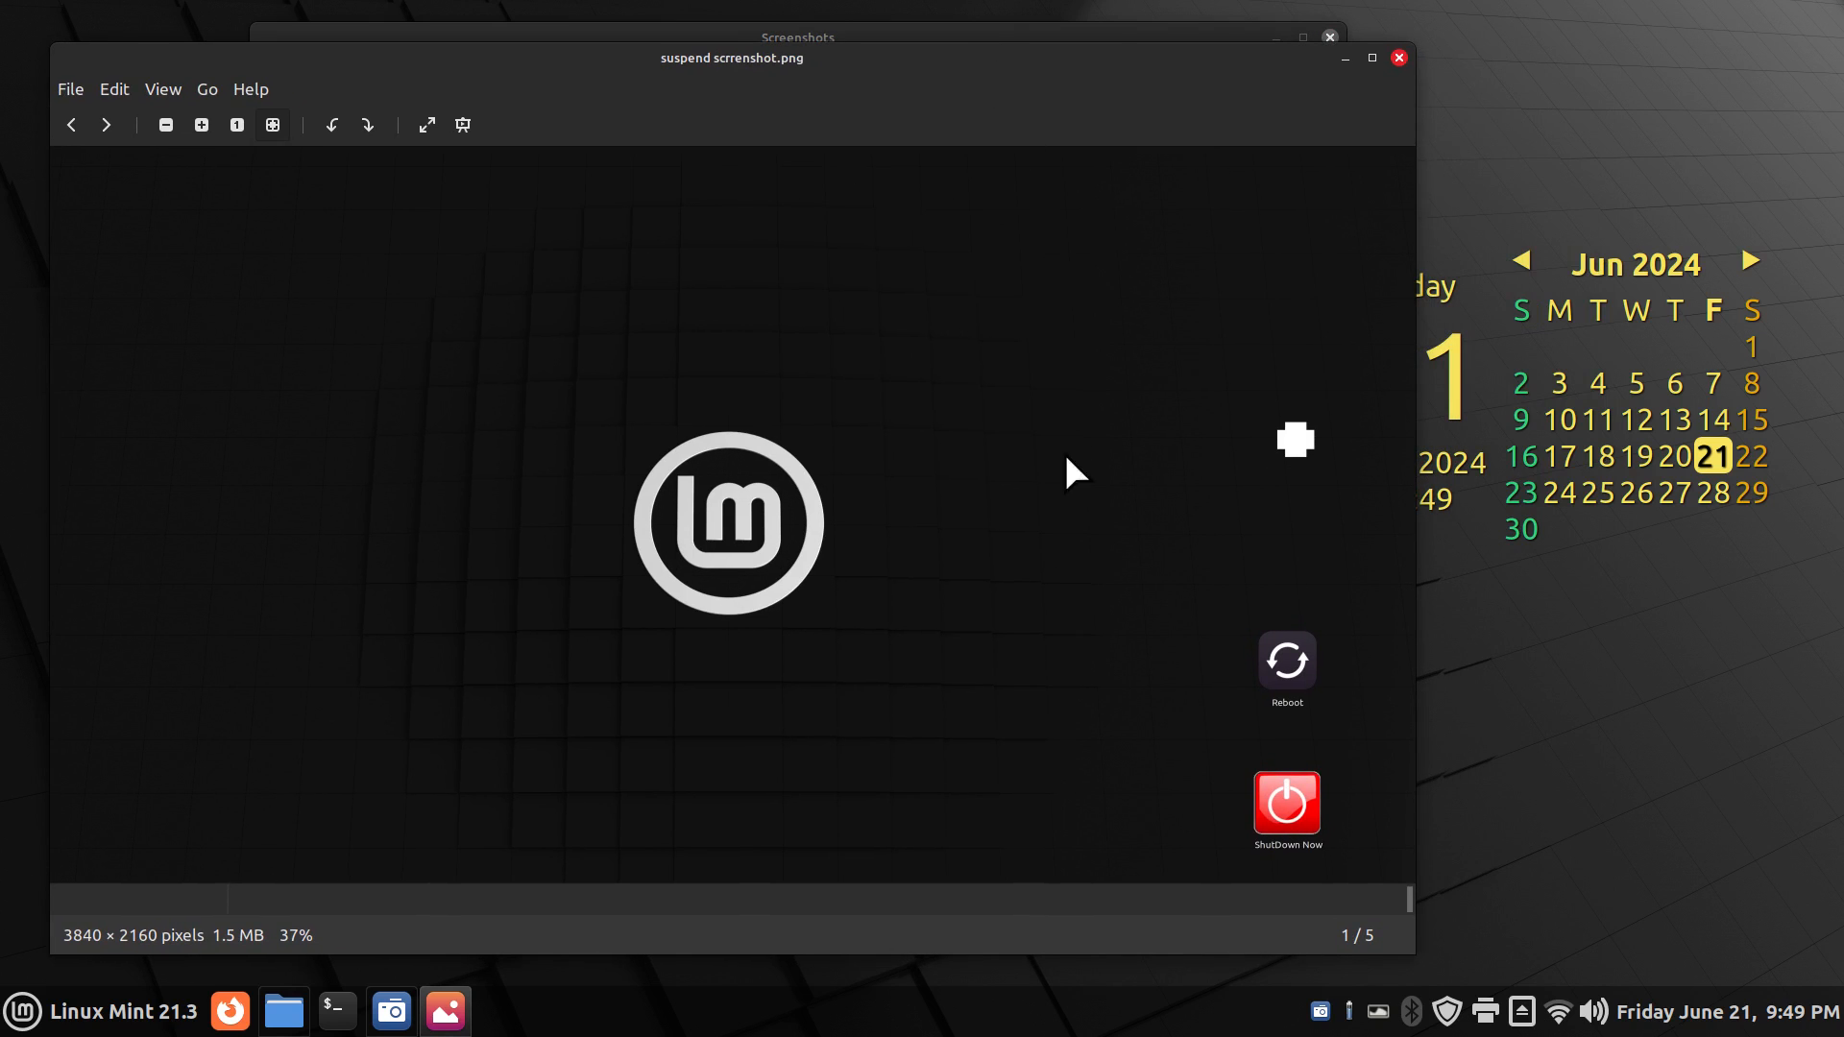
mouse_move(1370, 478)
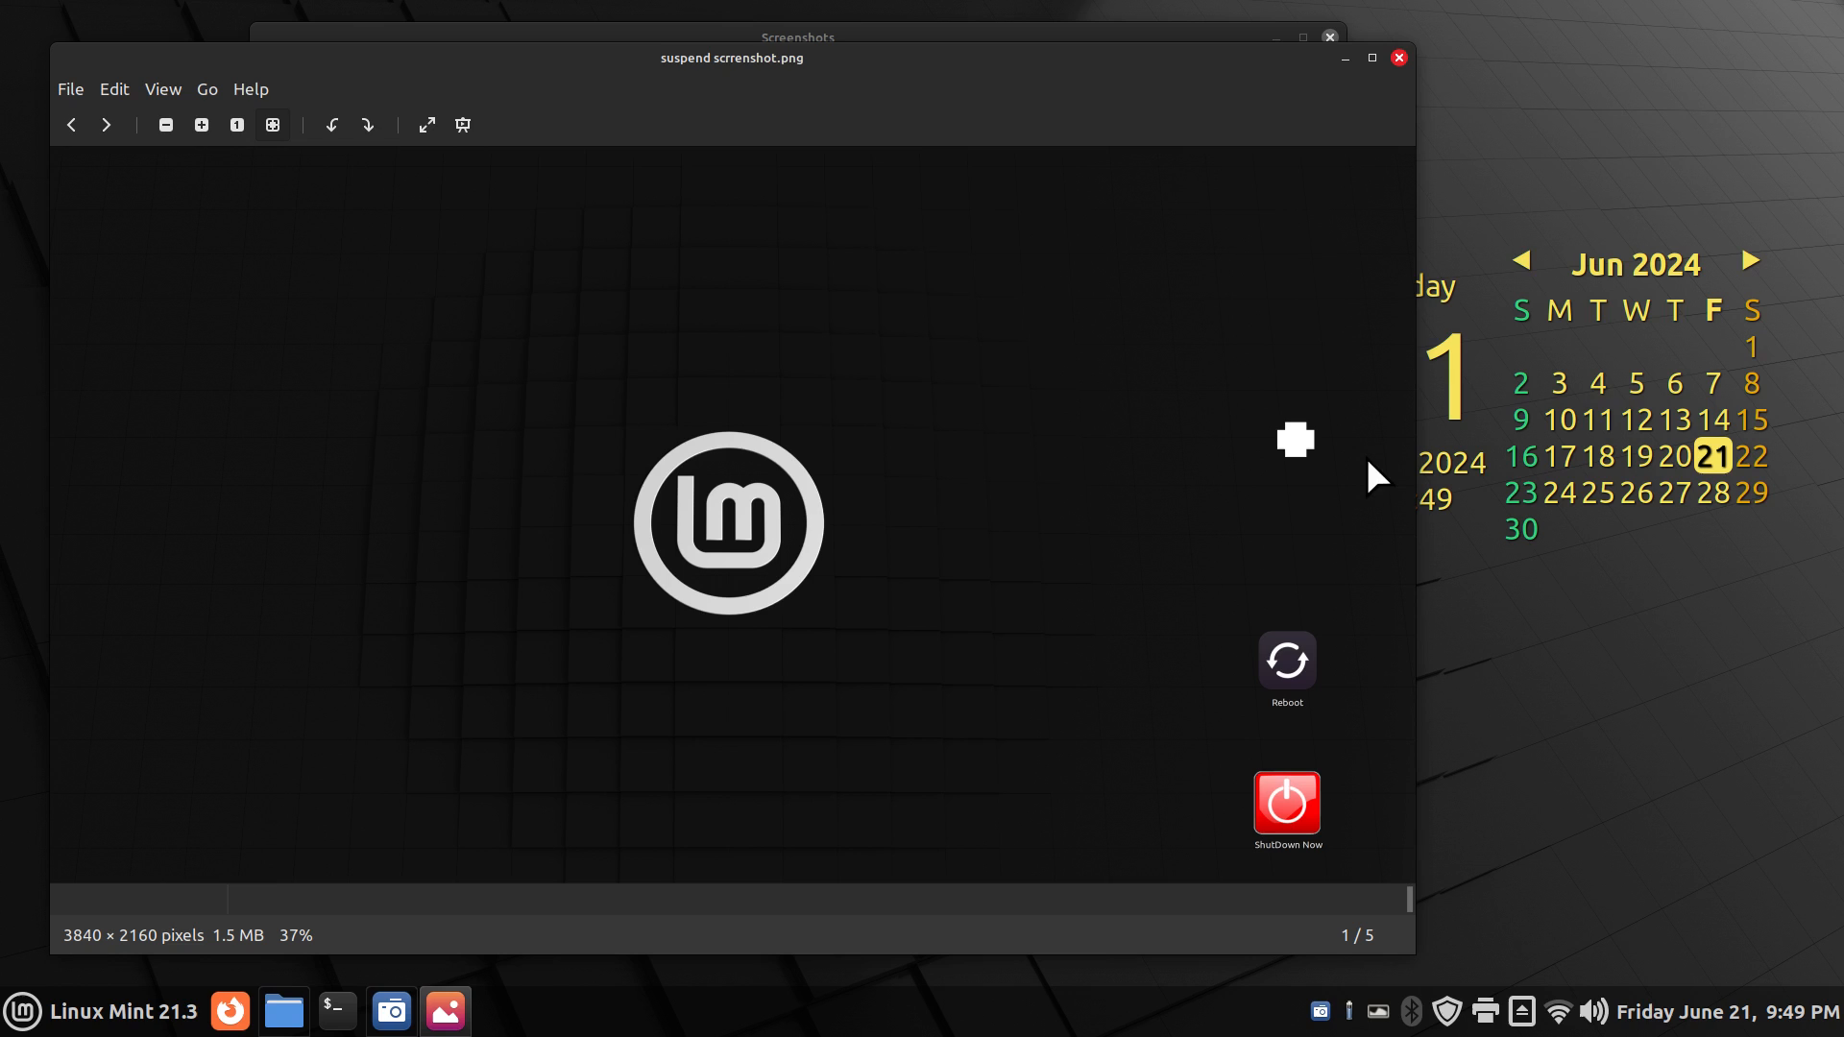
mouse_move(1508, 409)
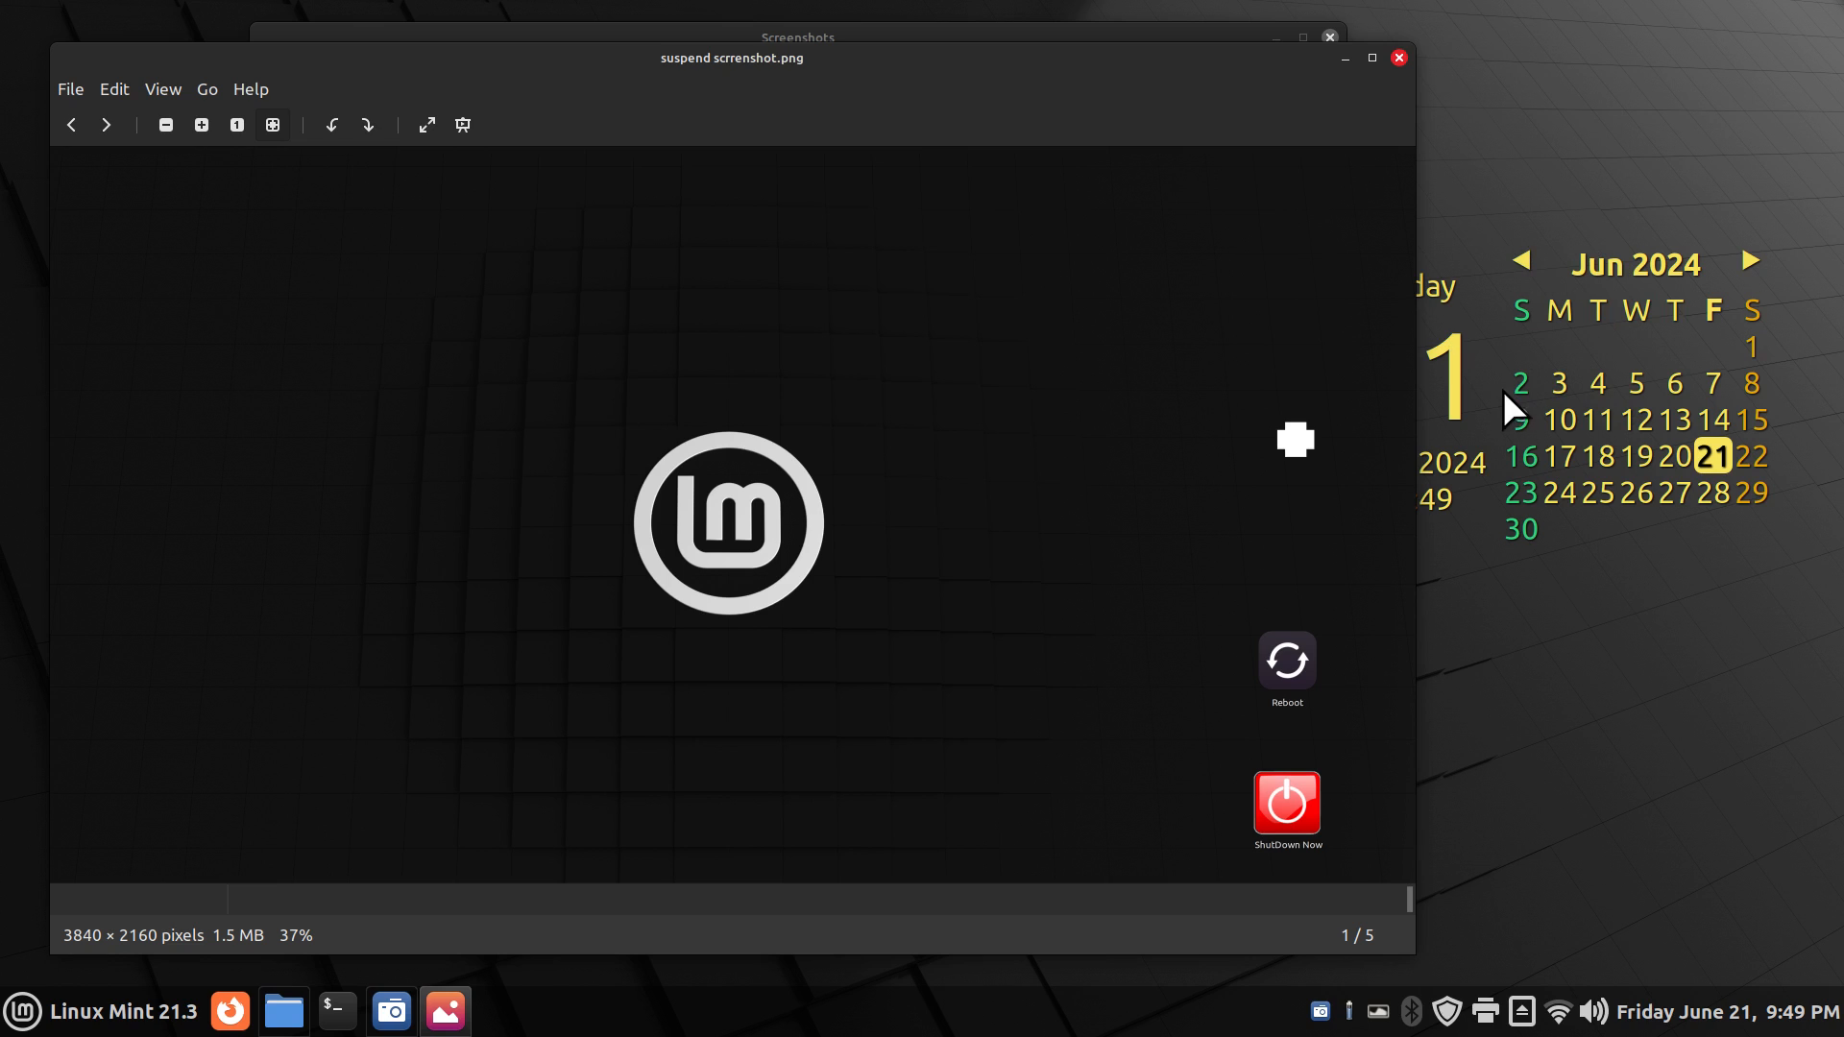
mouse_move(1318, 545)
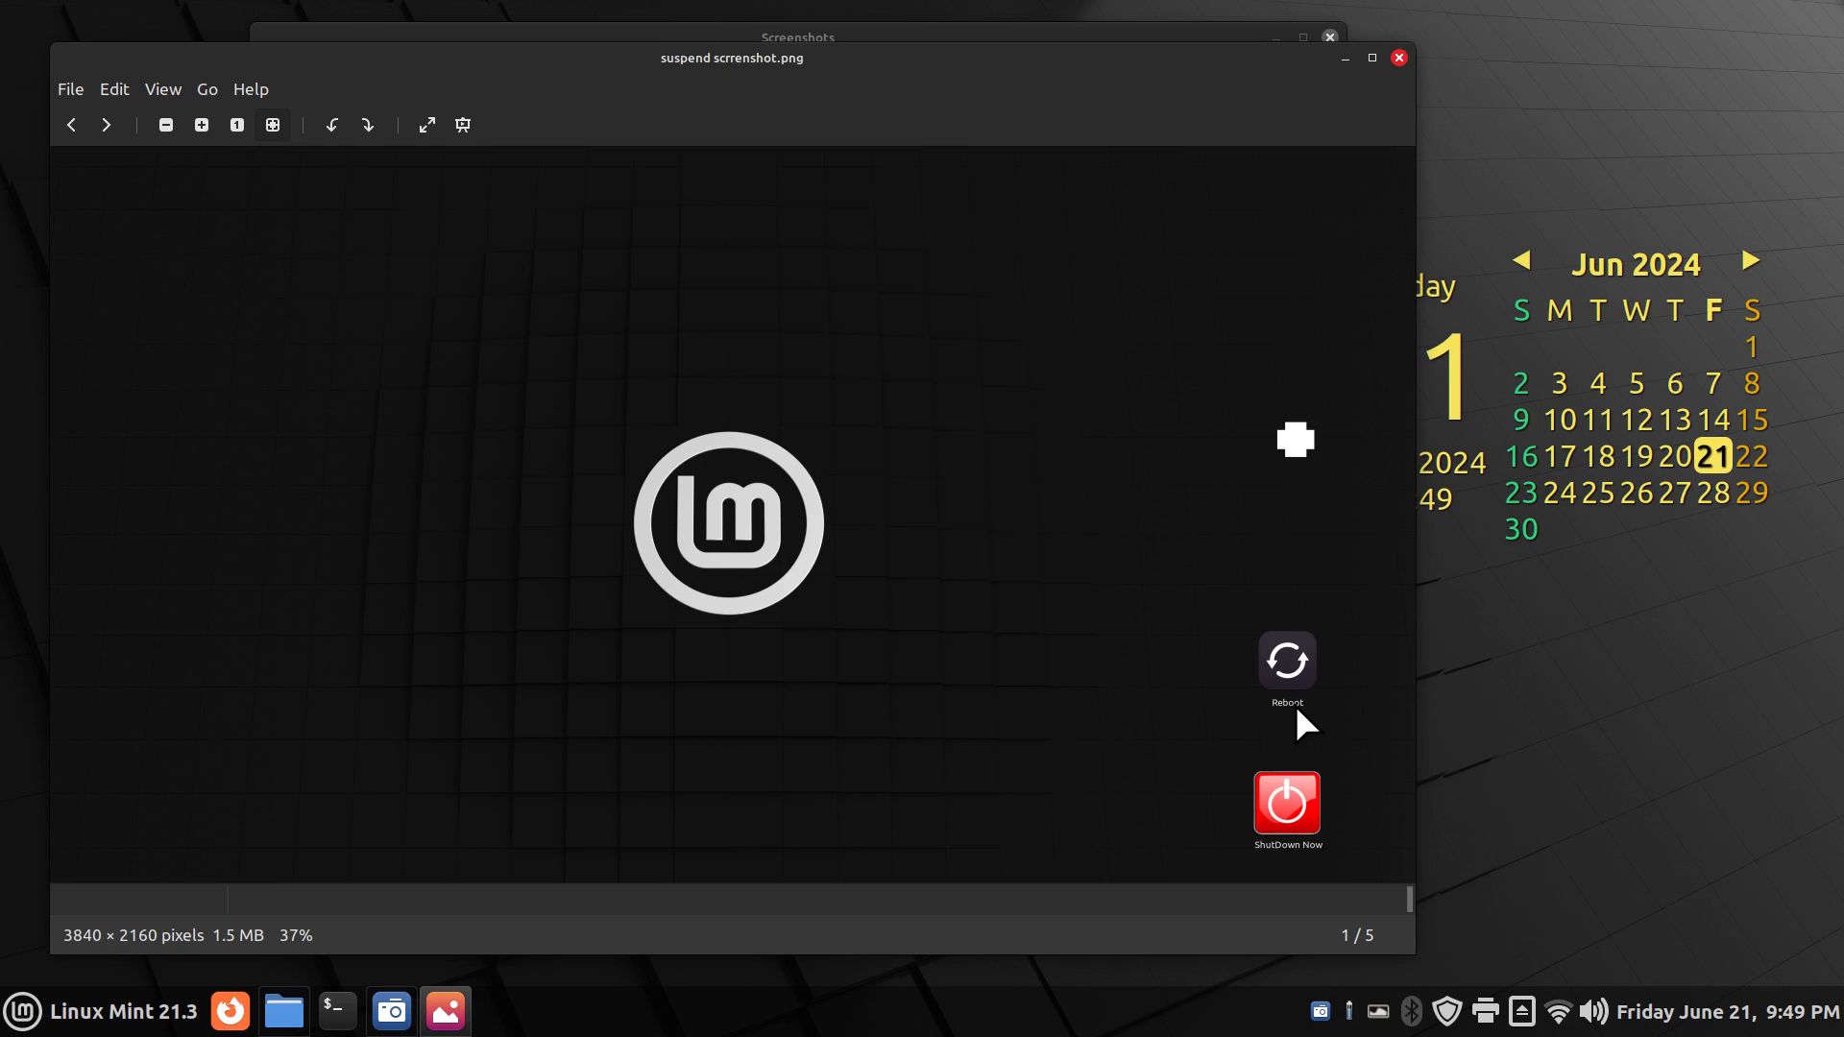
mouse_move(735, 546)
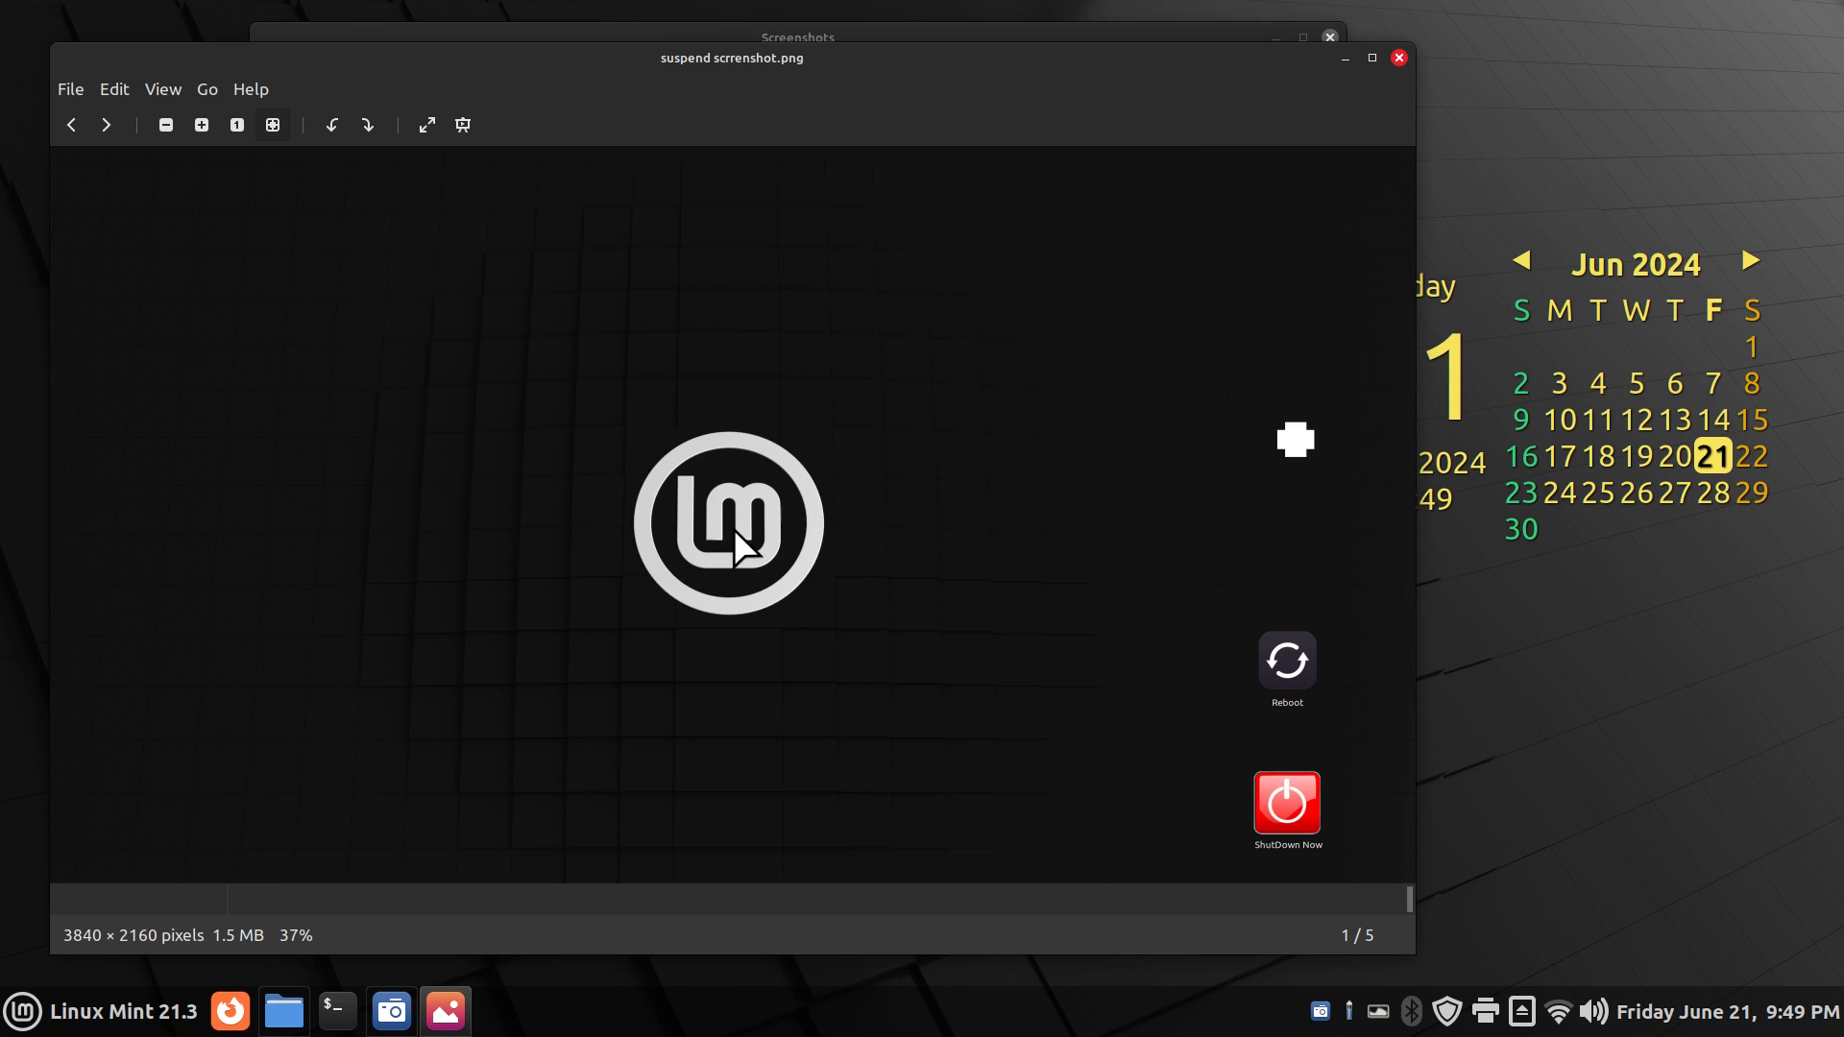
mouse_move(84, 932)
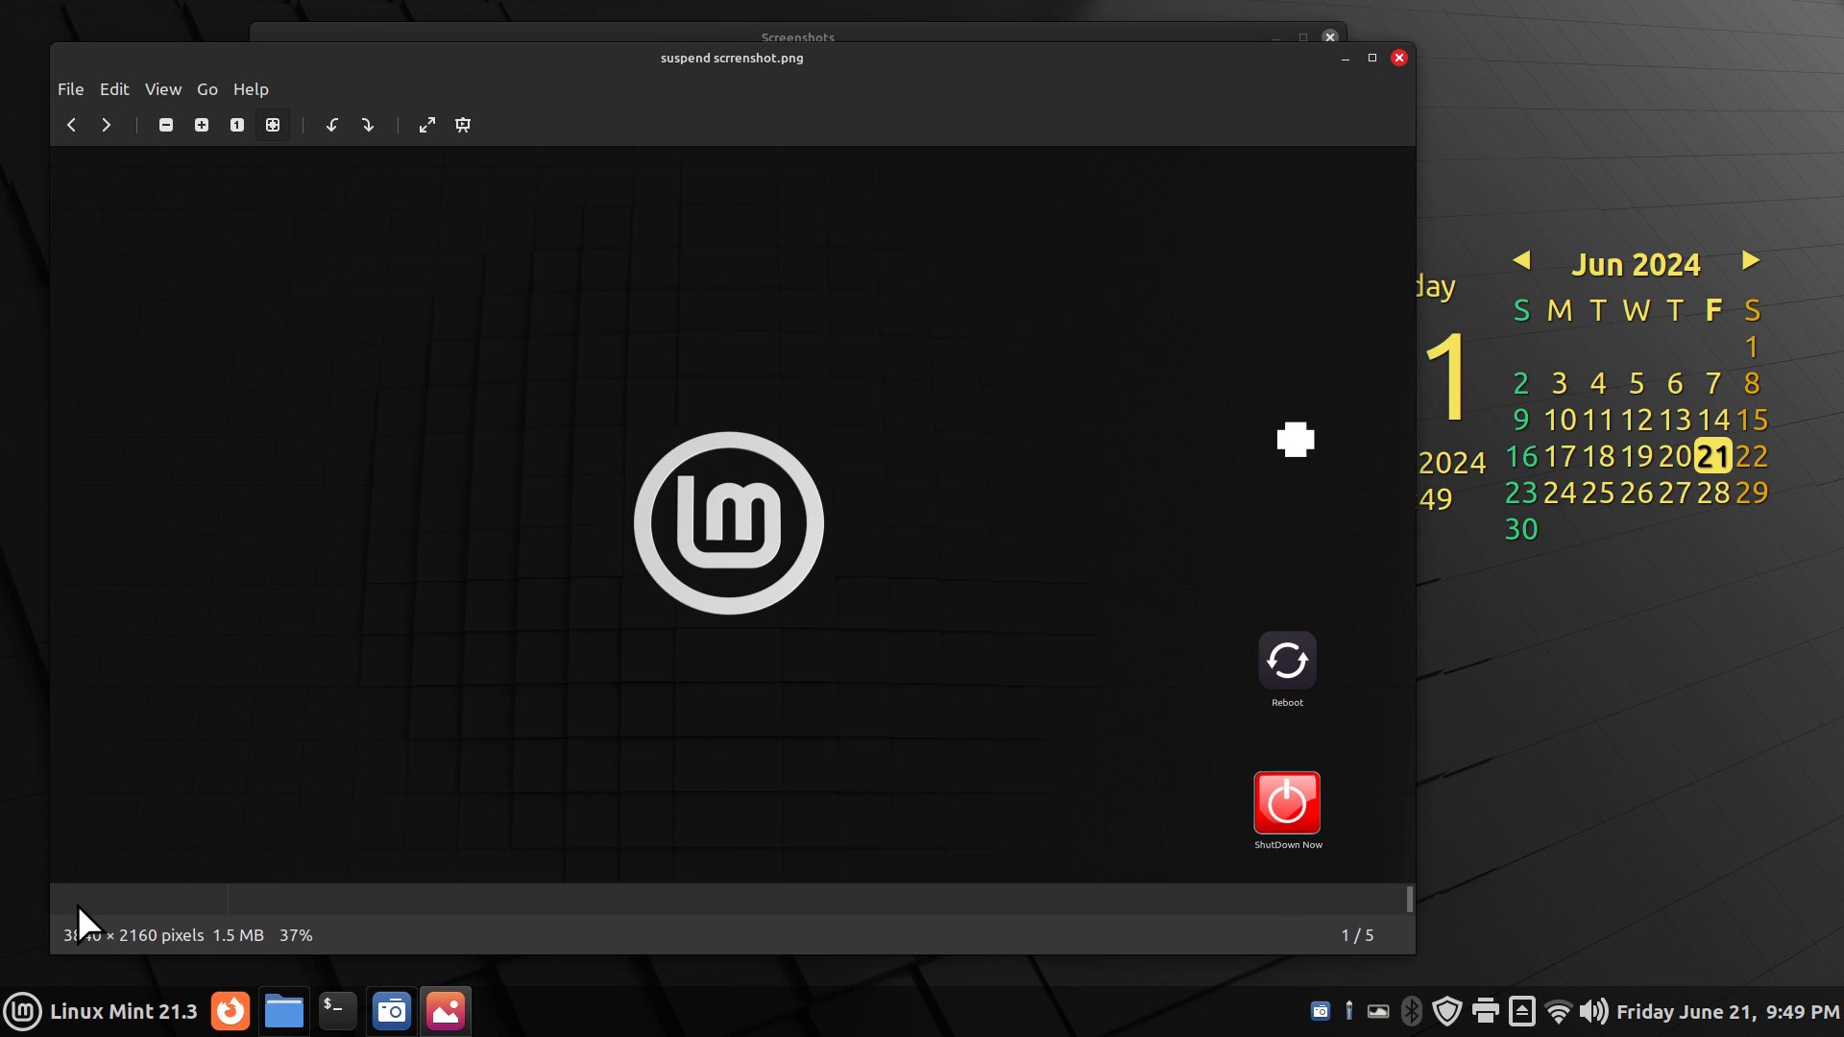
mouse_move(211, 911)
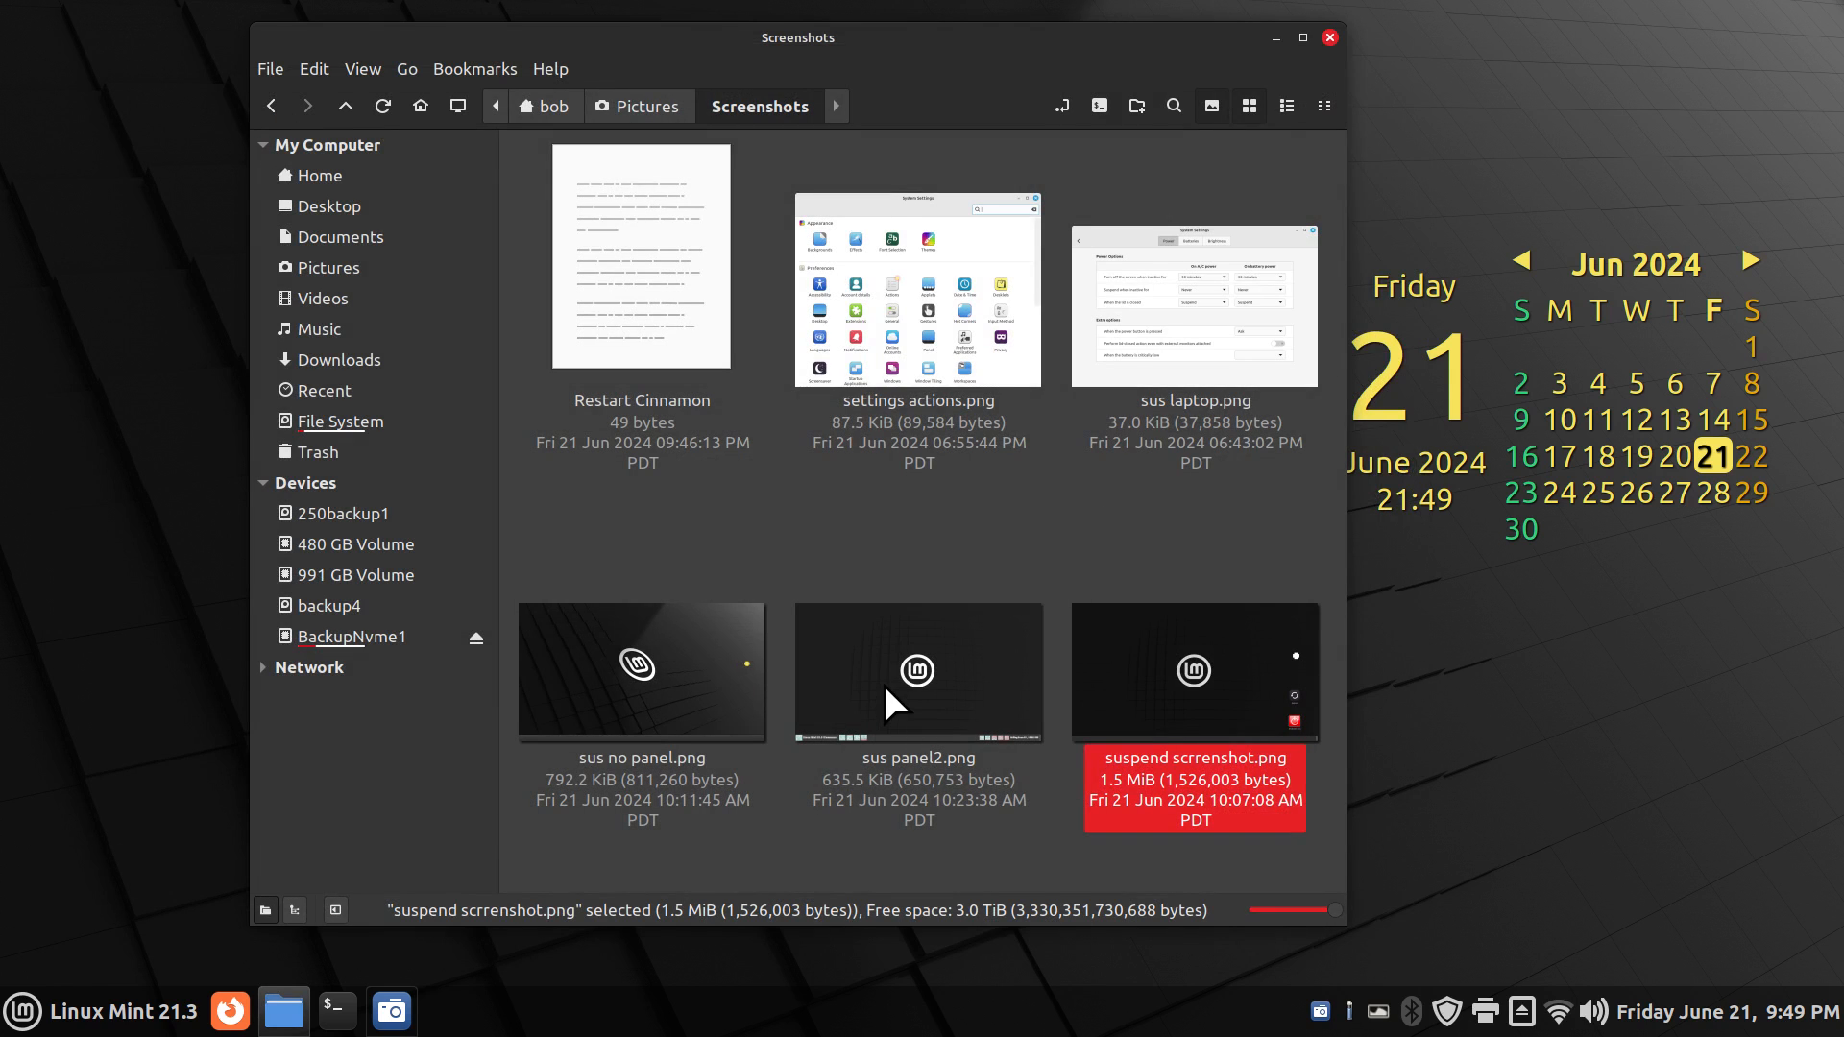
mouse_move(870, 668)
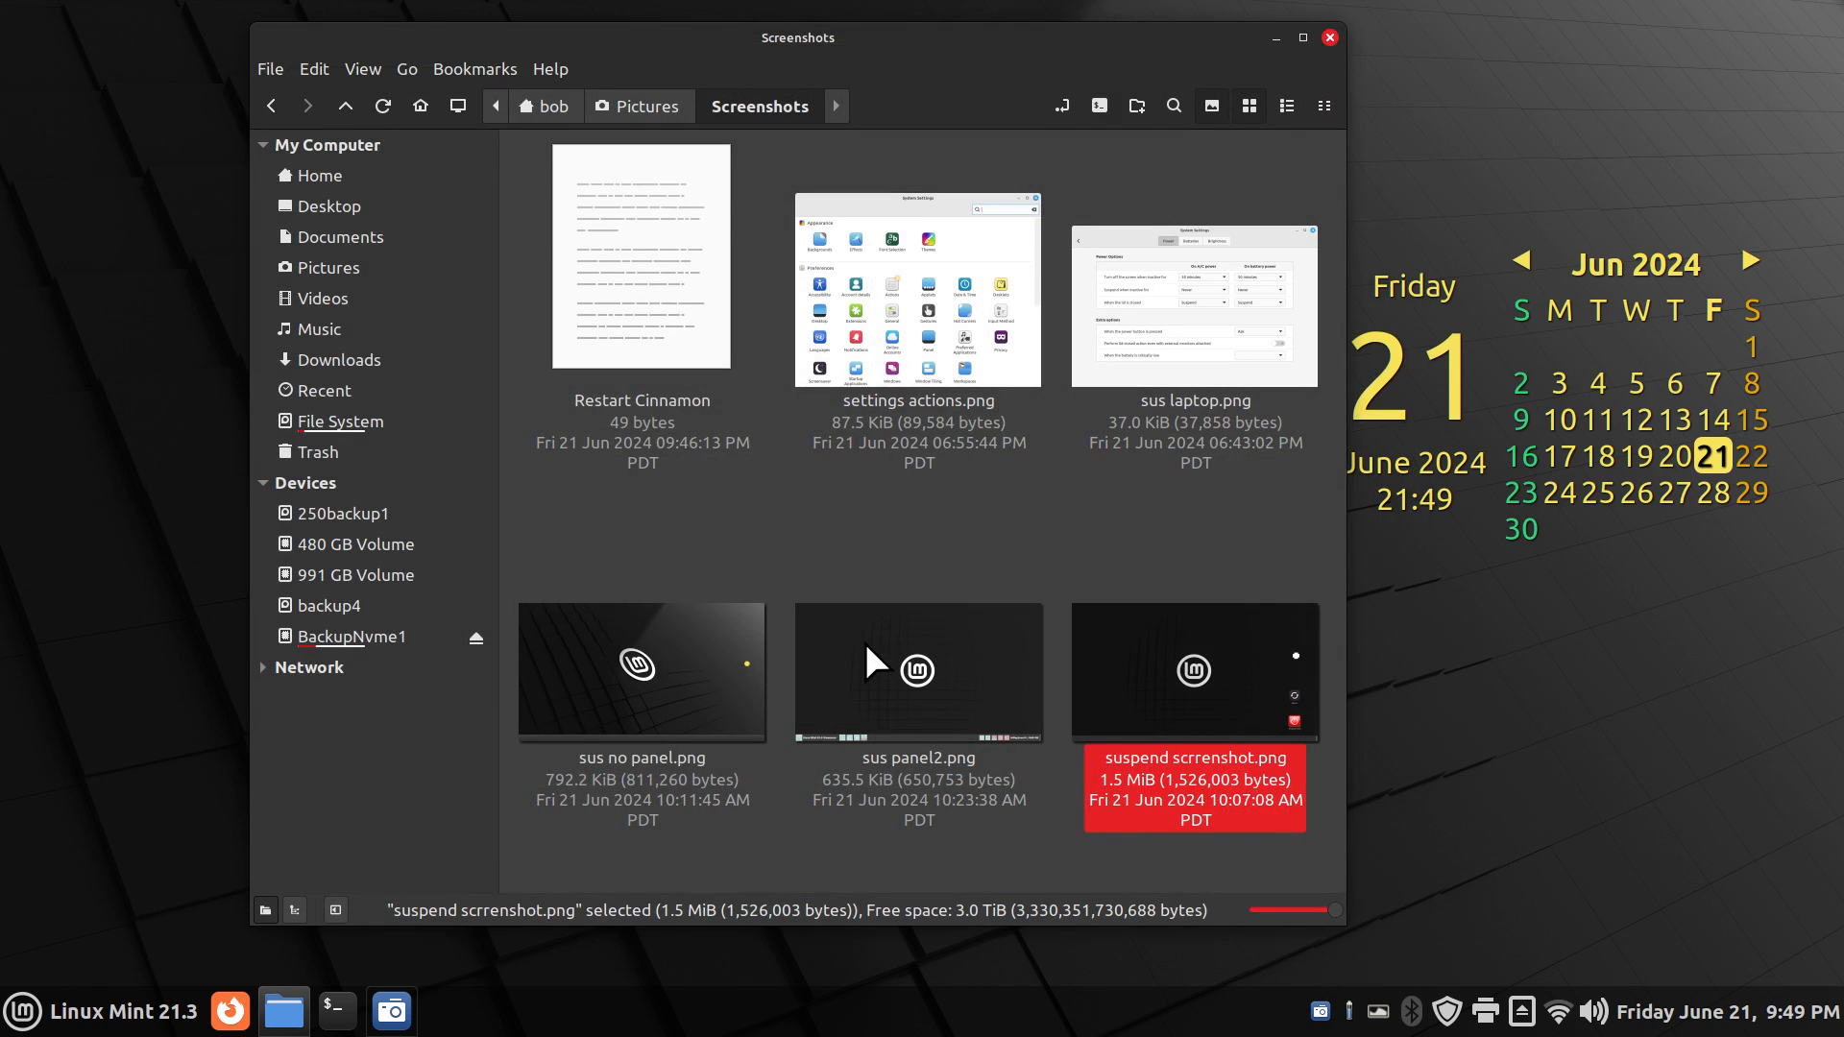
double_click(919, 671)
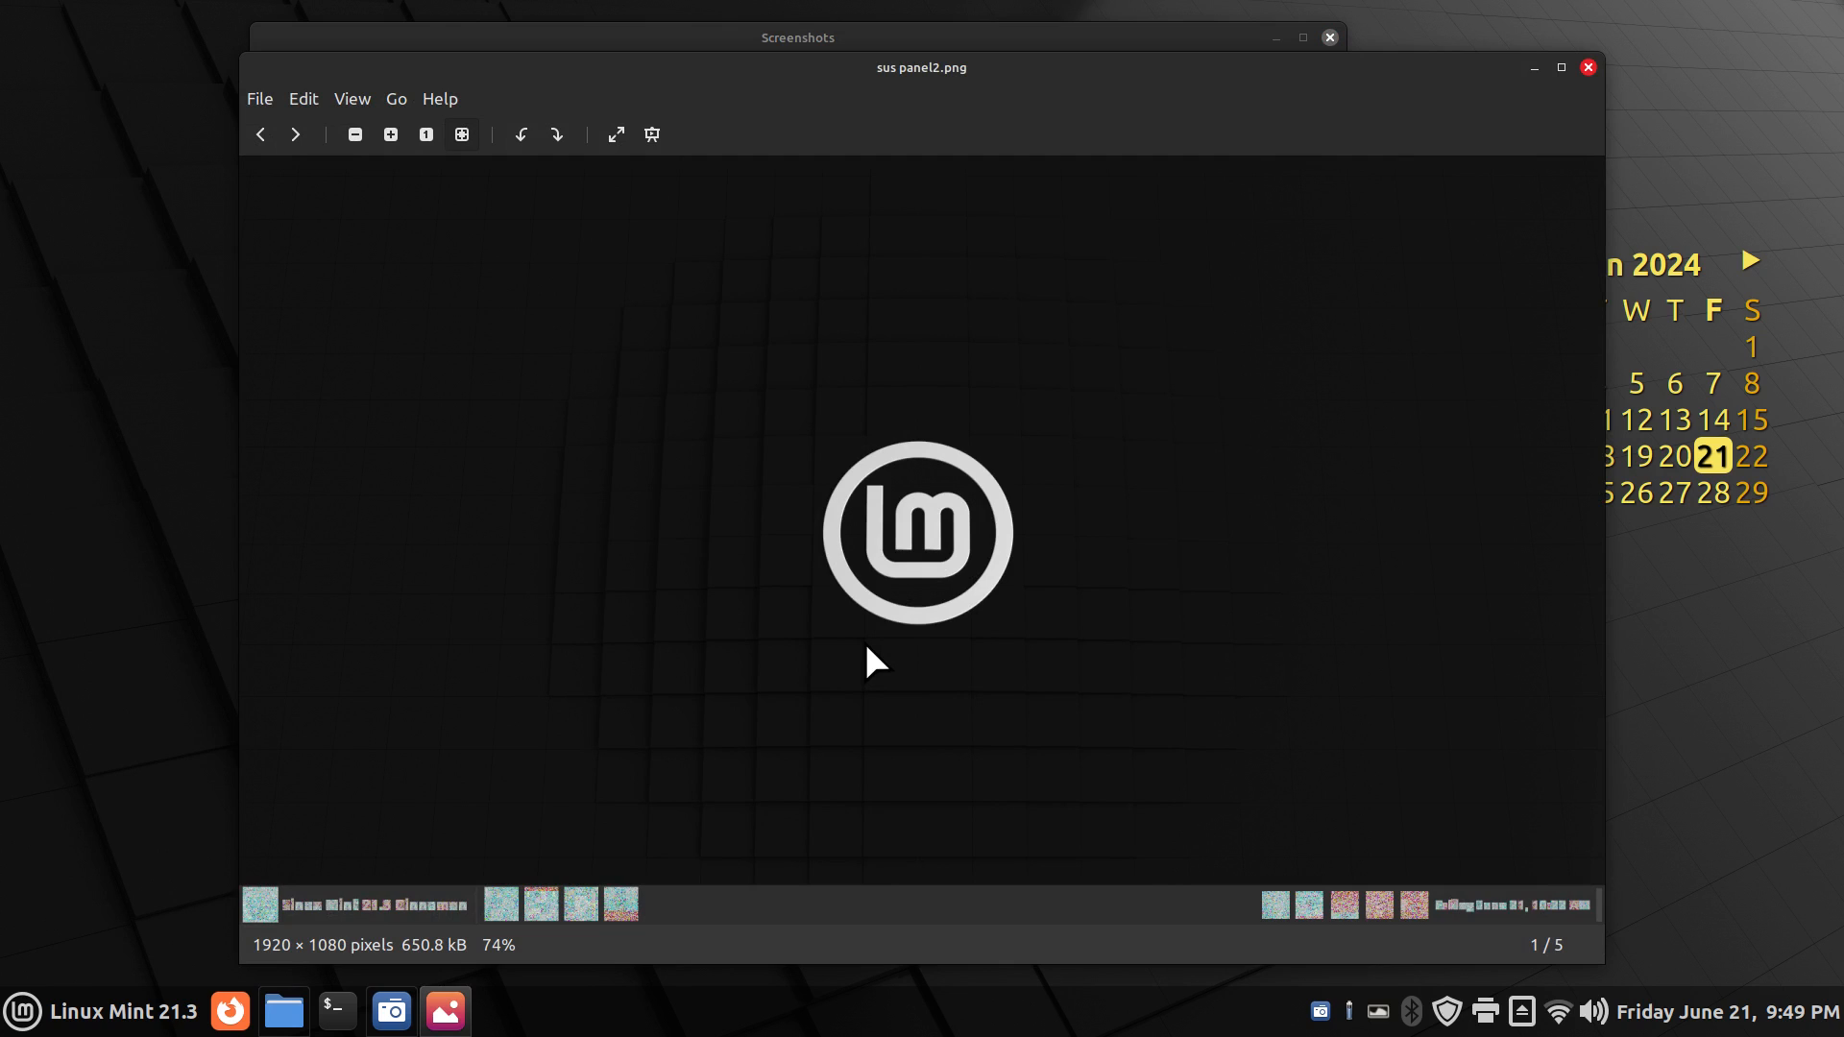
mouse_move(329, 895)
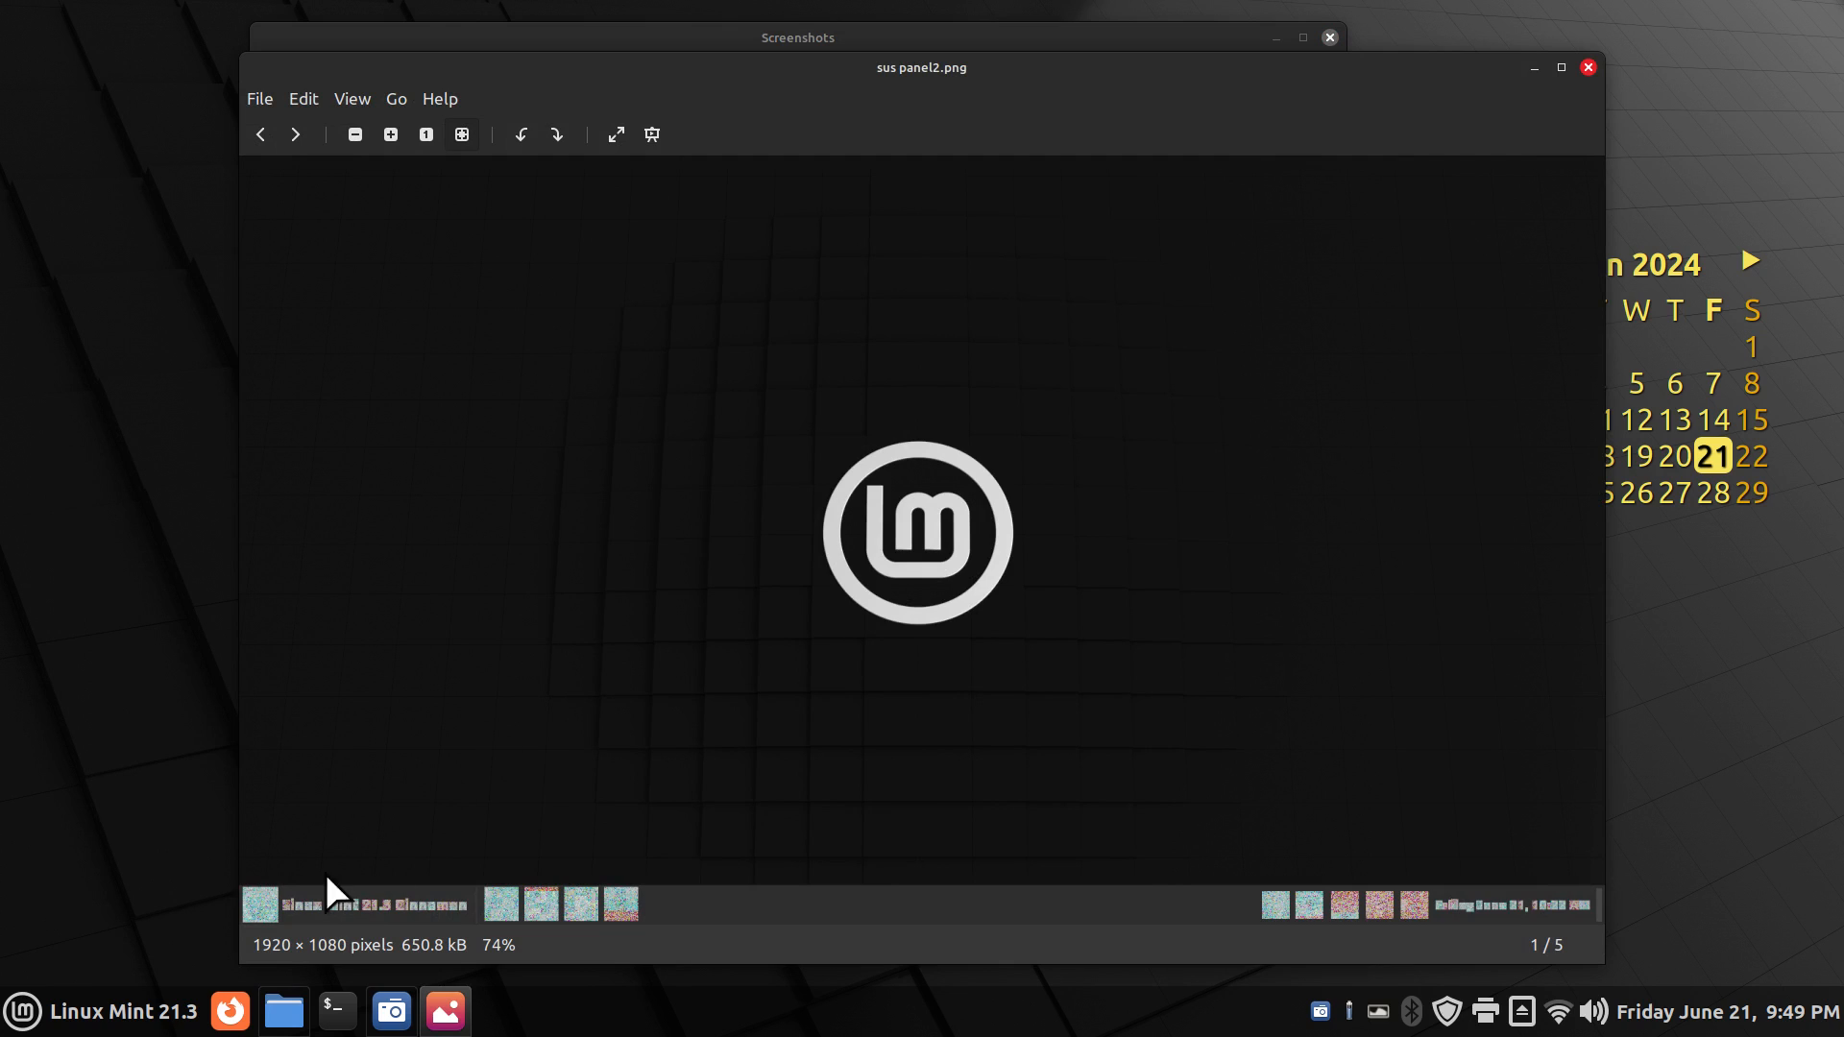
mouse_move(470, 924)
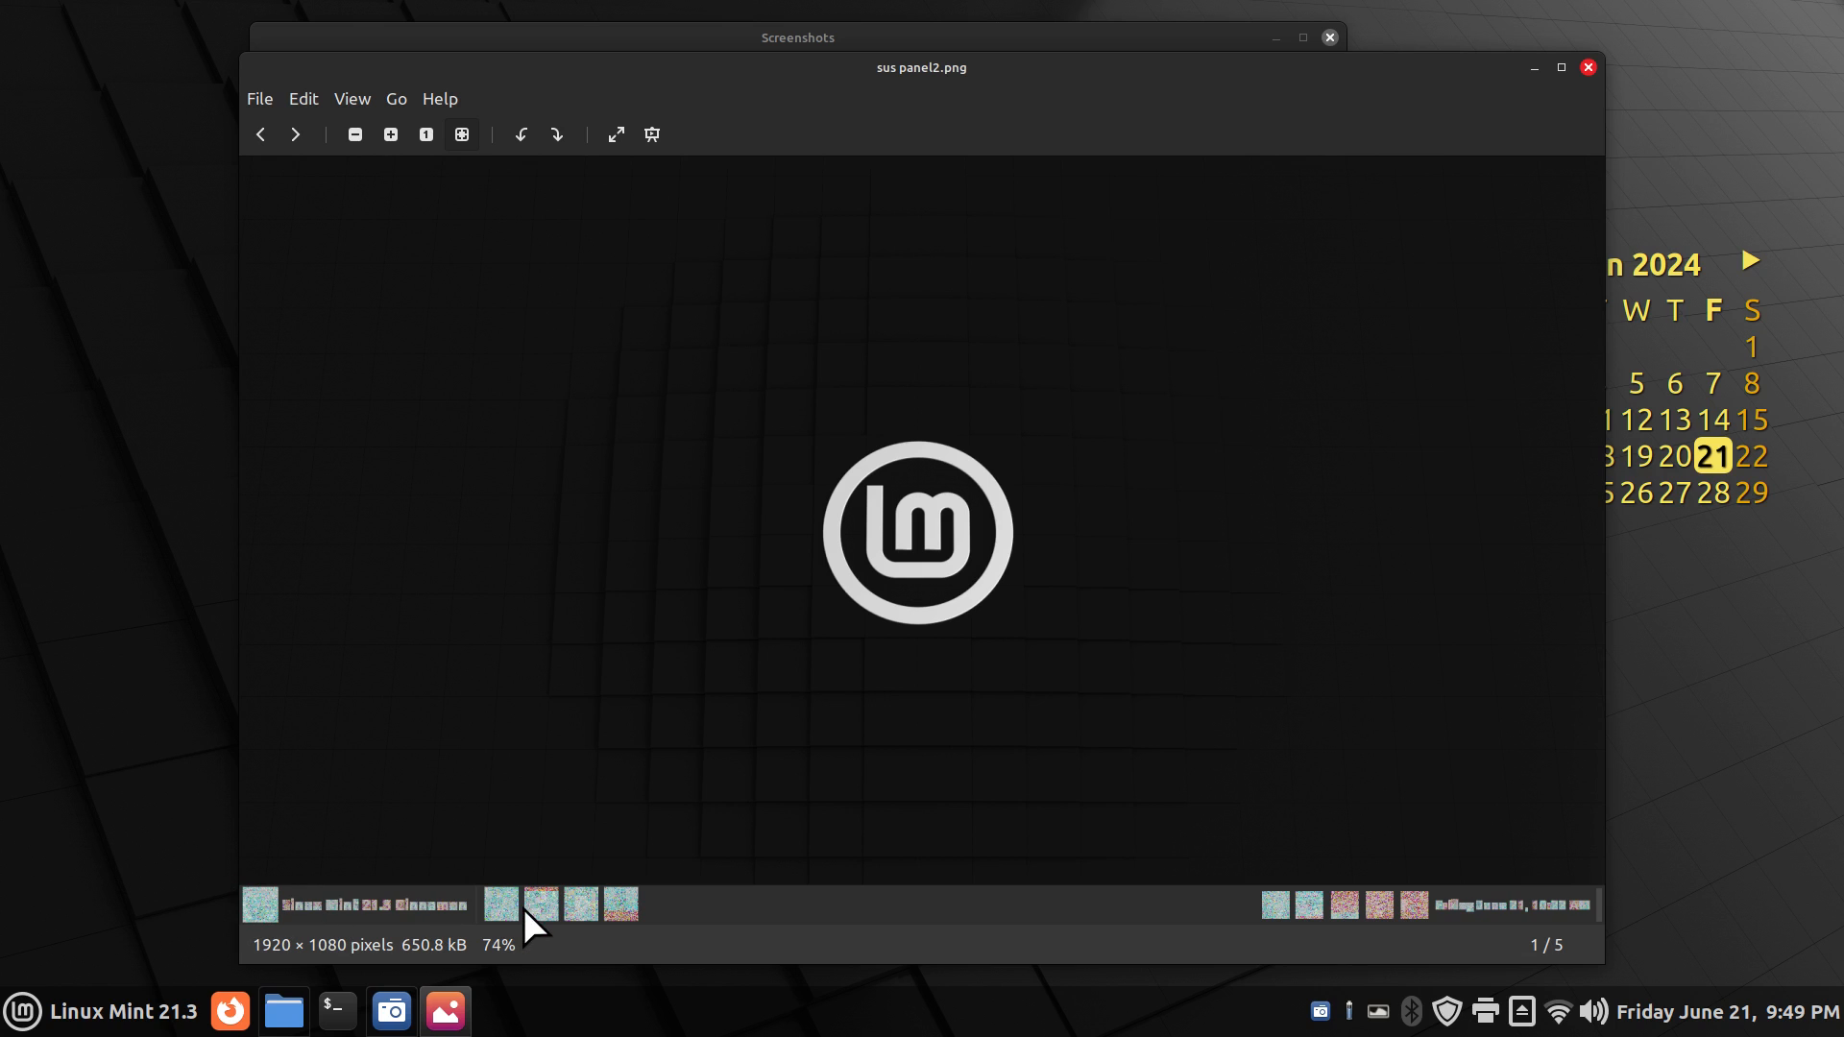
mouse_move(1371, 954)
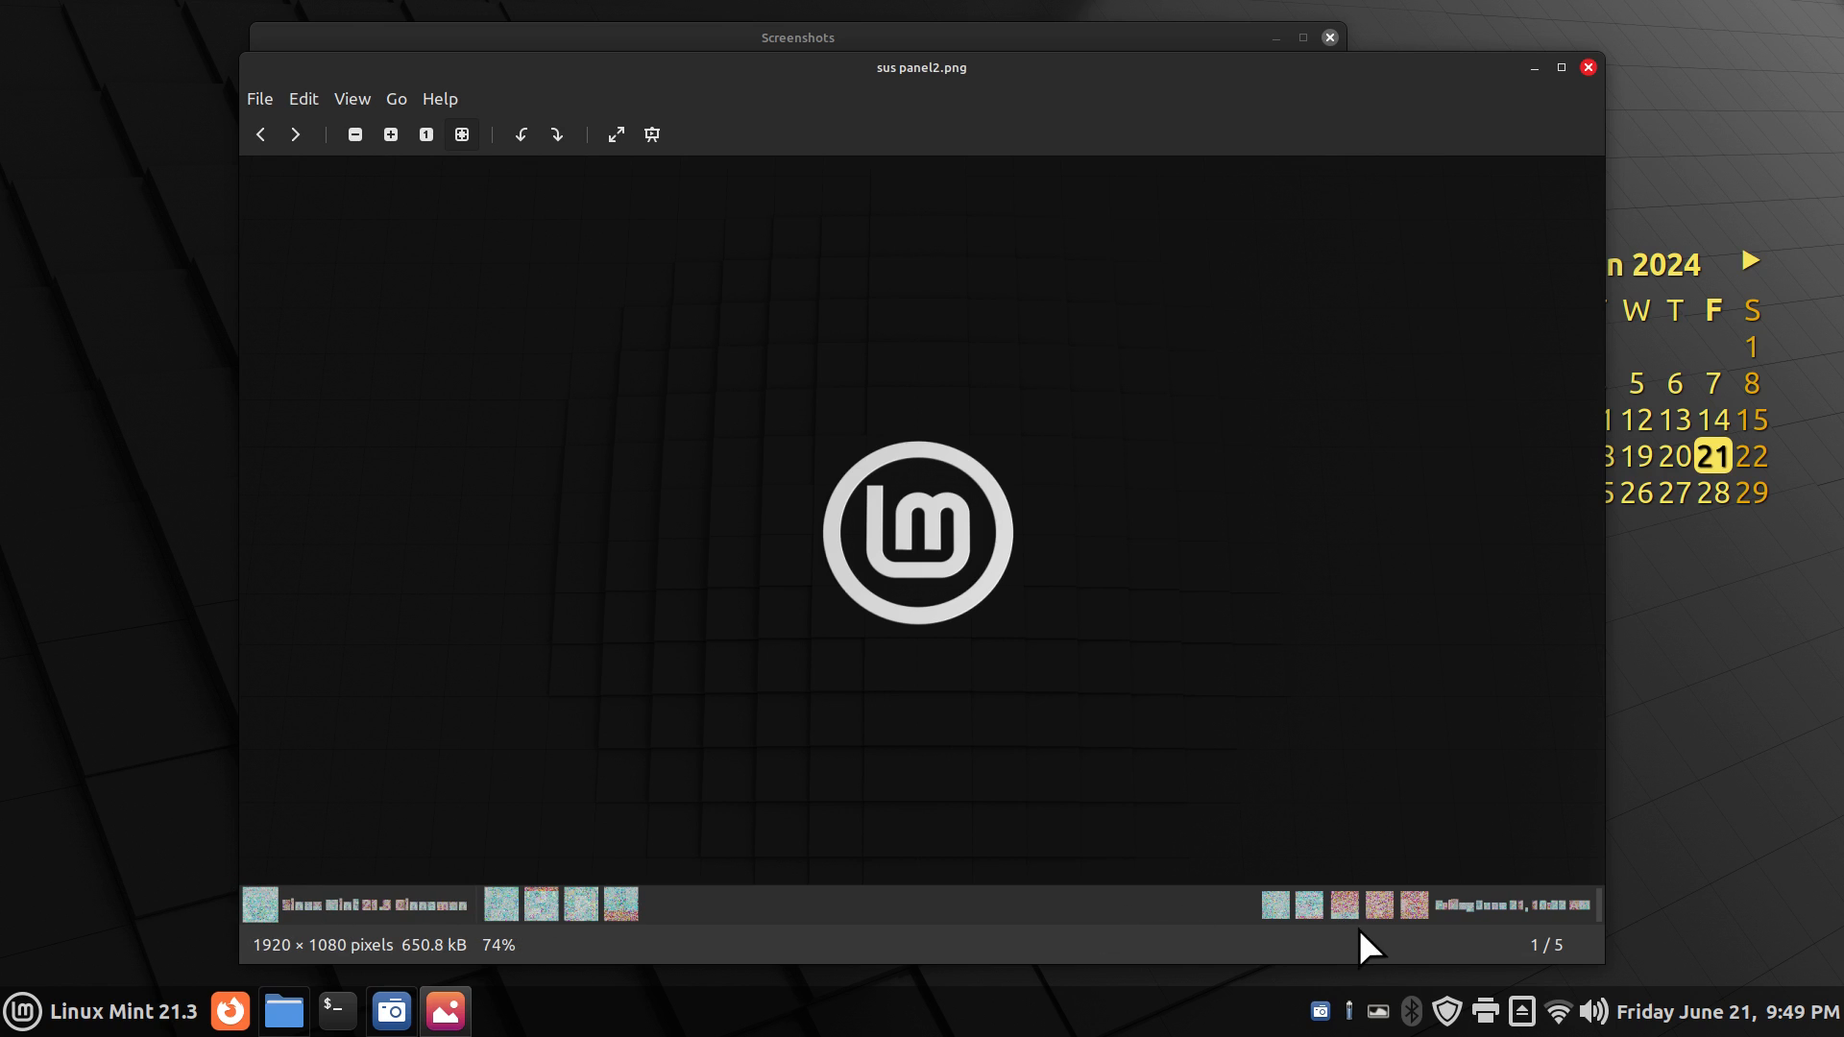
mouse_move(1352, 928)
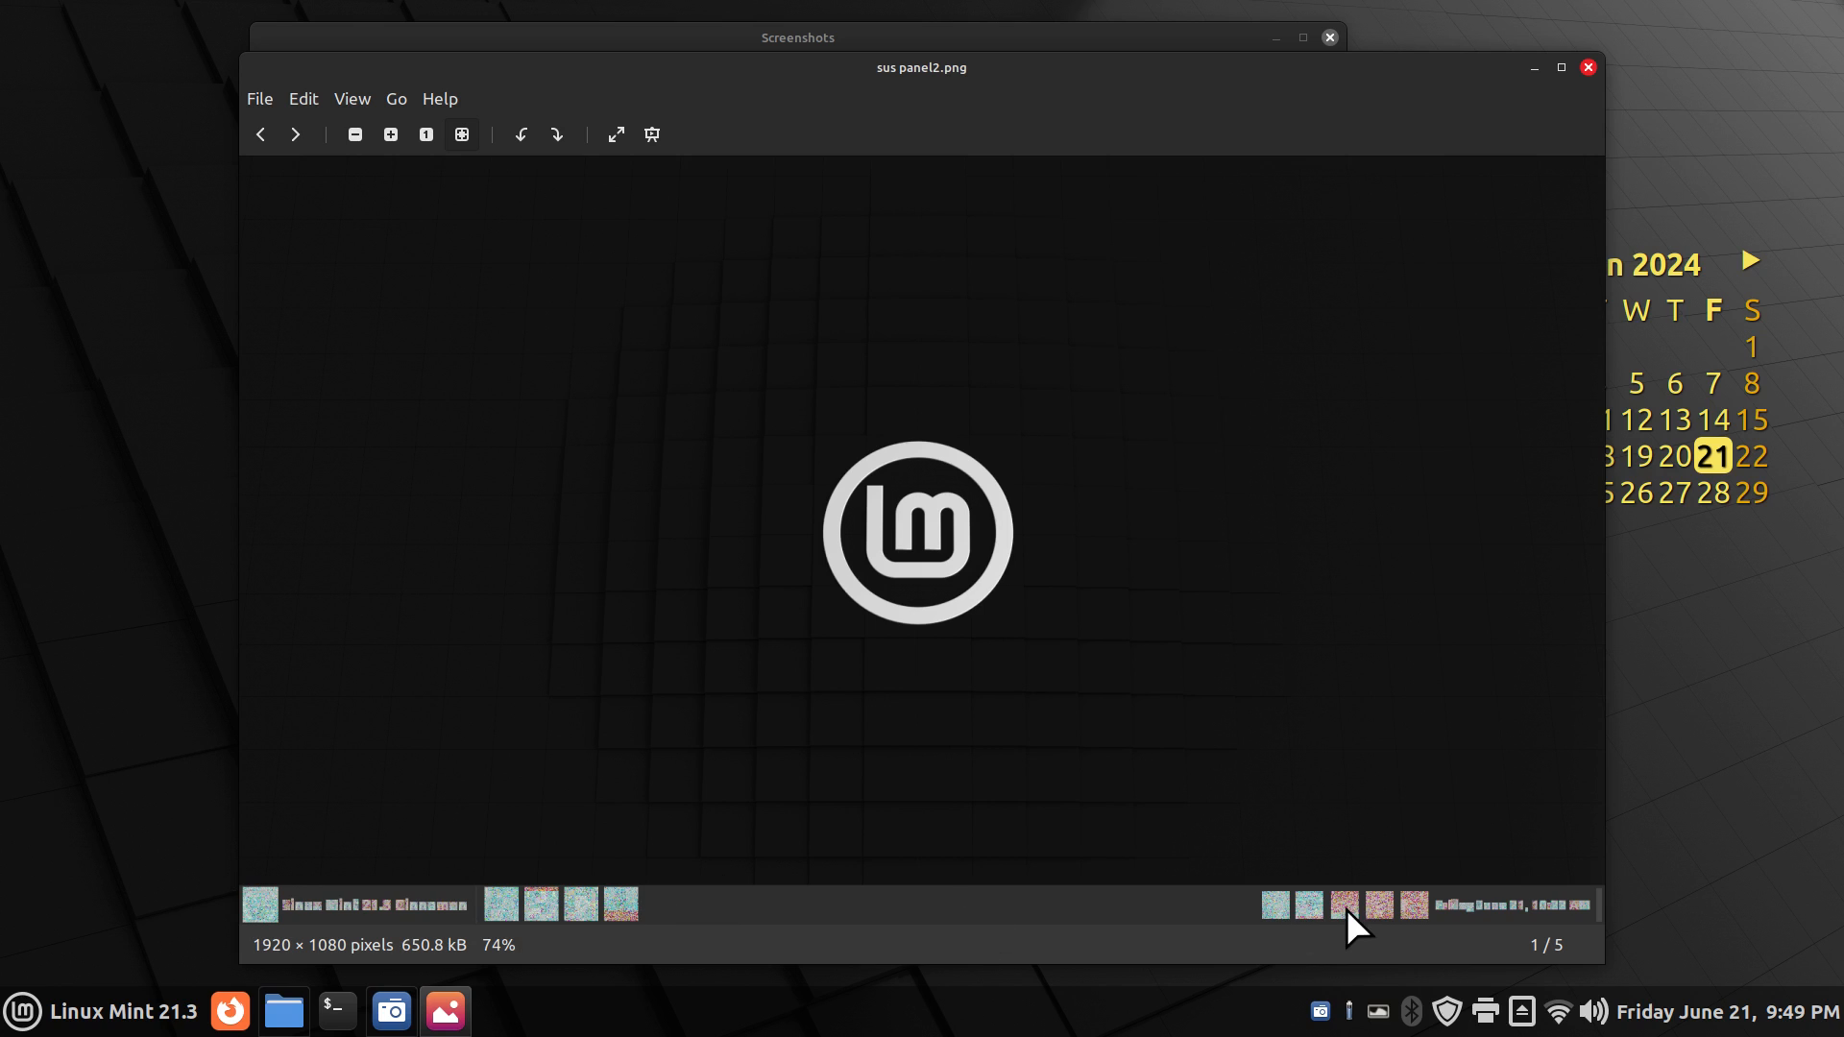
mouse_move(1300, 494)
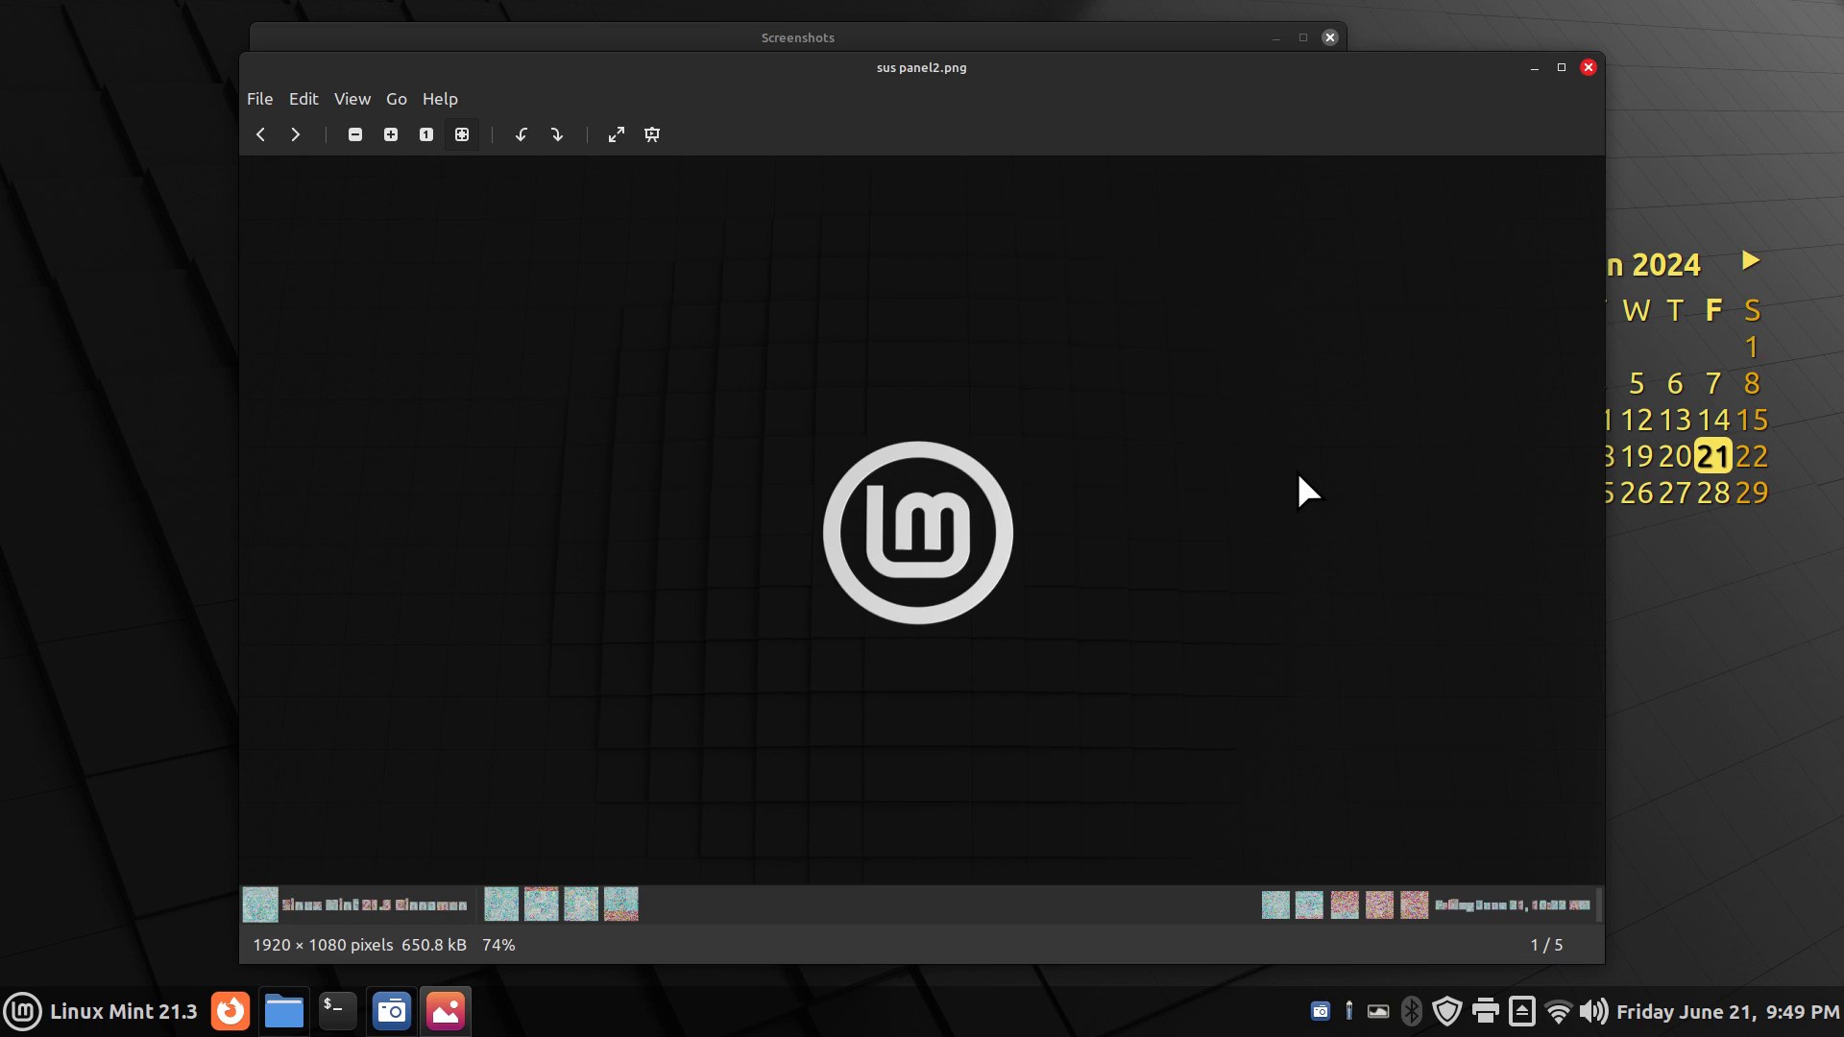
mouse_move(1588, 67)
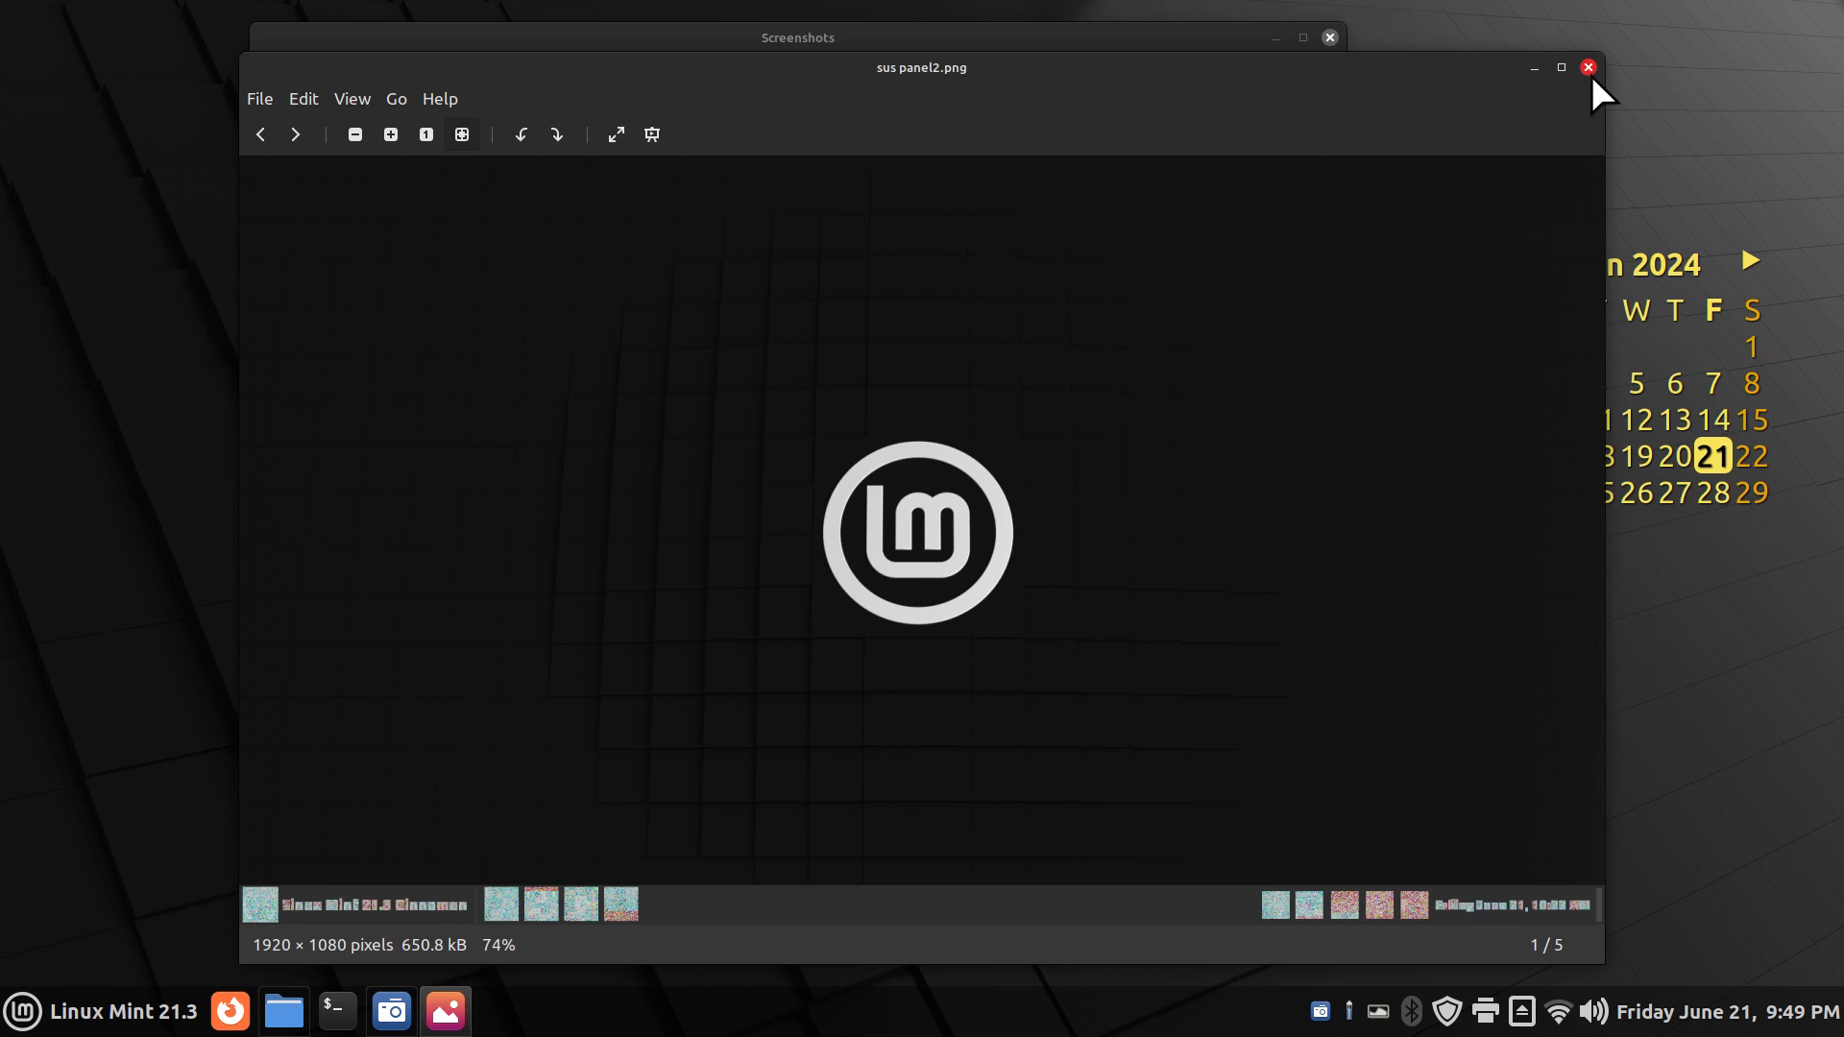
Step: Close sus panel2.png and open sus no panel.png from the Screenshots folder
left_click(1587, 67)
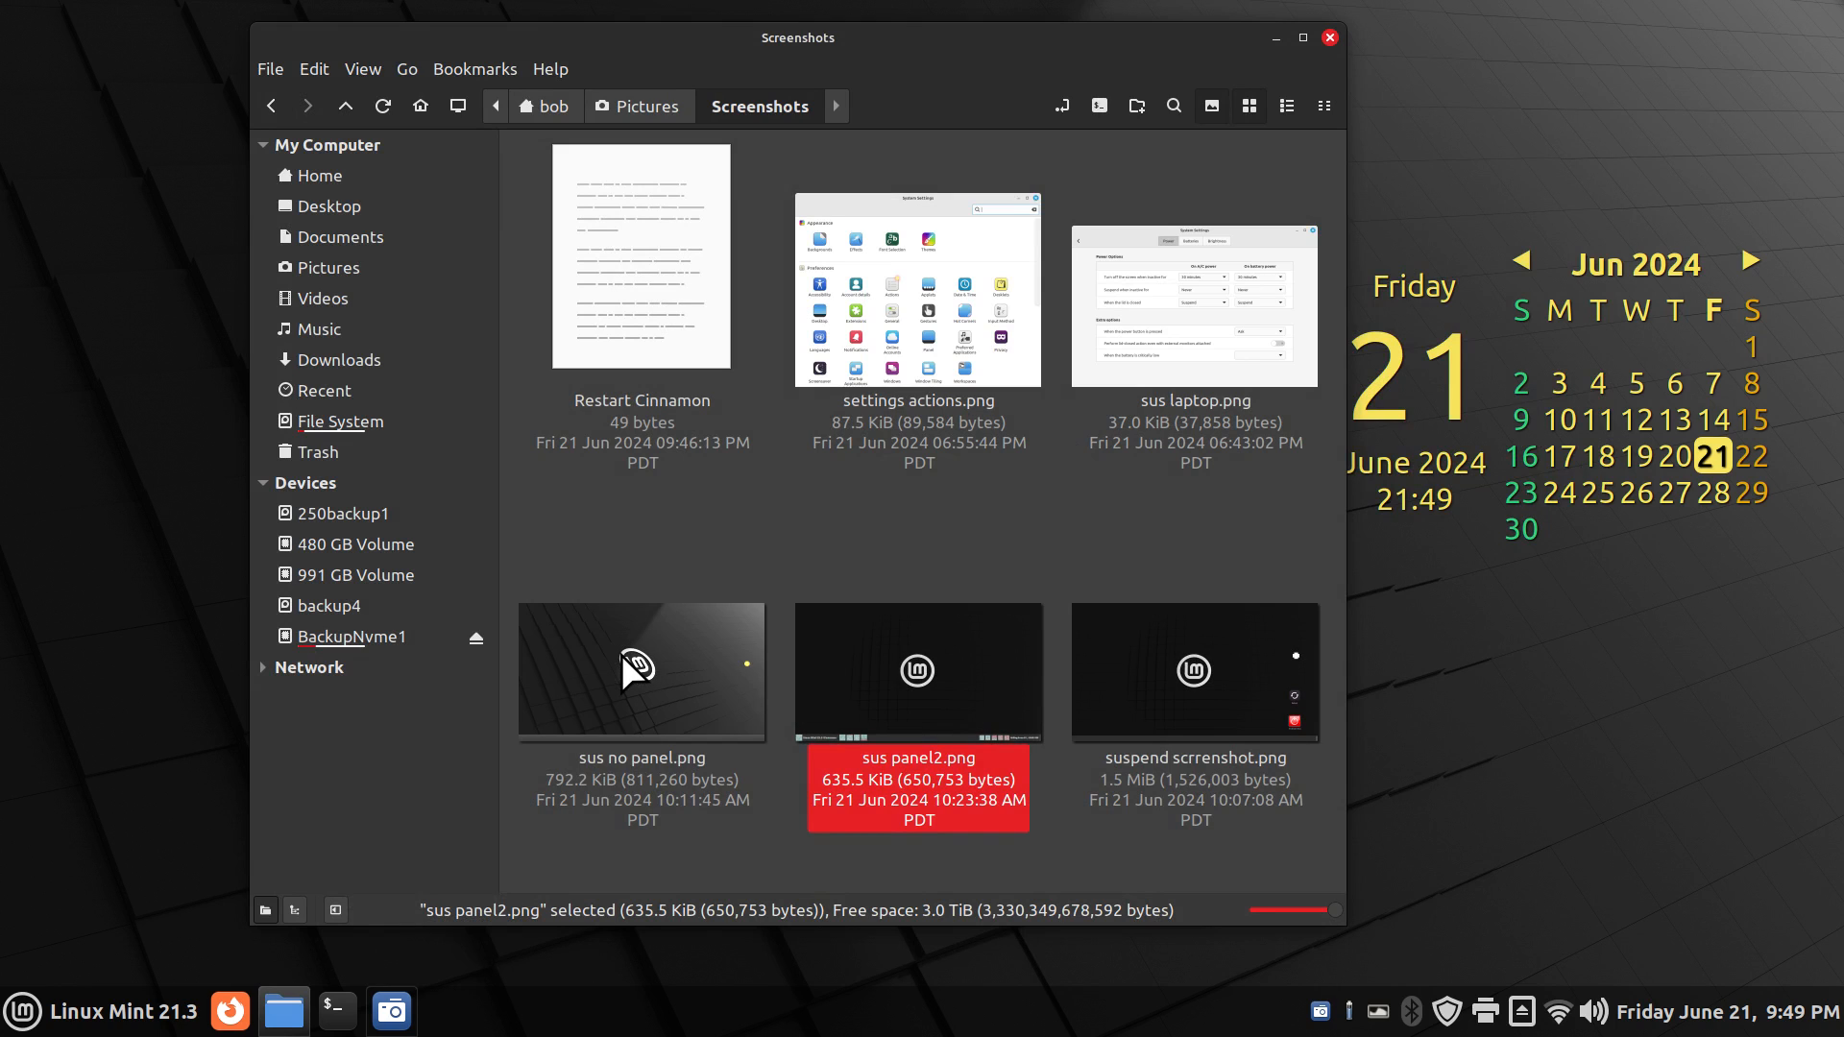
double_click(640, 672)
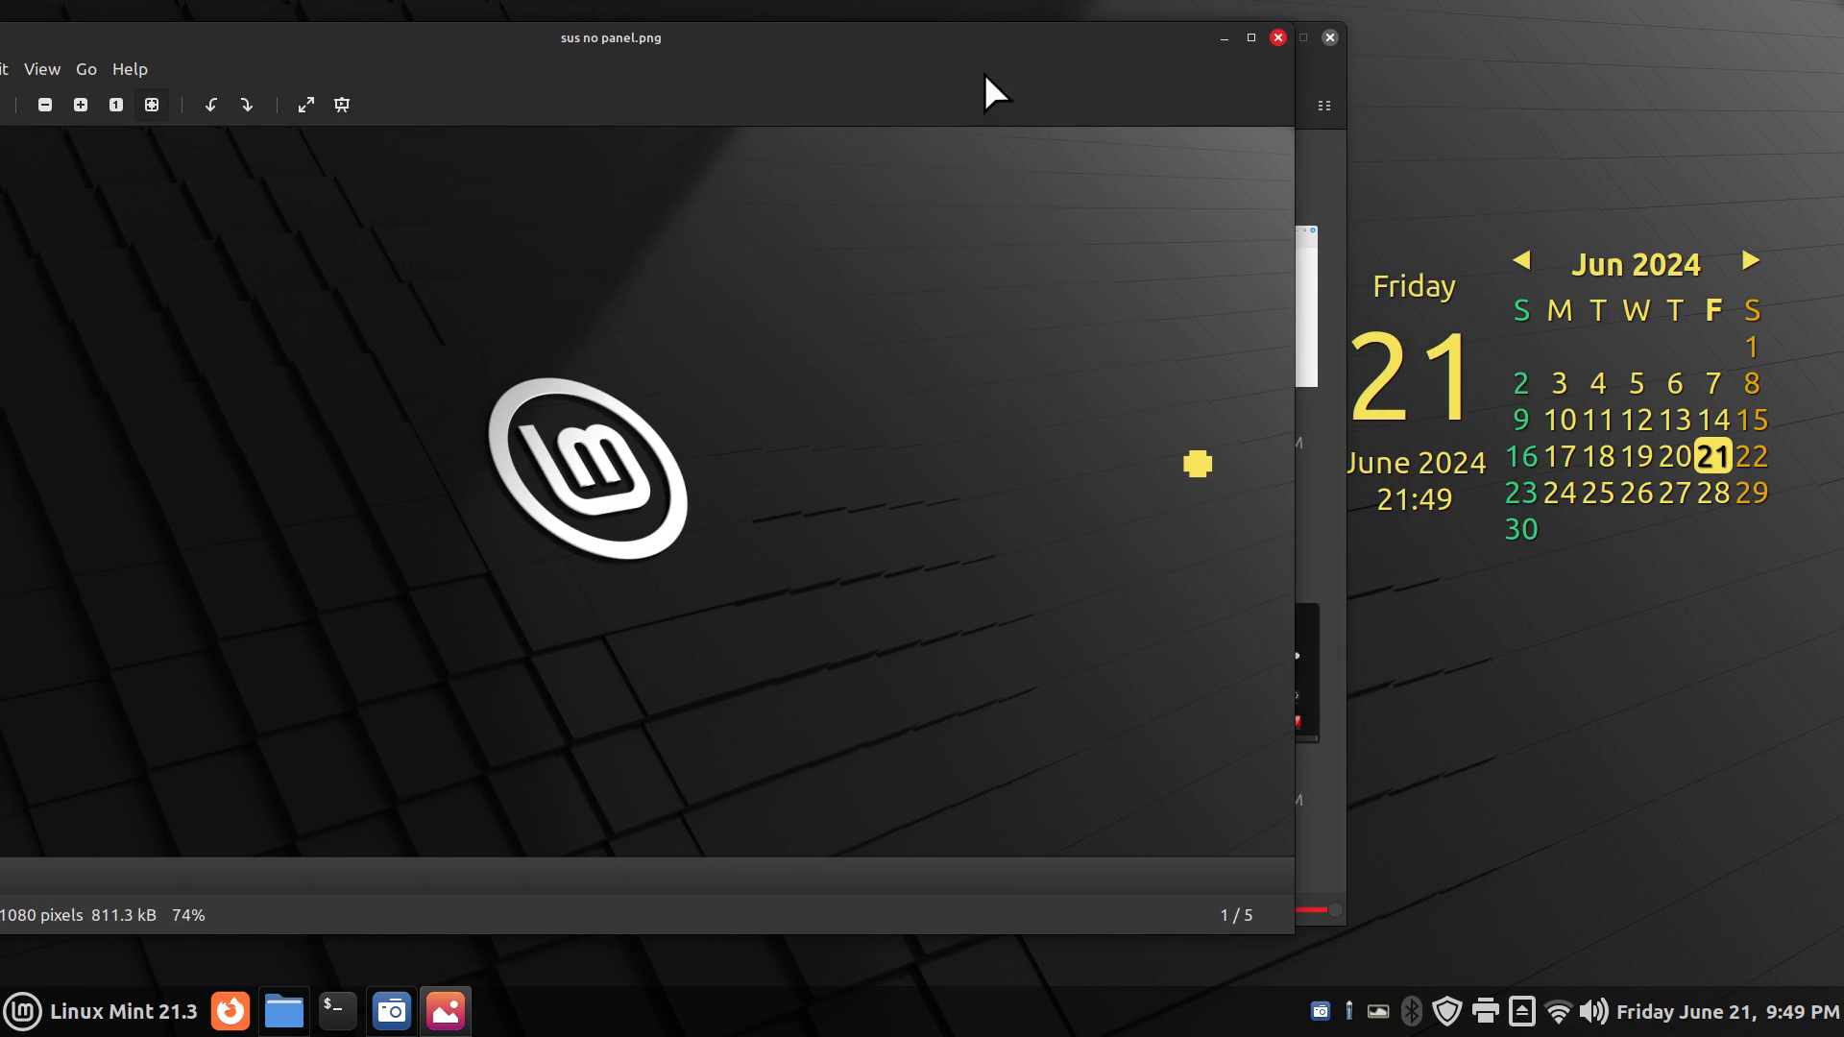
mouse_move(1206, 511)
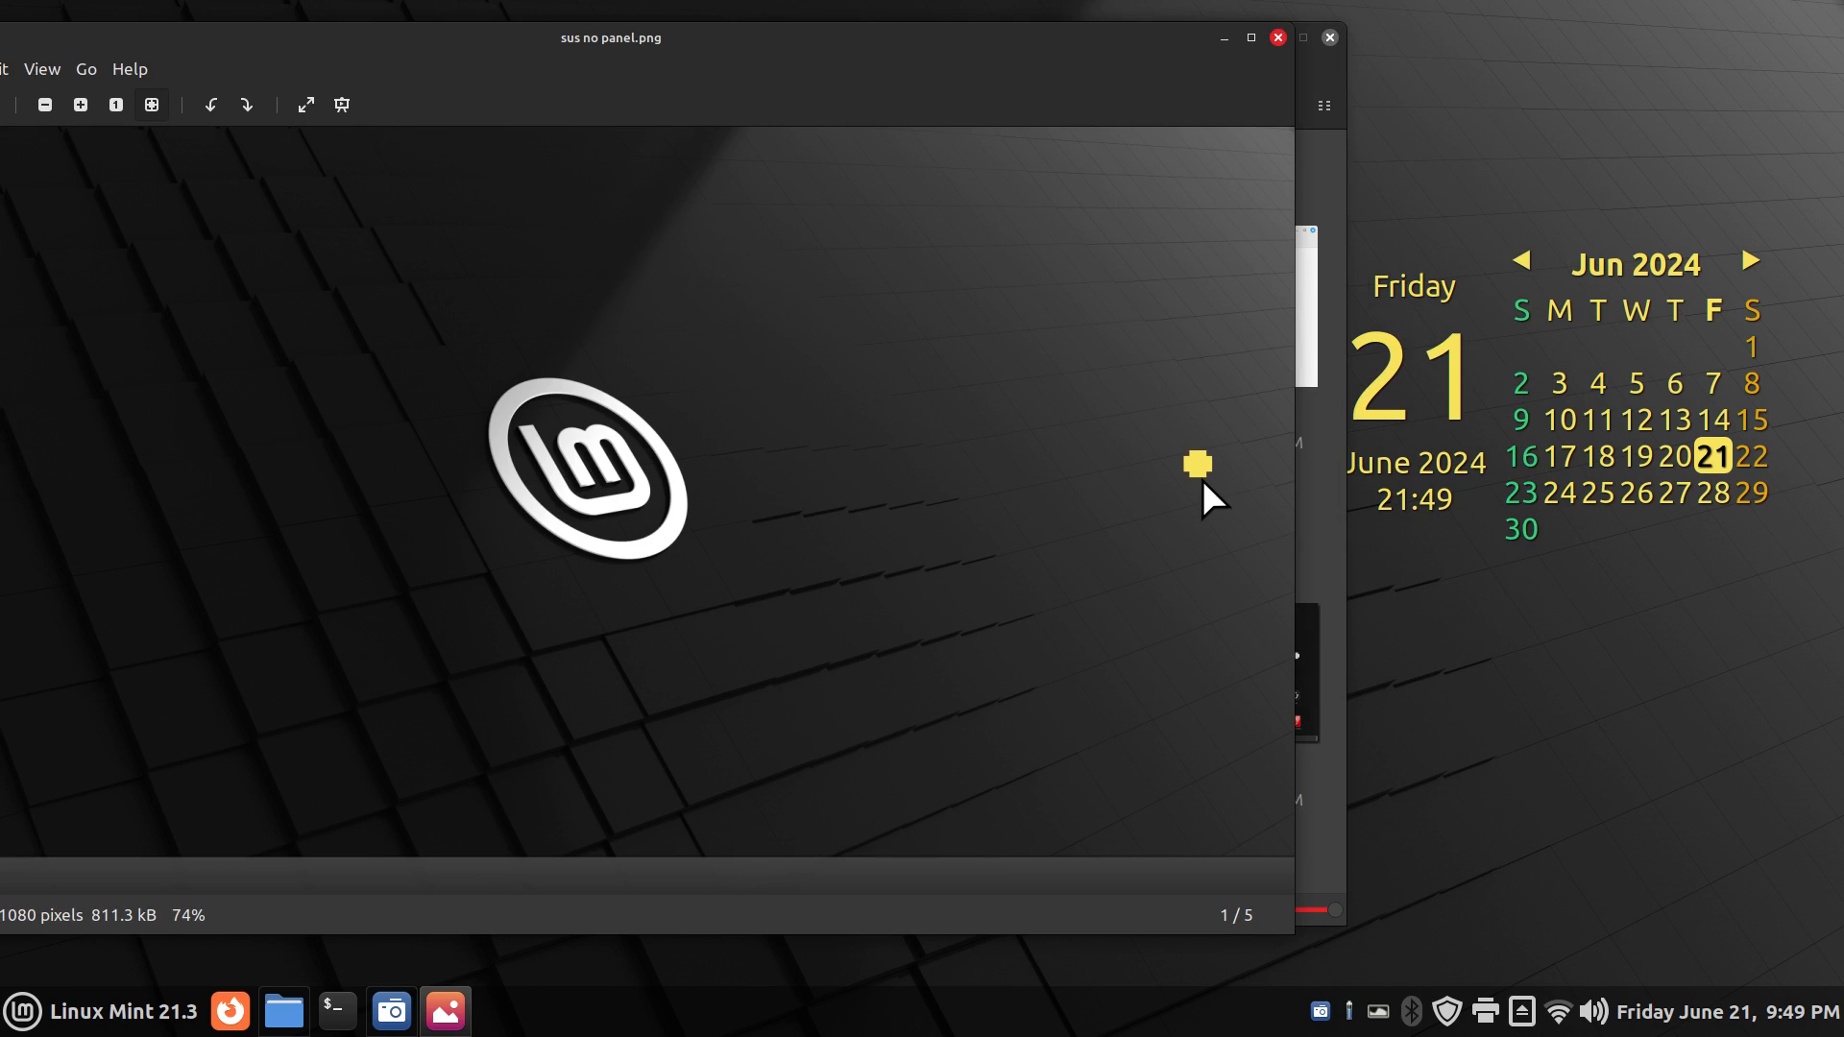
mouse_move(1203, 909)
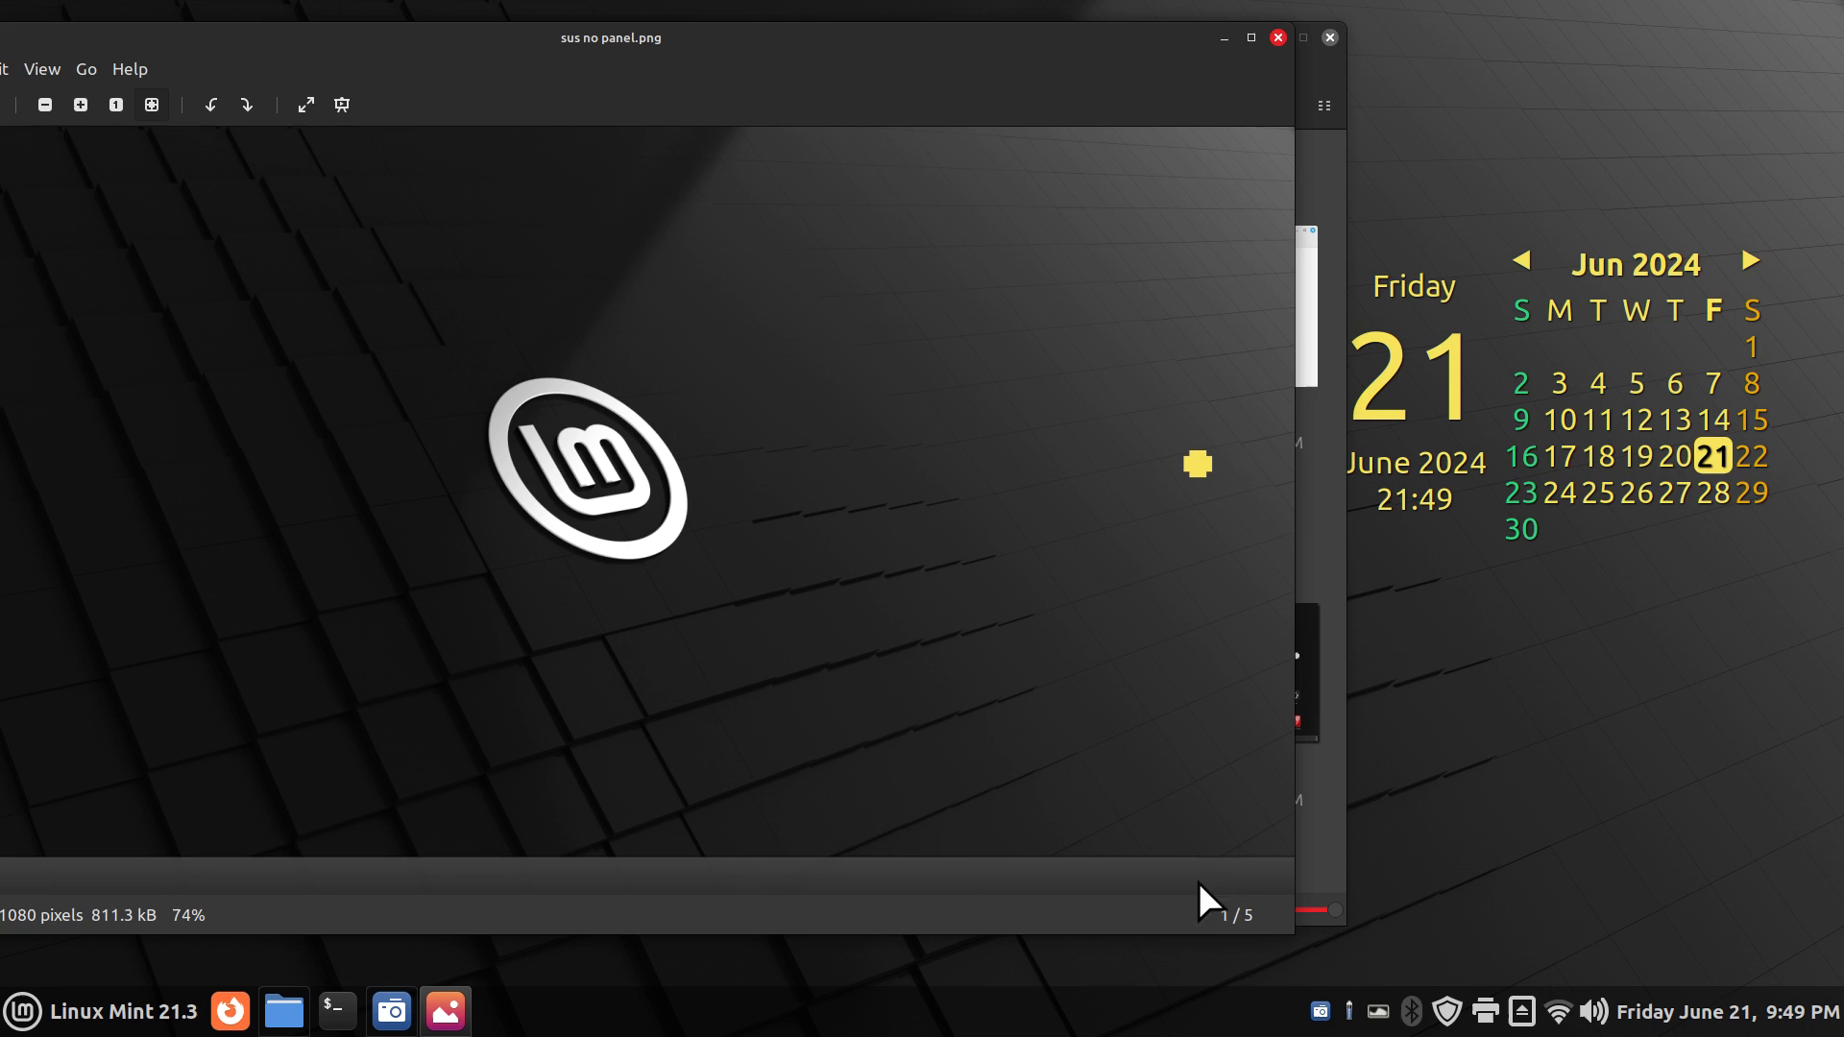
mouse_move(416, 78)
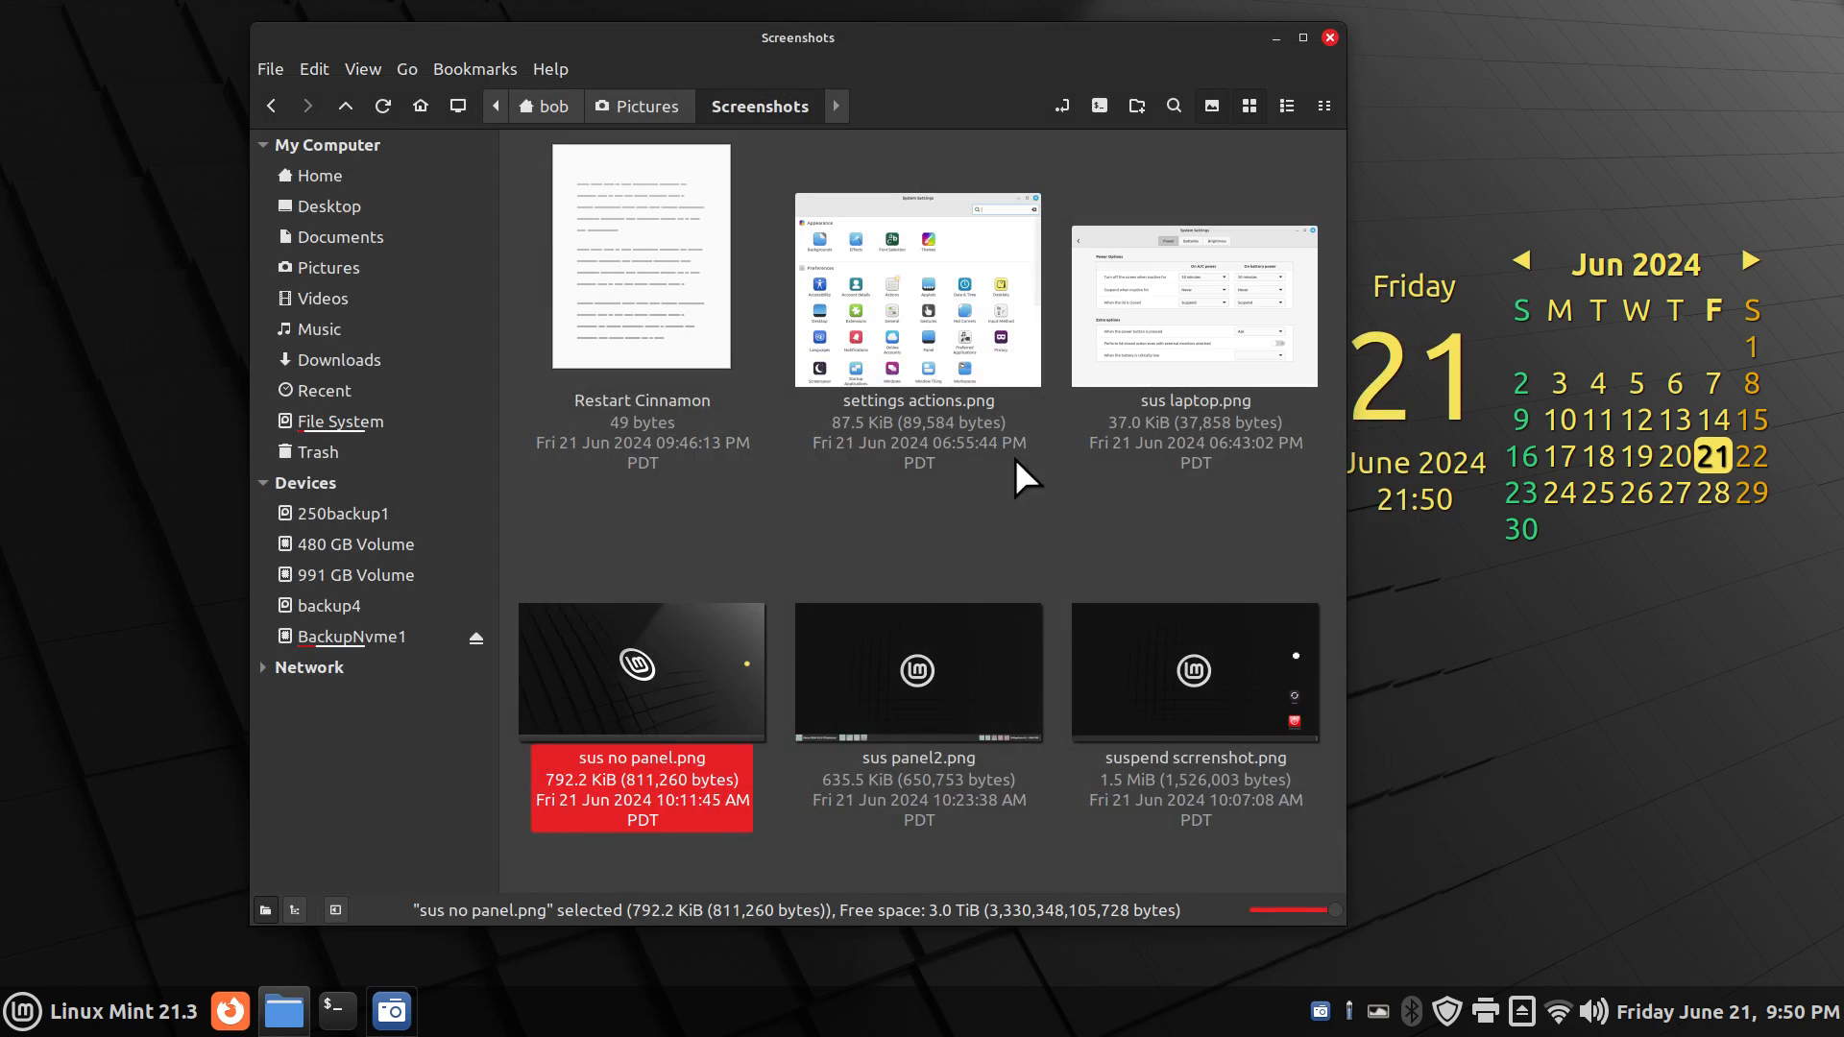
mouse_move(641, 714)
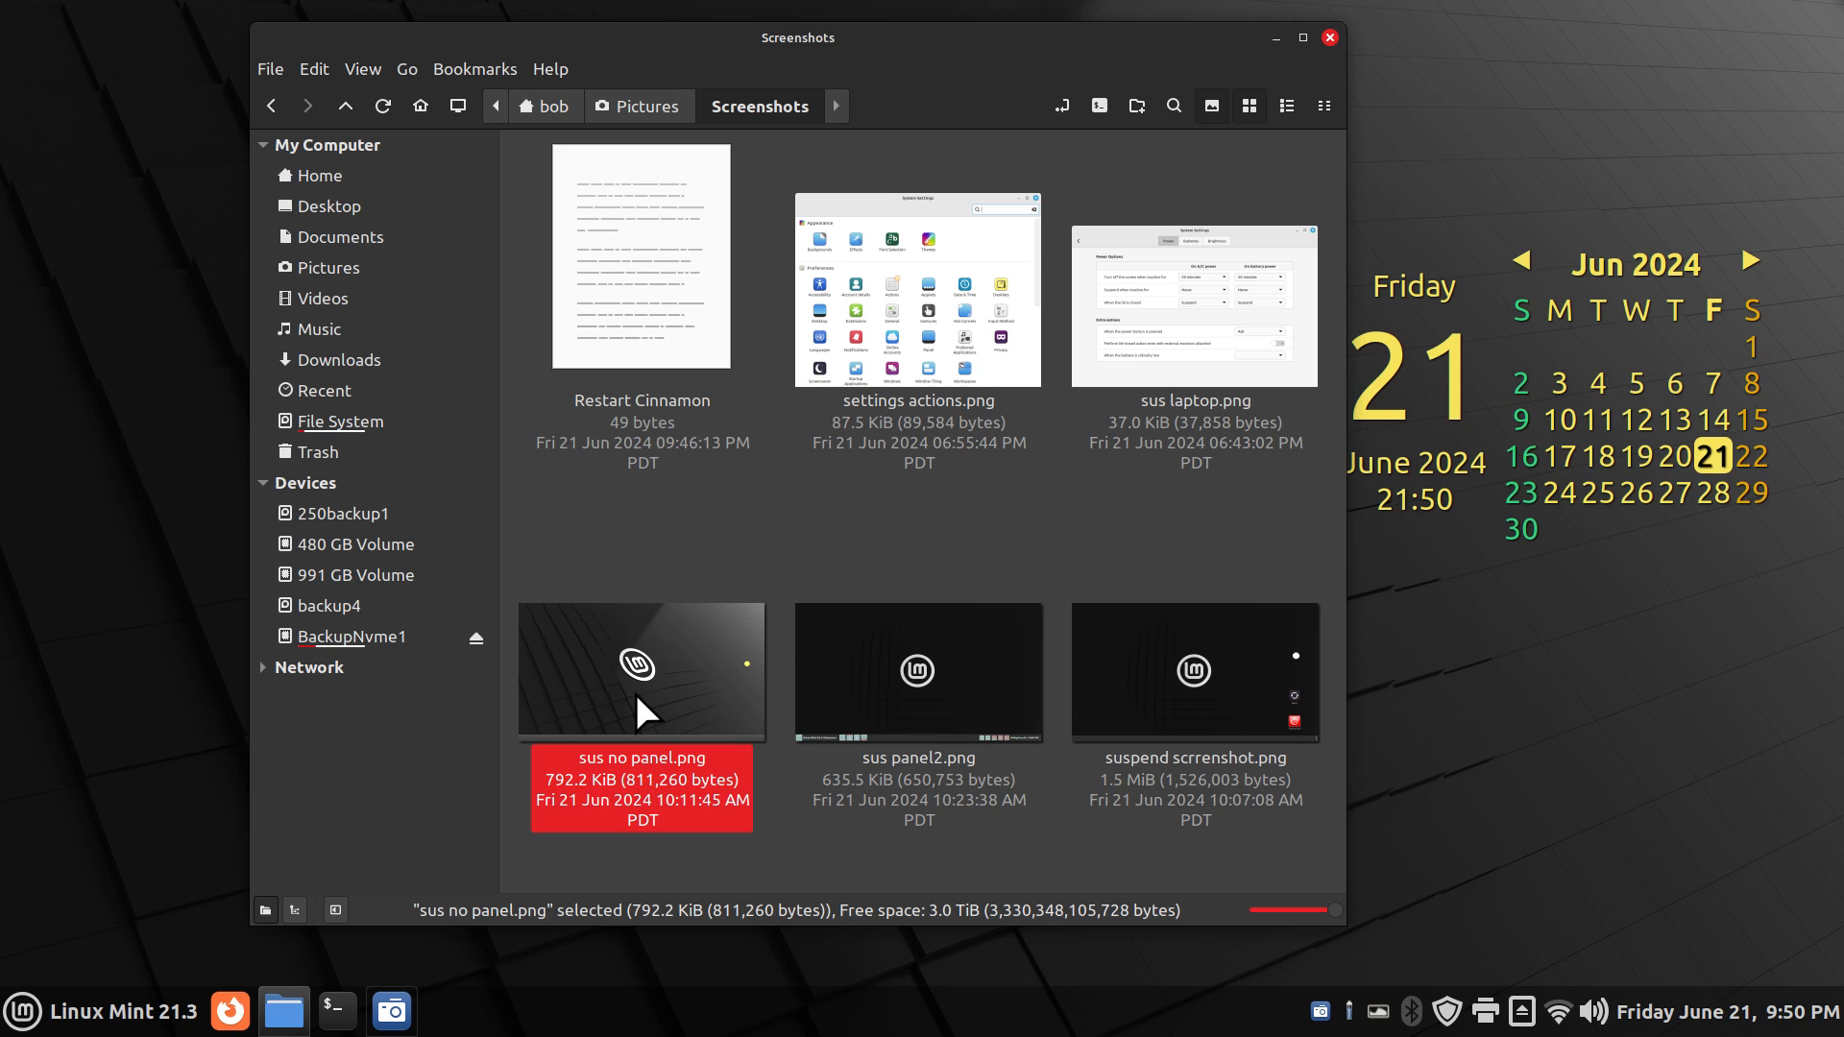
mouse_move(879, 517)
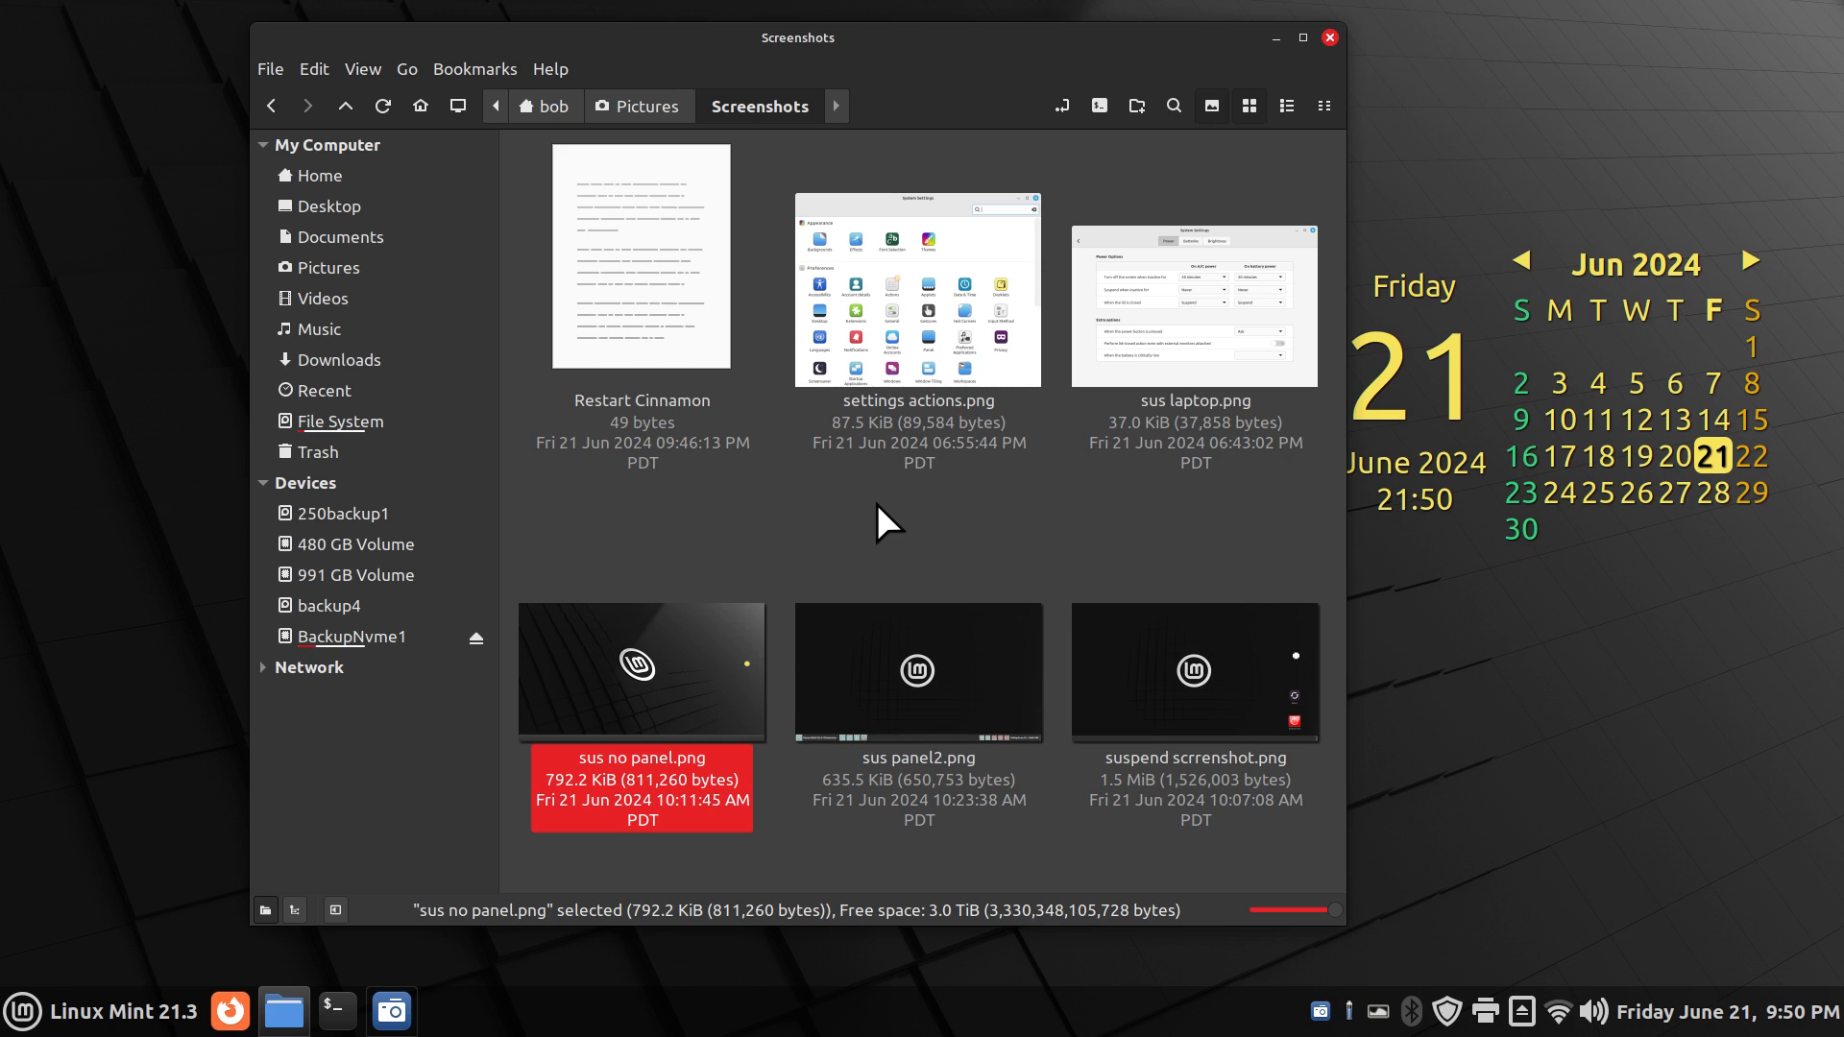
mouse_move(923, 564)
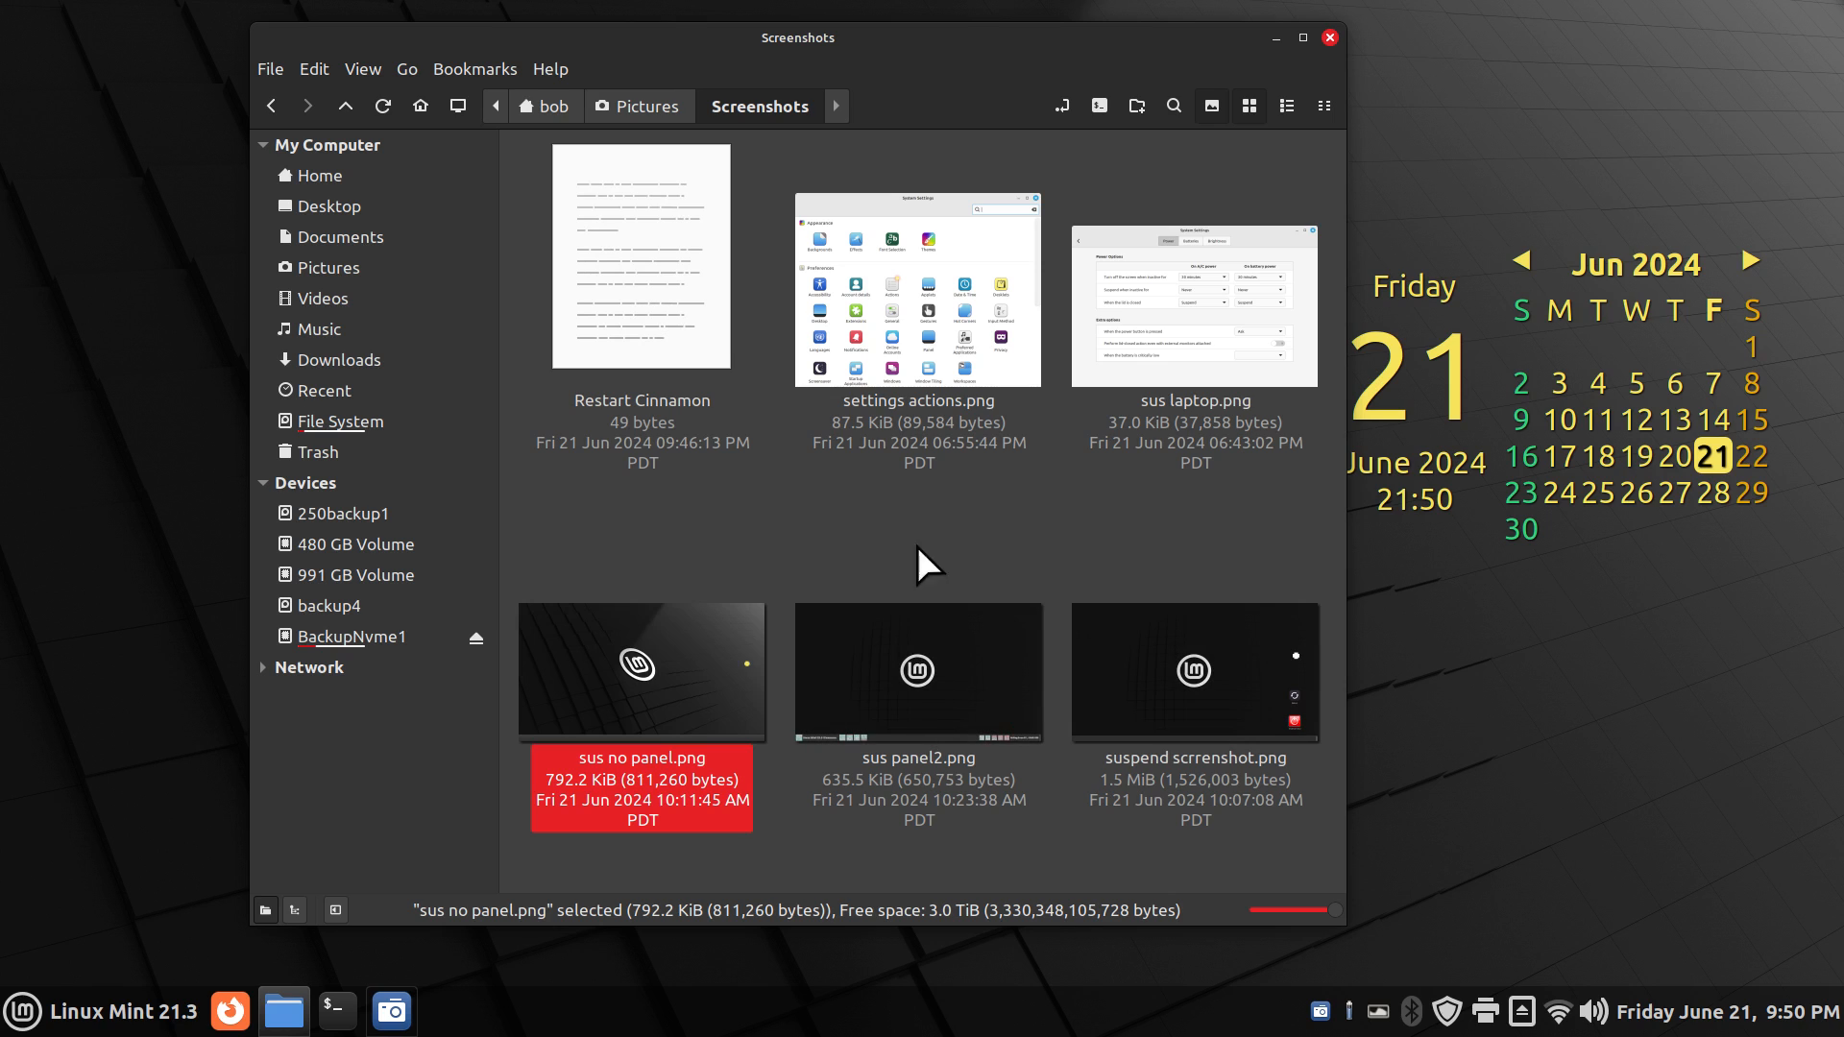
mouse_move(1031, 565)
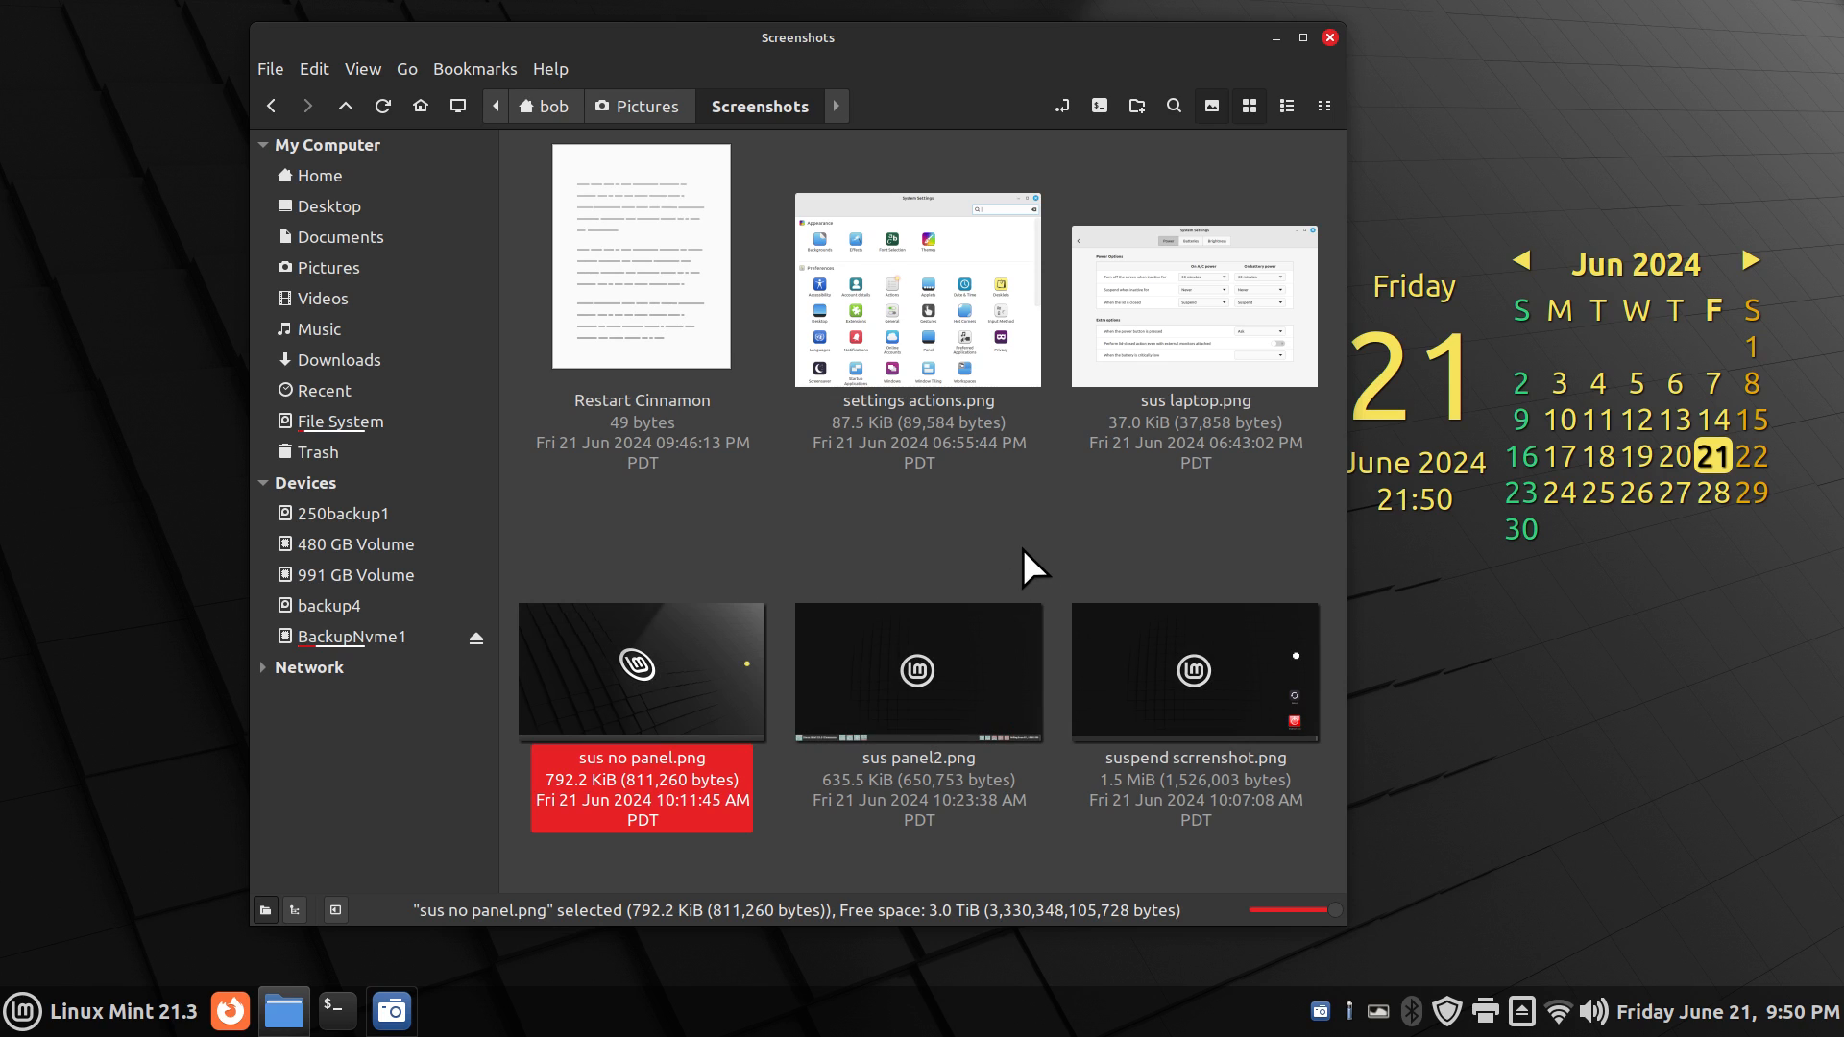
mouse_move(1020, 547)
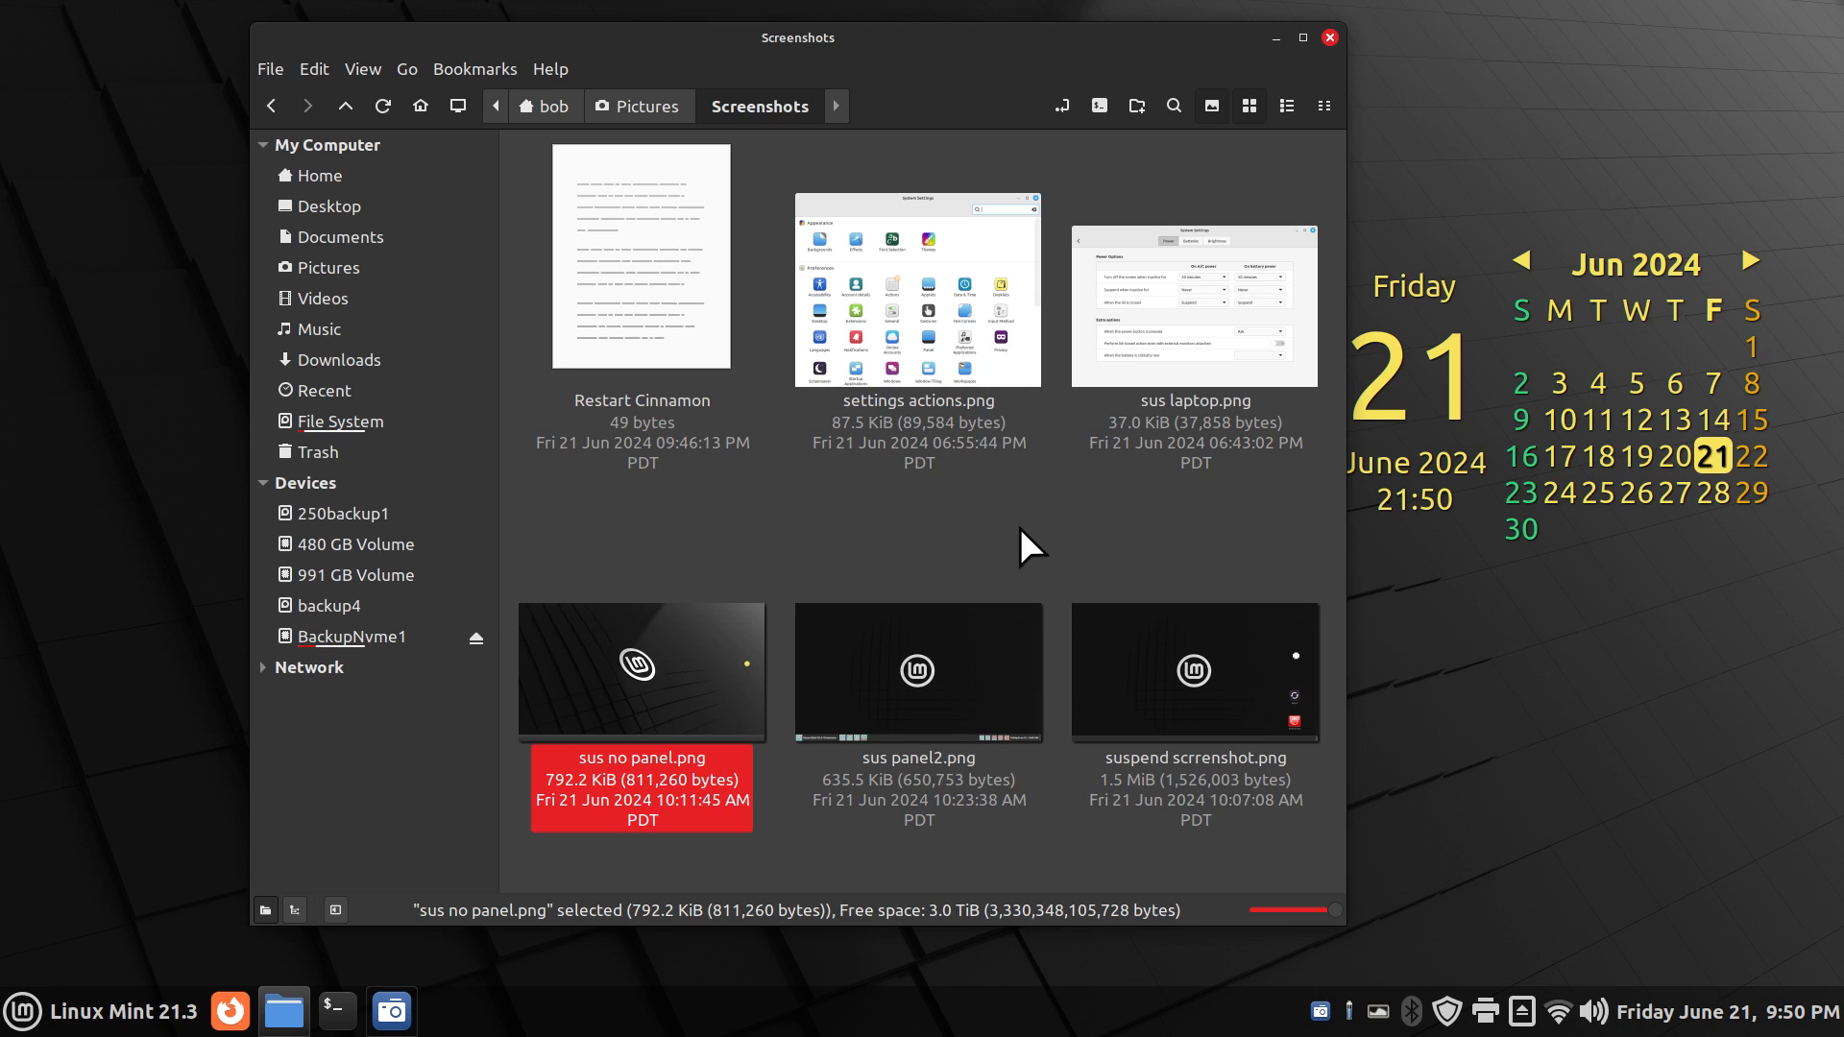
left_click(918, 288)
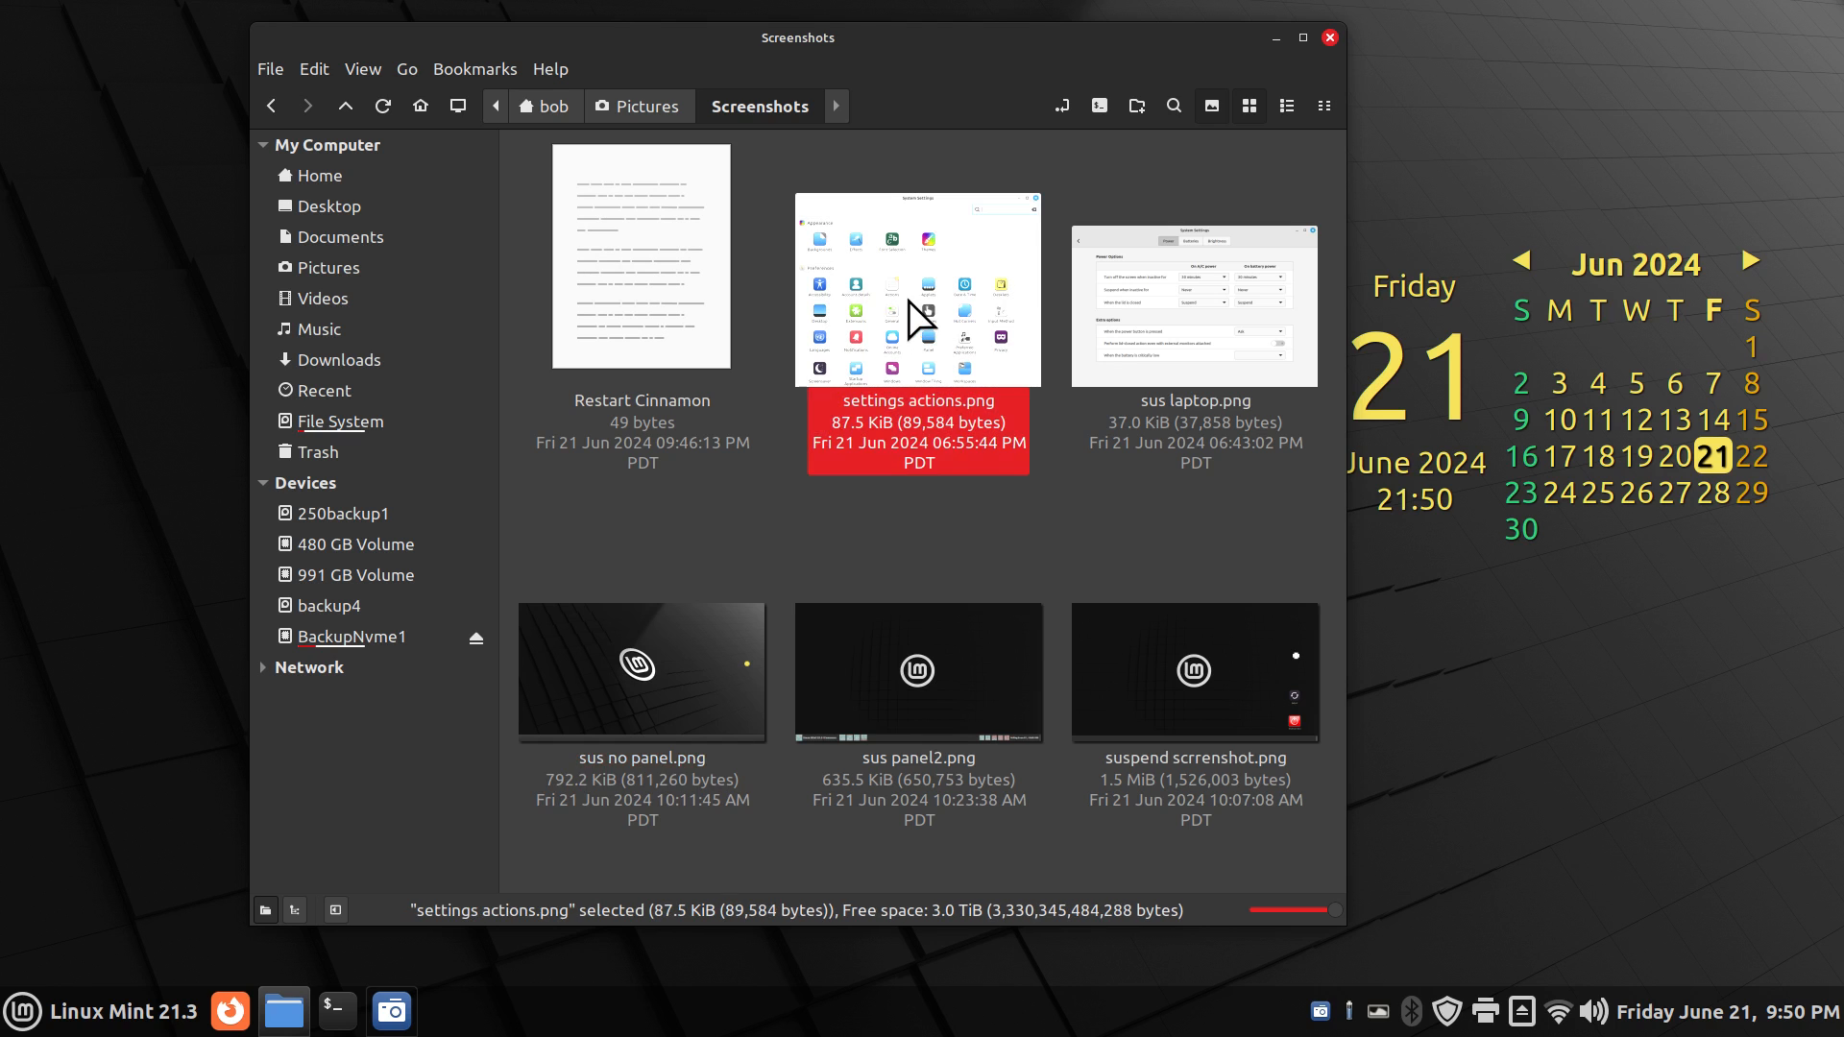
double_click(917, 288)
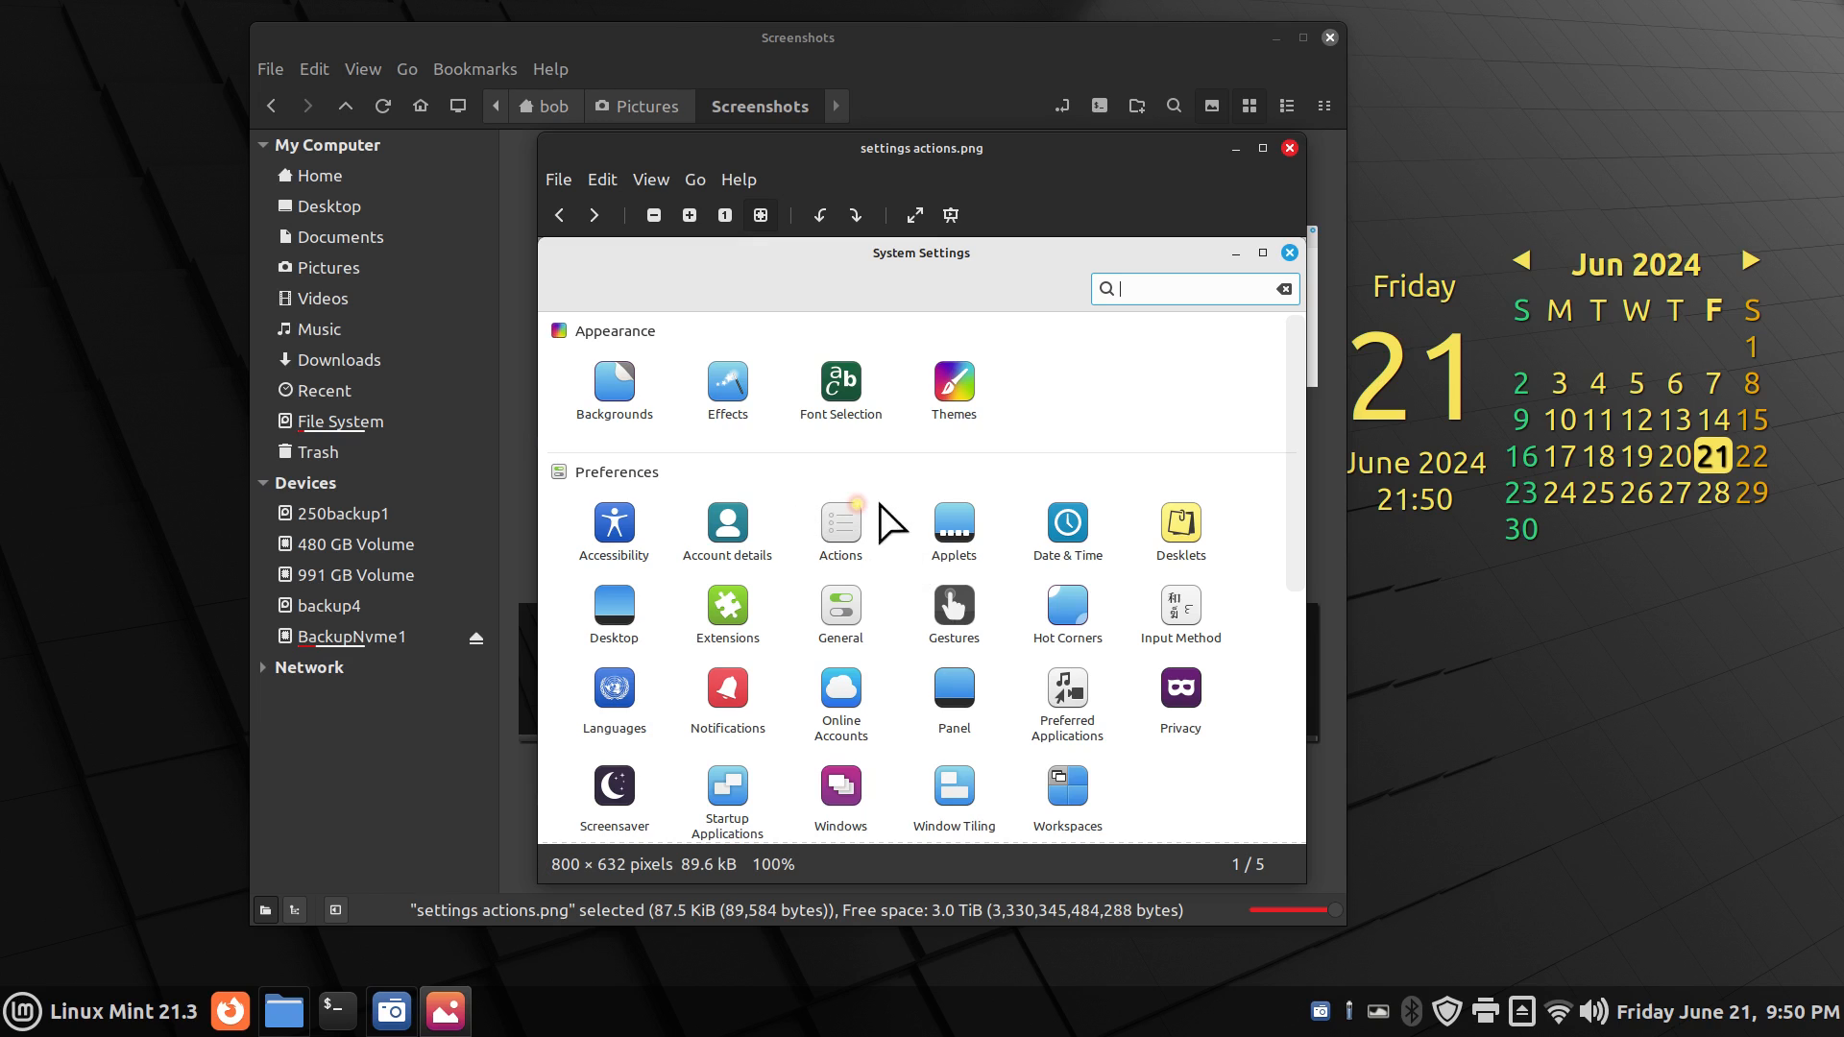
mouse_move(855, 546)
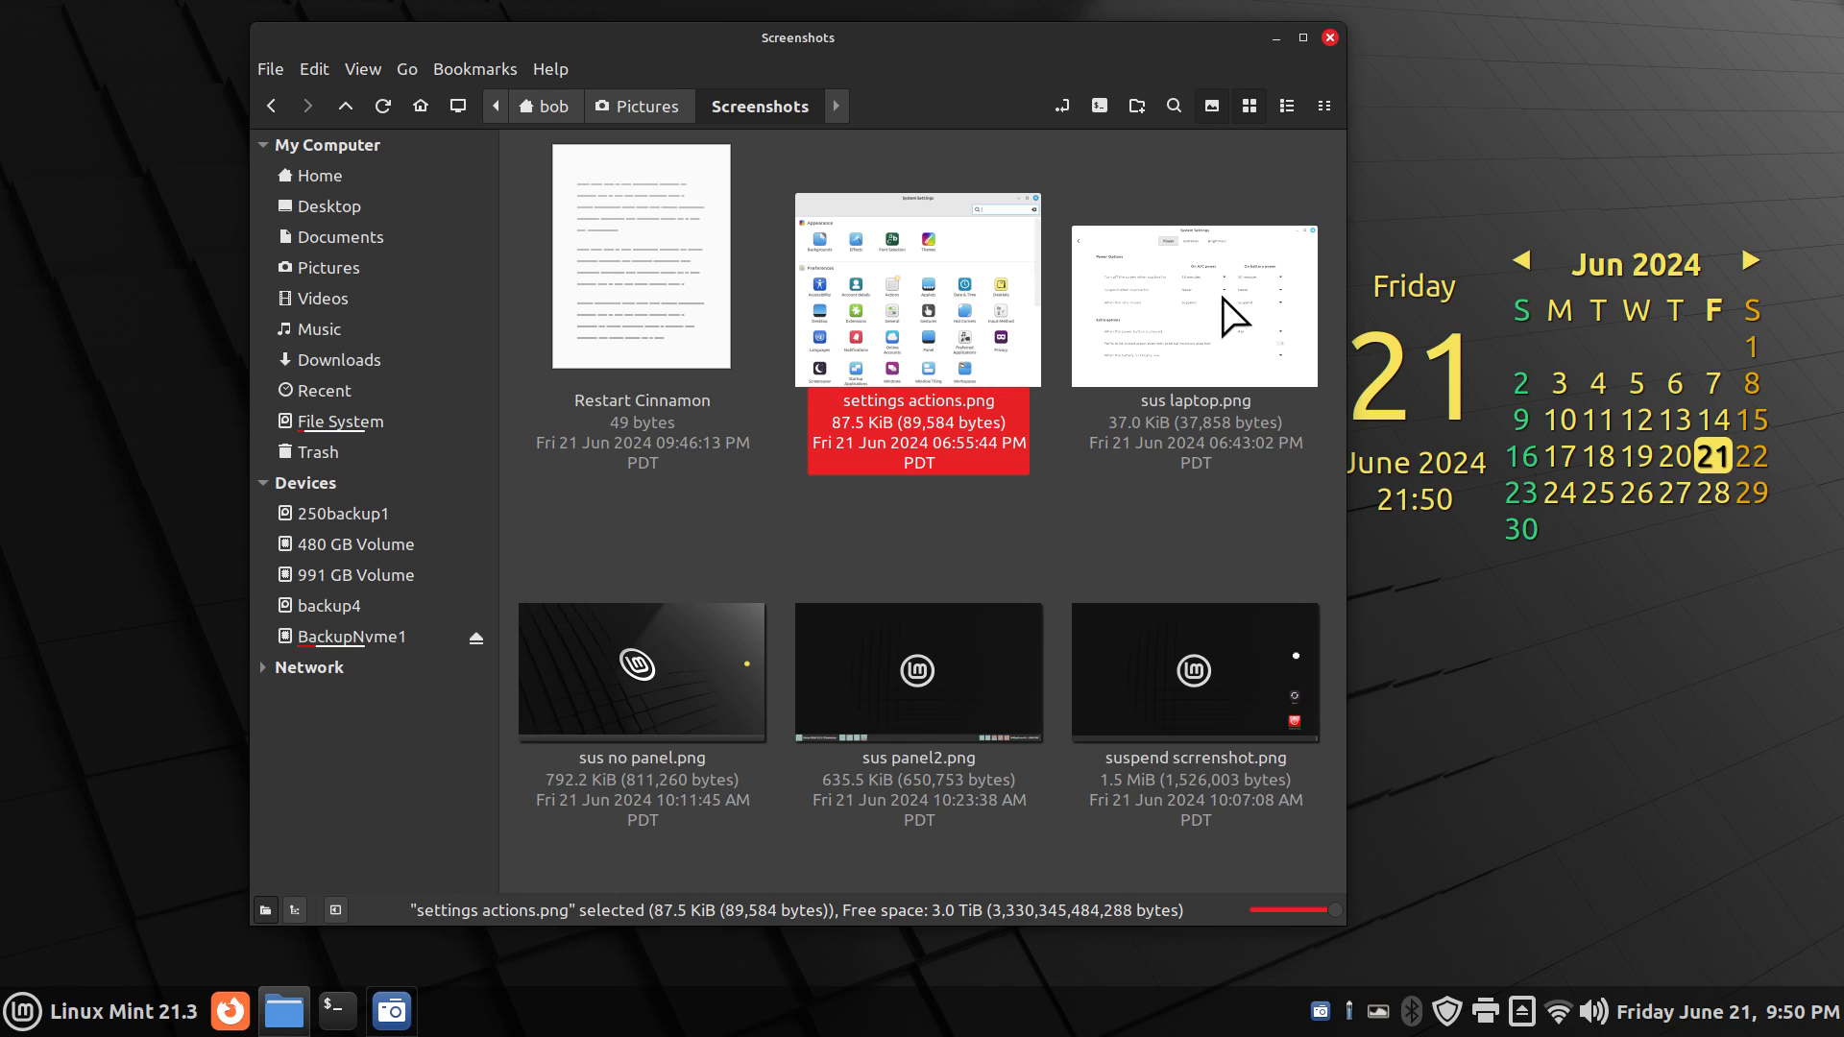
mouse_move(1202, 485)
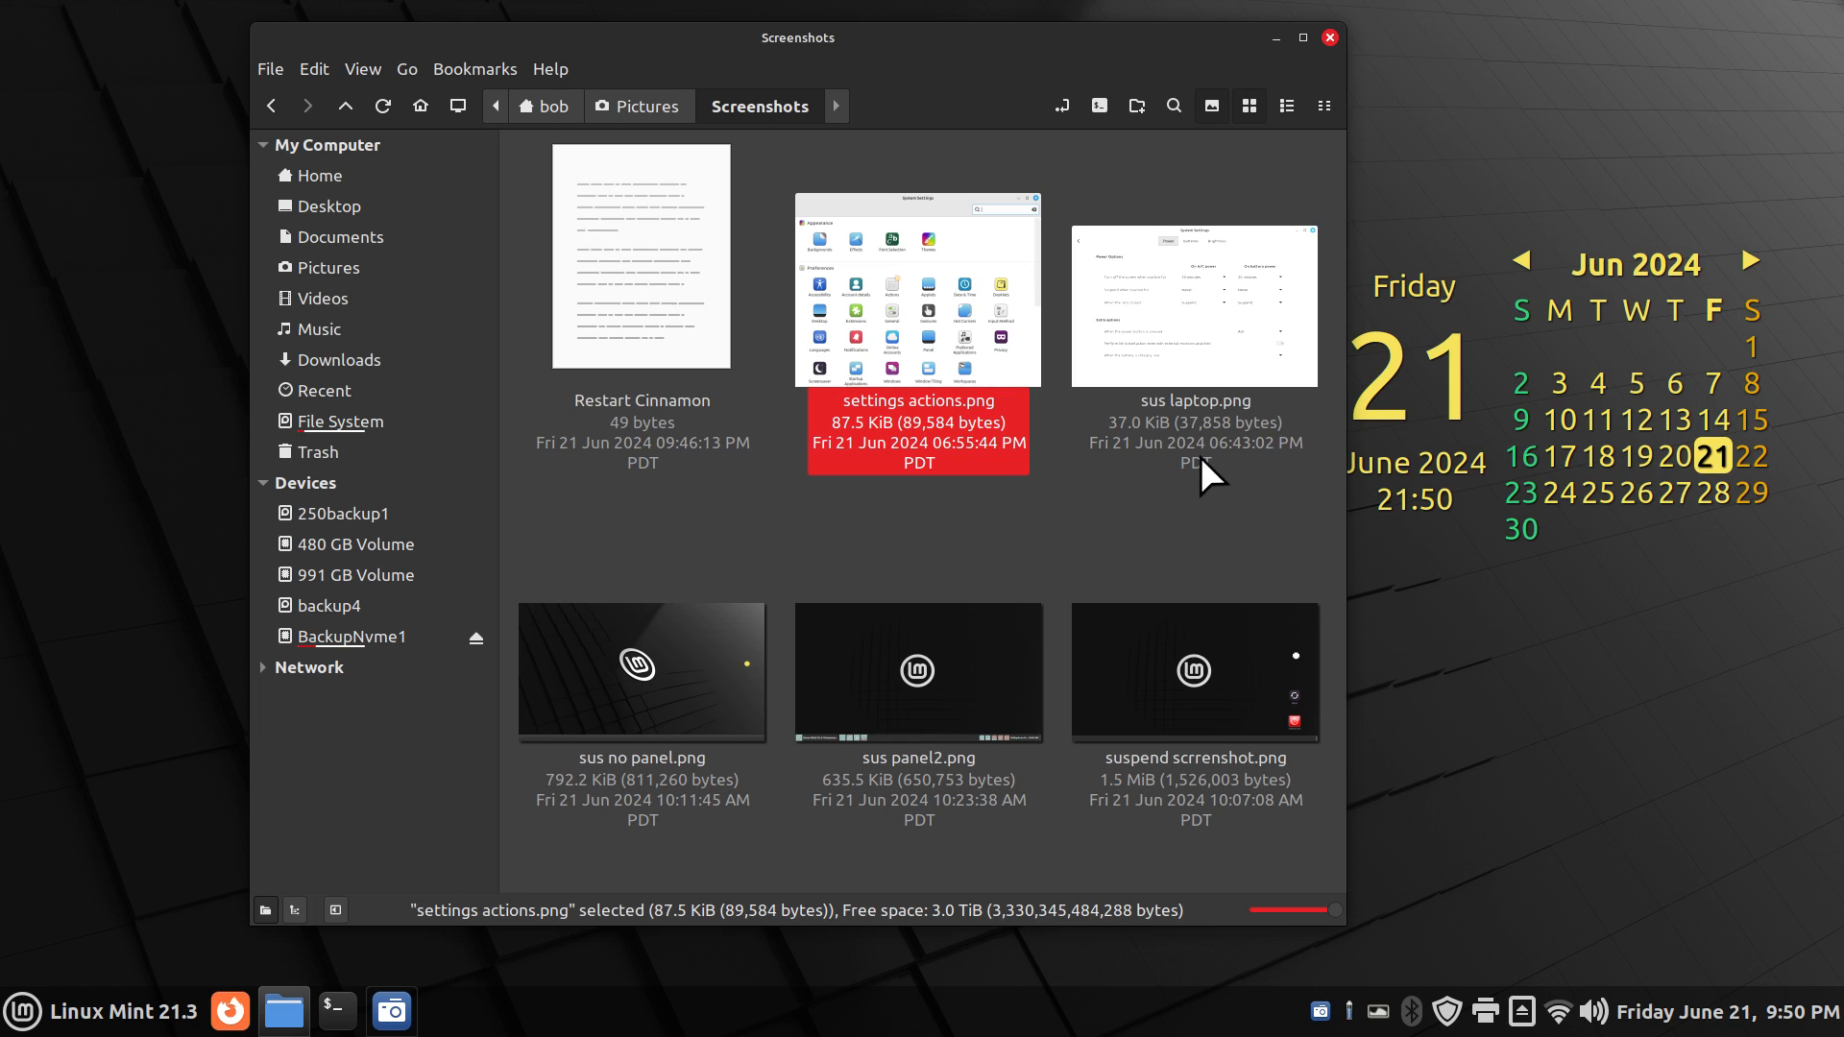
mouse_move(785, 465)
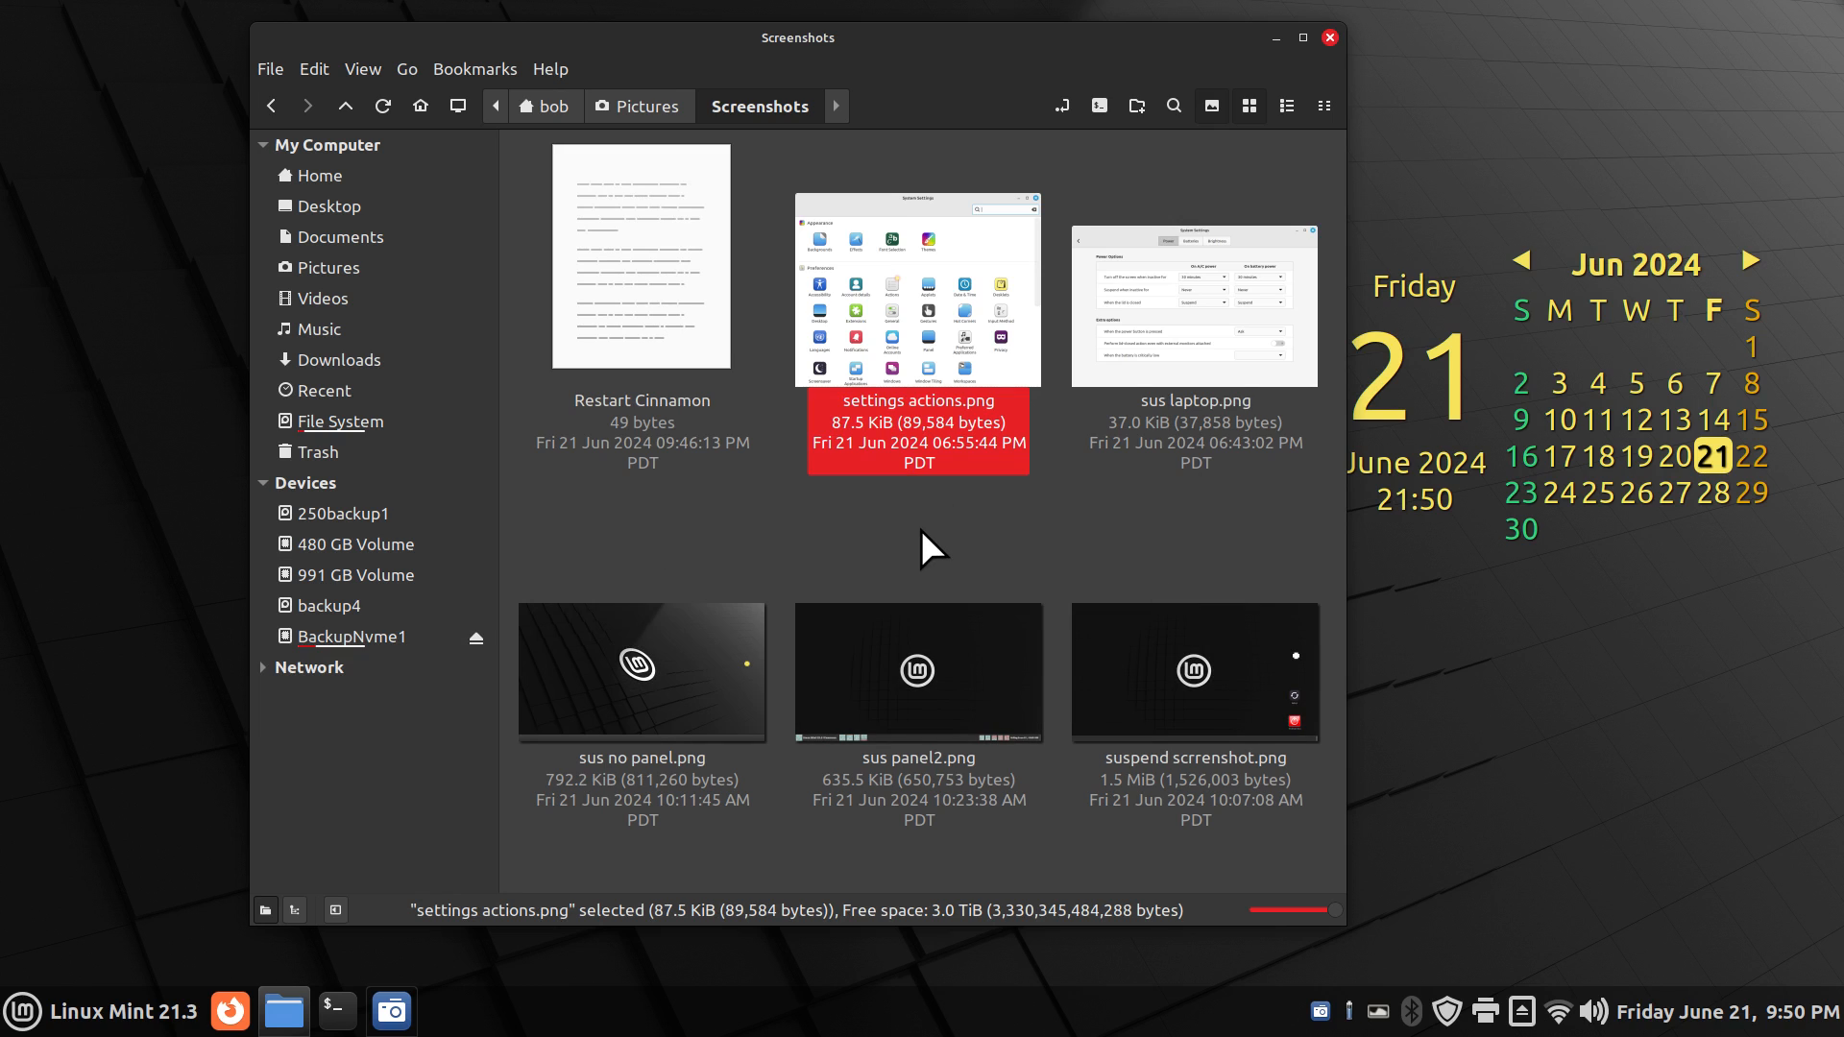
Step: Open sus laptop.png in Xviewer and close the Screenshots folder window
left_click(1195, 303)
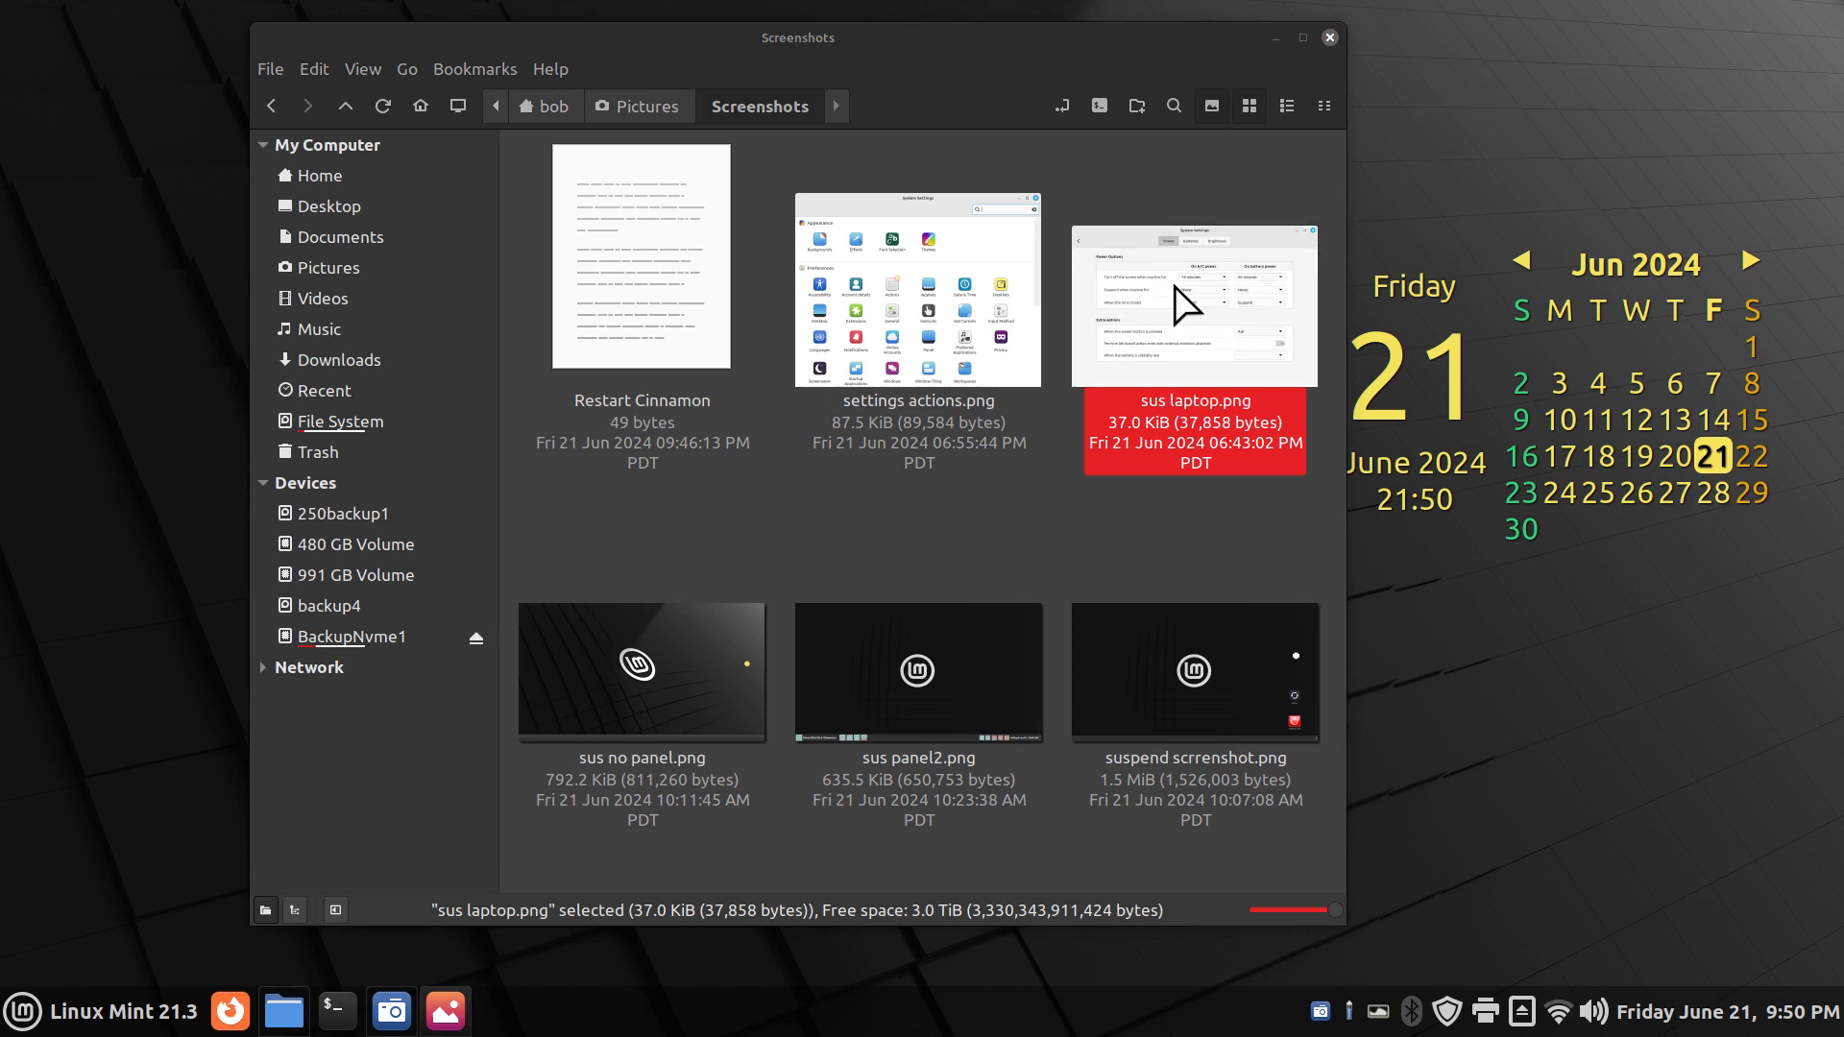
double_click(1194, 297)
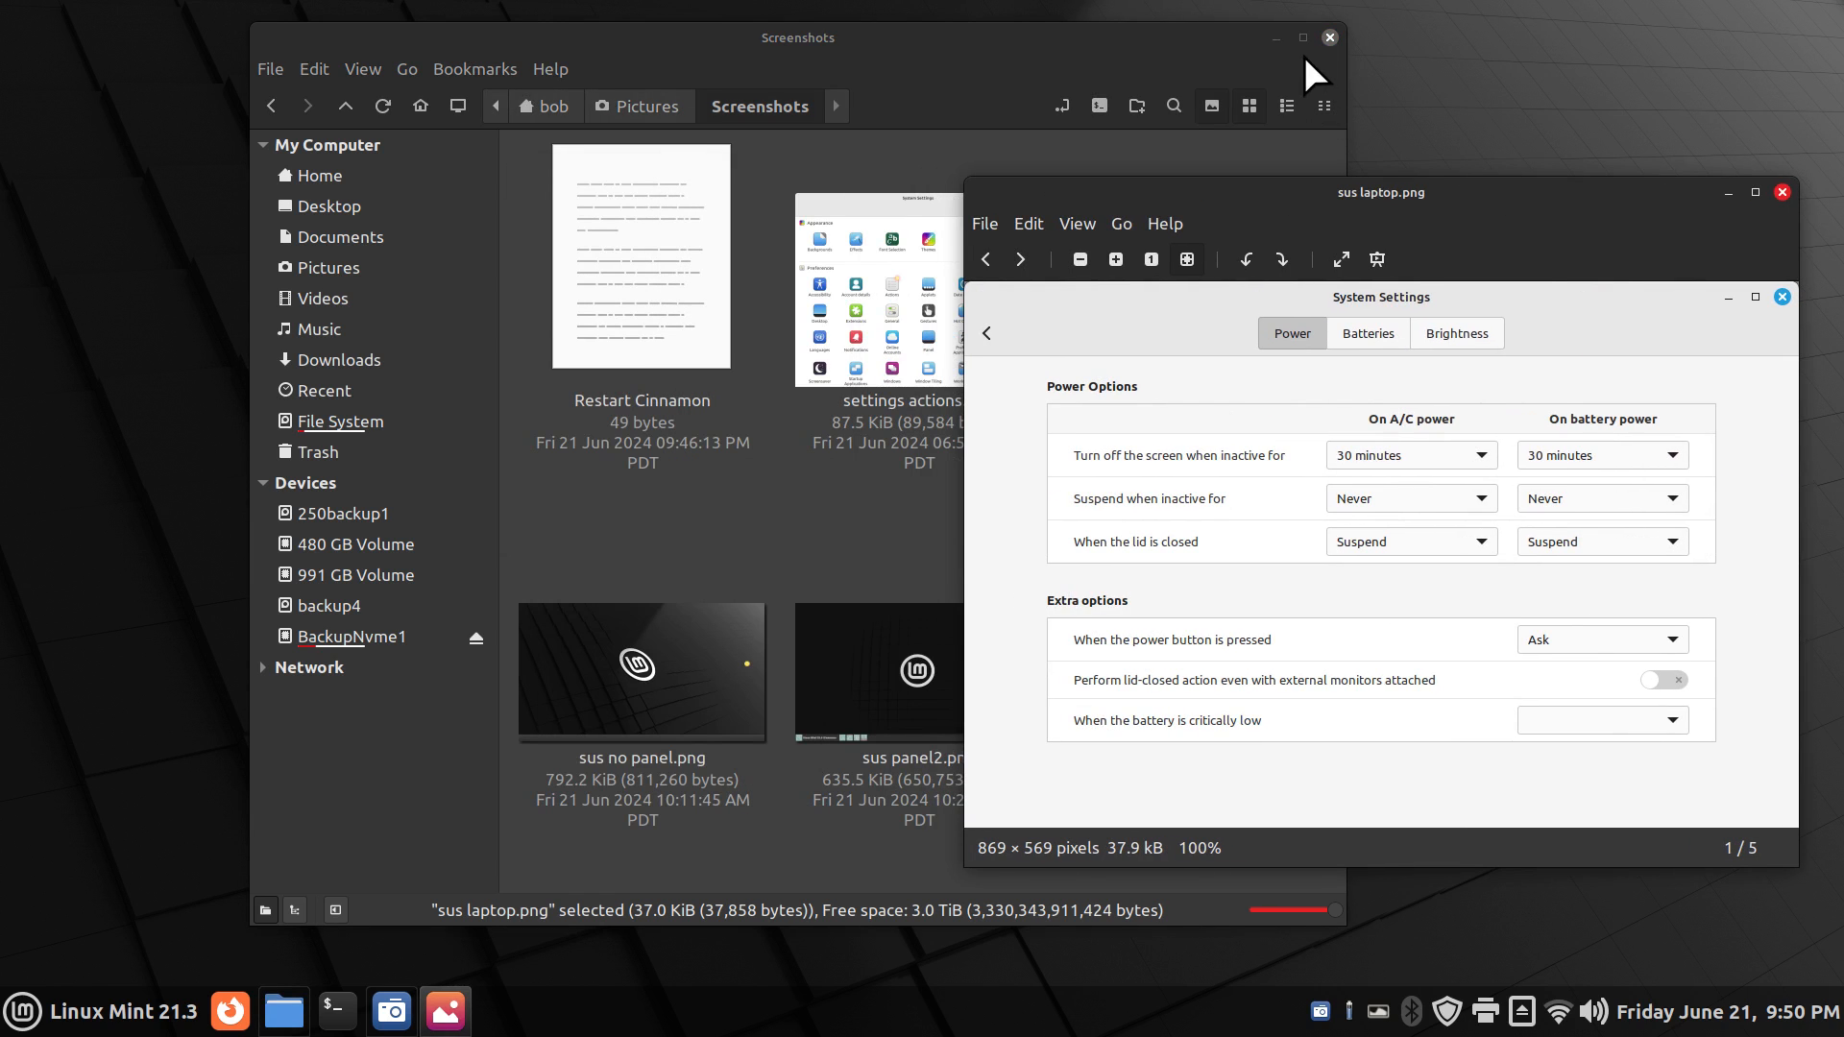
left_click(1329, 37)
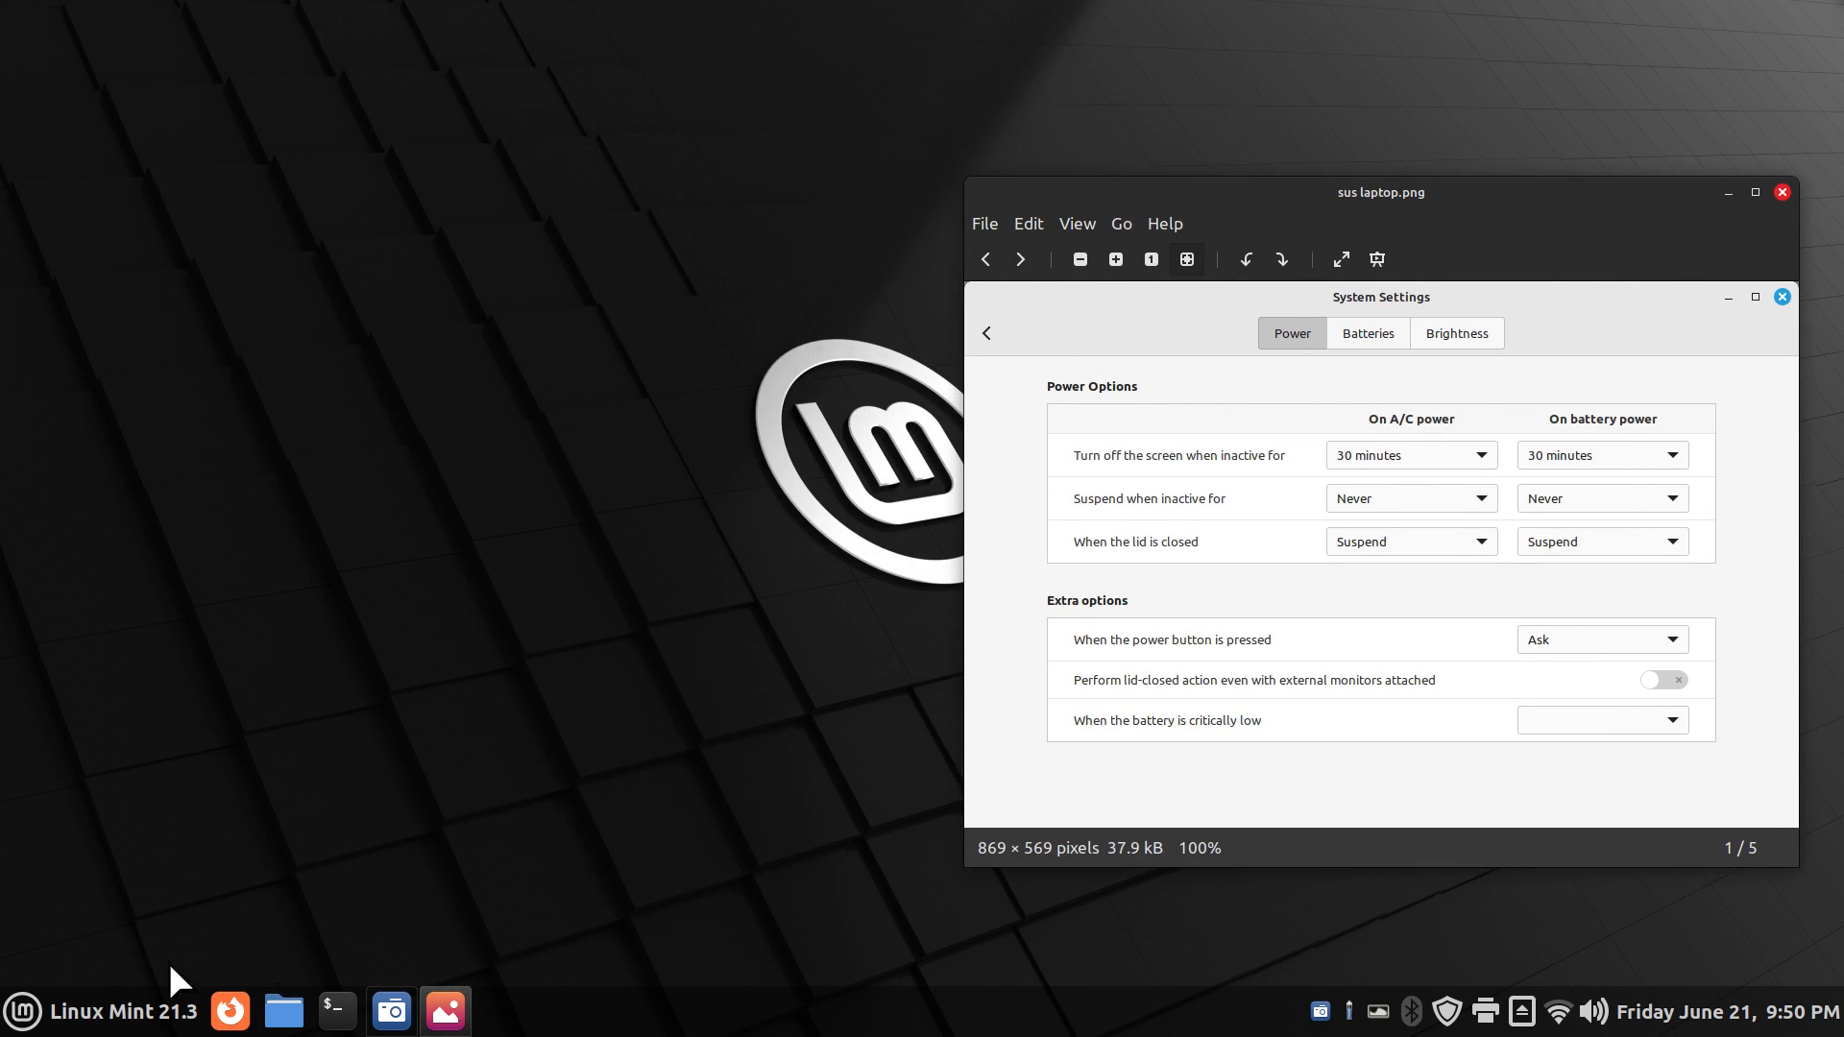
mouse_move(362, 405)
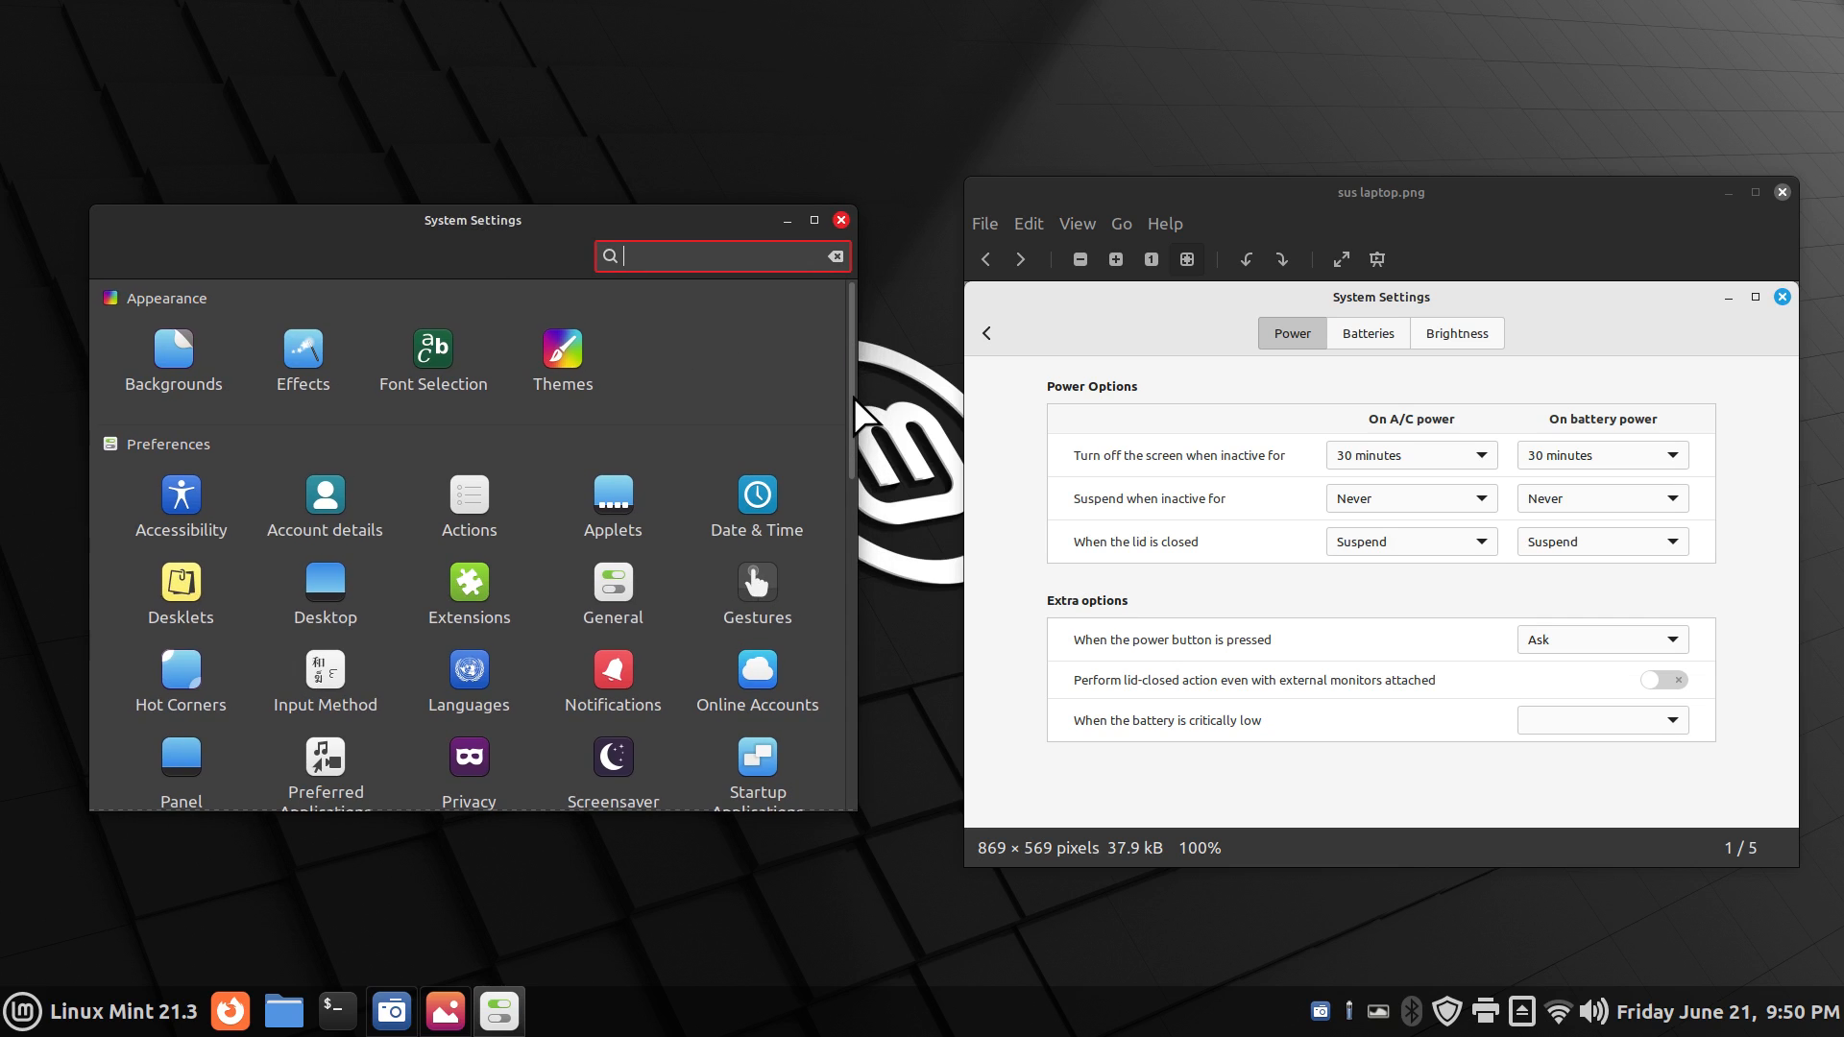
Step: Scroll System Settings down to the Hardware section with Power Management
scroll("down", 3)
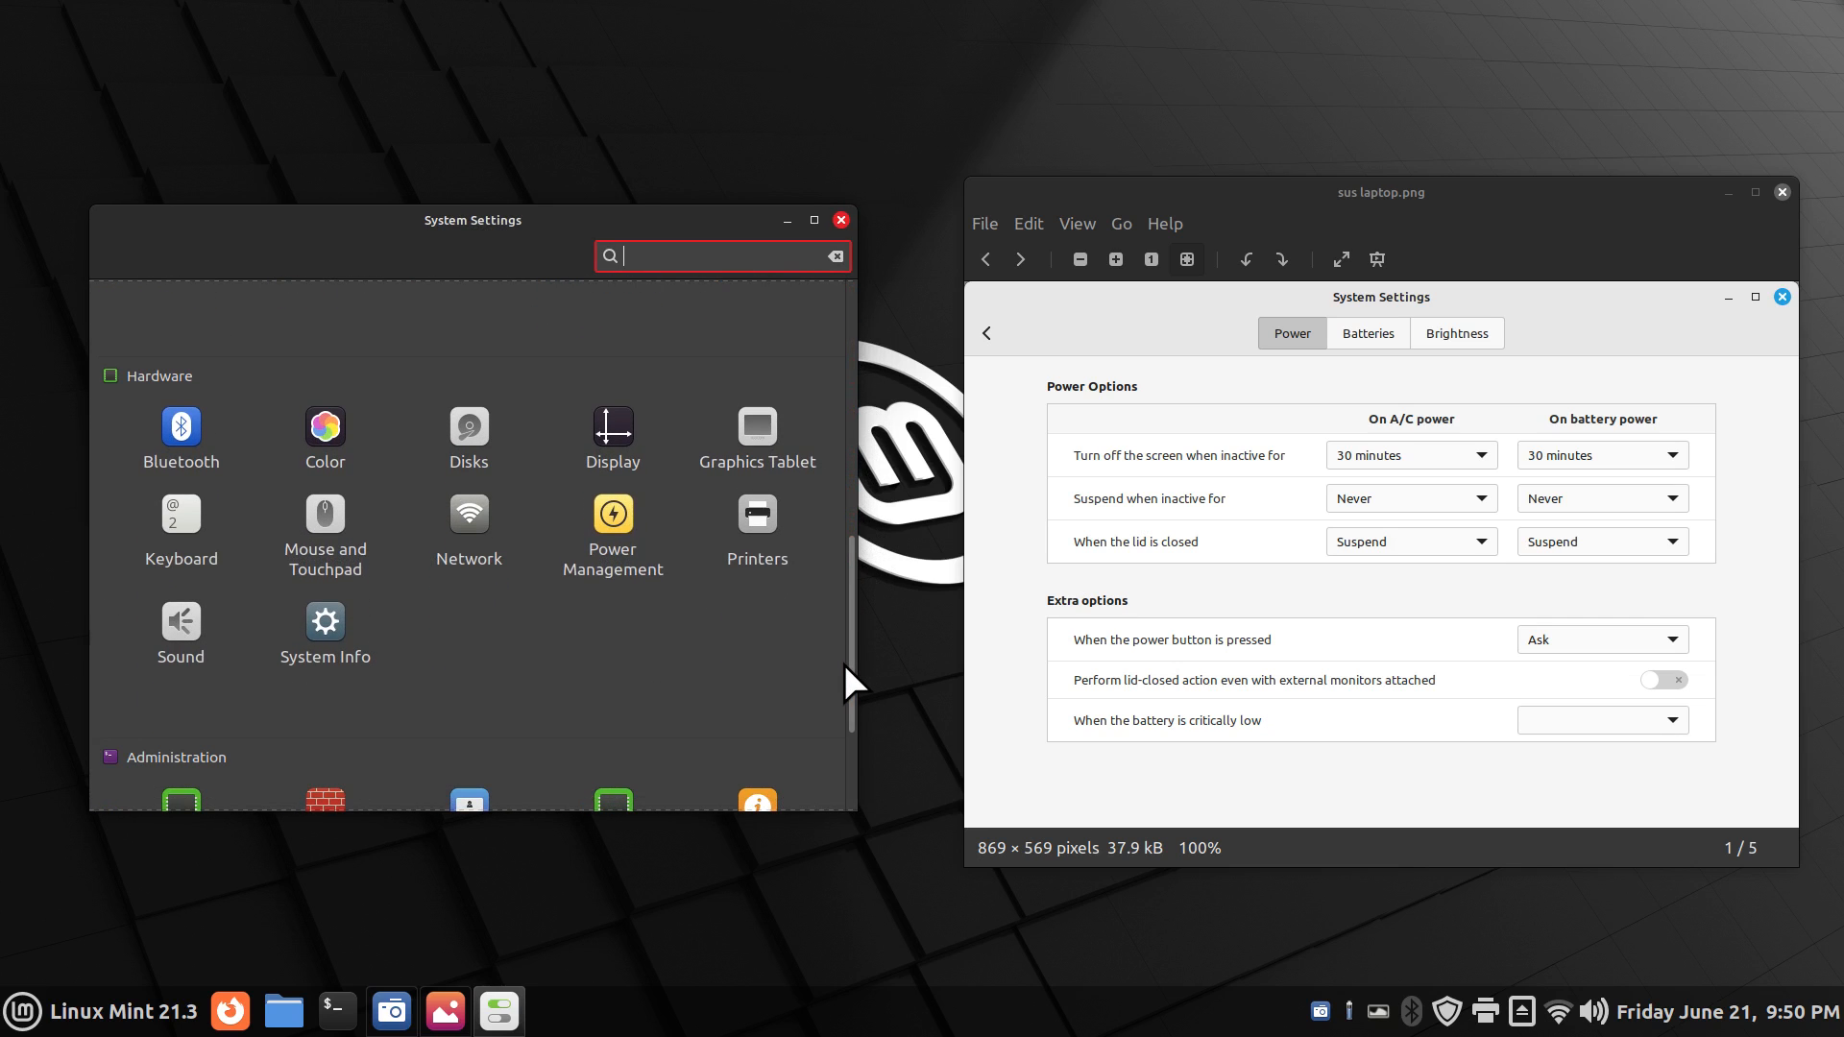
mouse_move(627, 621)
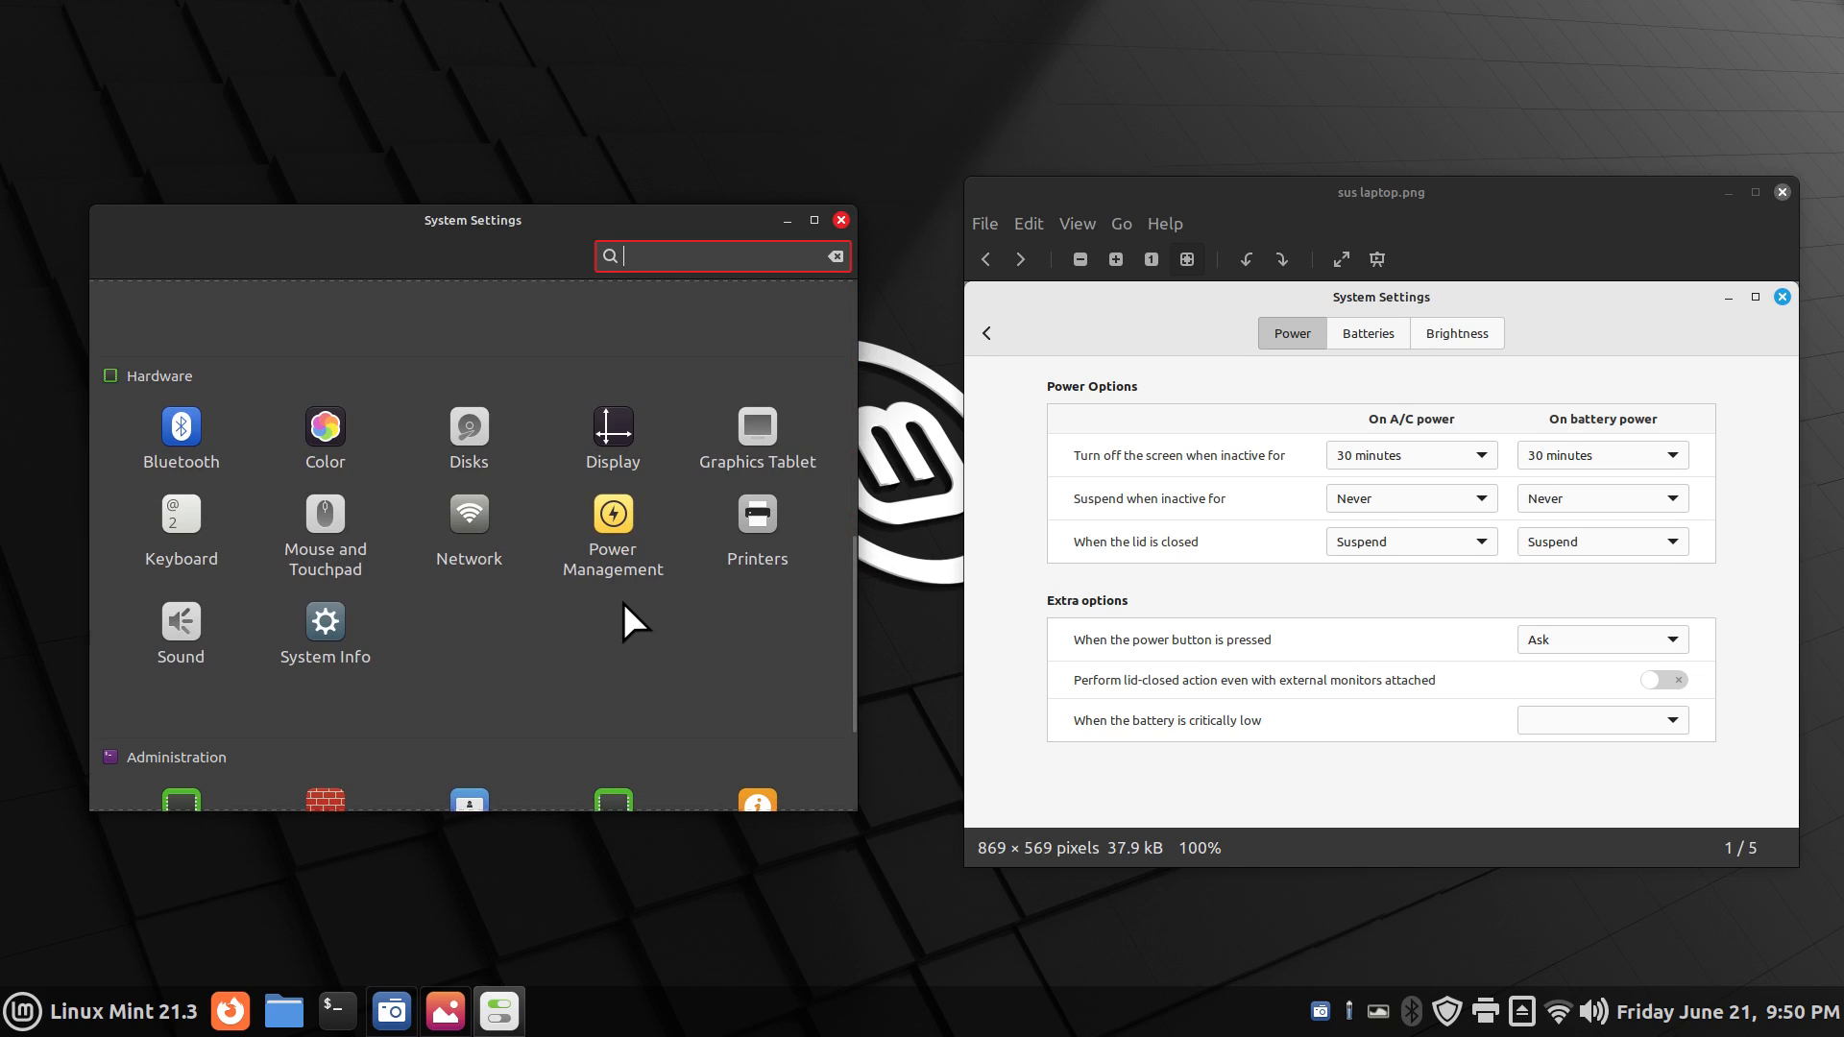
mouse_move(1317, 620)
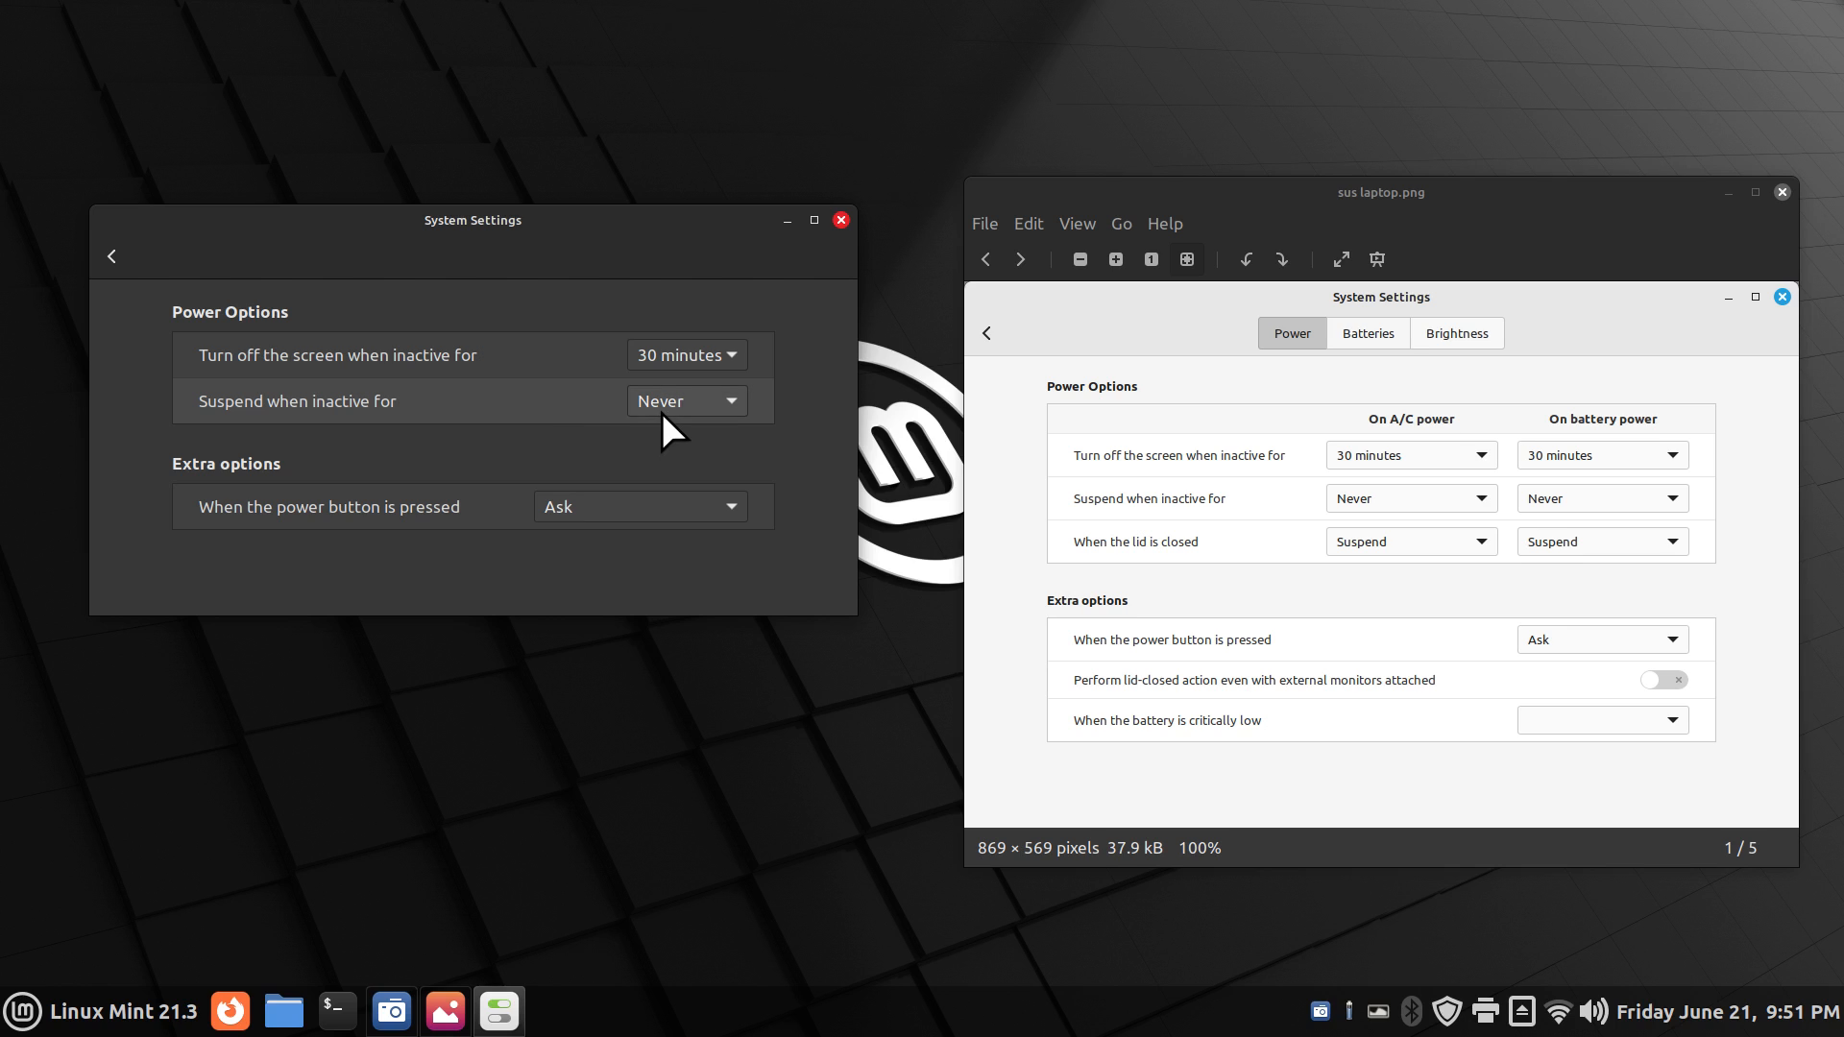
left_click(684, 401)
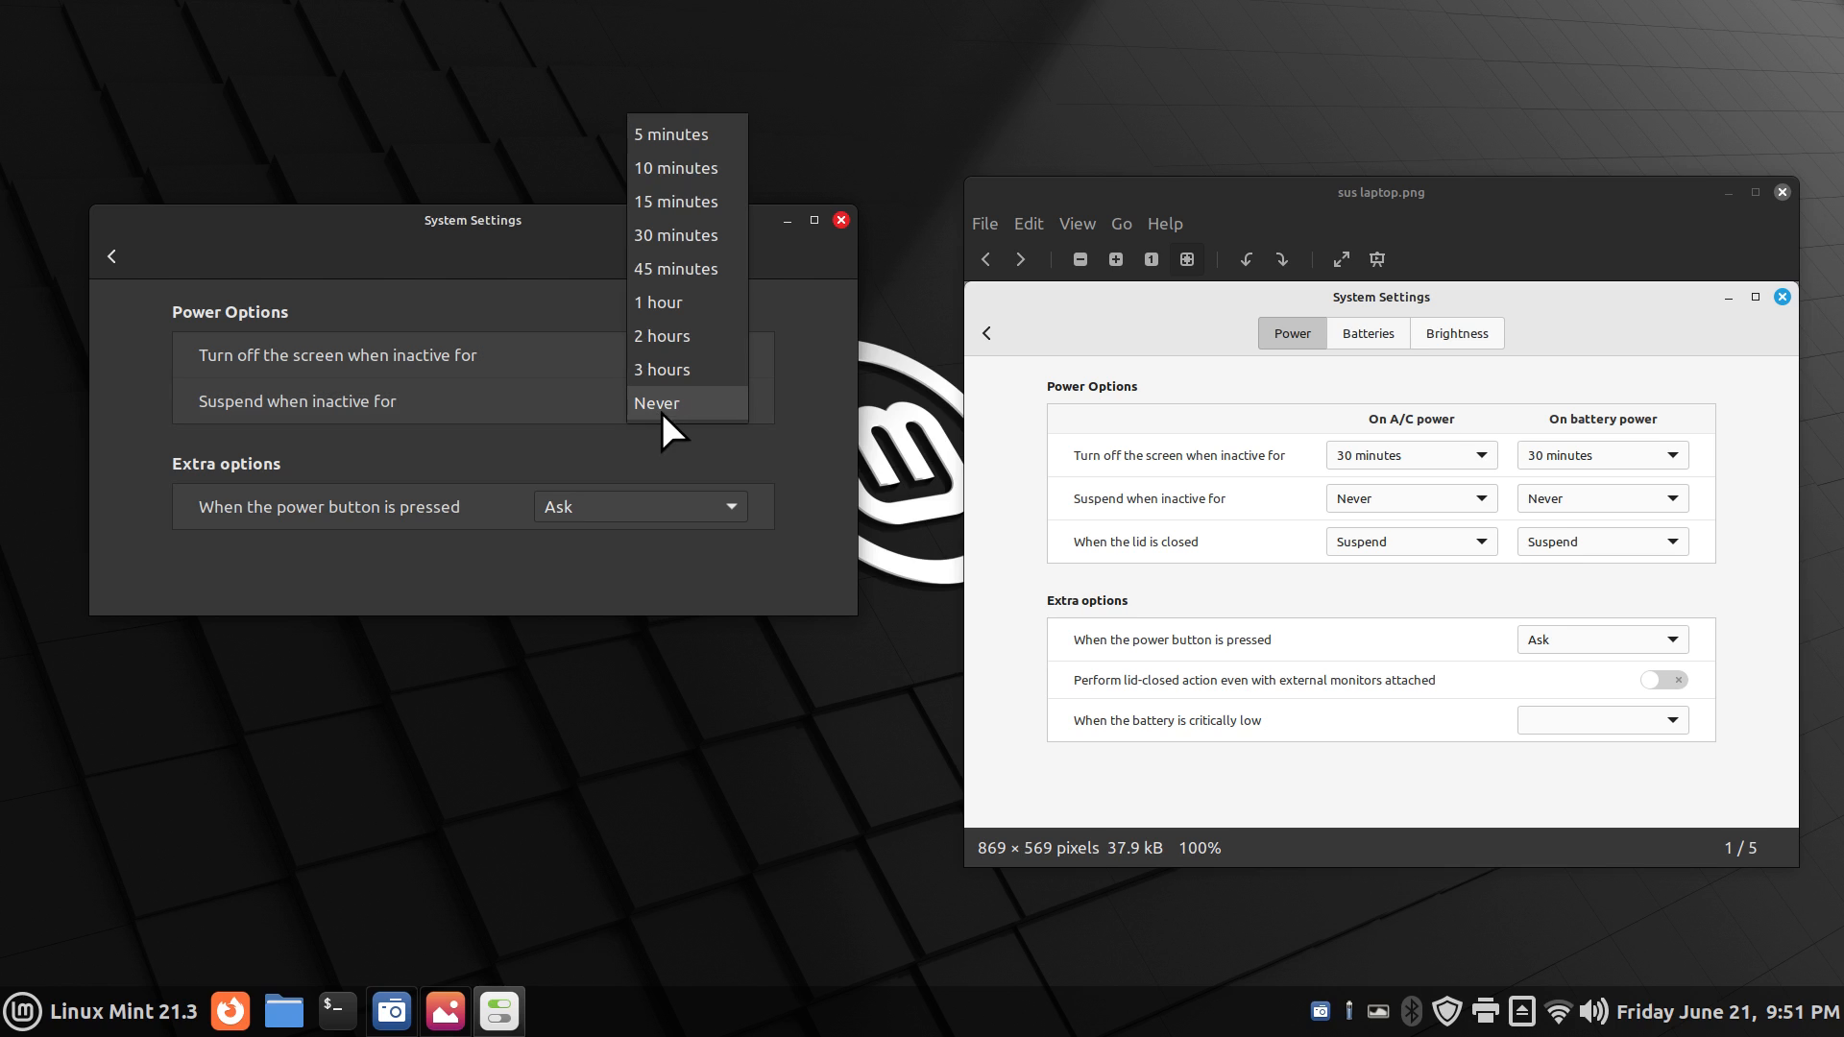
left_click(657, 402)
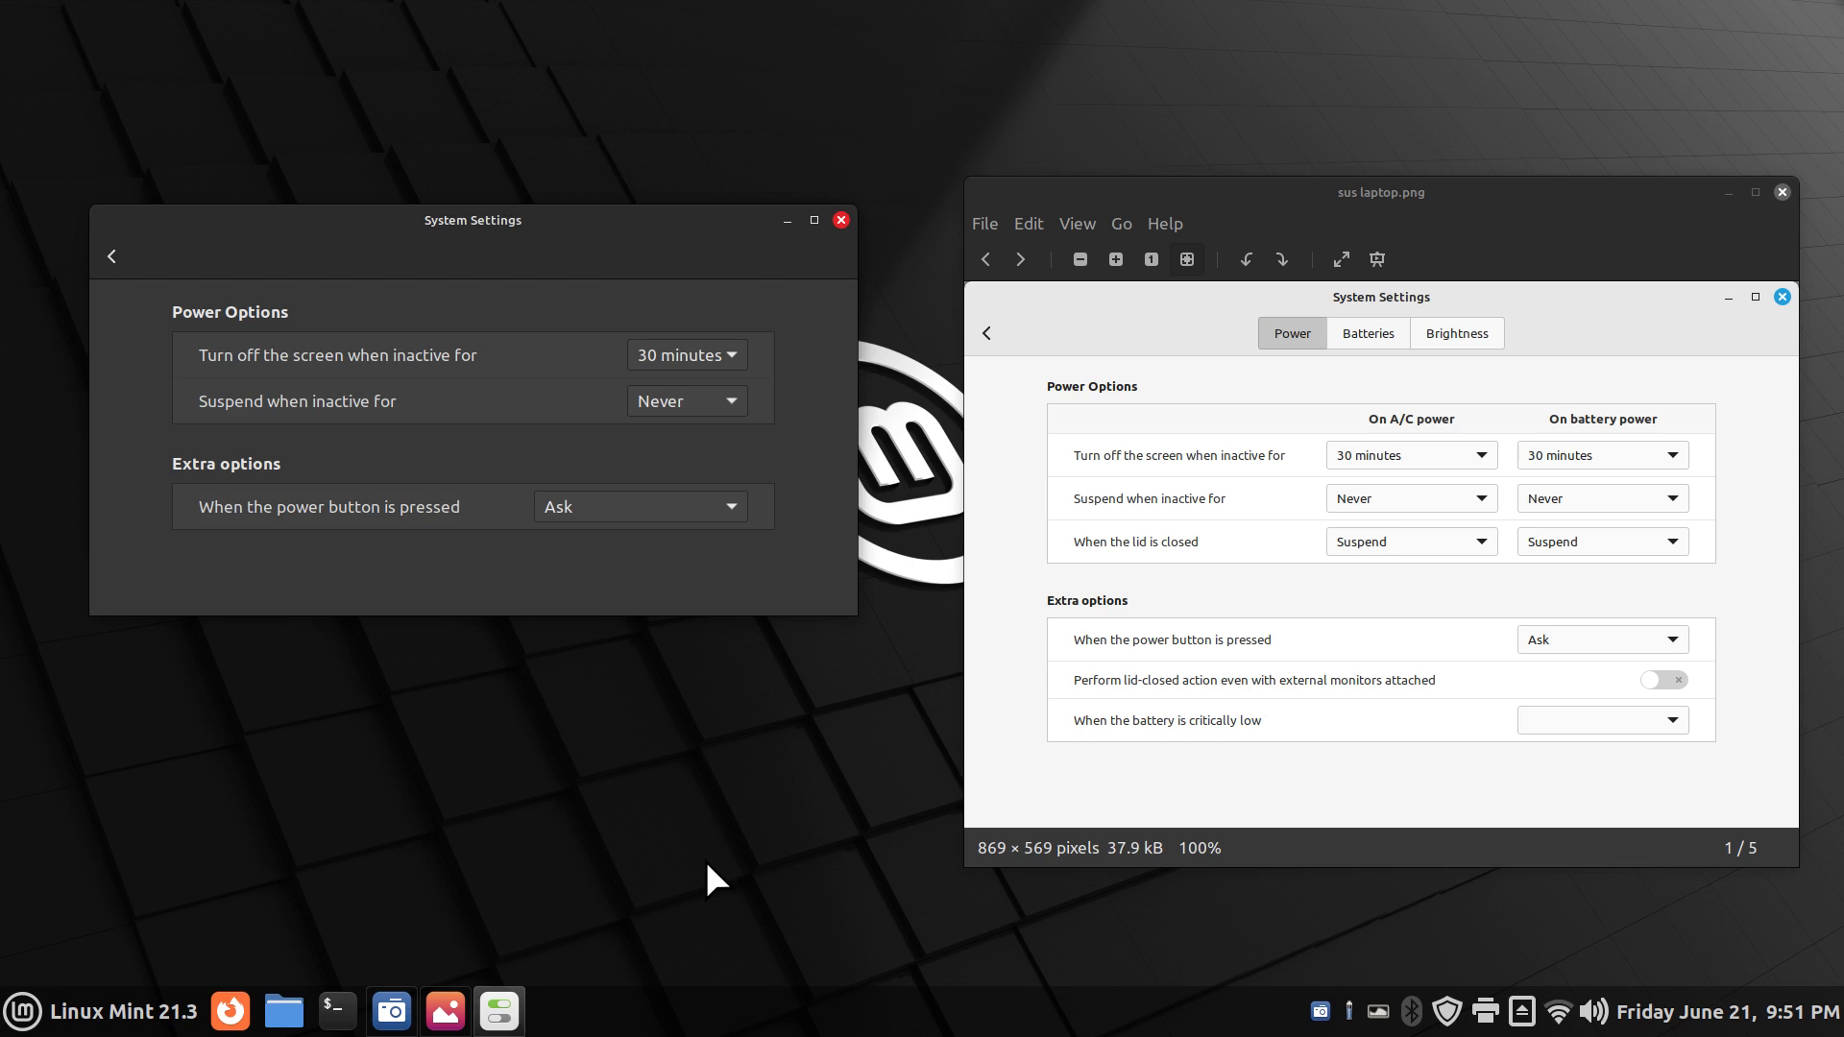
mouse_move(1554, 199)
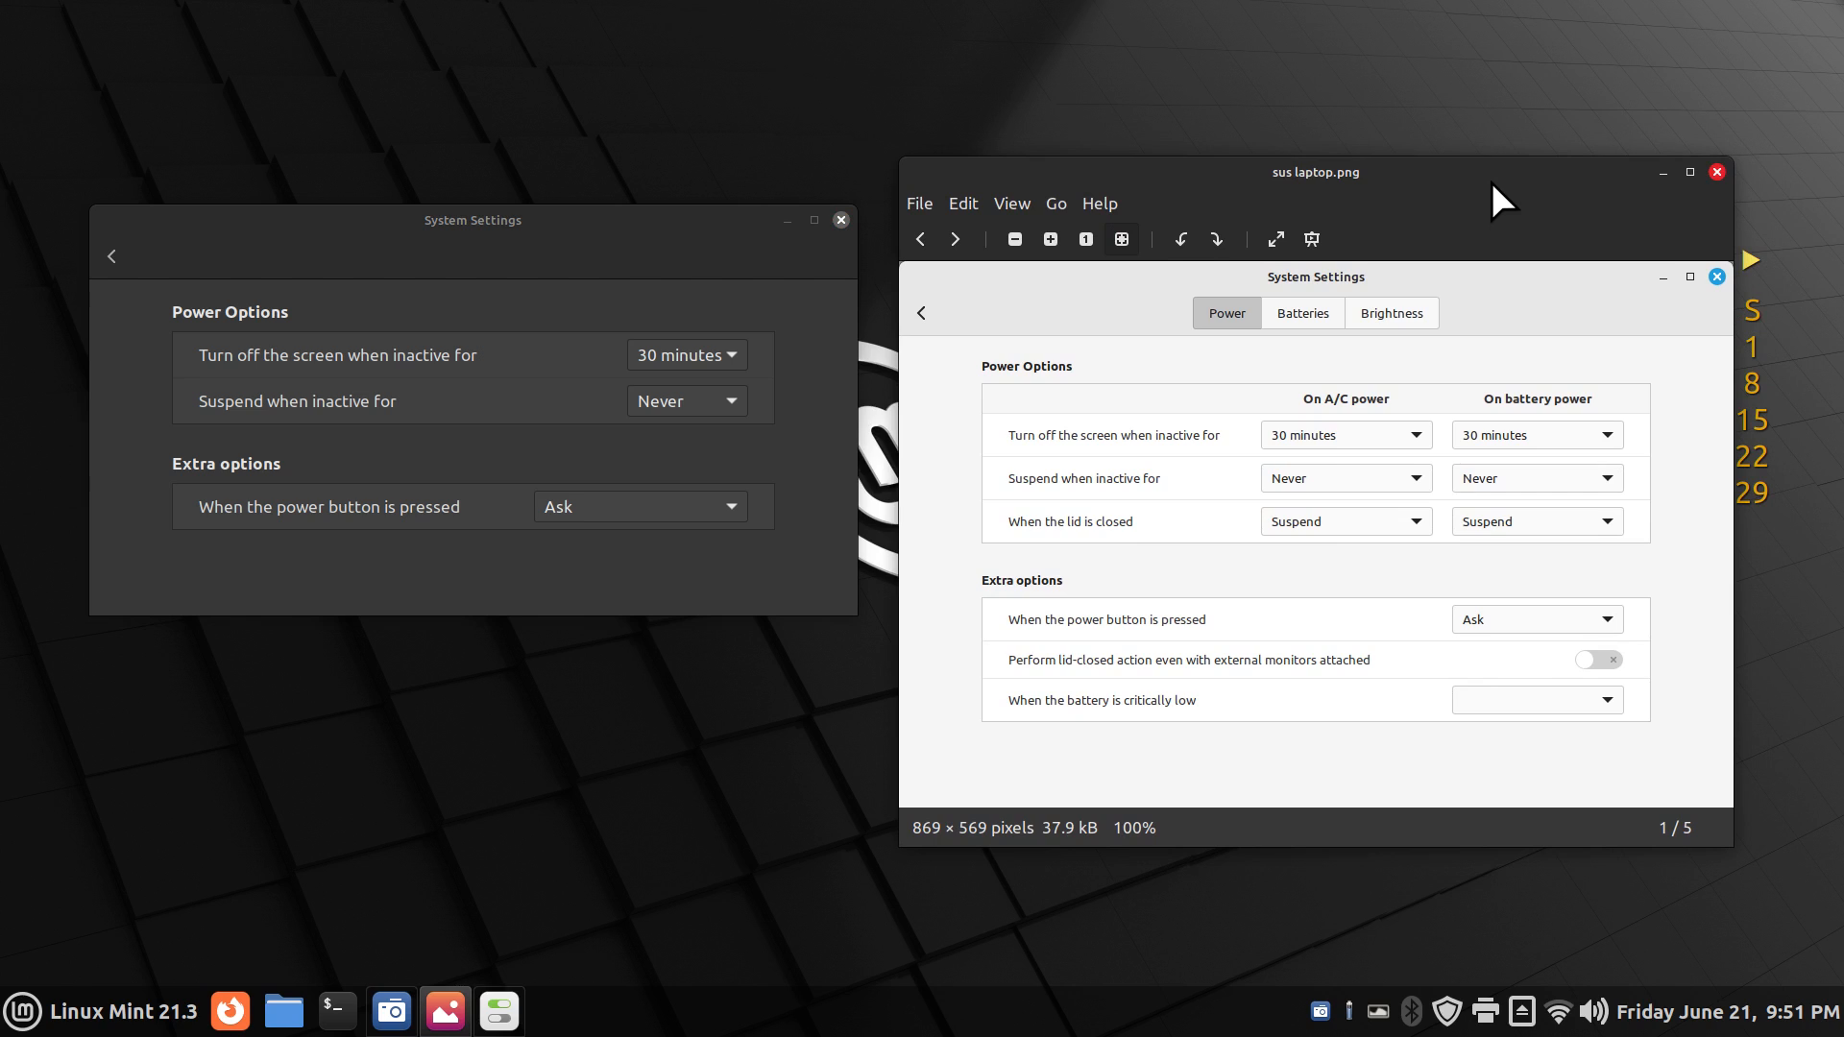
mouse_move(786, 353)
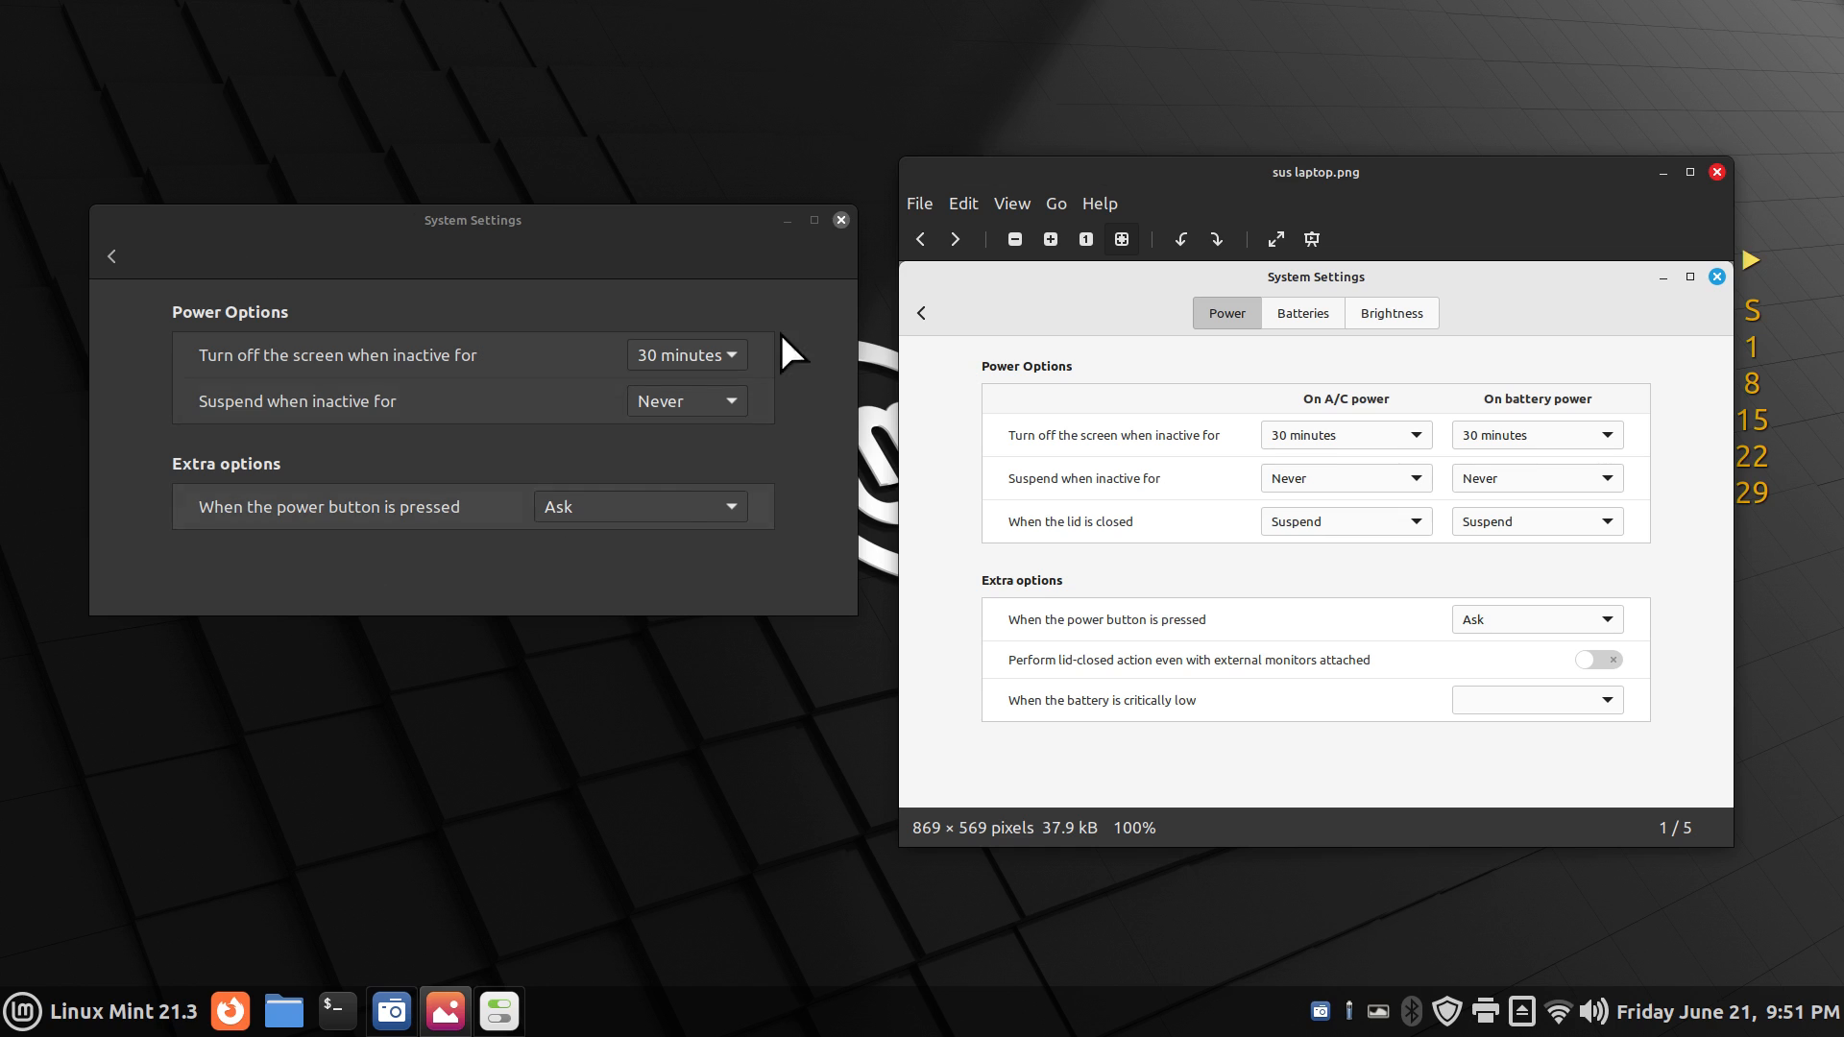
mouse_move(1415, 619)
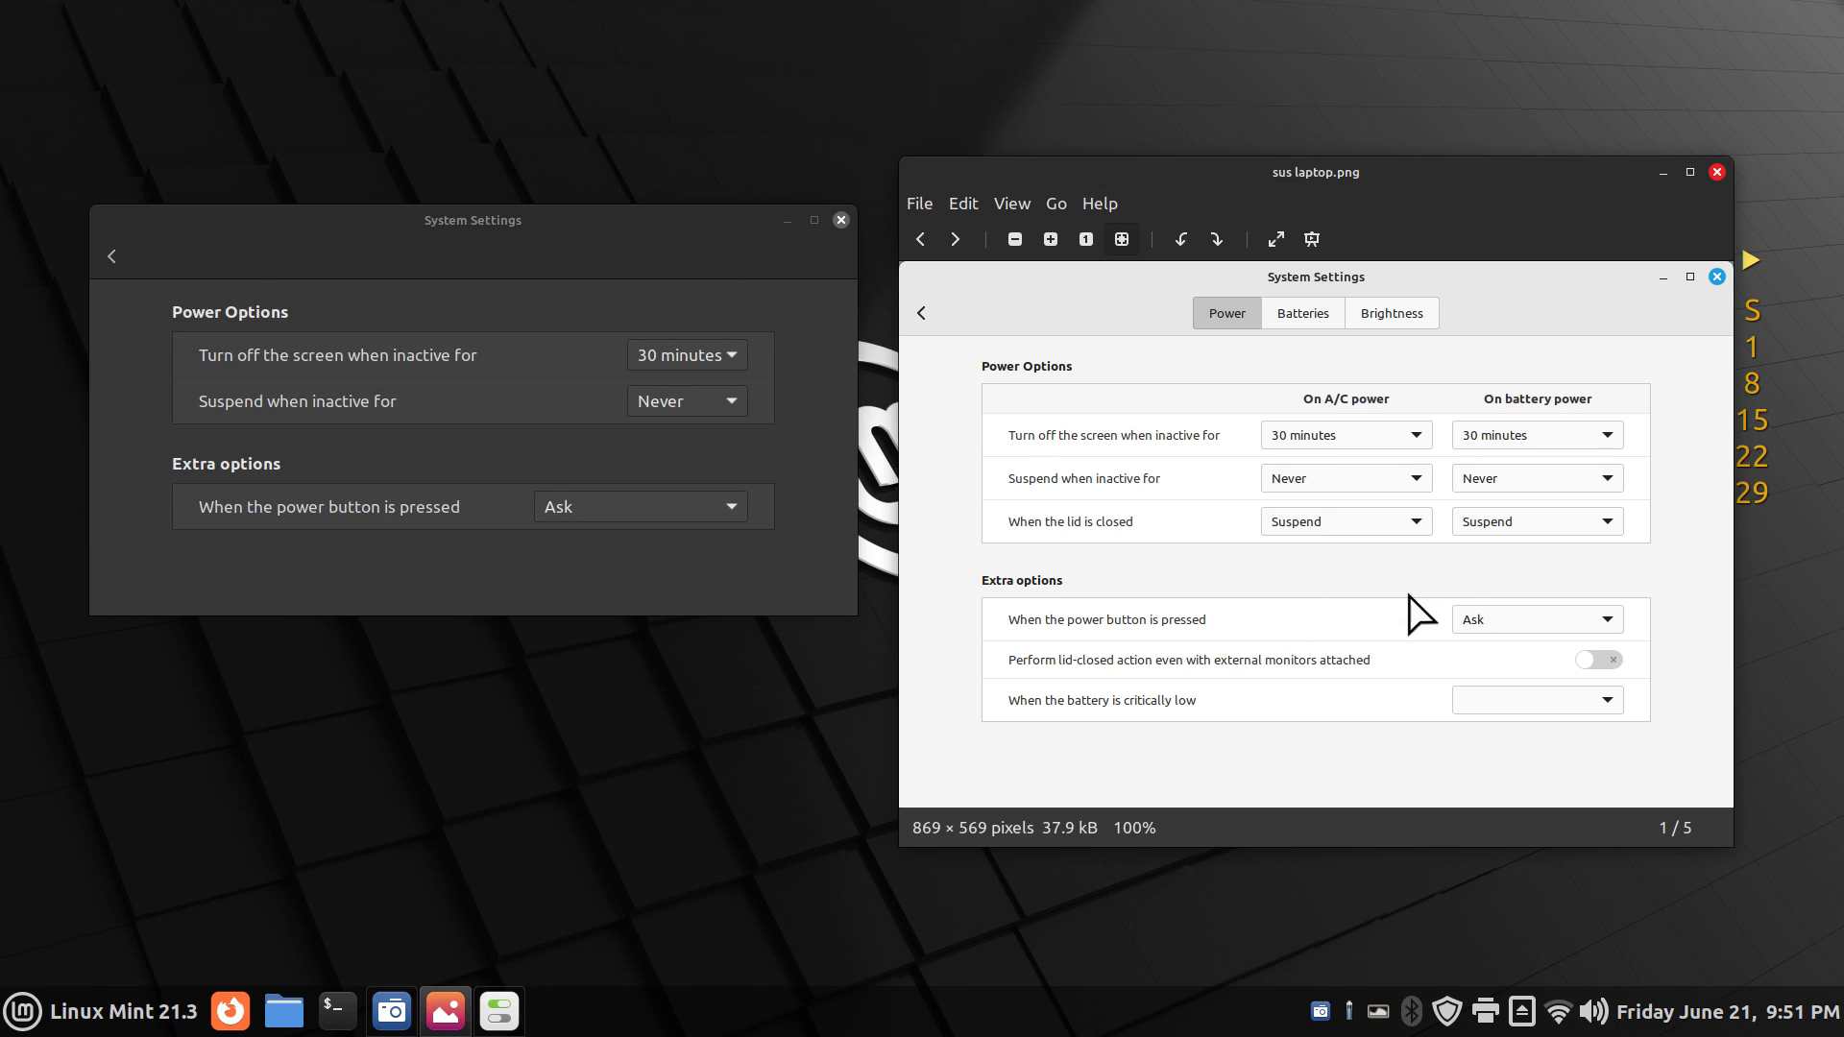
mouse_move(1085, 505)
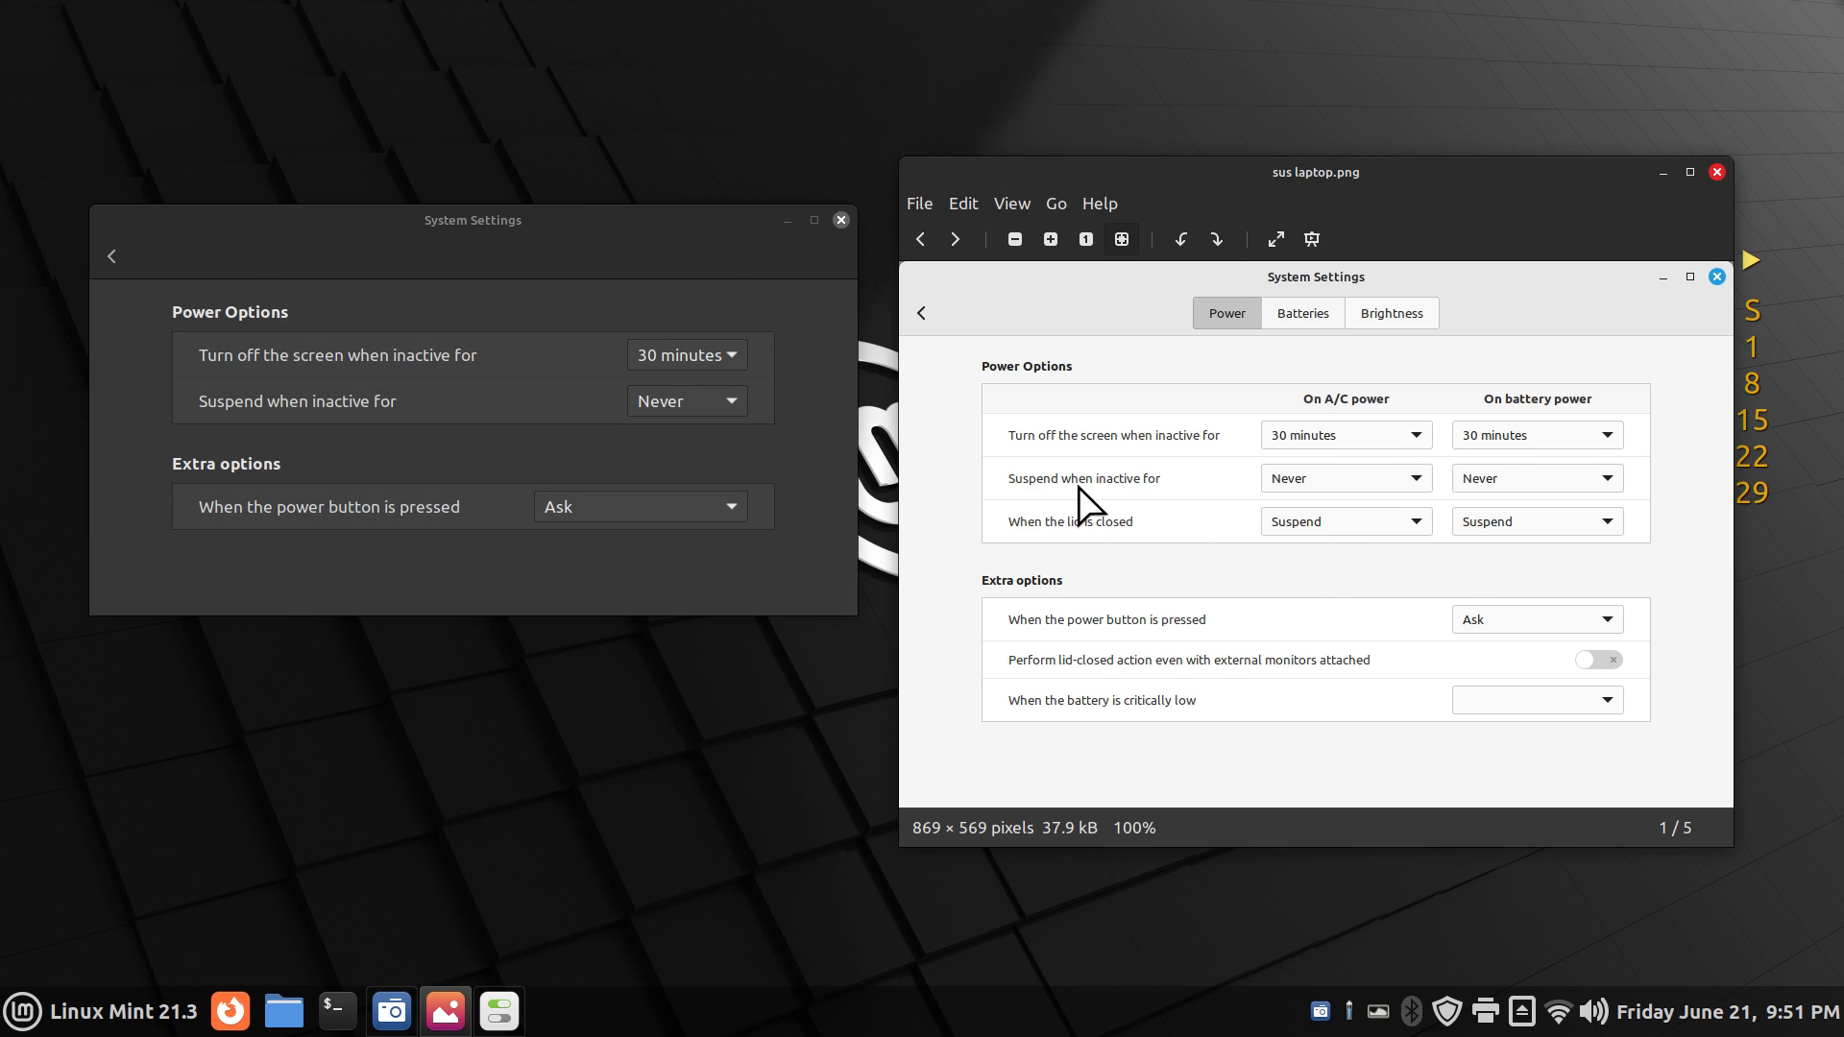
mouse_move(1343, 502)
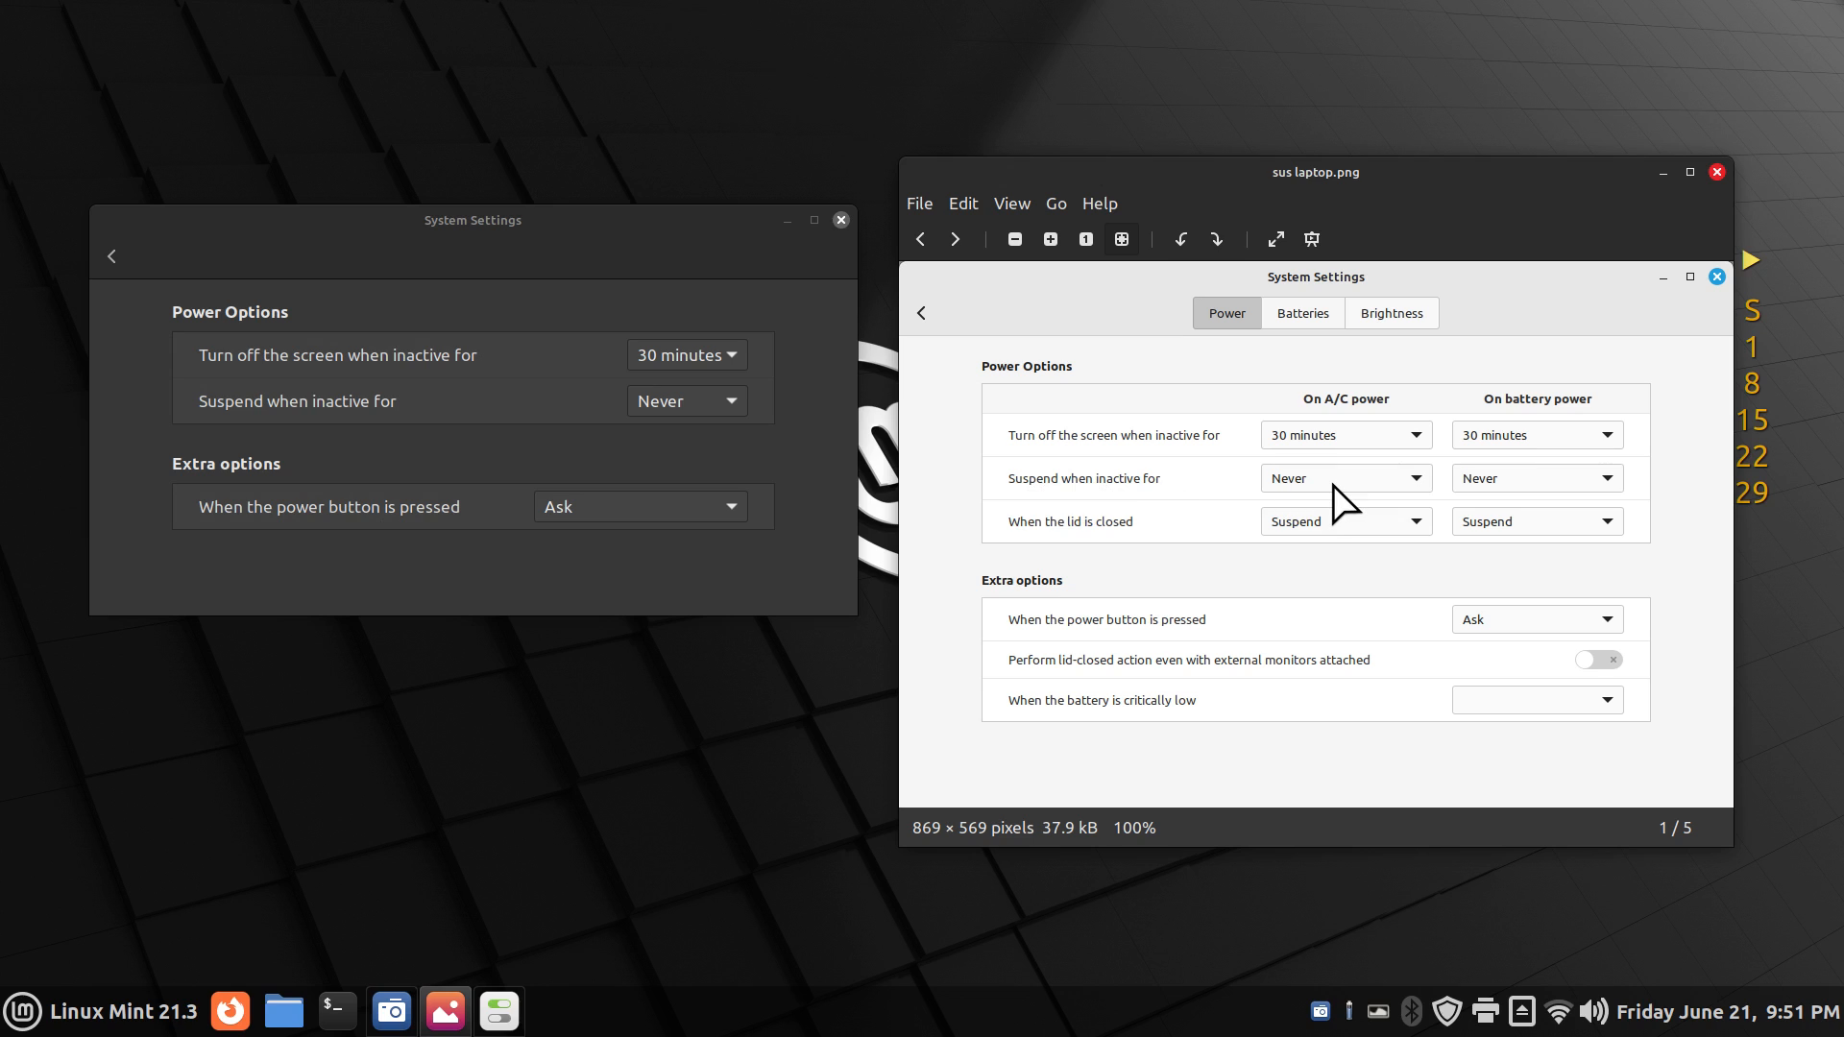
mouse_move(1017, 552)
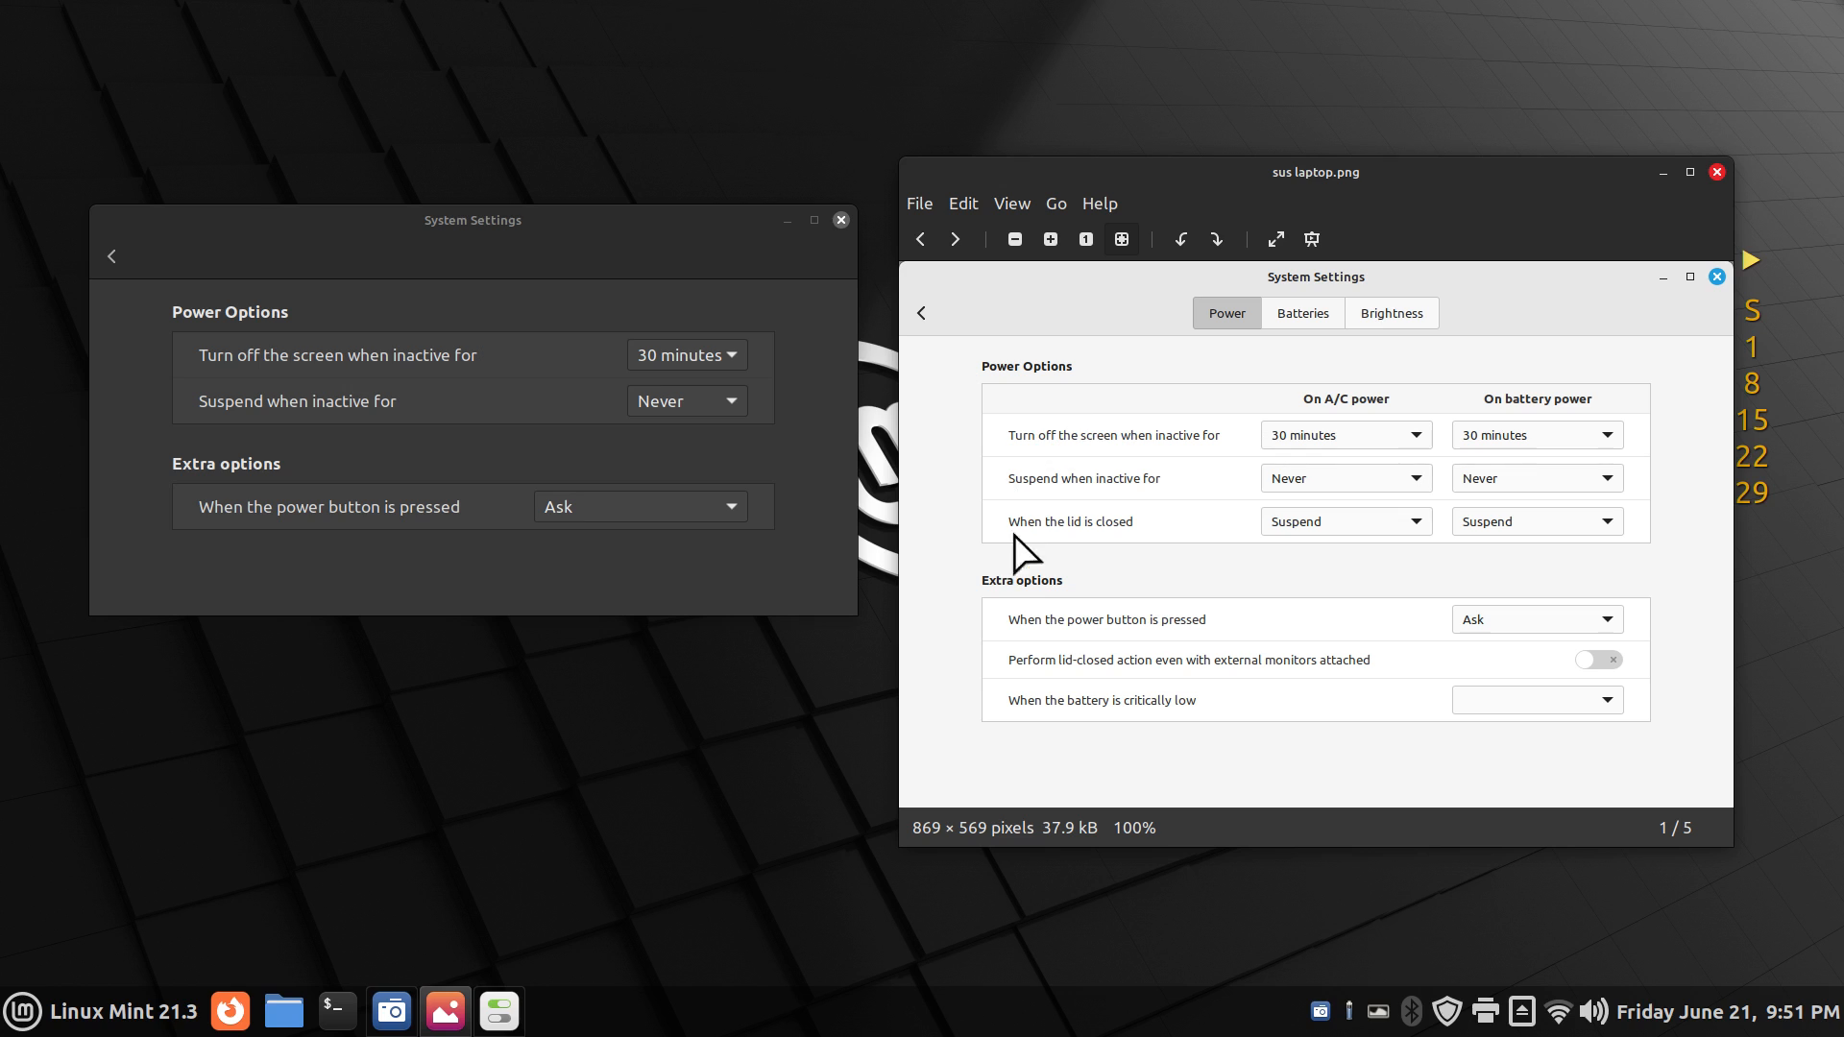
mouse_move(1391, 556)
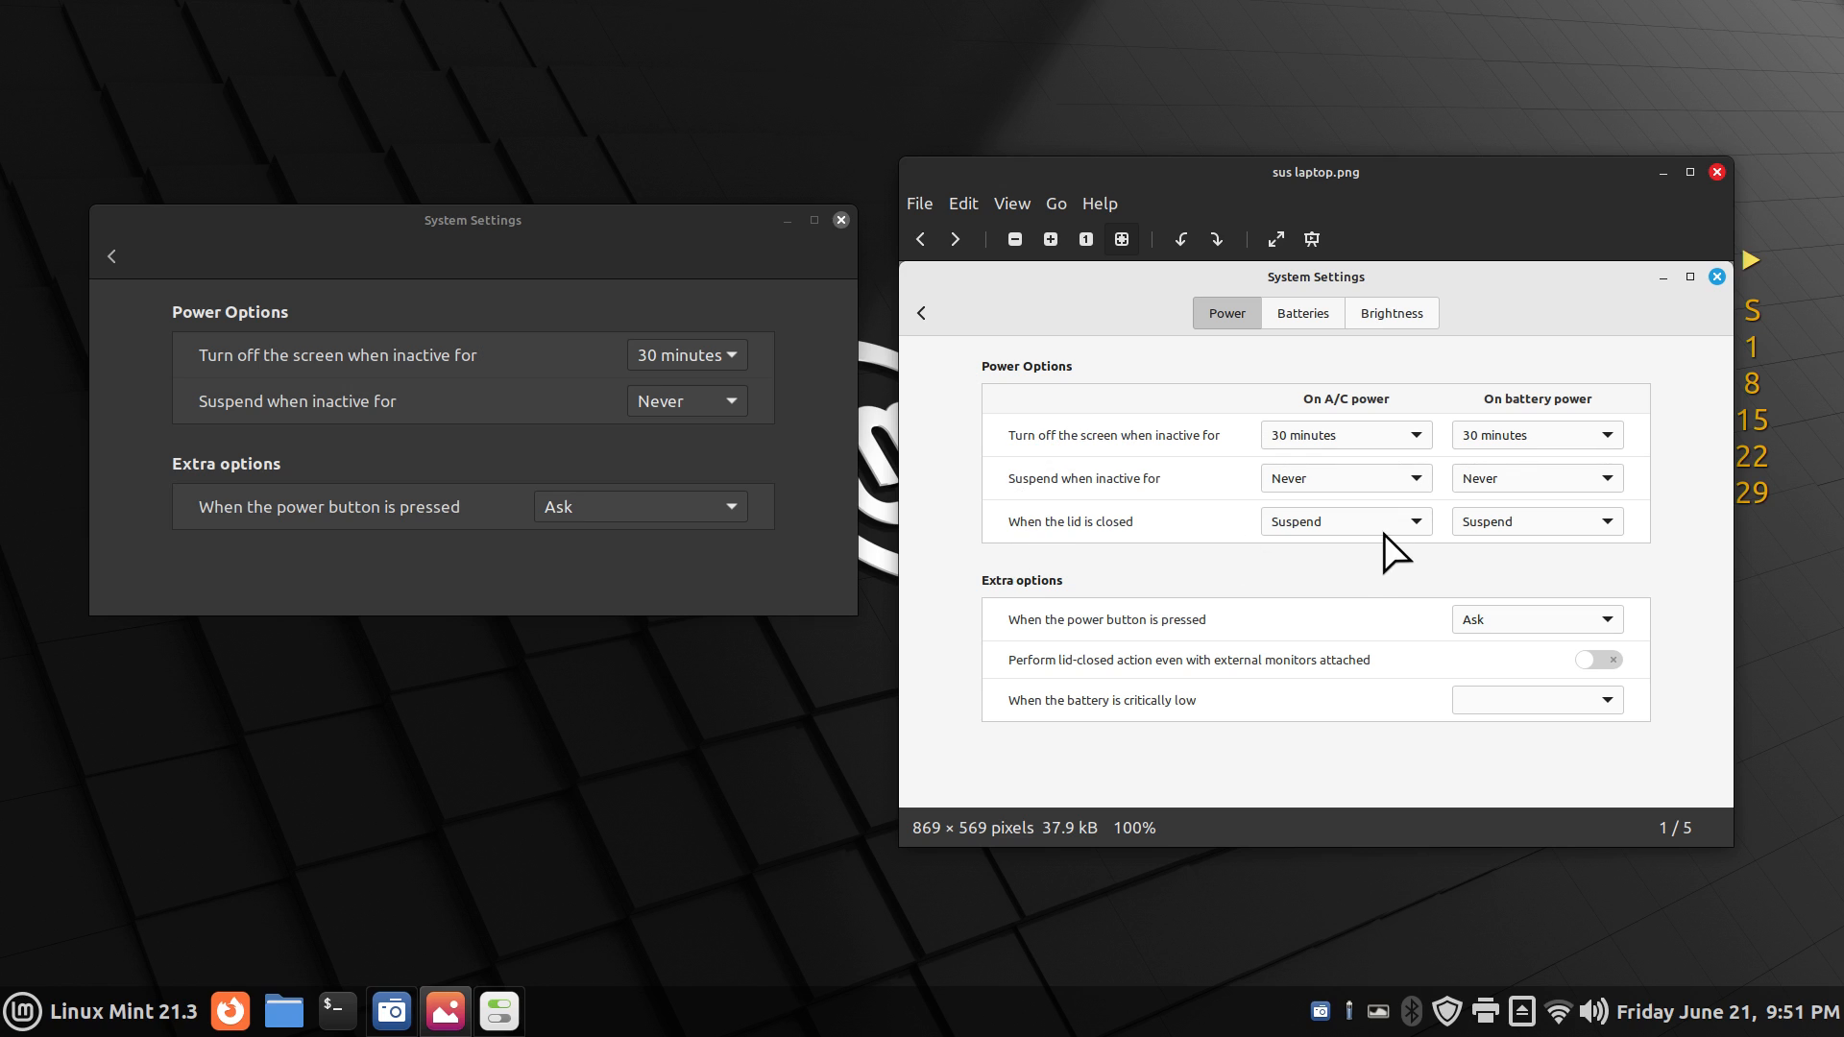
mouse_move(1493, 541)
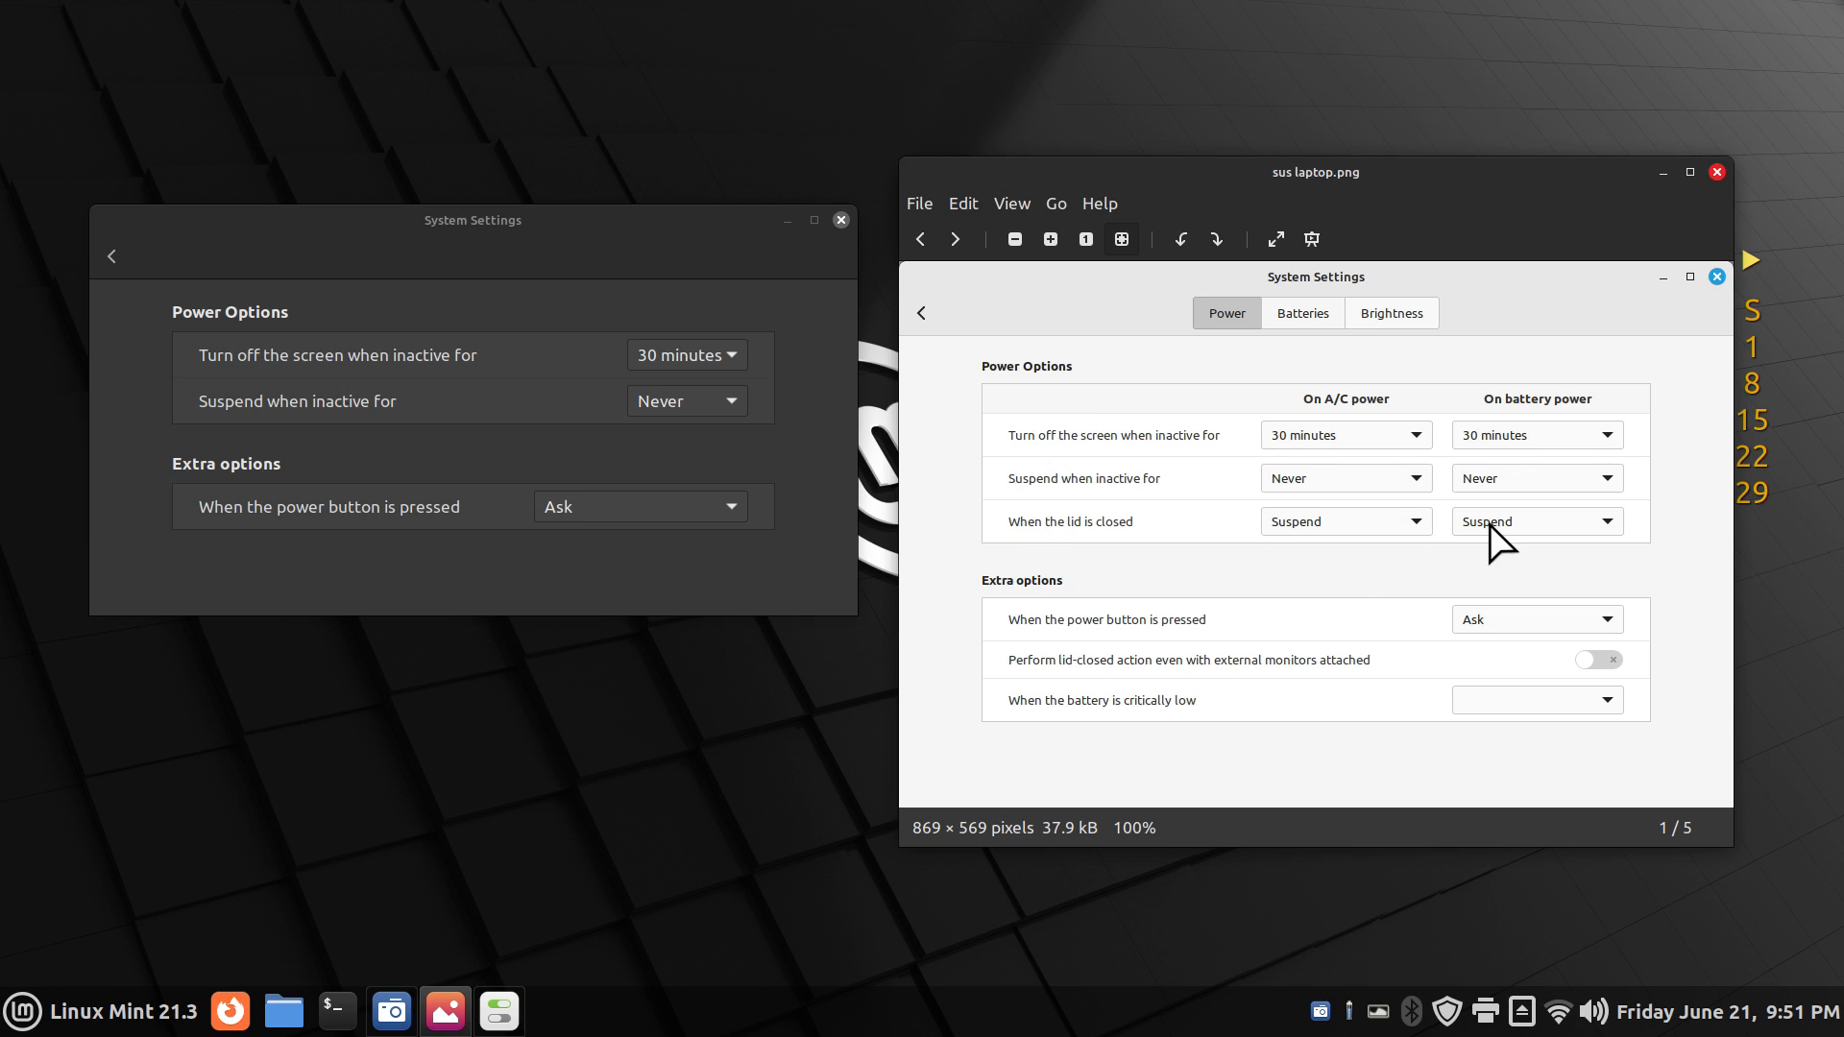
mouse_move(1454, 540)
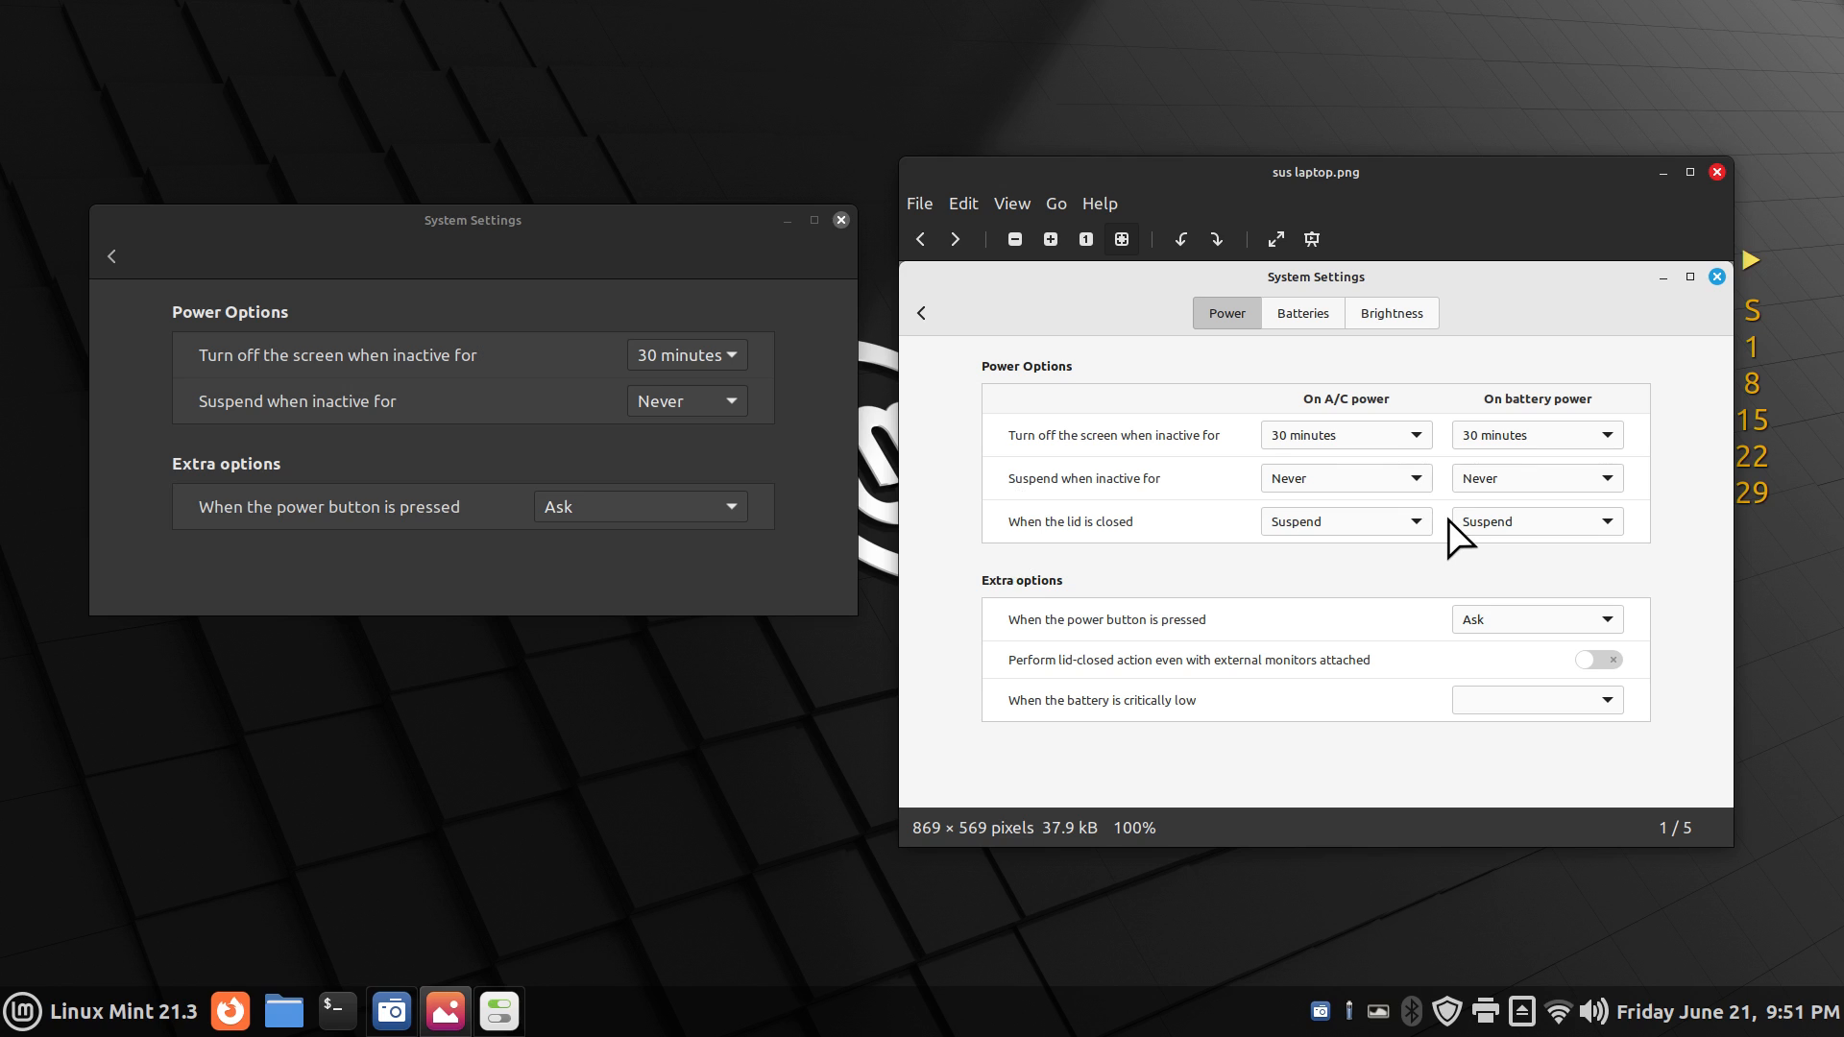
mouse_move(1110, 380)
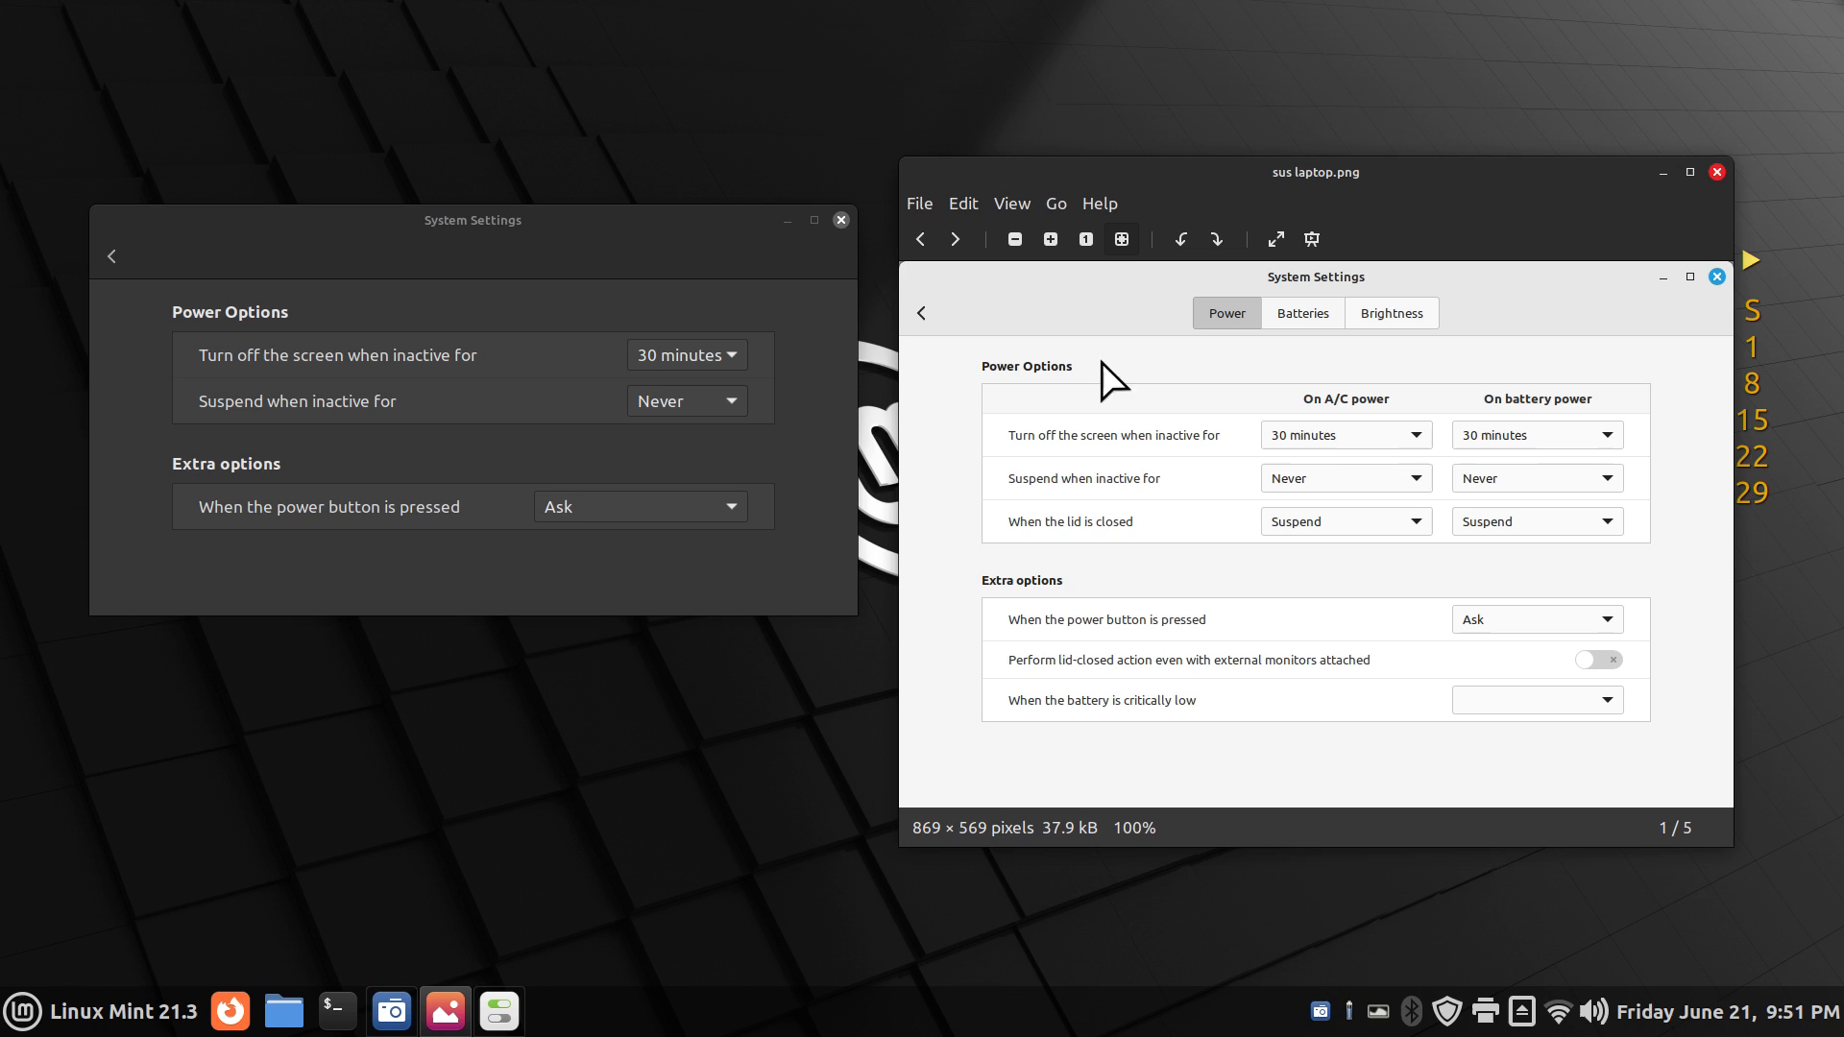
mouse_move(1102, 622)
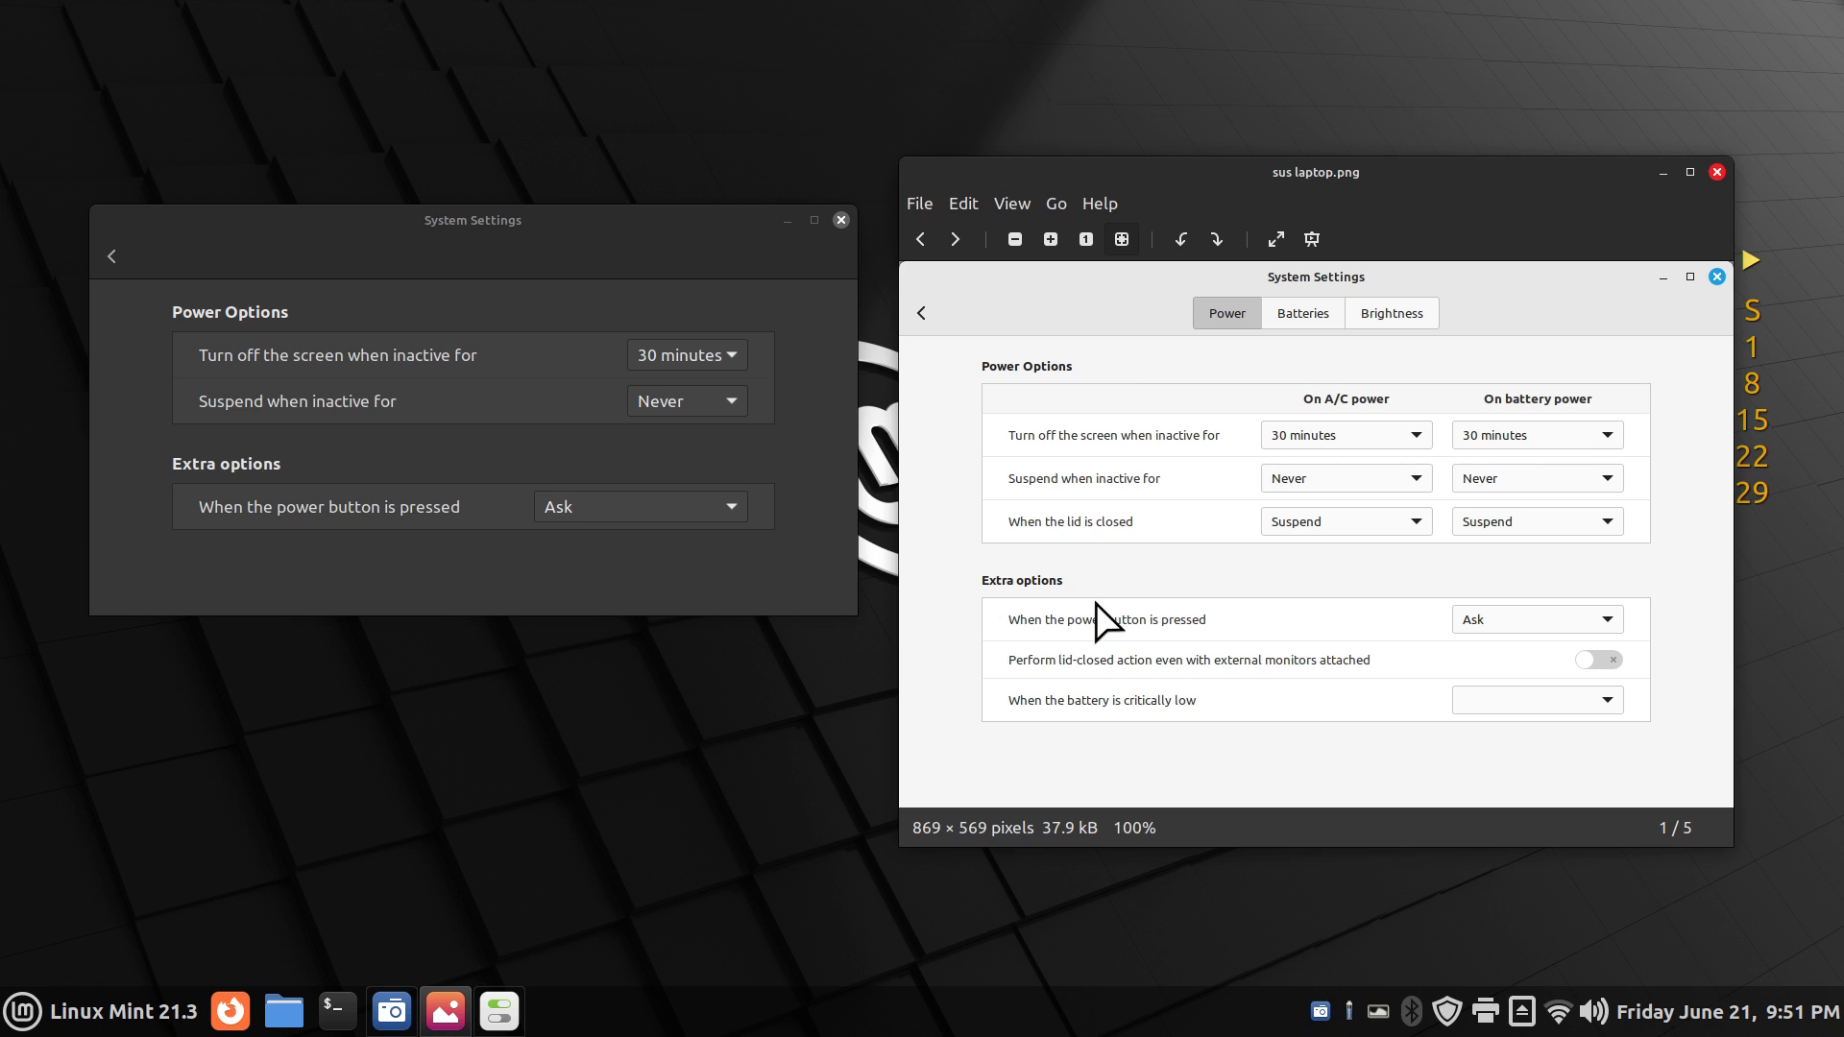
mouse_move(712, 972)
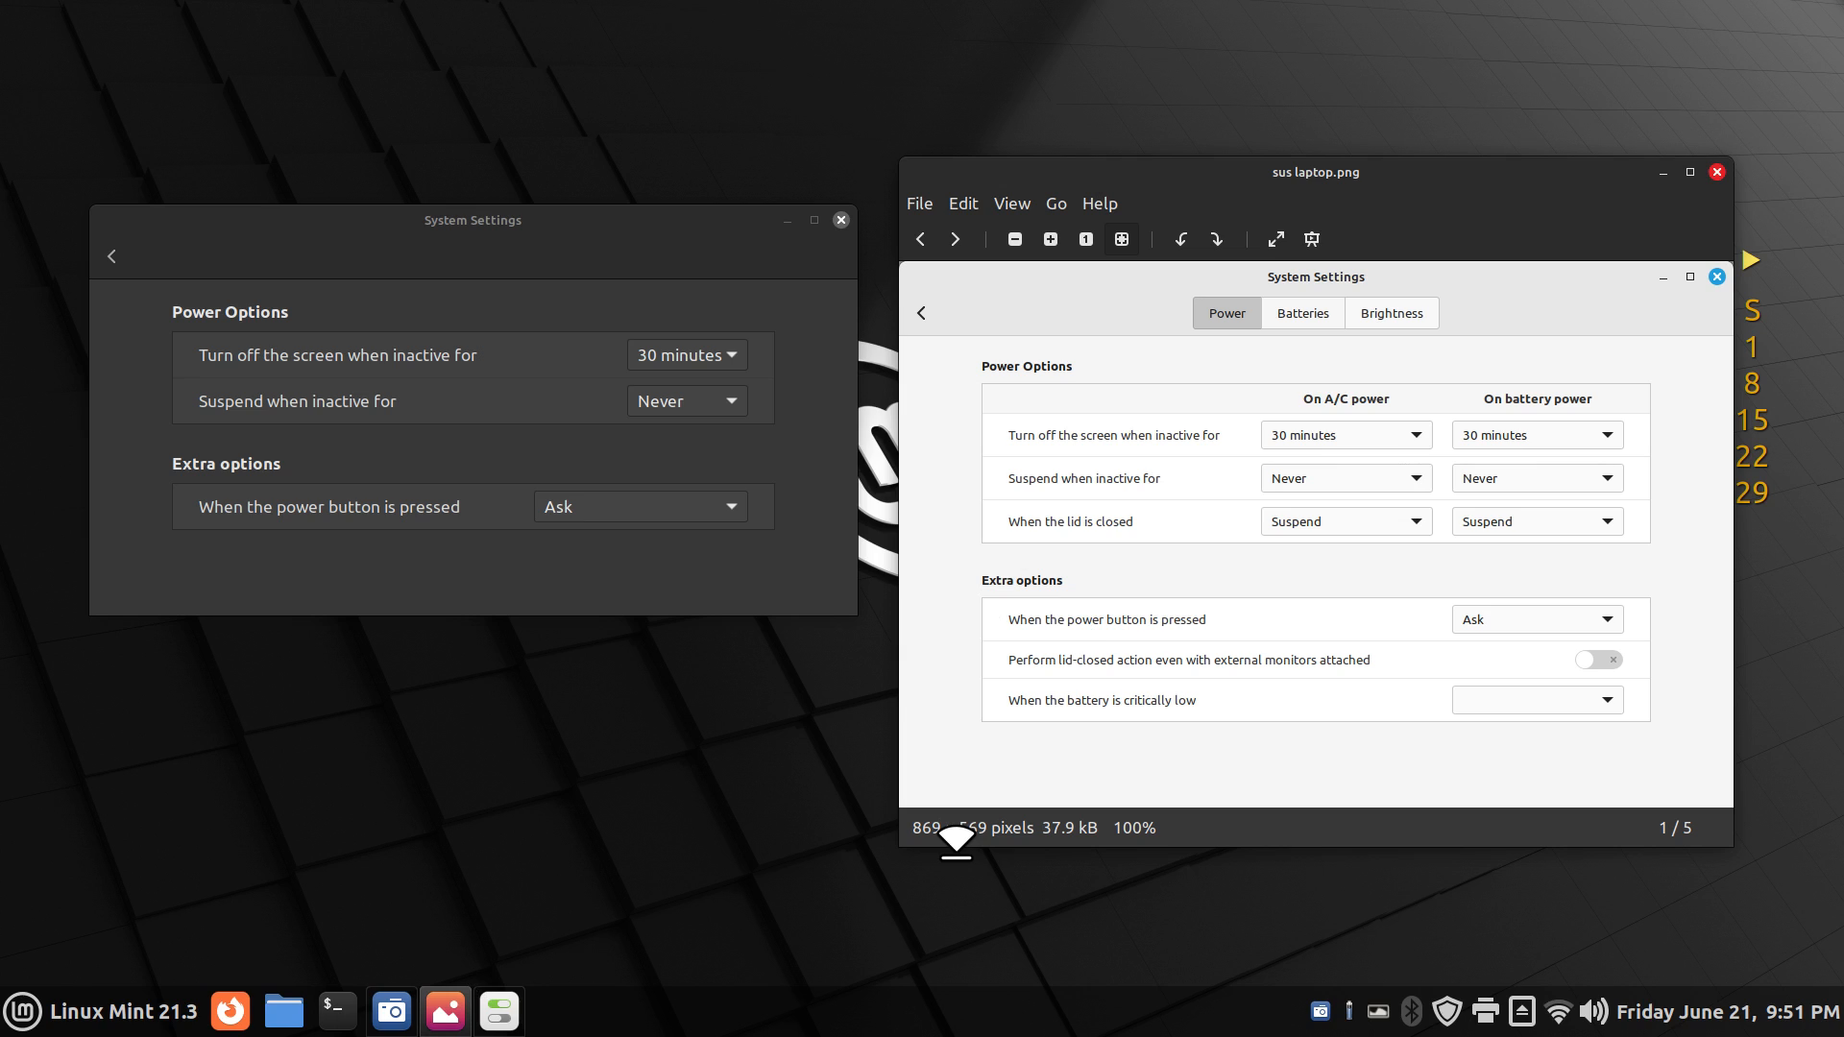
mouse_move(1398, 762)
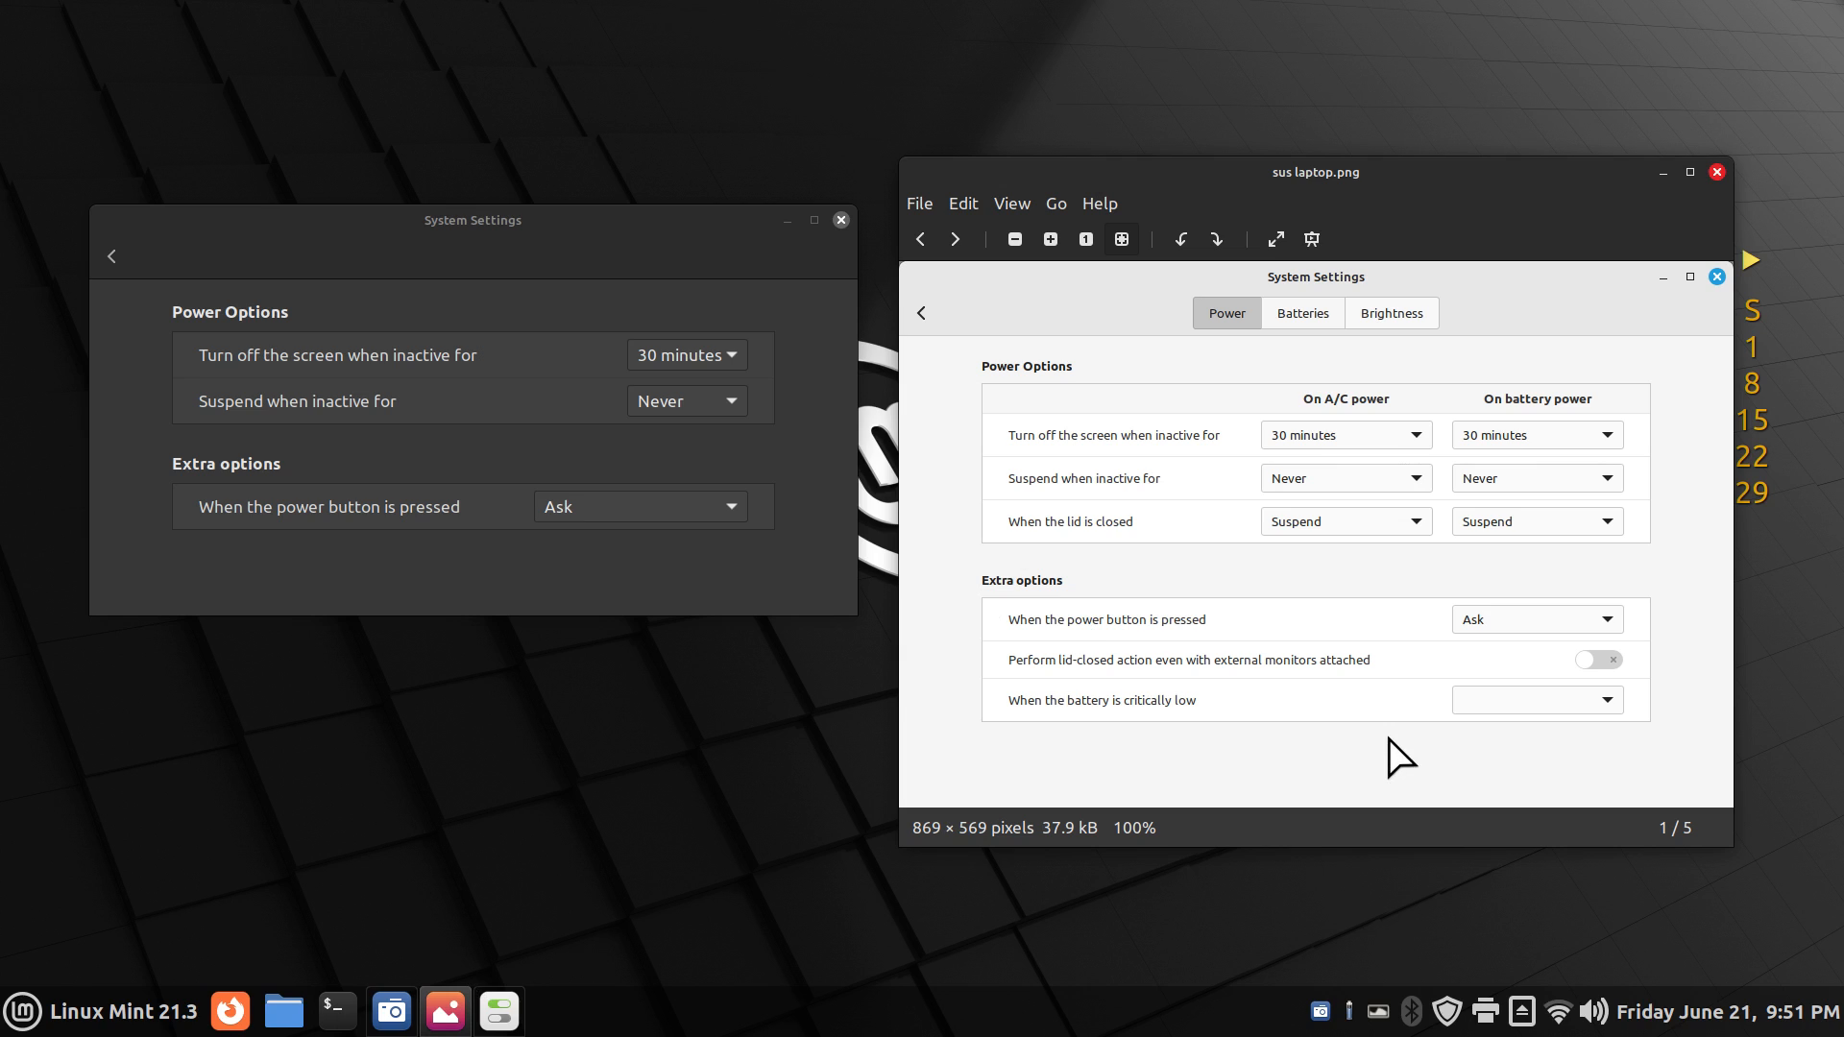
mouse_move(1717, 173)
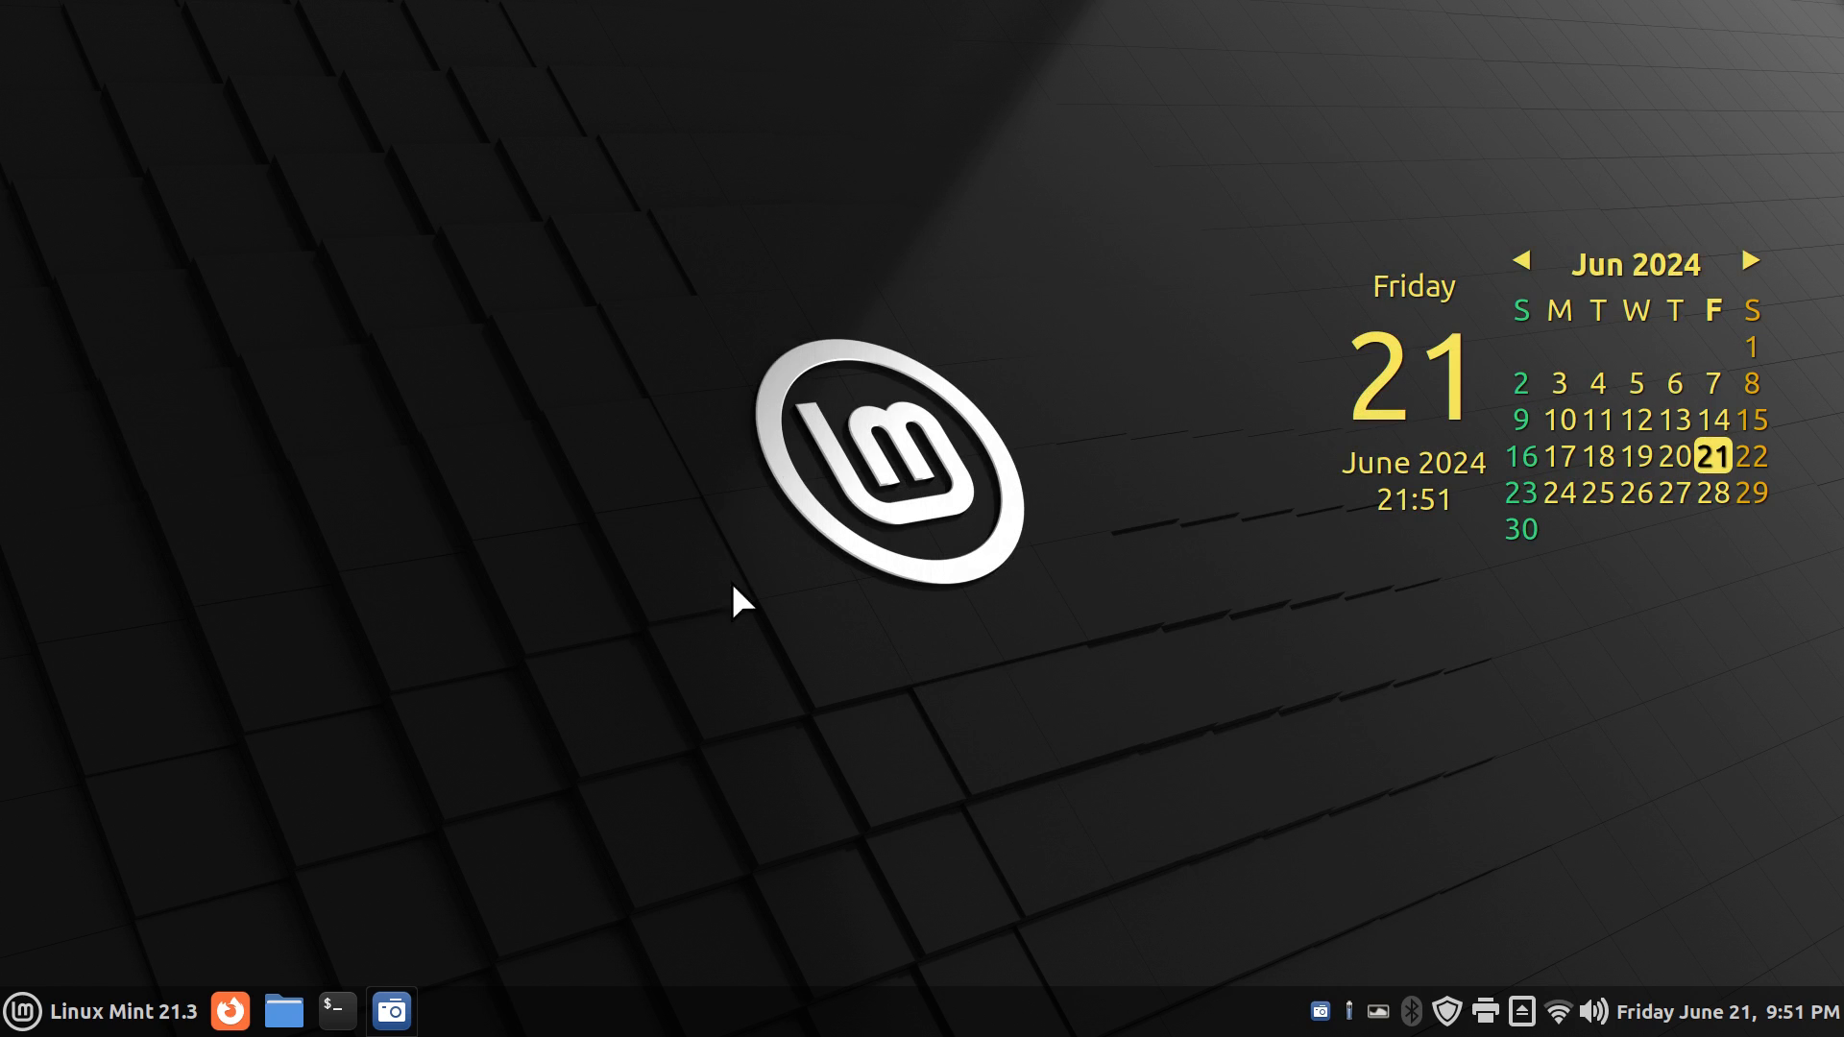
mouse_move(542, 769)
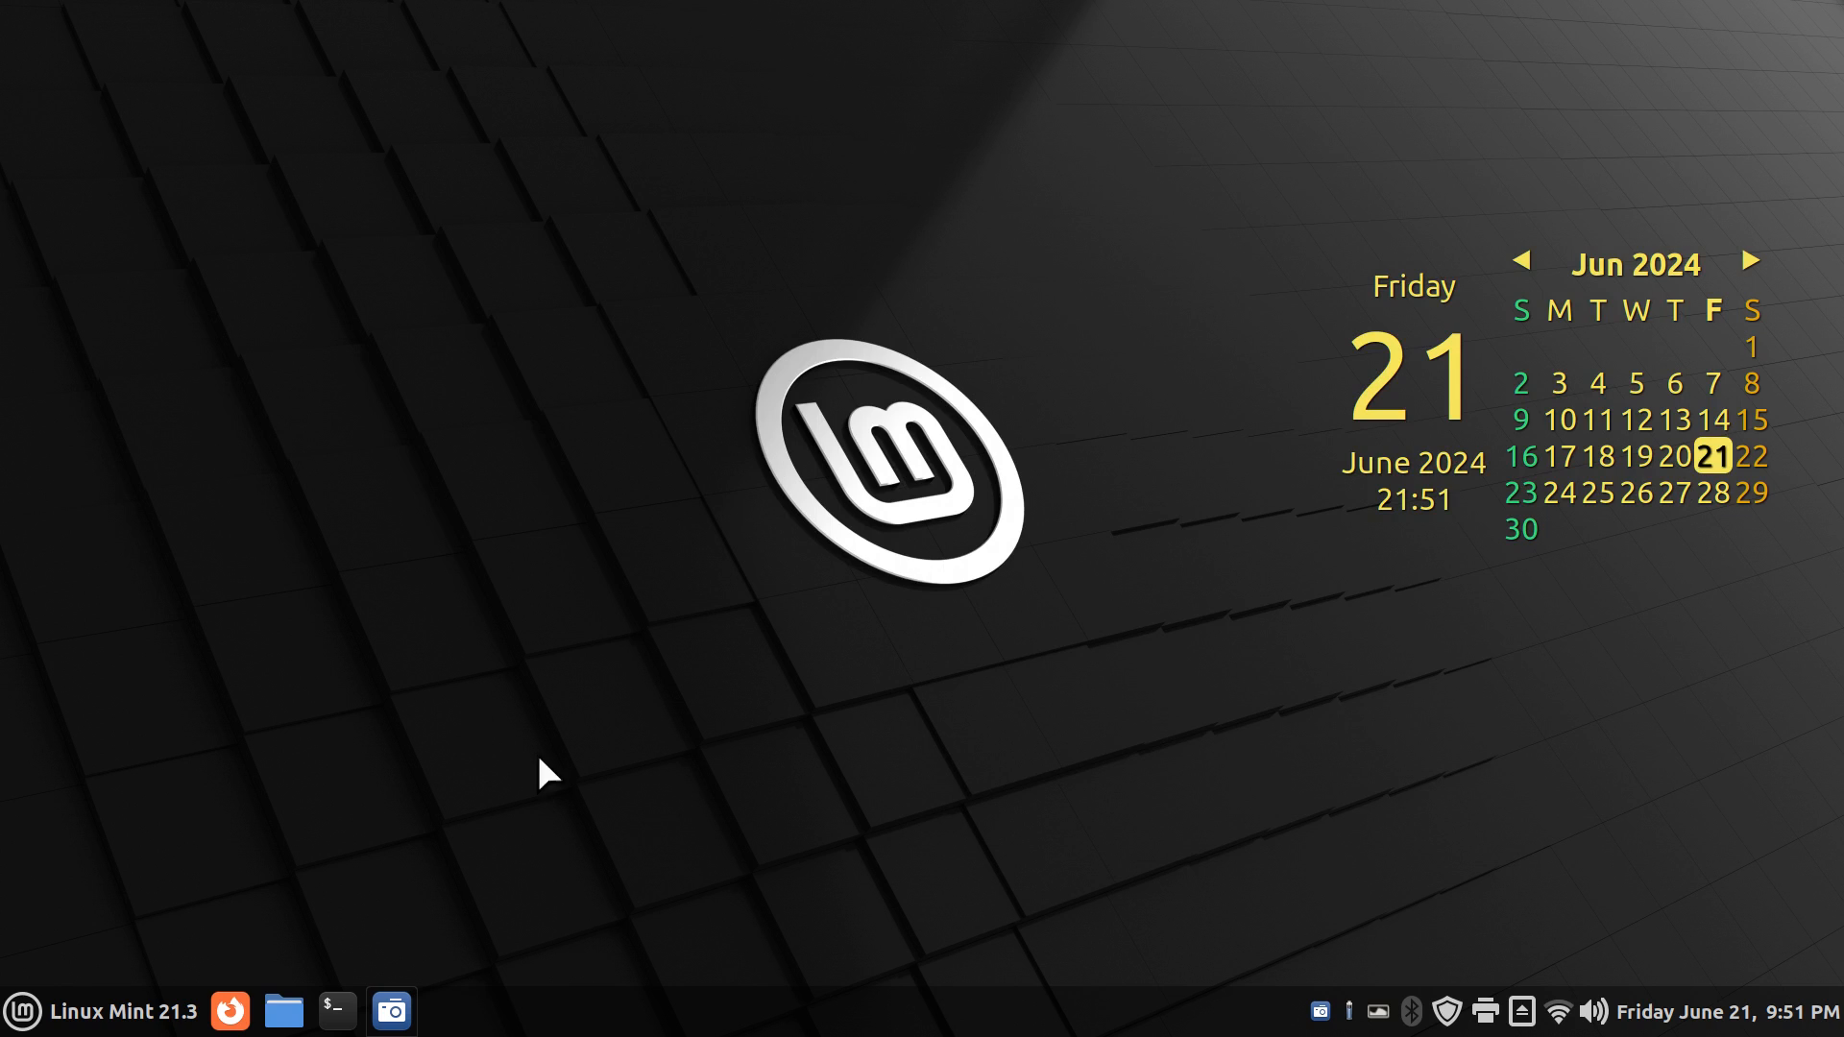
mouse_move(655, 750)
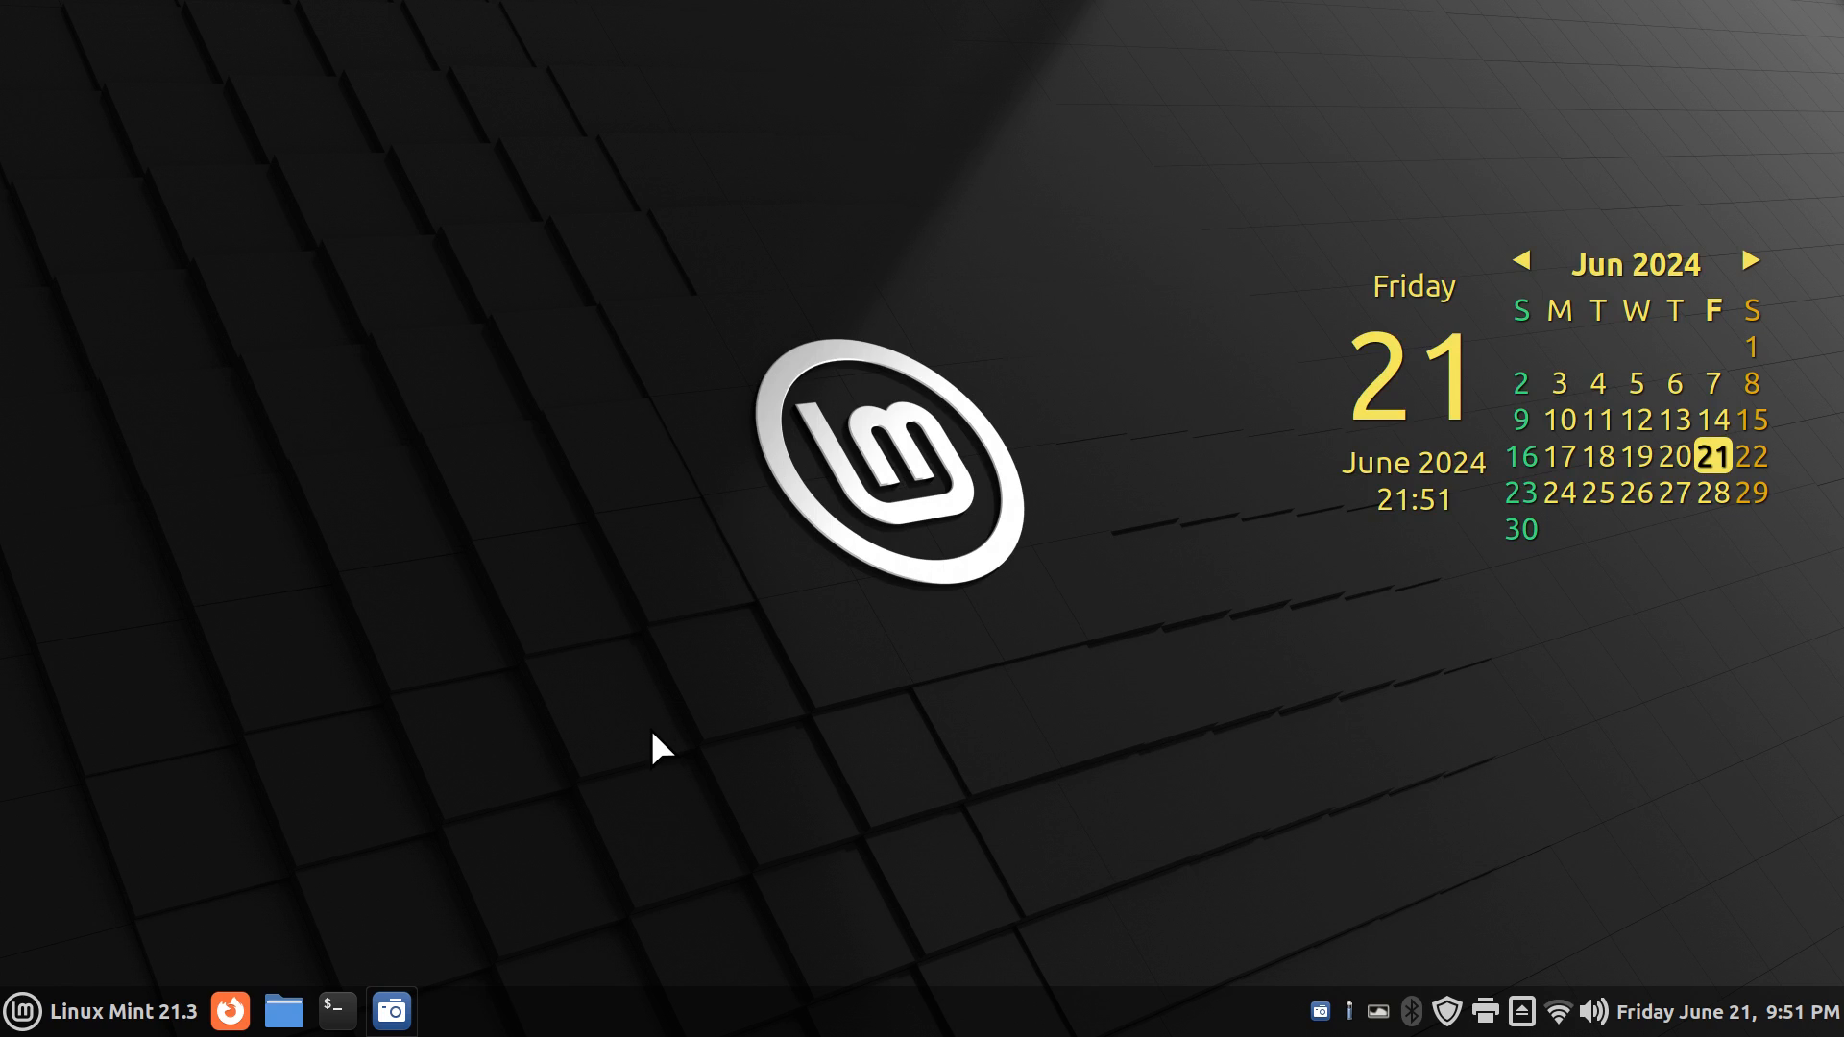
Step: Restart Cinnamon twice from the desktop context menu, then open the applications menu
right_click(660, 749)
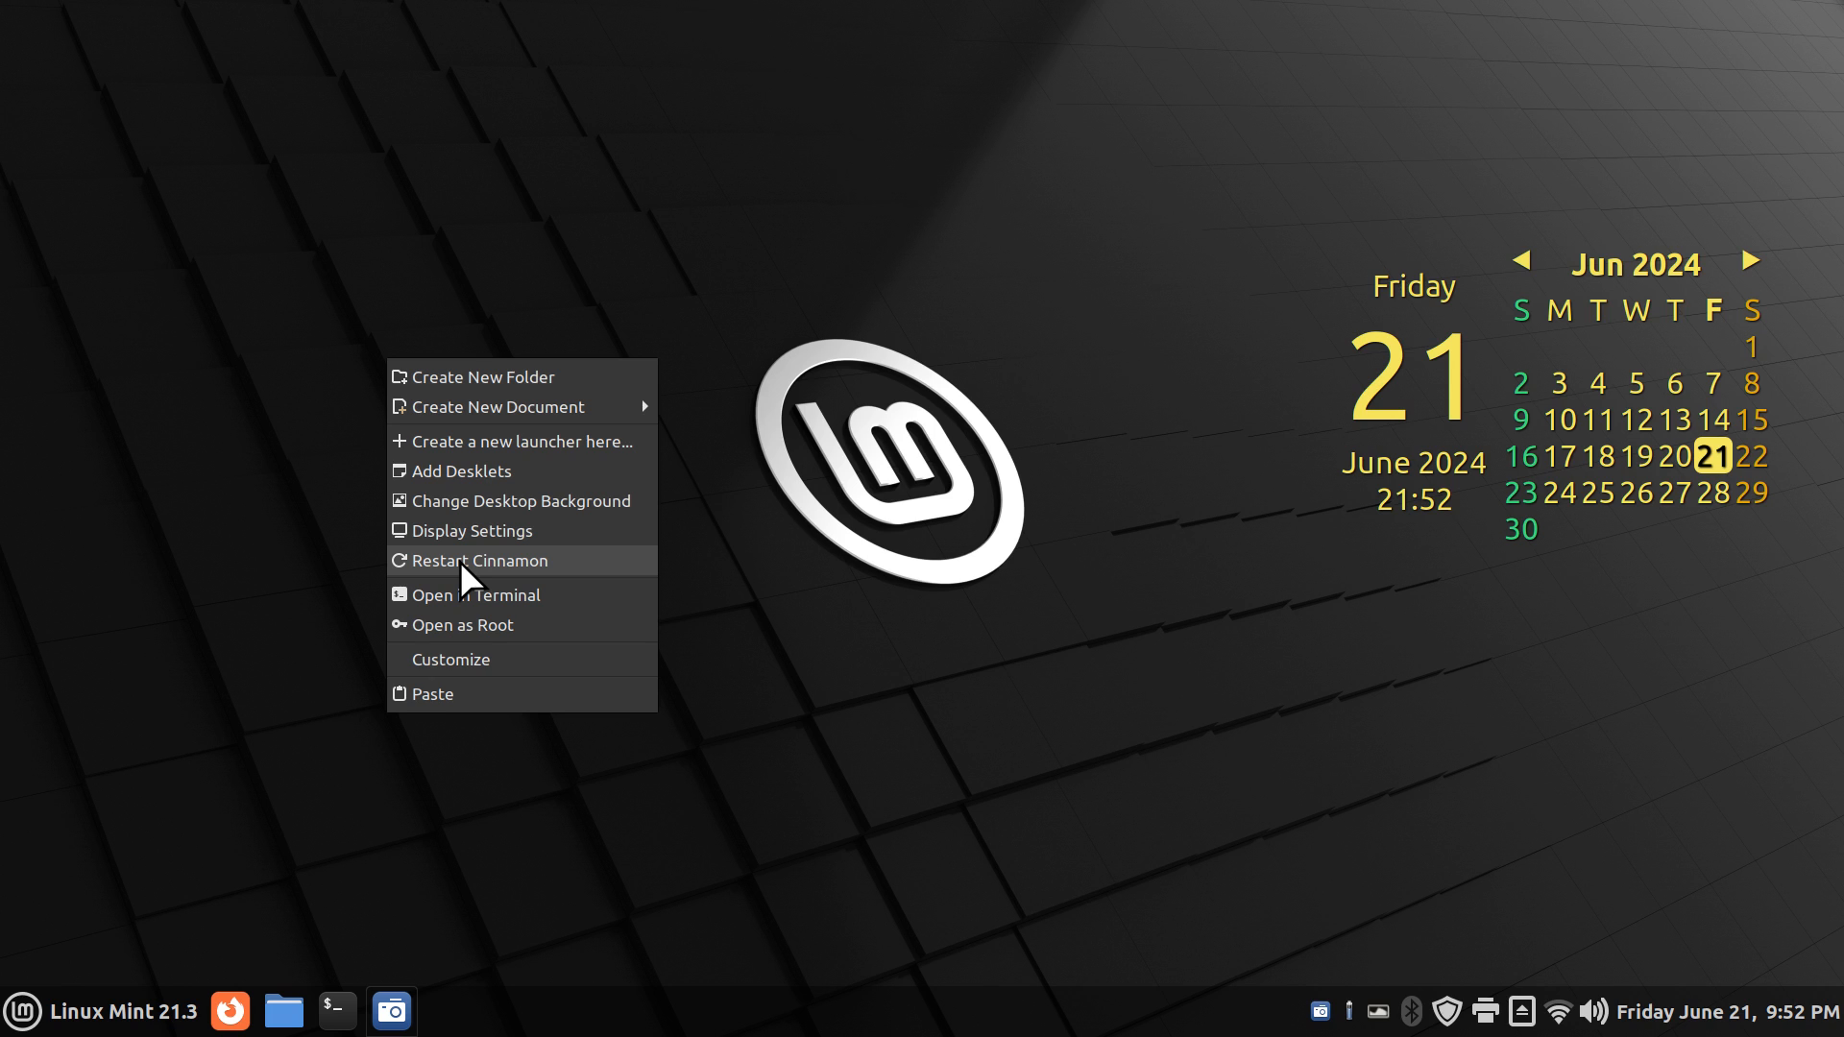
left_click(479, 561)
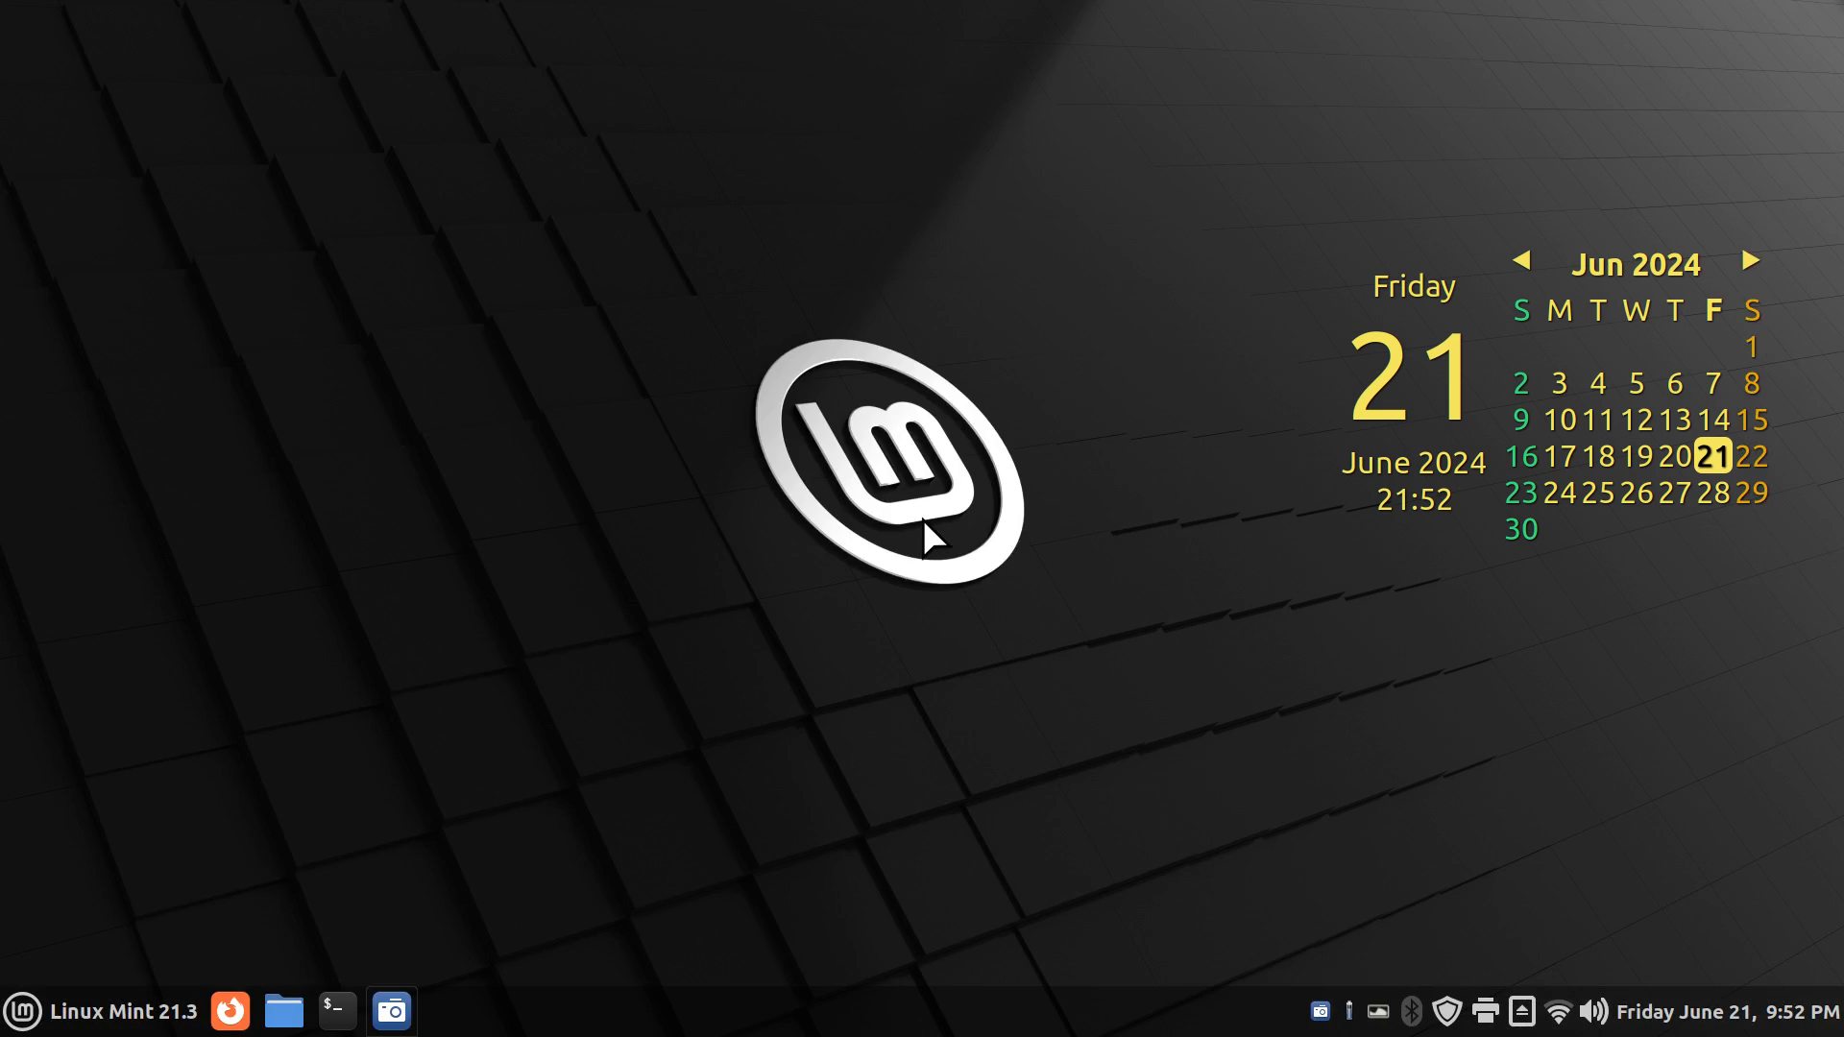
mouse_move(549, 279)
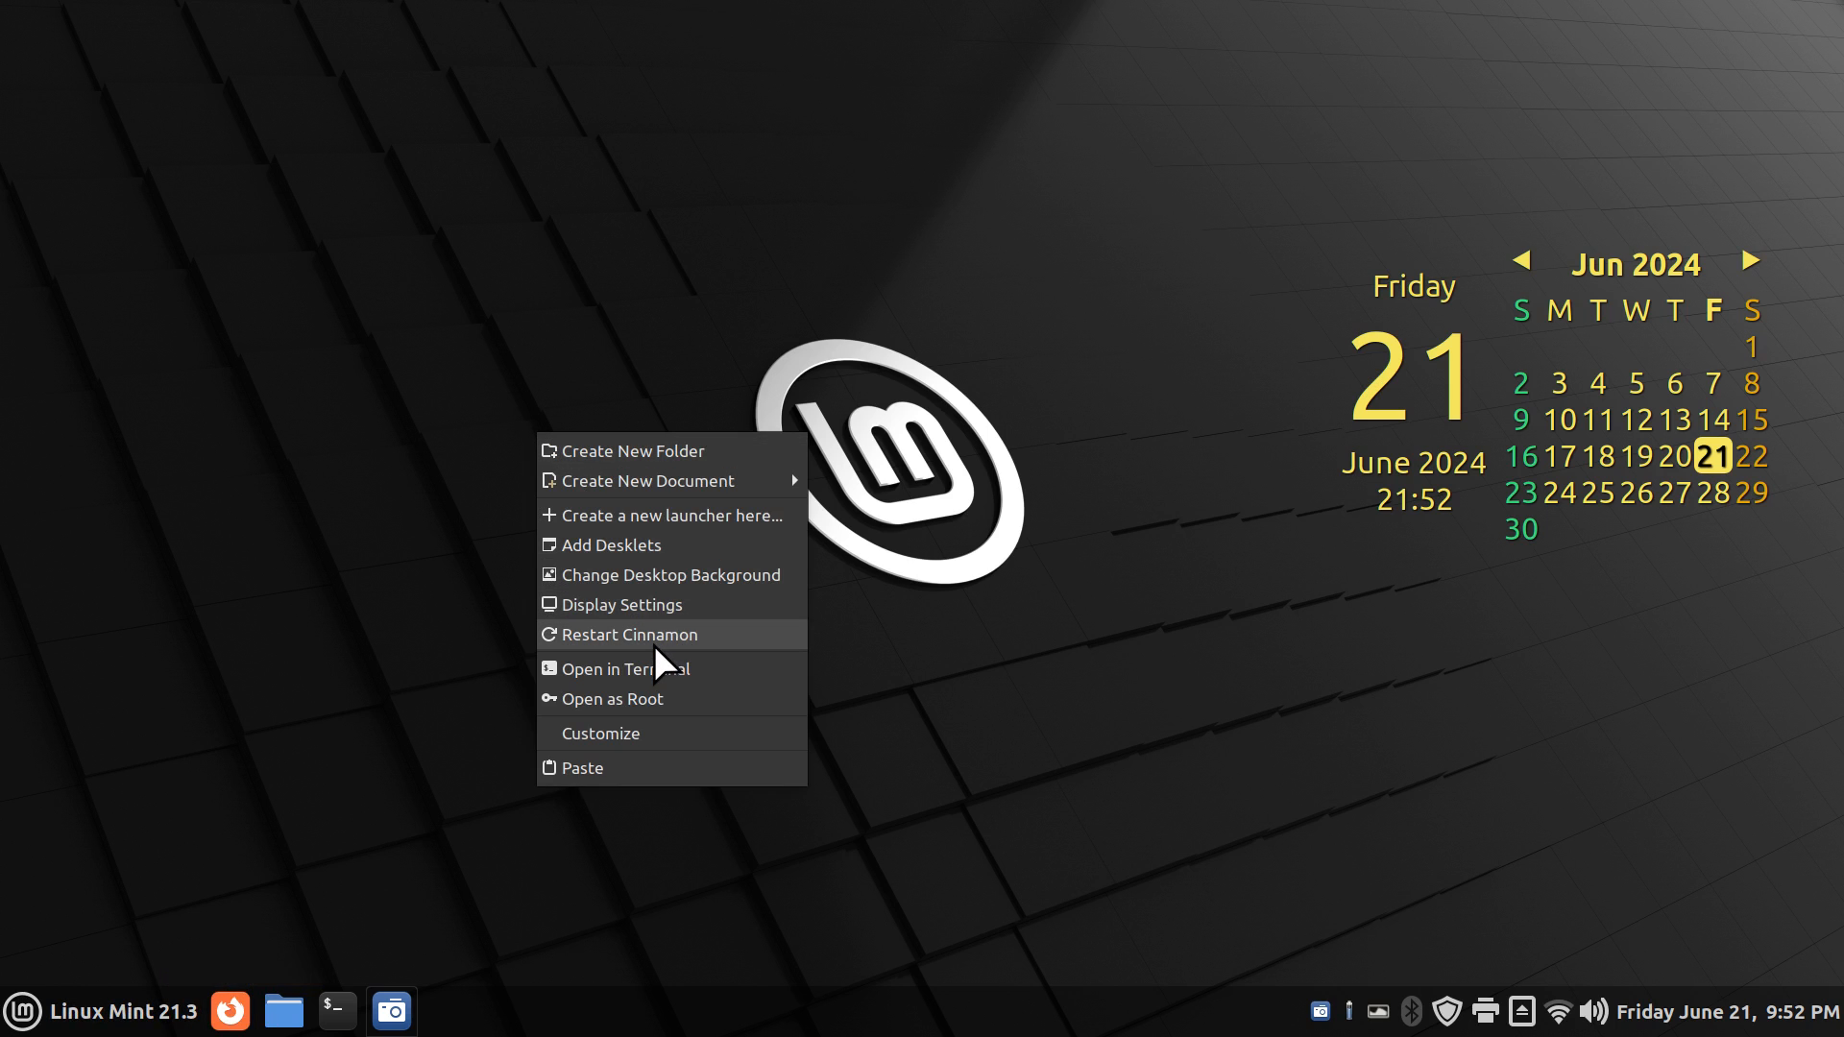
left_click(629, 633)
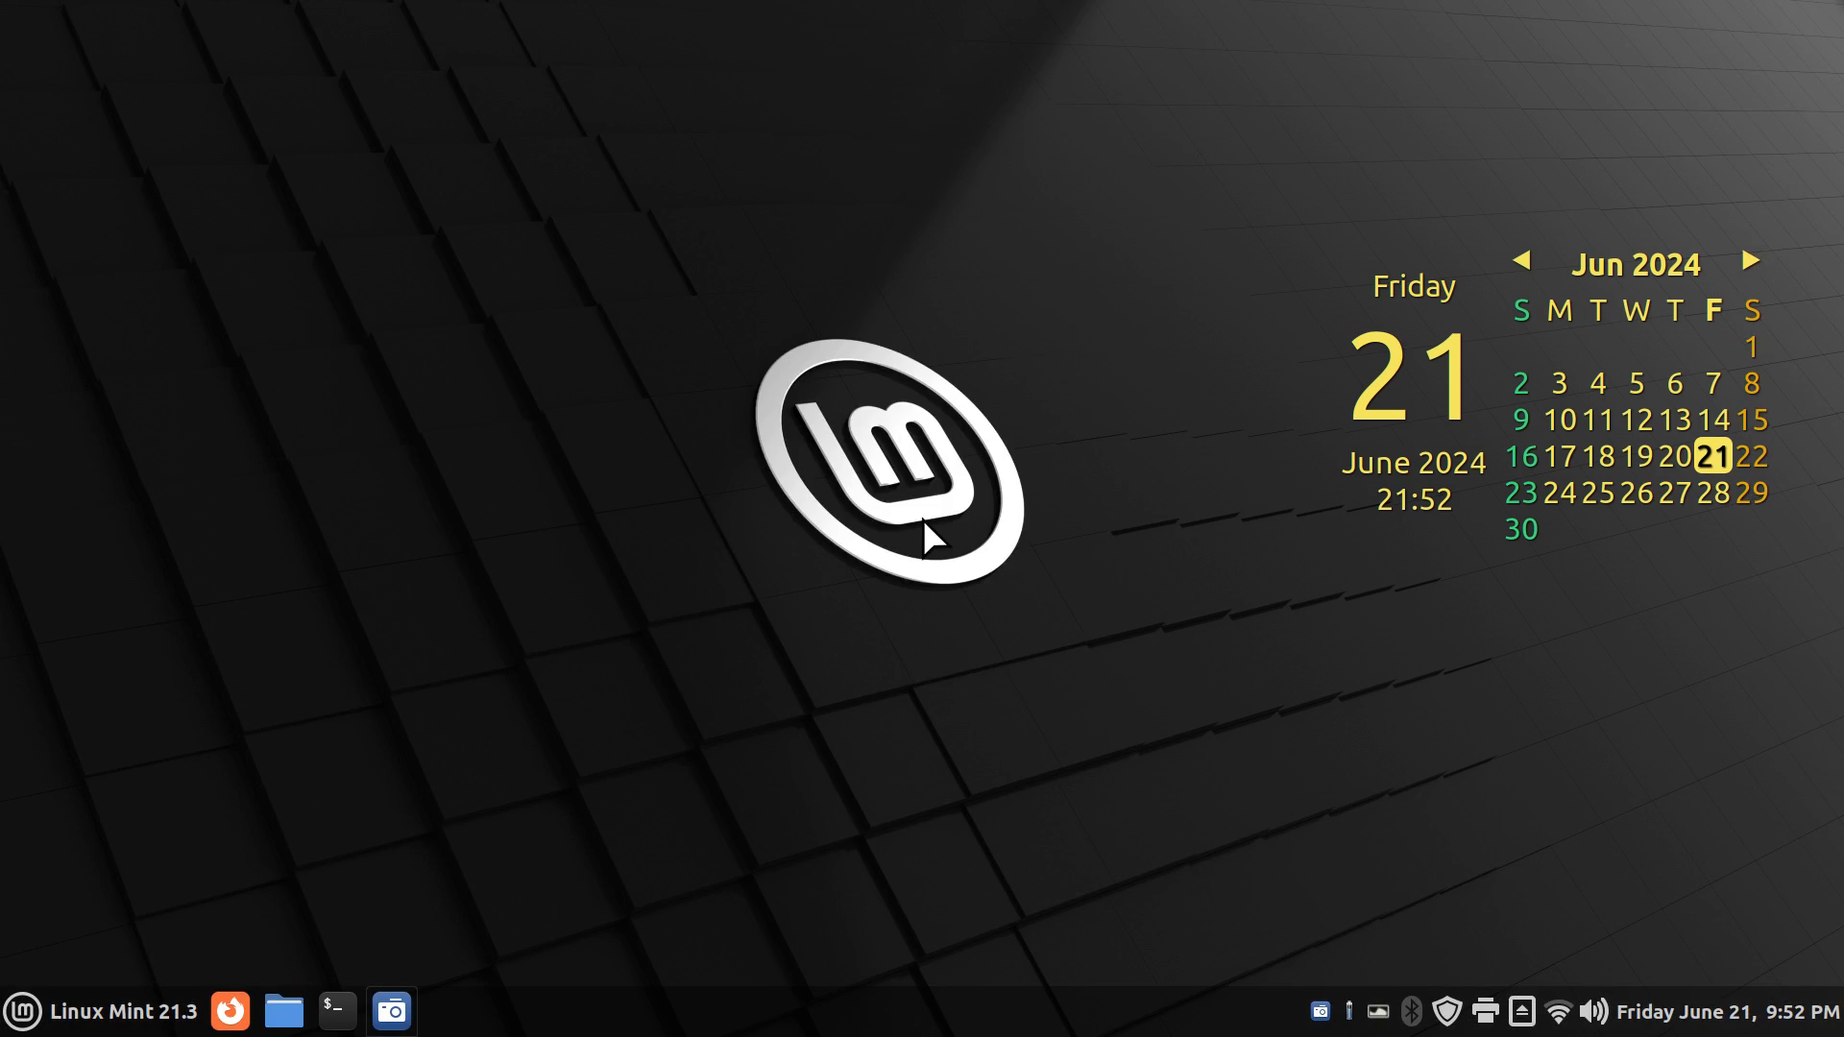
mouse_move(339, 728)
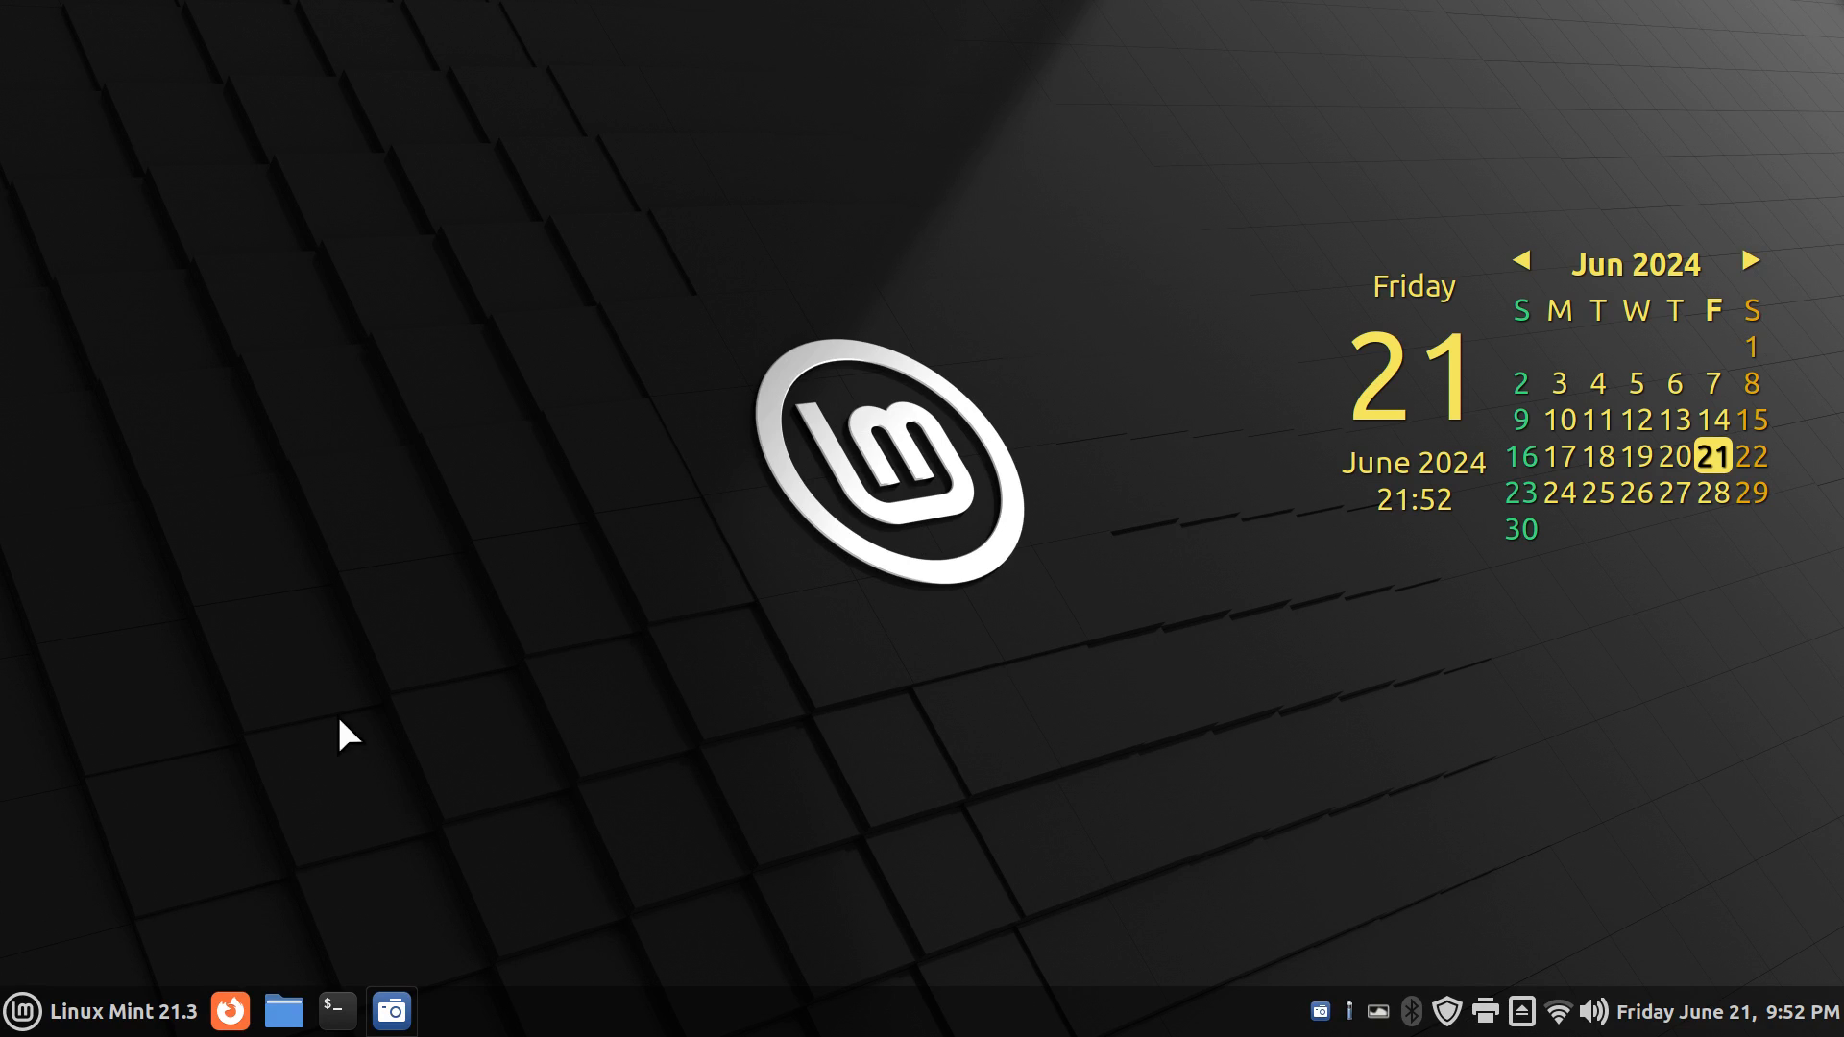
left_click(21, 1006)
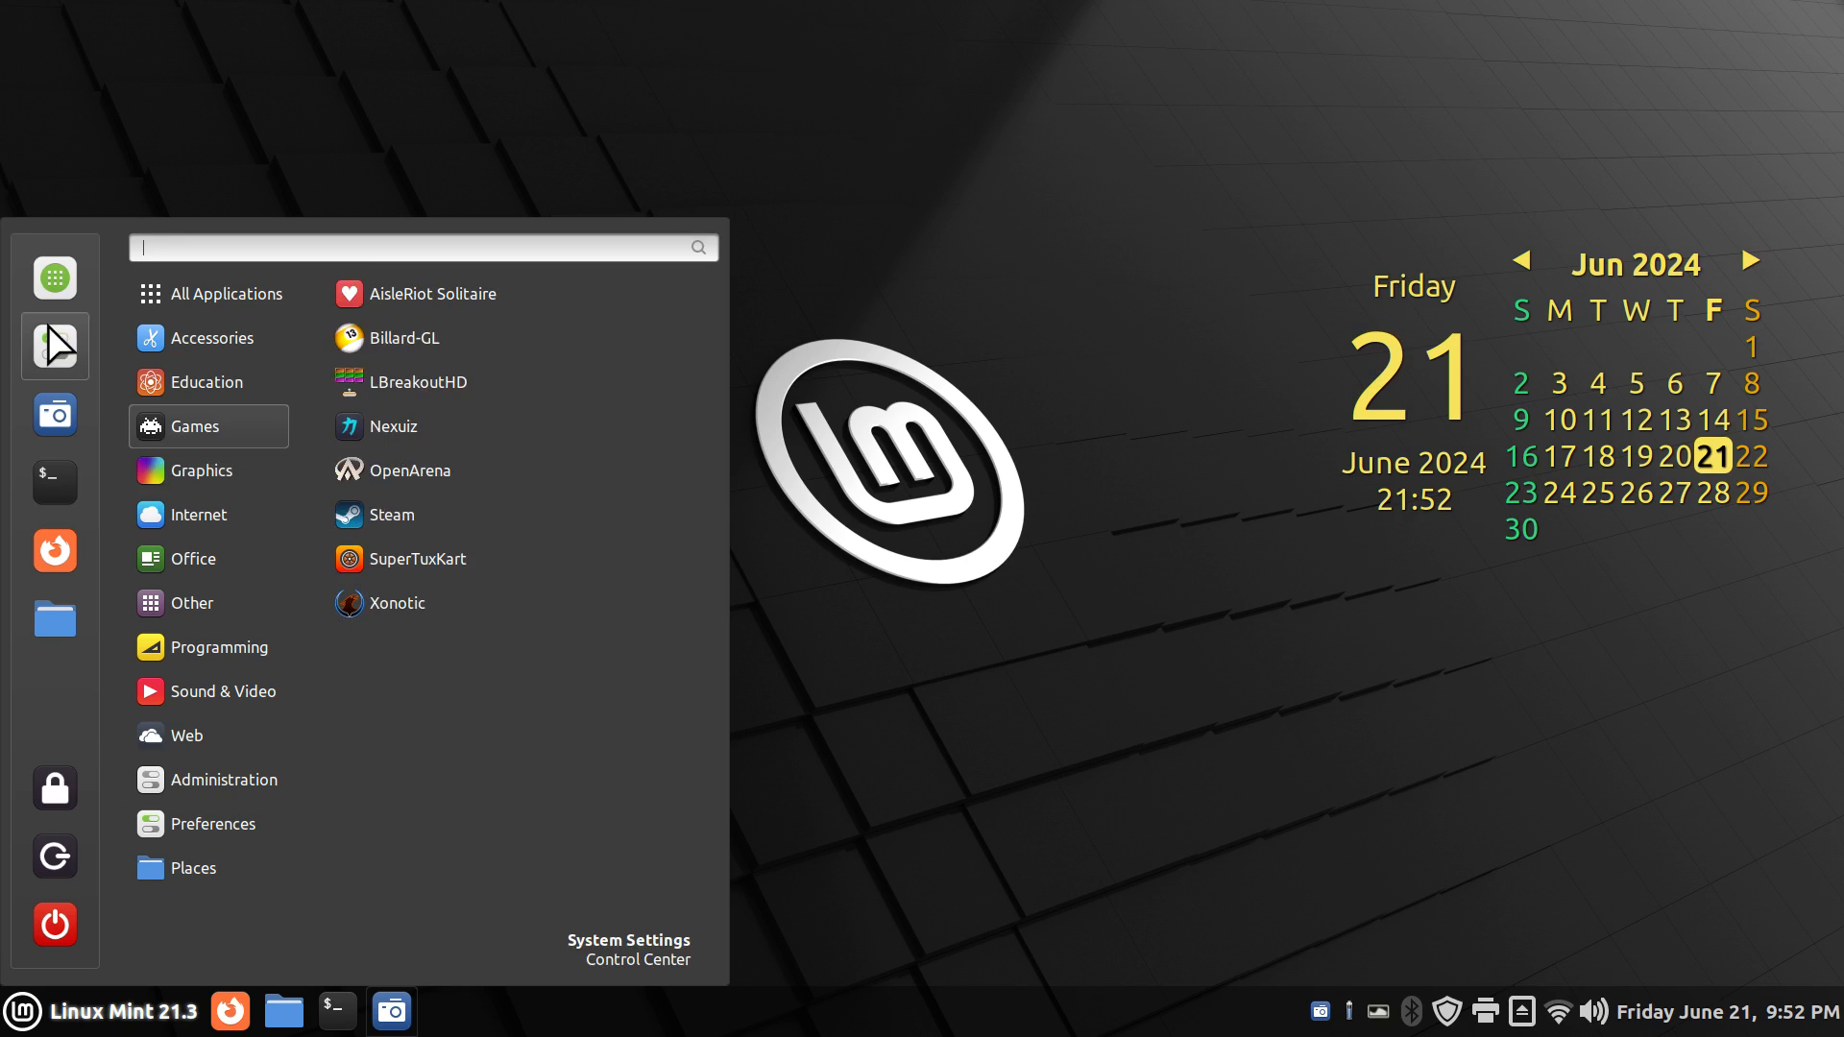
Step: Launch System Settings, reposition it, and filter the Actions manager by 'res'
left_click(628, 940)
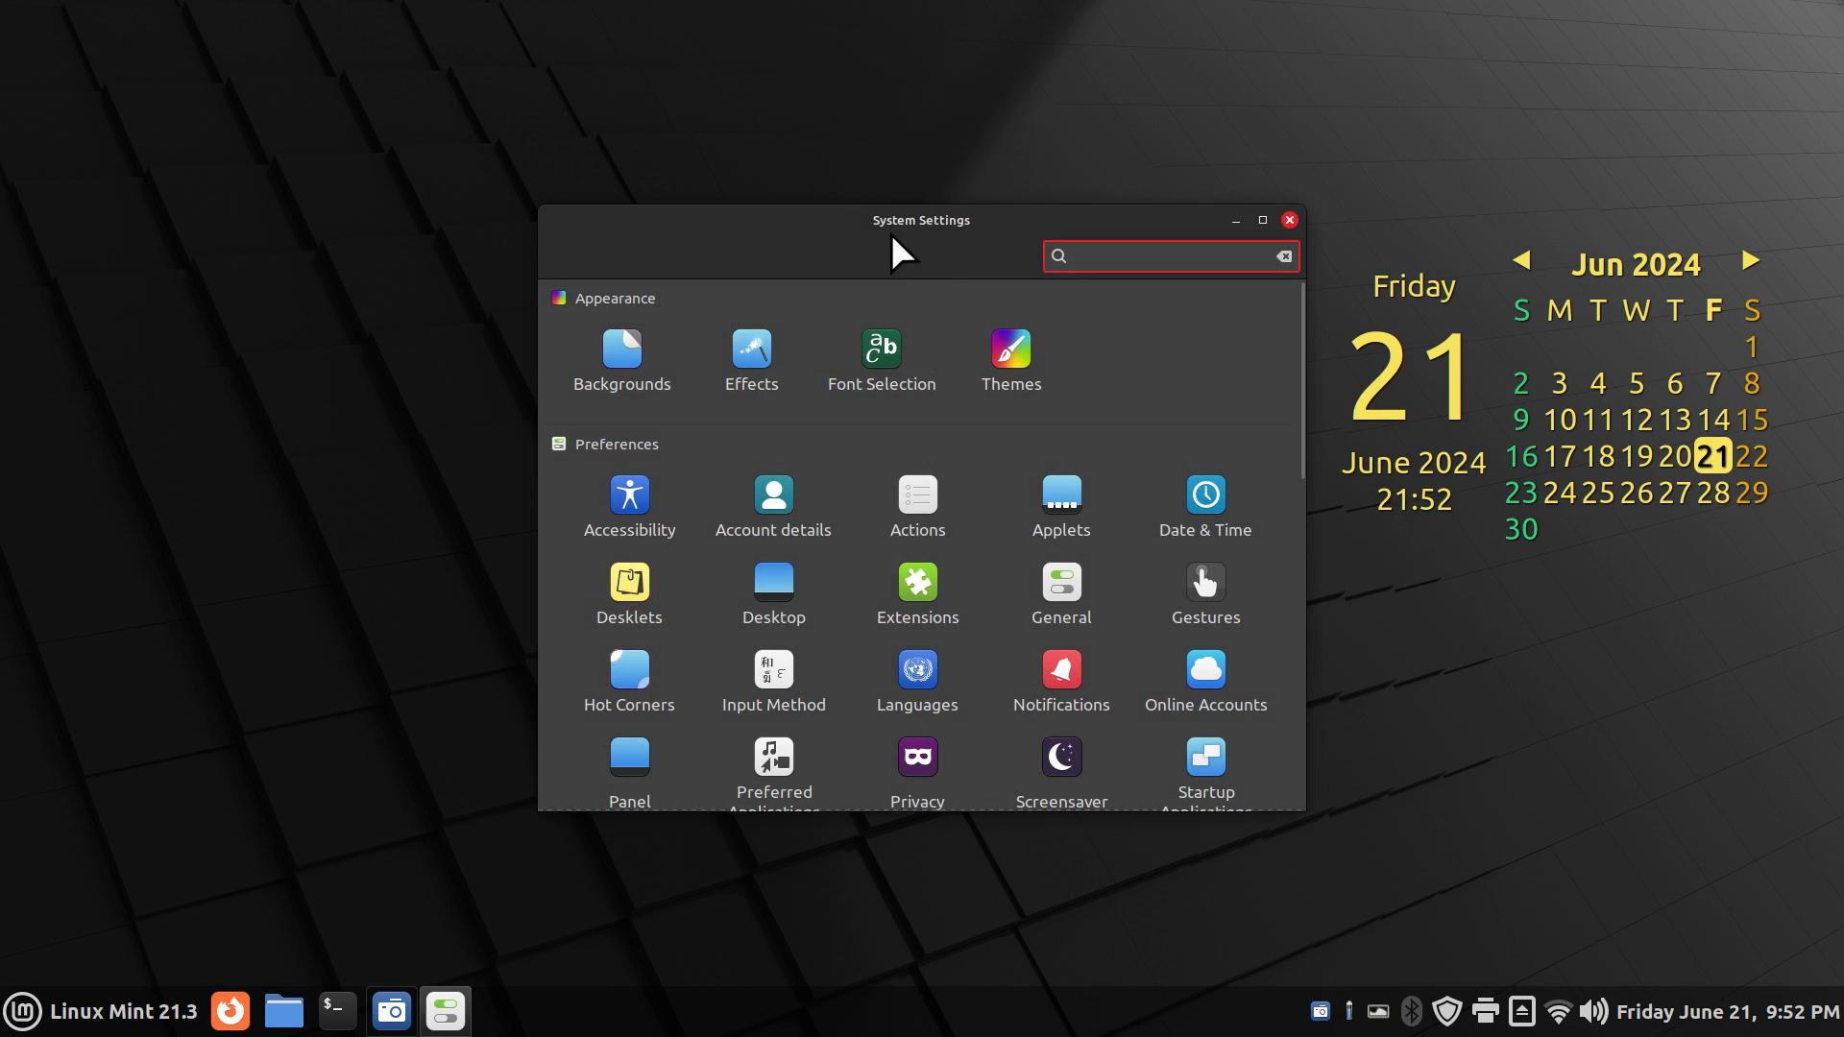
left_click_drag(921, 220, 797, 100)
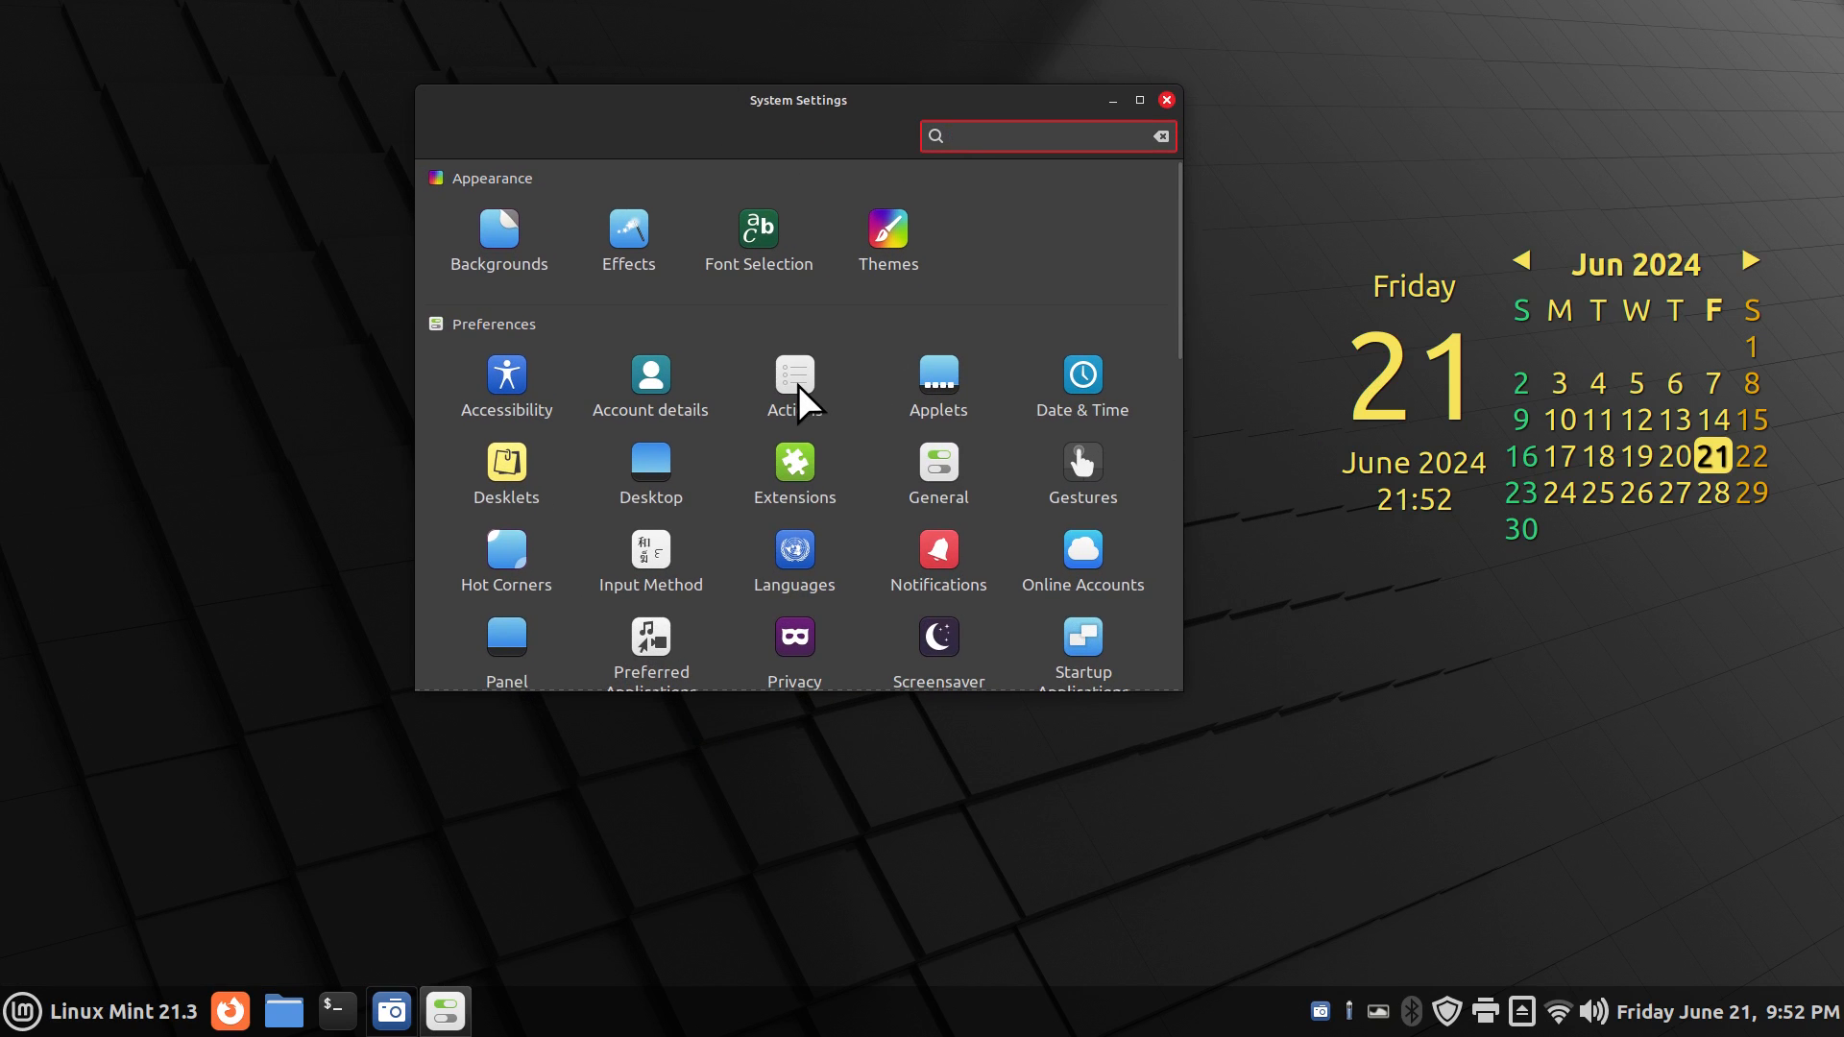
left_click(794, 376)
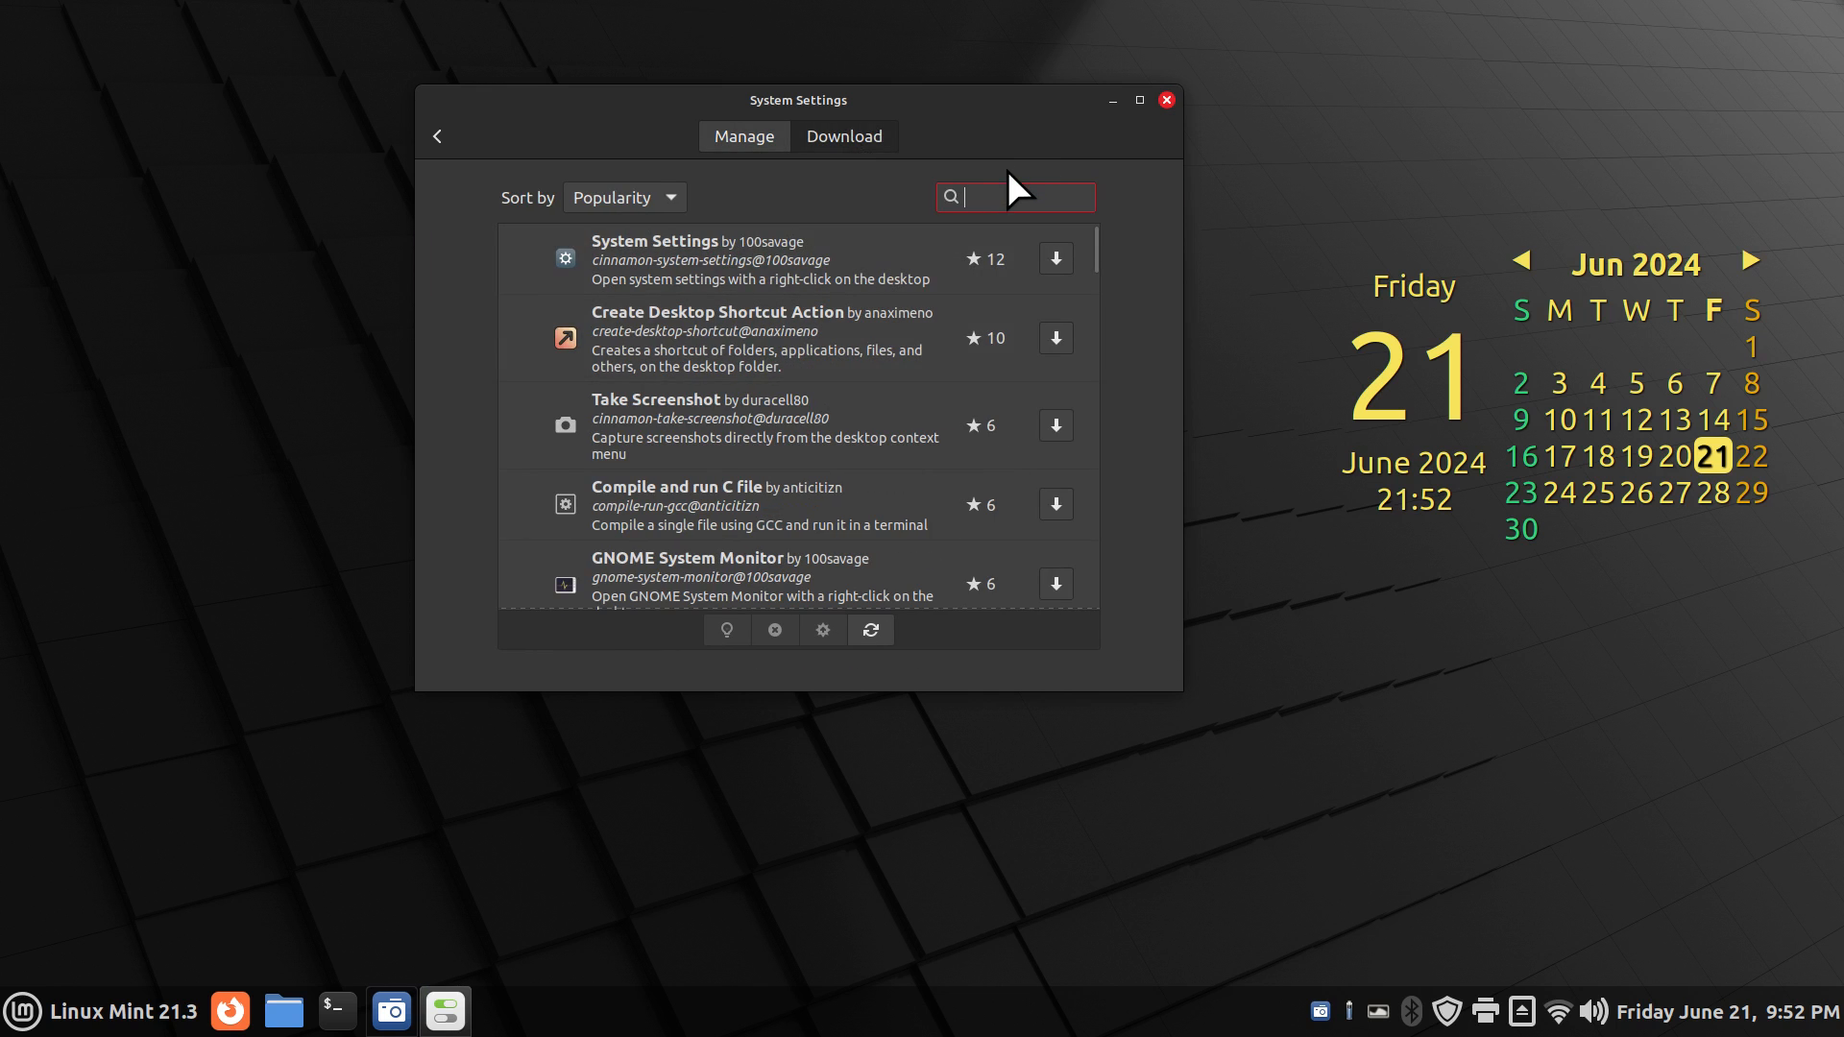
type("res")
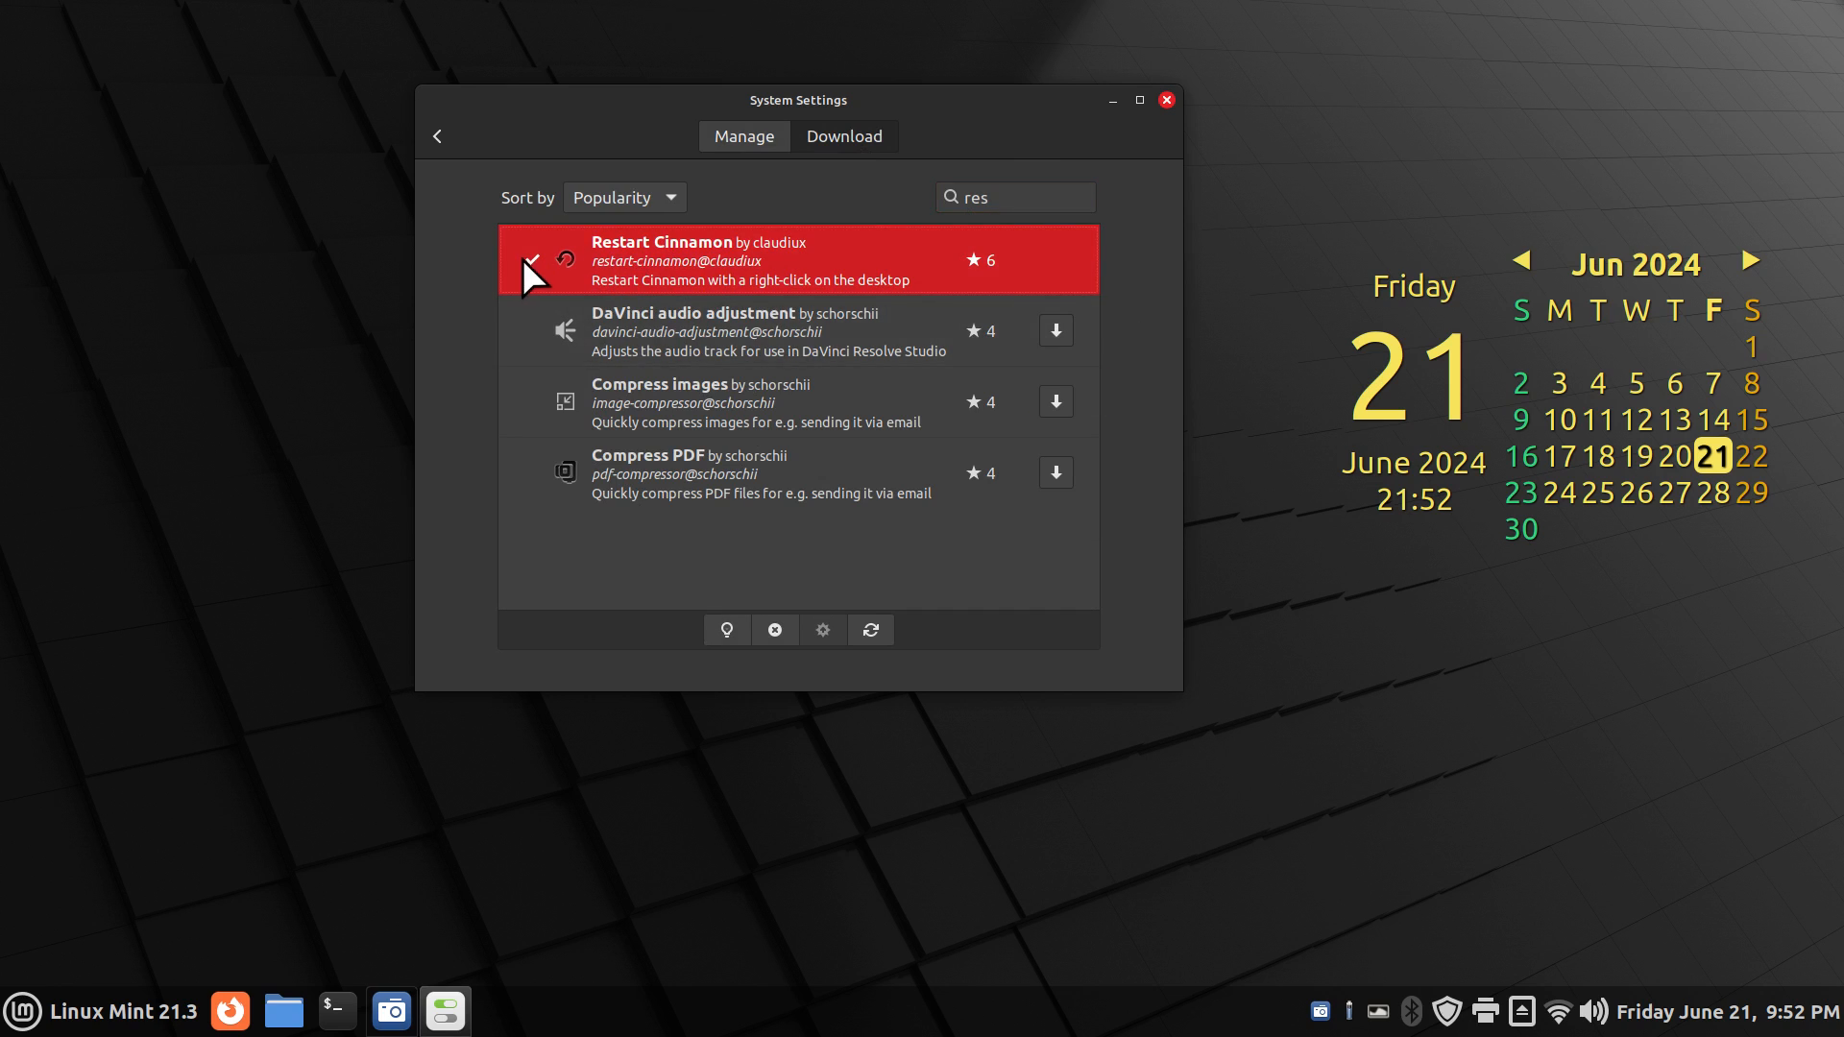
mouse_move(555, 253)
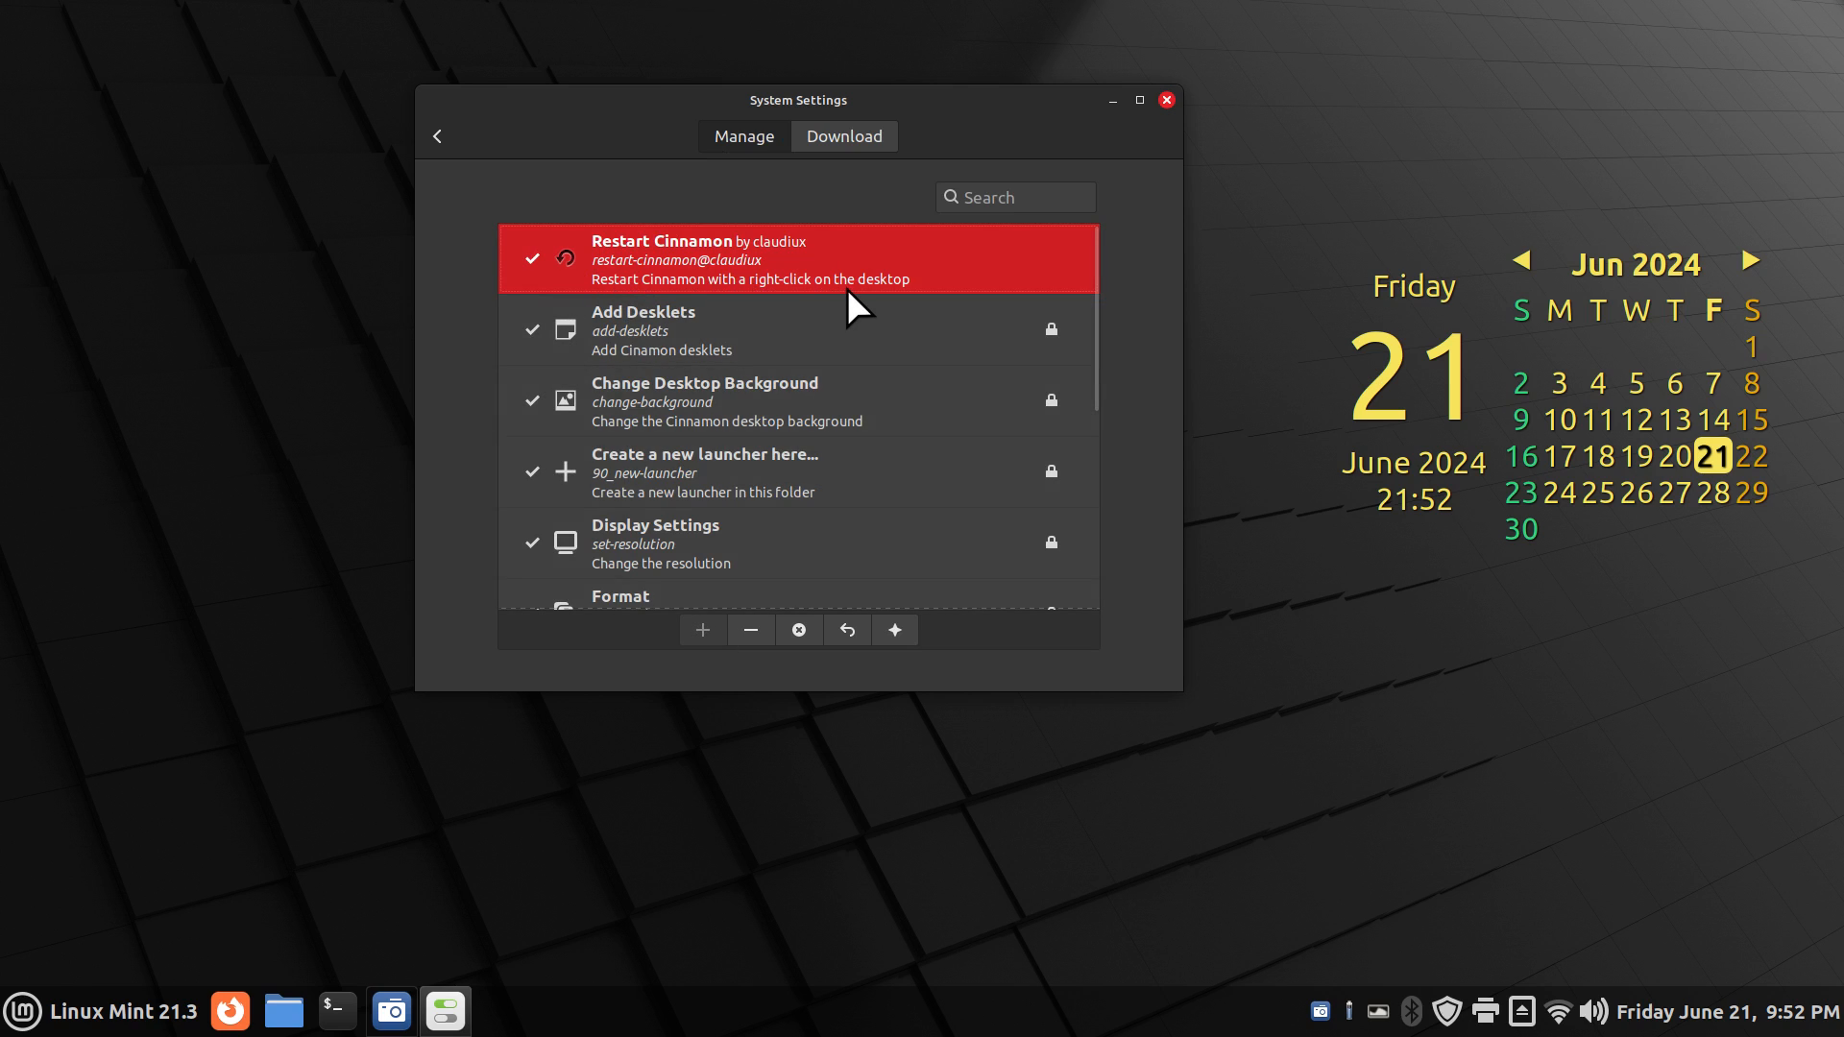
mouse_move(1179, 120)
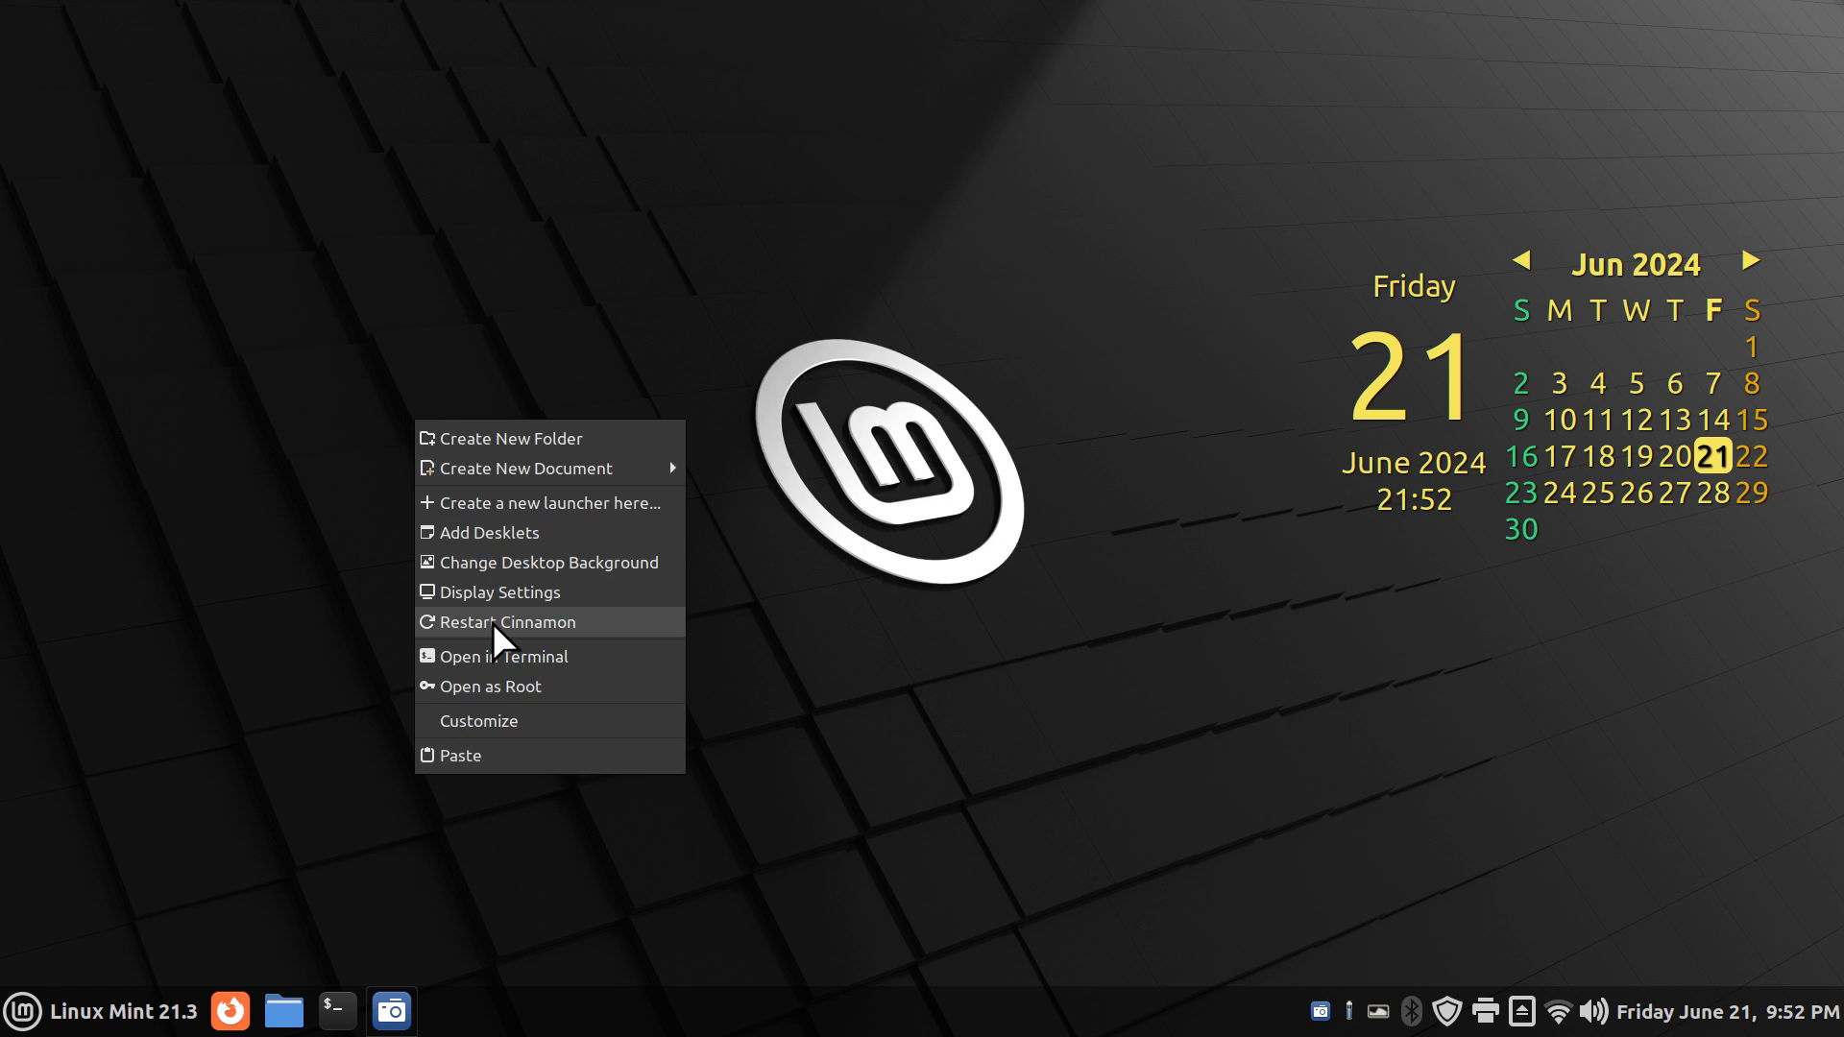
mouse_move(504, 645)
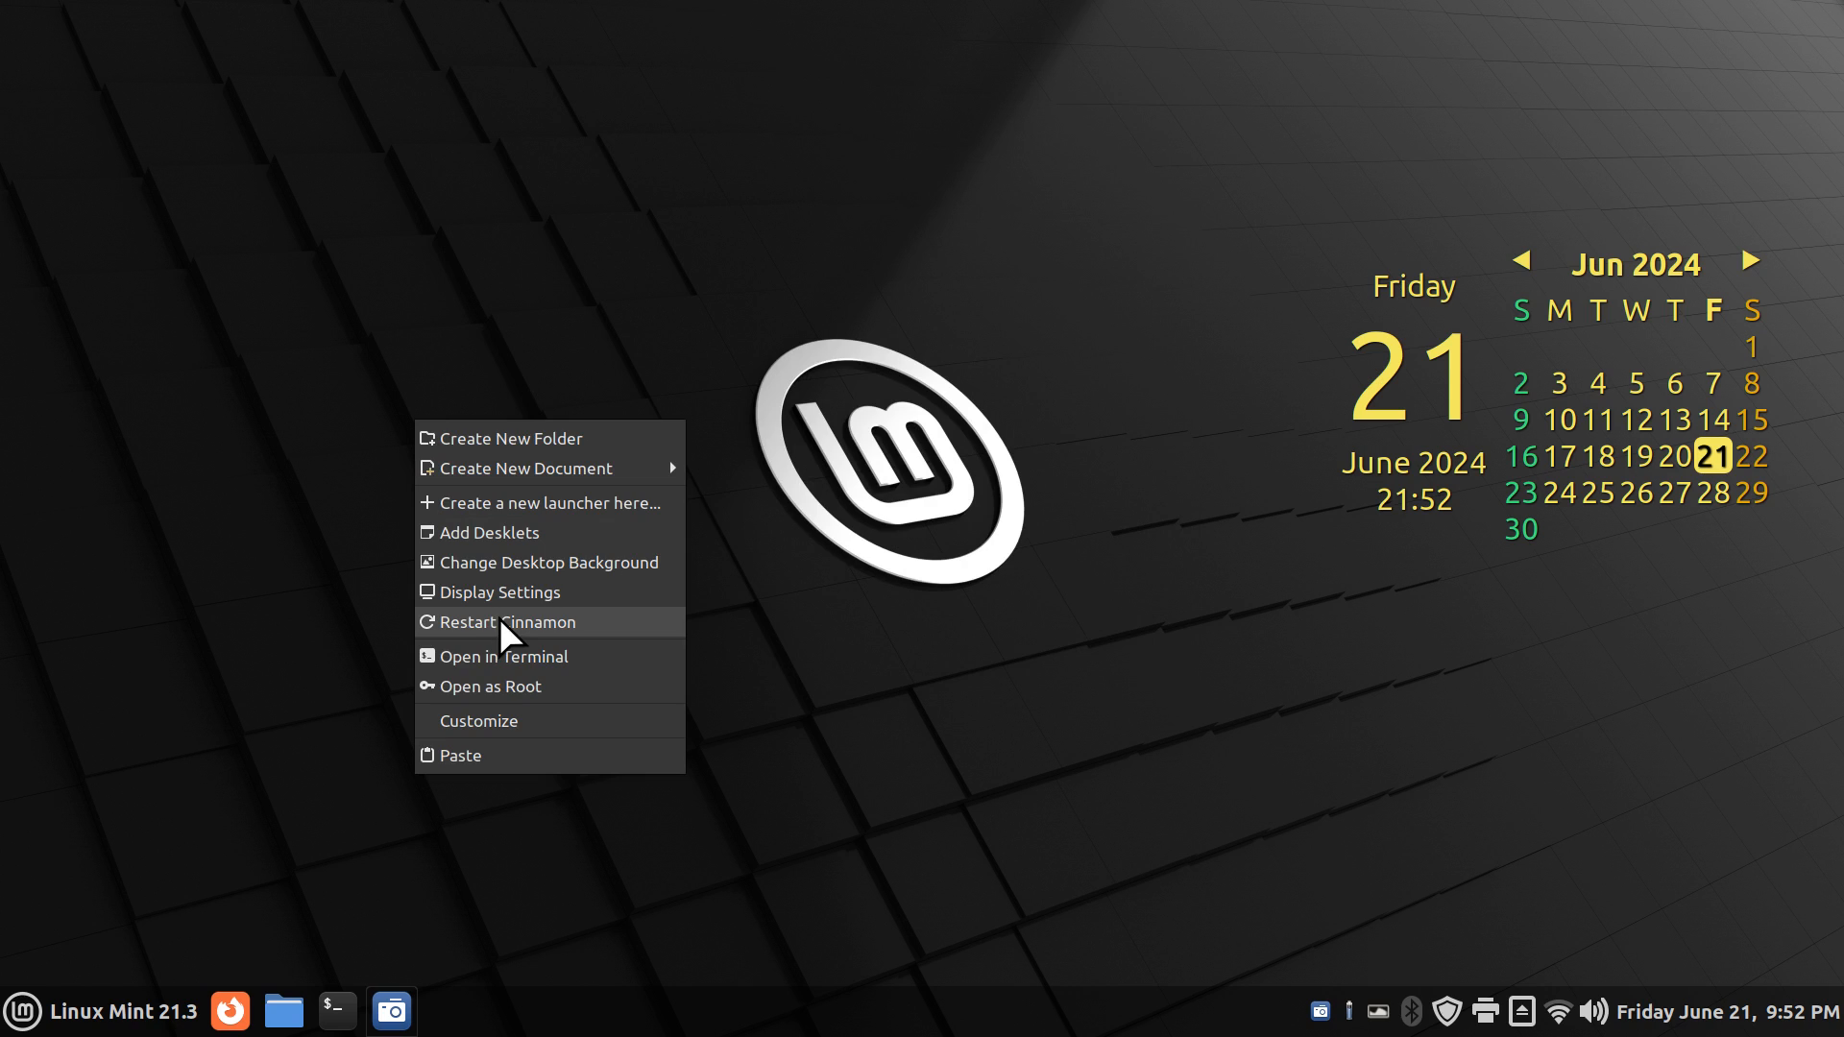
mouse_move(620, 922)
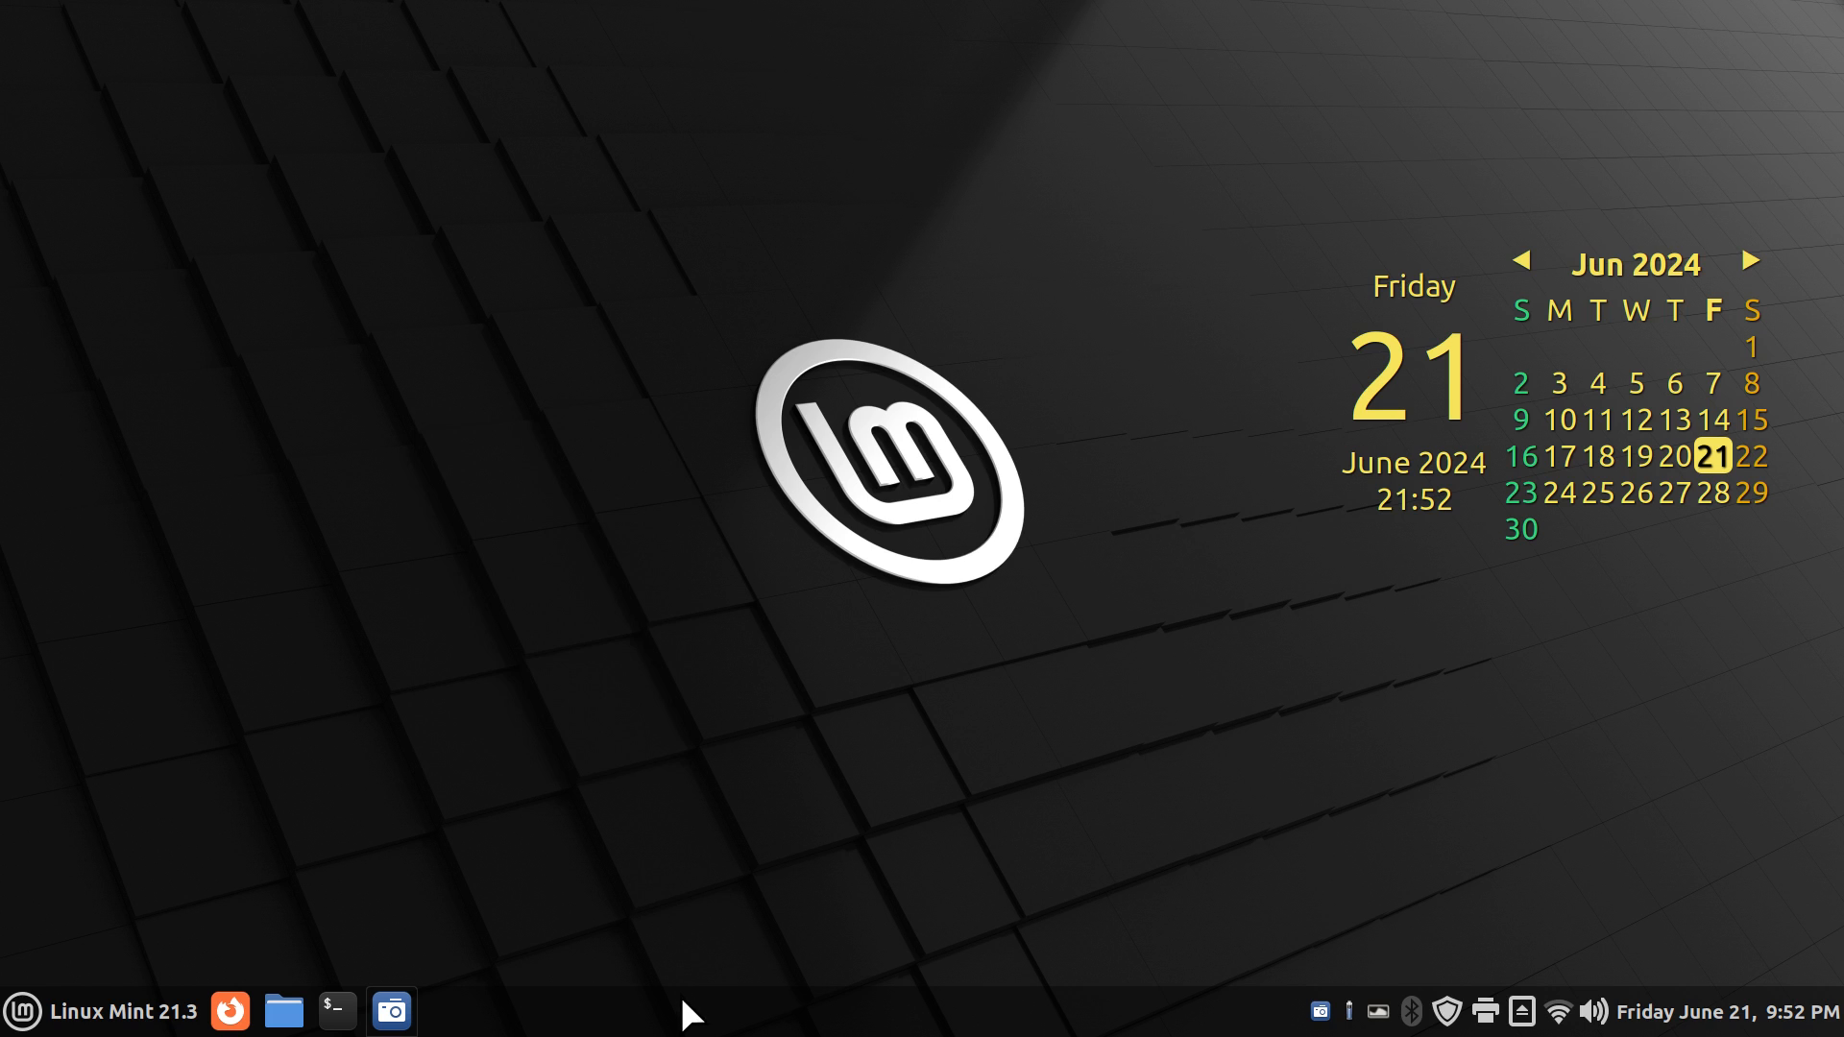
Step: Restart Cinnamon via the panel's Troubleshoot menu, then open the file manager
right_click(691, 1019)
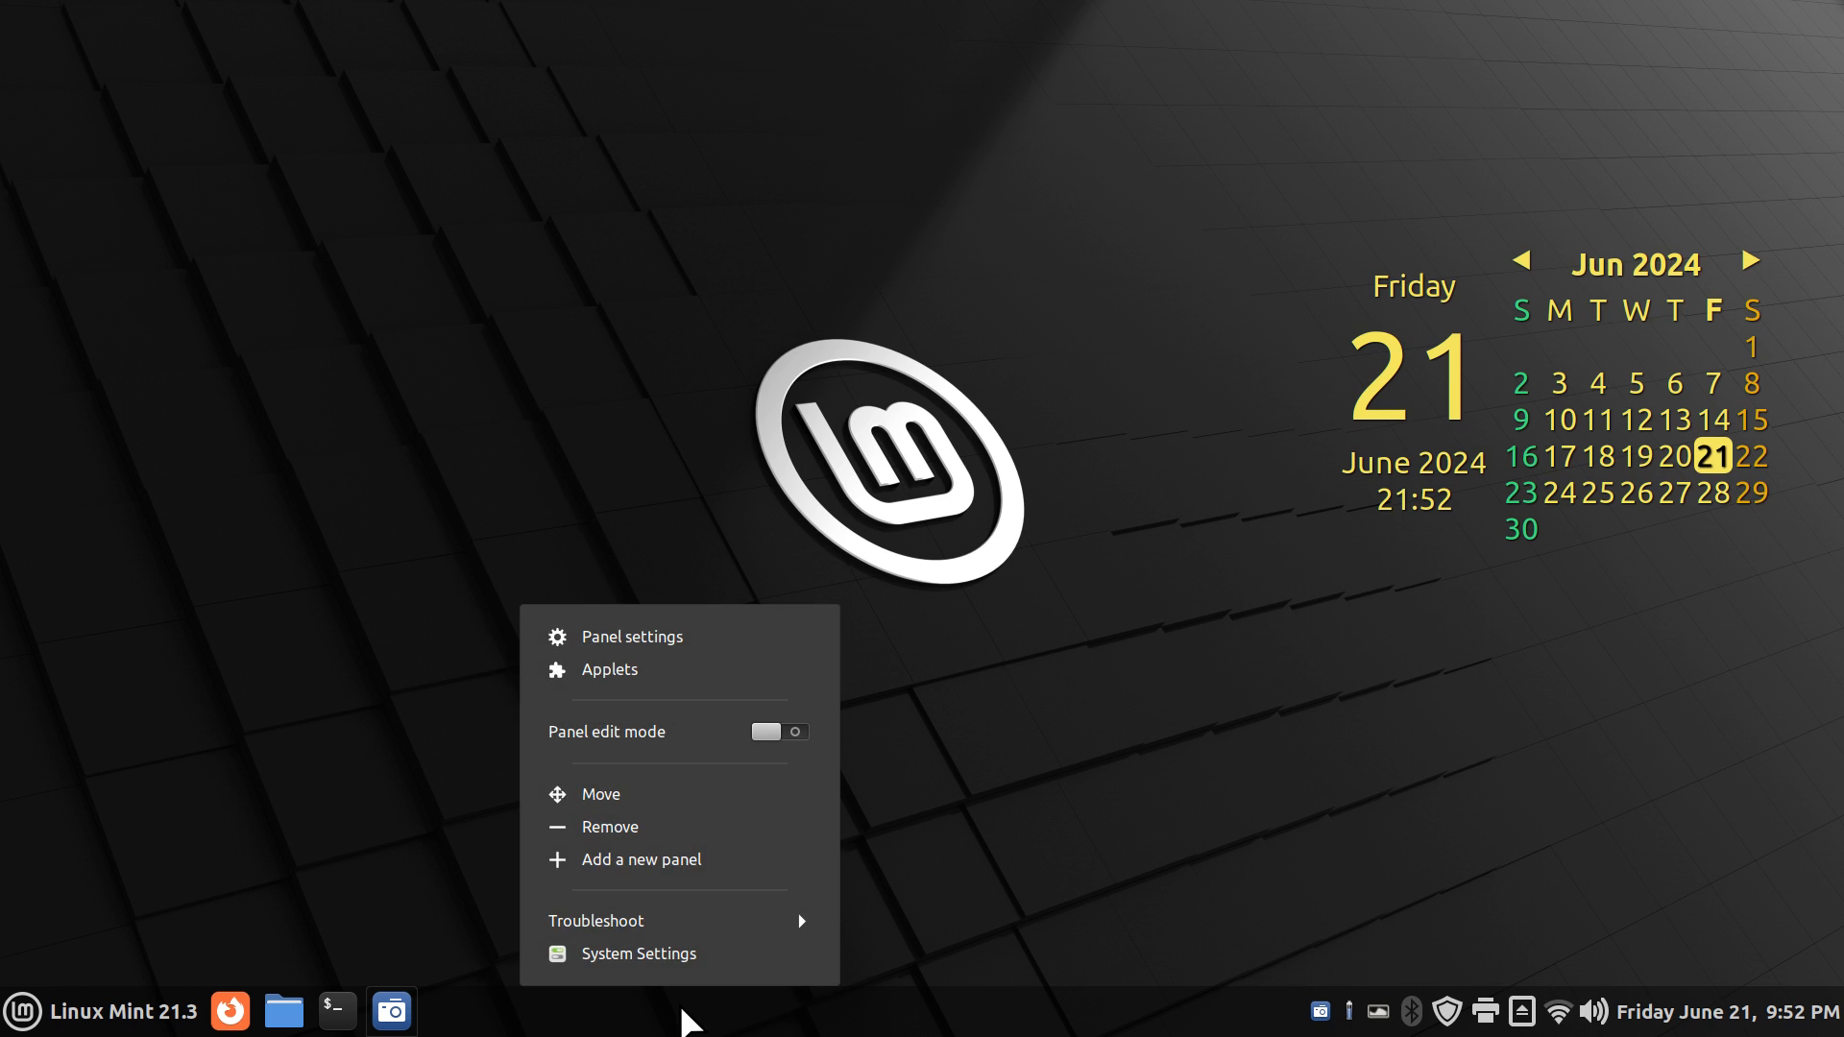
left_click(596, 921)
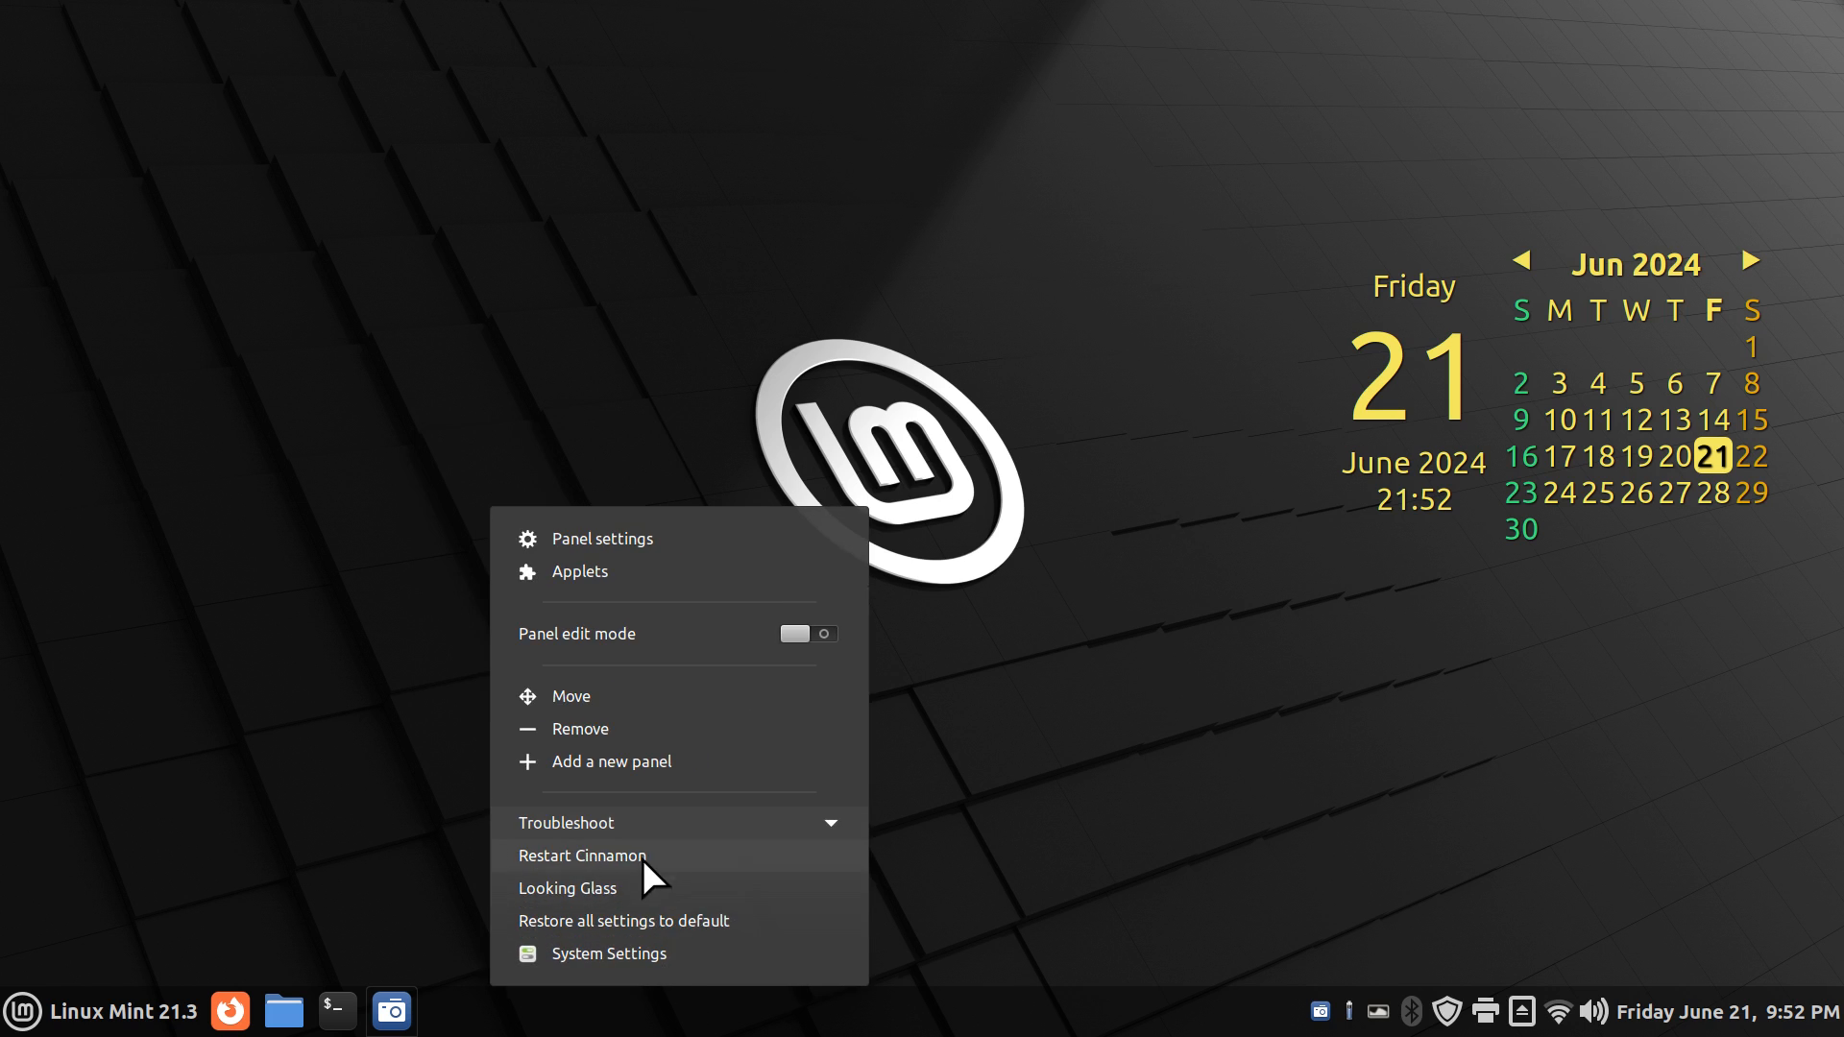
left_click(582, 855)
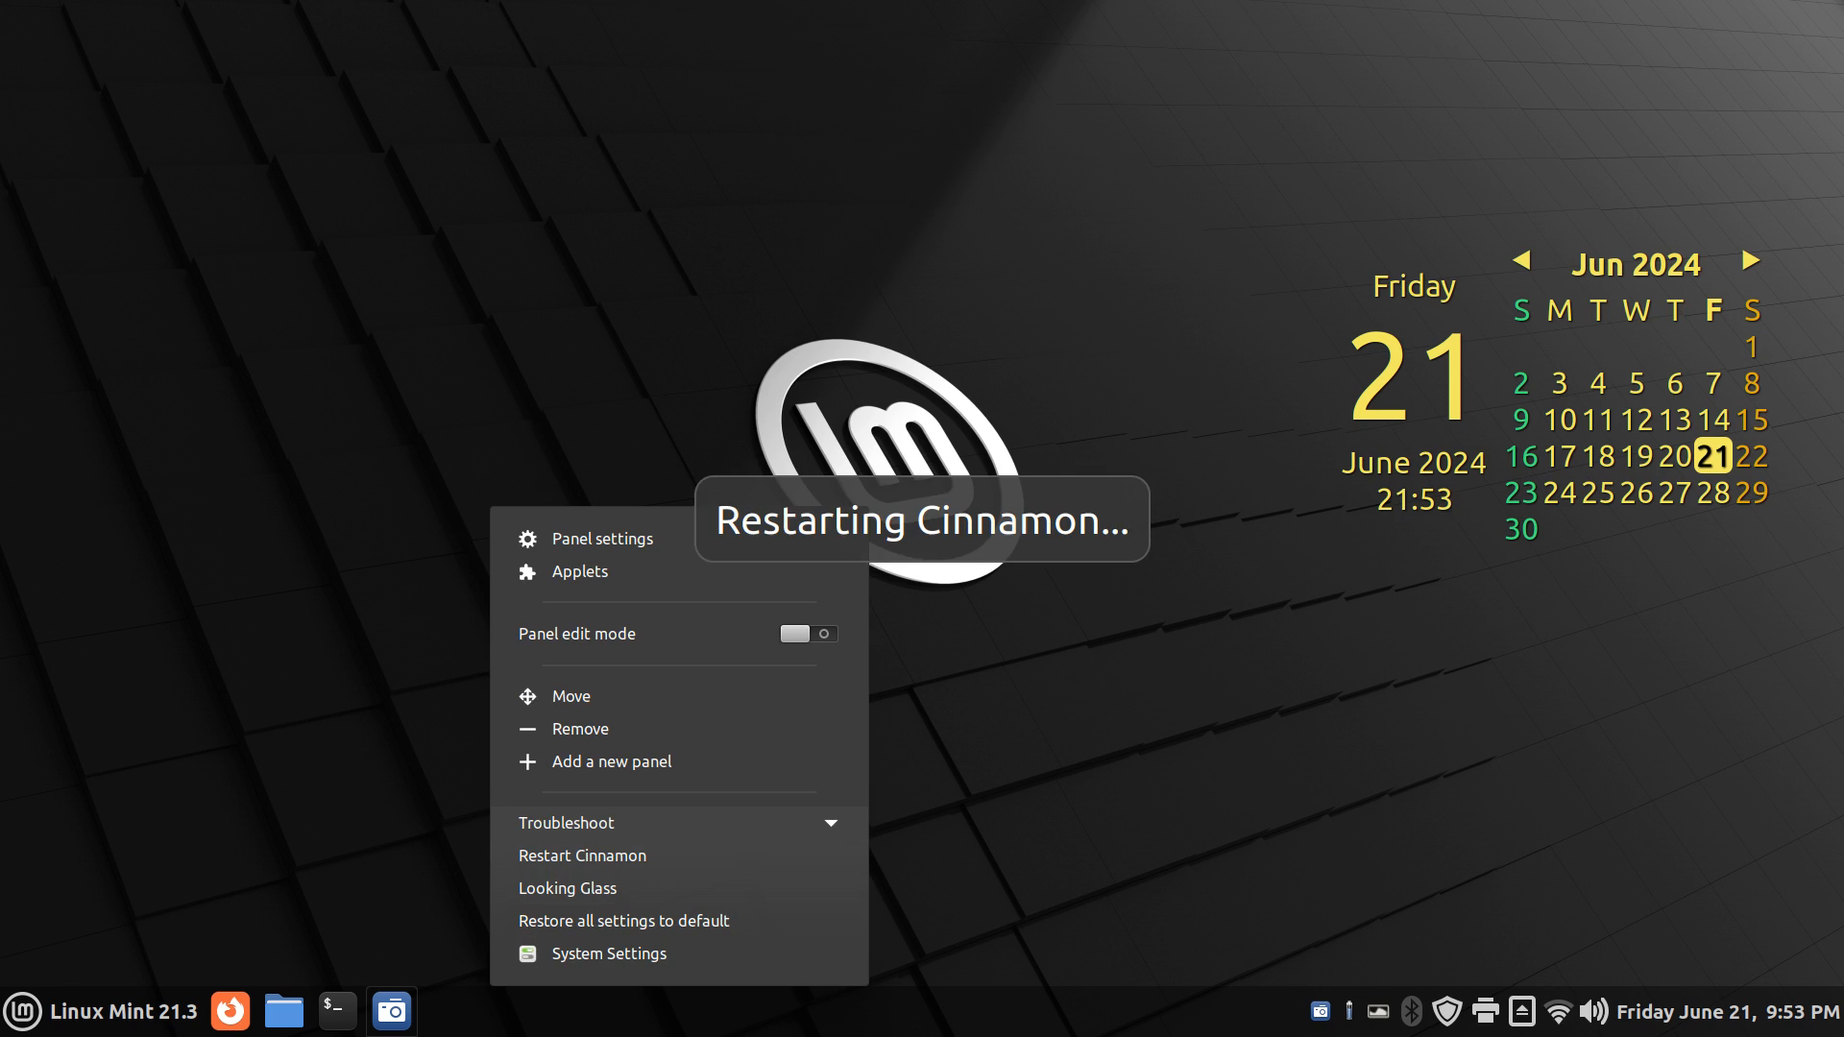
left_click(582, 855)
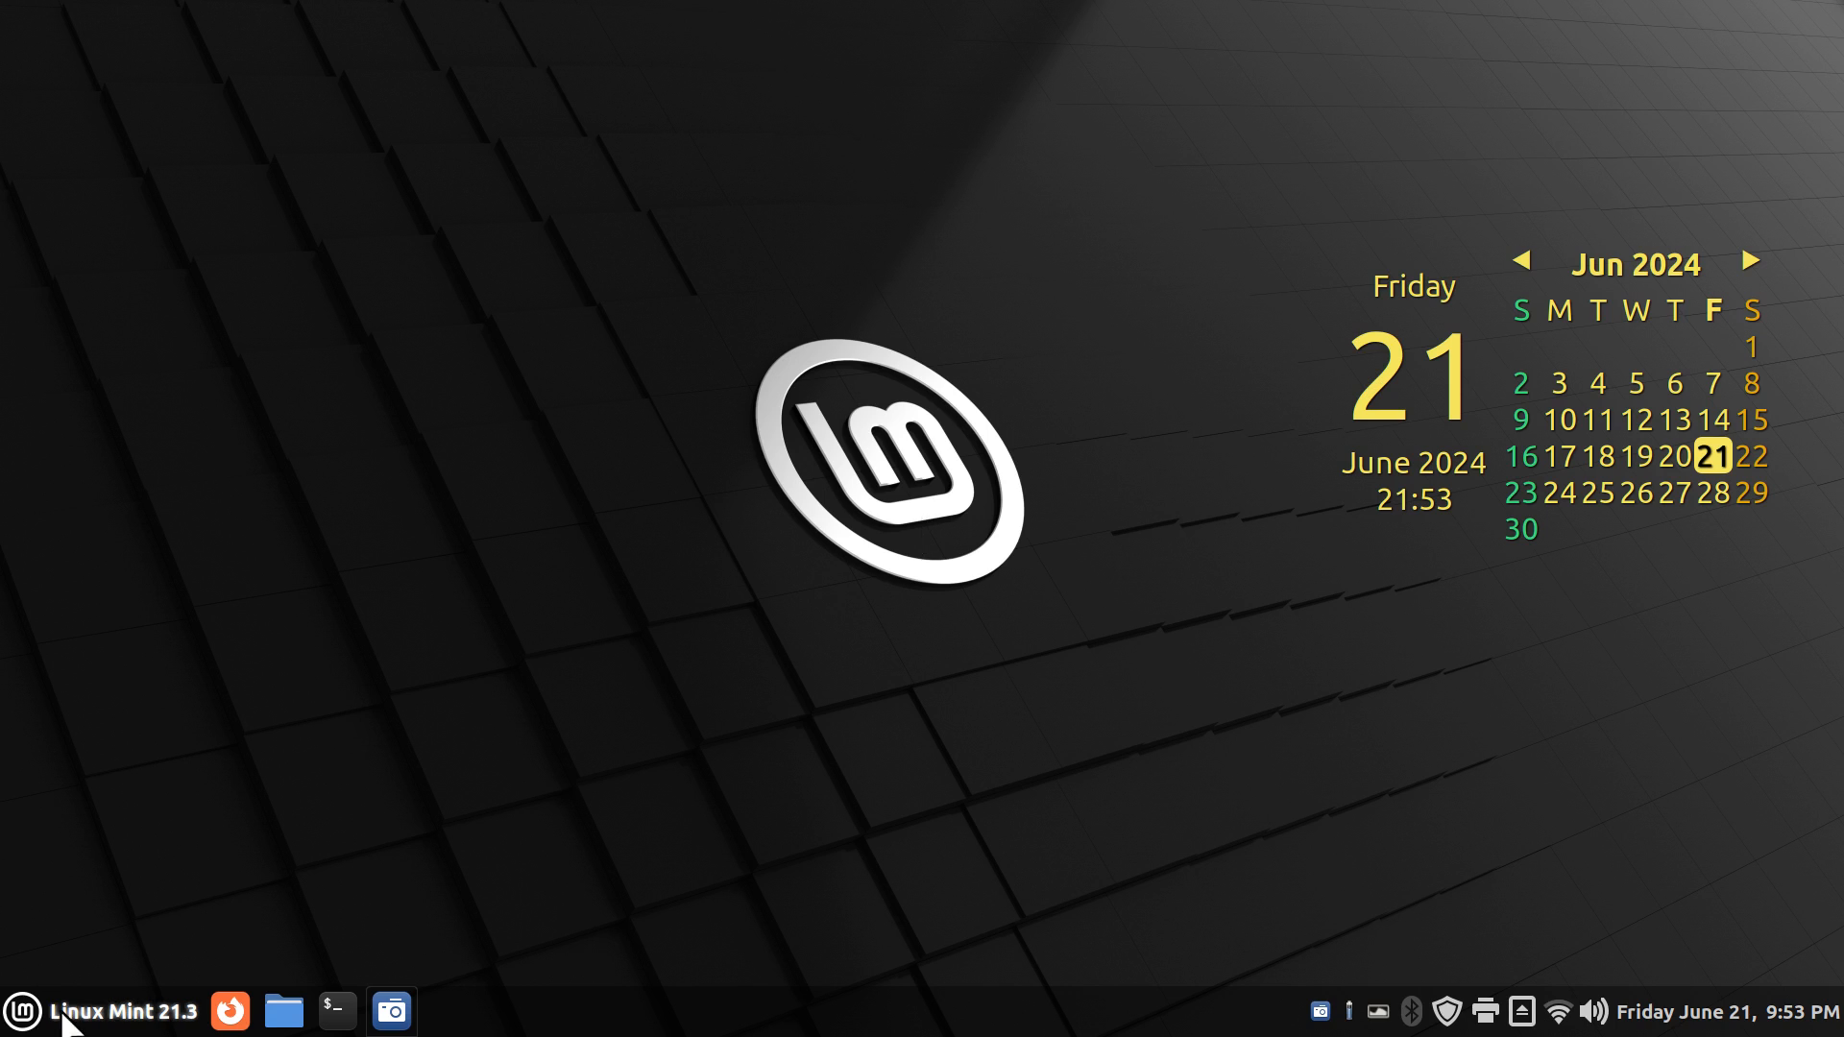
mouse_move(1137, 694)
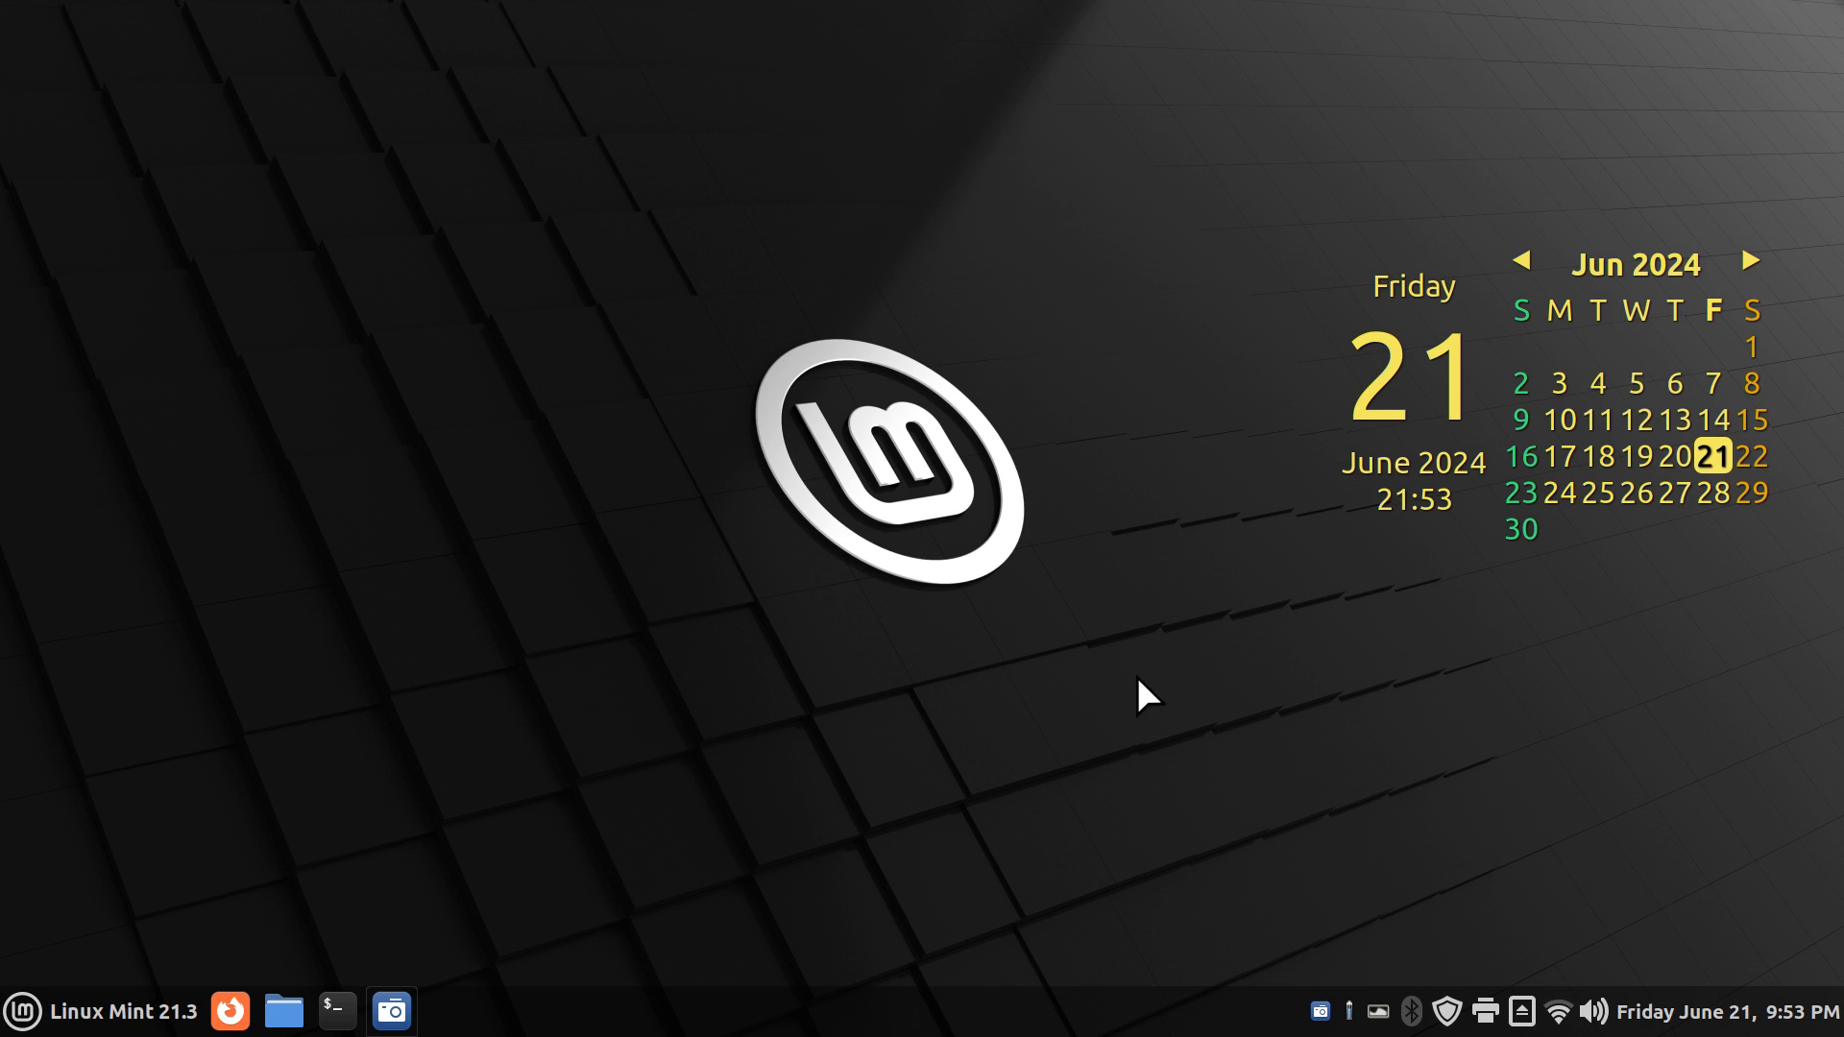
mouse_move(1081, 362)
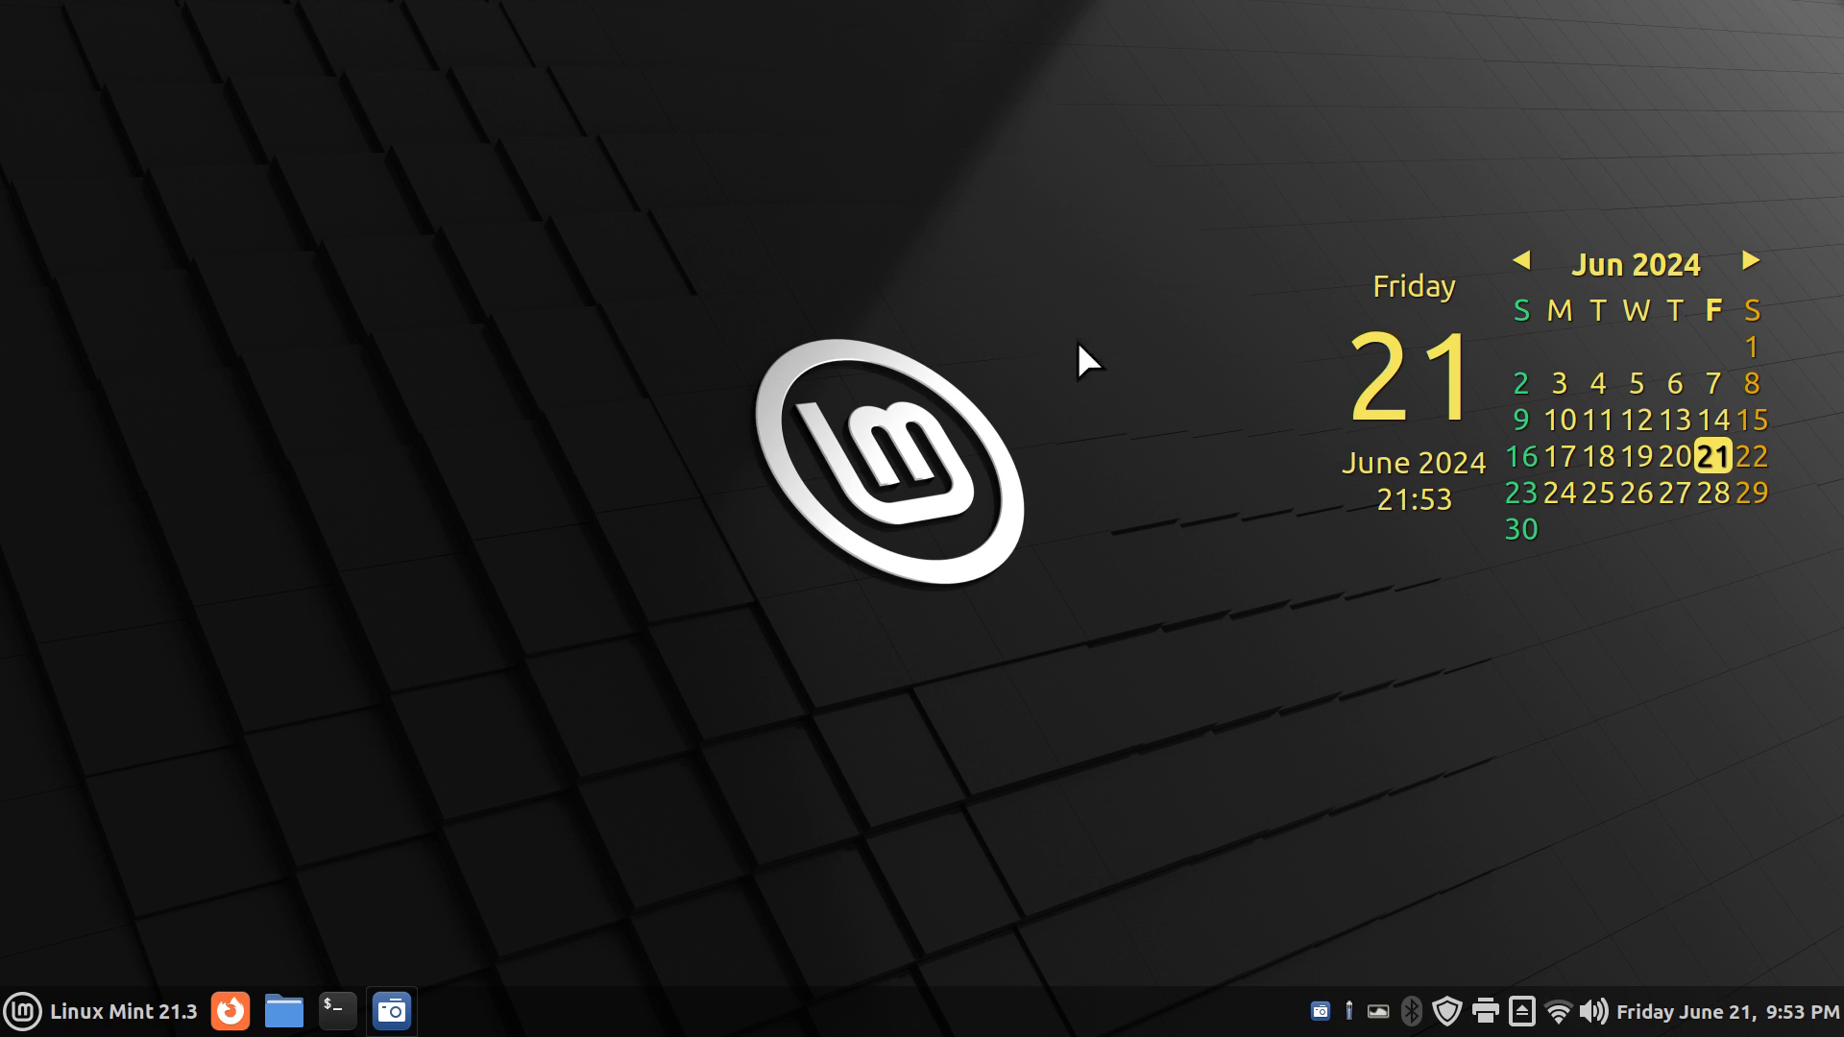
mouse_move(848, 698)
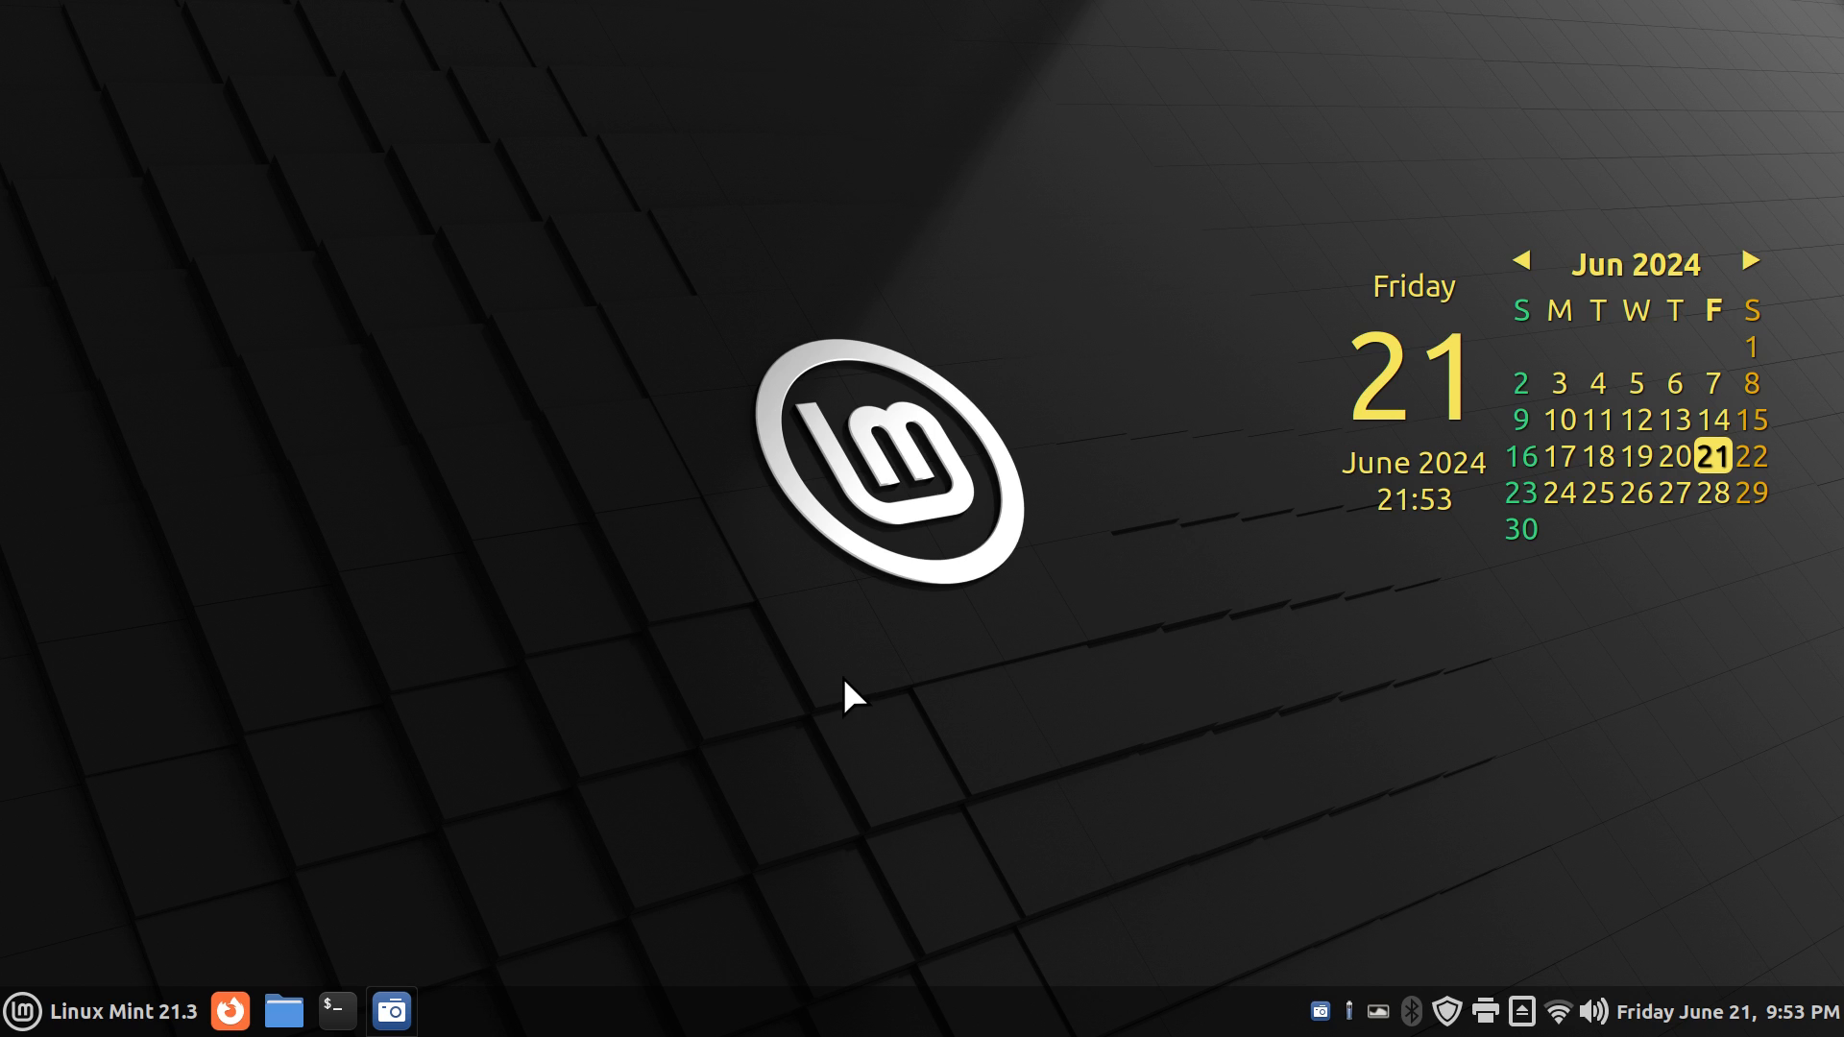
mouse_move(677, 778)
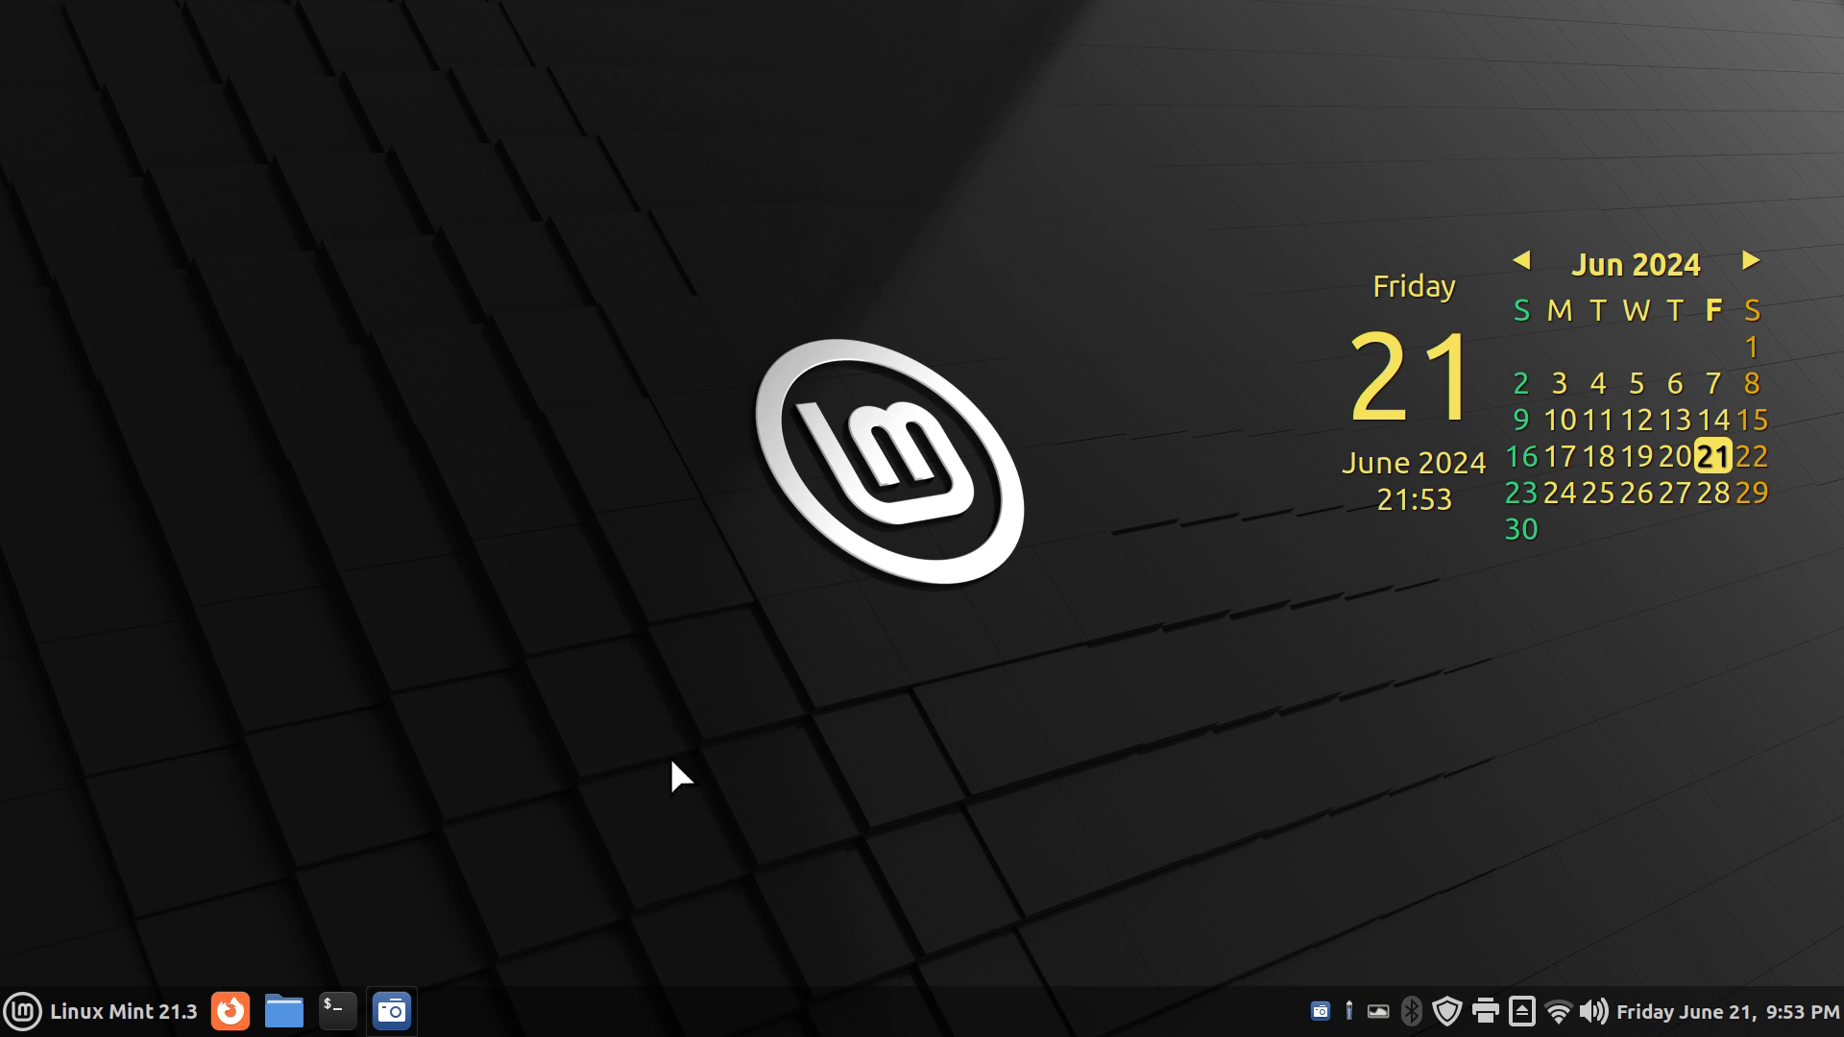
right_click(679, 777)
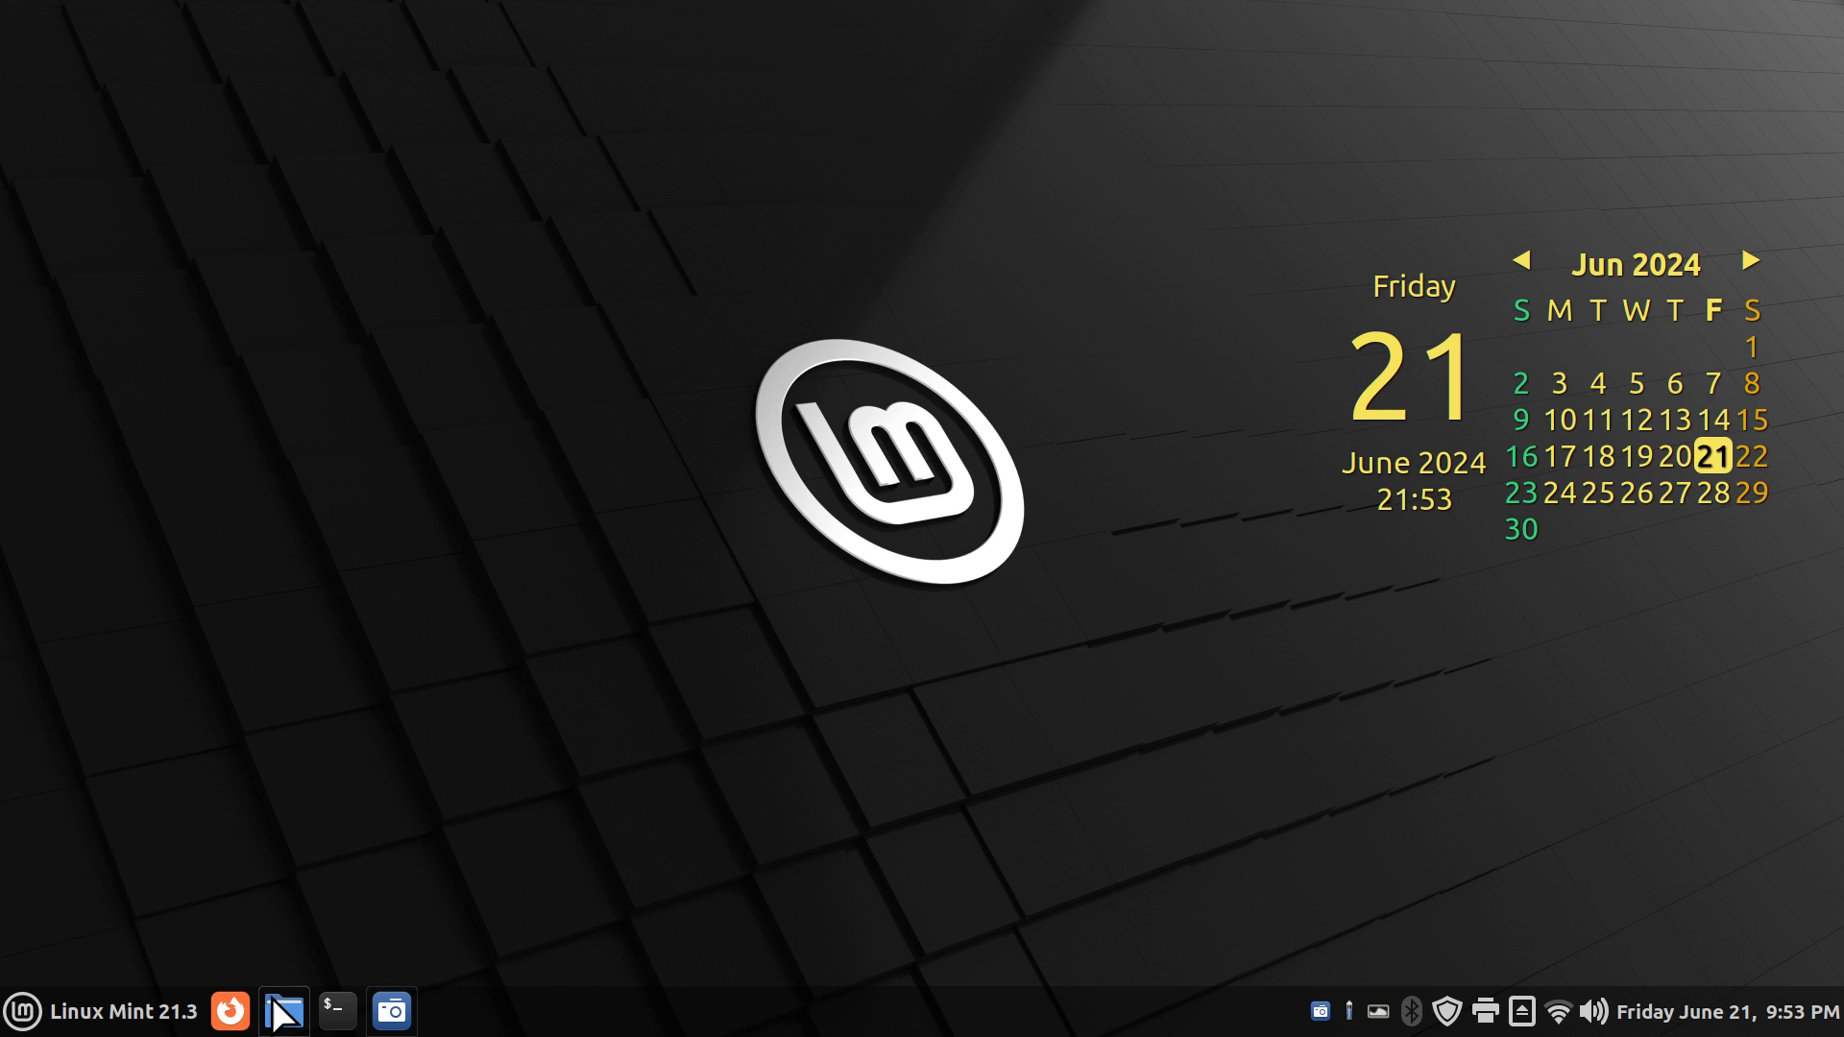
left_click(282, 1010)
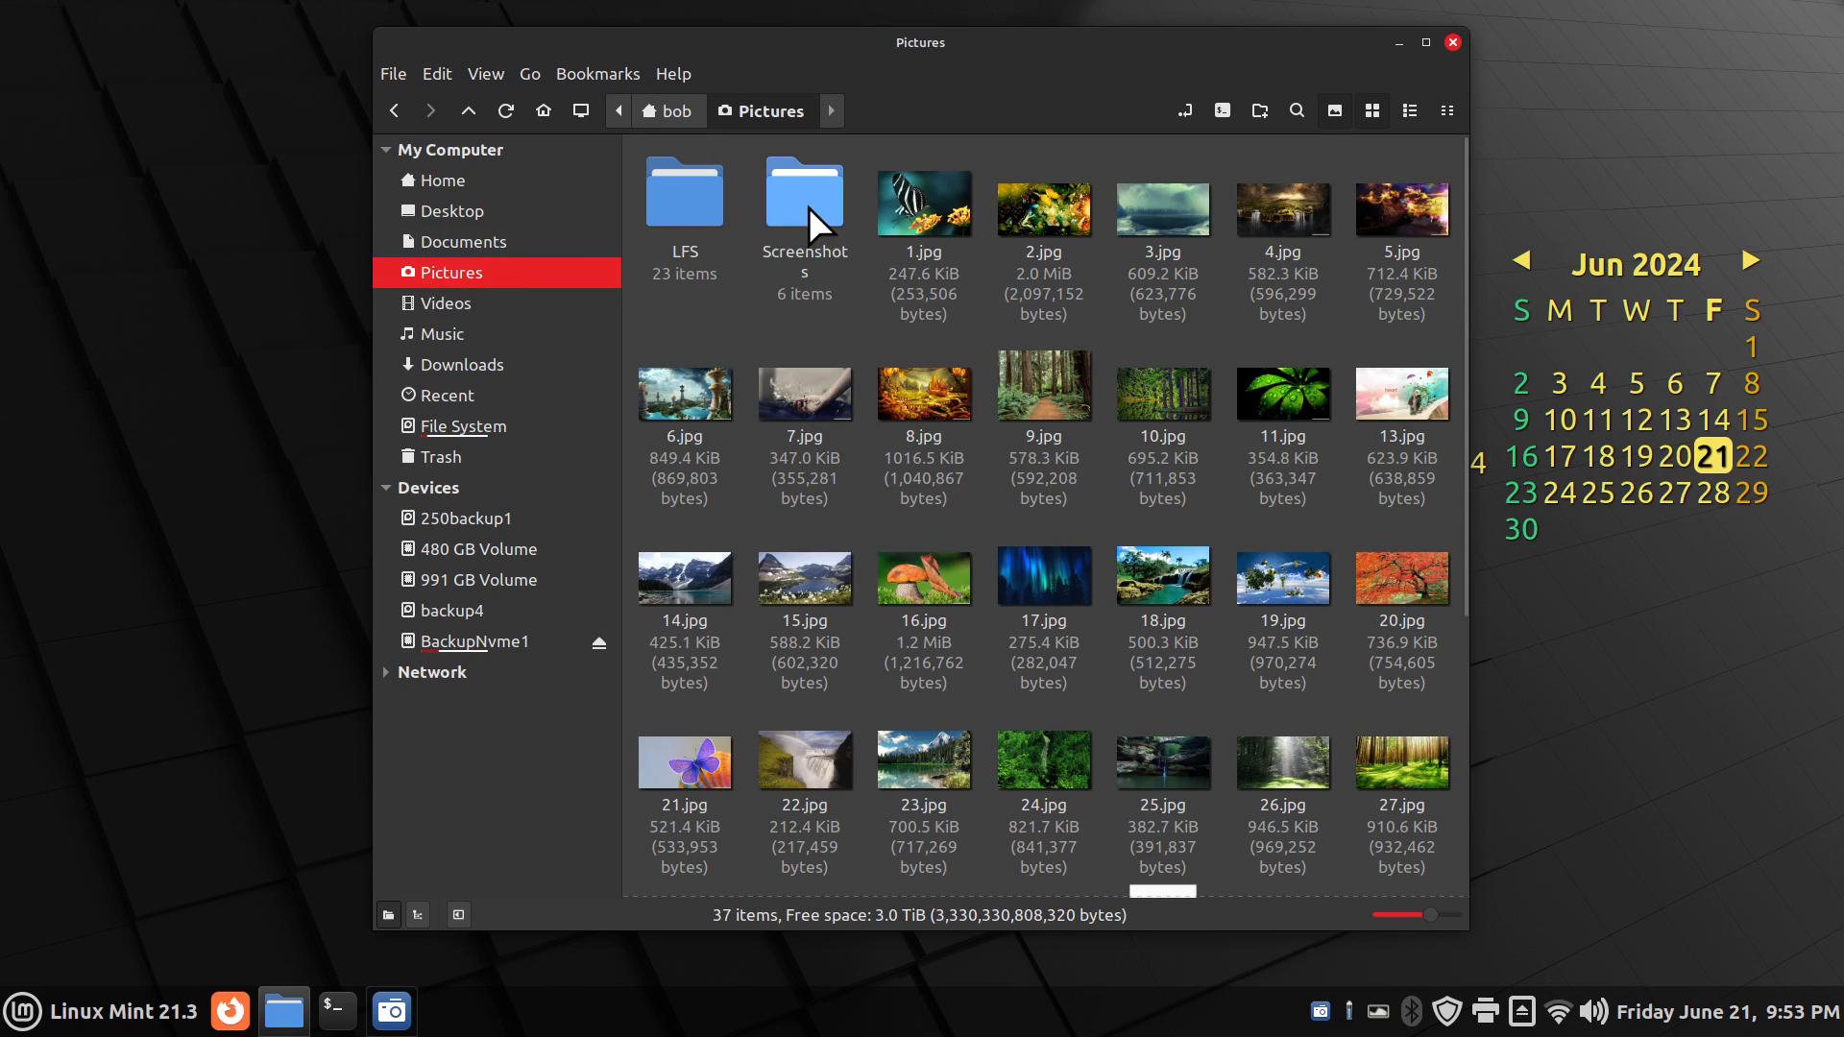
double_click(804, 192)
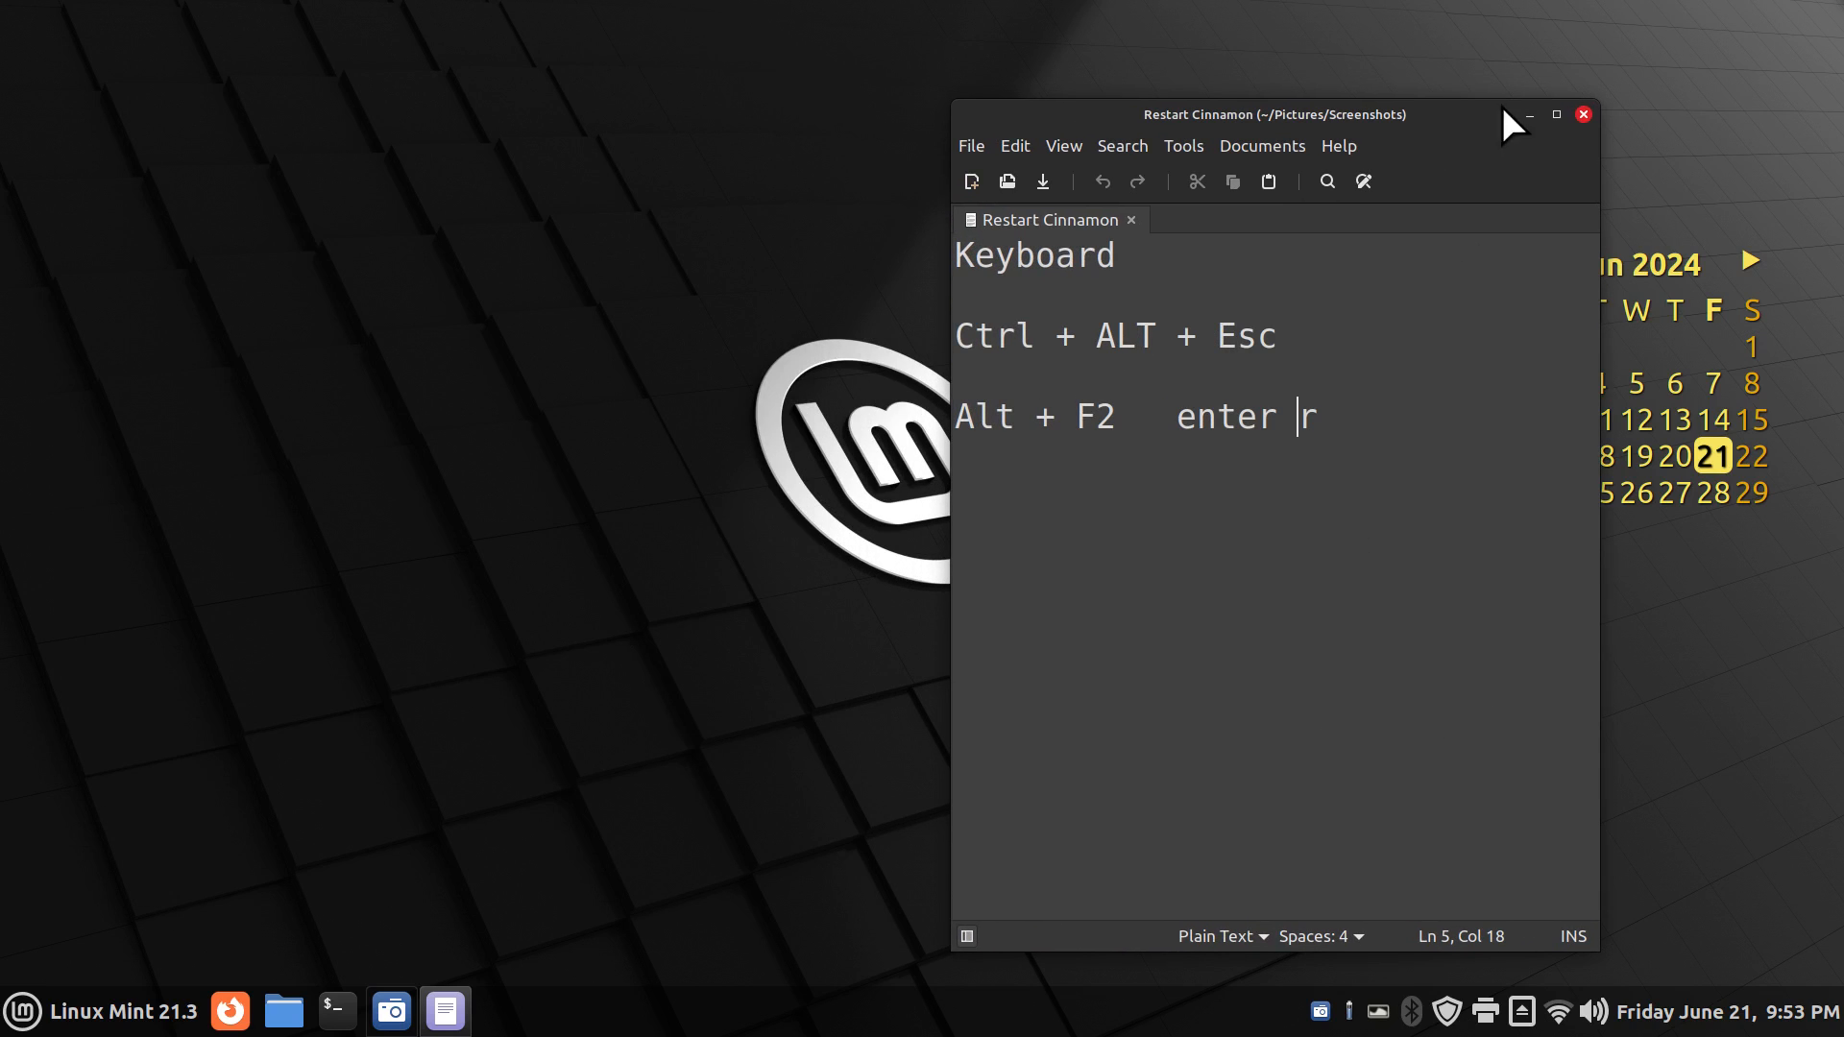
left_click_drag(1273, 114, 1471, 68)
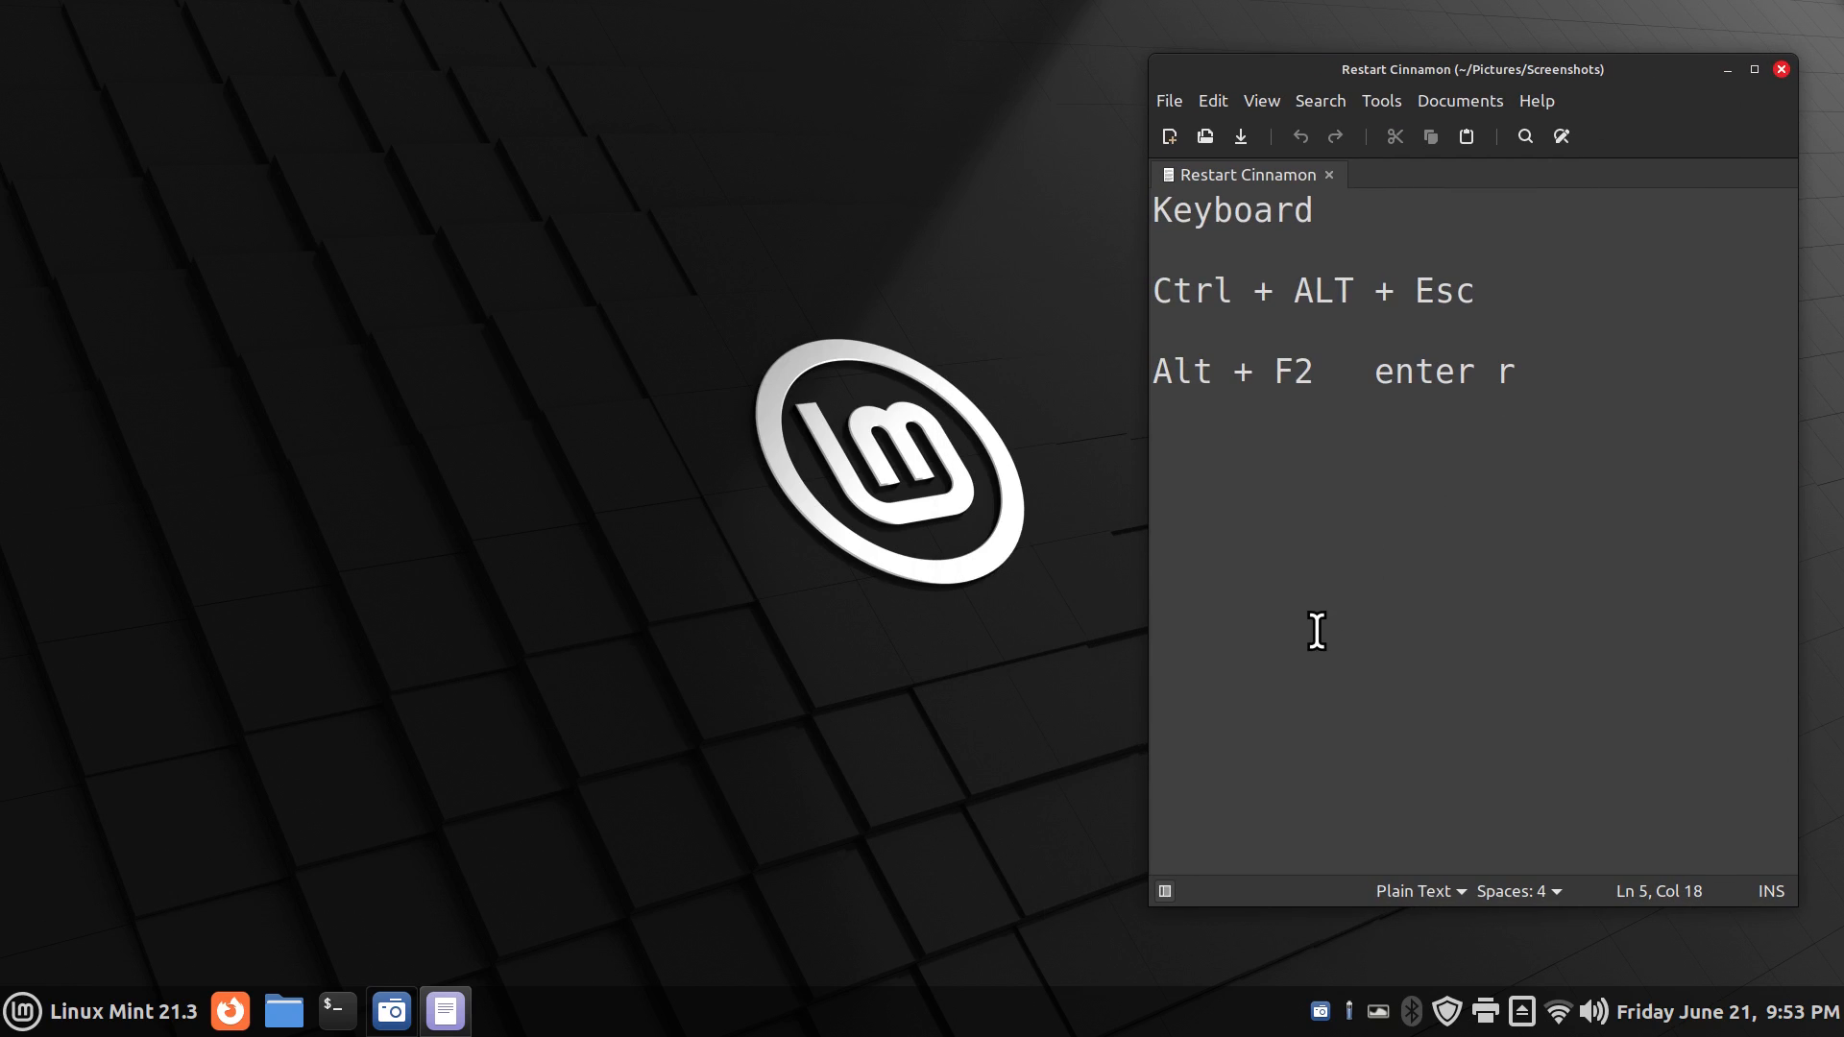
double_click(1192, 290)
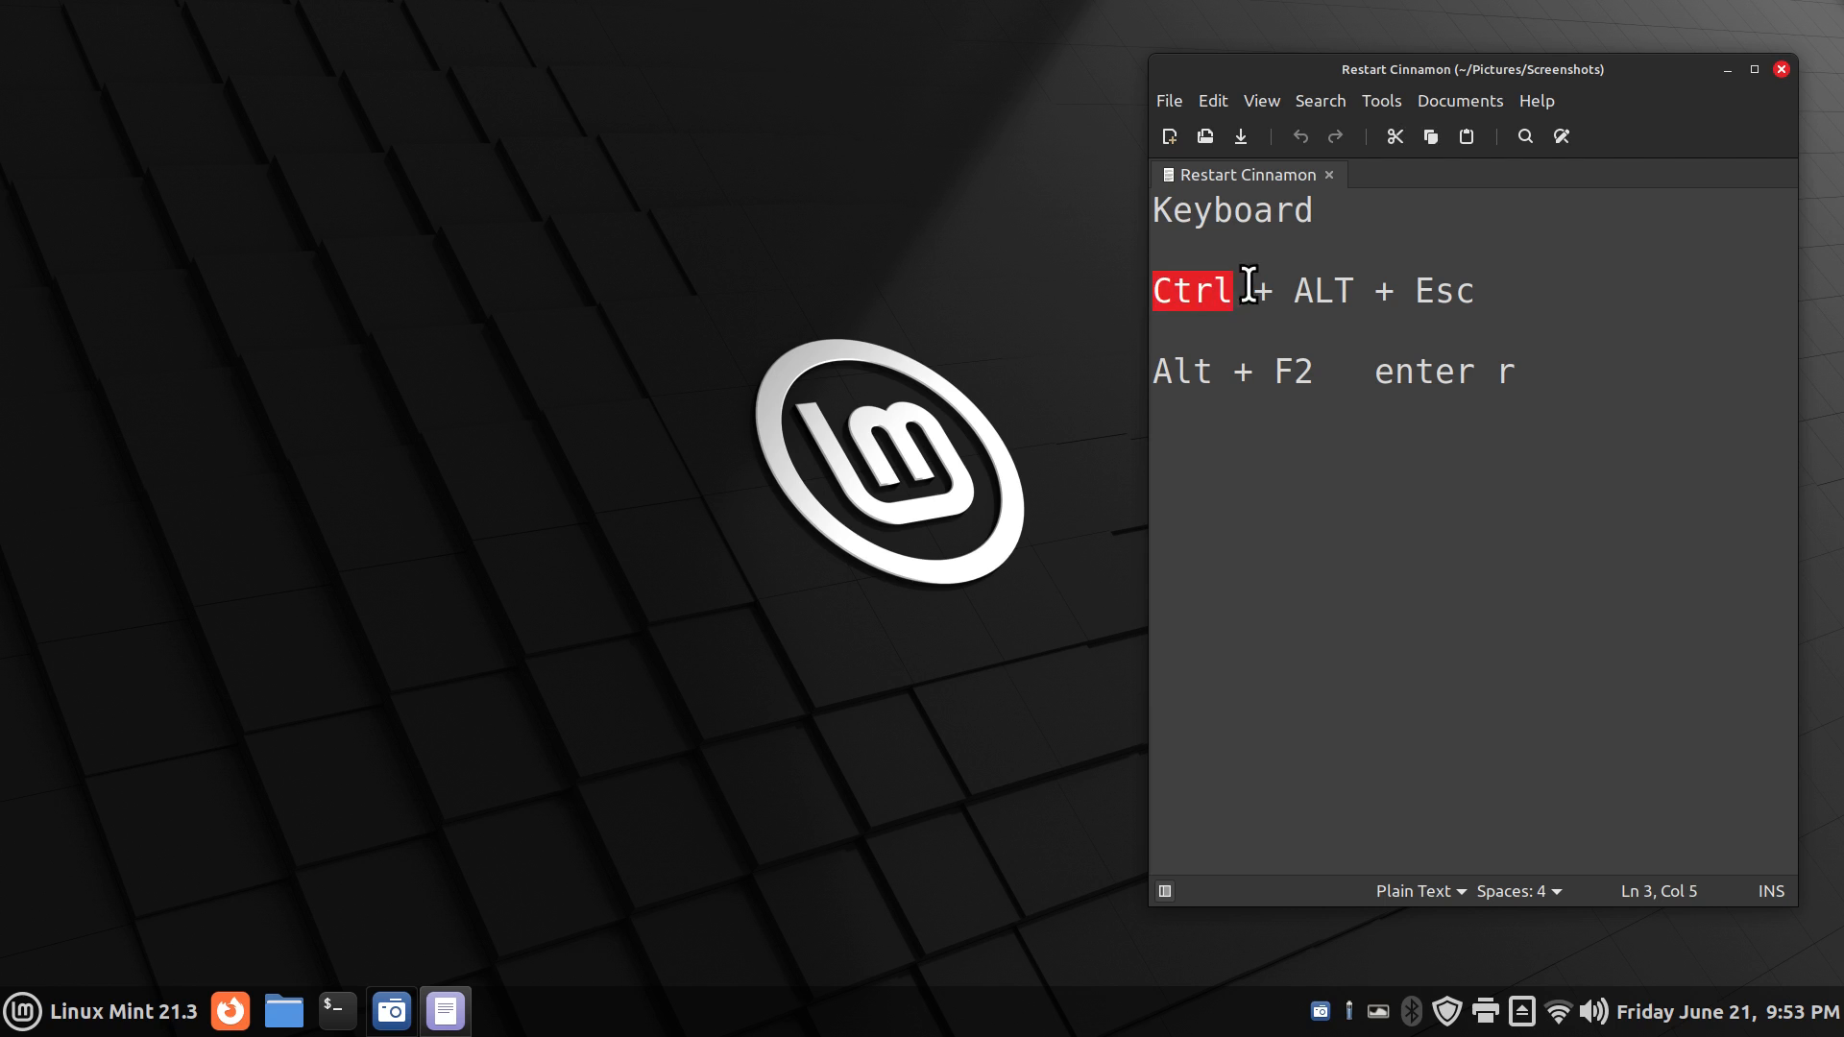
left_click_drag(1250, 290, 1348, 290)
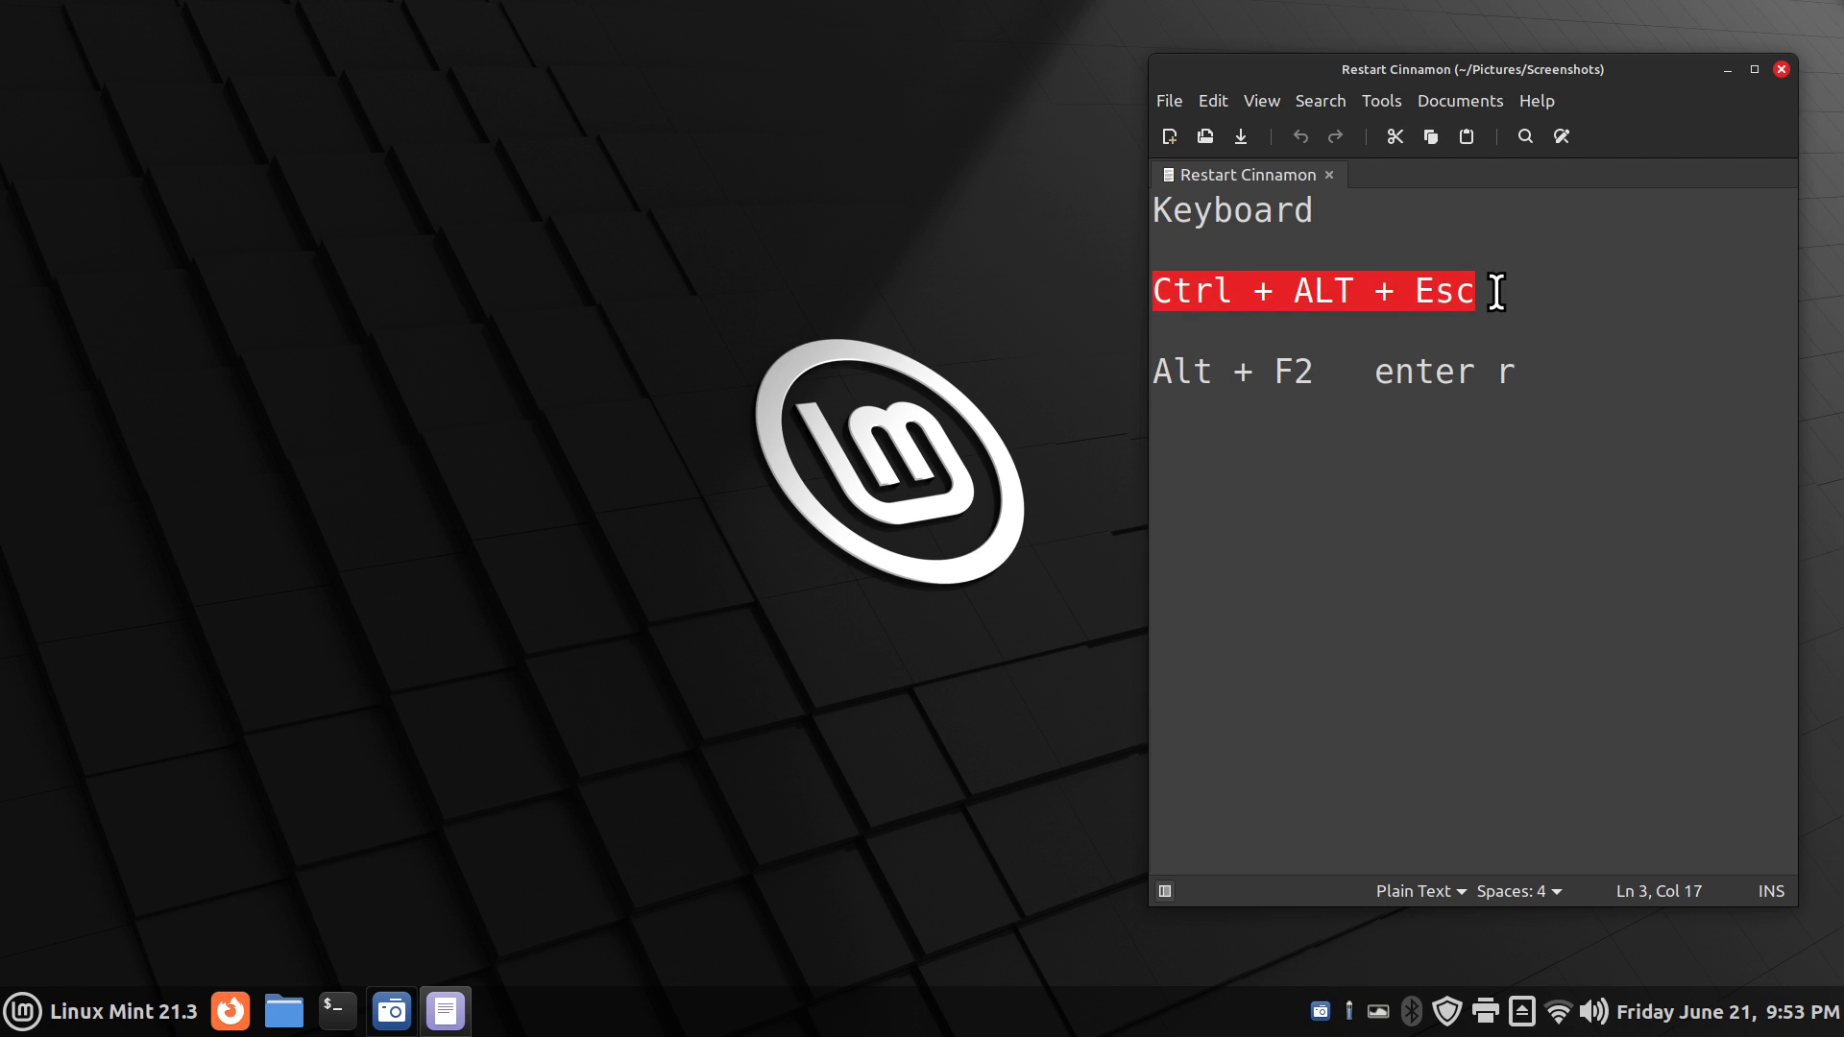
mouse_move(628, 868)
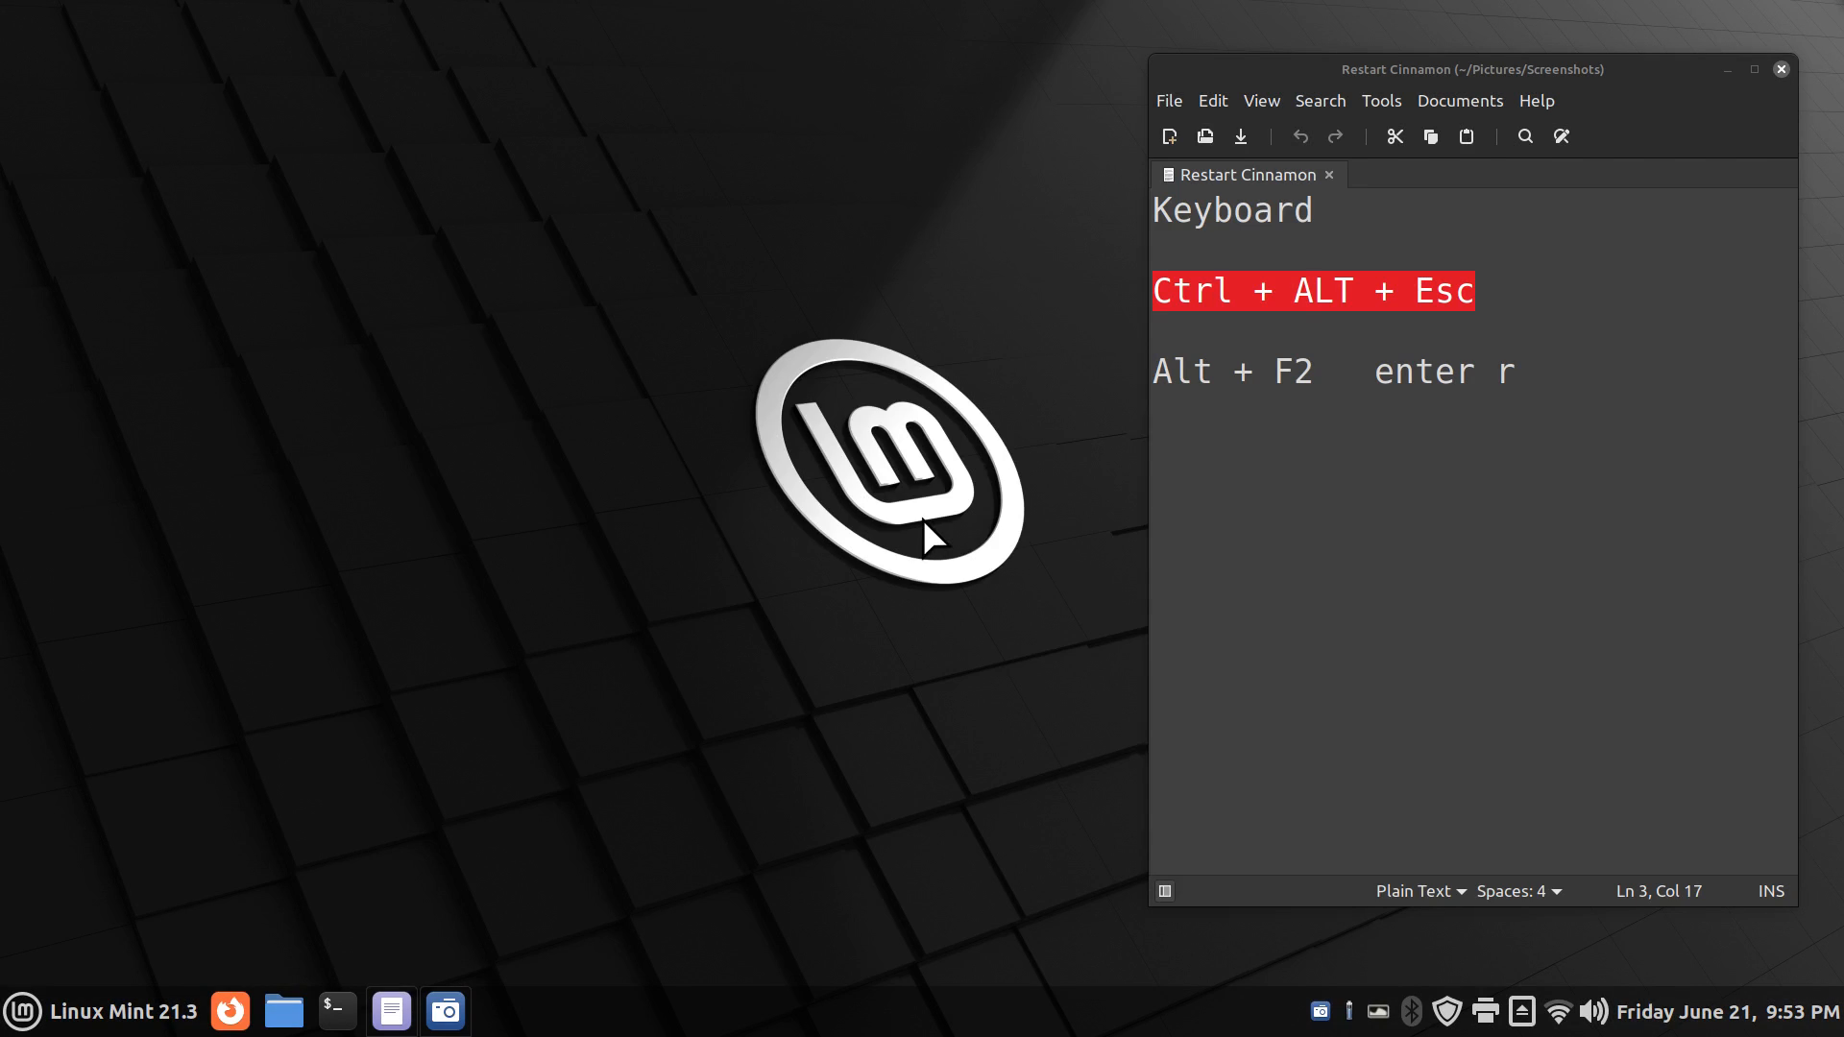
mouse_move(1158, 367)
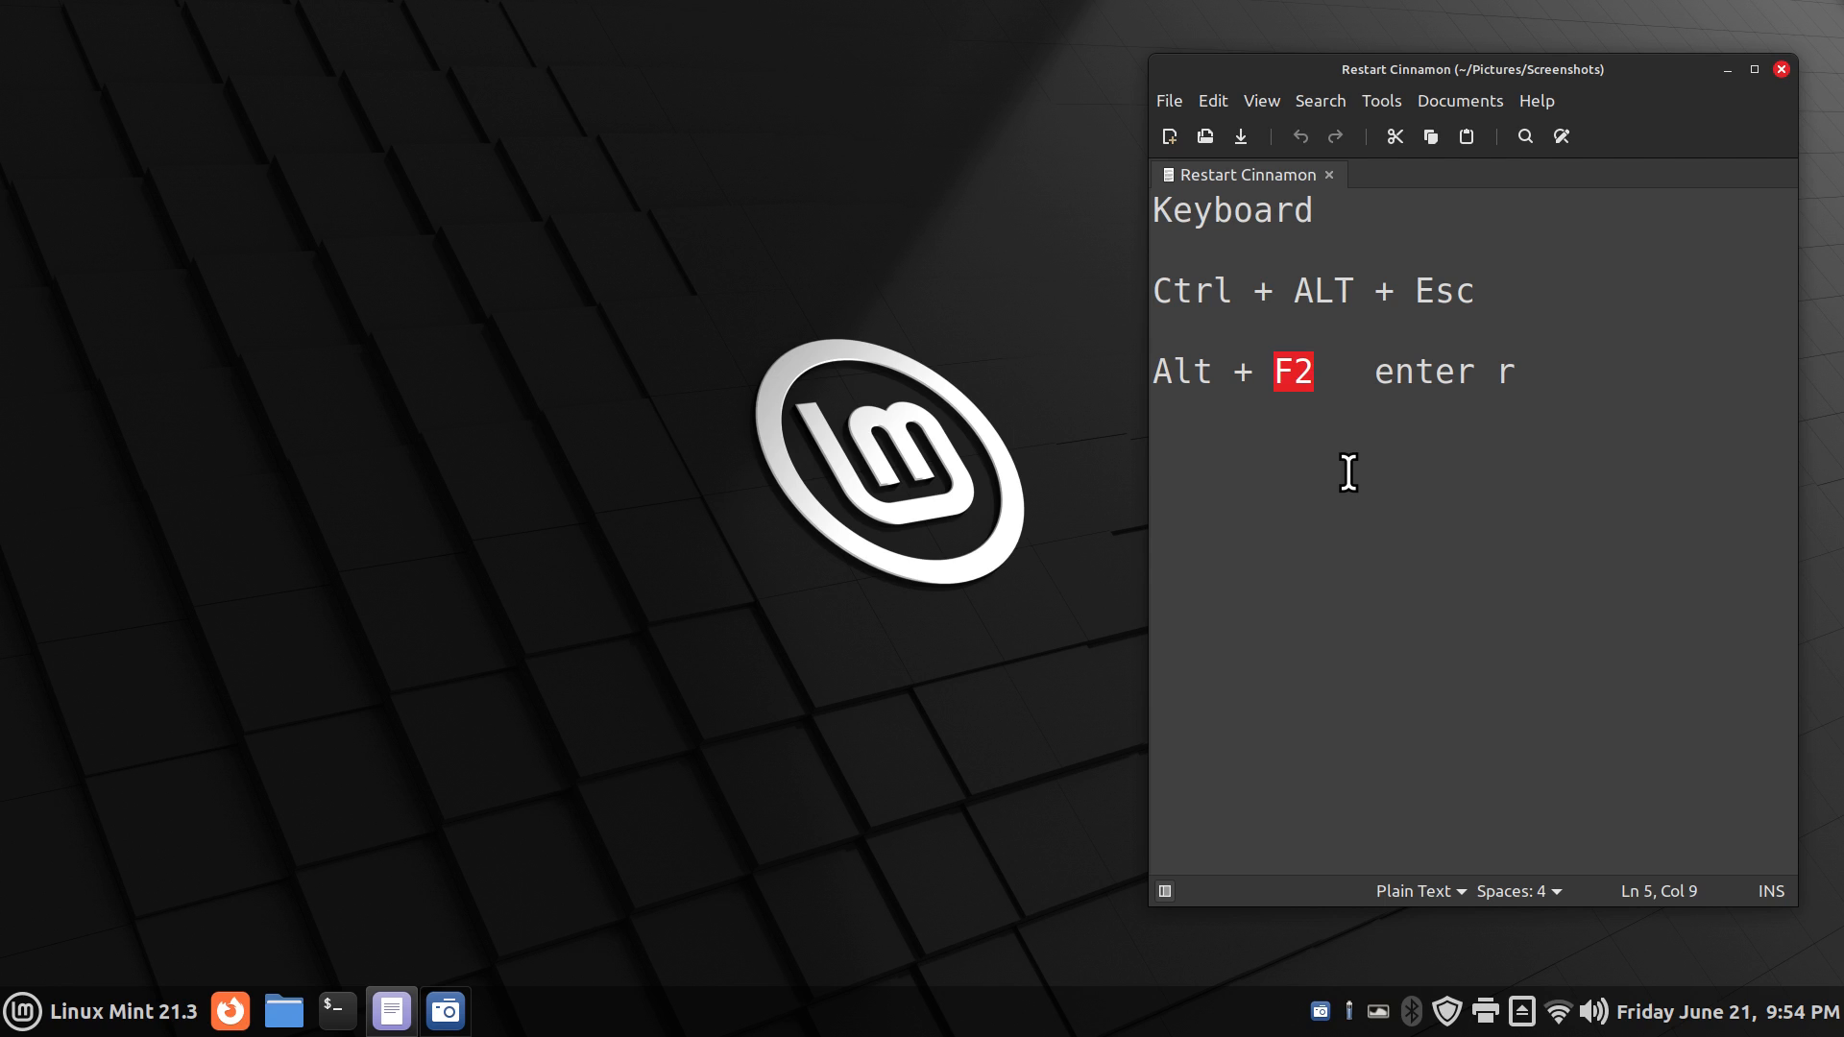
mouse_move(1434, 440)
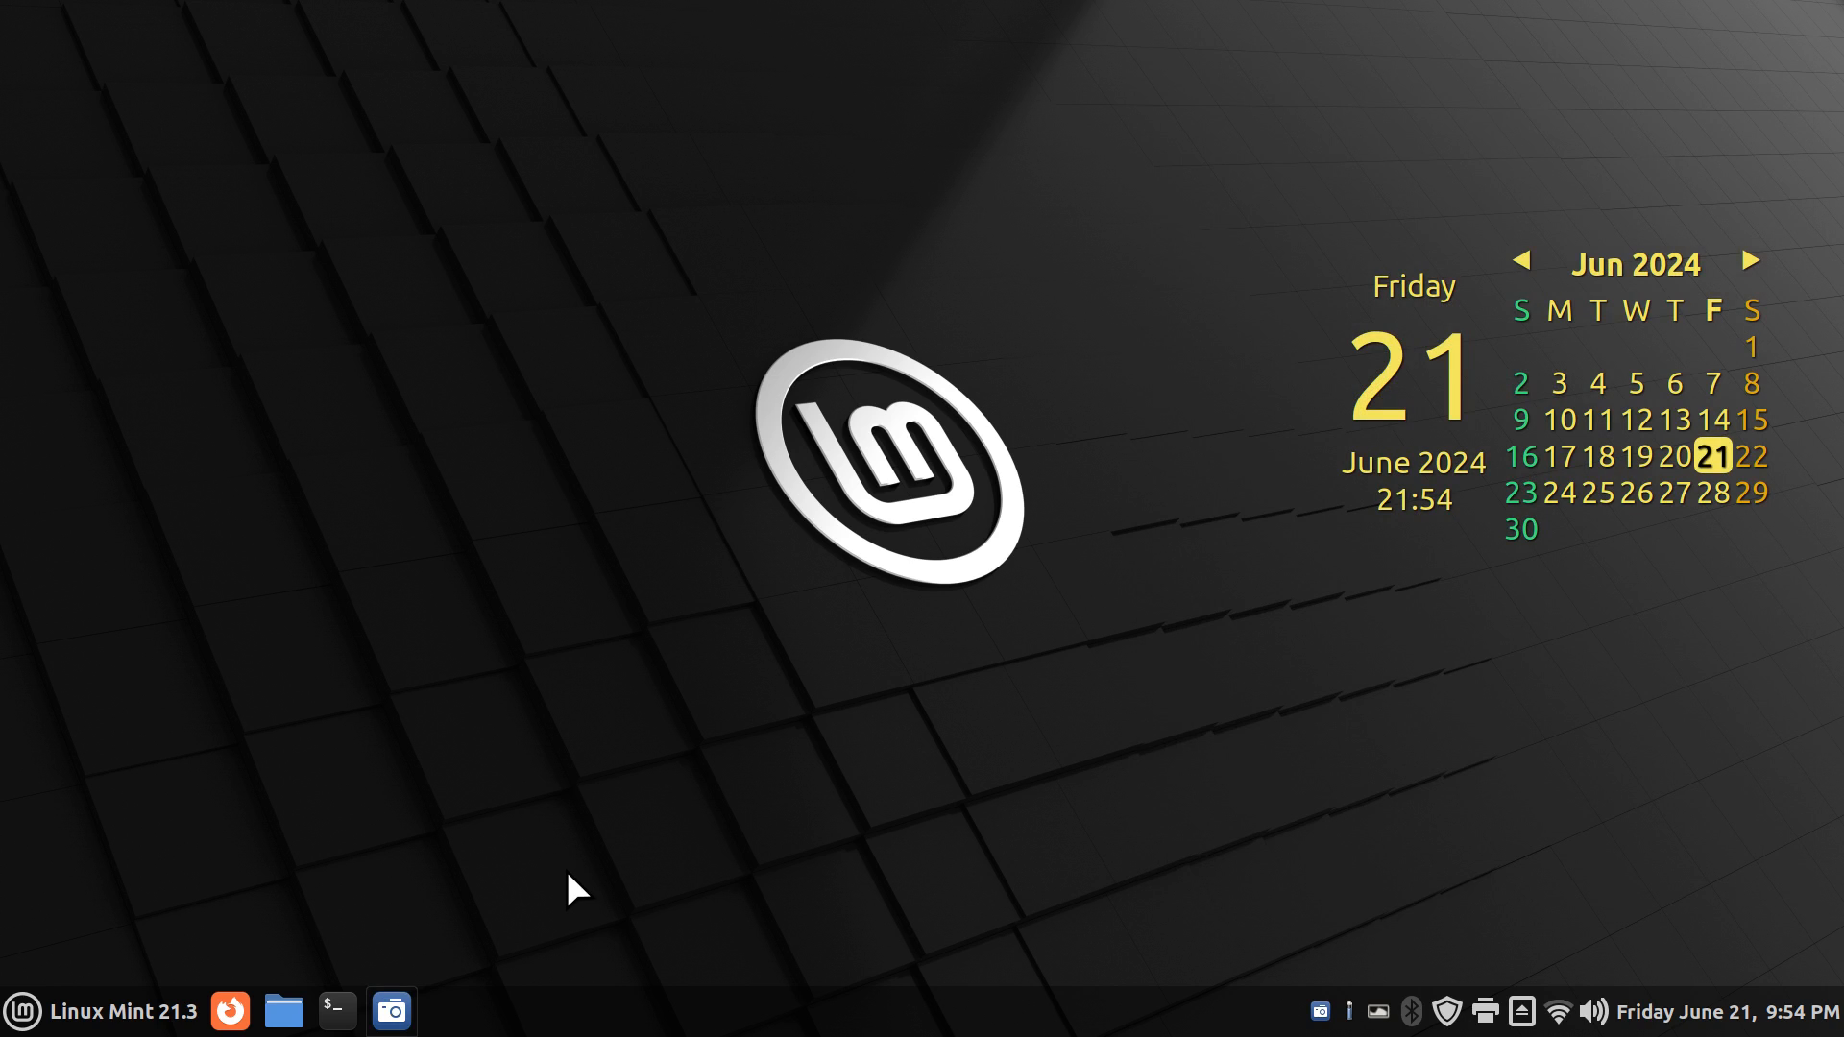
key("Alt+F2")
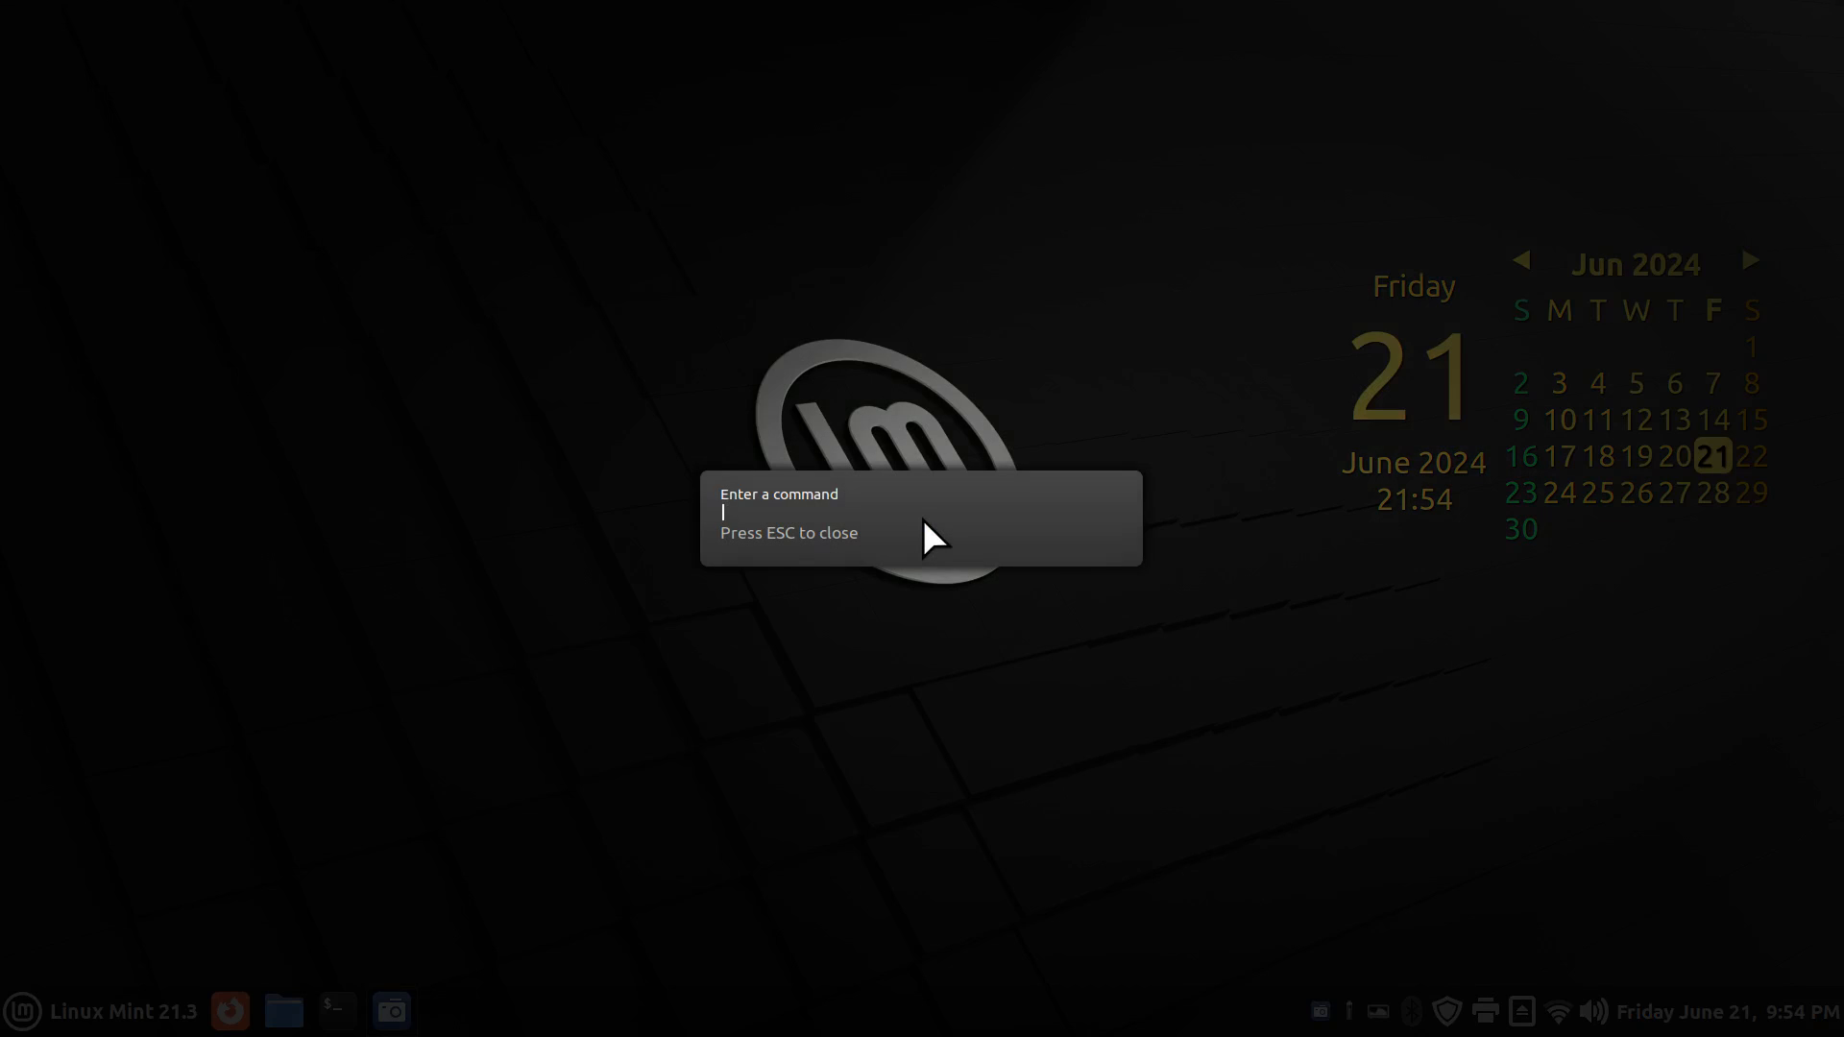
type("R")
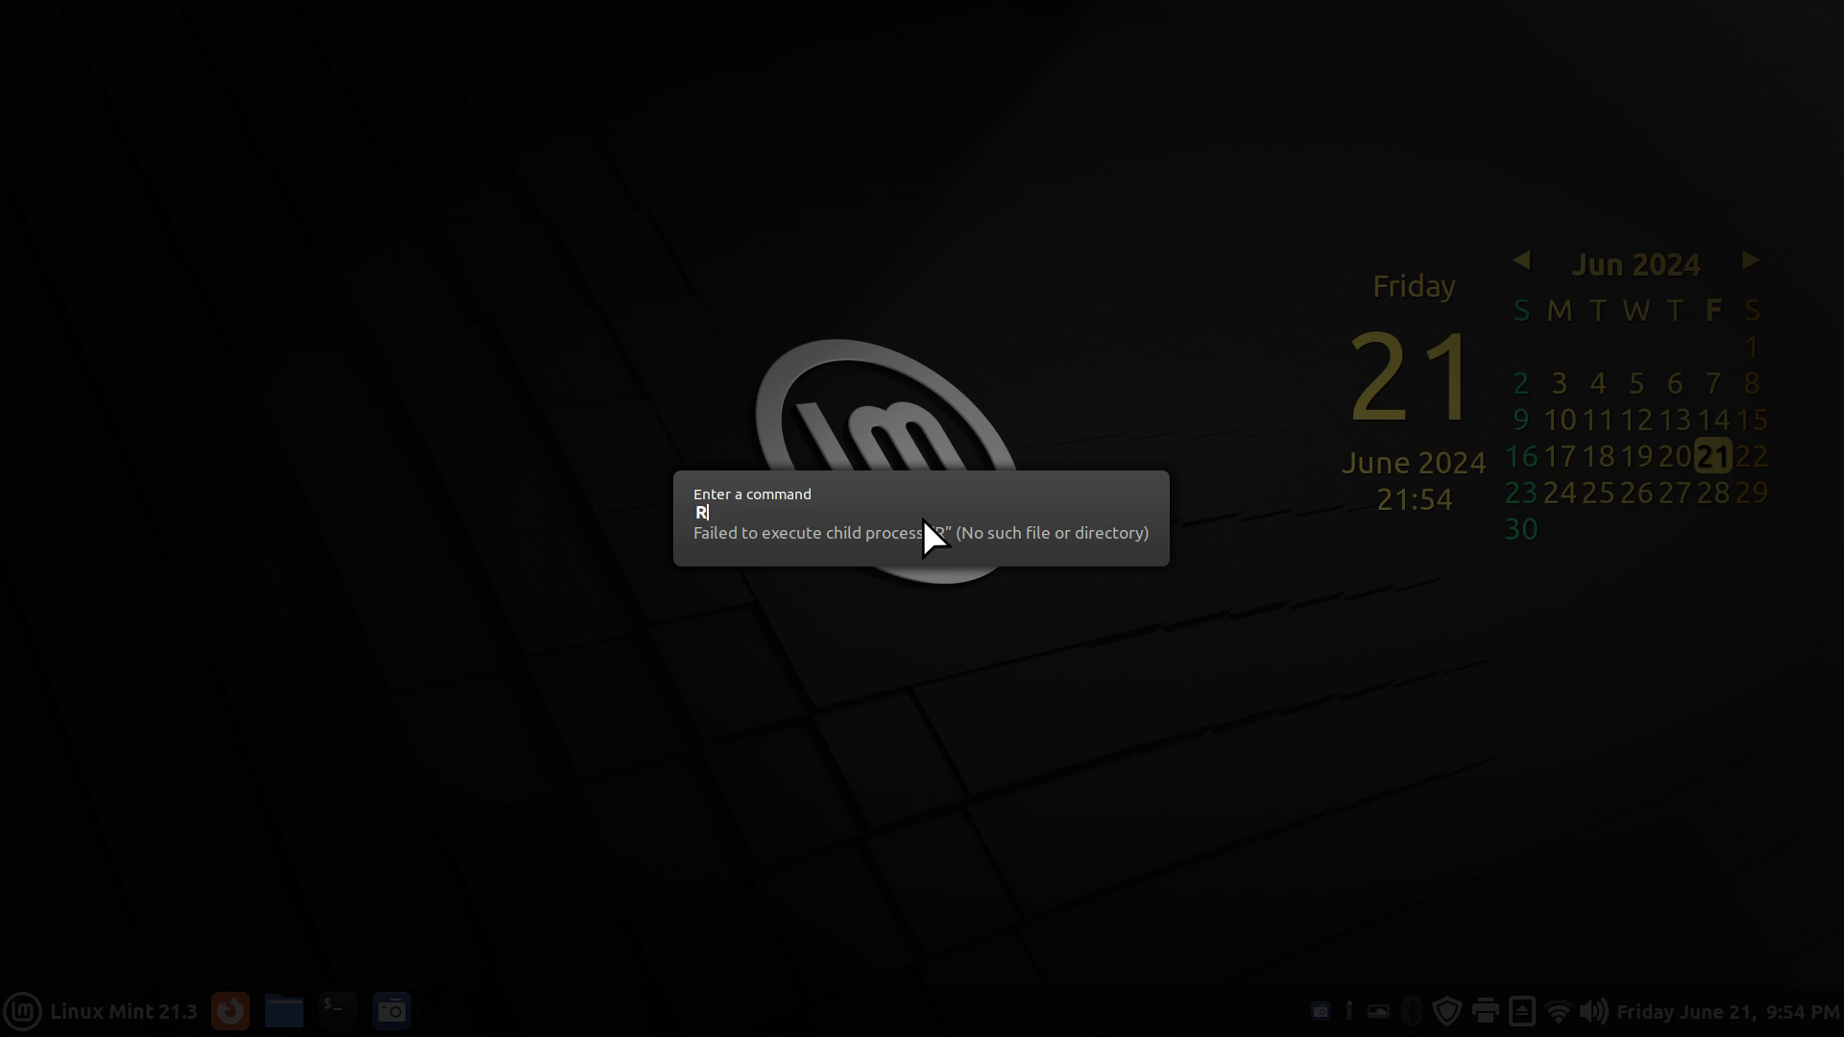
mouse_move(884, 601)
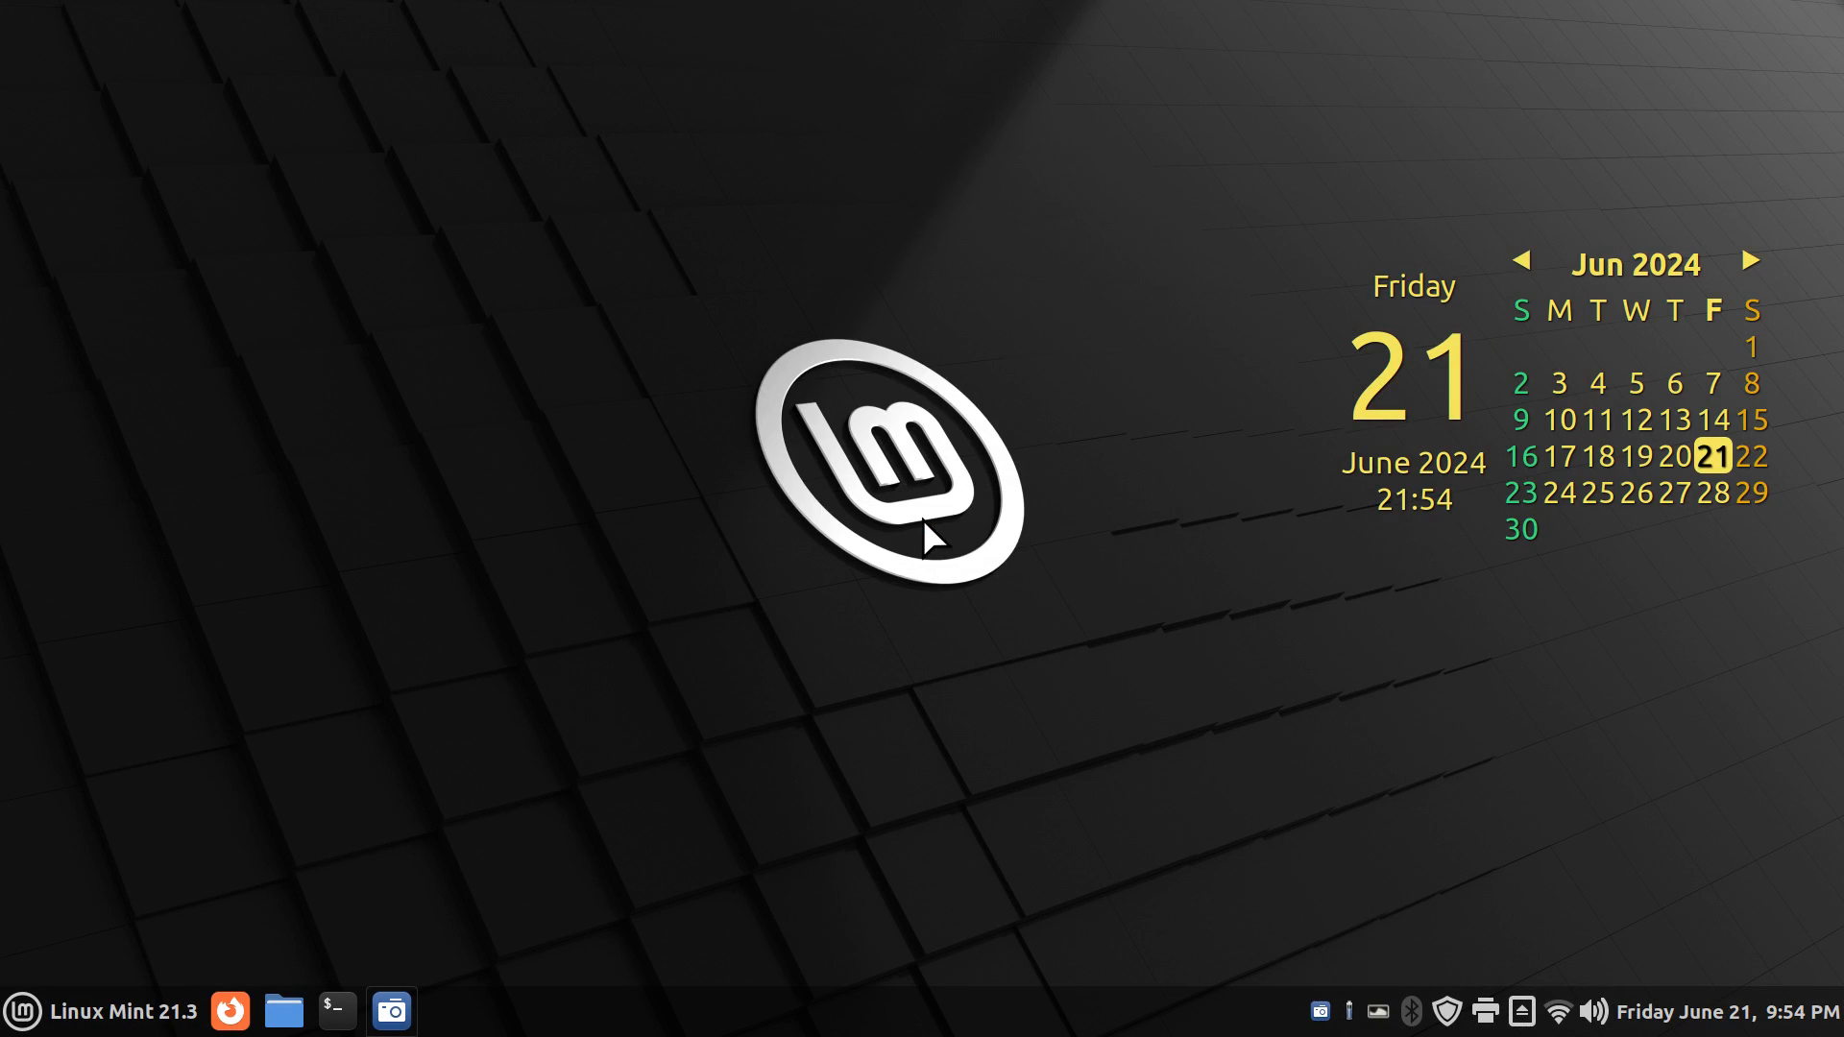
mouse_move(714, 718)
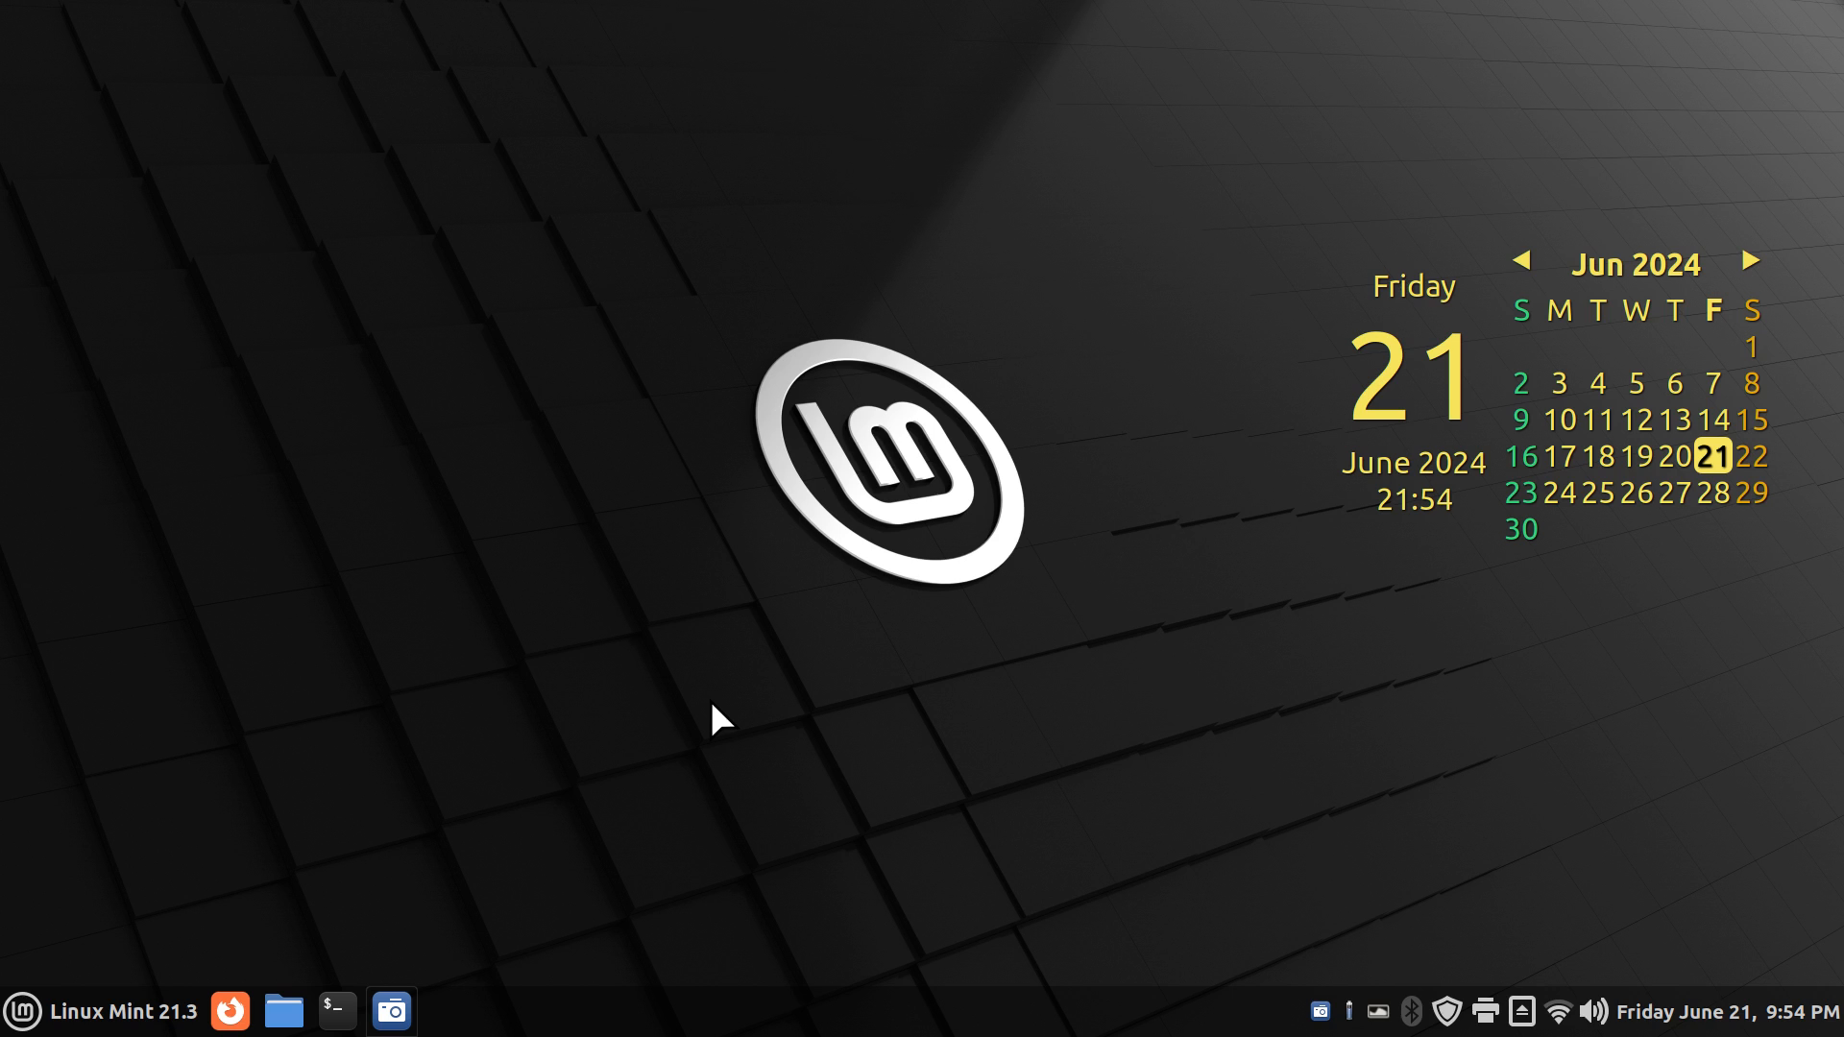
mouse_move(974, 643)
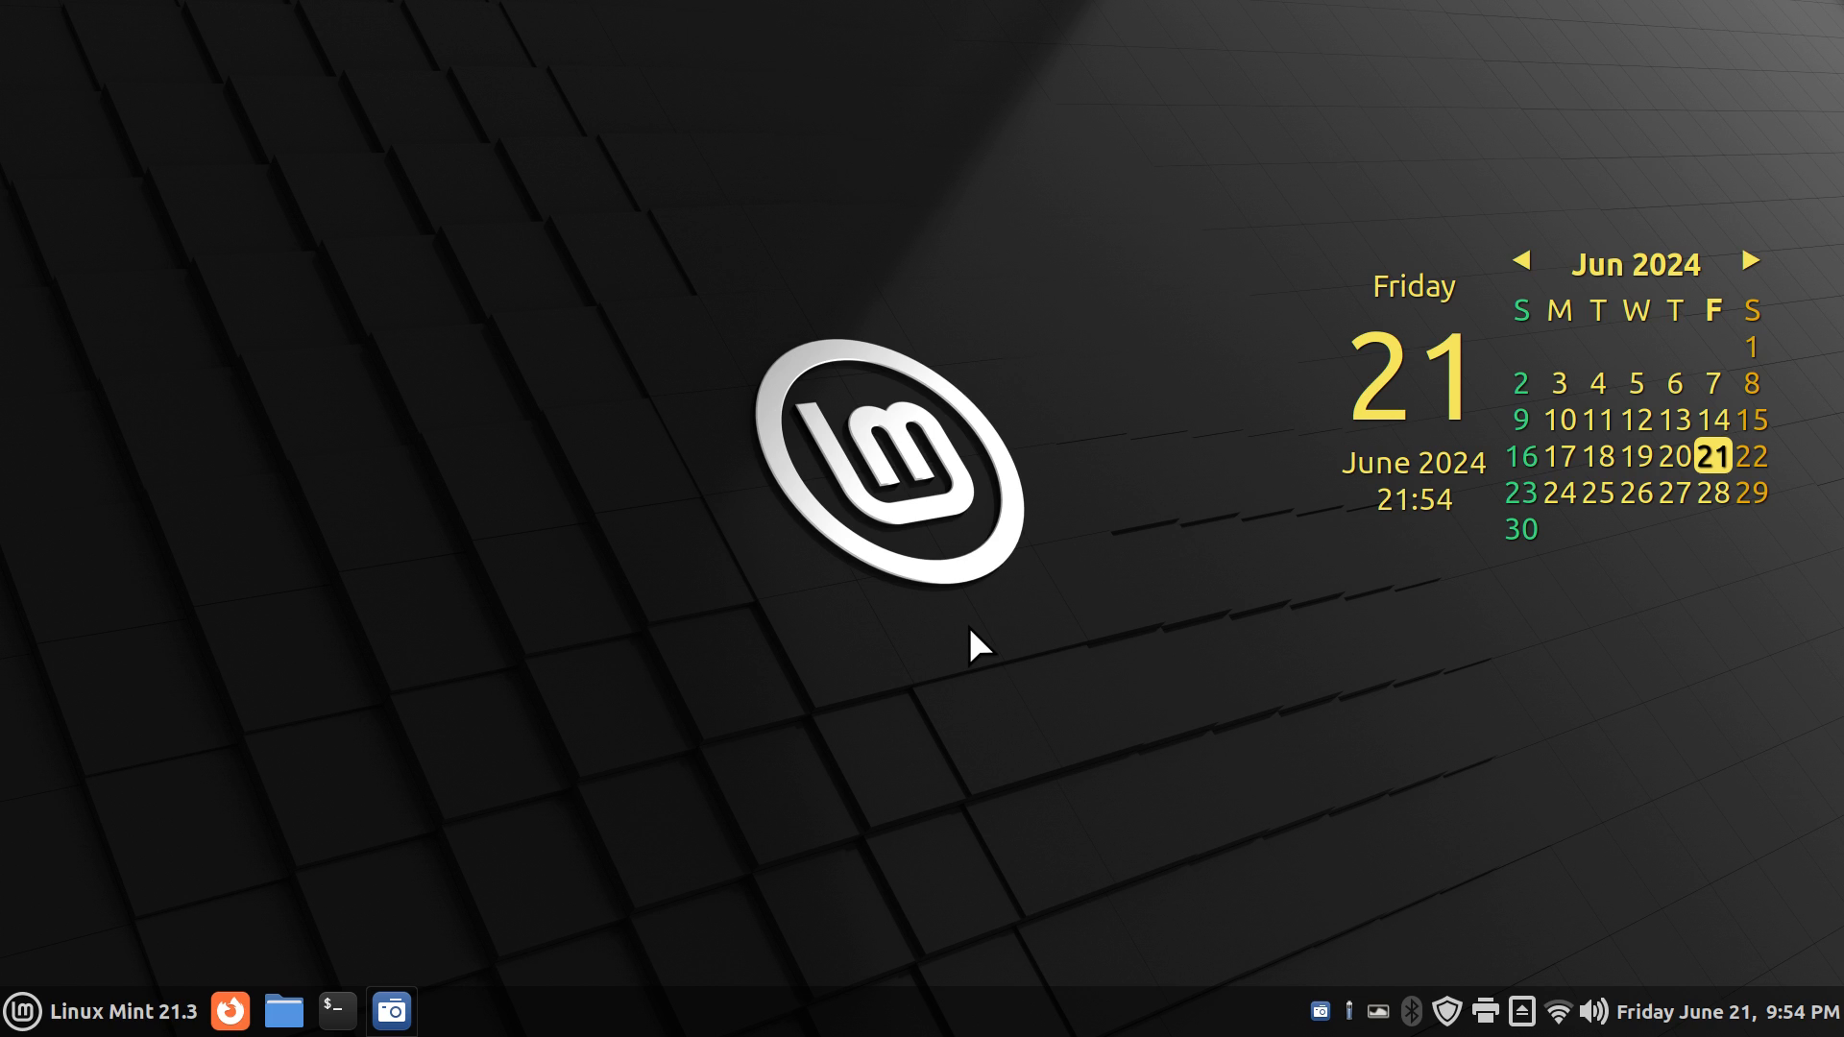
mouse_move(854, 717)
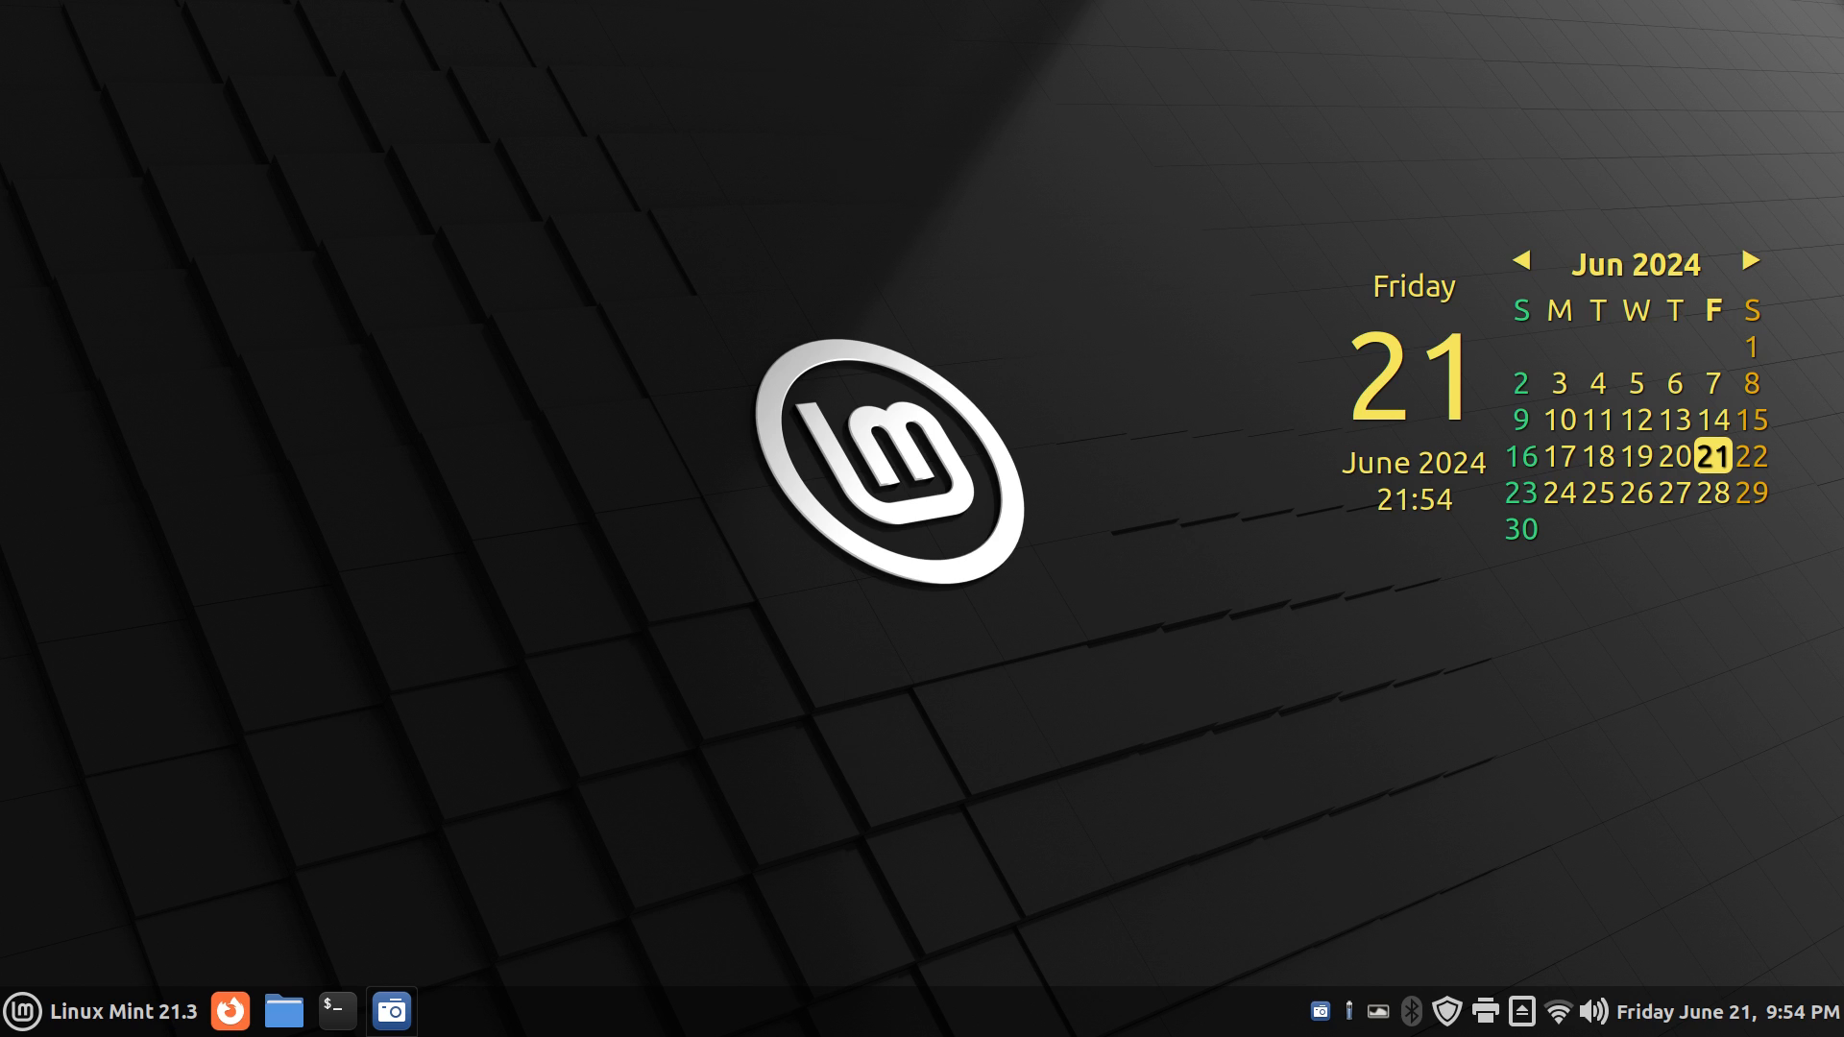
mouse_move(855, 661)
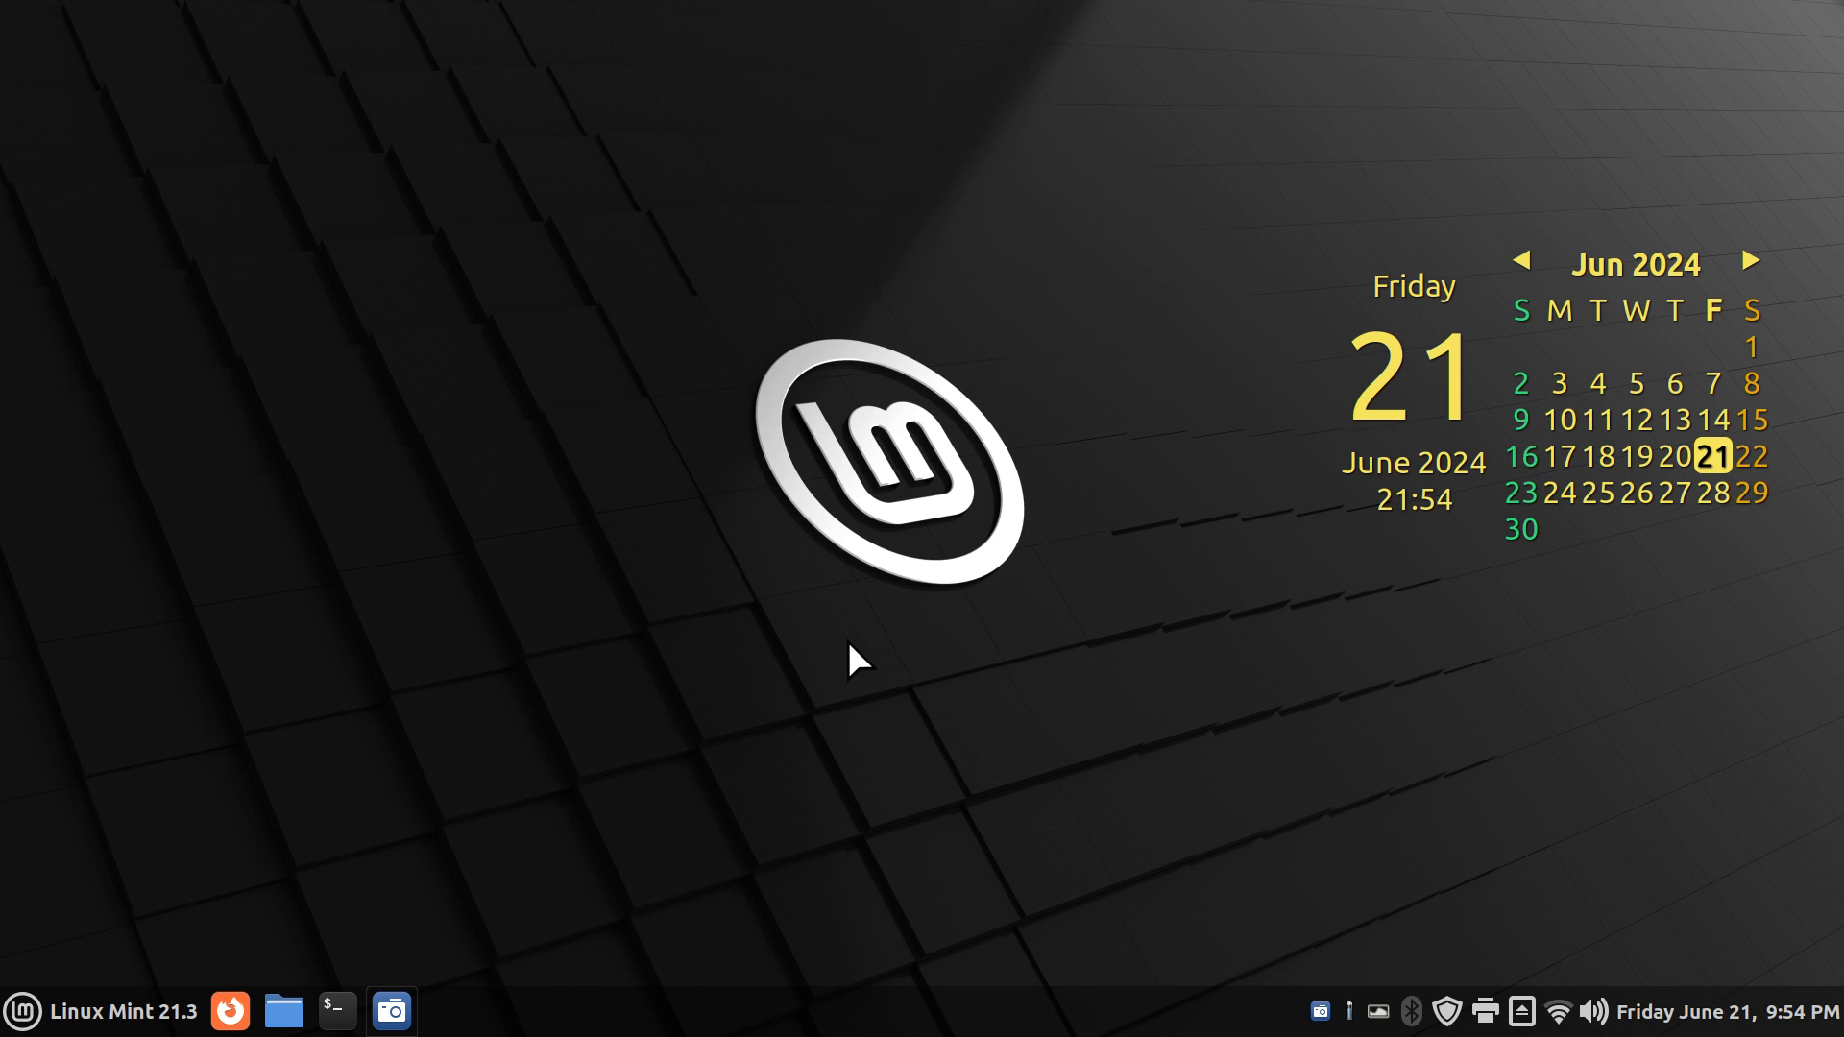
mouse_move(832, 620)
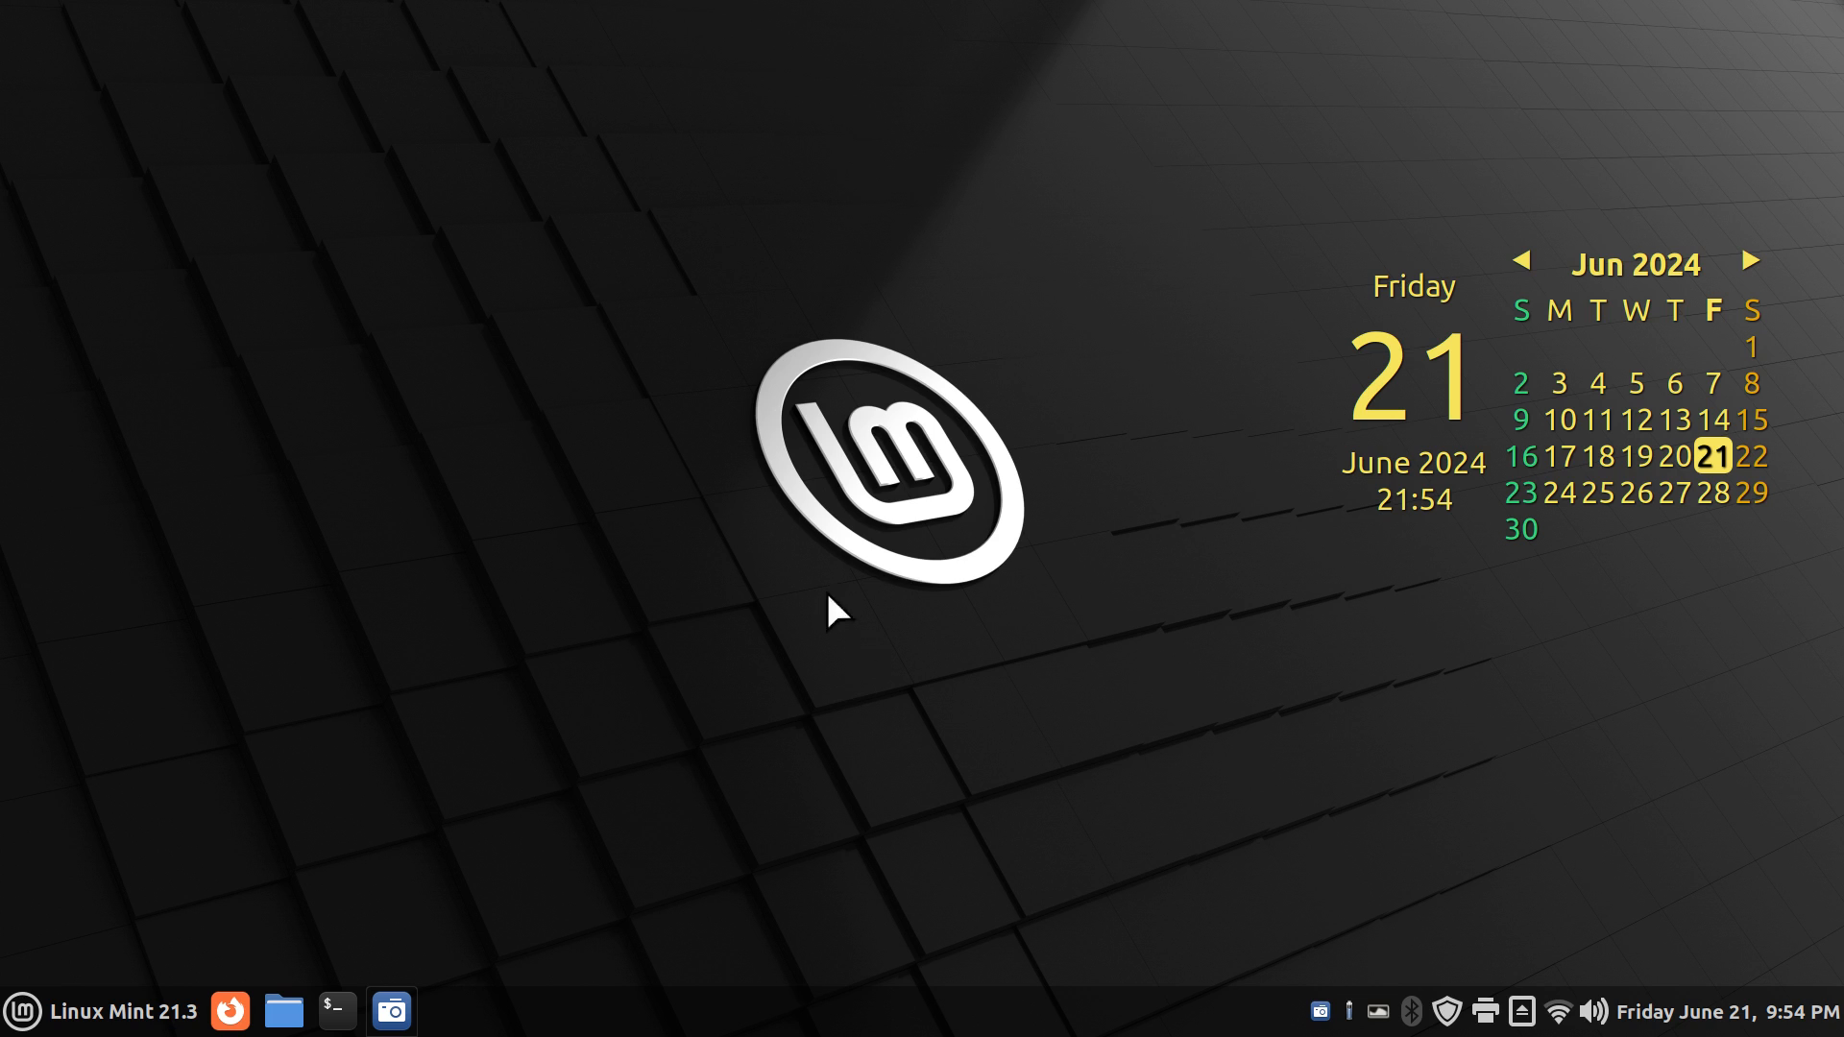
mouse_move(851, 522)
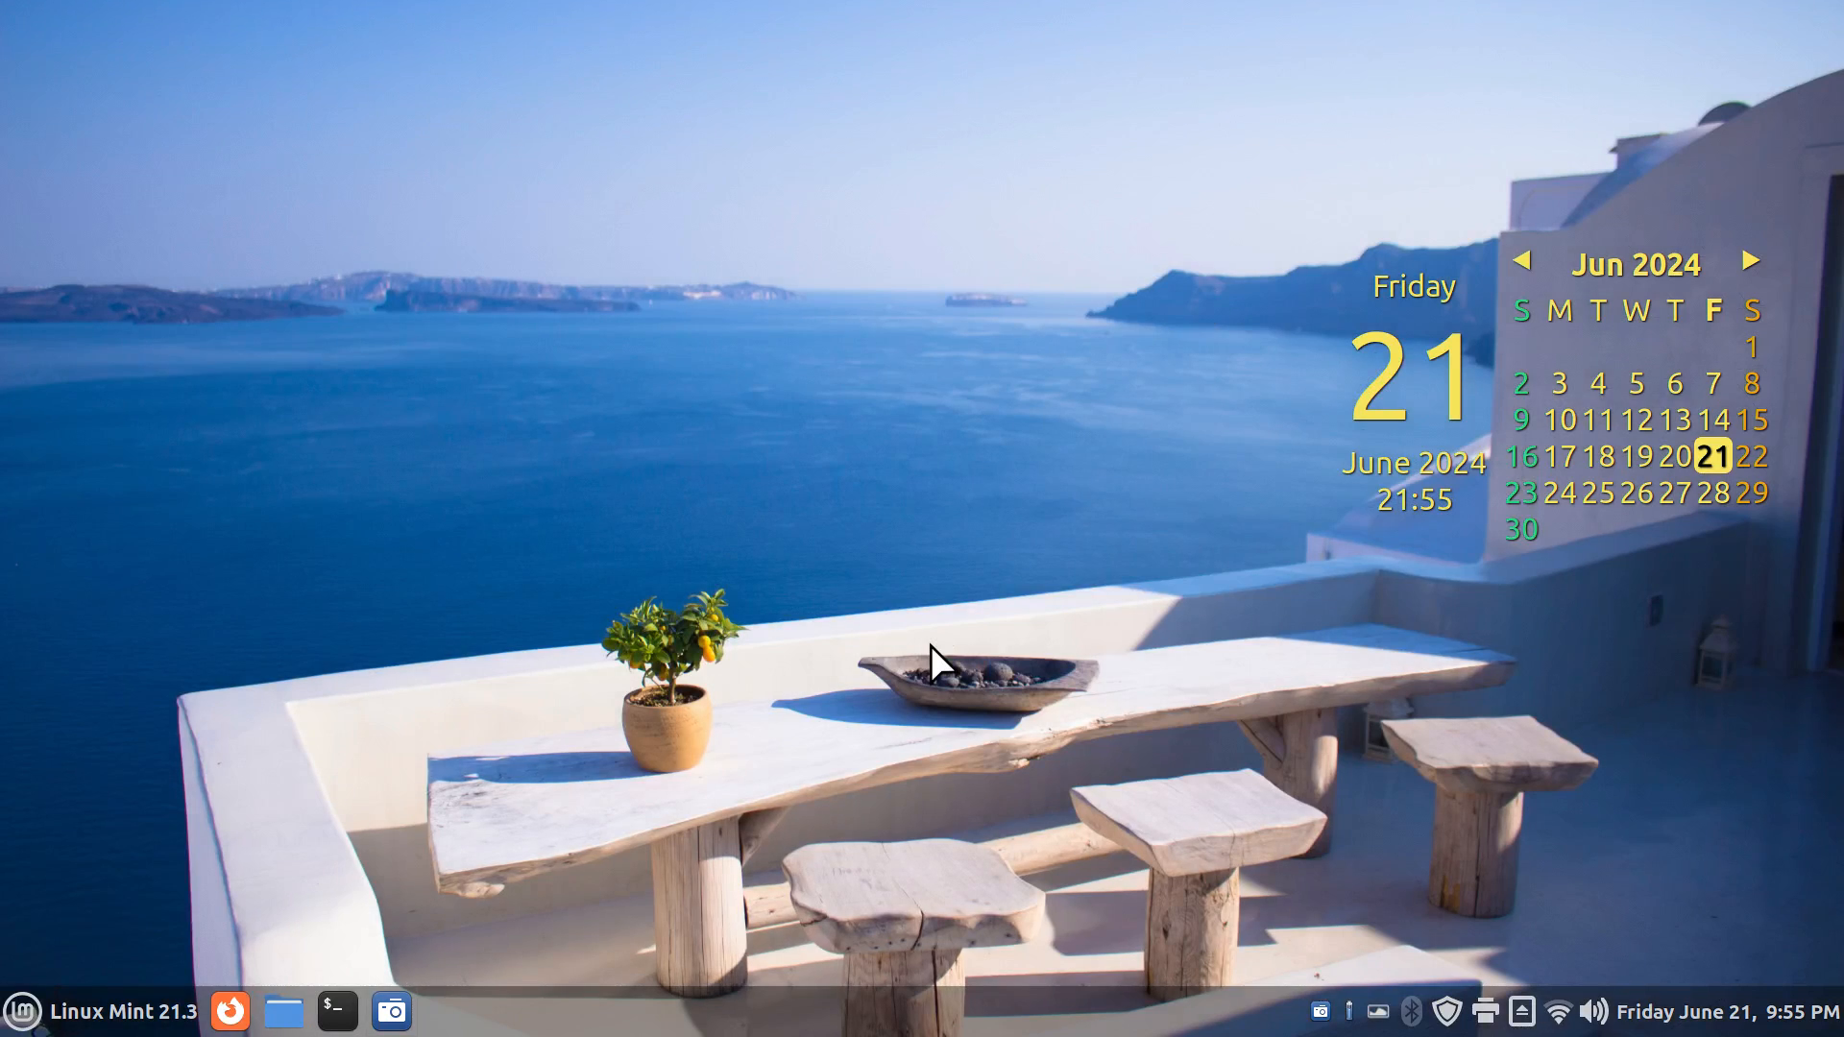
mouse_move(605, 1028)
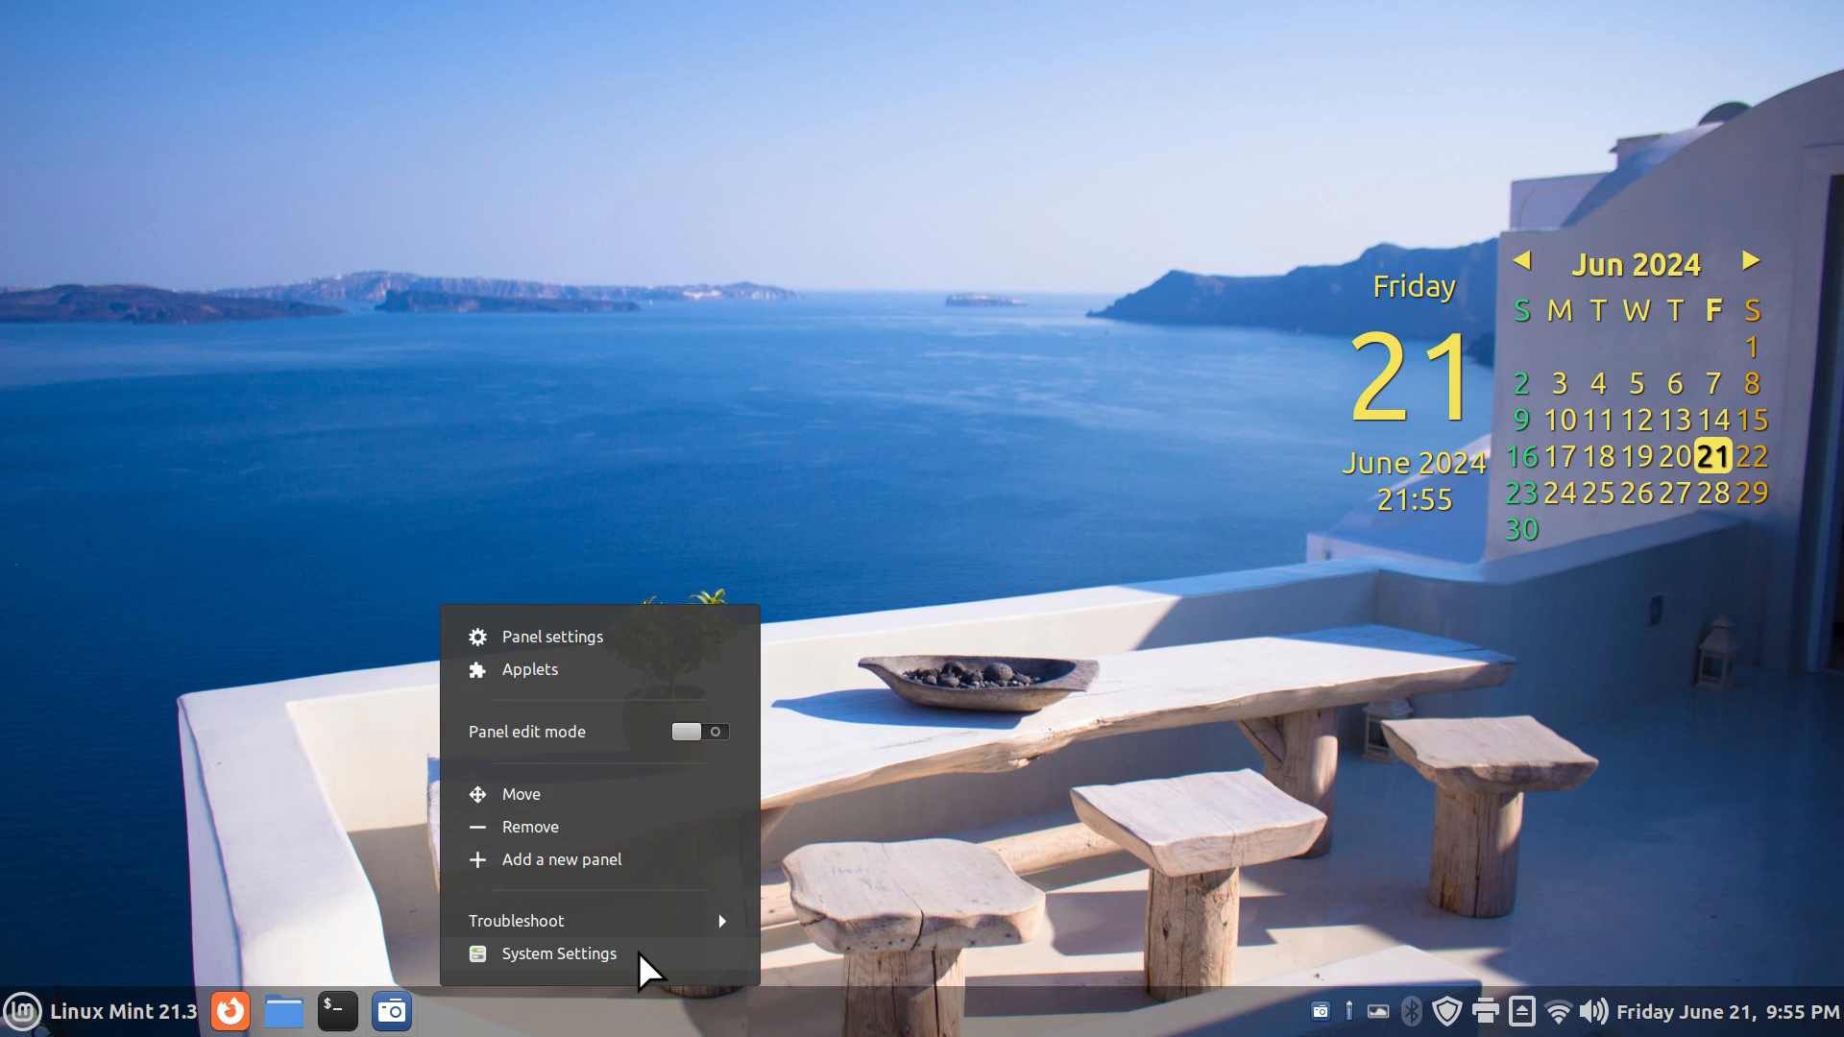
left_click(558, 954)
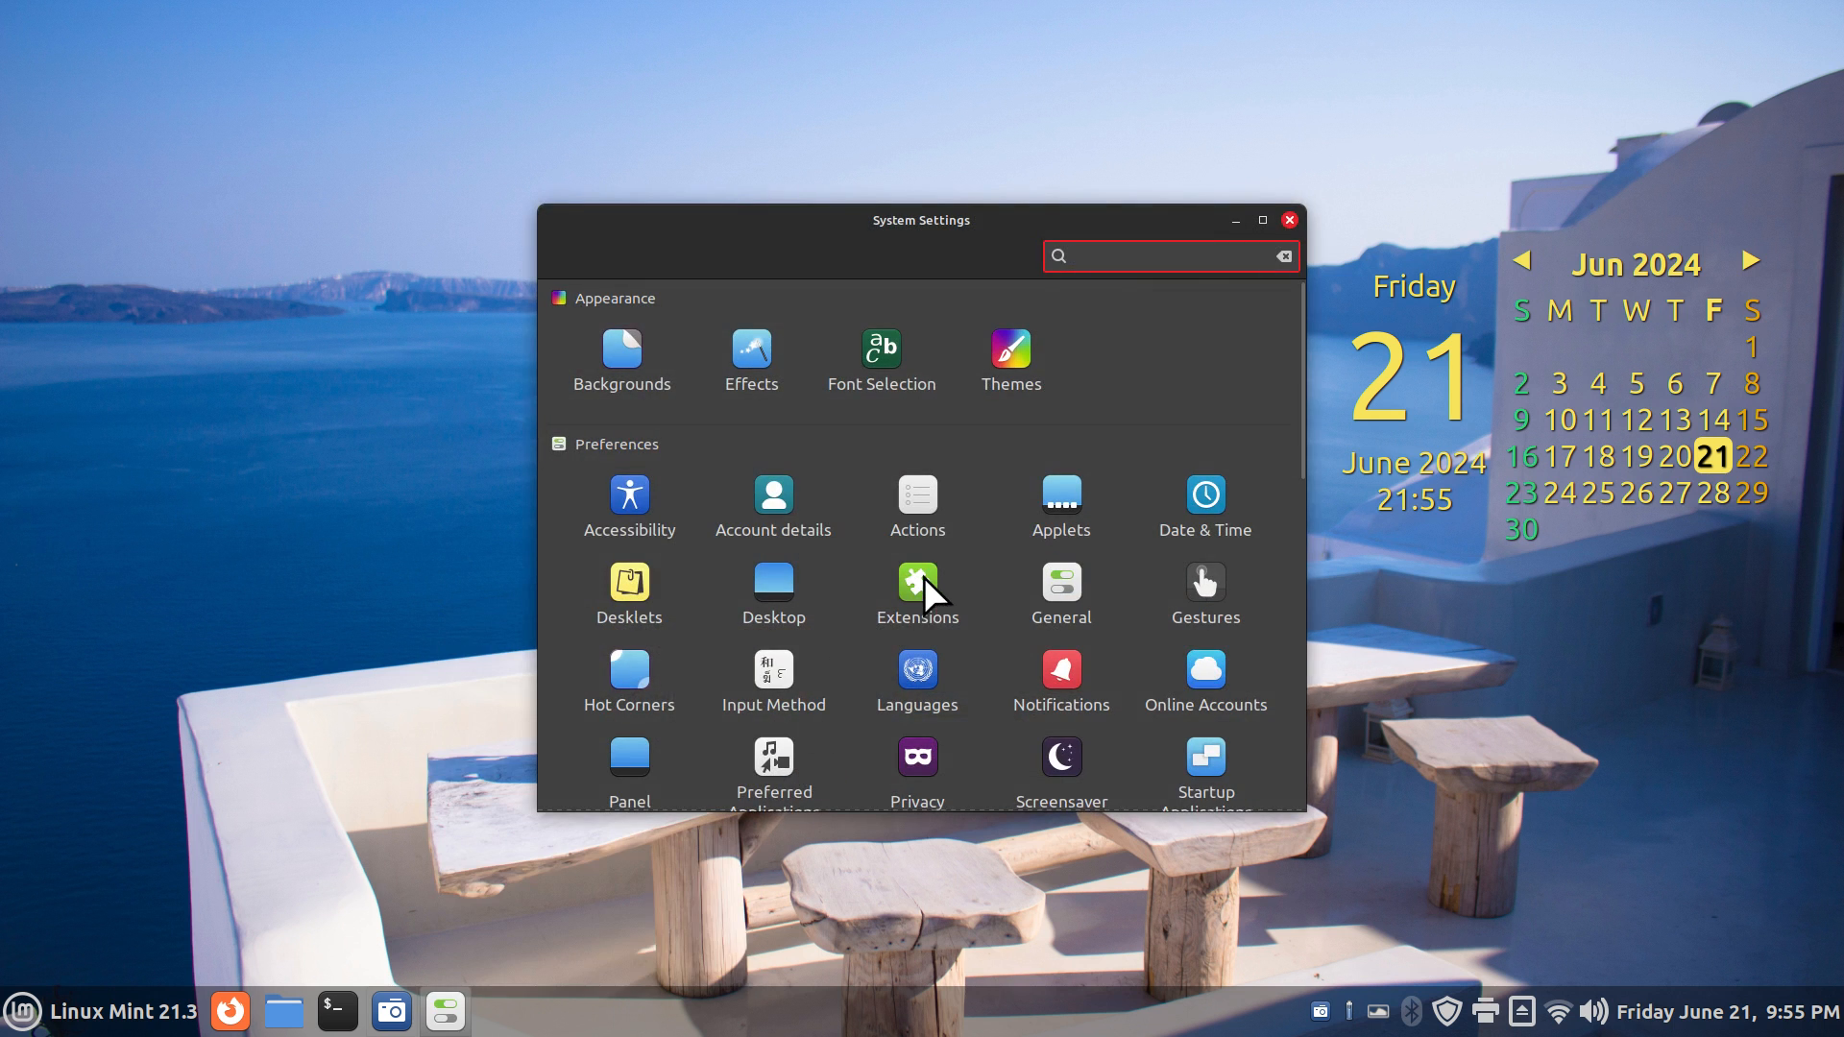
left_click(917, 582)
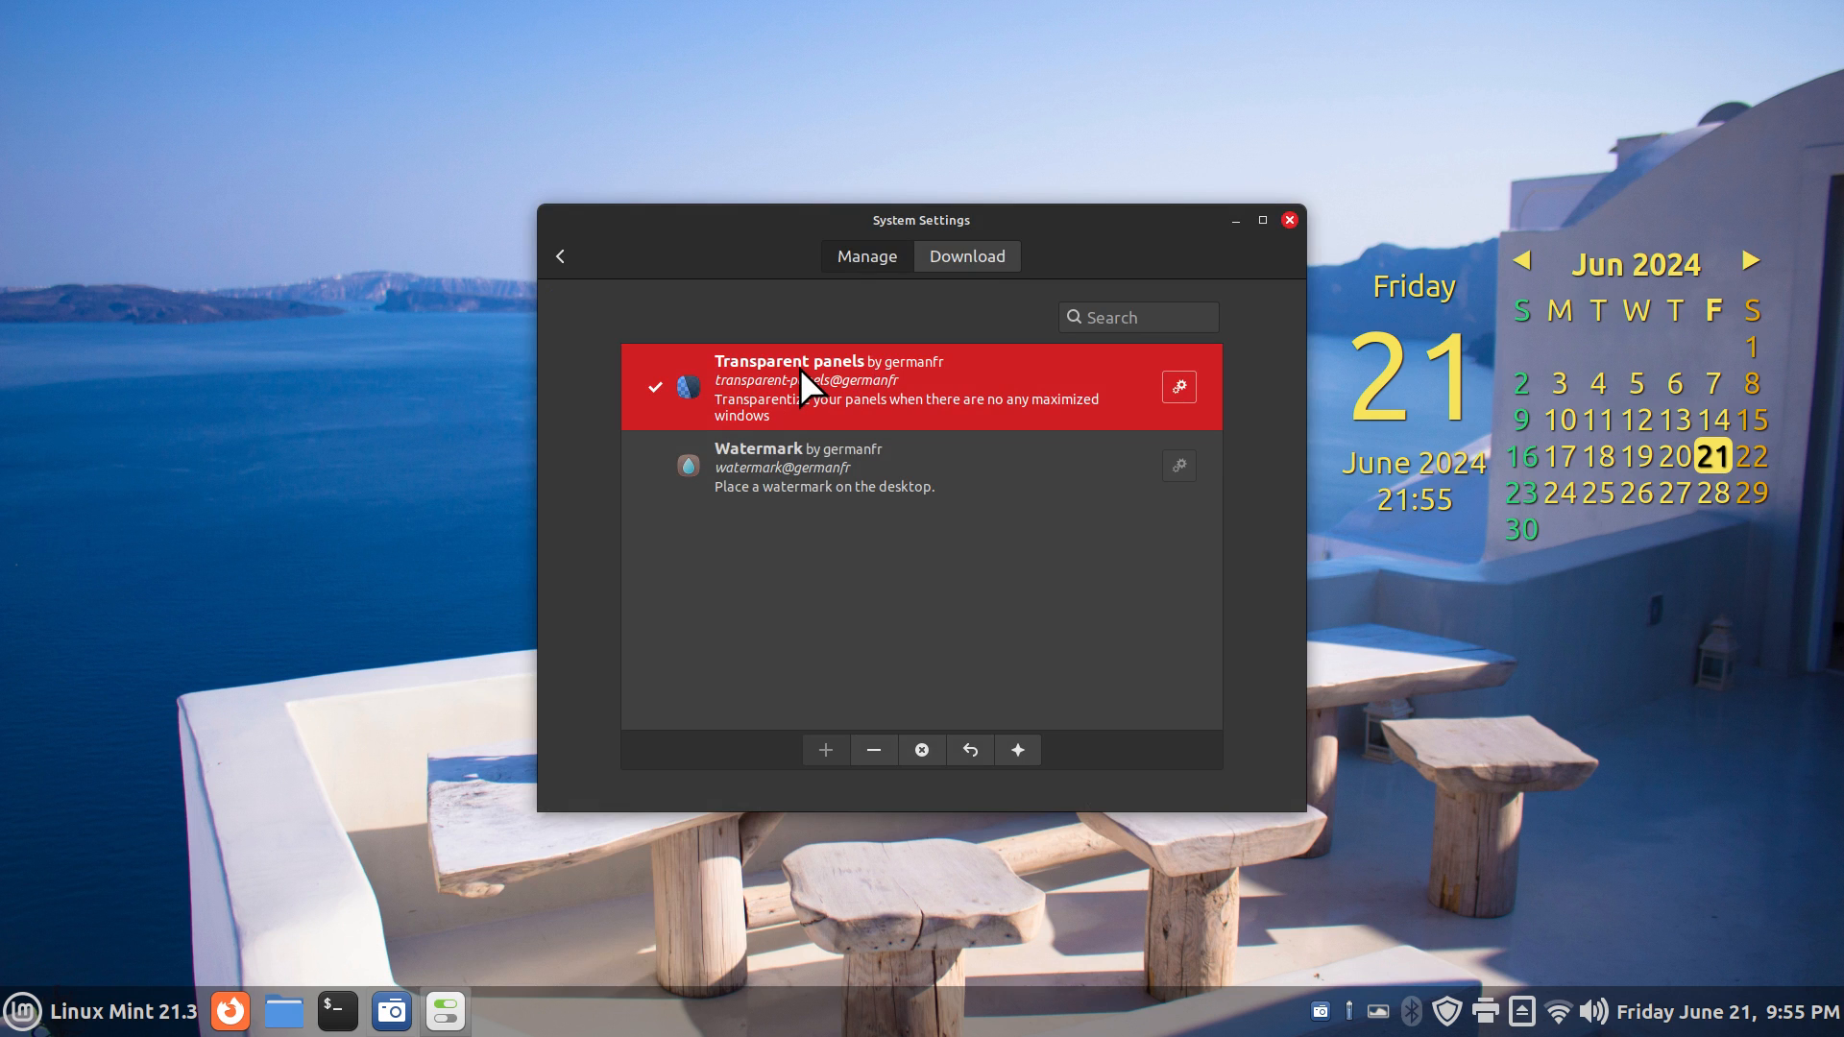
left_click(20, 1004)
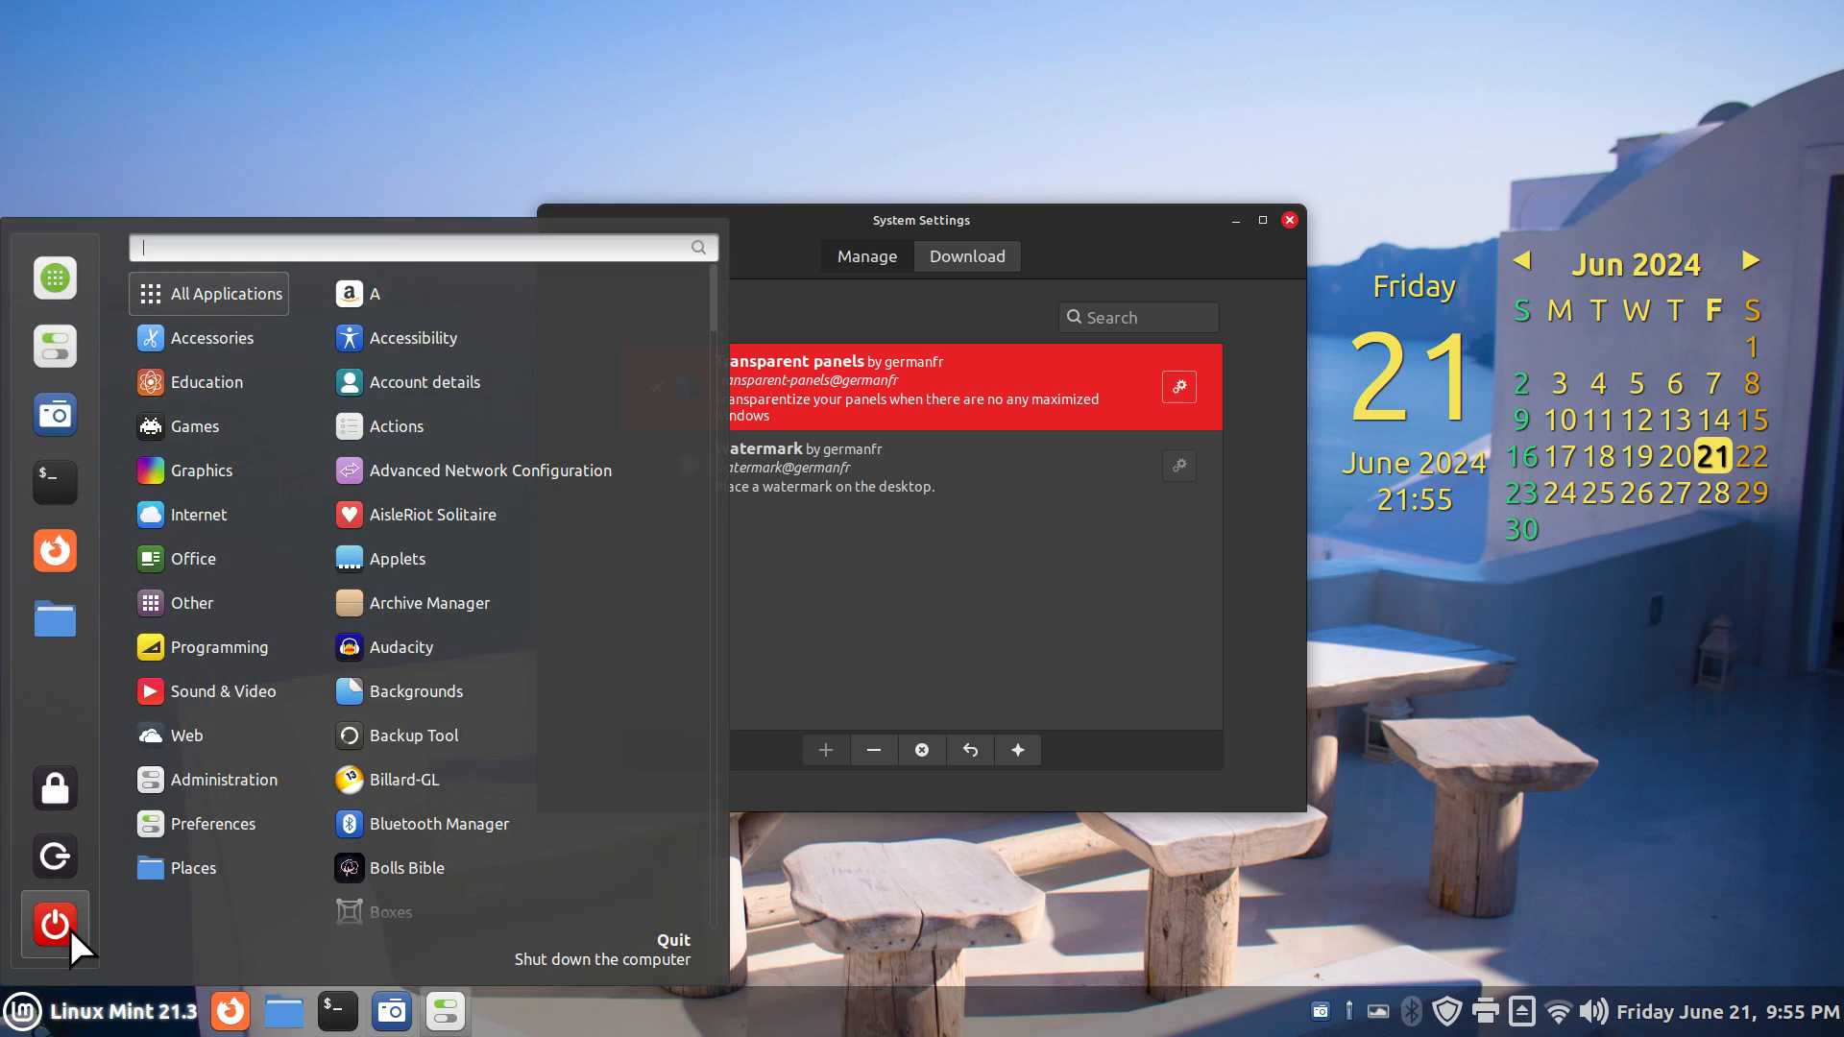
left_click(55, 923)
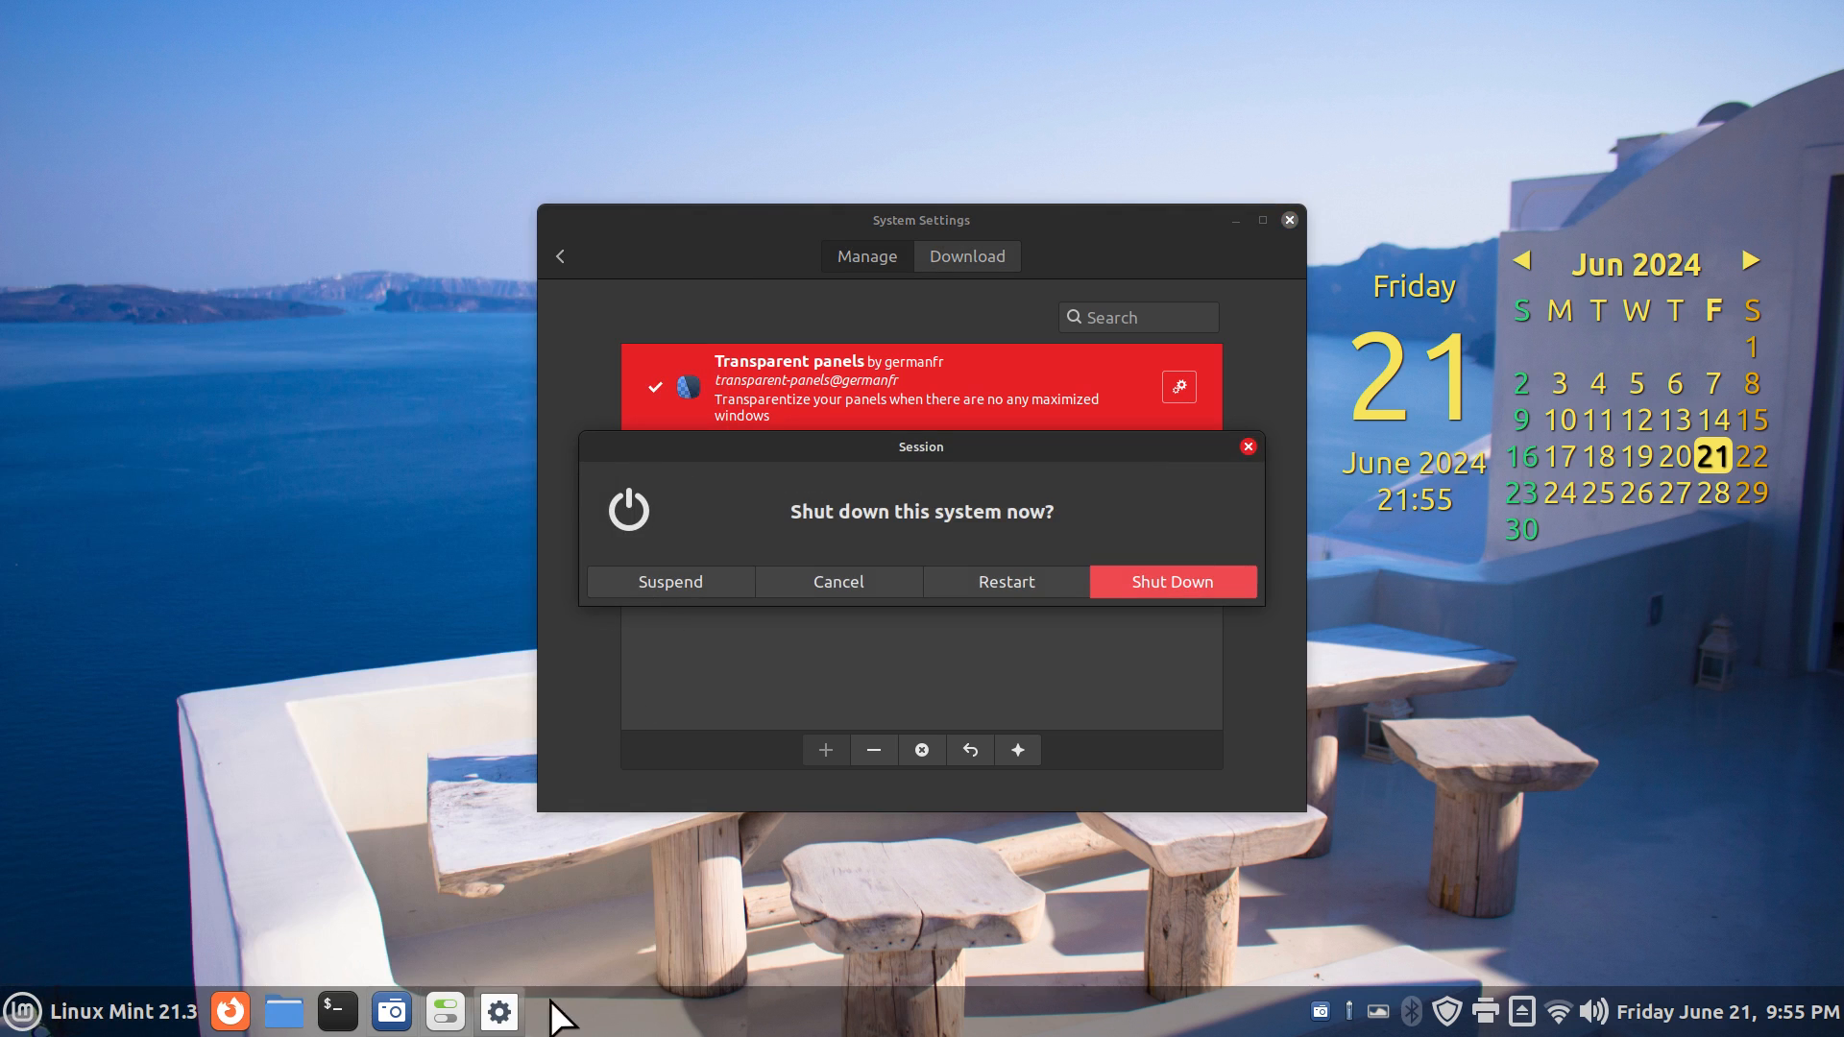
mouse_move(909, 656)
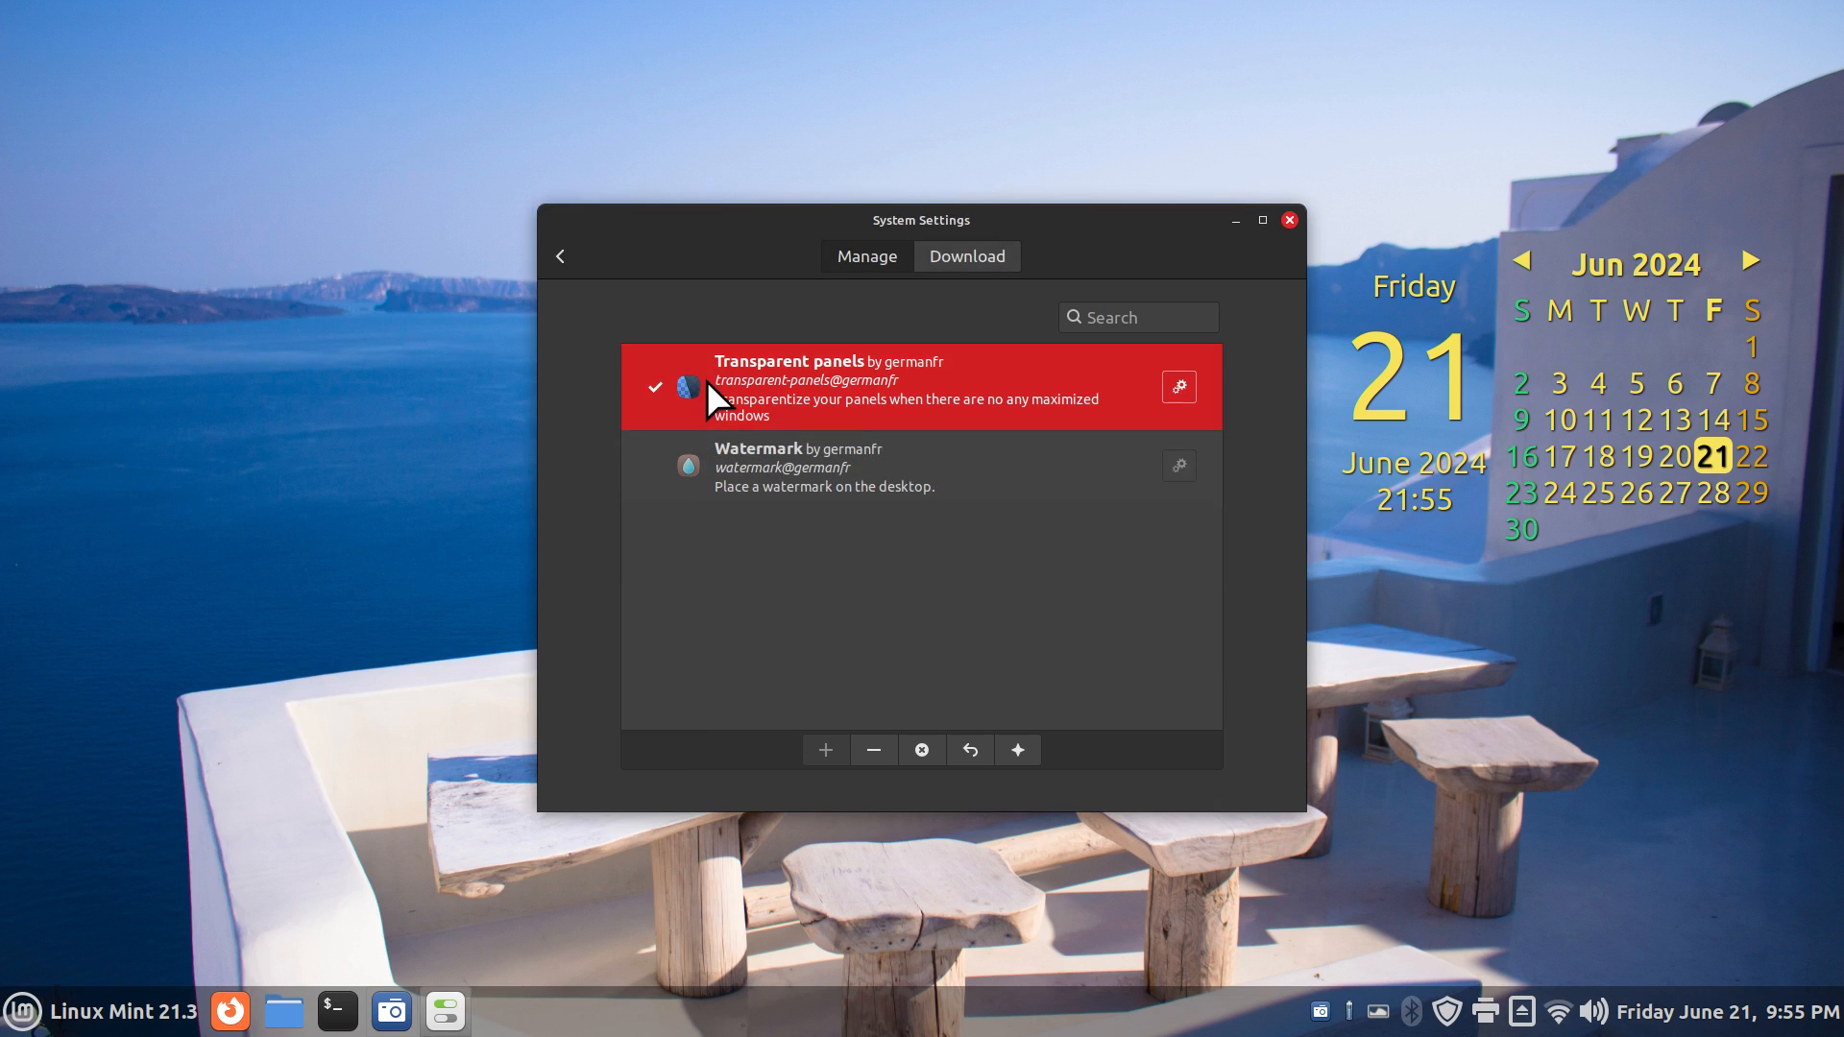
left_click(873, 750)
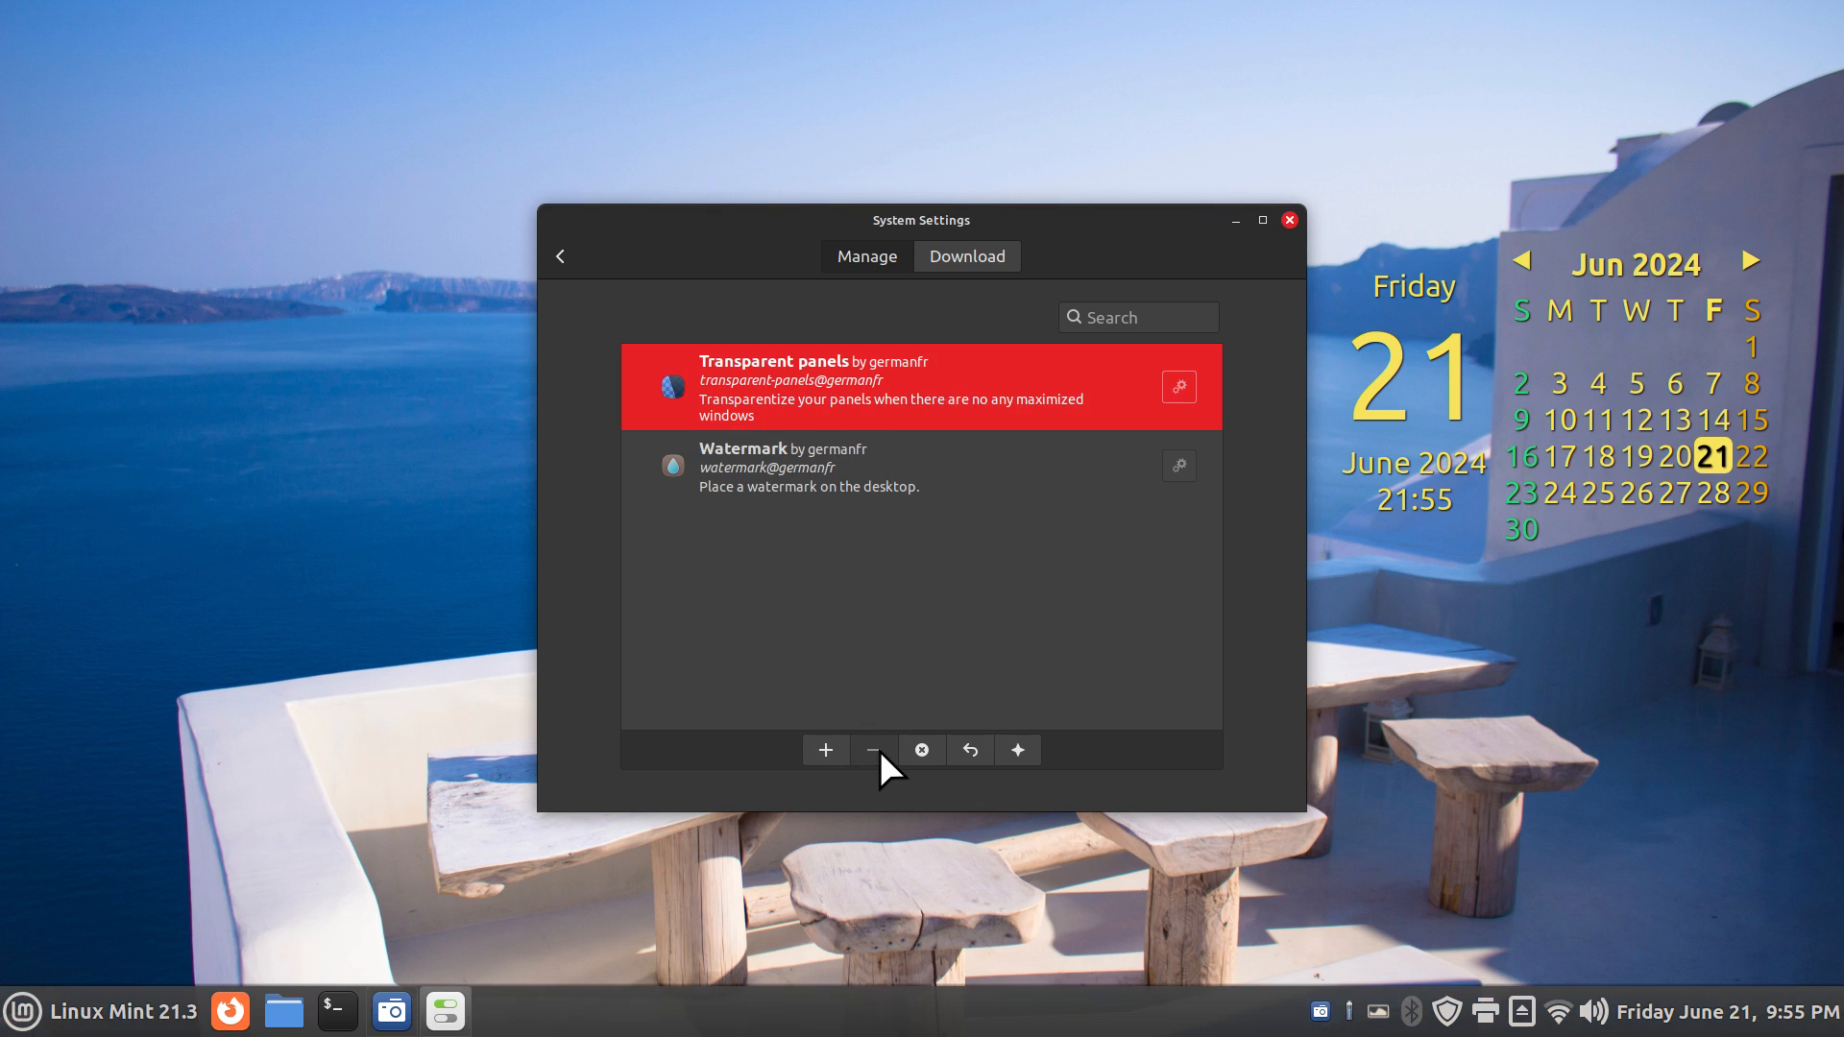
mouse_move(776, 1023)
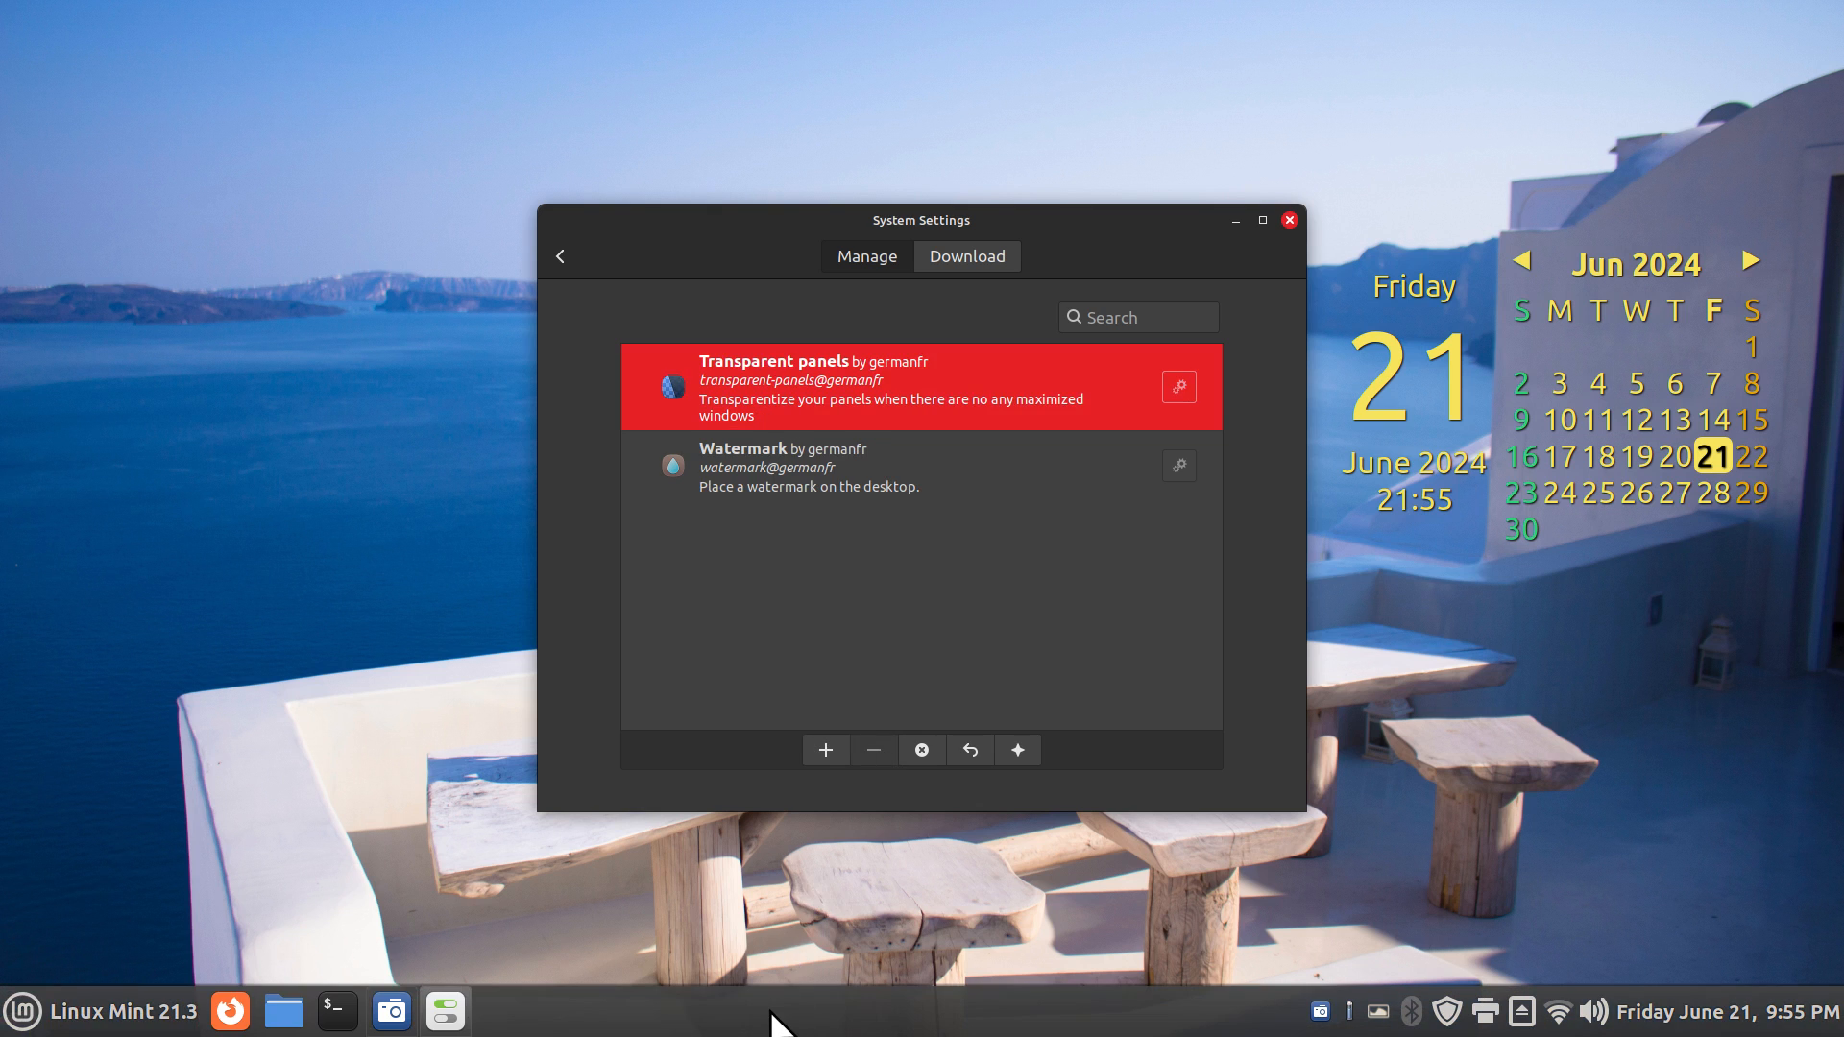
mouse_move(632, 1030)
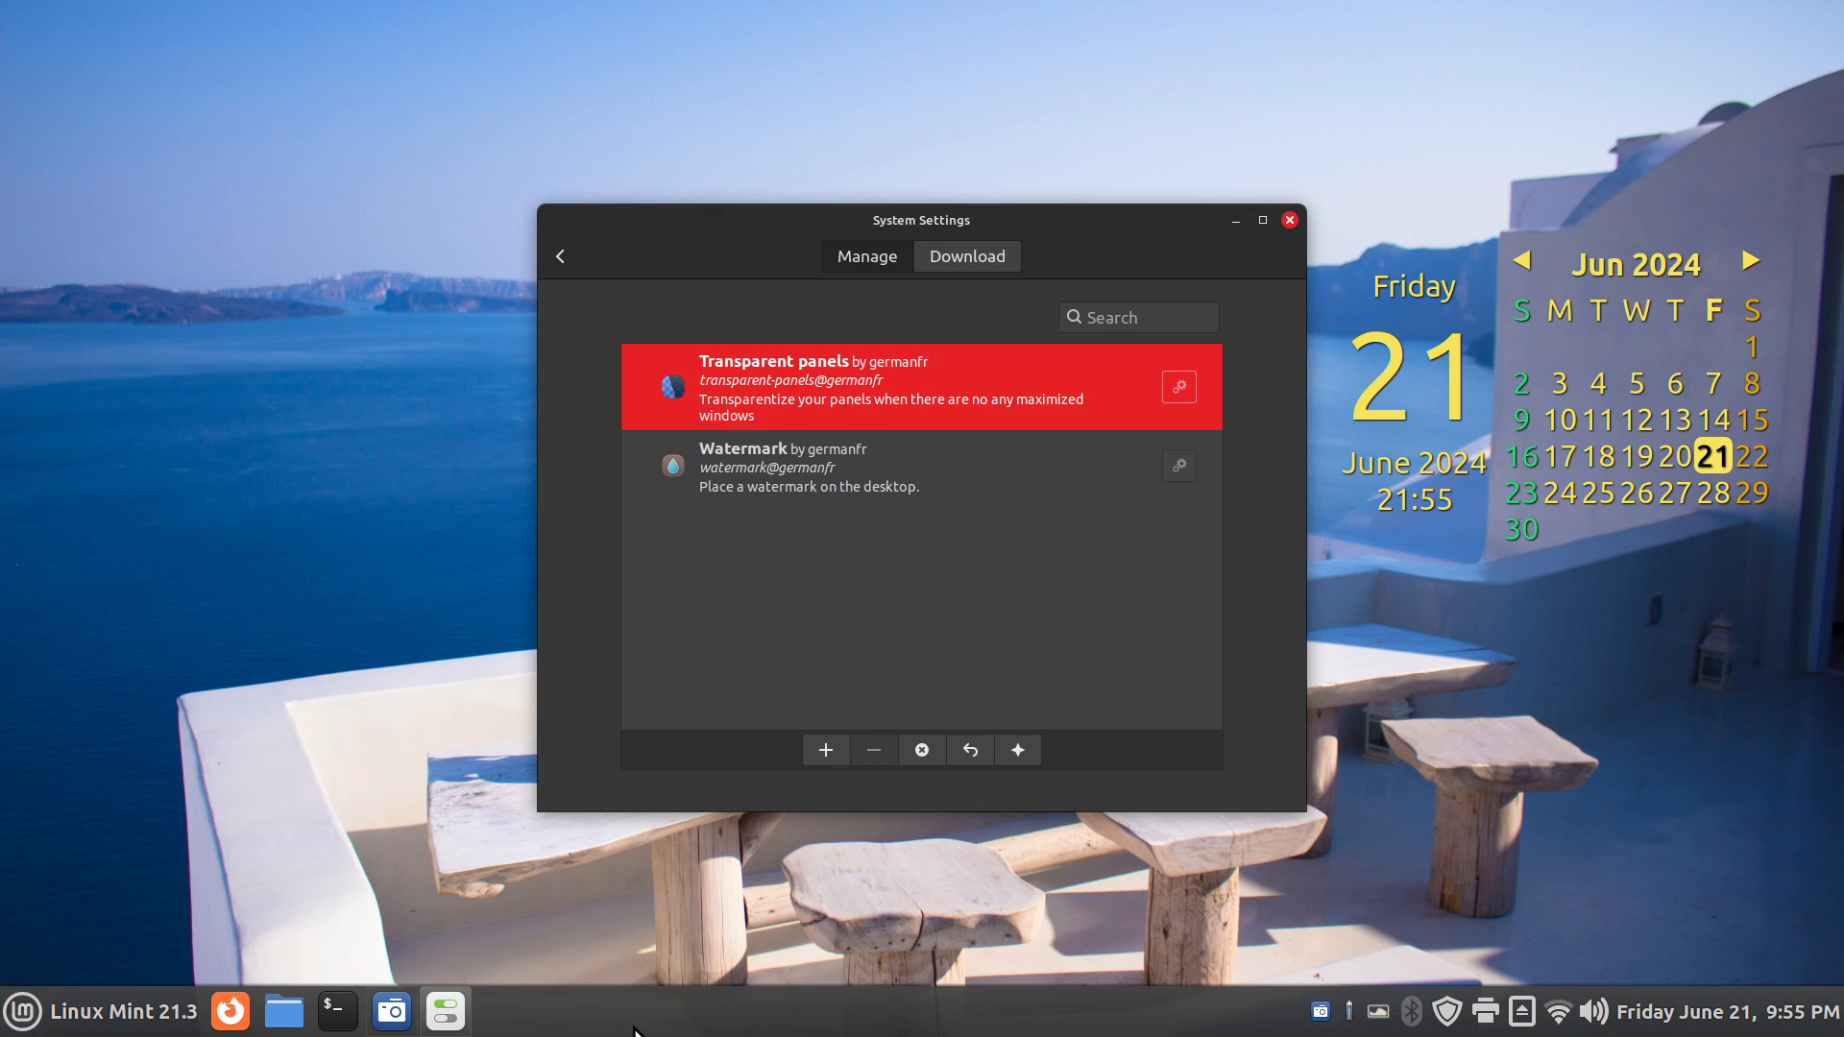
mouse_move(636, 975)
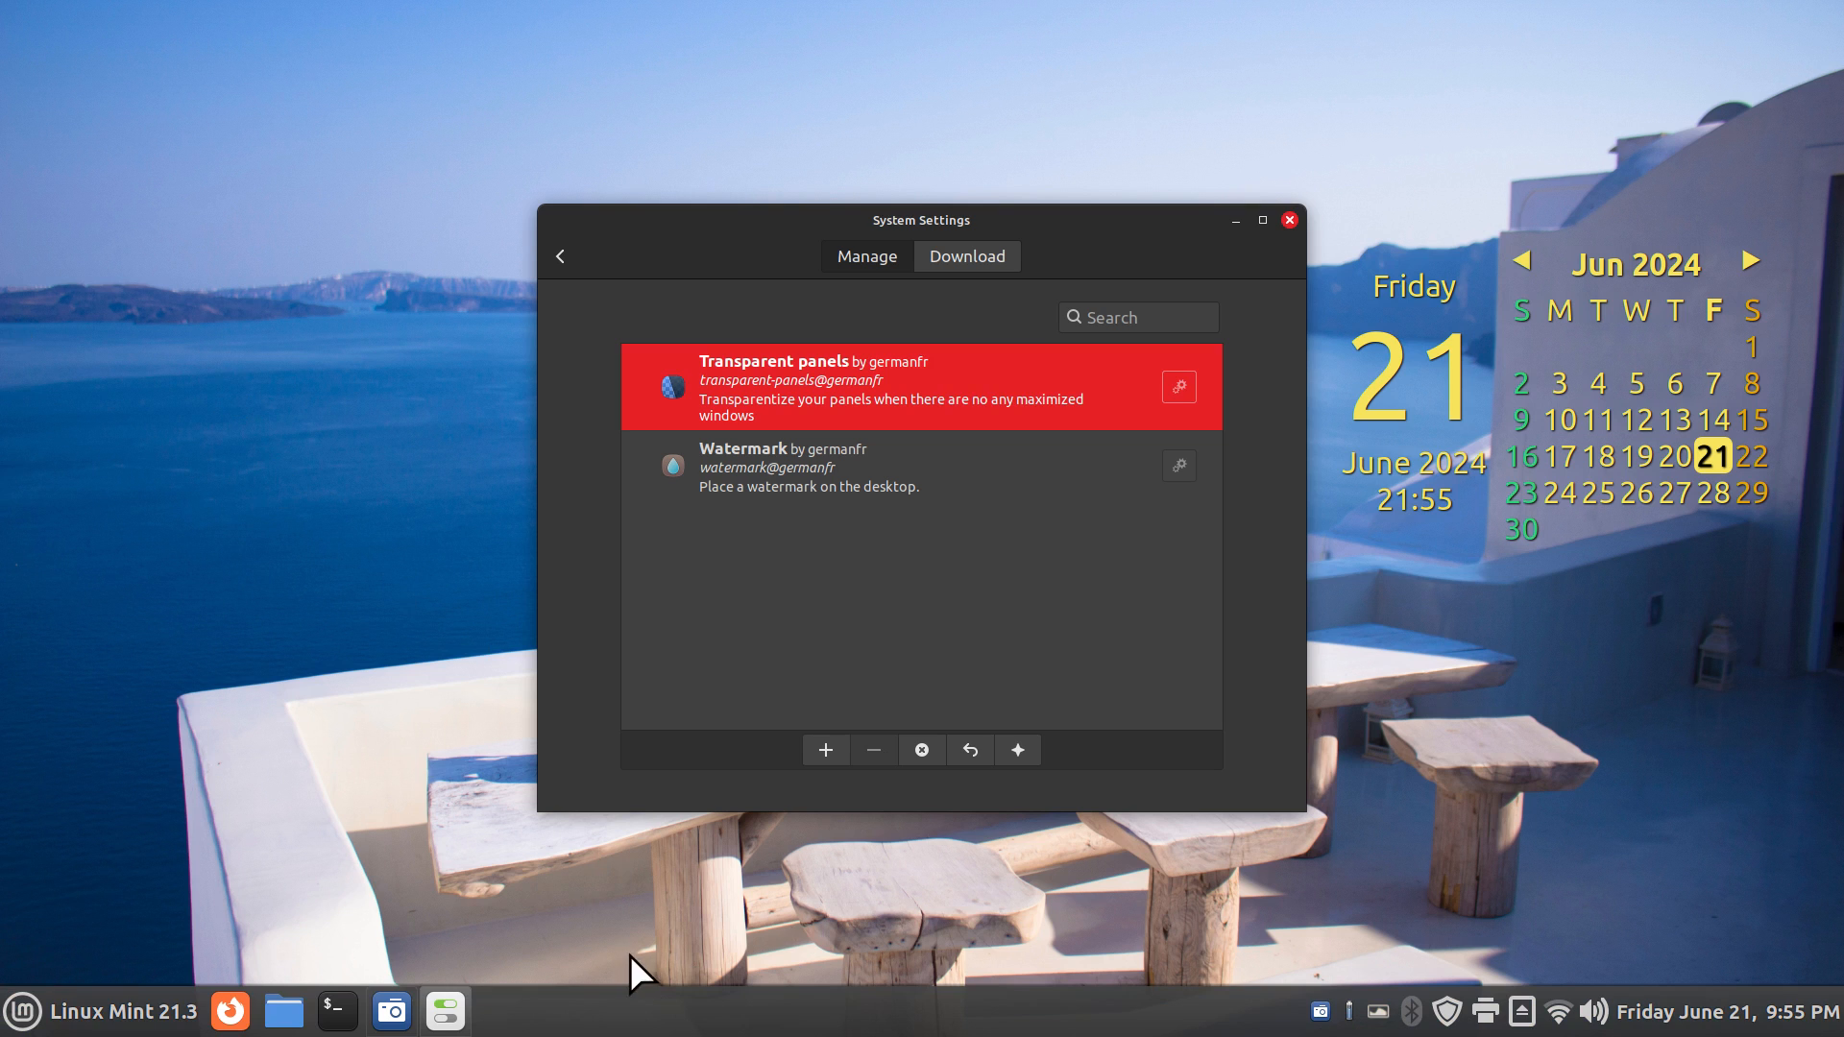
mouse_move(711, 395)
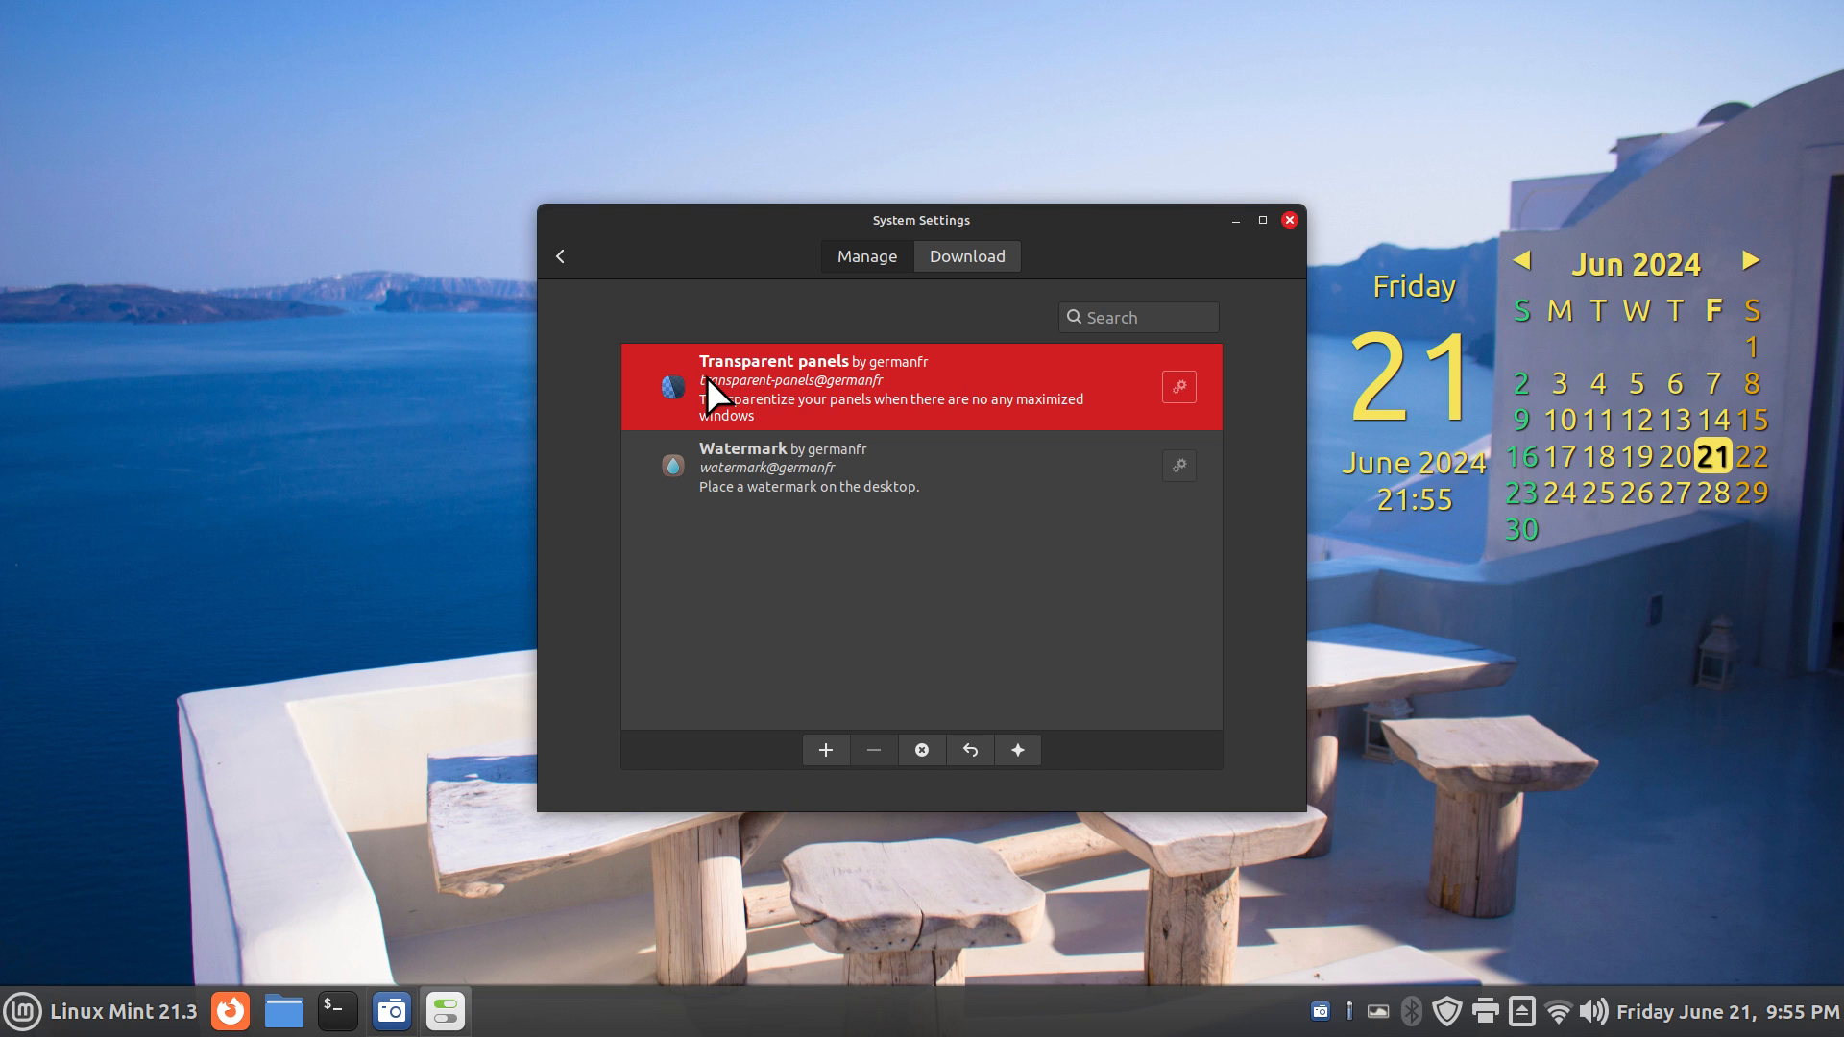
mouse_move(827, 786)
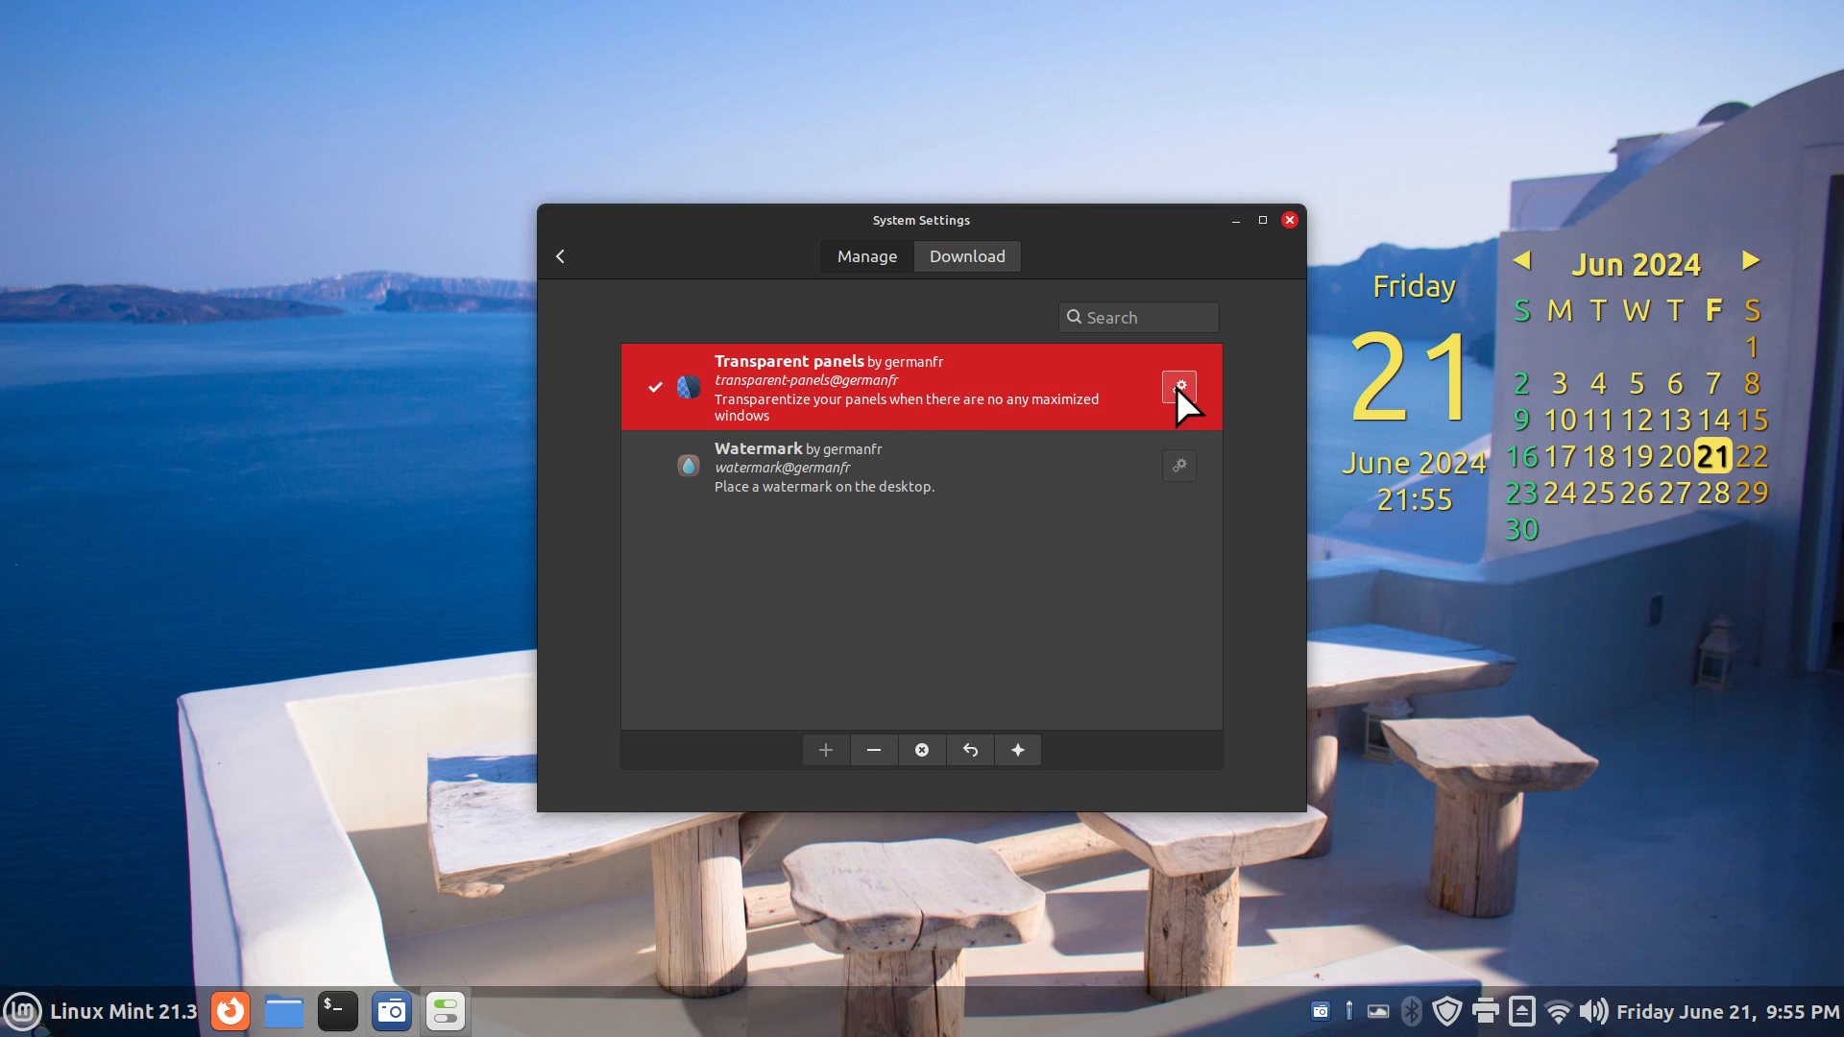
left_click(1179, 386)
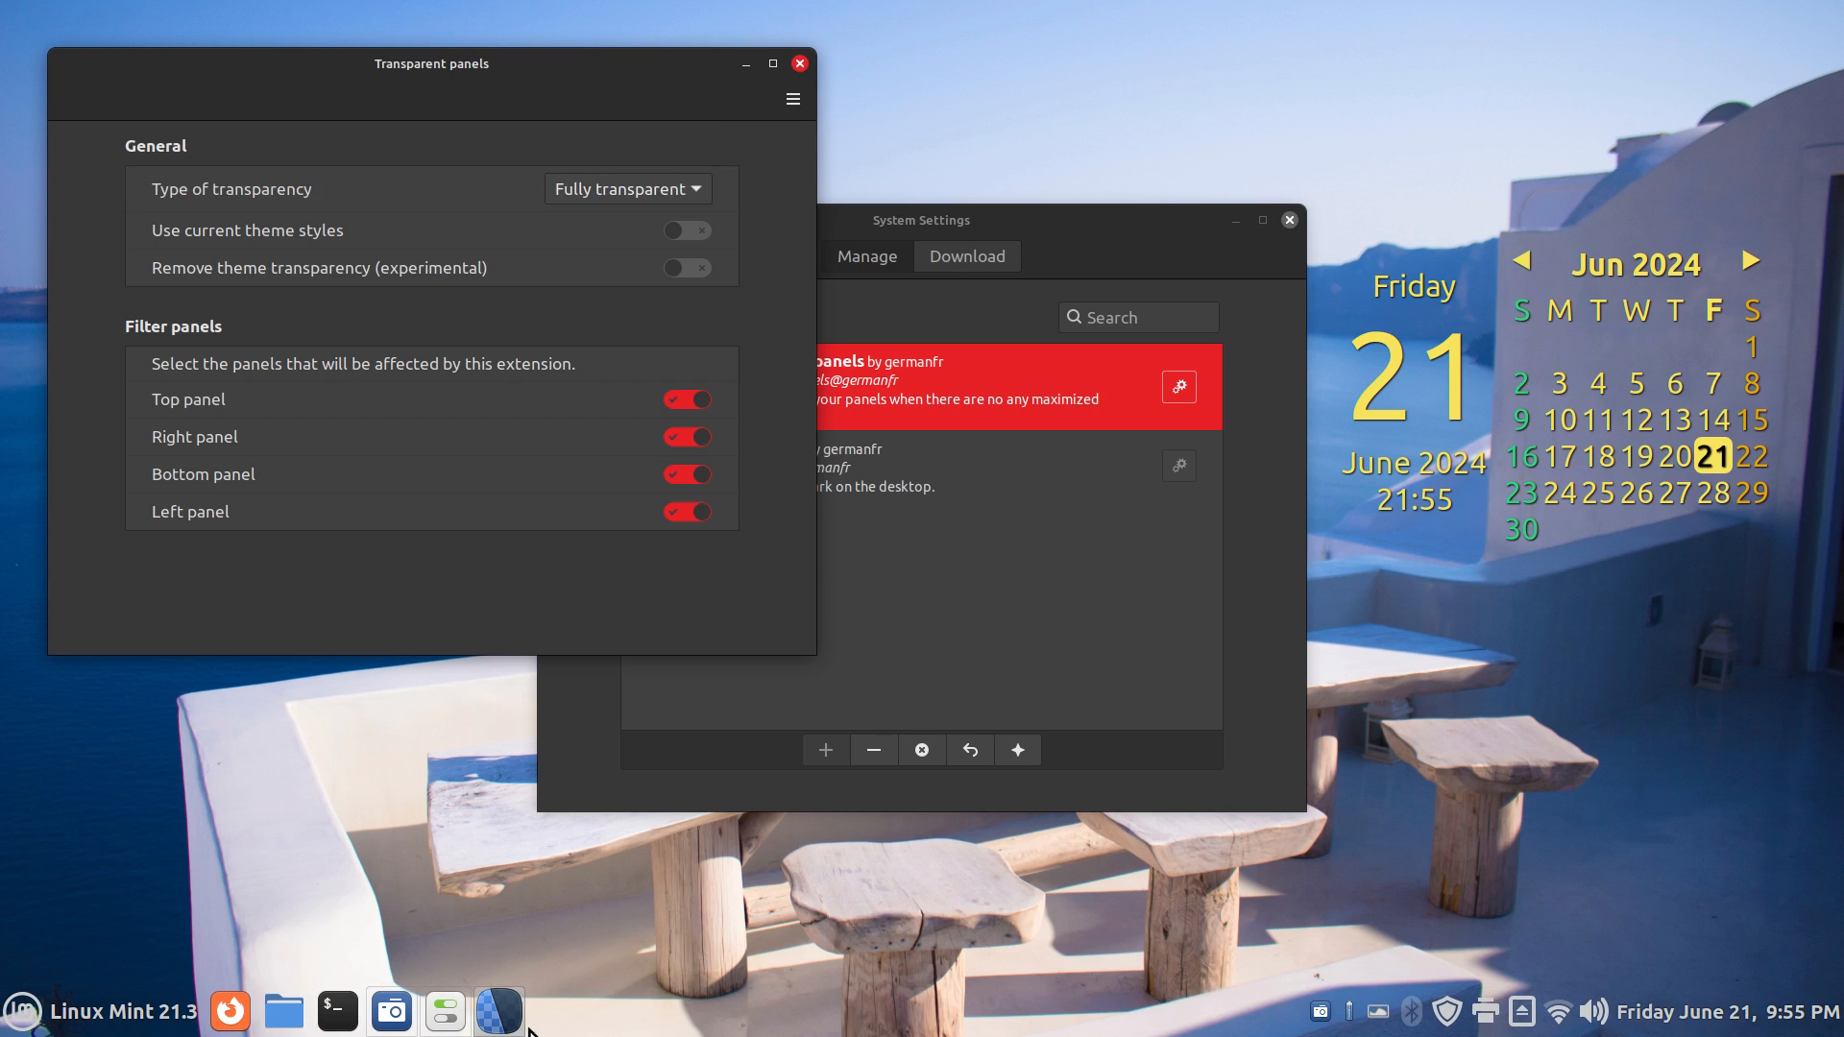
mouse_move(245, 904)
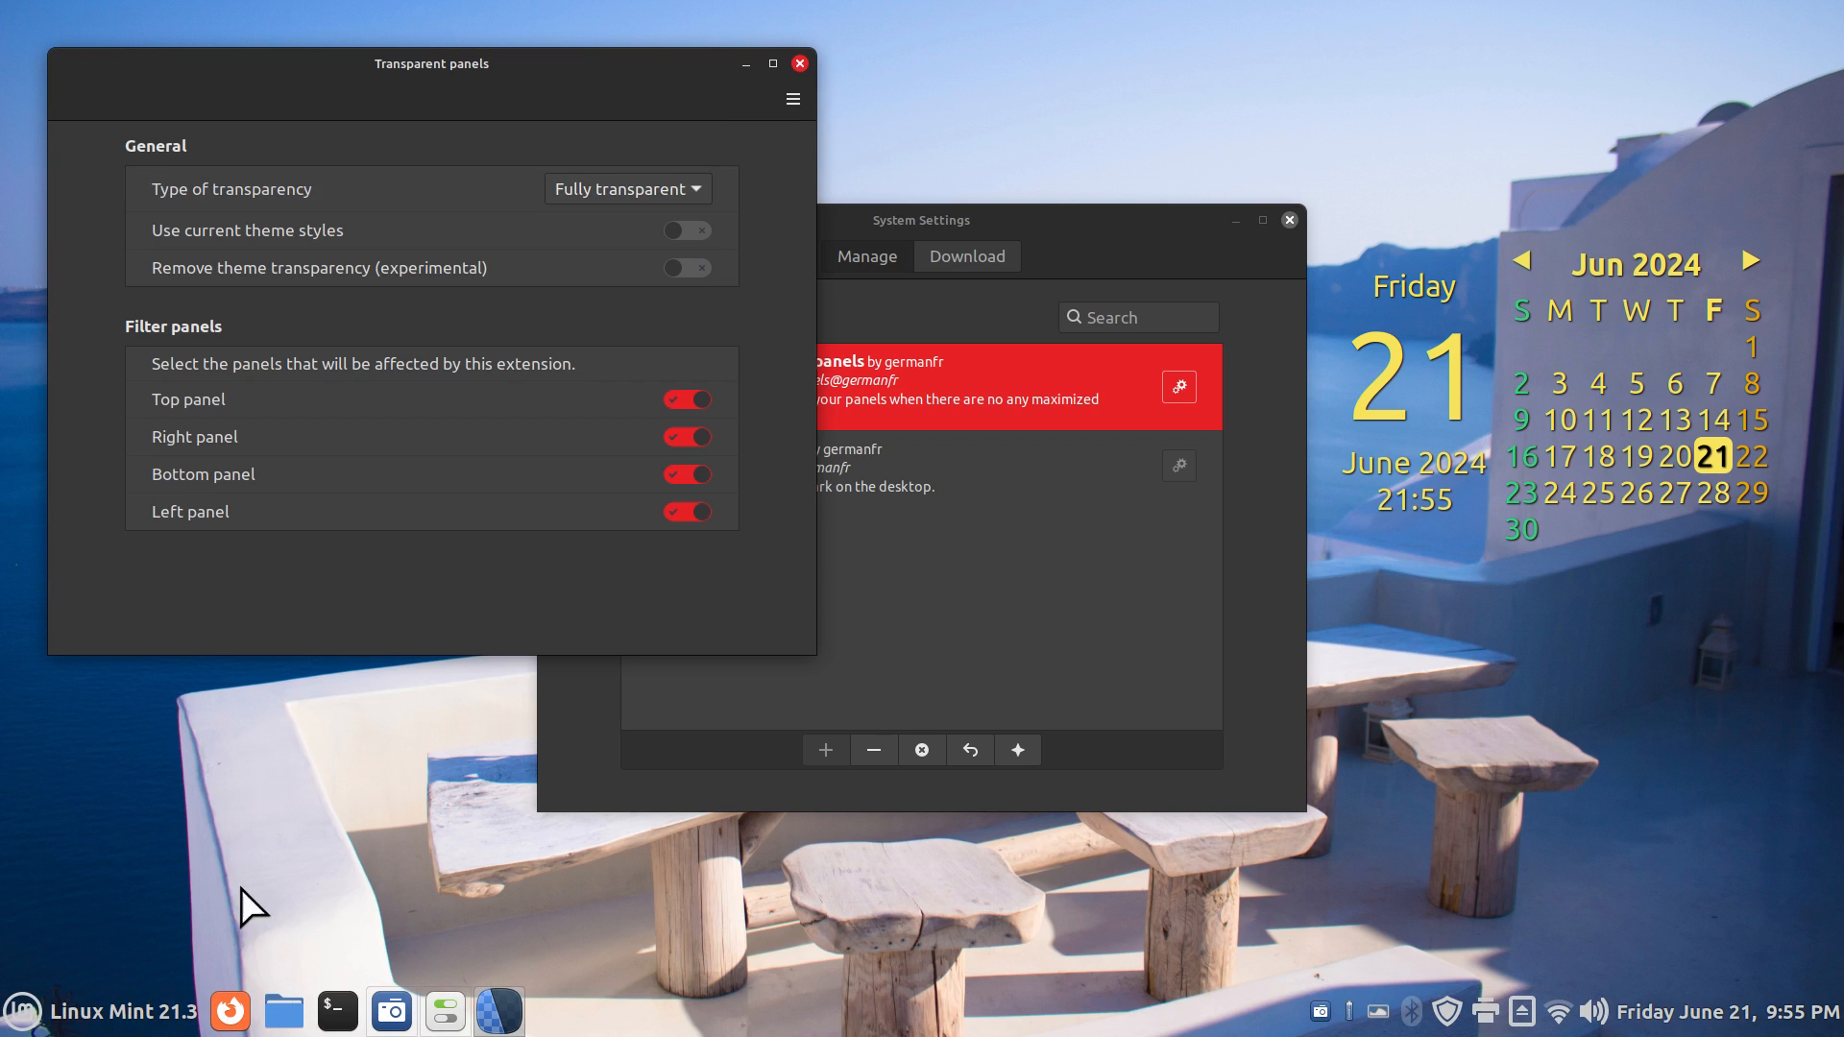
mouse_move(844, 1009)
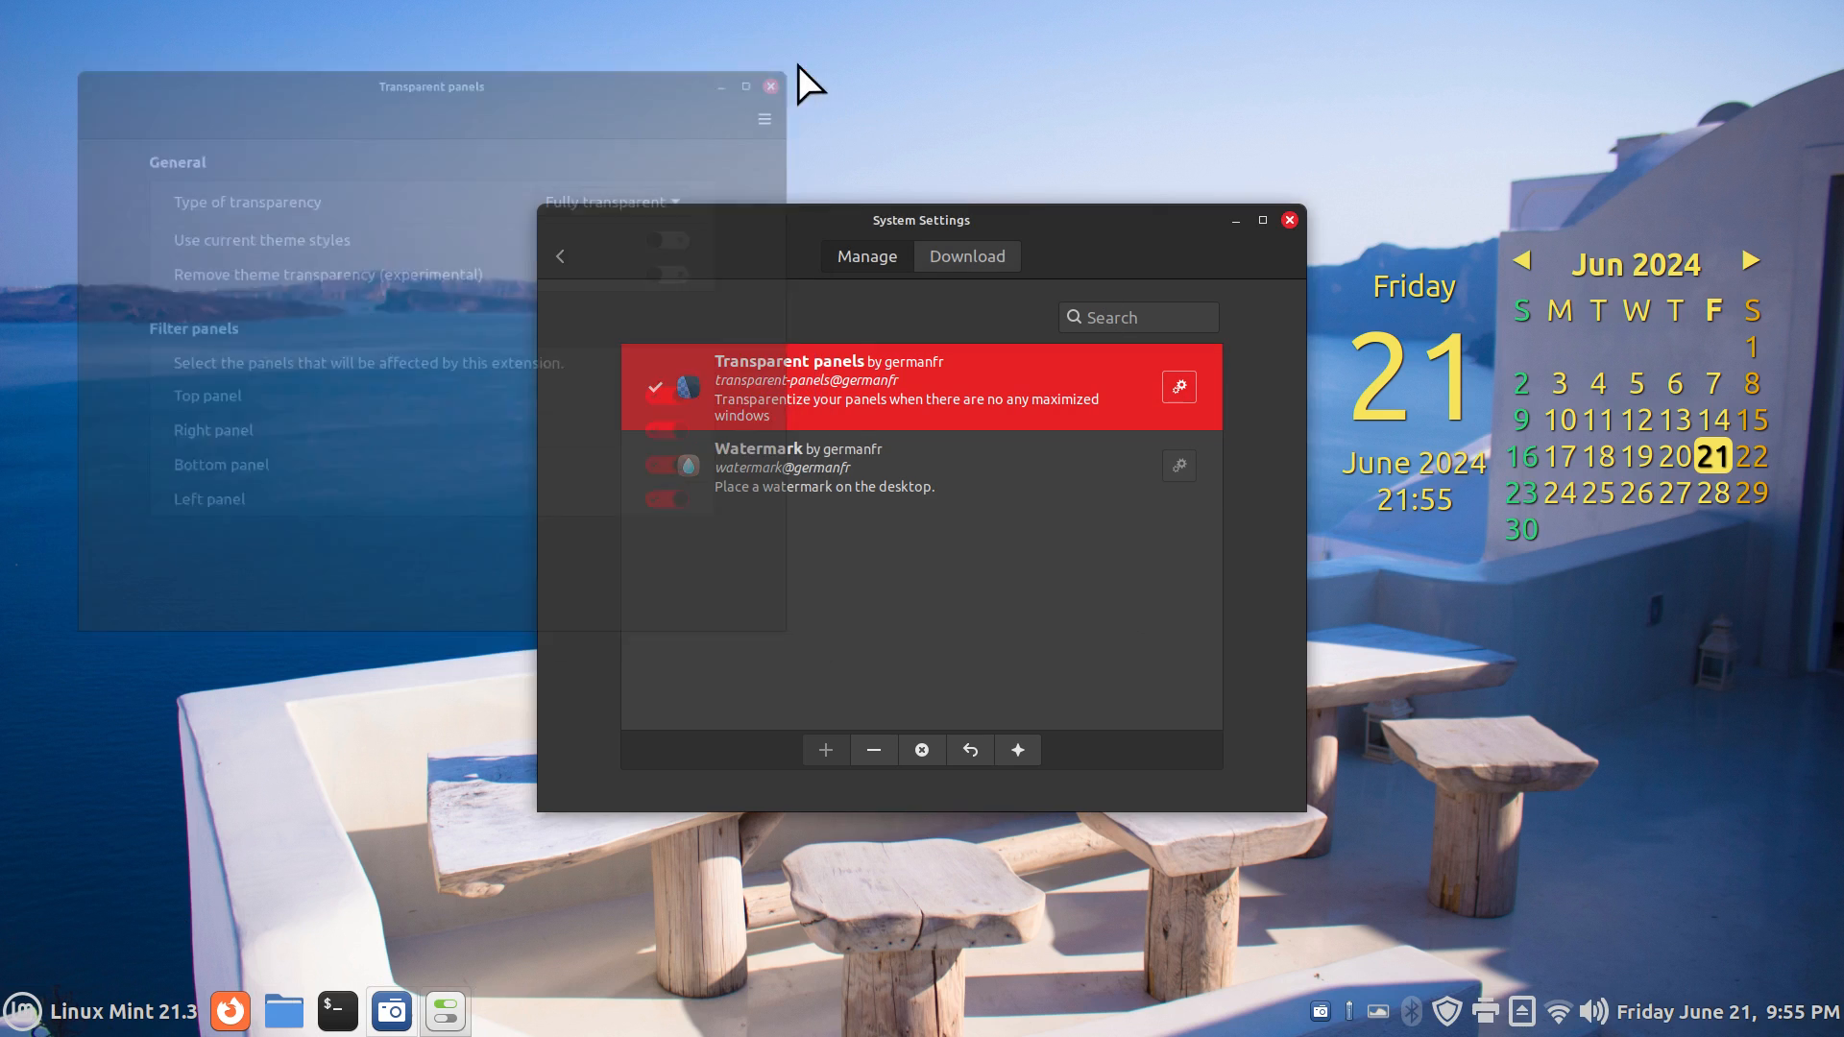
left_click(769, 86)
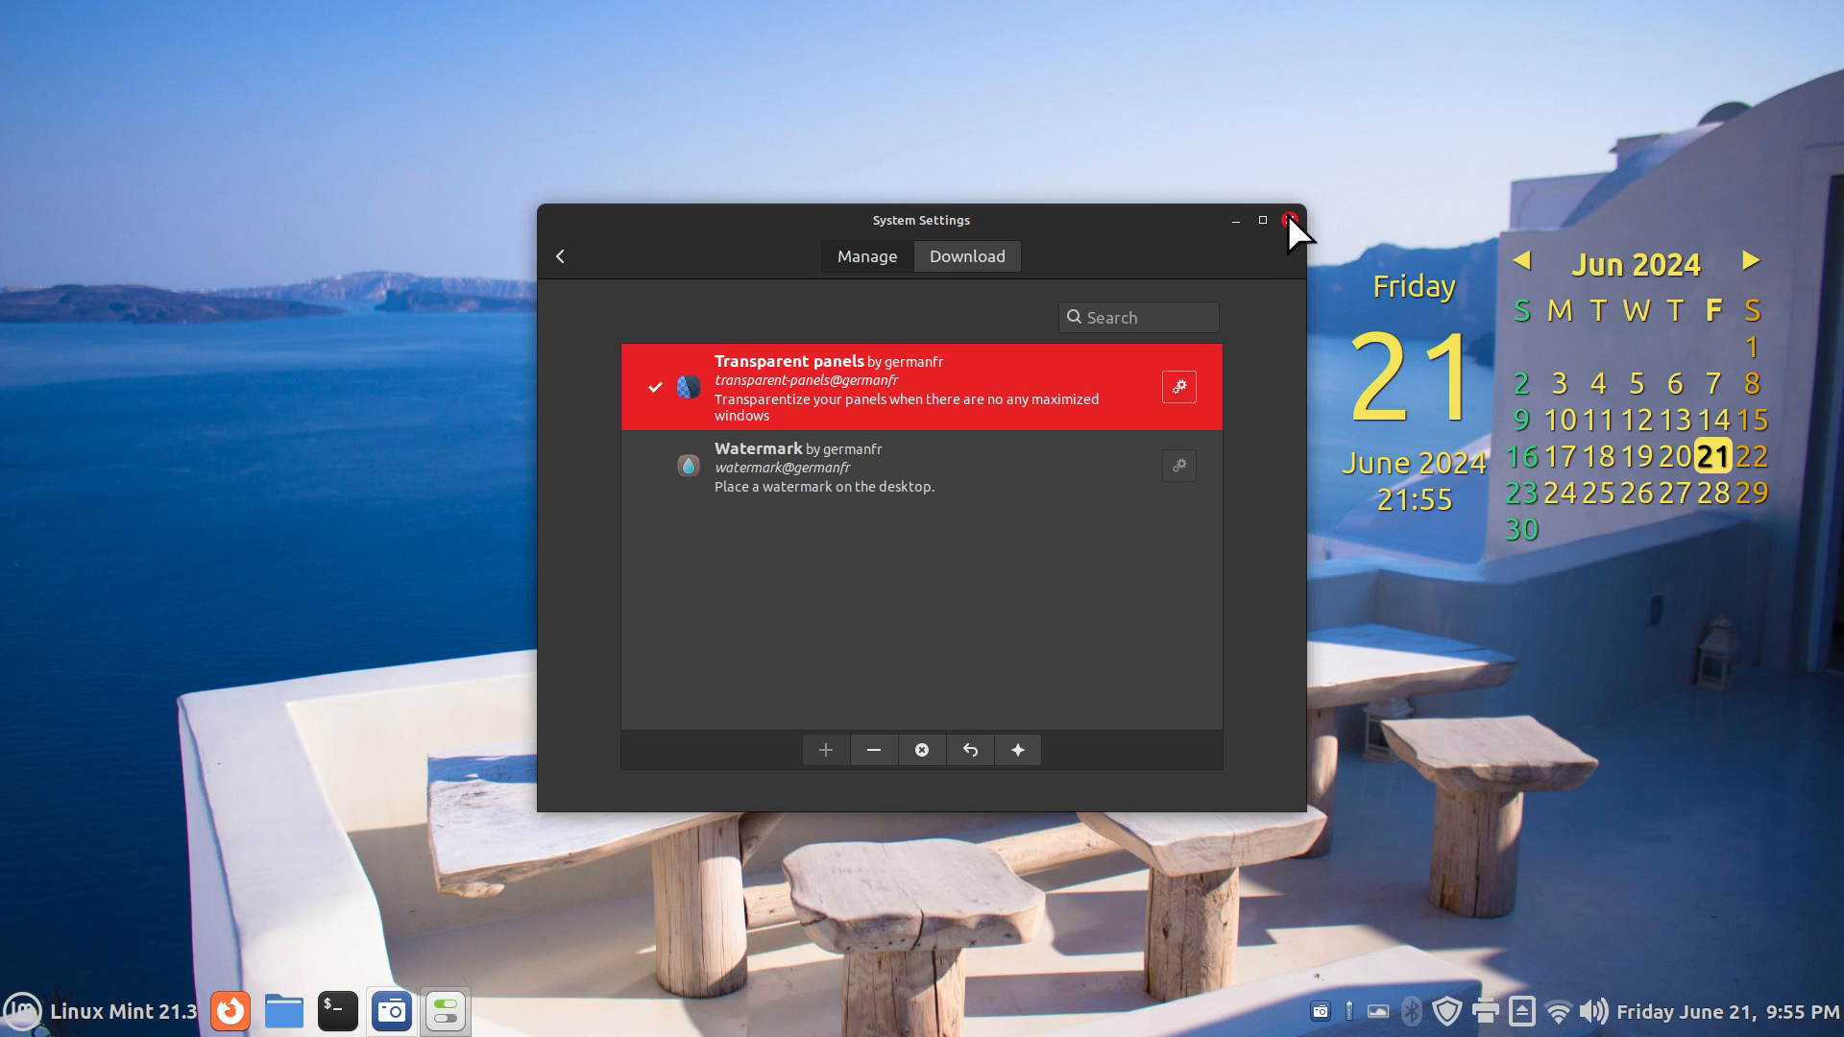
Step: Close System Settings and dismiss the run-command dialog with Escape
left_click(1289, 220)
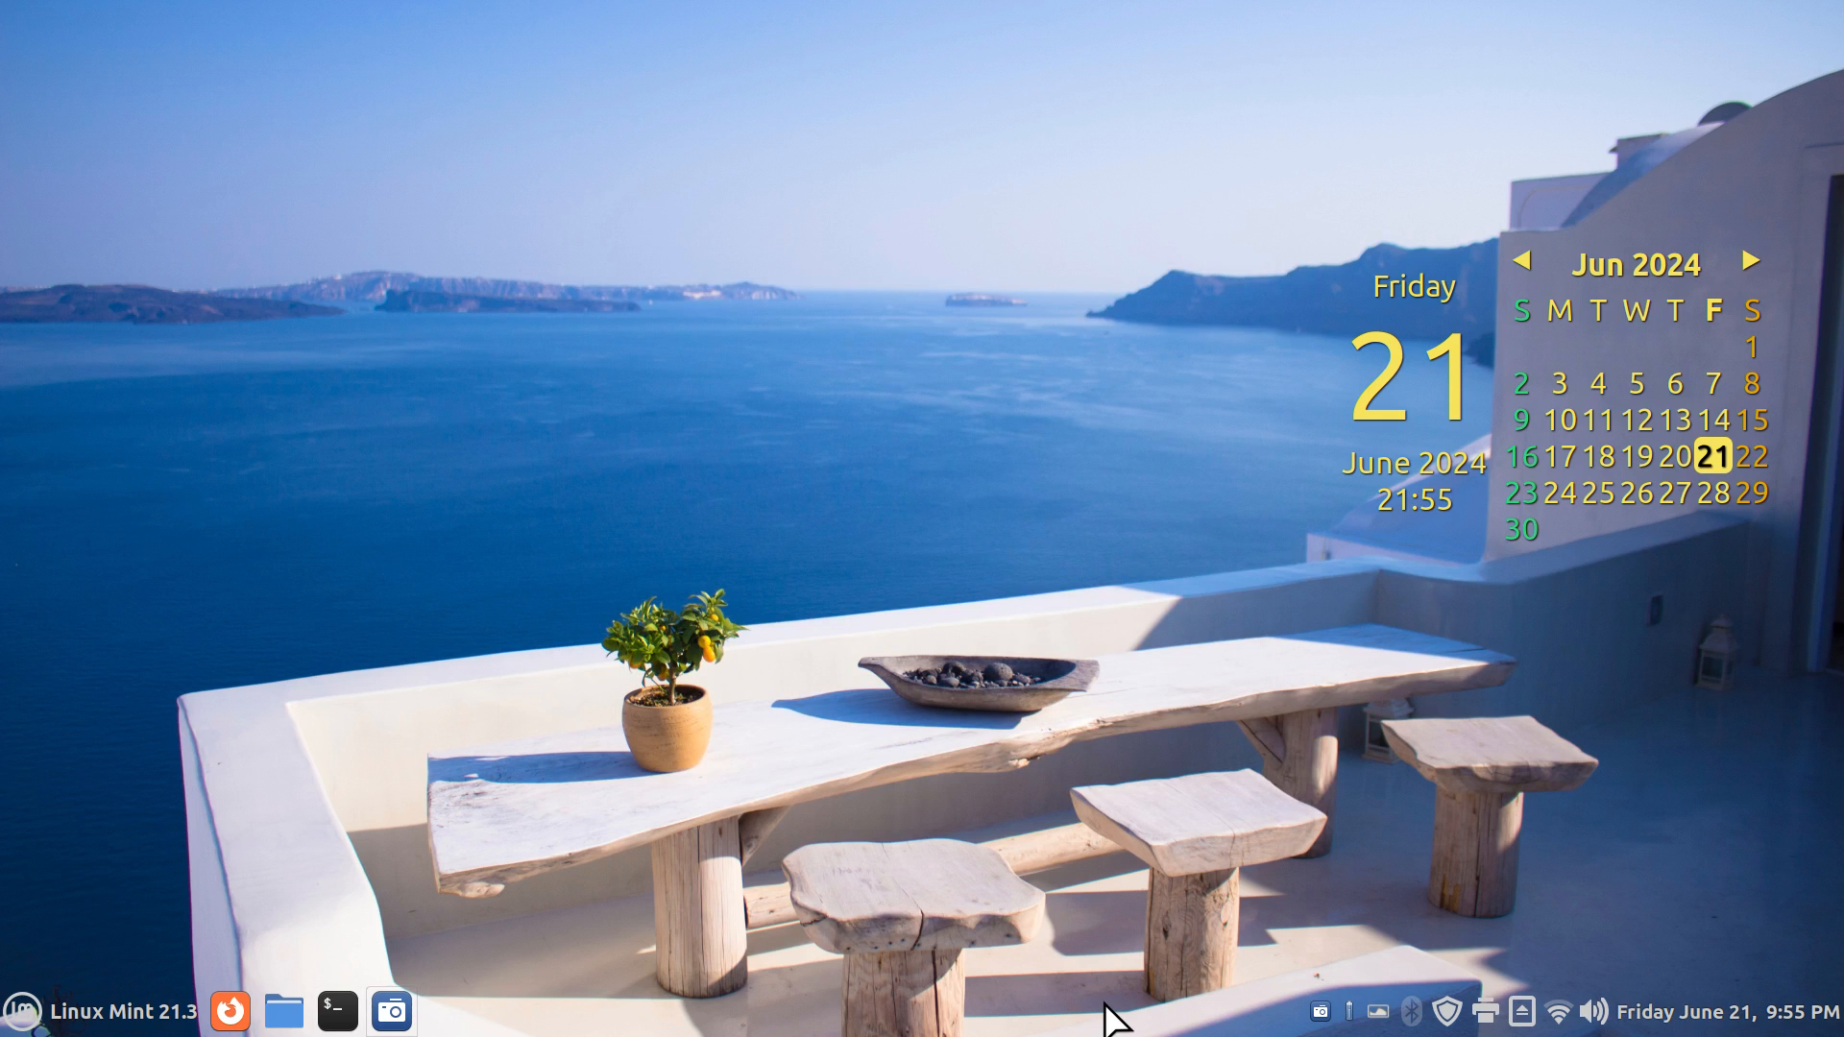
mouse_move(632, 1026)
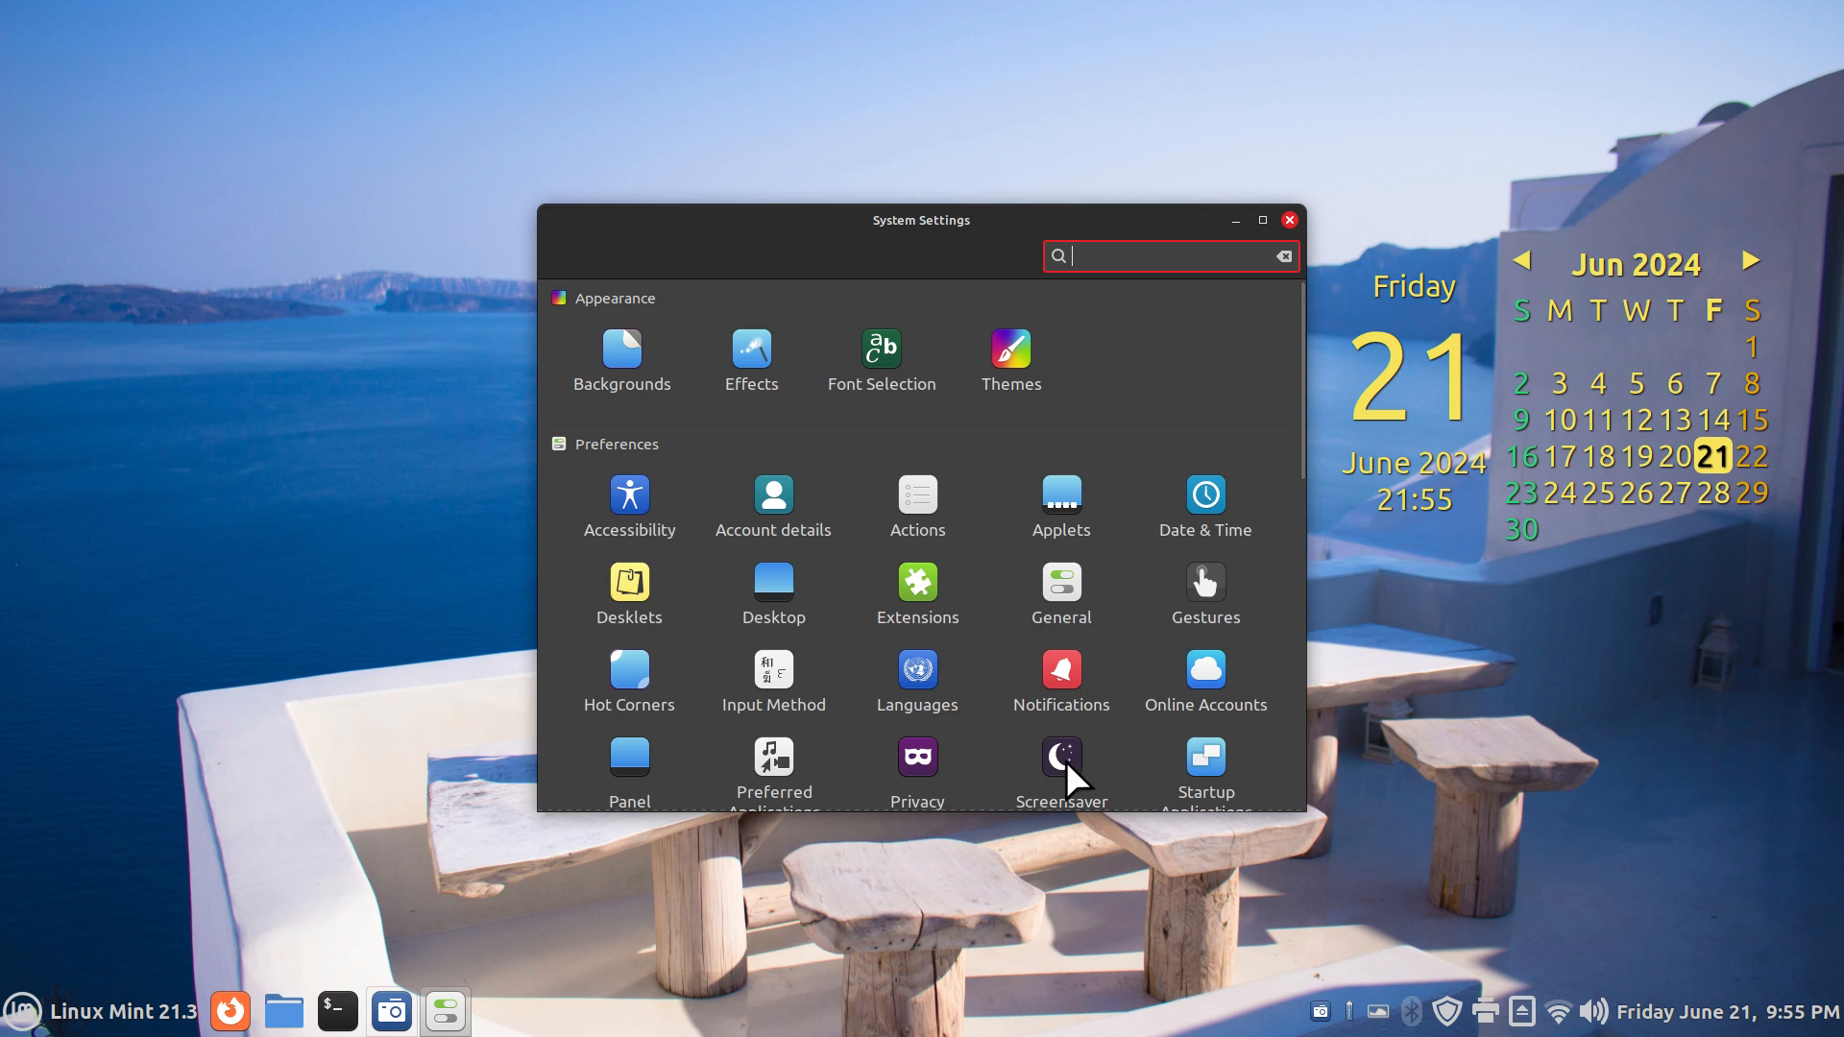
mouse_move(1019, 494)
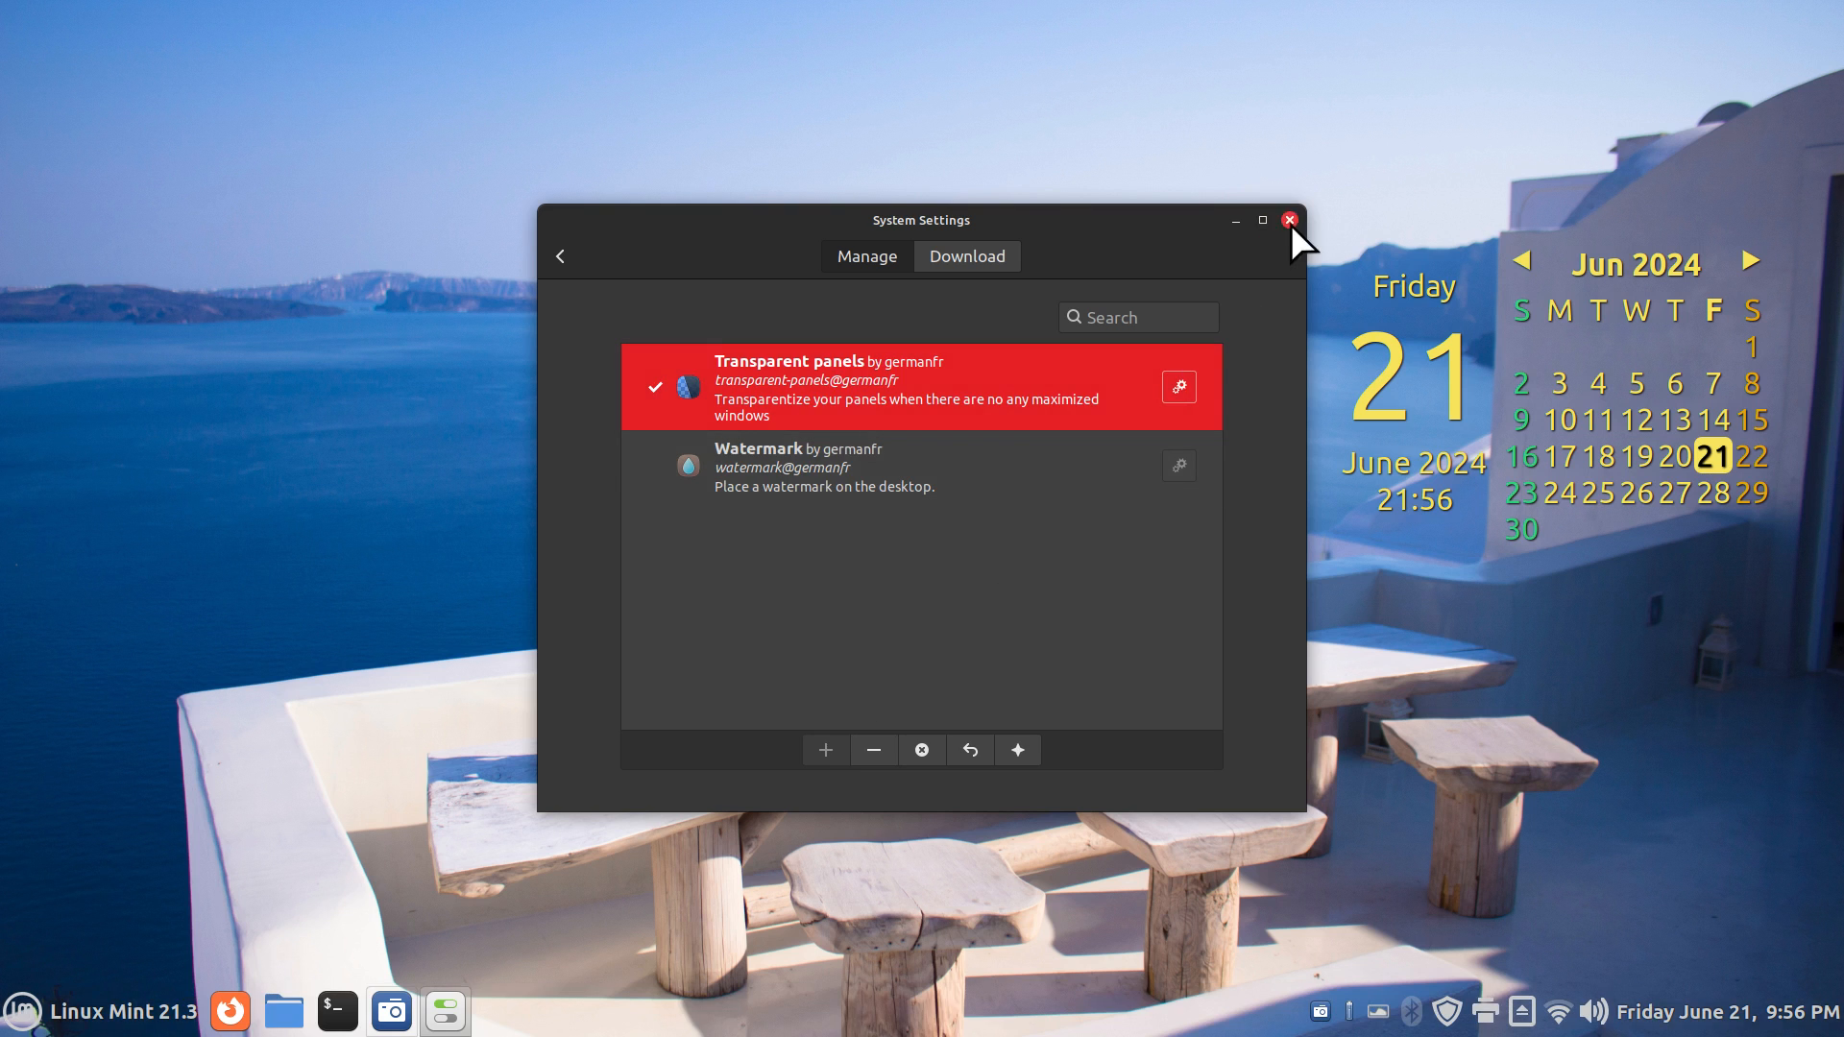
left_click(1289, 220)
type("r")
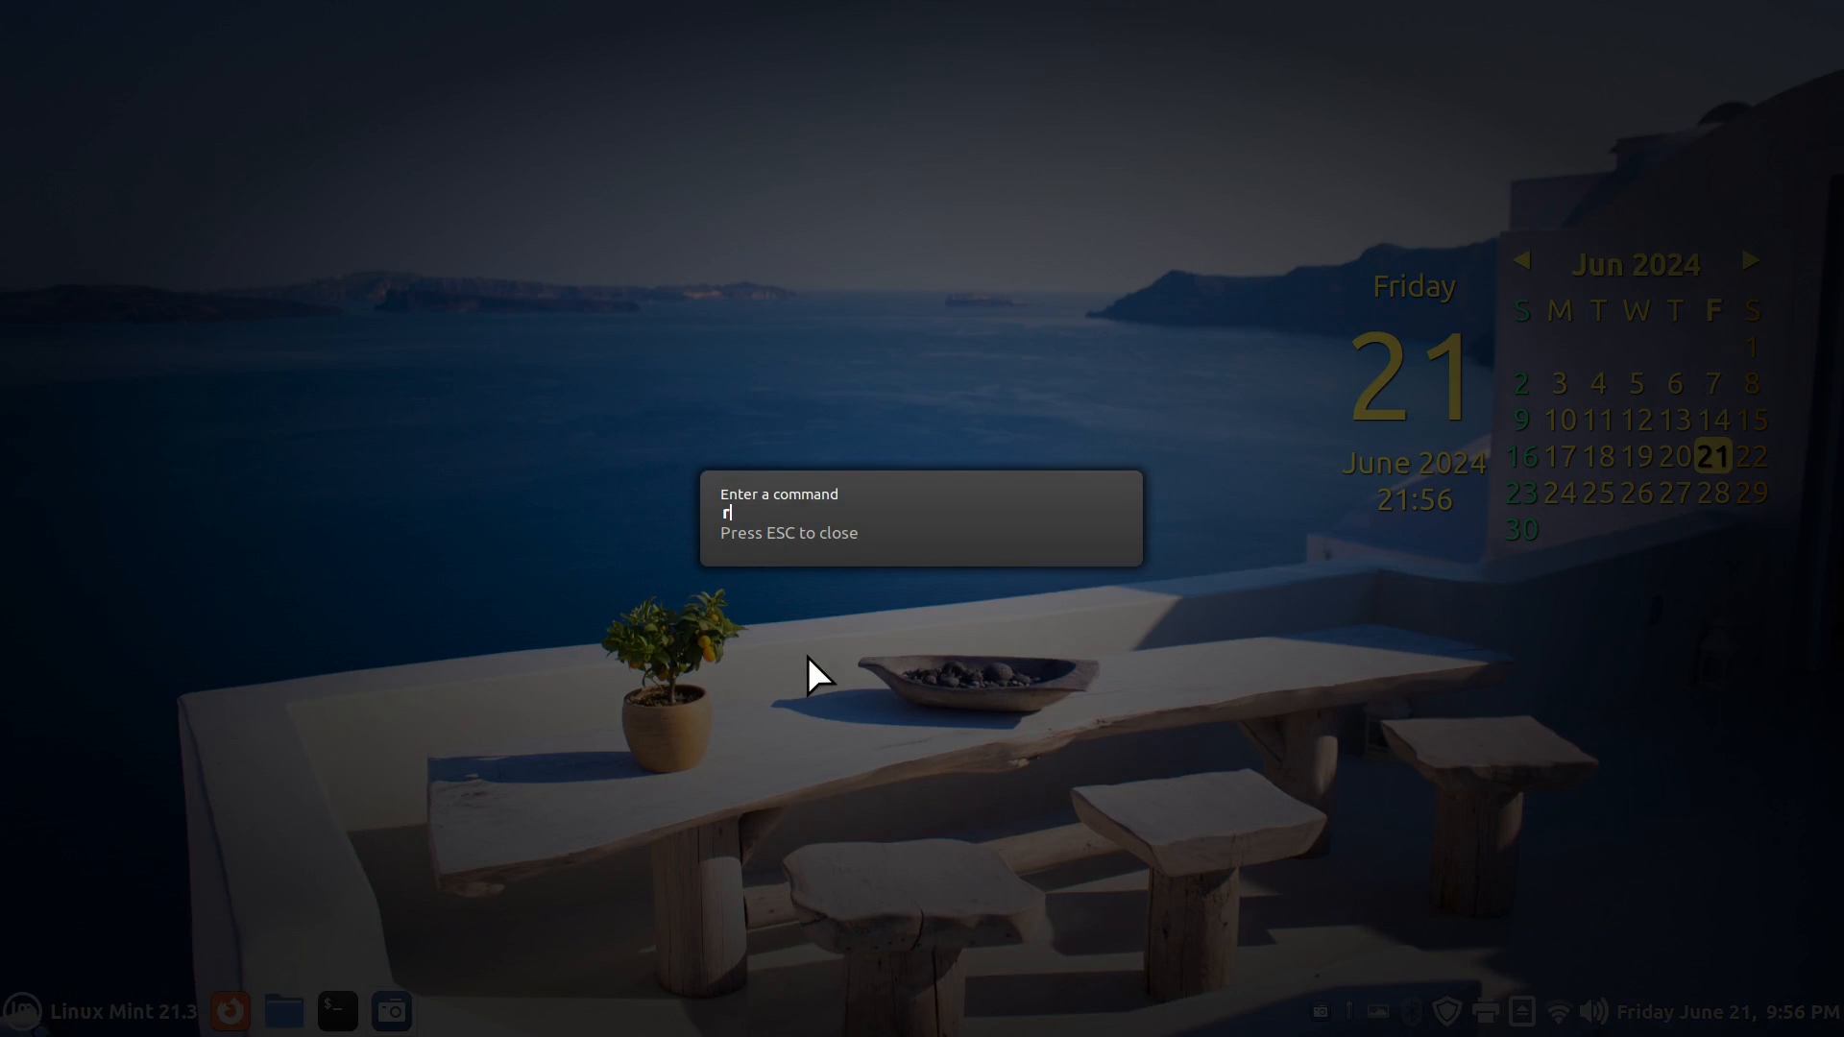
key("Escape")
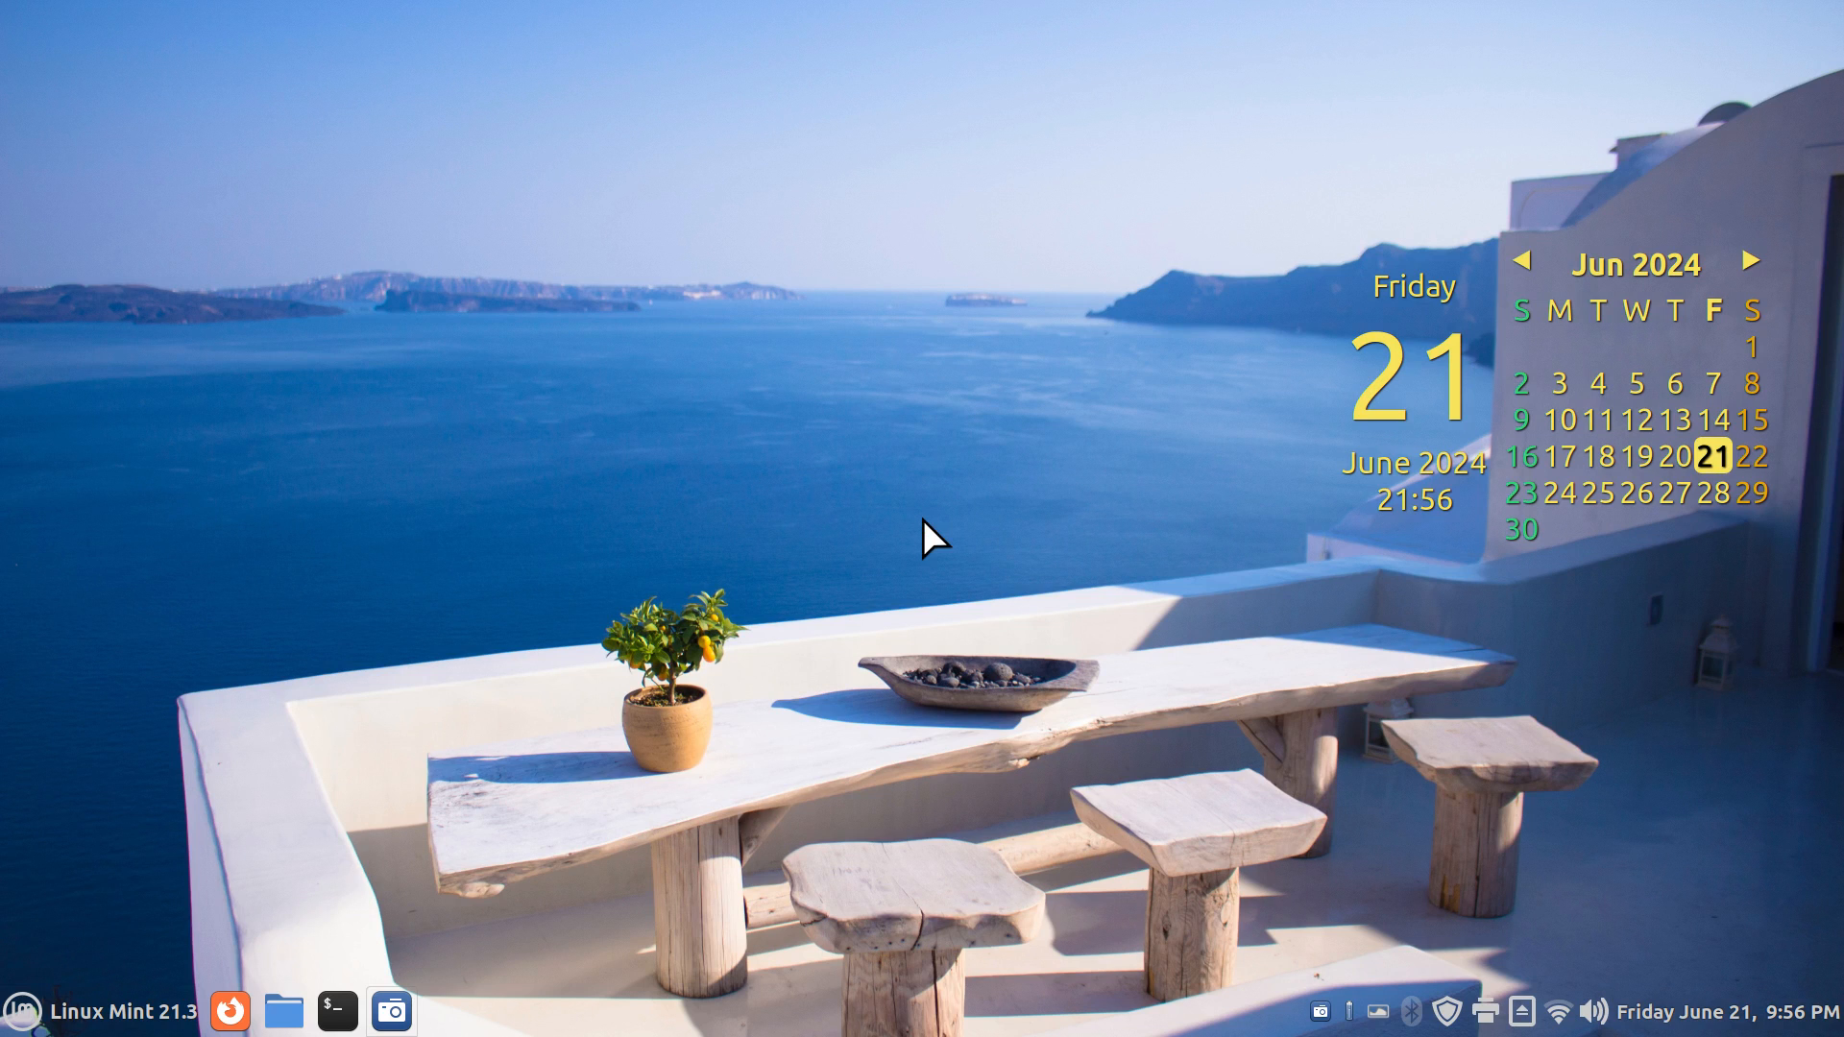
Step: Open Change Desktop Background from the desktop menu and select a wallpaper collection
right_click(928, 548)
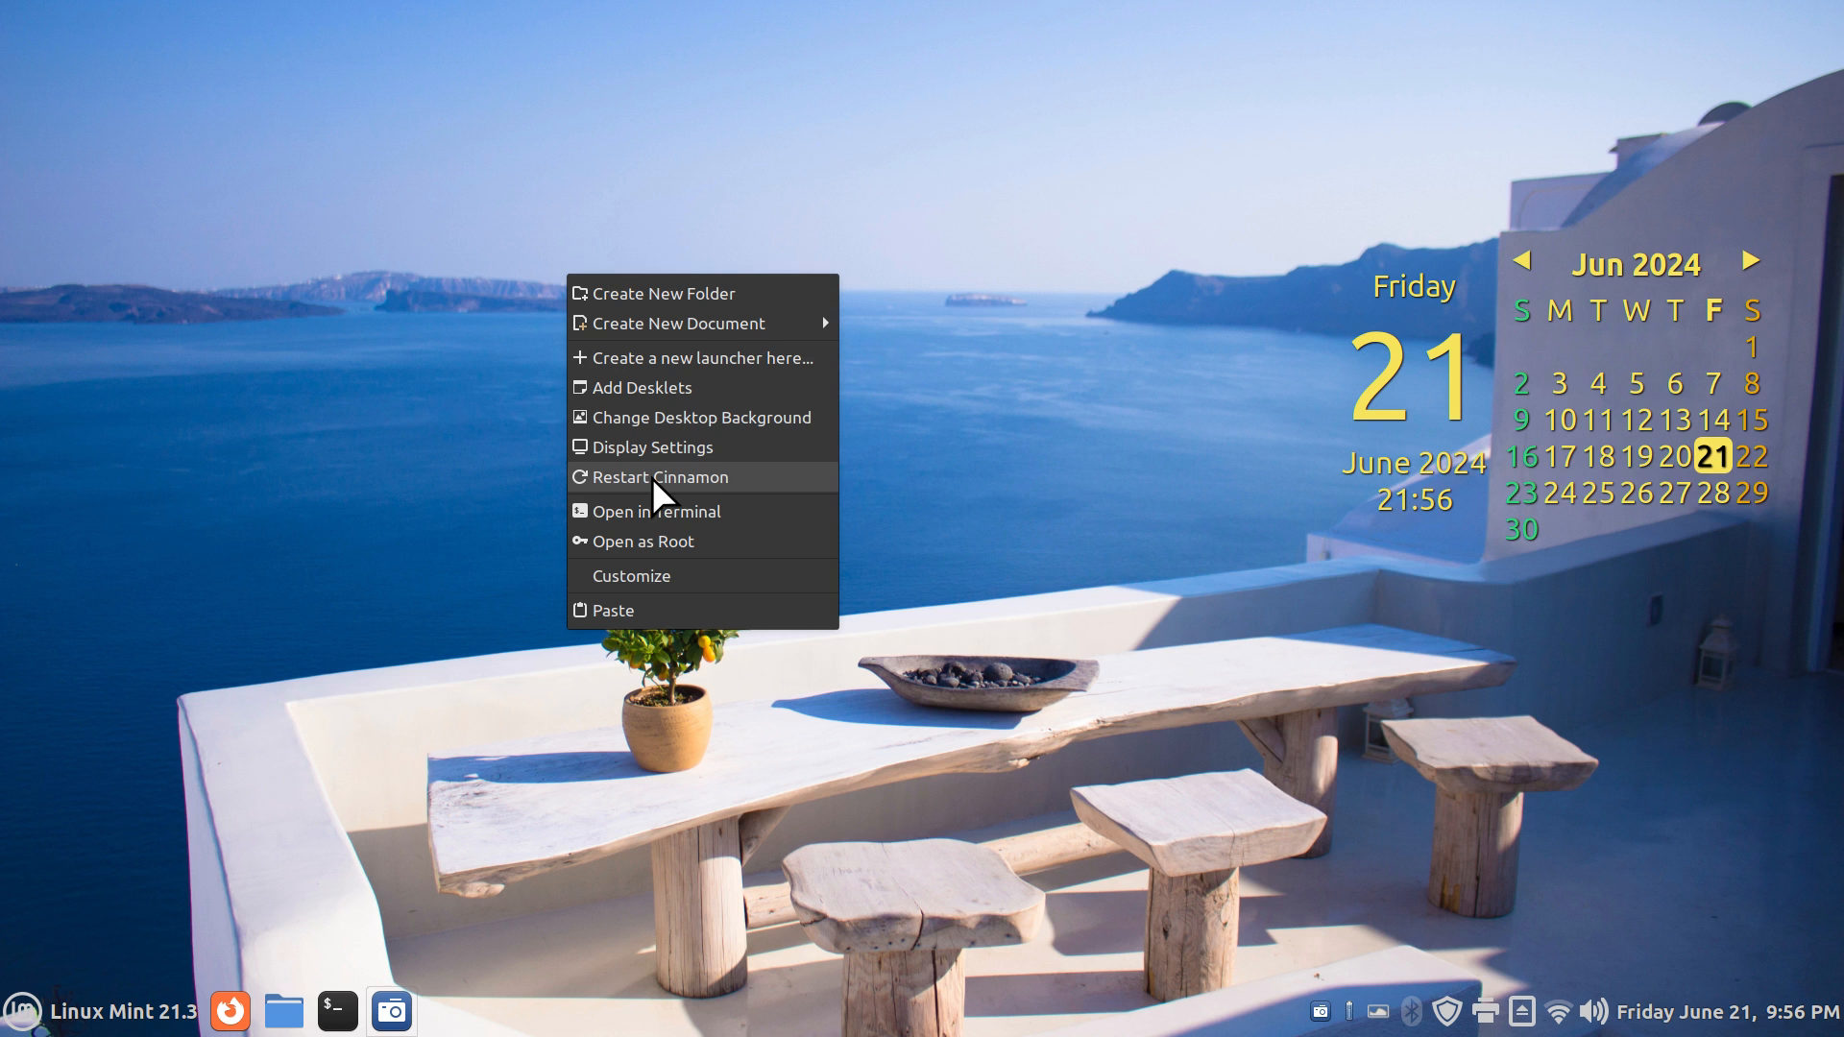
mouse_move(1045, 647)
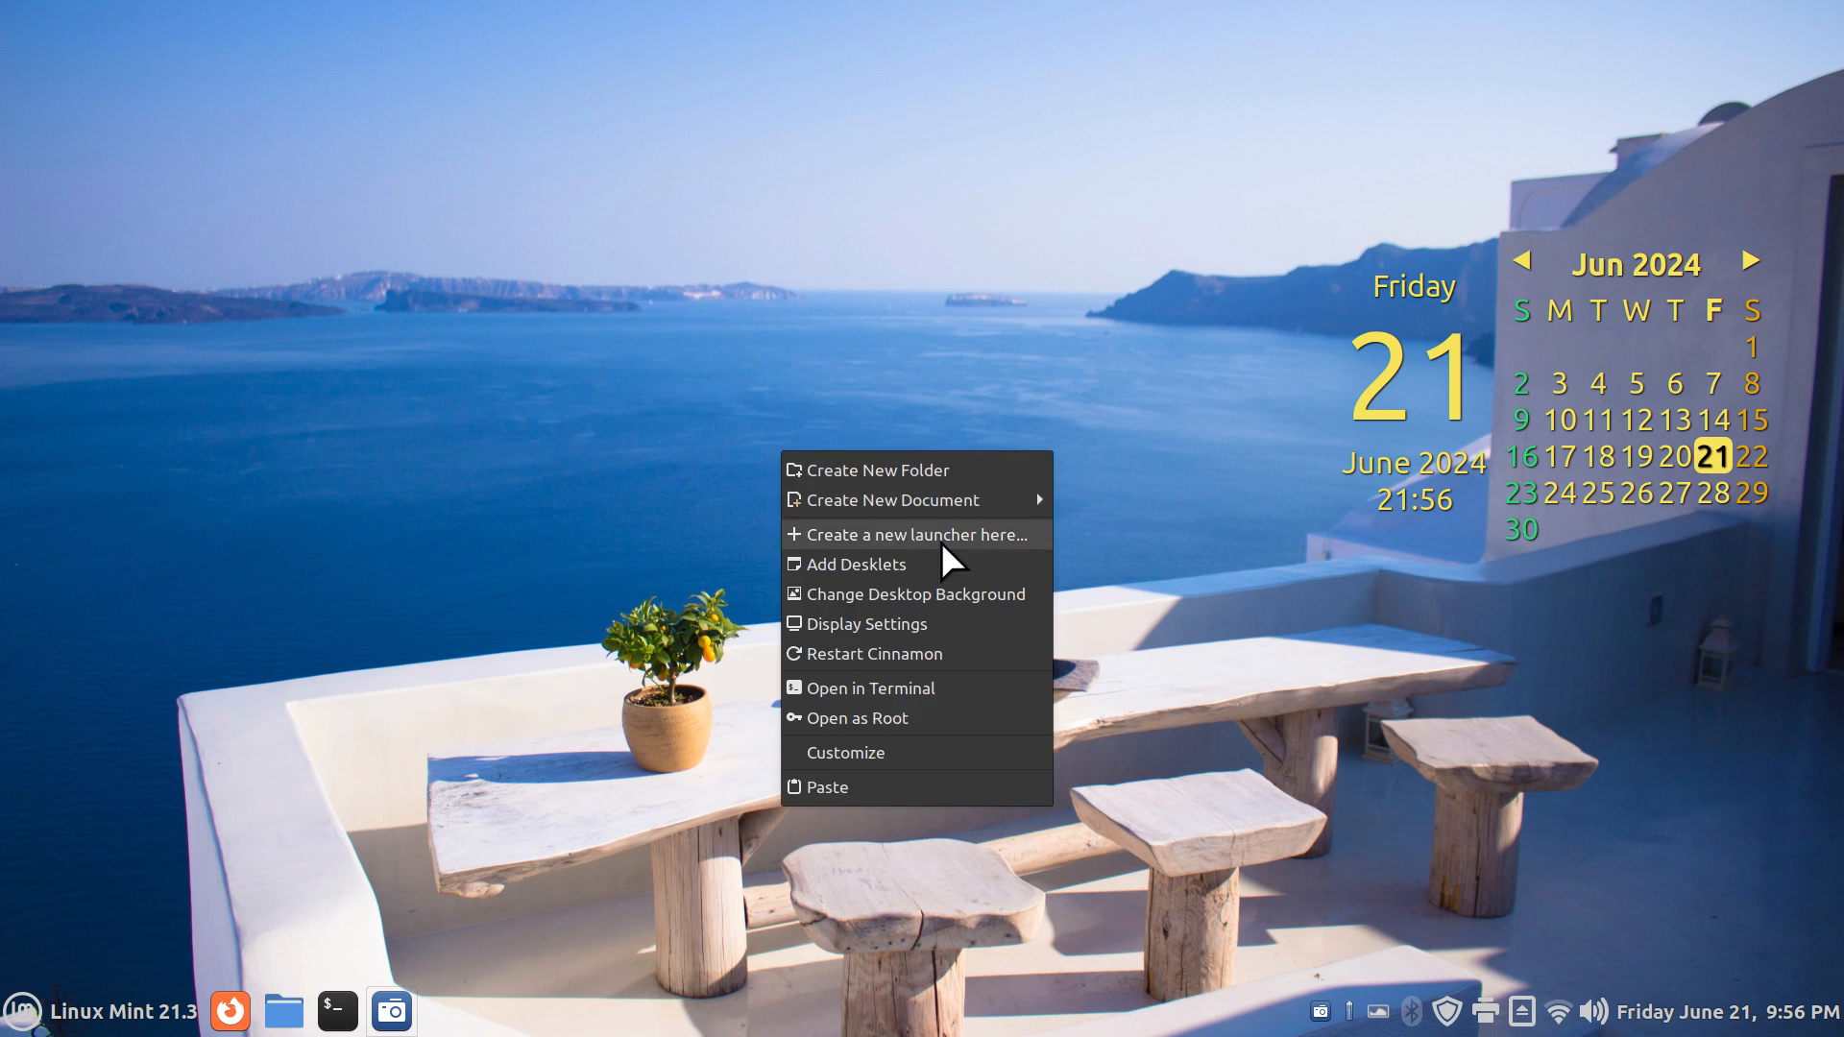
left_click(915, 594)
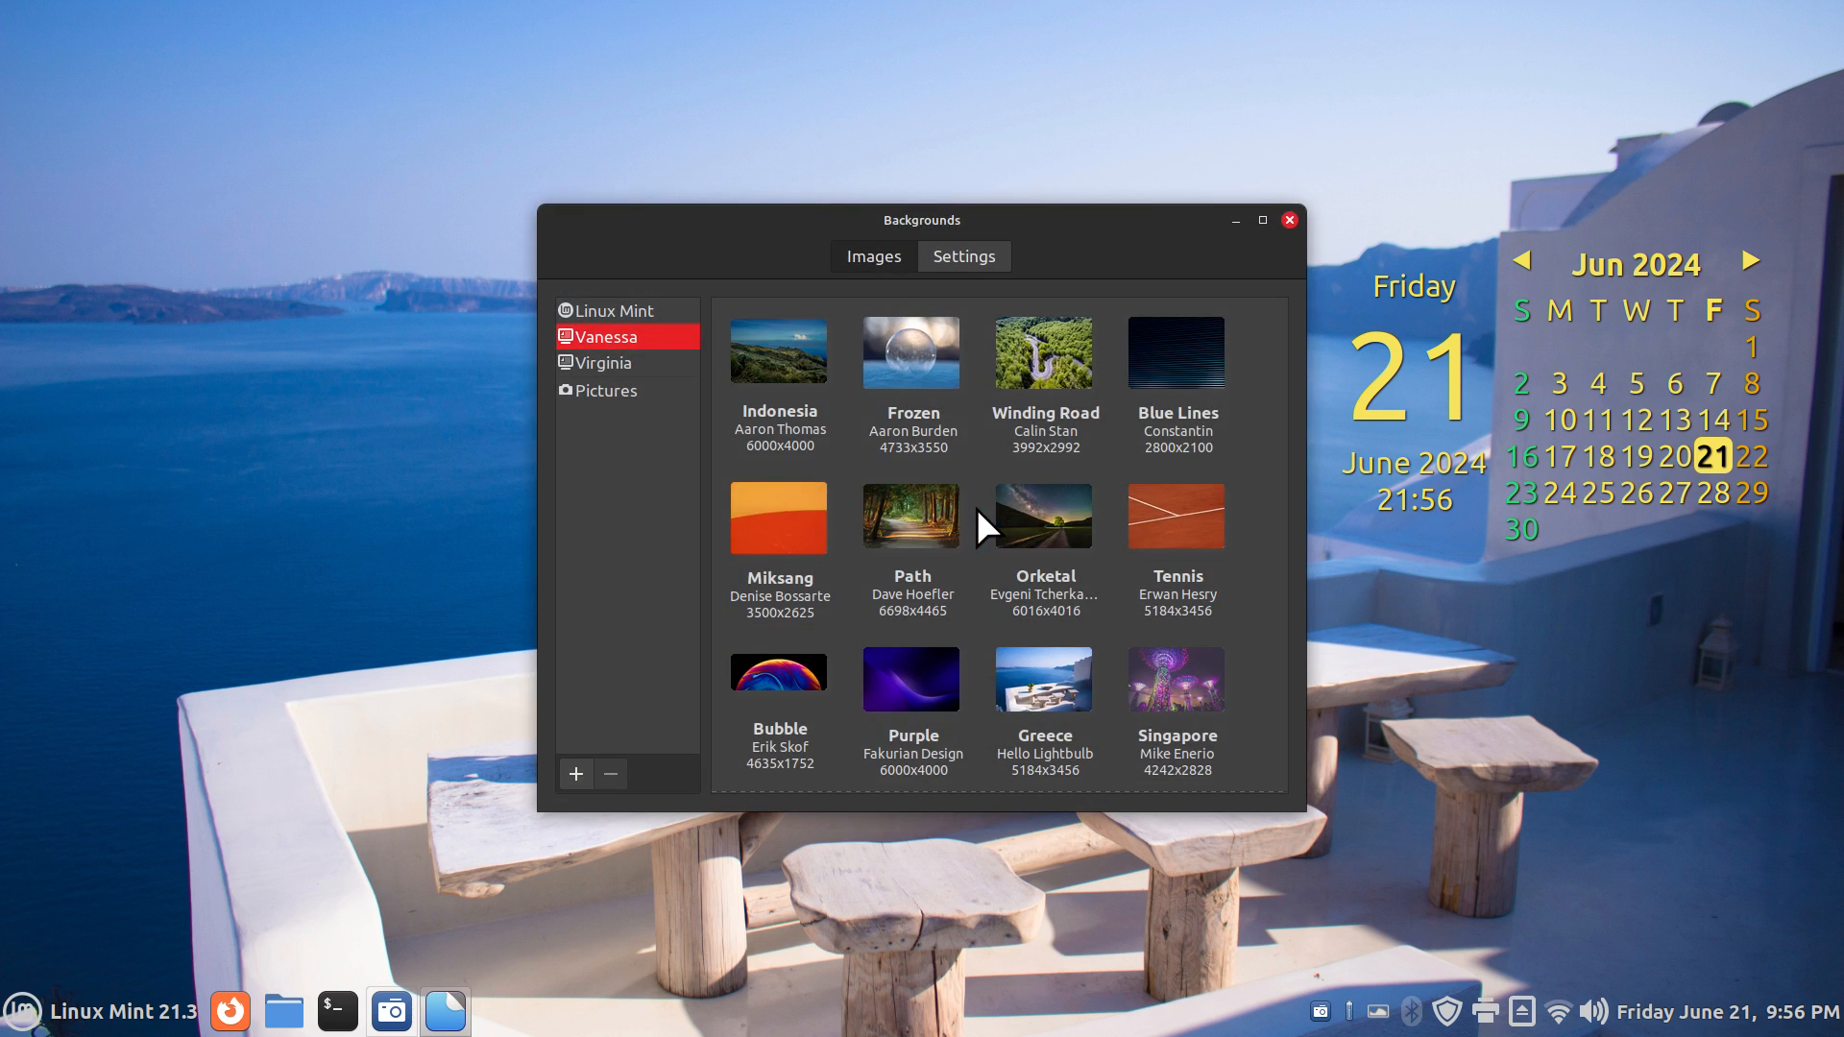
left_click(615, 310)
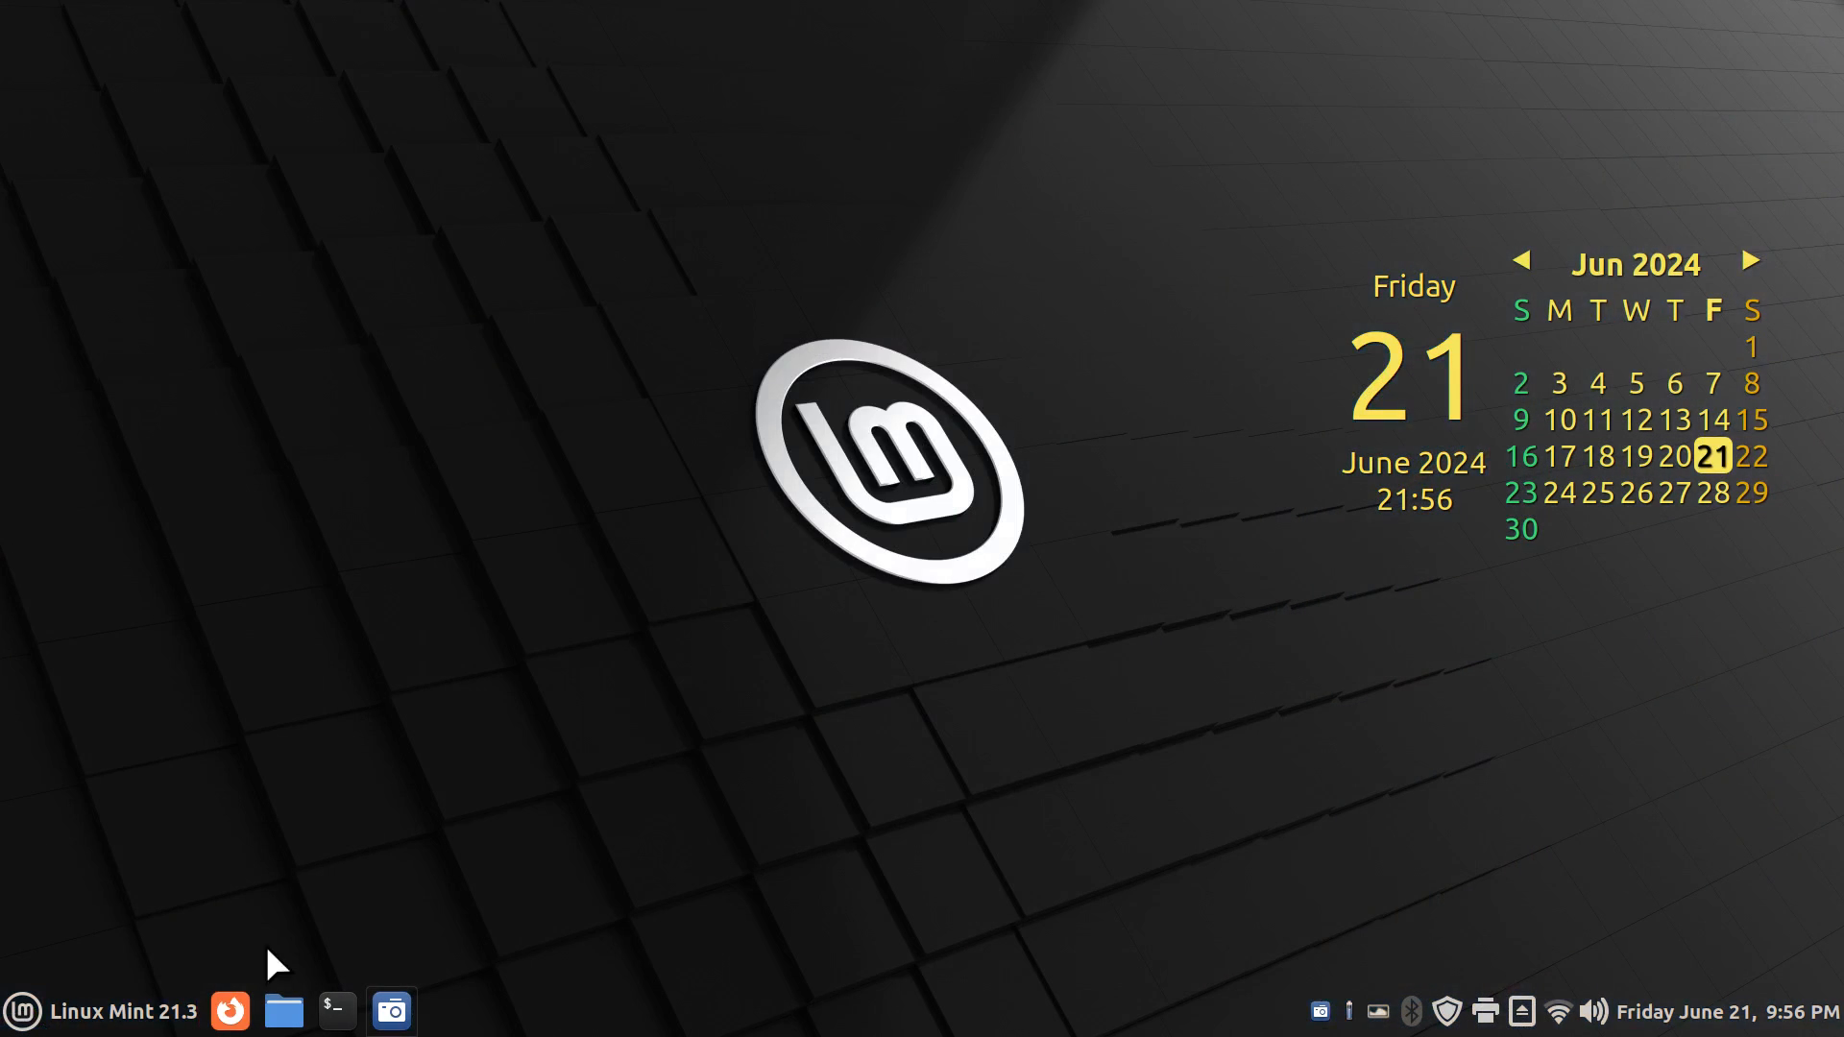
mouse_move(227, 1009)
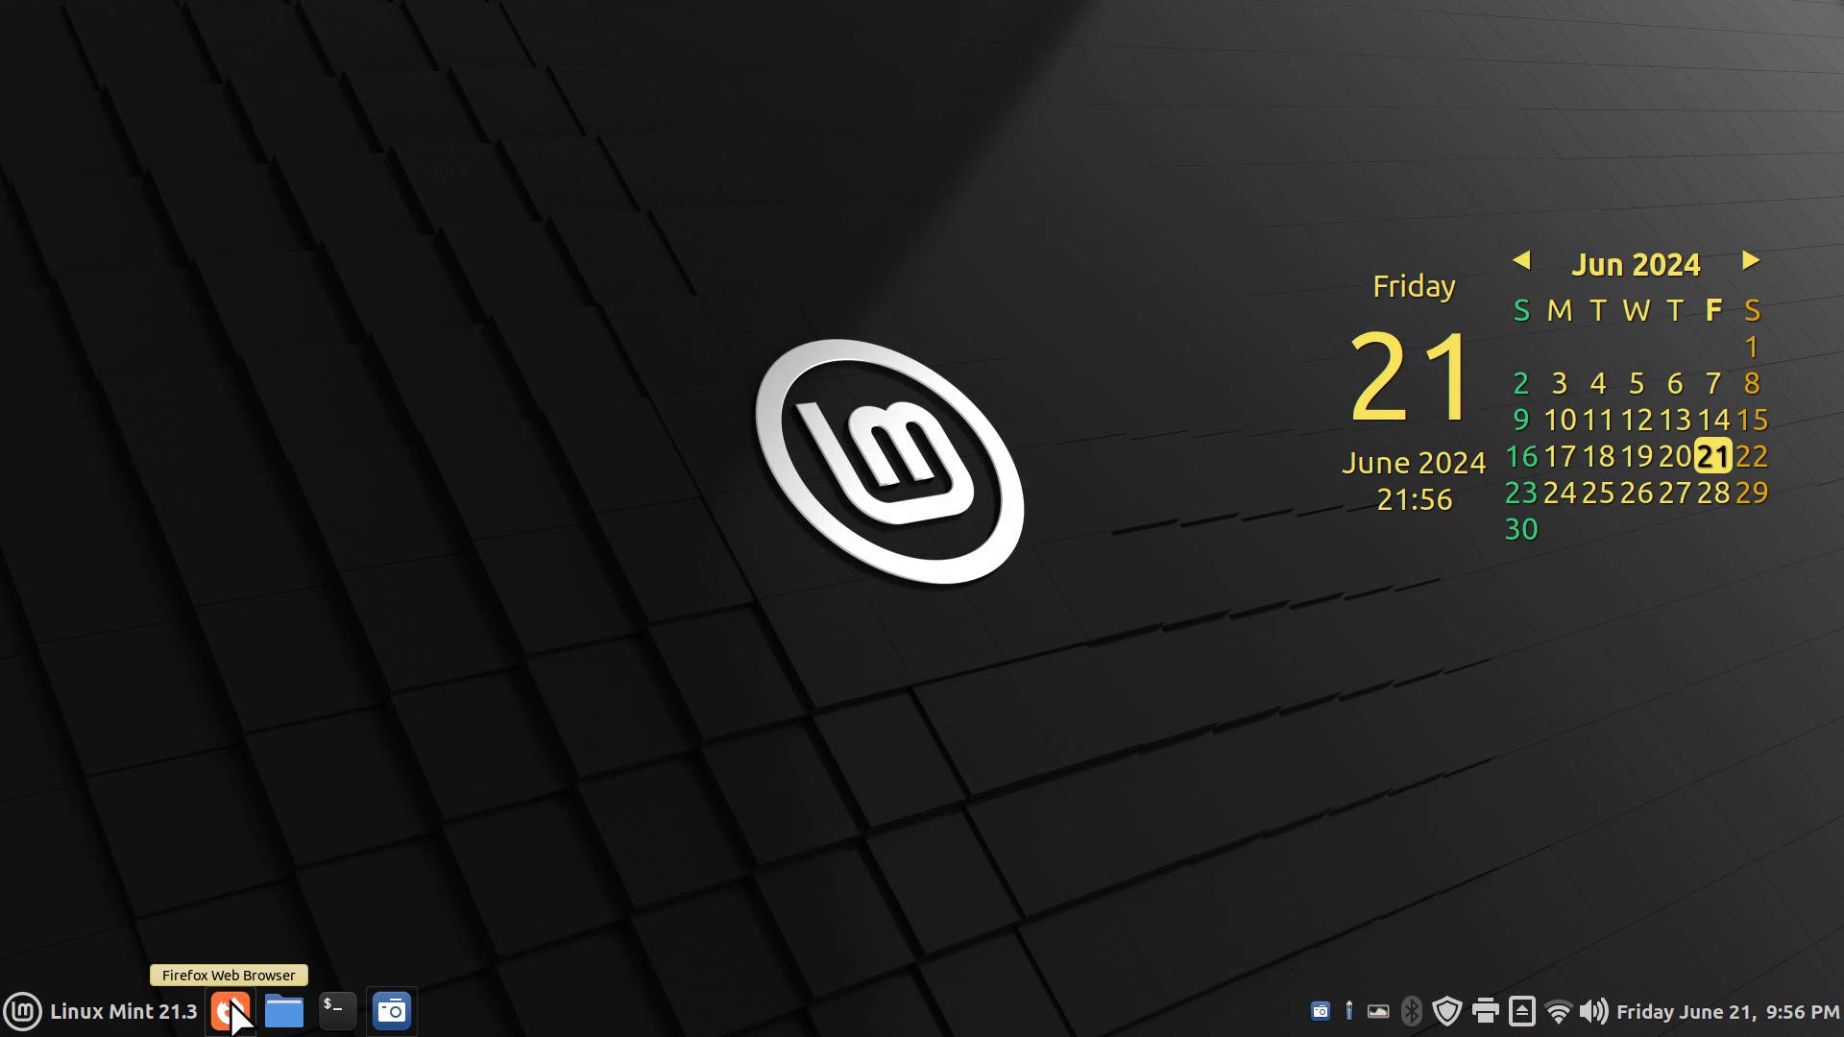
mouse_move(278, 1016)
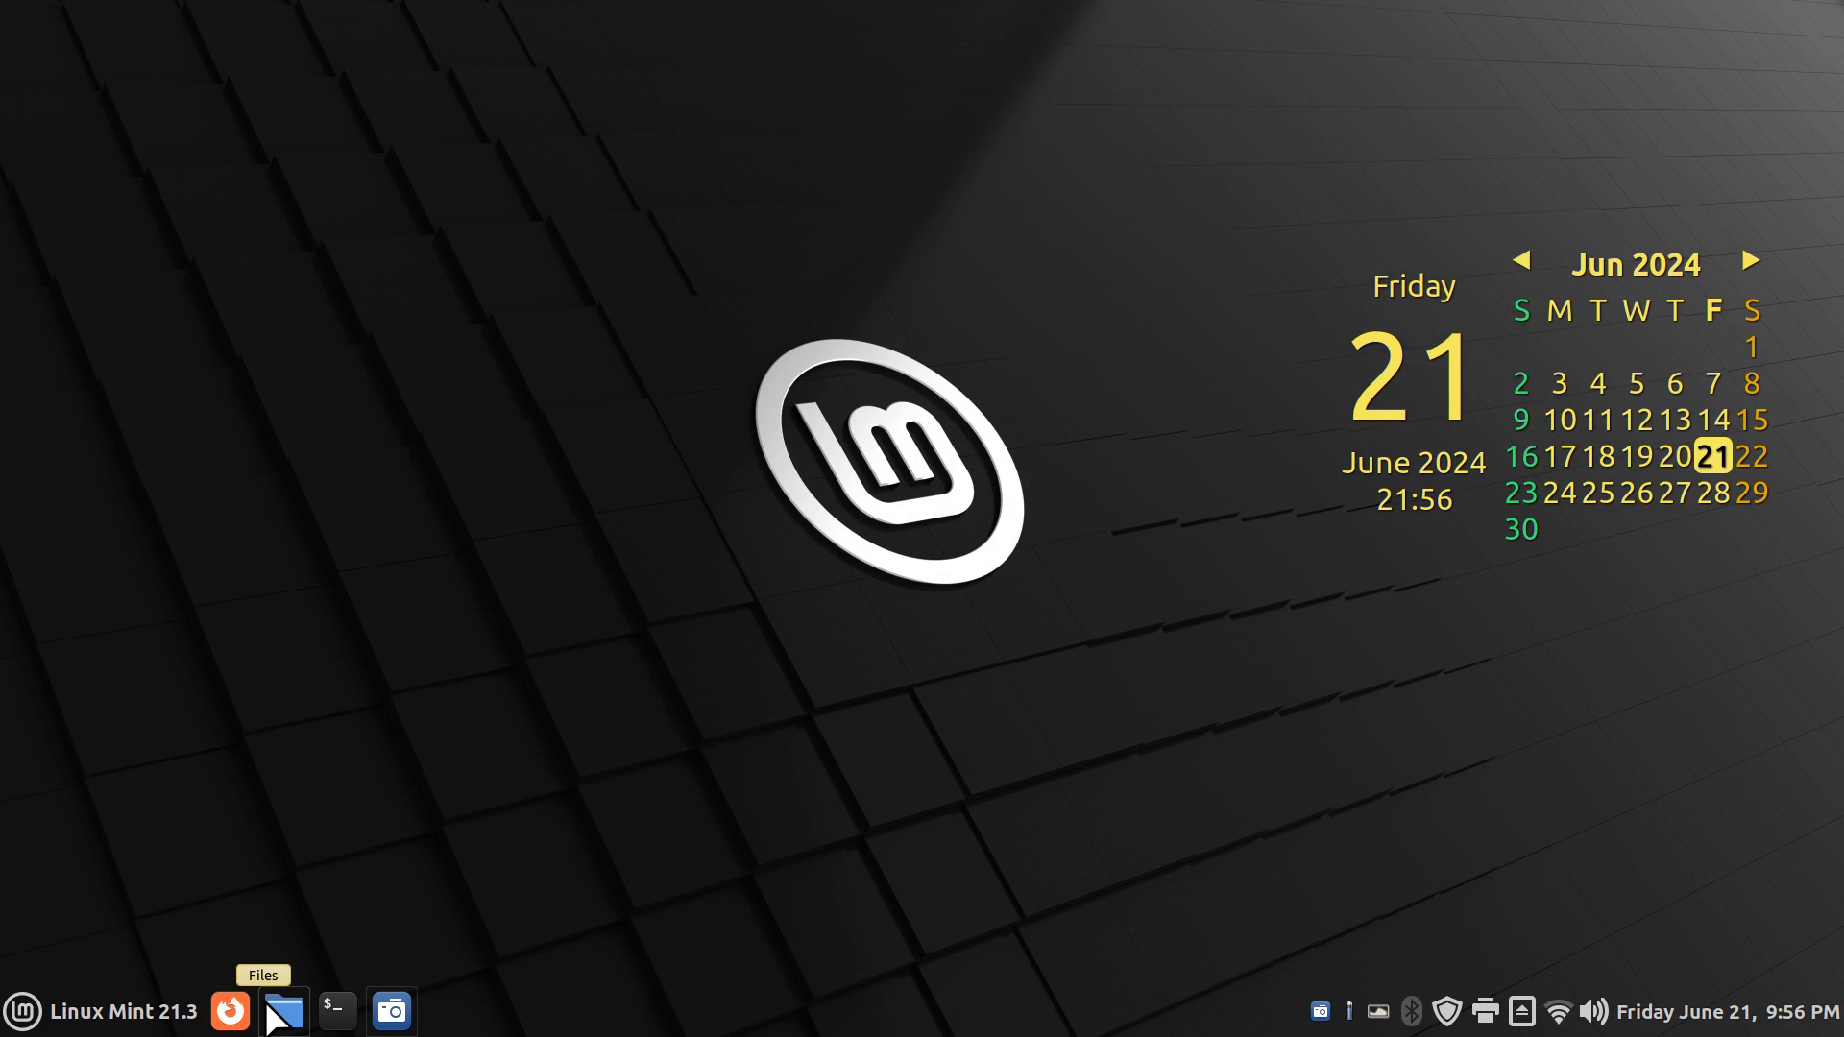
mouse_move(337, 1010)
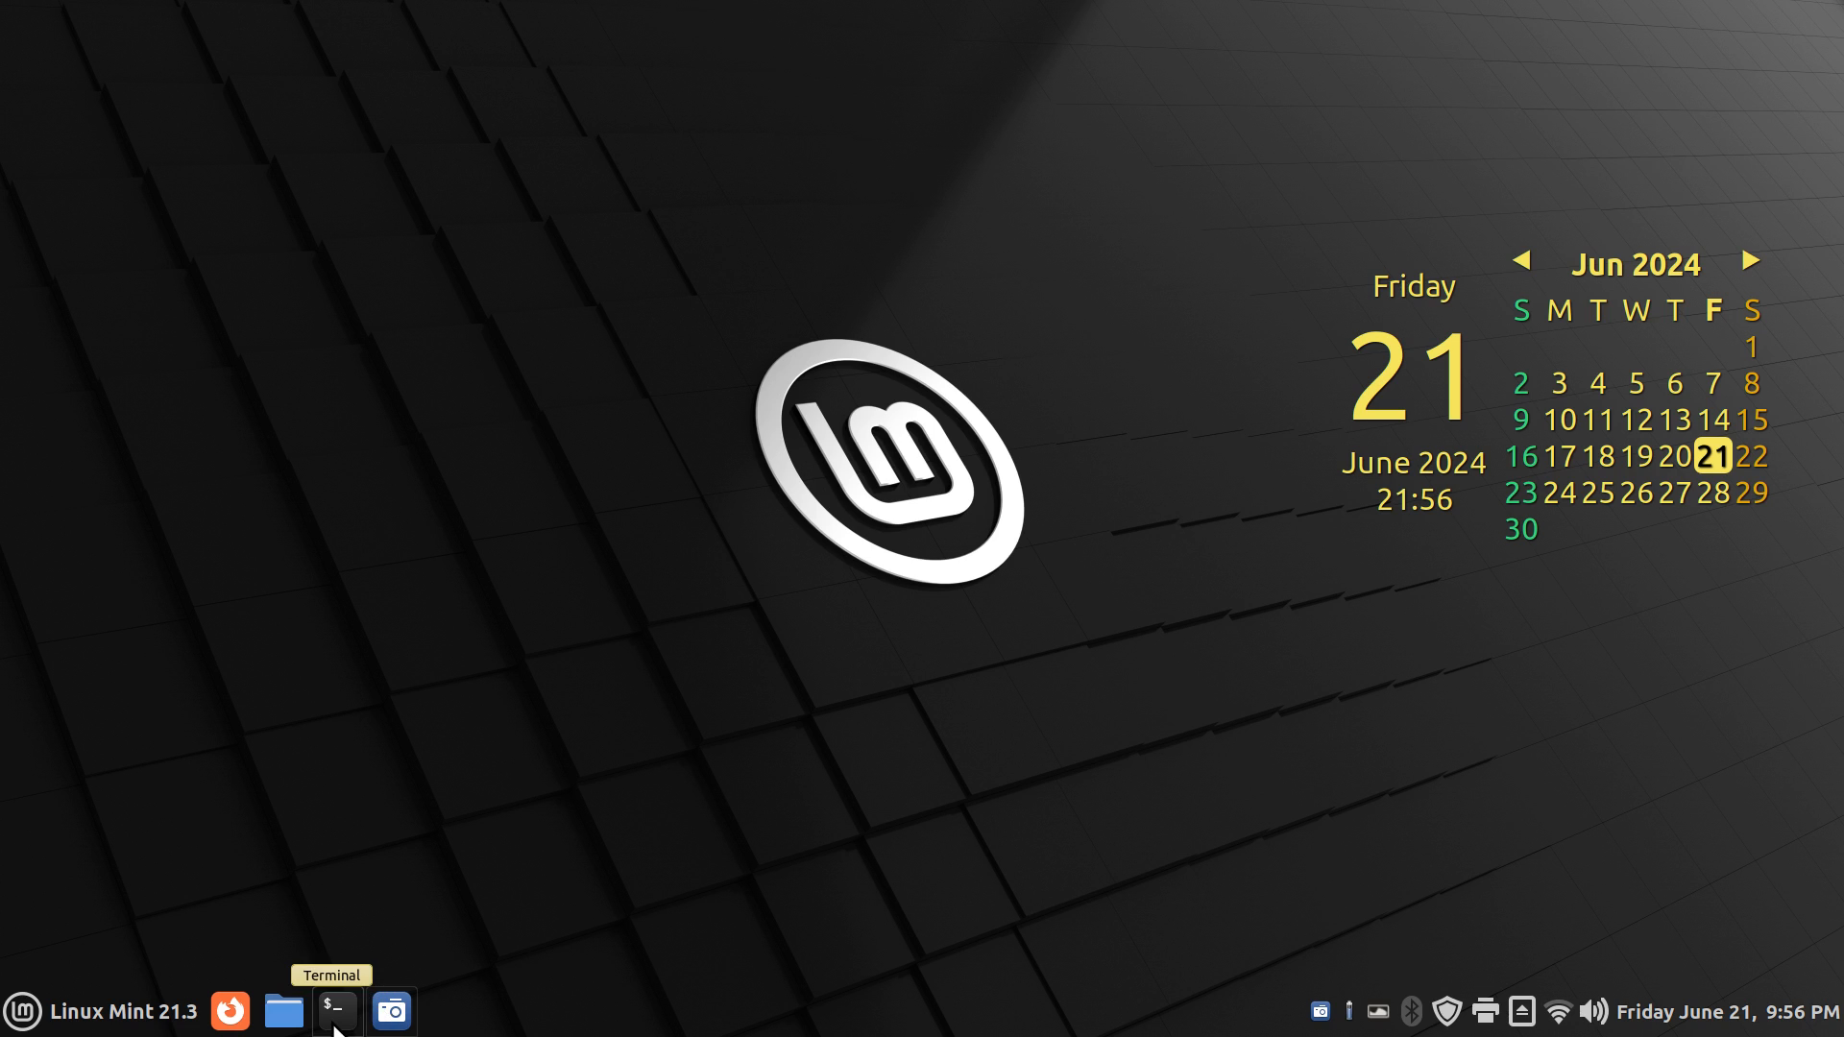
mouse_move(865, 743)
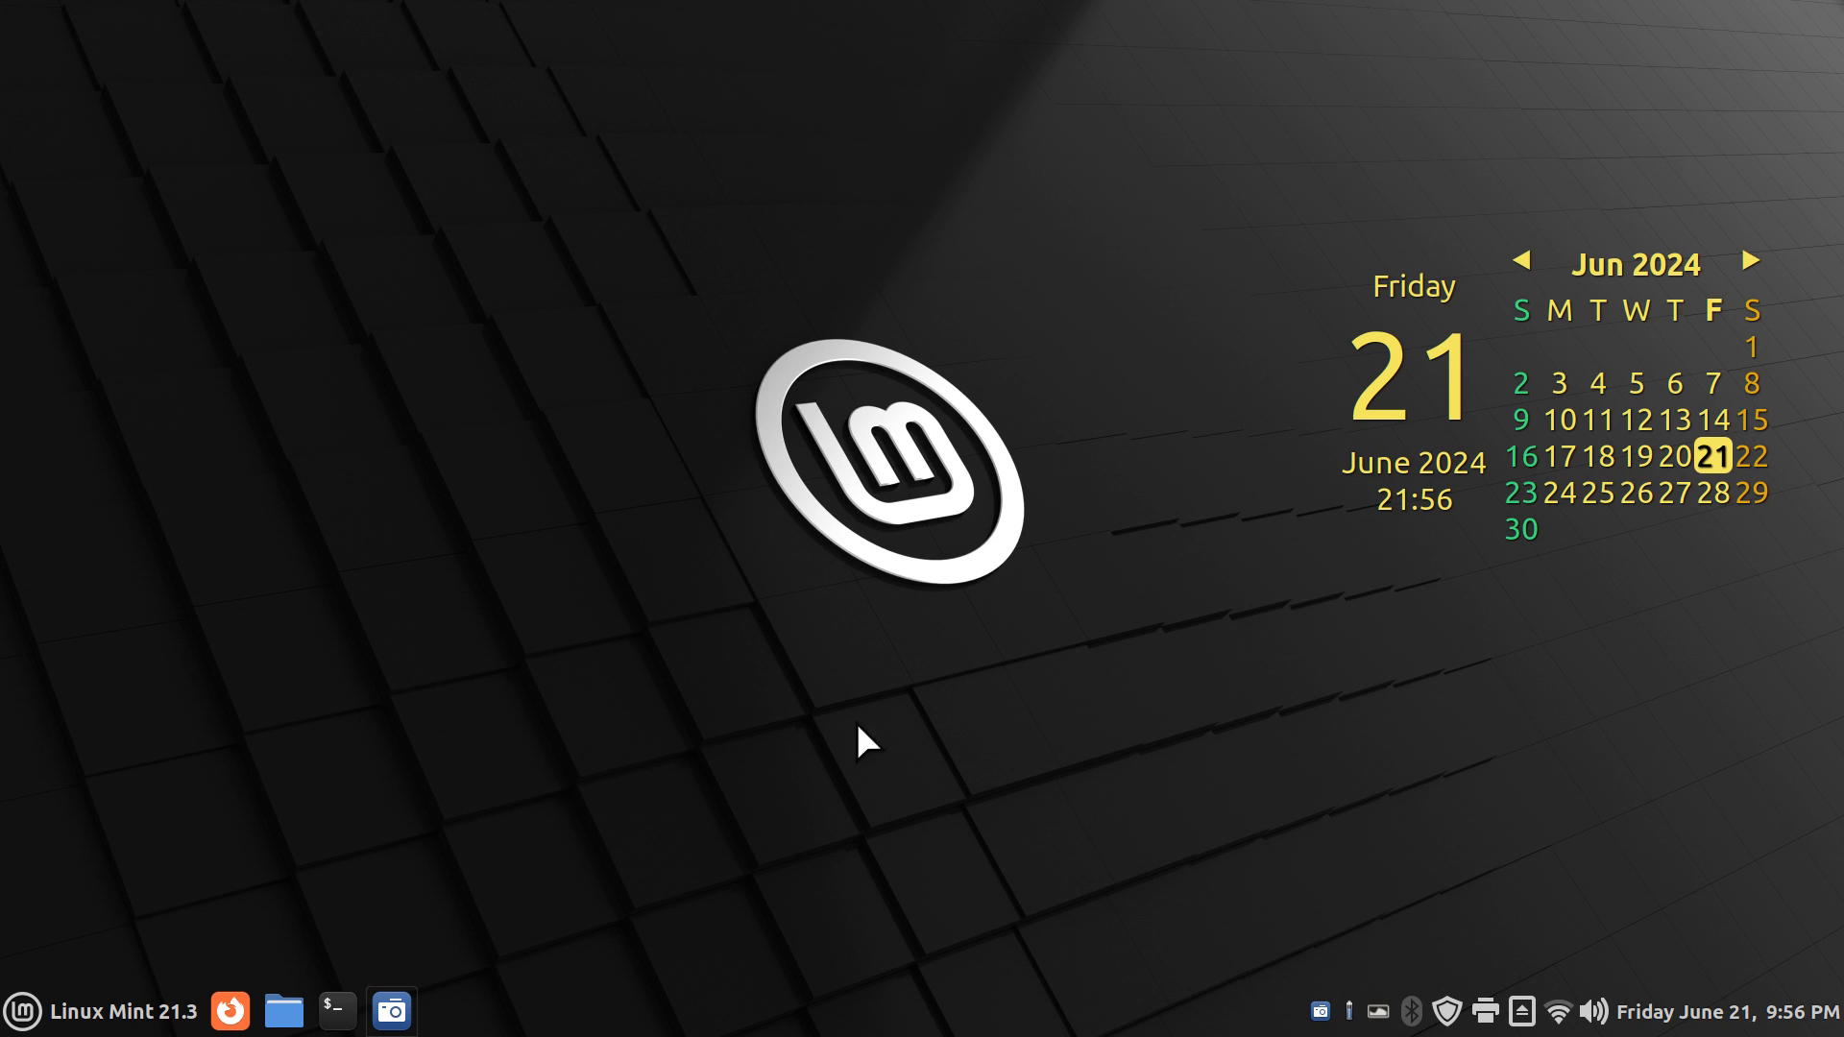
mouse_move(957, 813)
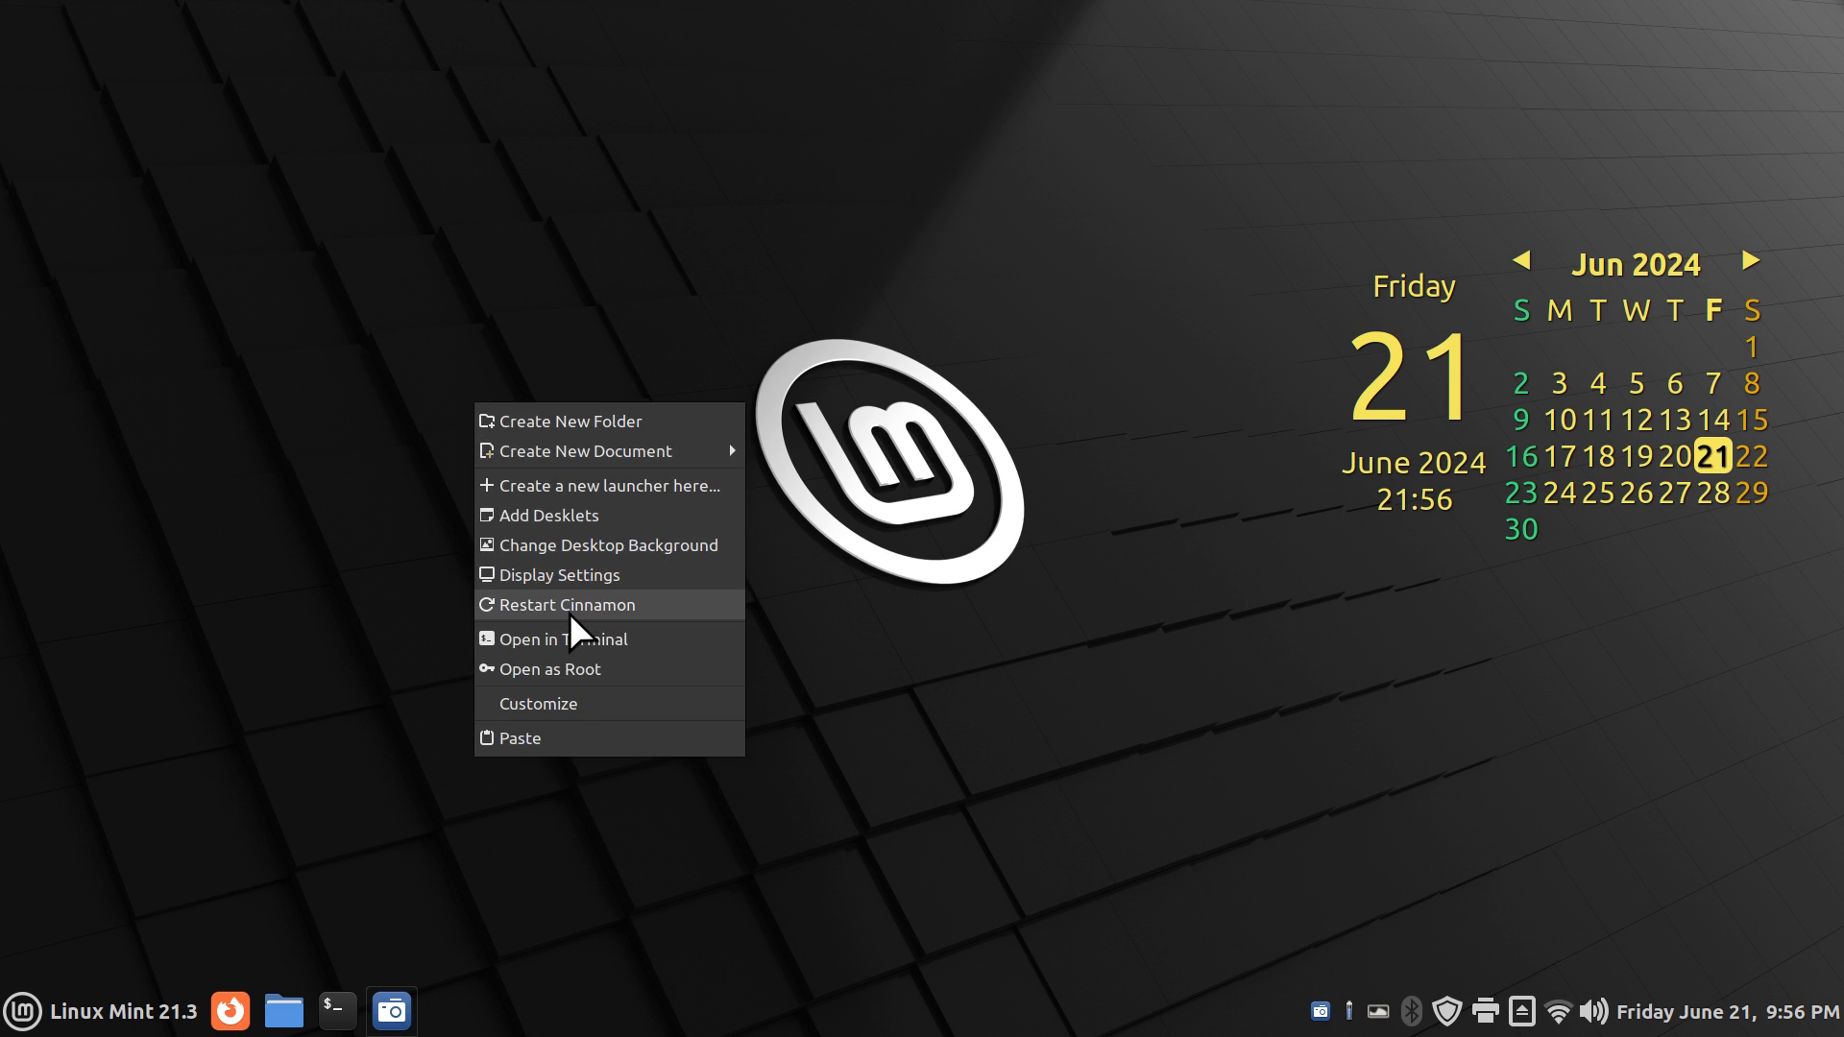
Step: Choose Restart Cinnamon from the desktop context menu to reload the panel
left_click(566, 605)
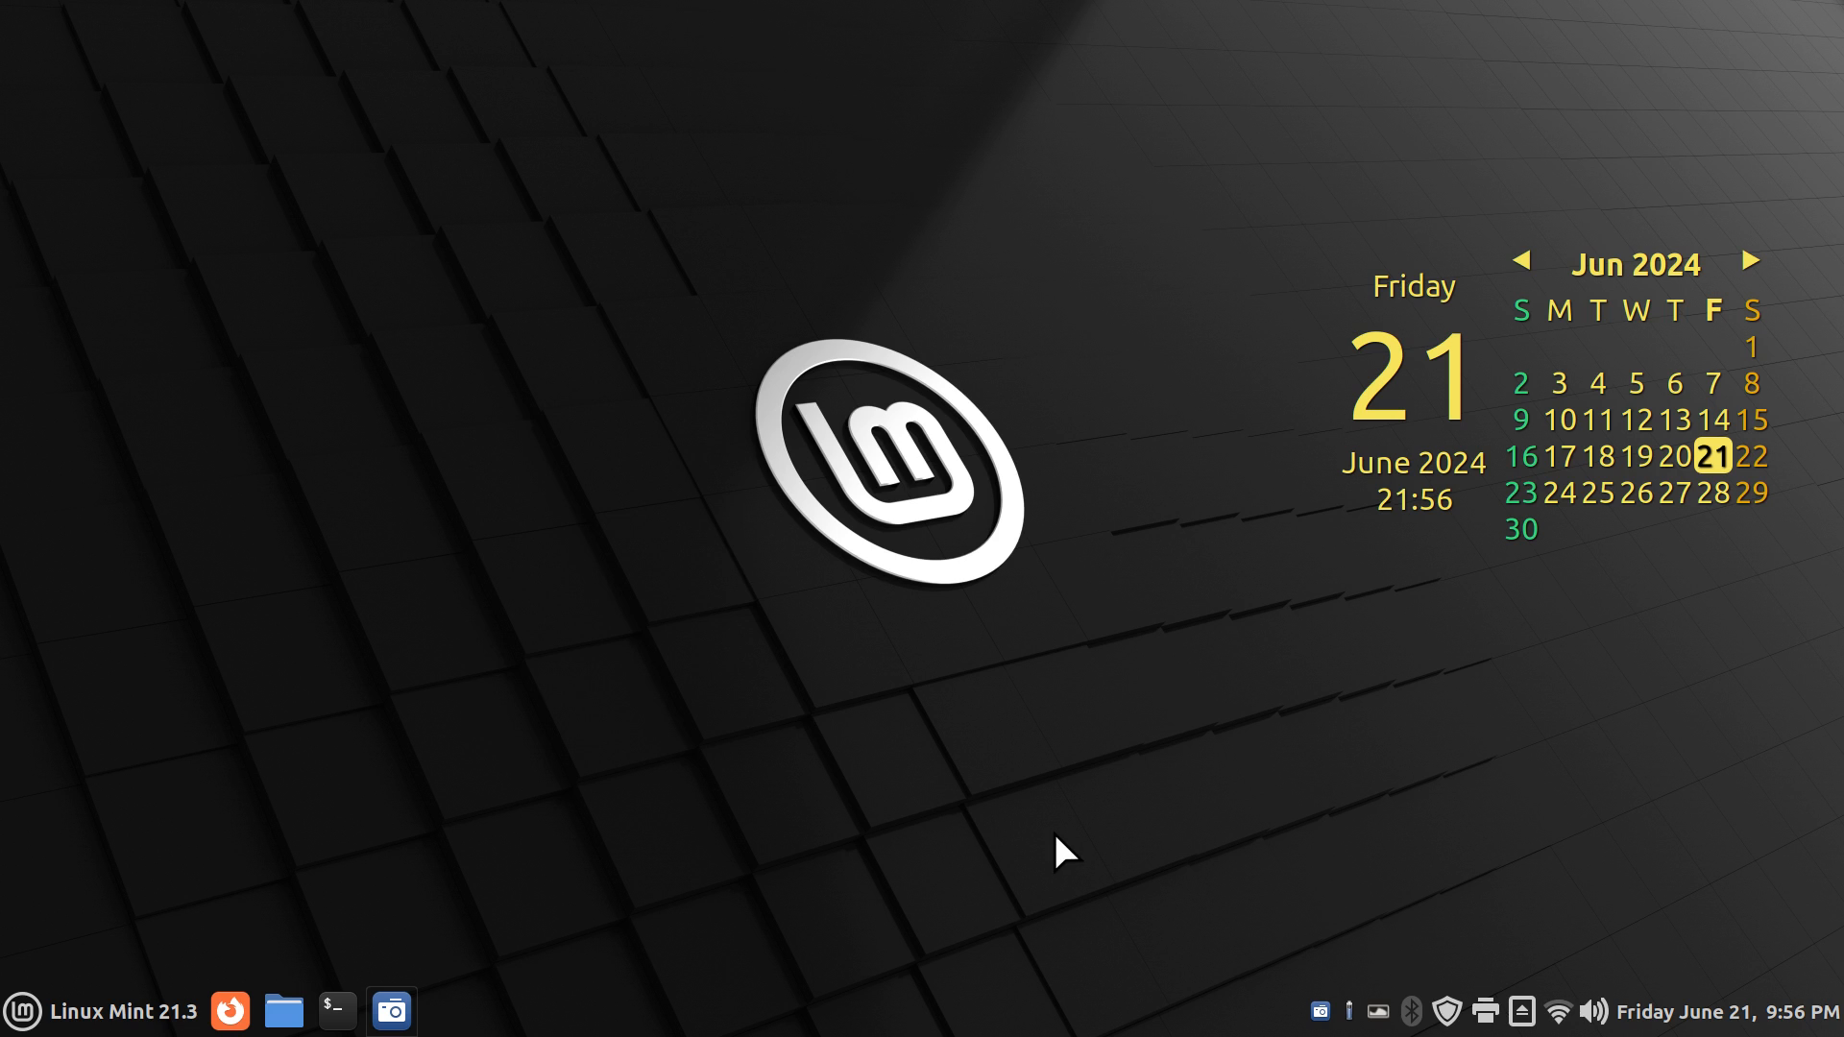